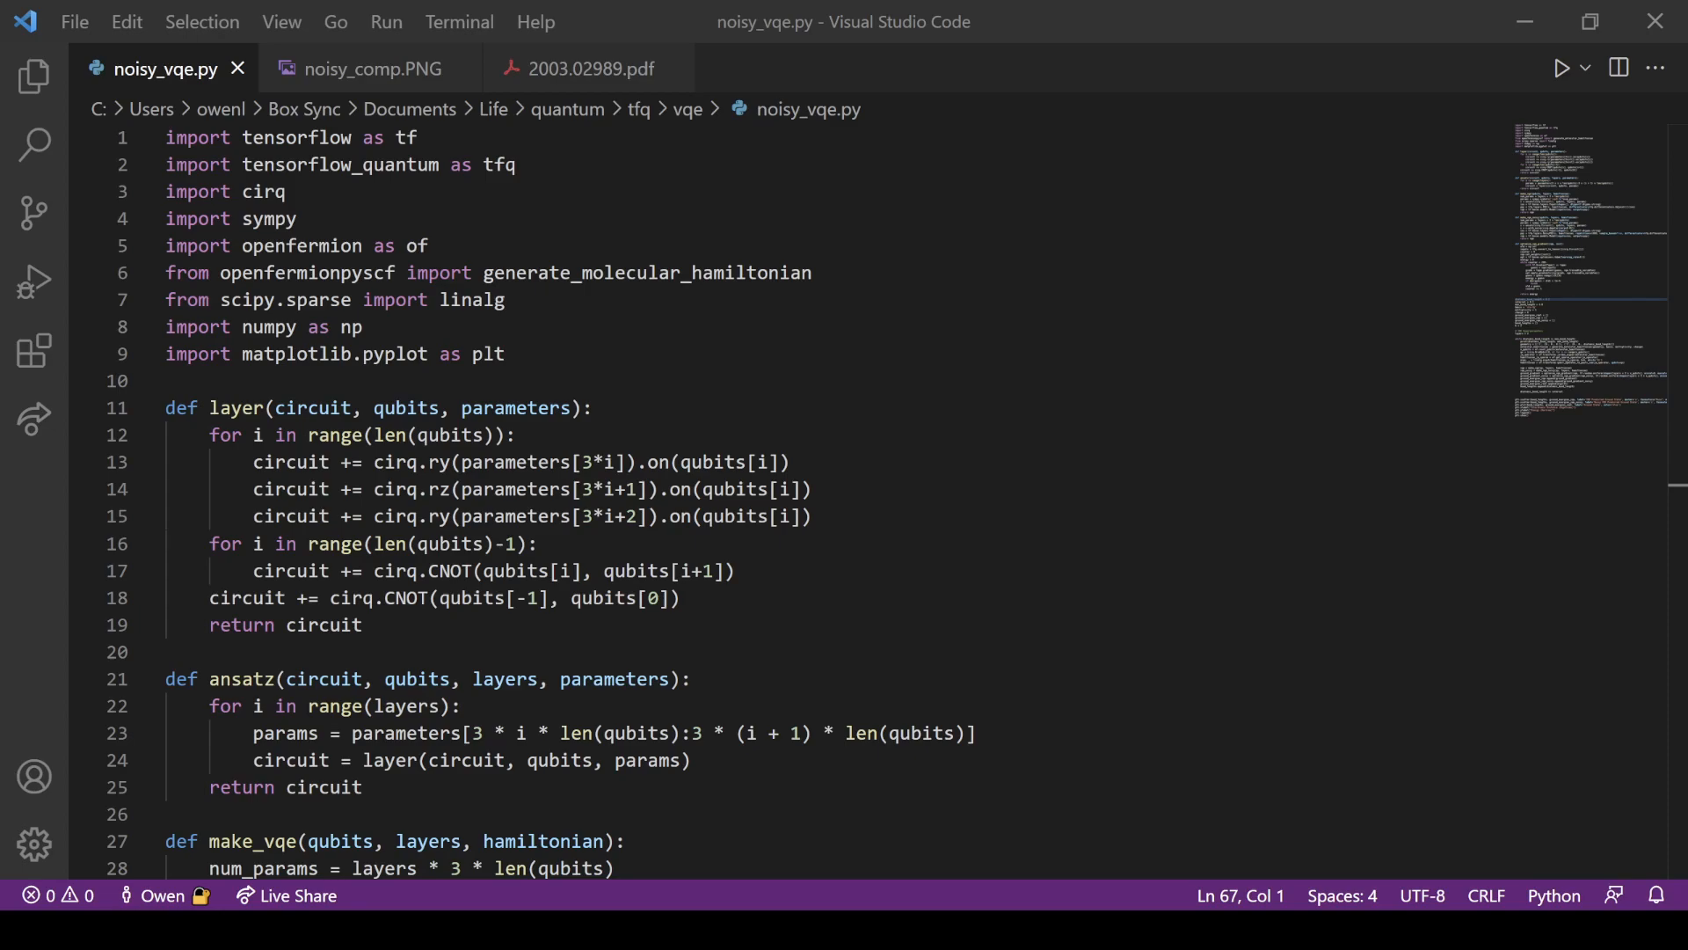
{"action": "mouse_move", "coordinate": [557, 482]}
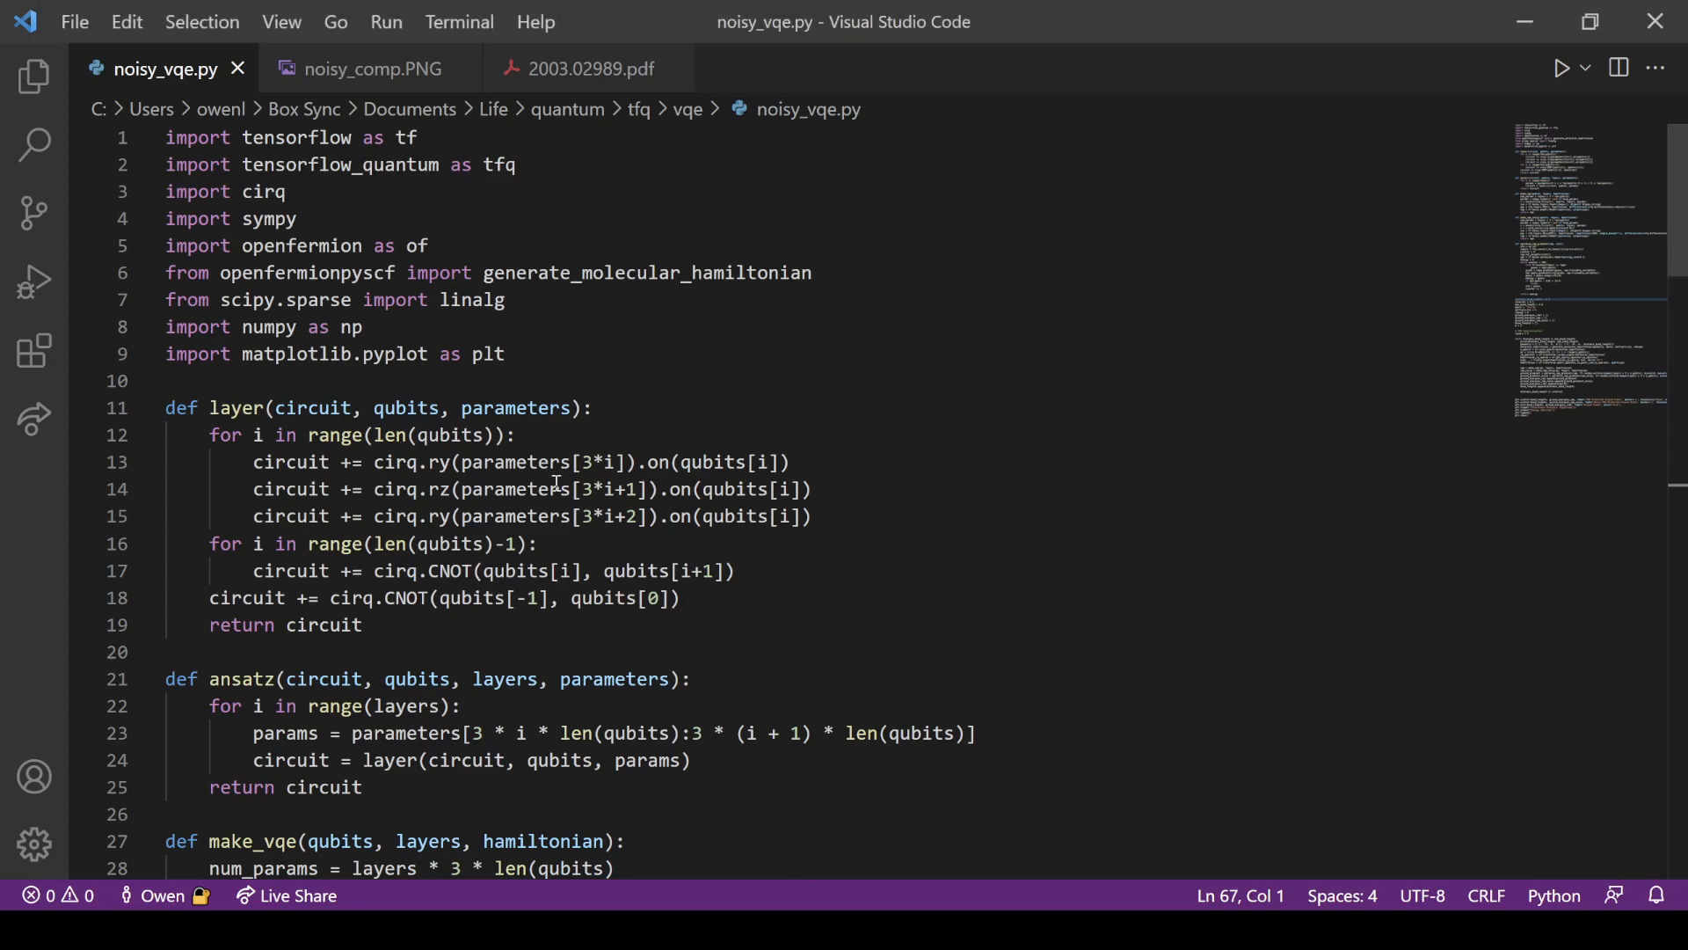
{"action": "mouse_move", "coordinate": [556, 481]}
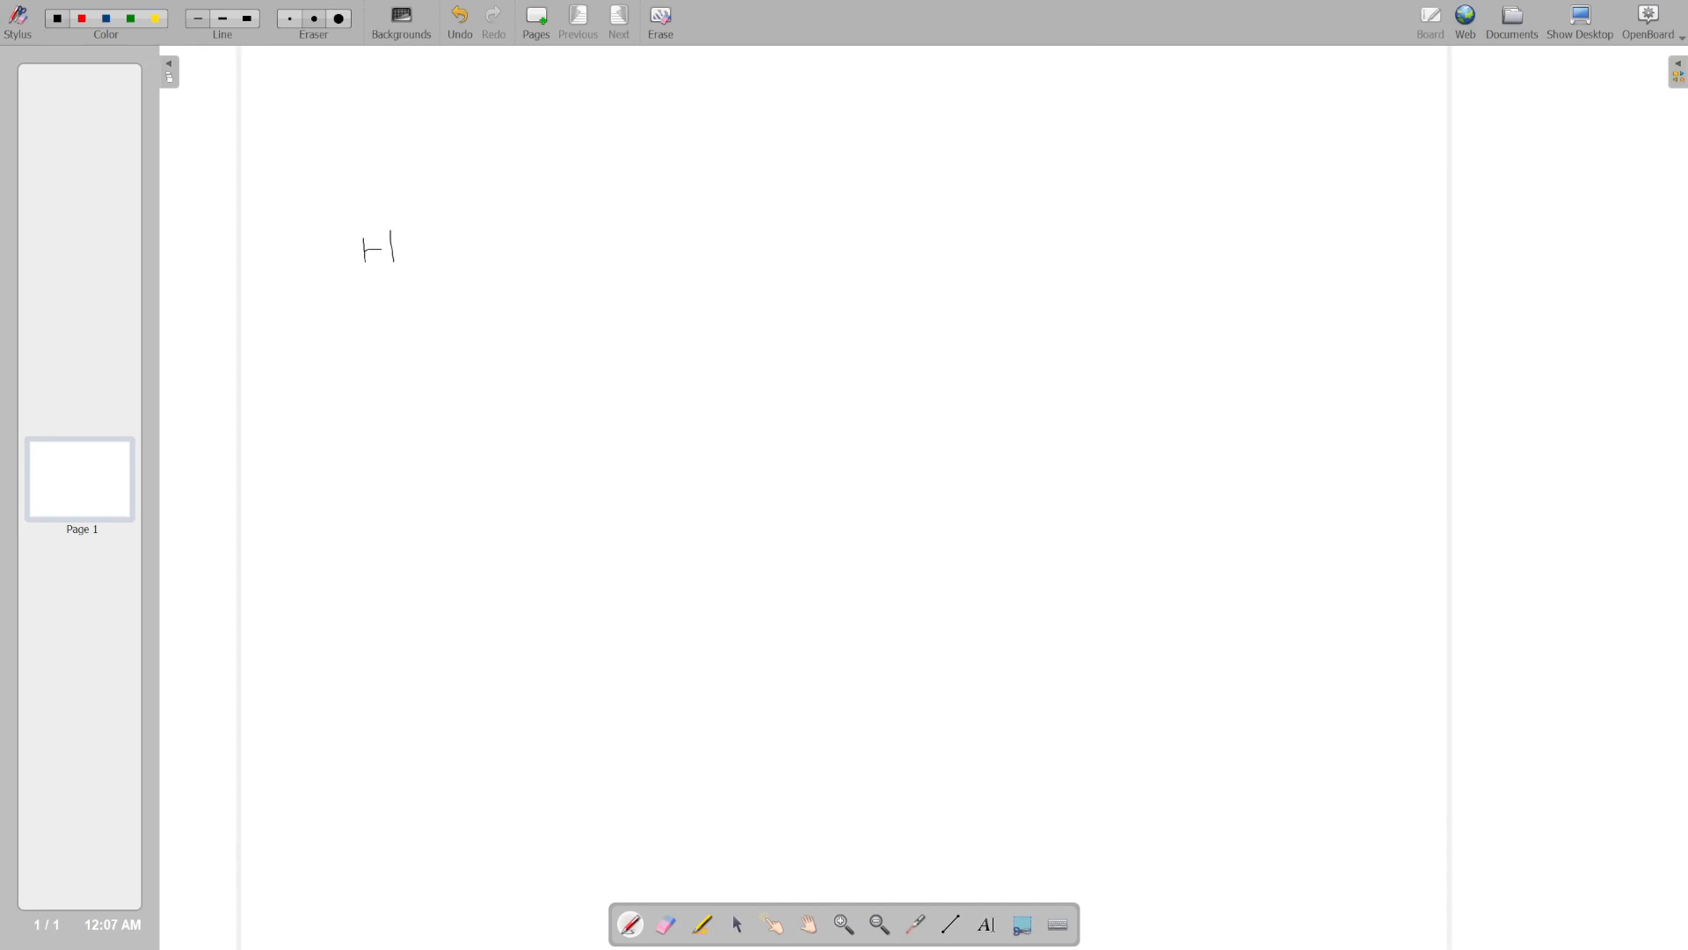
Handwrite the eigenvalue equation Ĥ|ψ⟩ = E|ψ⟩, drawing the hat over H
{"action": "left_click_drag", "start_coordinate": [363, 221], "coordinate": [379, 210]}
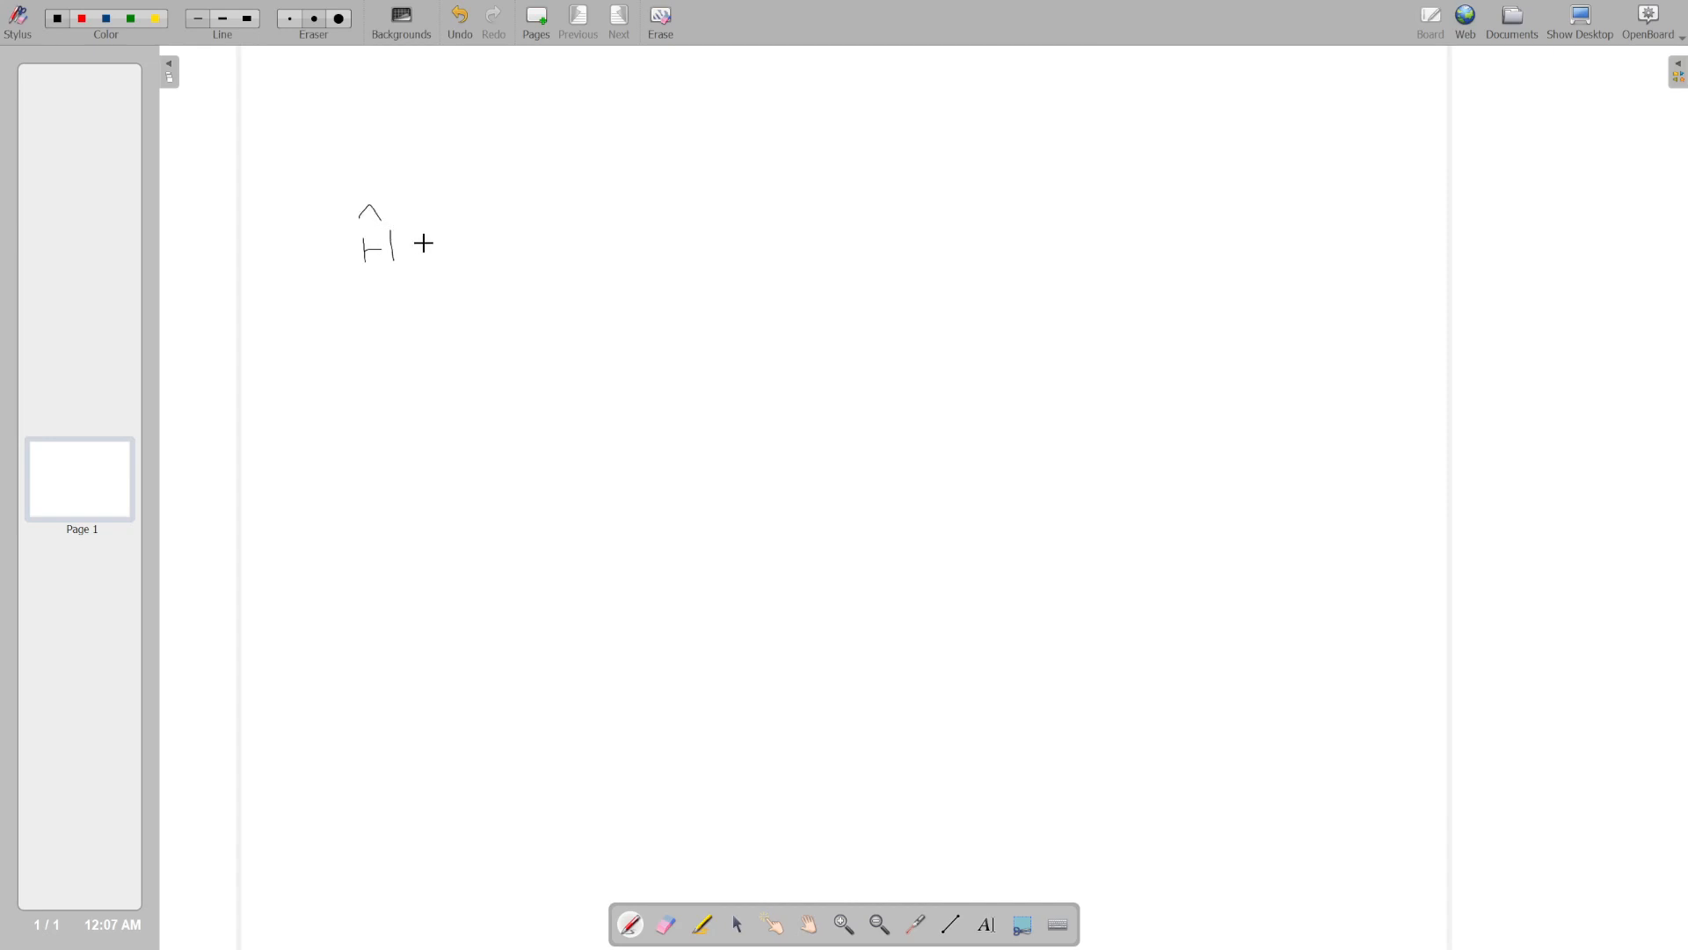
{"action": "mouse_move", "coordinate": [409, 225]}
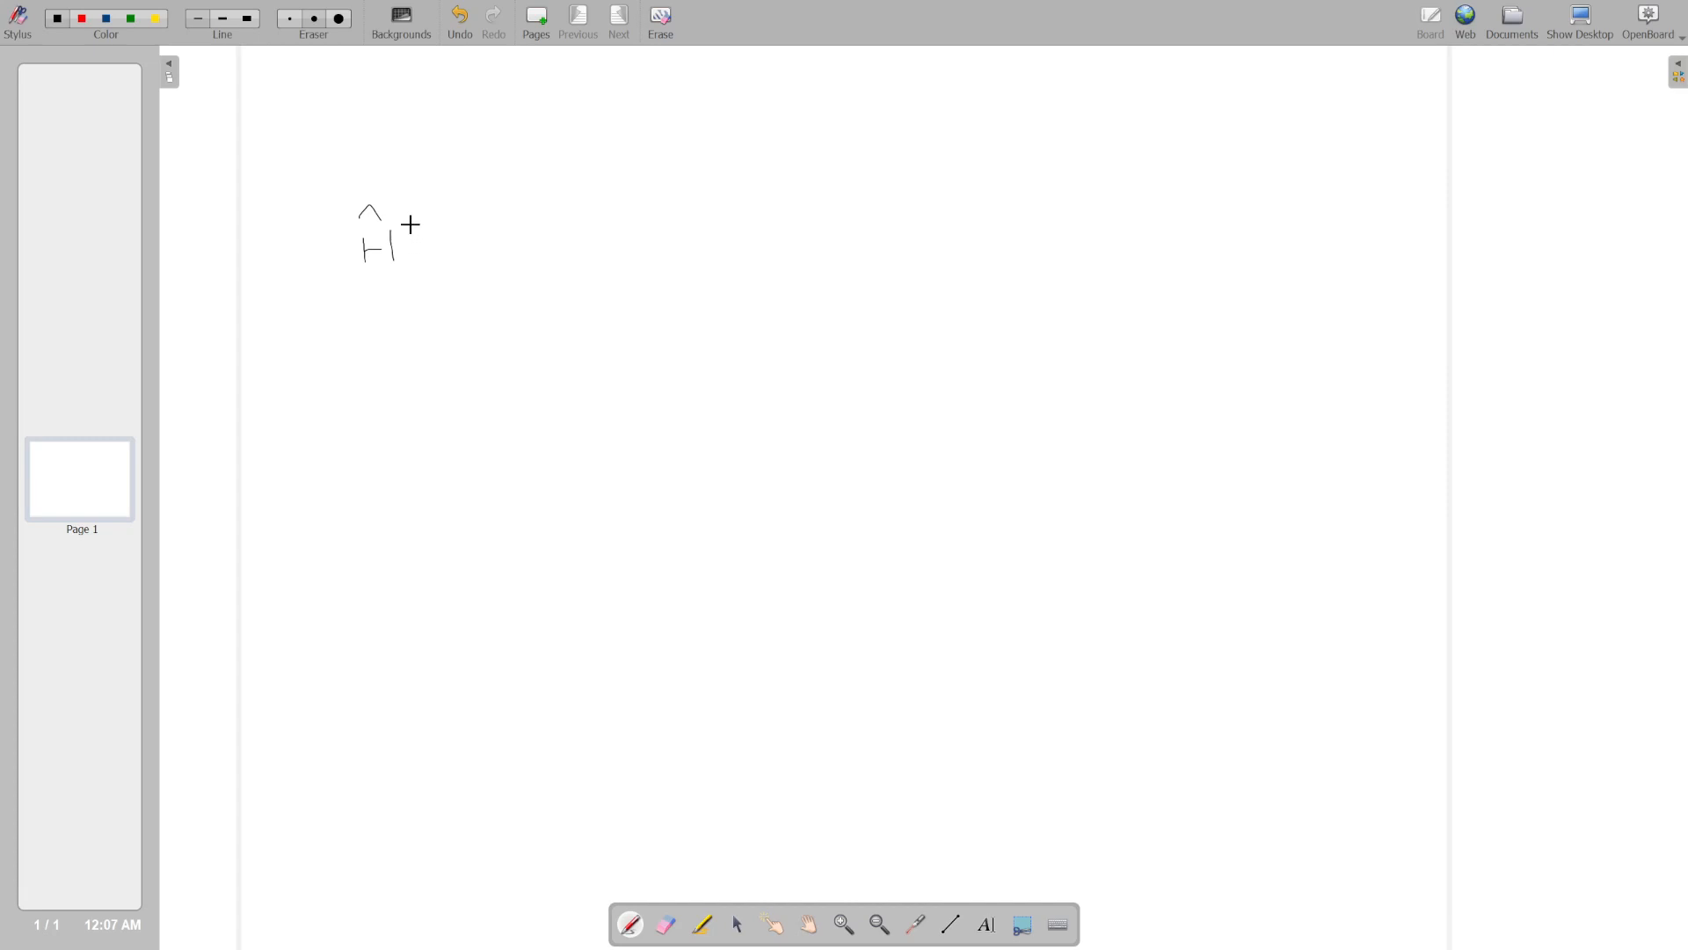
{"action": "left_click_drag", "start_coordinate": [409, 236], "coordinate": [614, 236]}
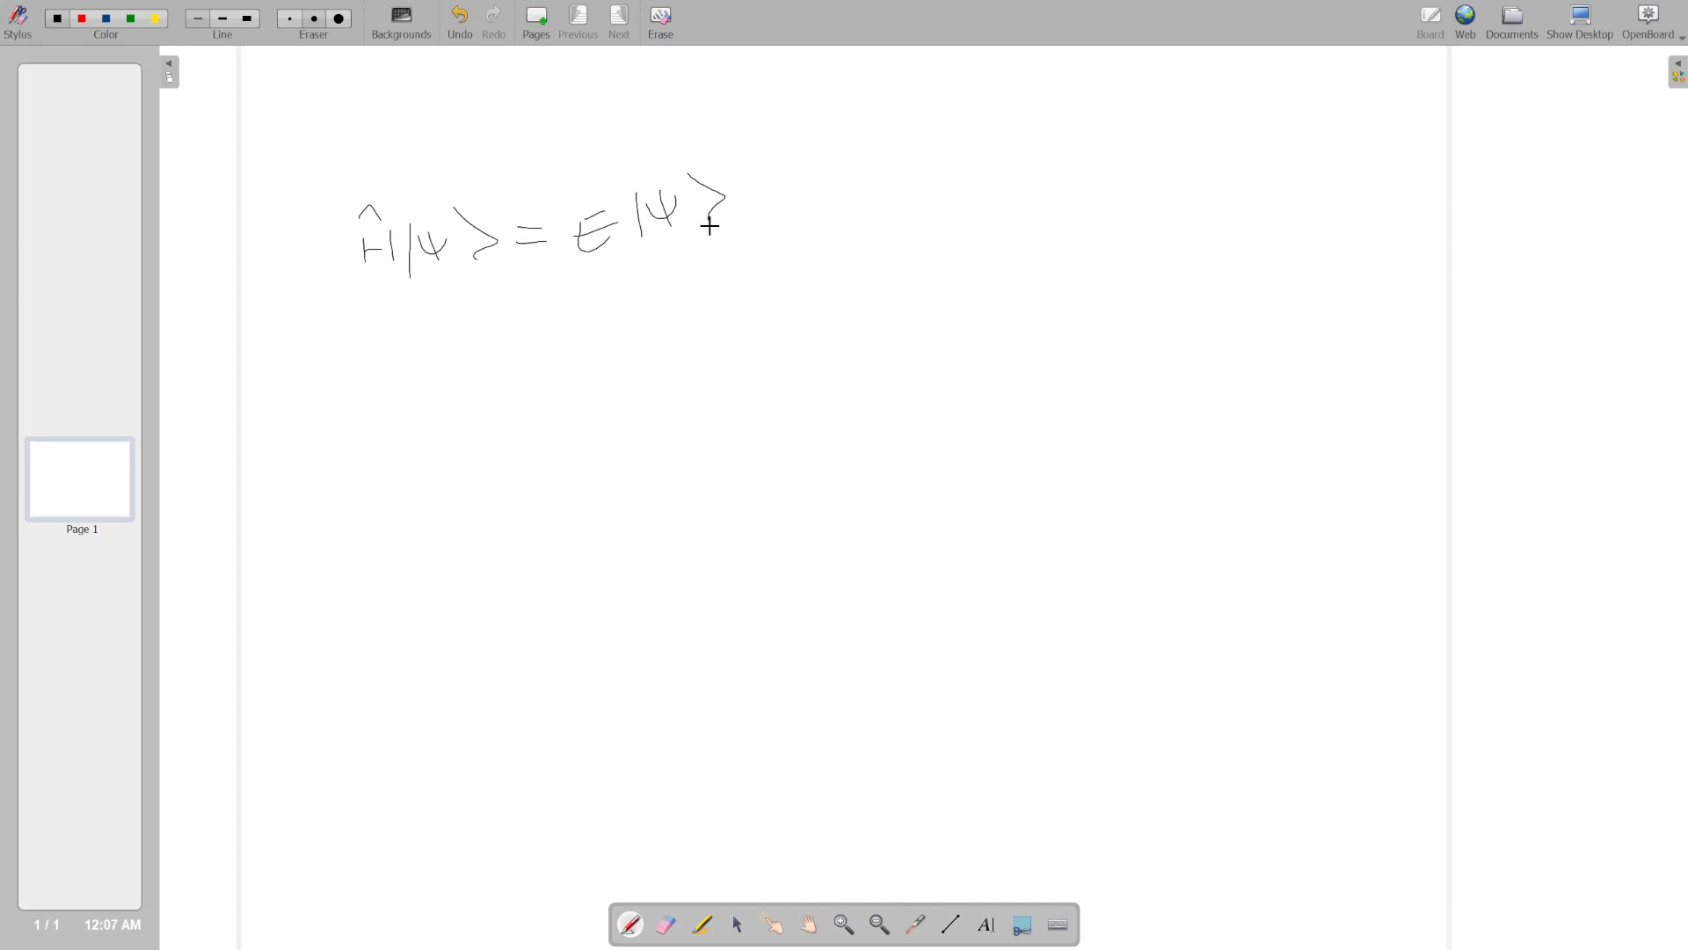
{"action": "mouse_move", "coordinate": [476, 368]}
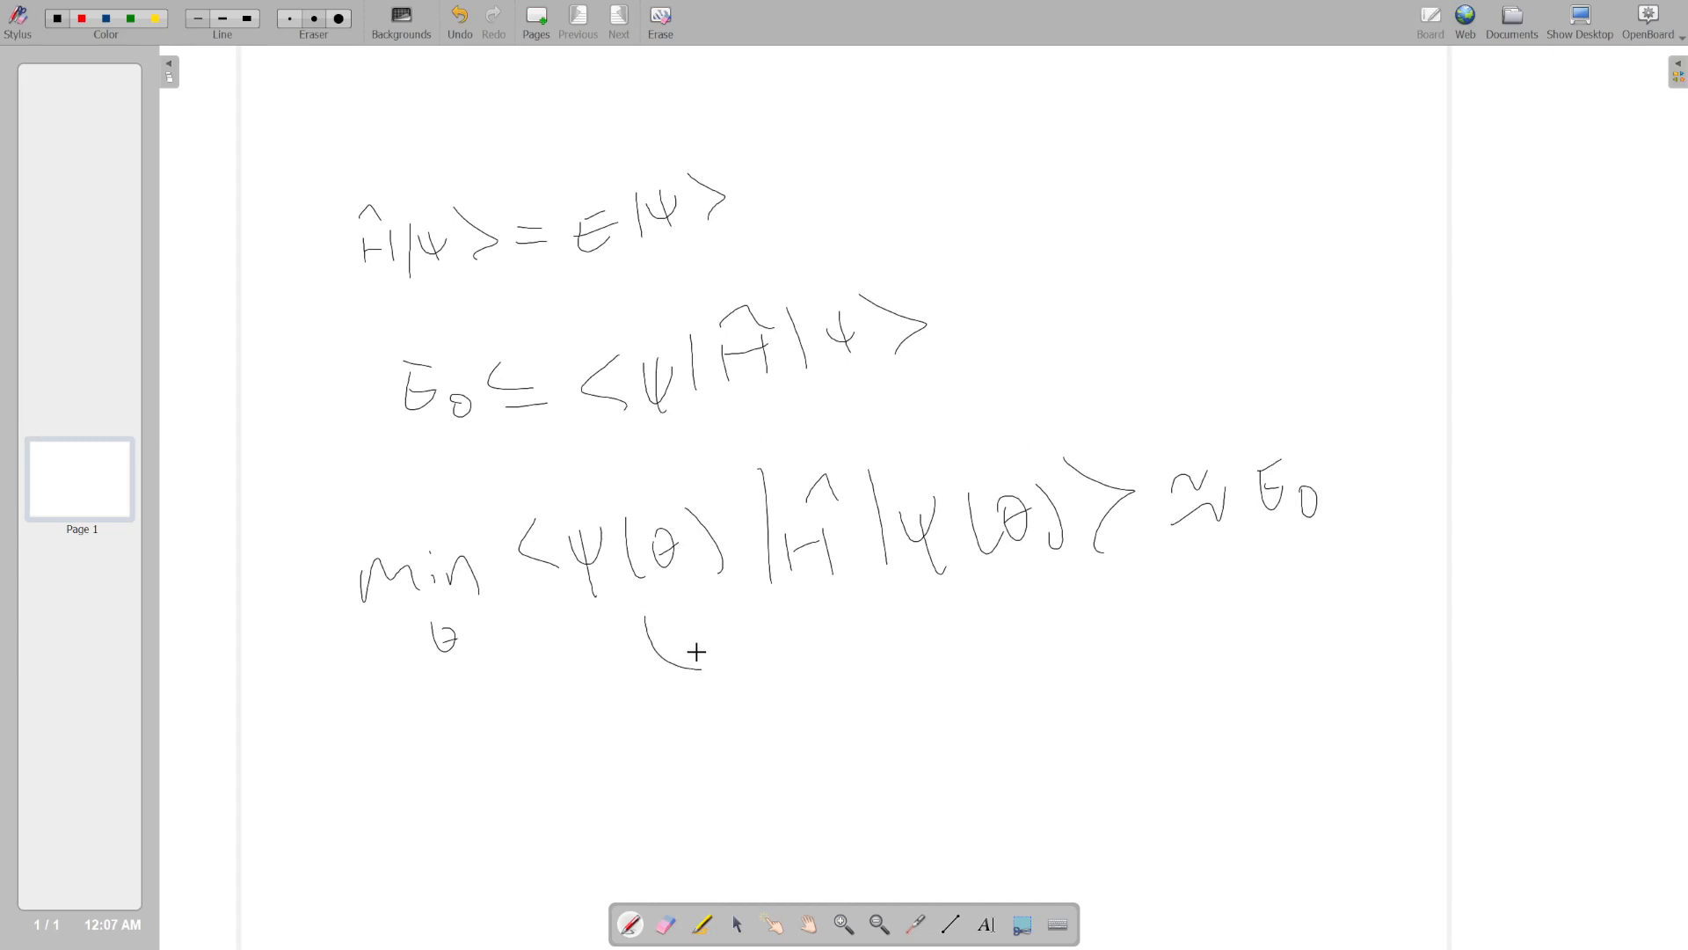
{"action": "mouse_move", "coordinate": [699, 682]}
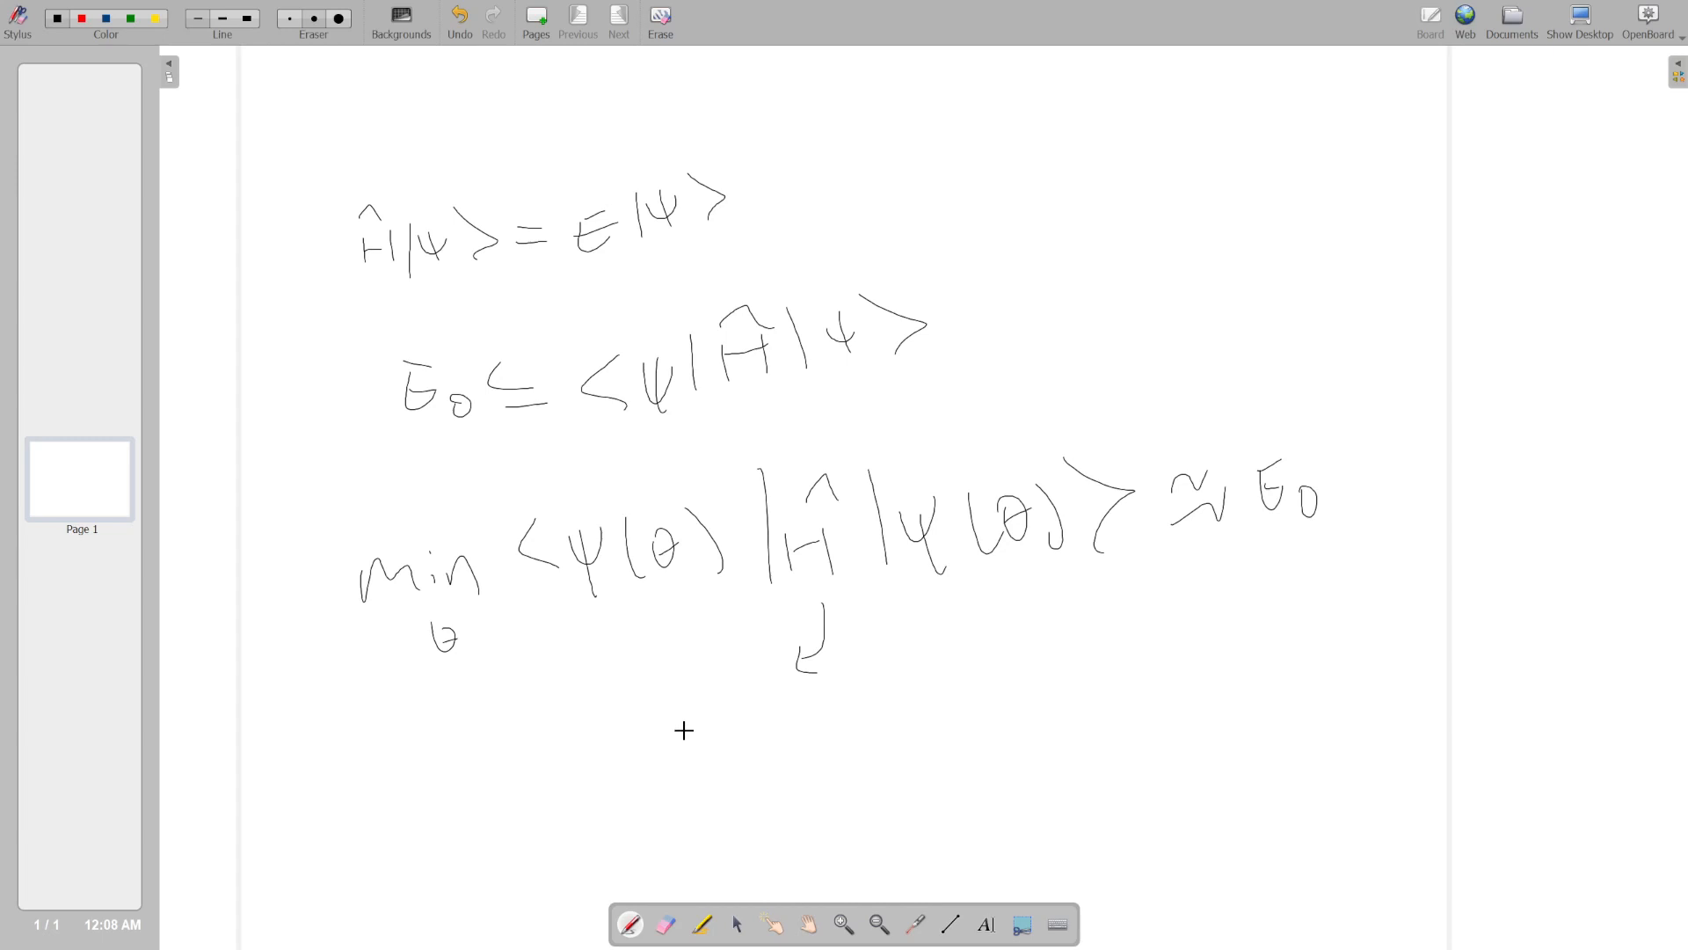
{"action": "mouse_move", "coordinate": [680, 735]}
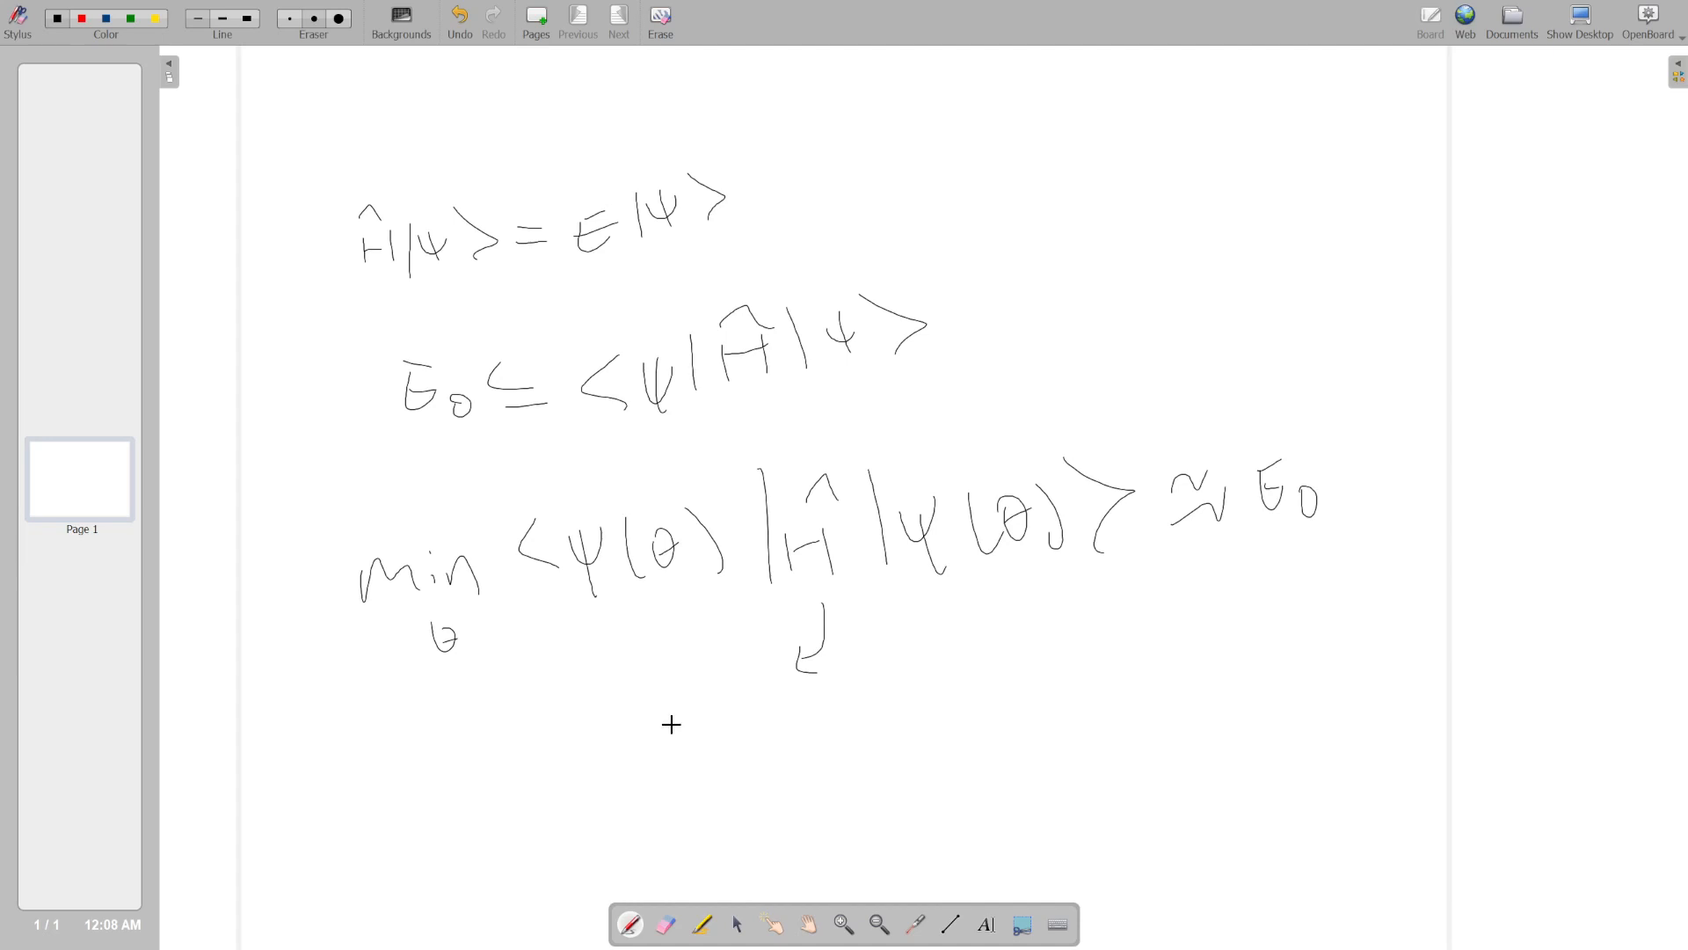
{"action": "mouse_move", "coordinate": [671, 724]}
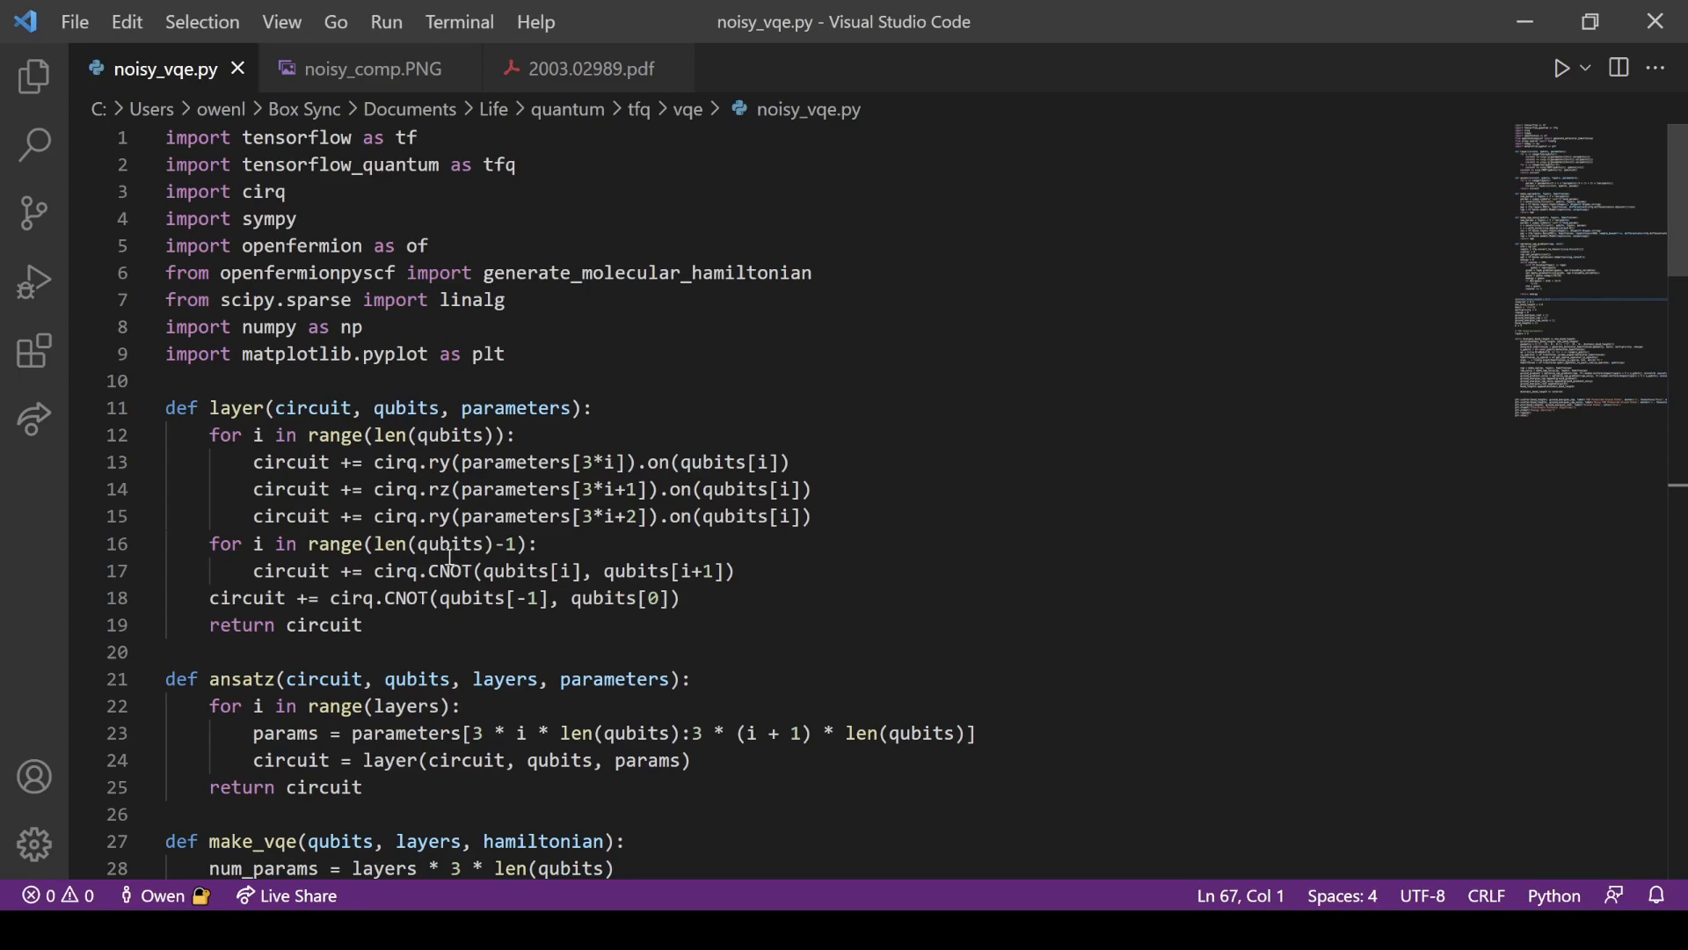
{"action": "mouse_move", "coordinate": [398, 502]}
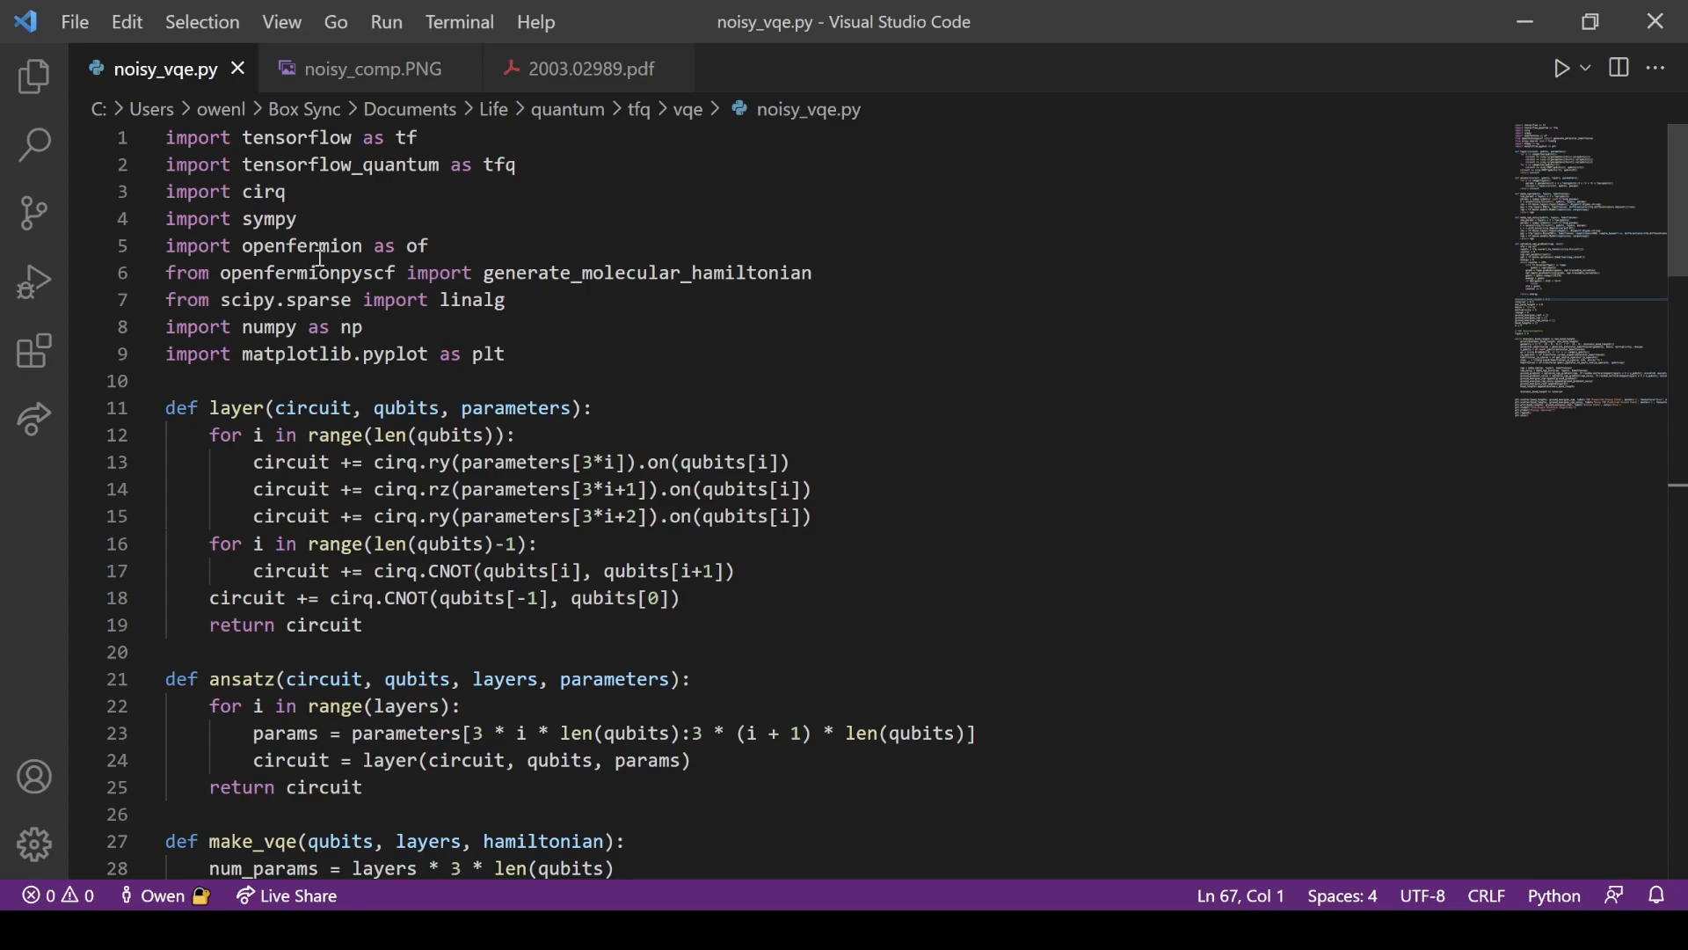
{"action": "double_click", "coordinate": [368, 273]}
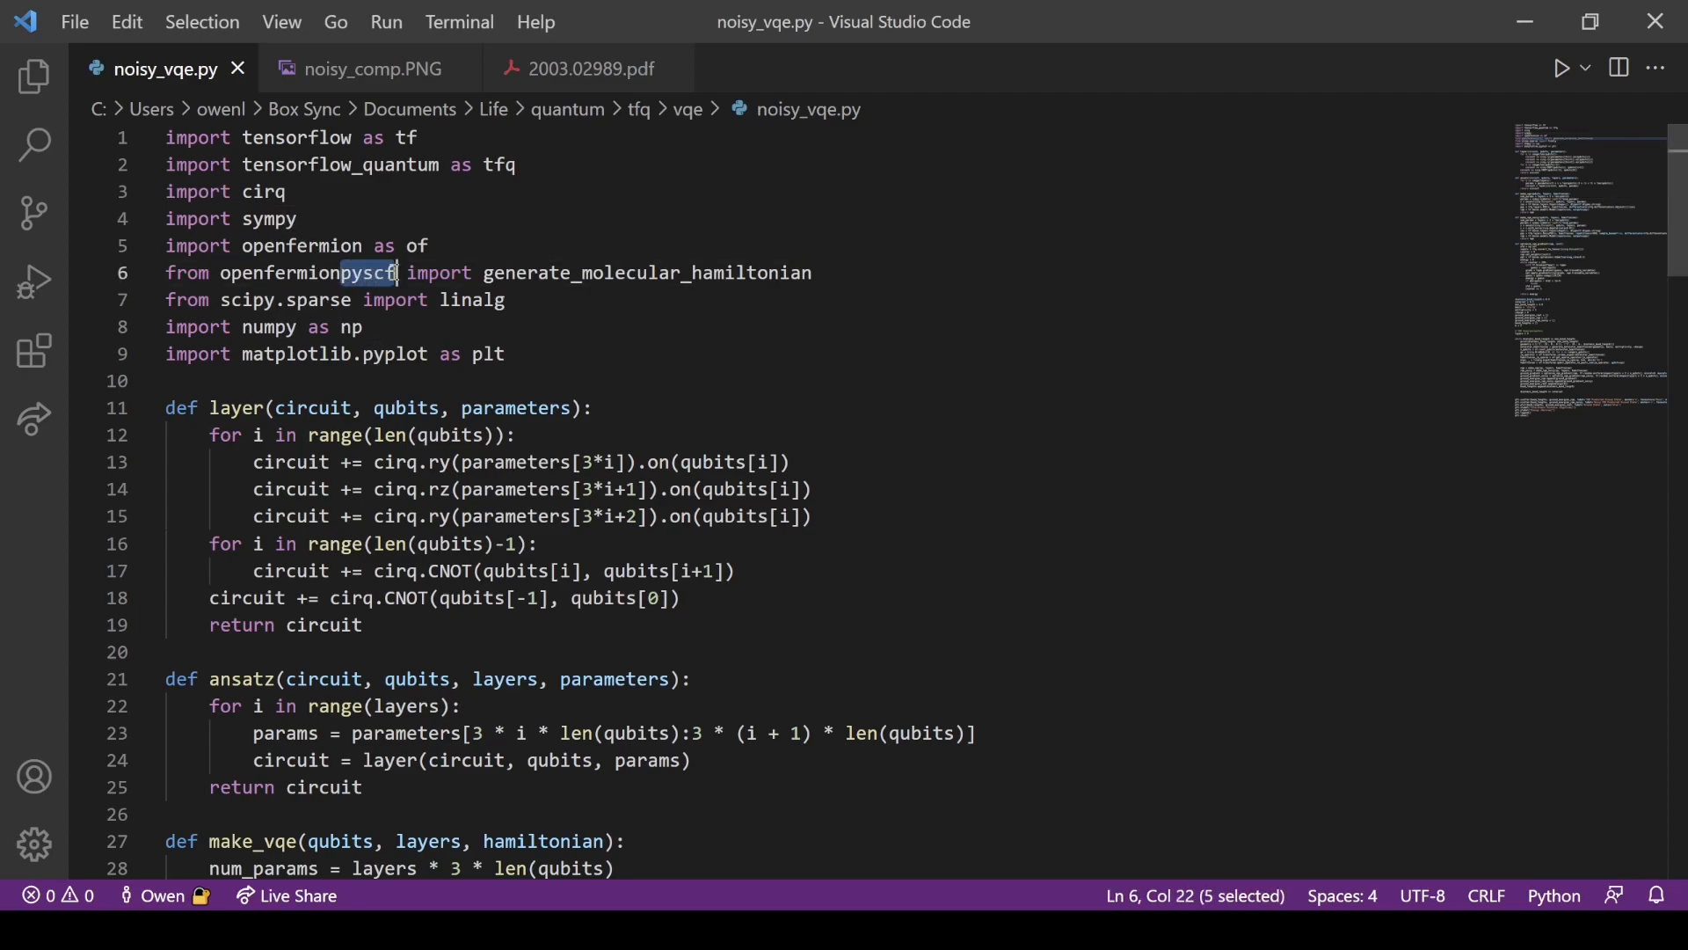
{"action": "left_click", "coordinate": [456, 327]}
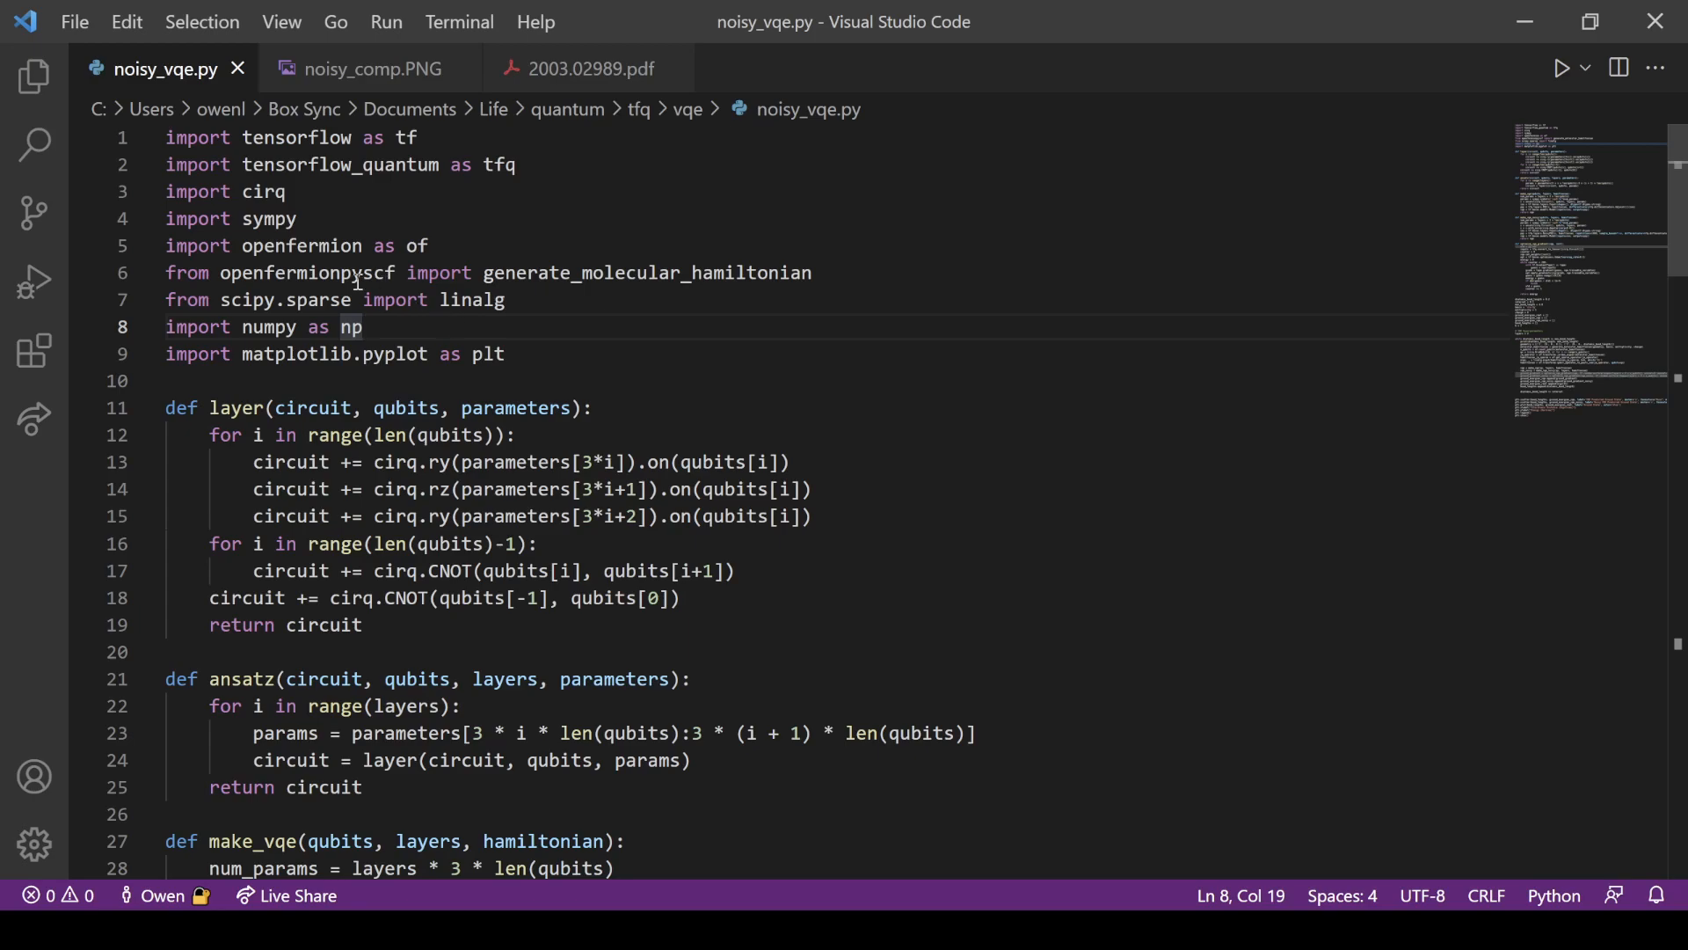
{"action": "double_click", "coordinate": [307, 273]}
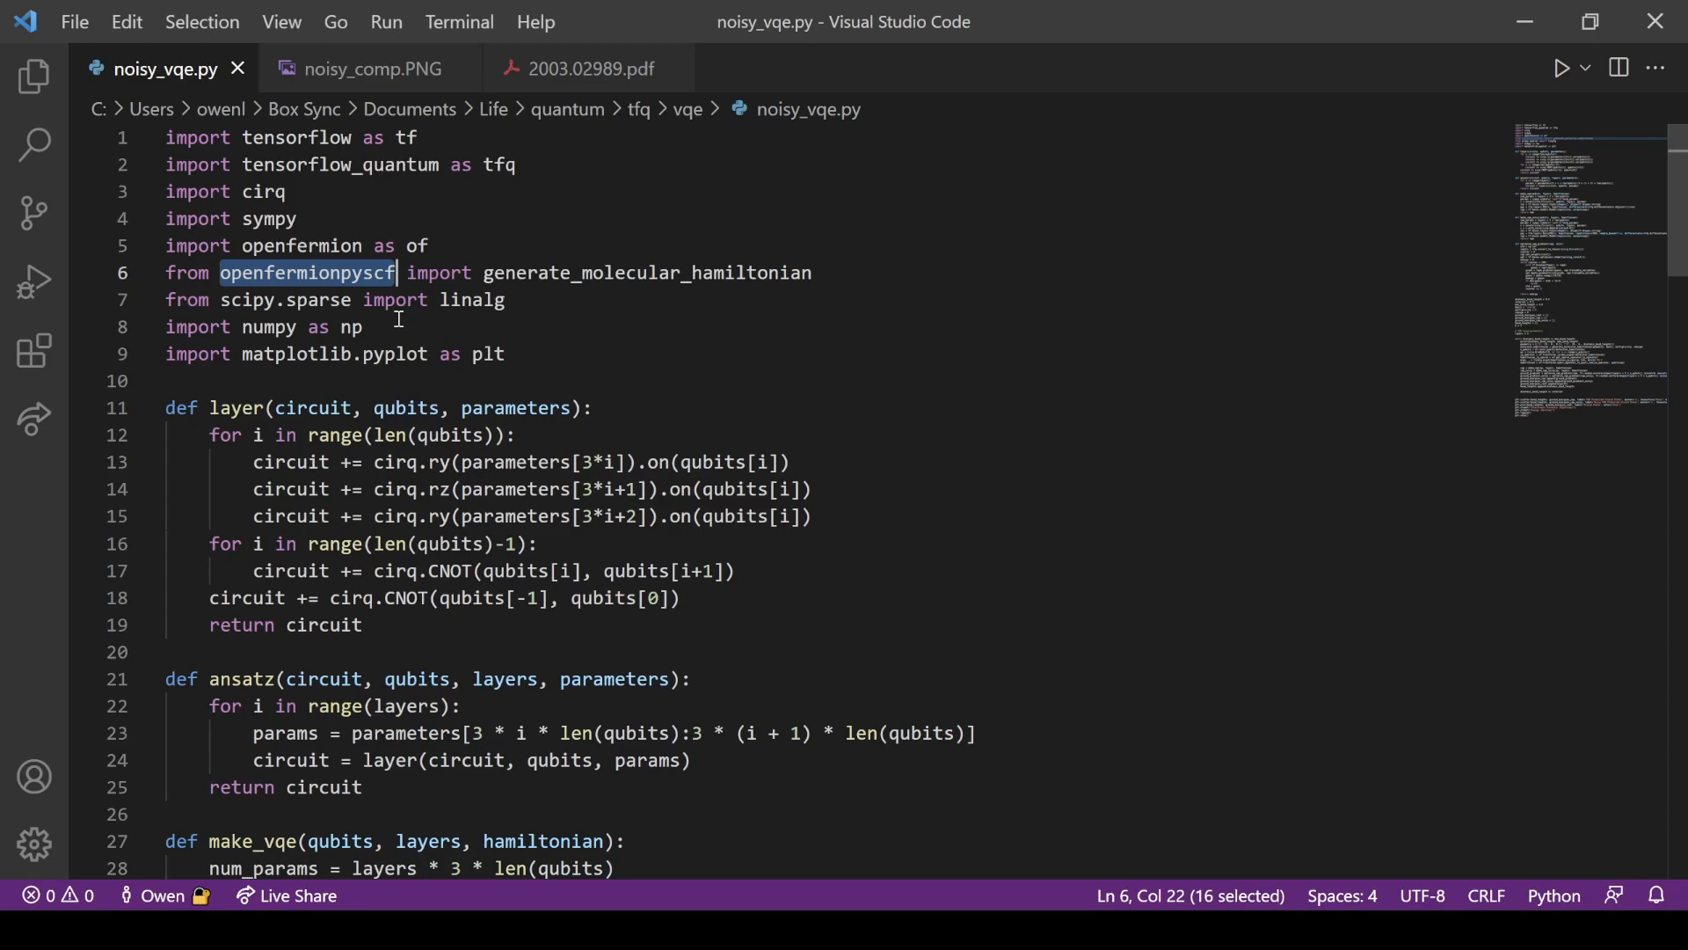
{"action": "mouse_move", "coordinate": [489, 163]}
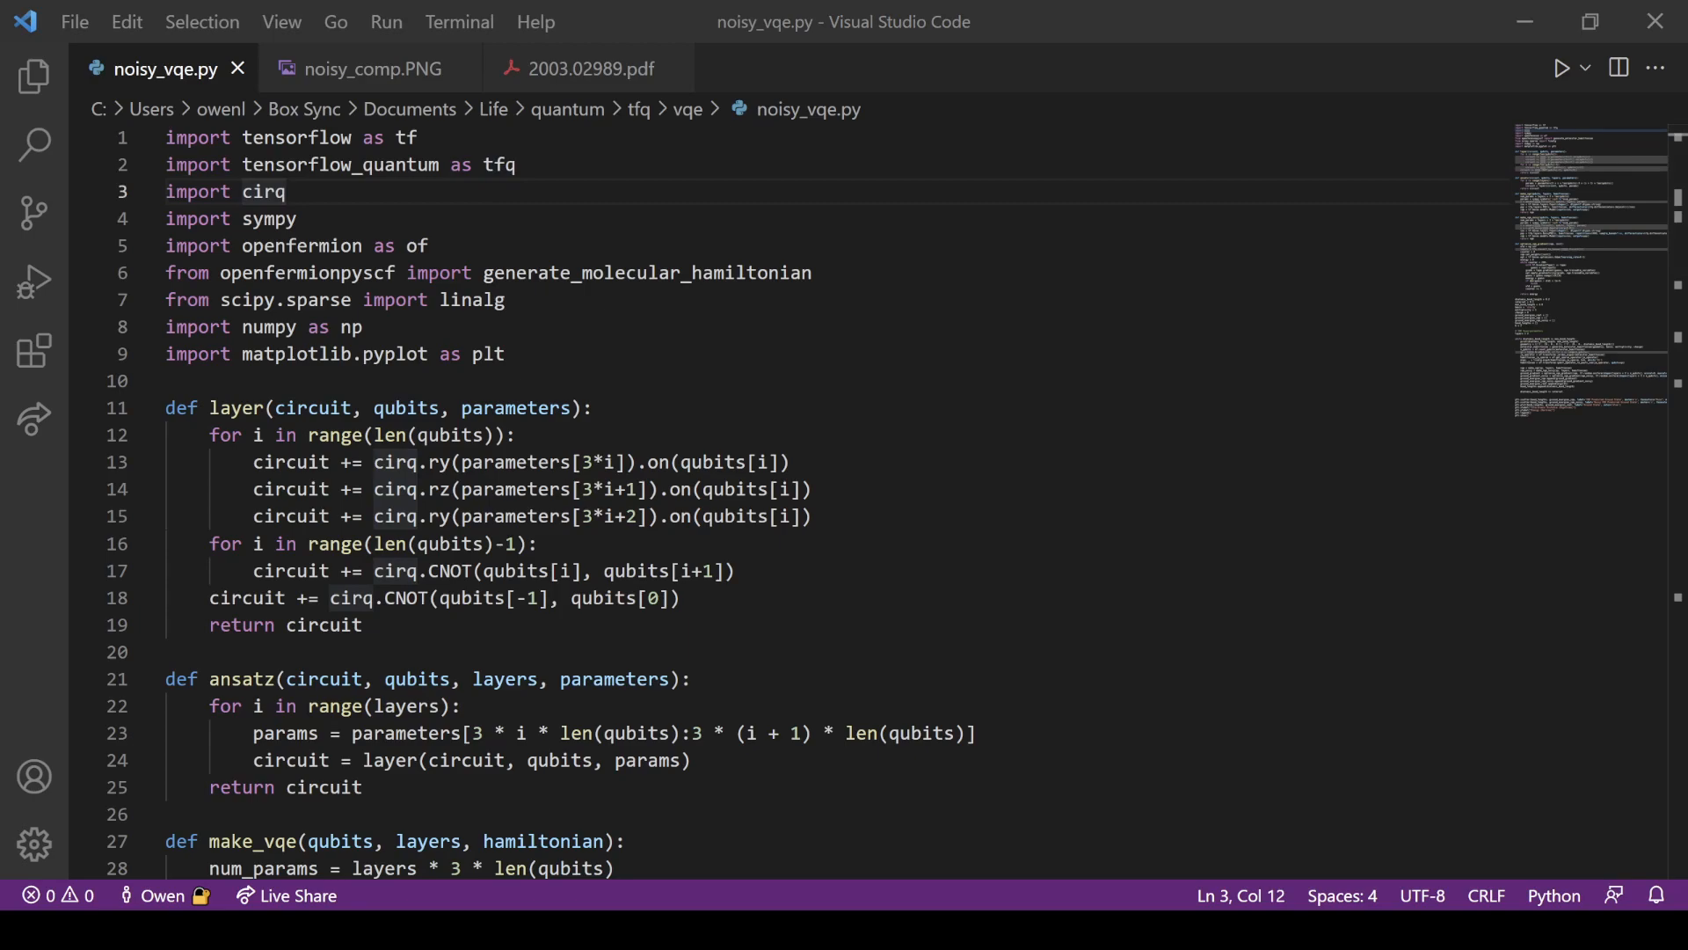
{"action": "left_click", "coordinate": [590, 68]}
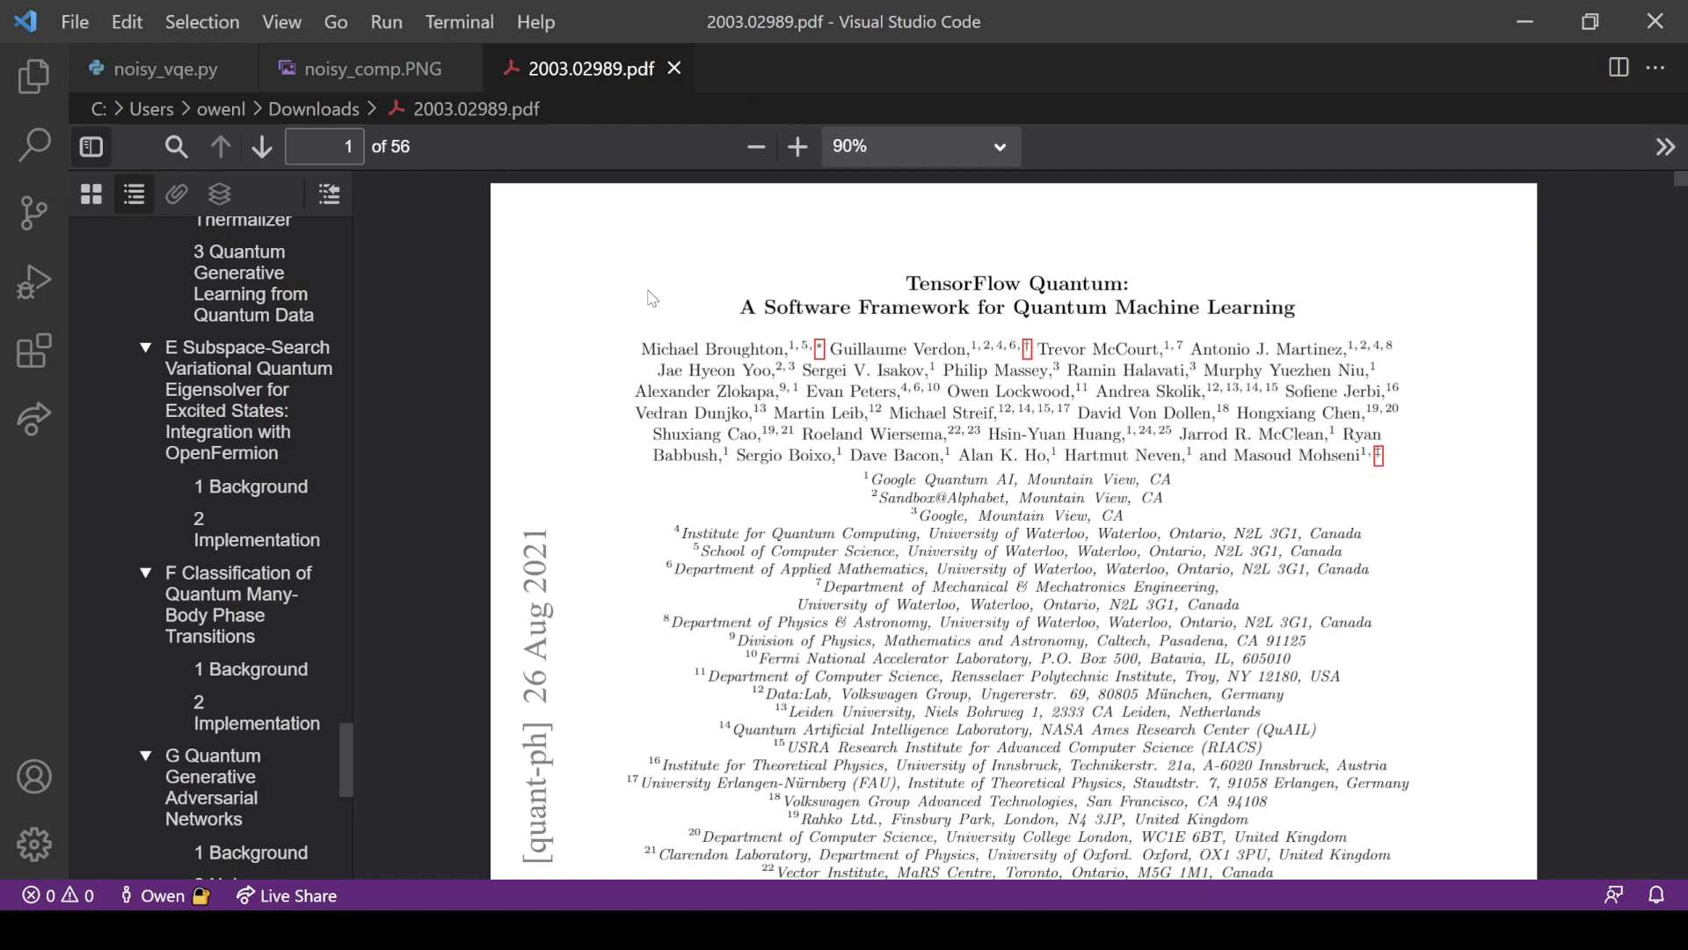
{"action": "mouse_move", "coordinate": [418, 434]}
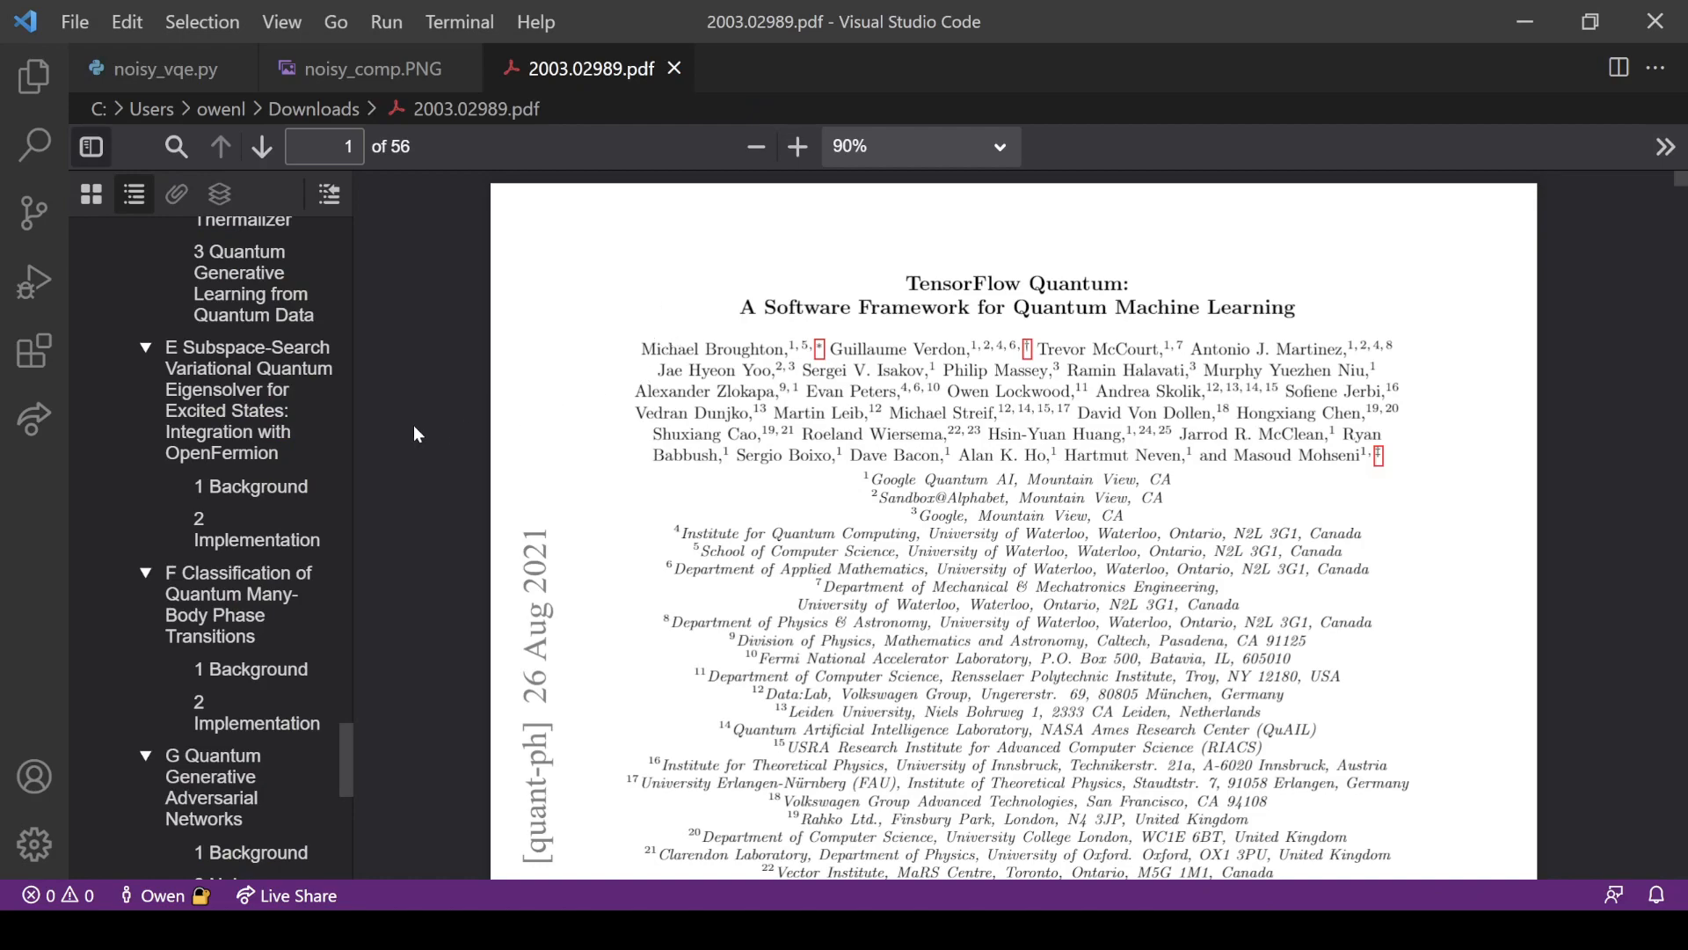
{"action": "left_click", "coordinate": [248, 399]}
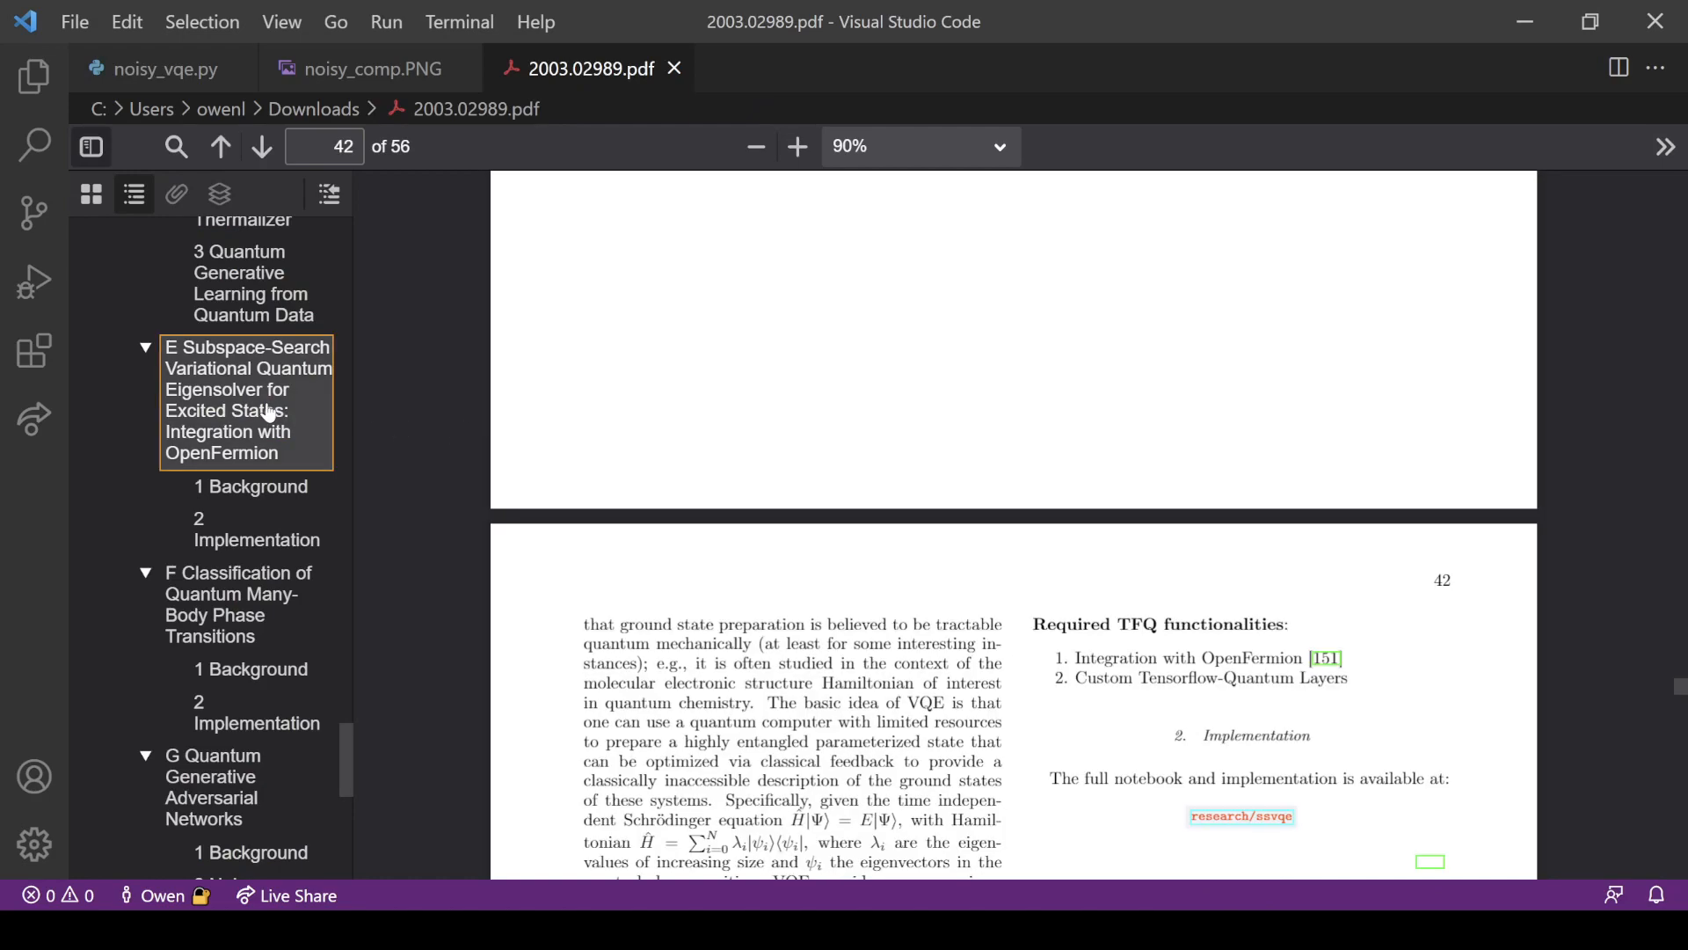
{"action": "scroll", "scroll_direction": "up", "scroll_amount": 3}
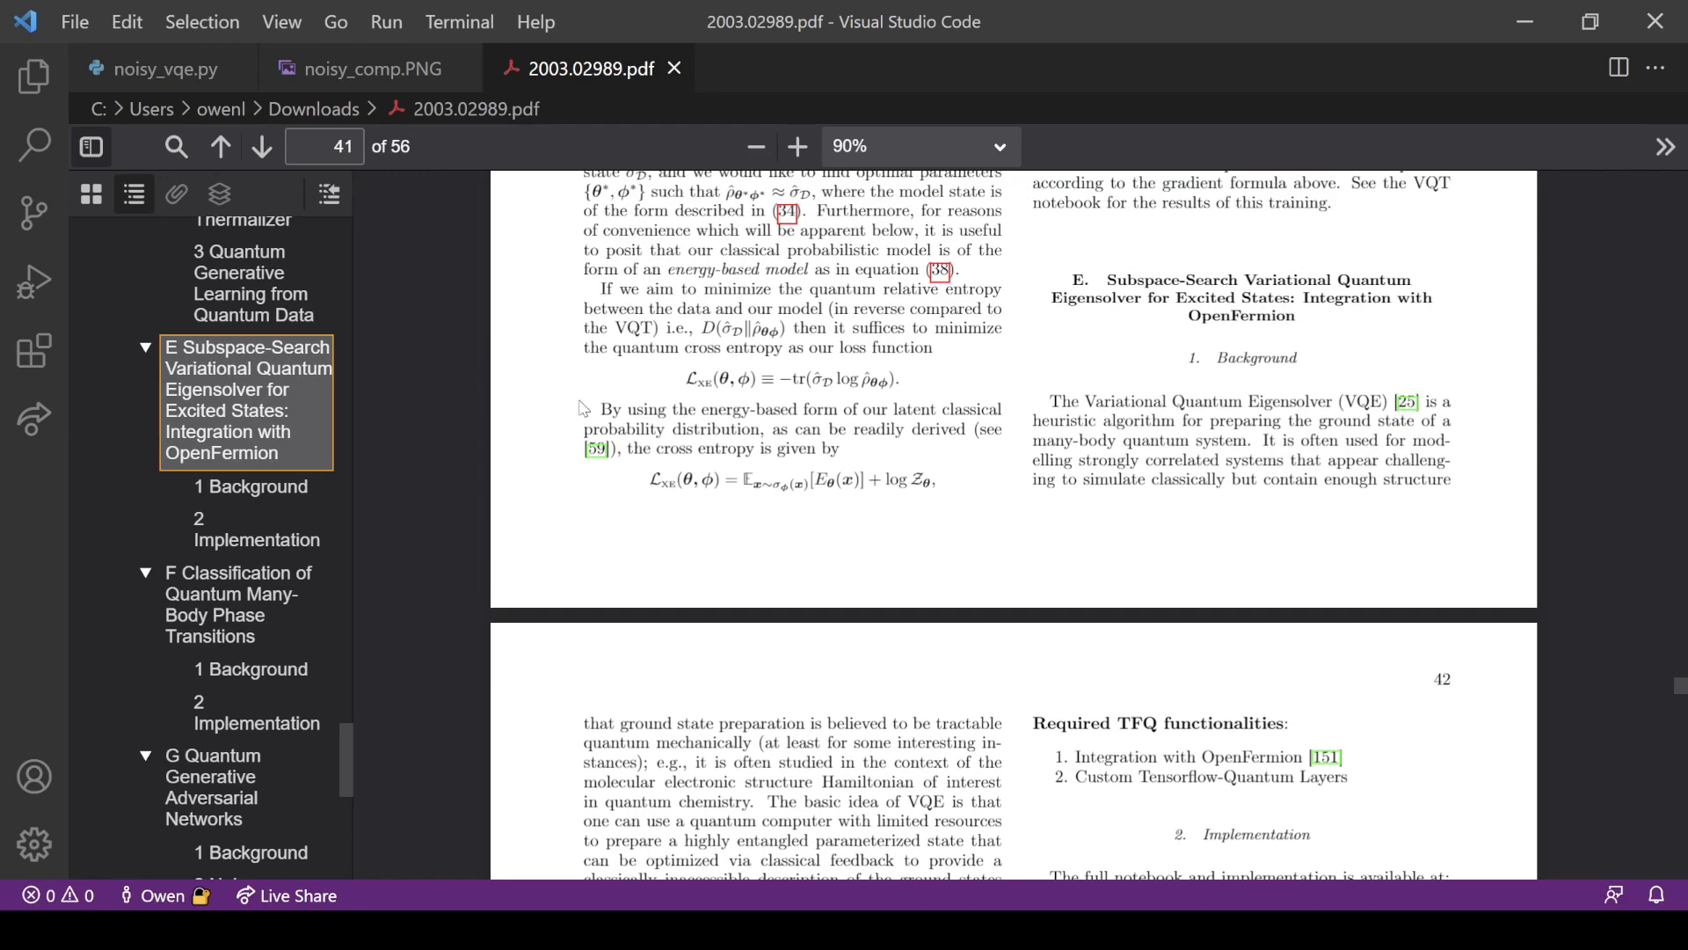
{"action": "mouse_move", "coordinate": [1162, 361]}
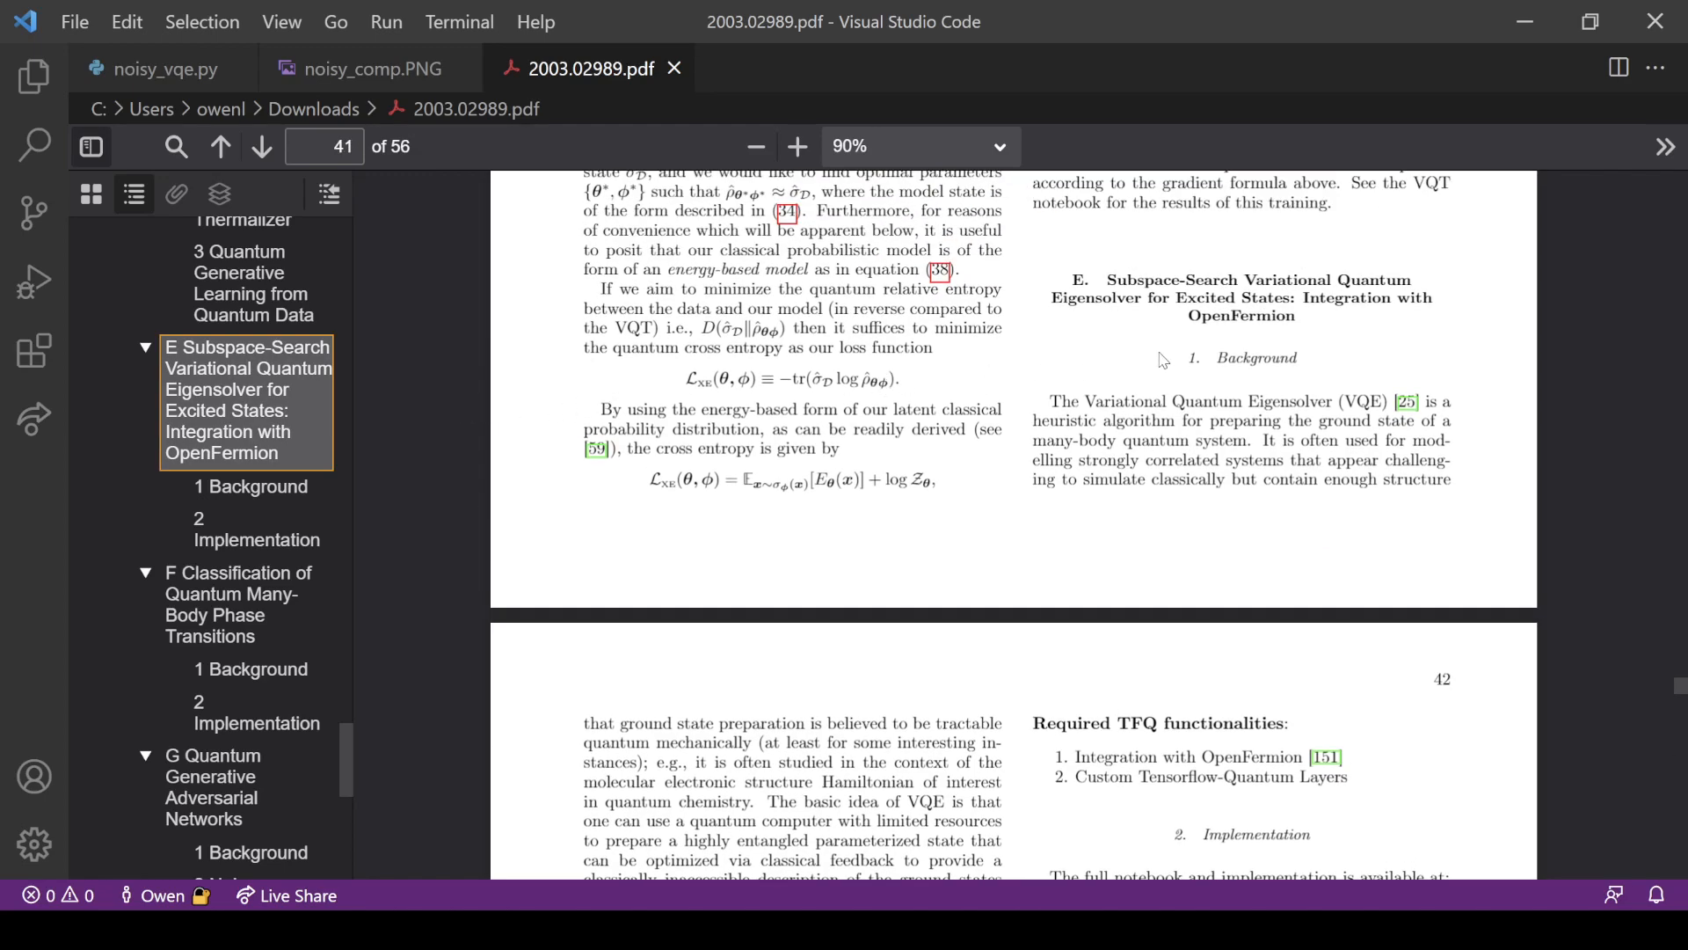
{"action": "scroll", "scroll_direction": "down", "scroll_amount": 3}
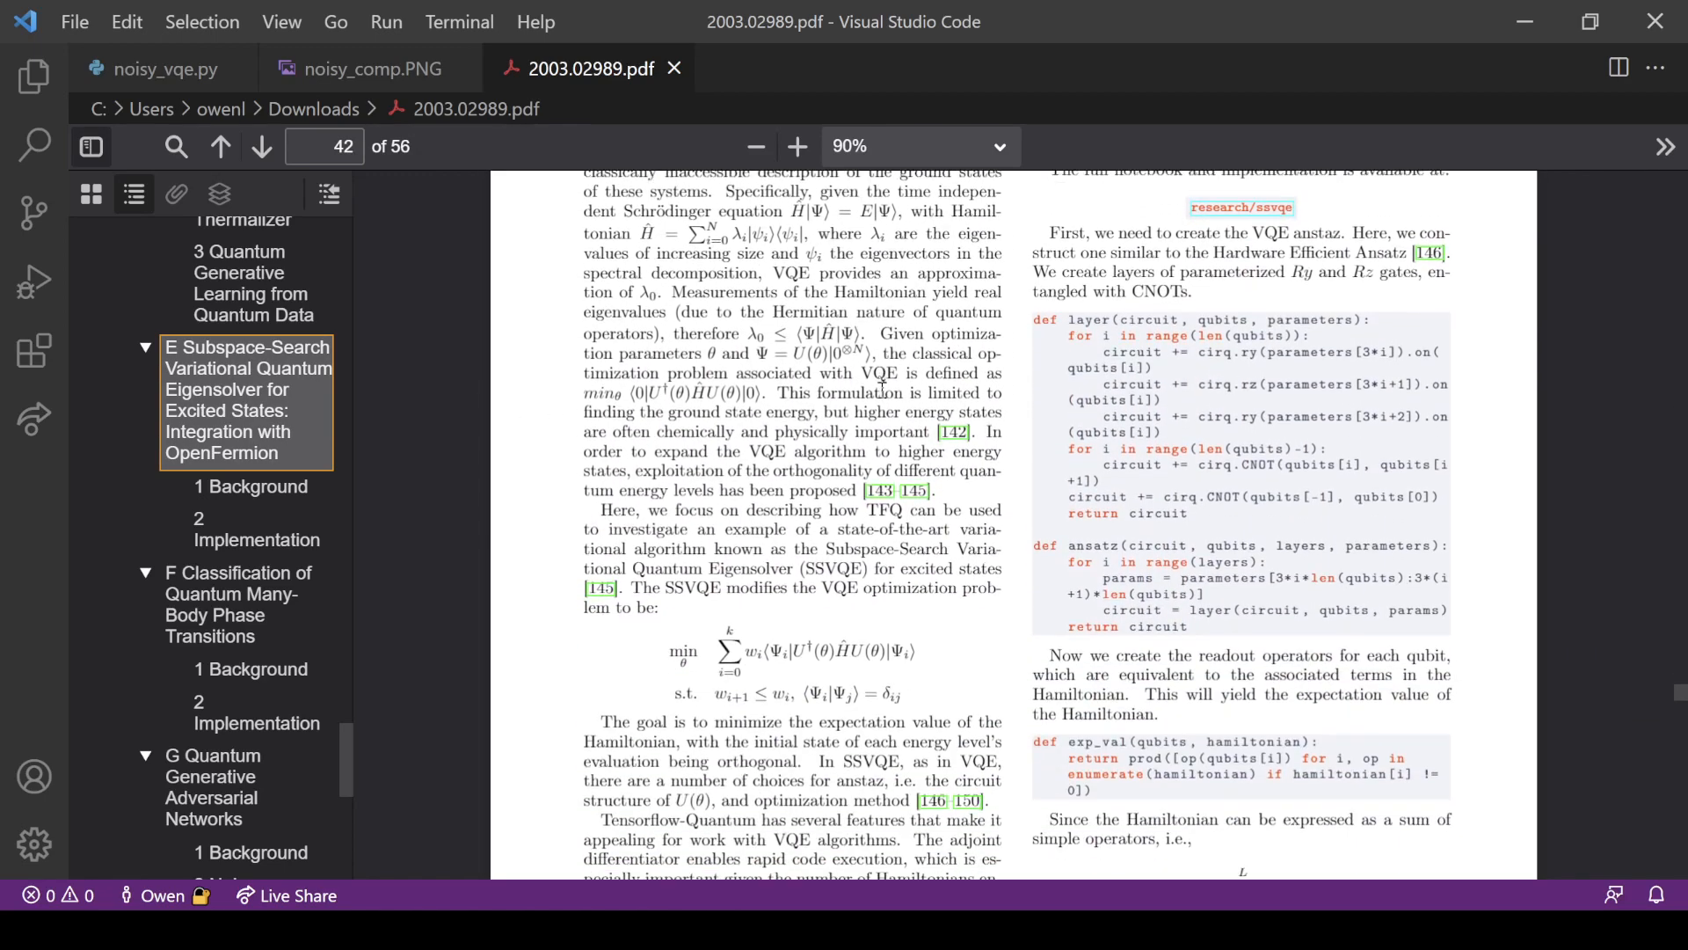
{"action": "scroll", "scroll_direction": "down", "scroll_amount": 3}
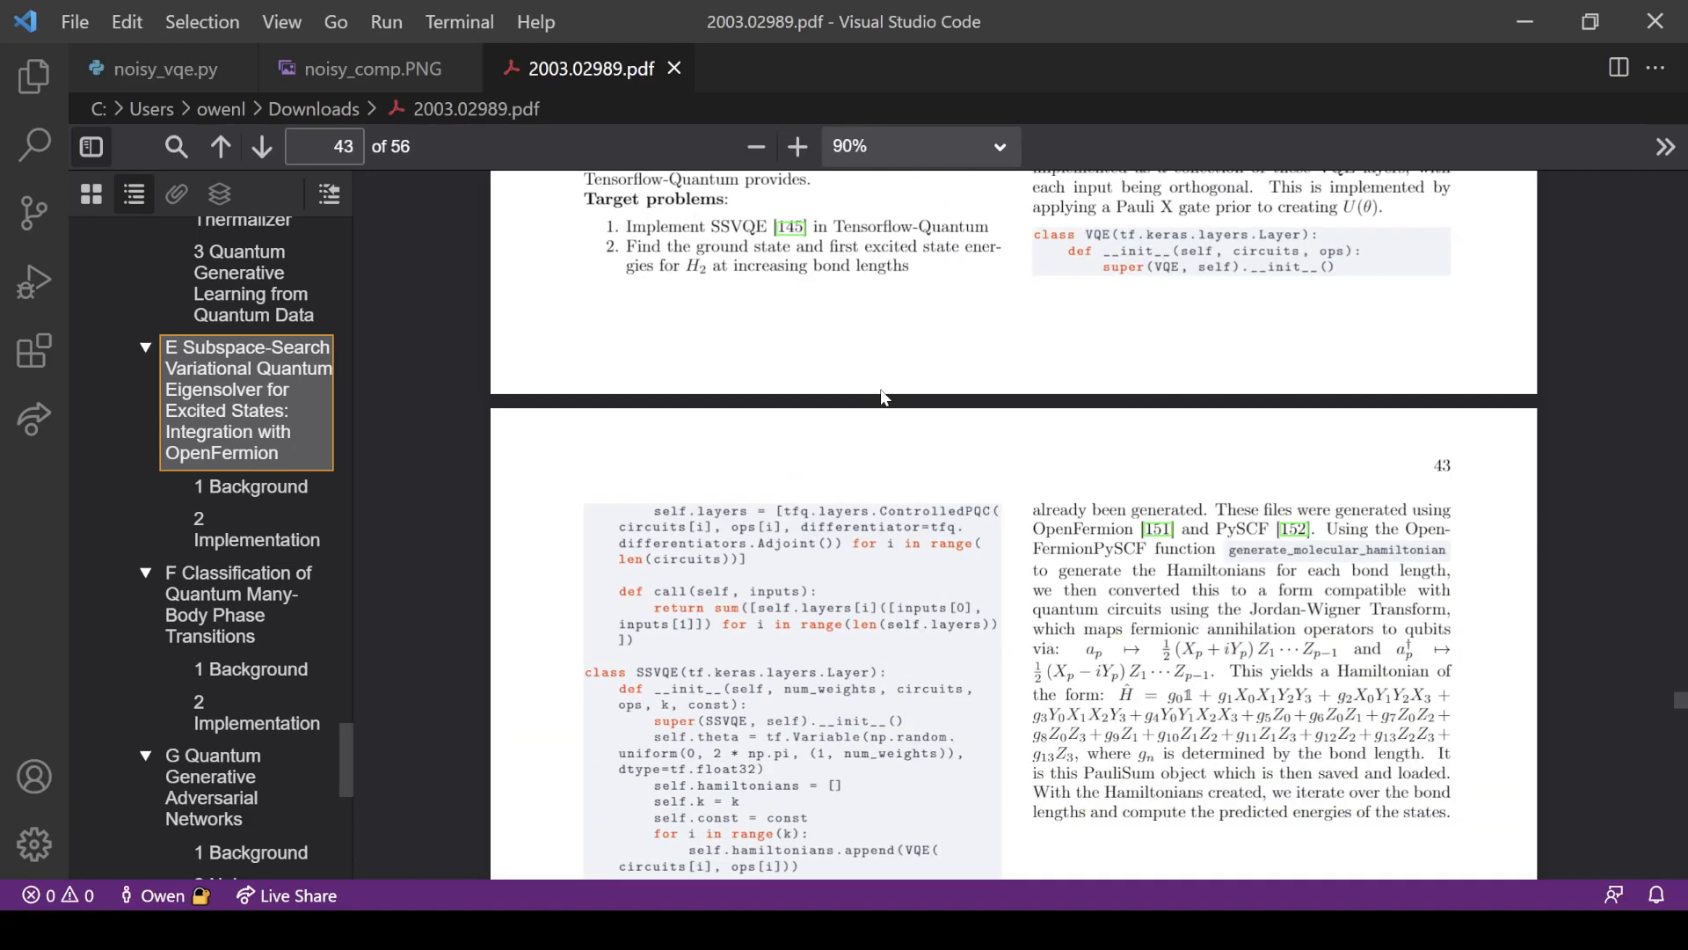
{"action": "scroll", "scroll_direction": "down", "scroll_amount": 3}
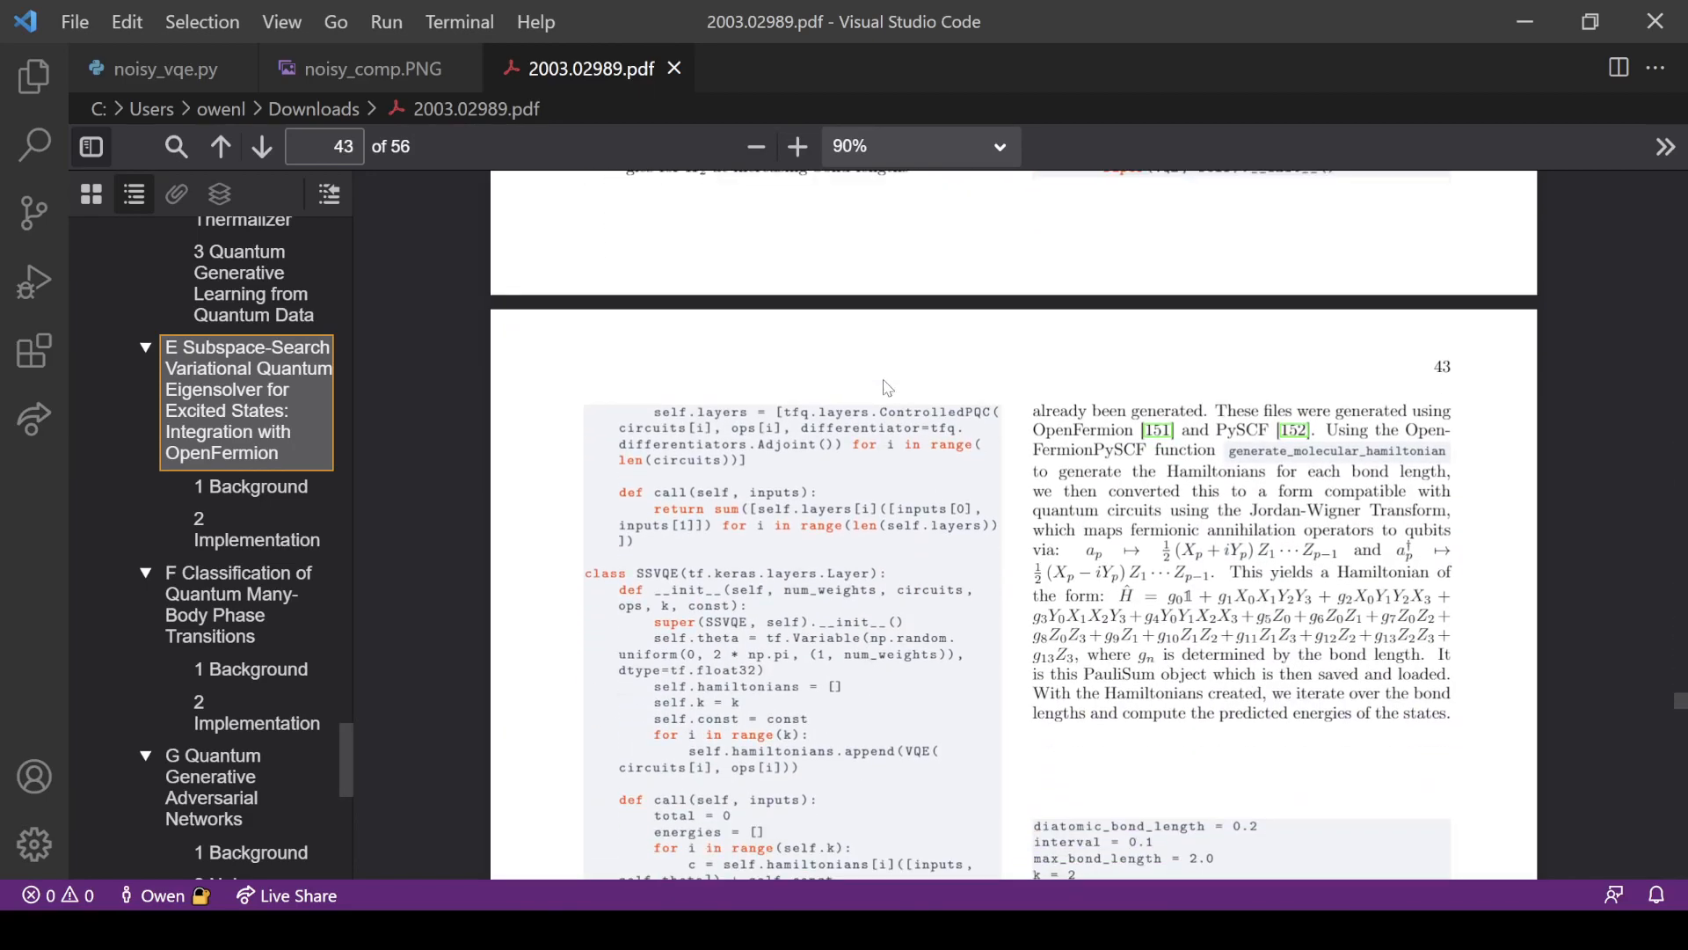
{"action": "scroll", "scroll_direction": "down", "scroll_amount": 3}
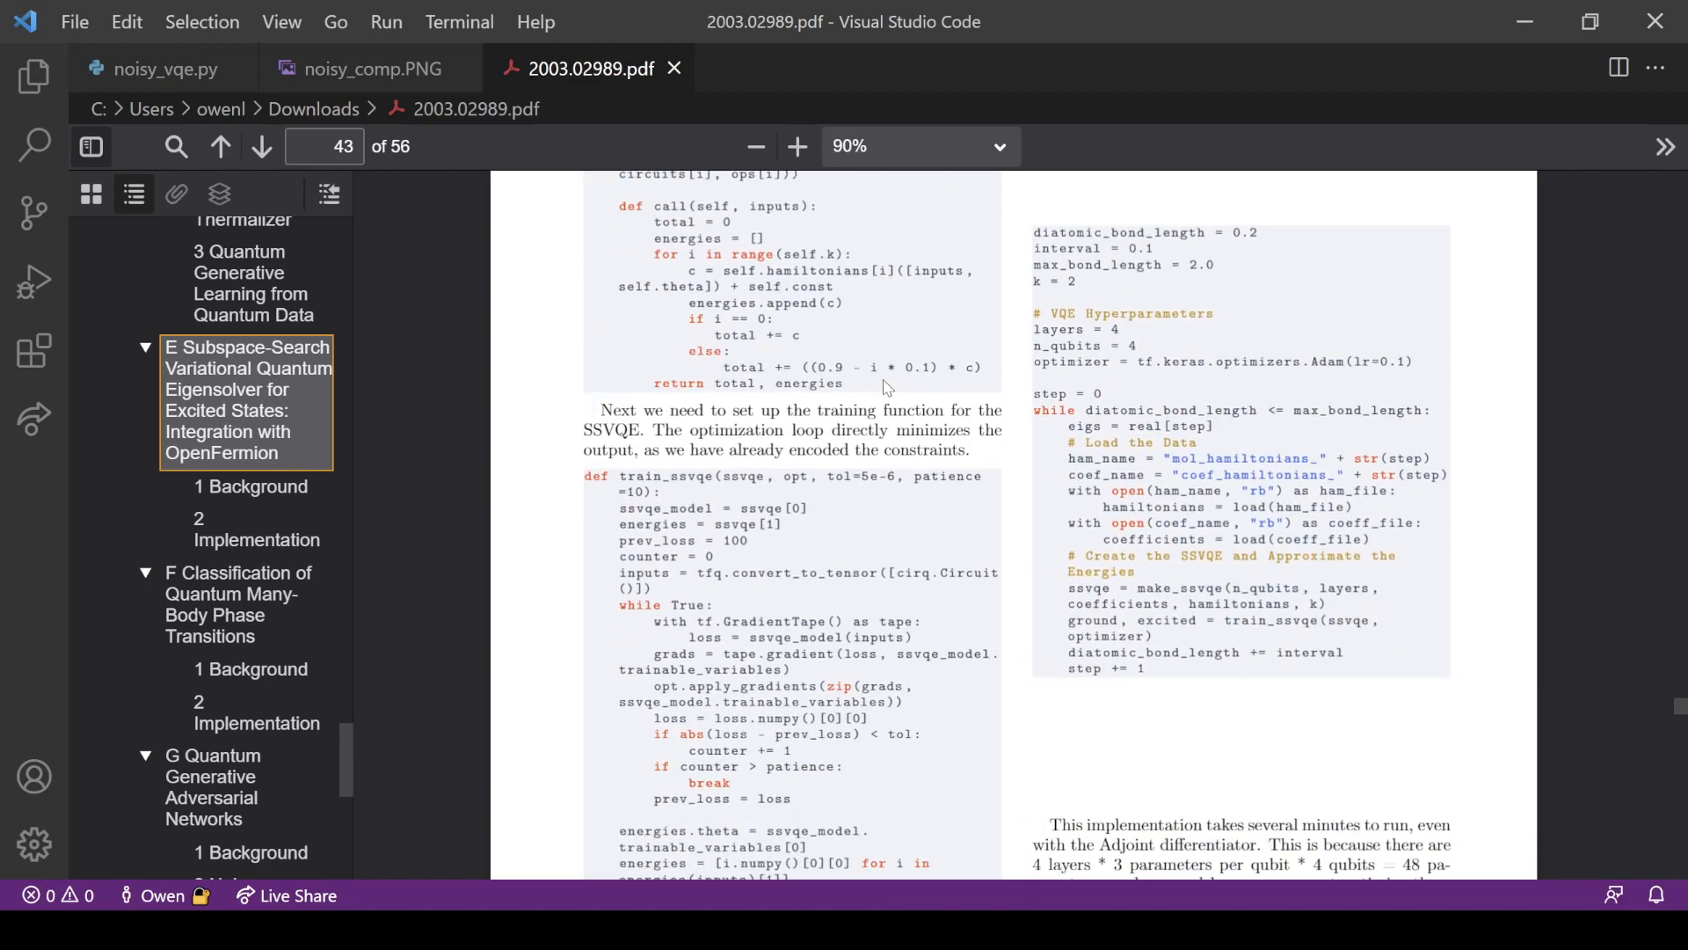
{"action": "scroll", "scroll_direction": "down", "scroll_amount": 3}
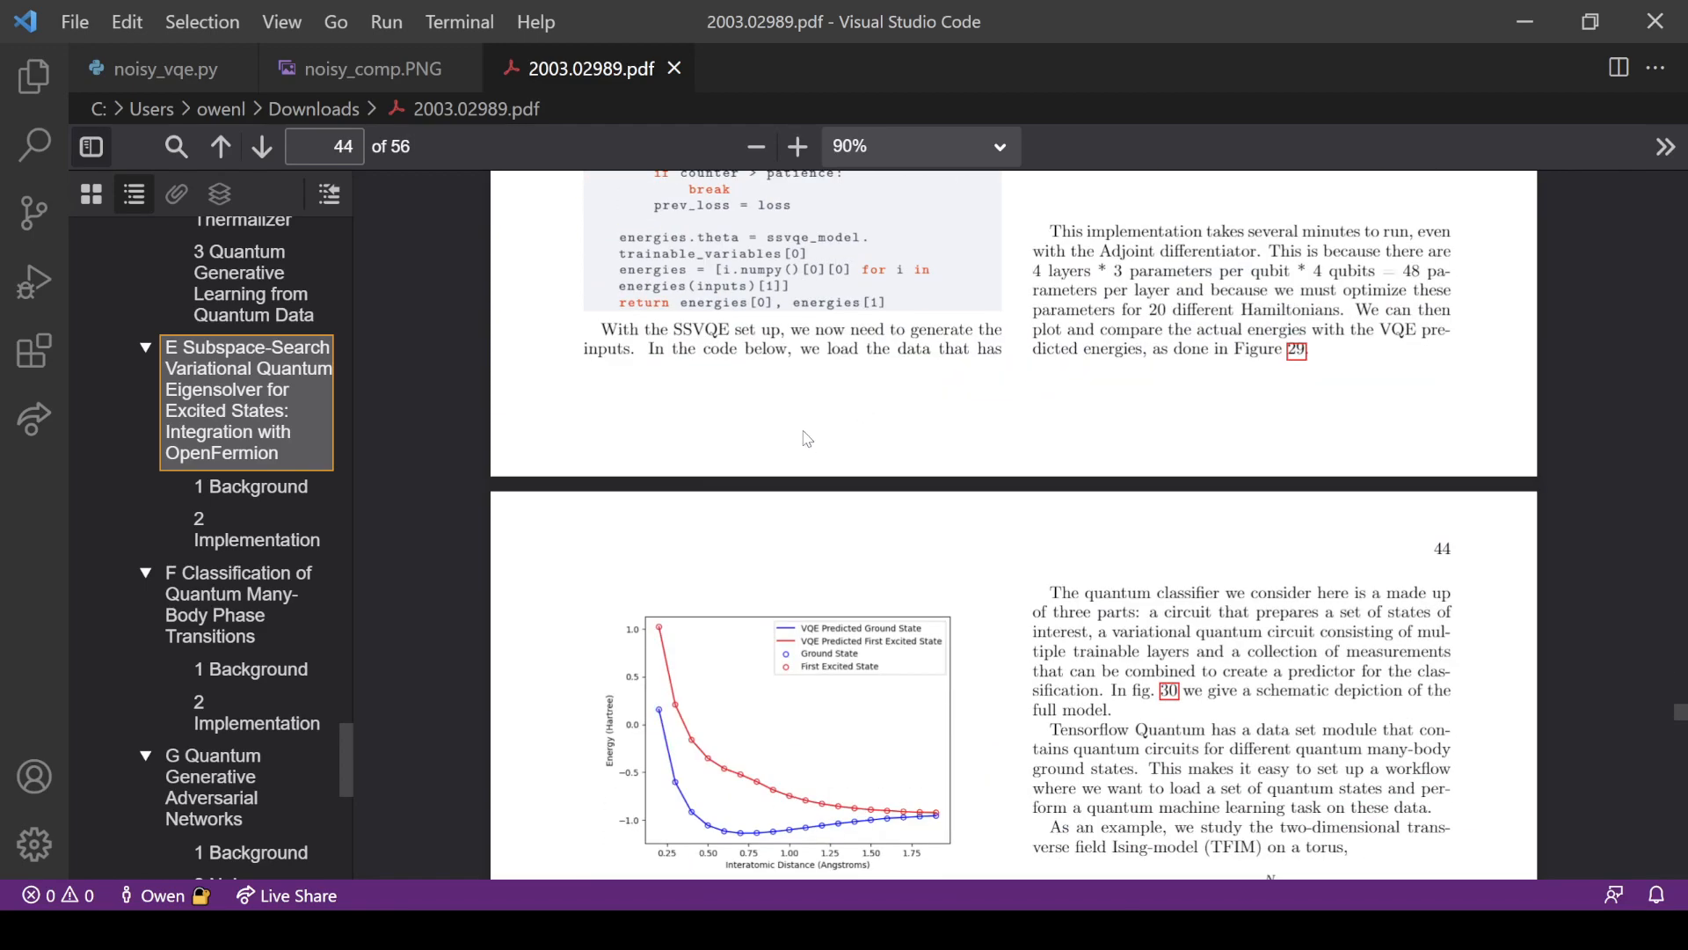
{"action": "scroll", "scroll_direction": "up", "scroll_amount": 3}
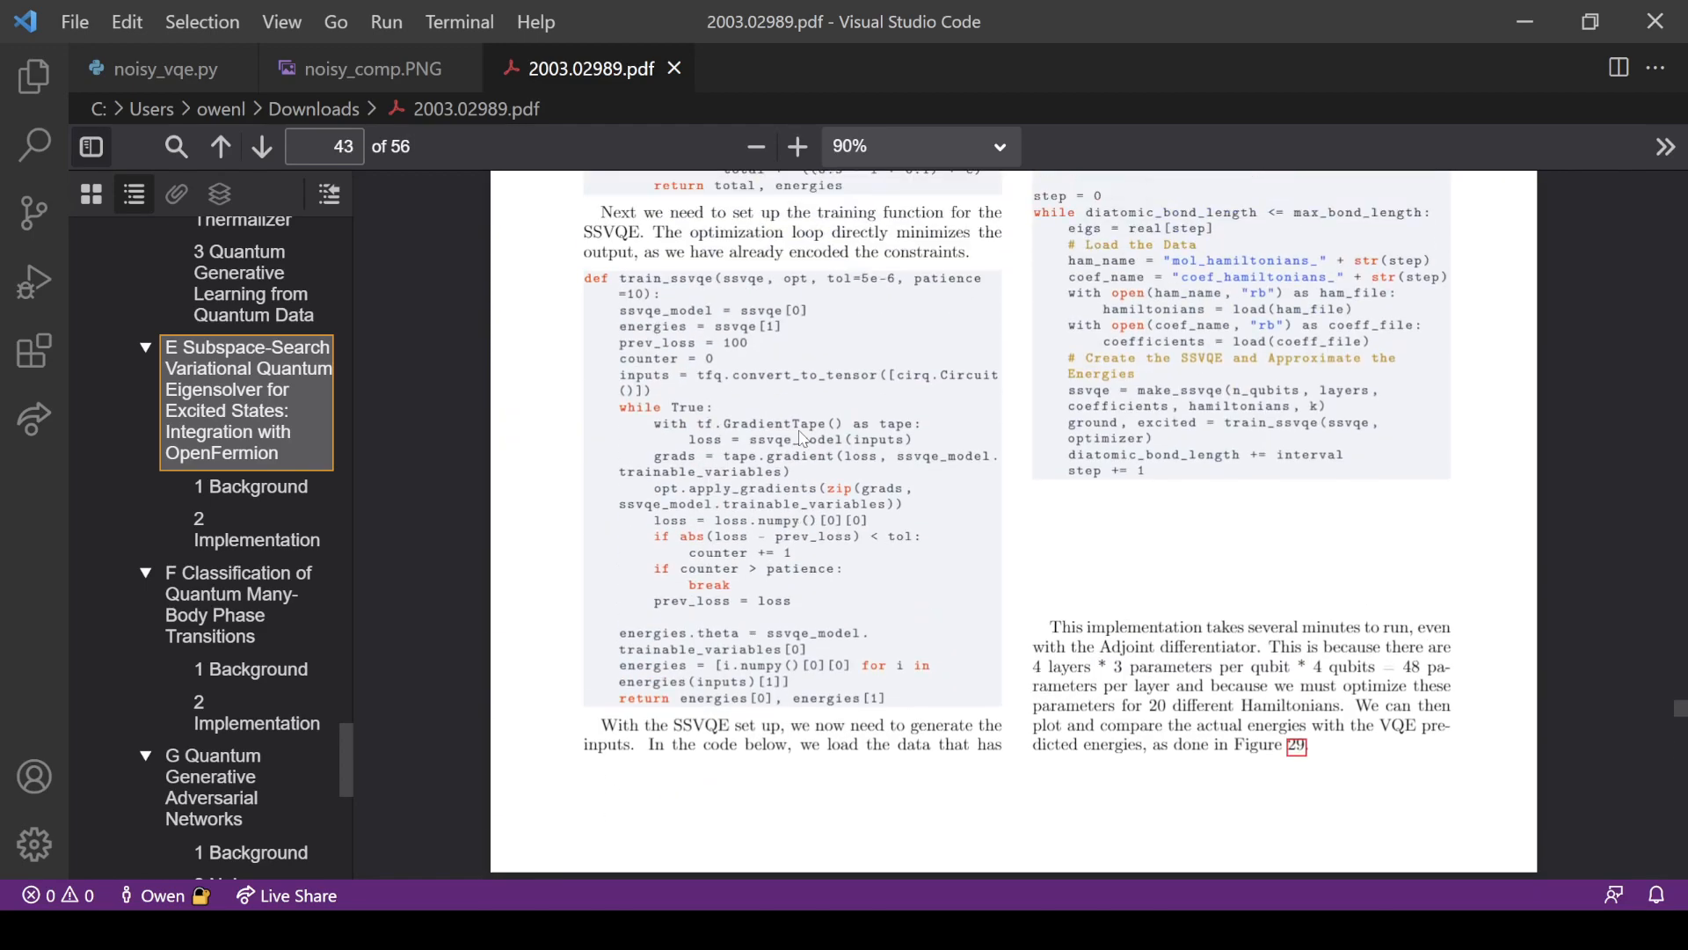
{"action": "scroll", "scroll_direction": "down", "scroll_amount": 3}
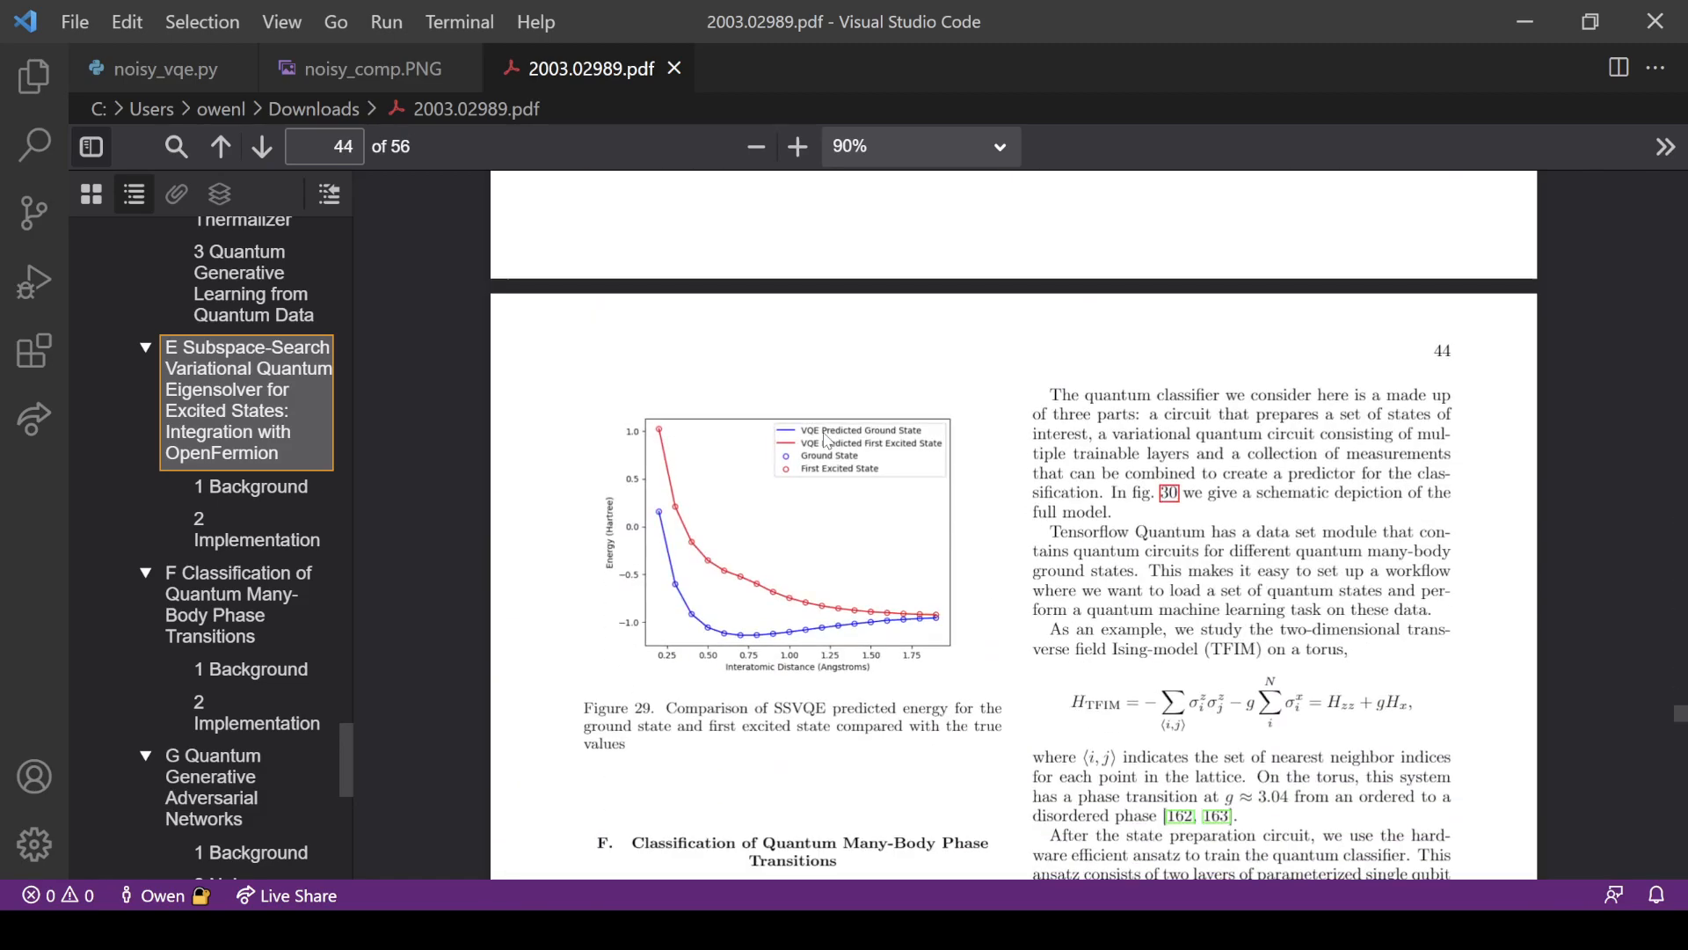
{"action": "scroll", "scroll_direction": "up", "scroll_amount": 3}
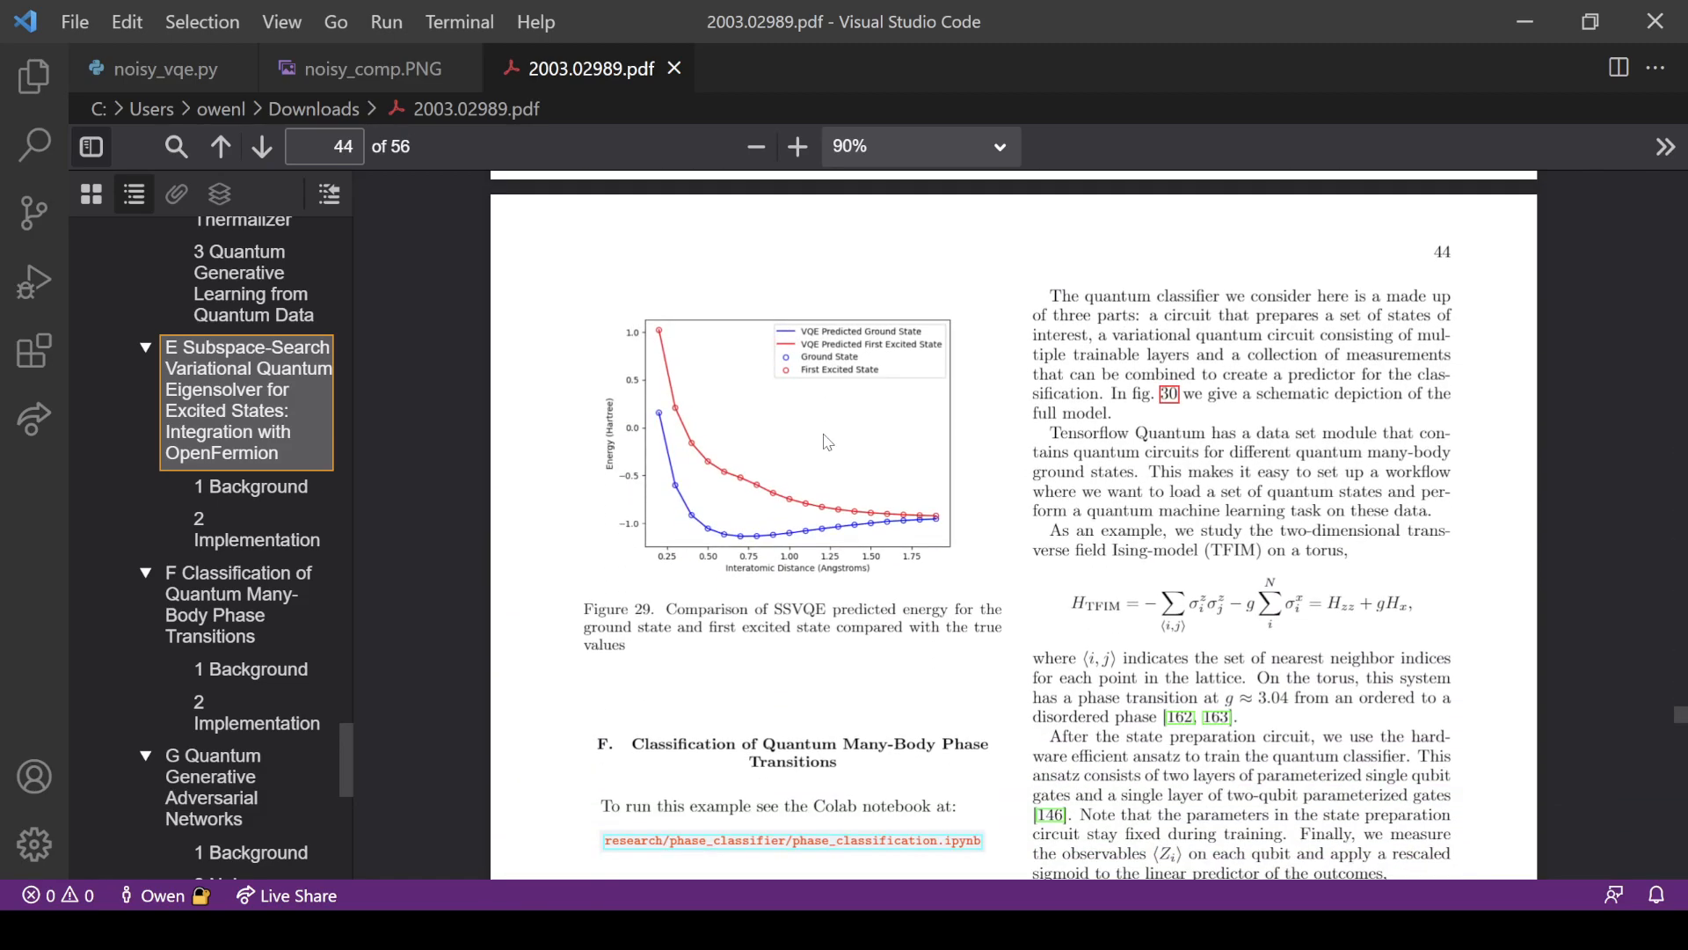
{"action": "mouse_move", "coordinate": [716, 530]}
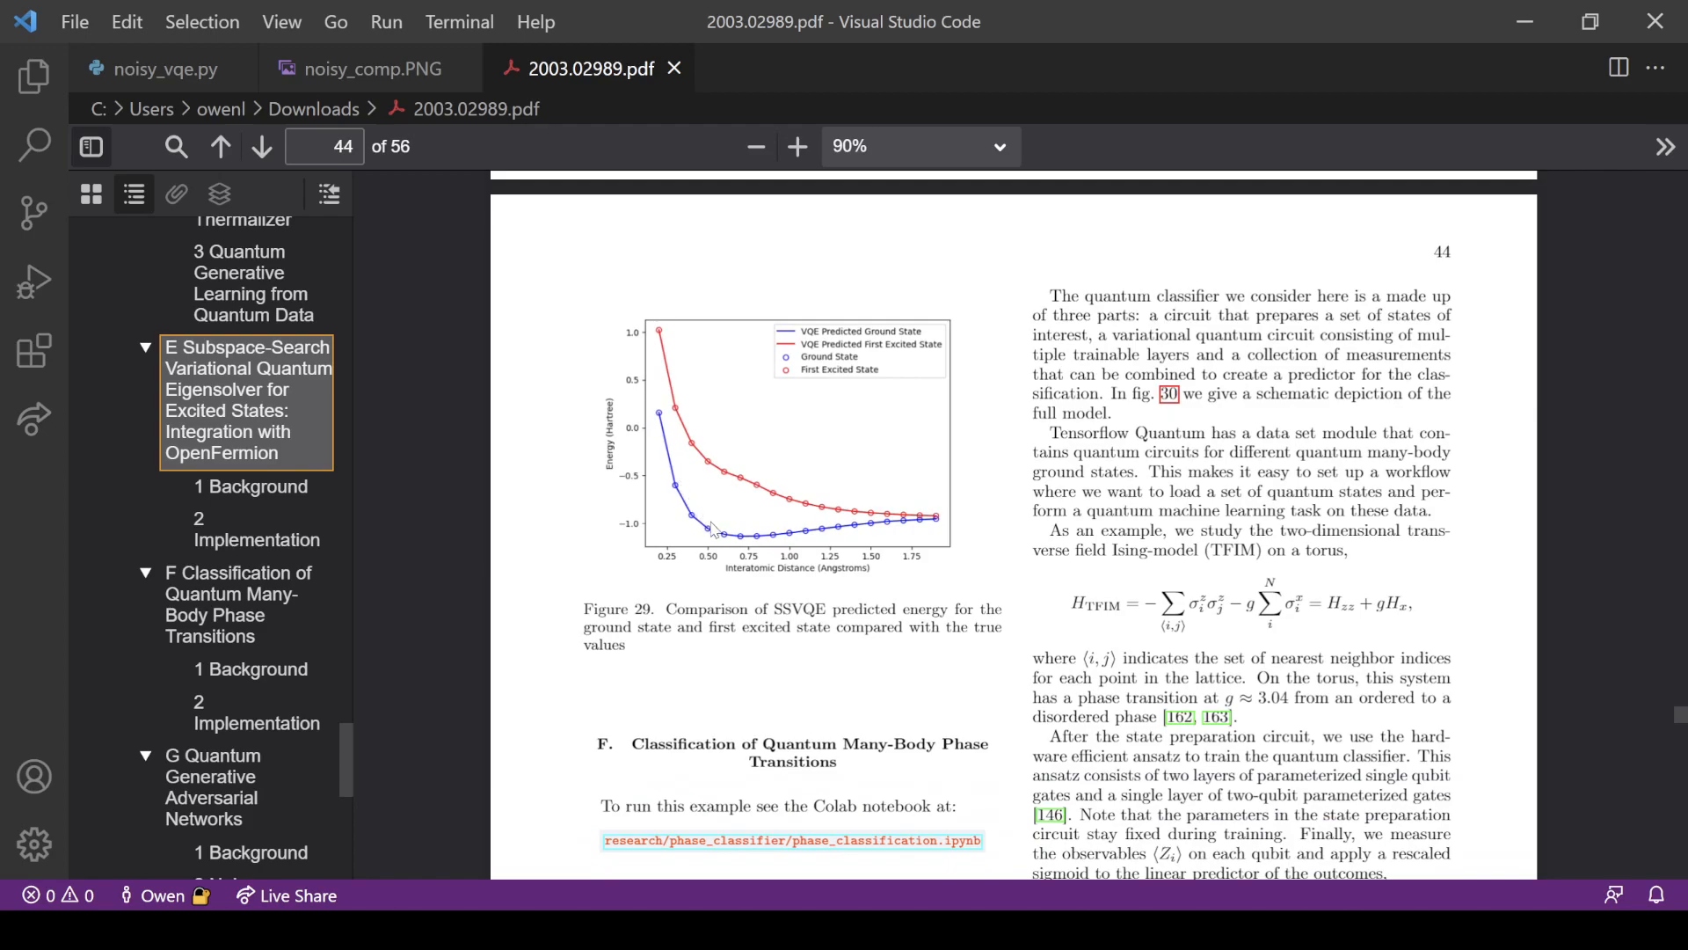
{"action": "mouse_move", "coordinate": [673, 482]}
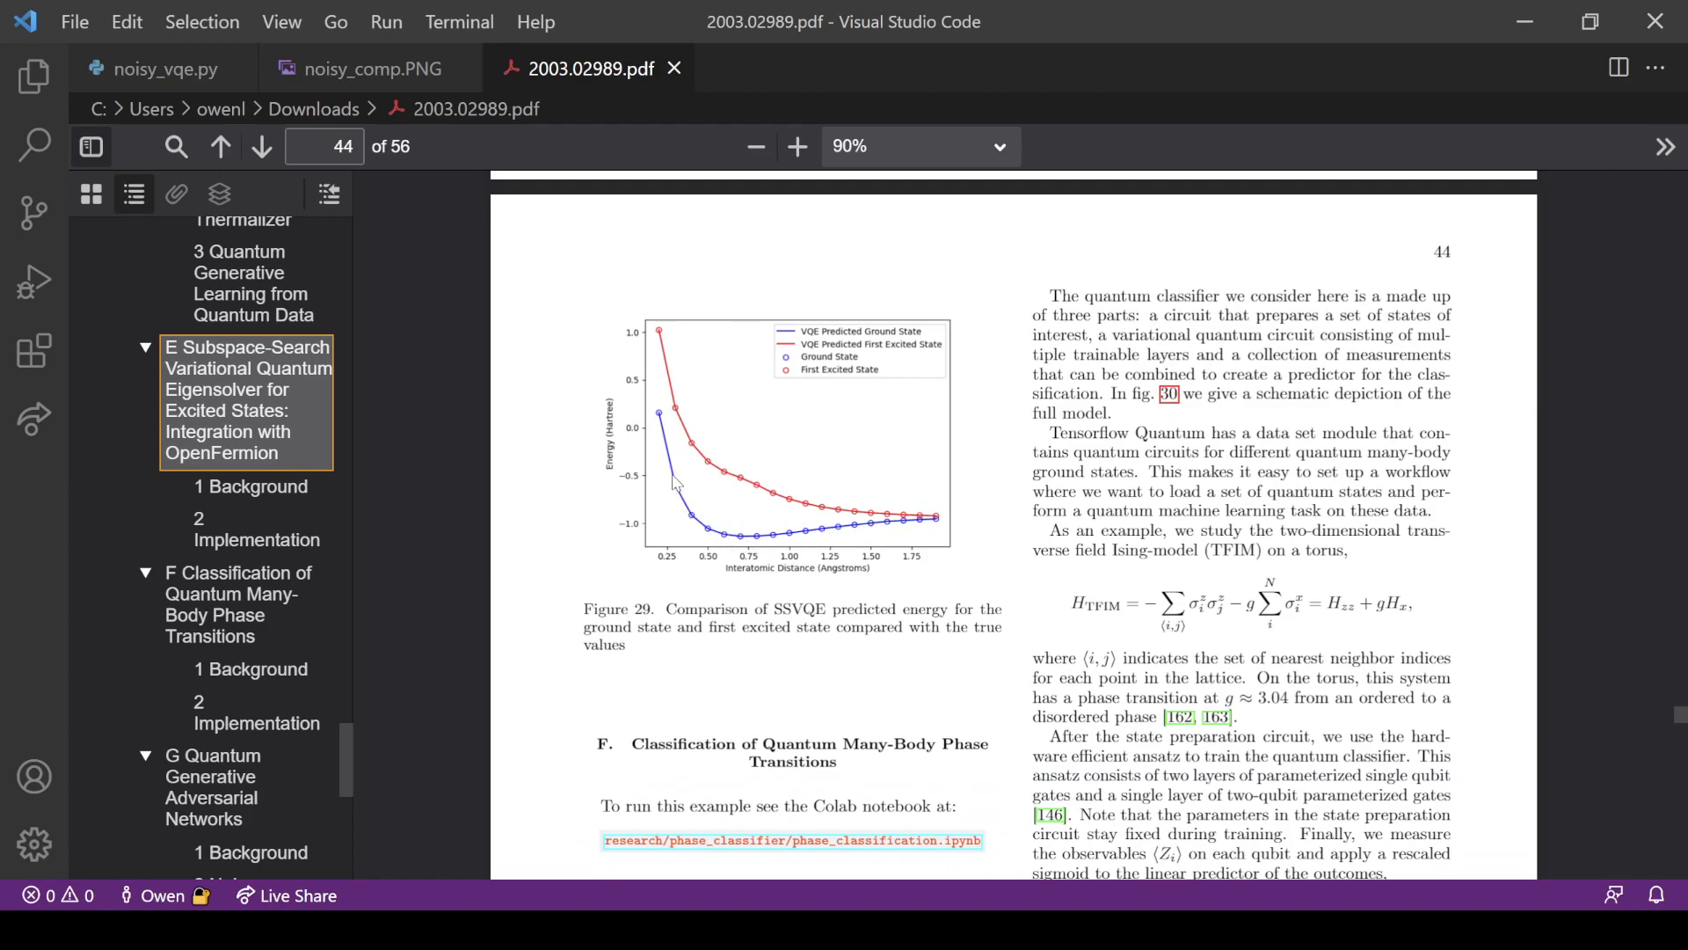
{"action": "mouse_move", "coordinate": [680, 393]}
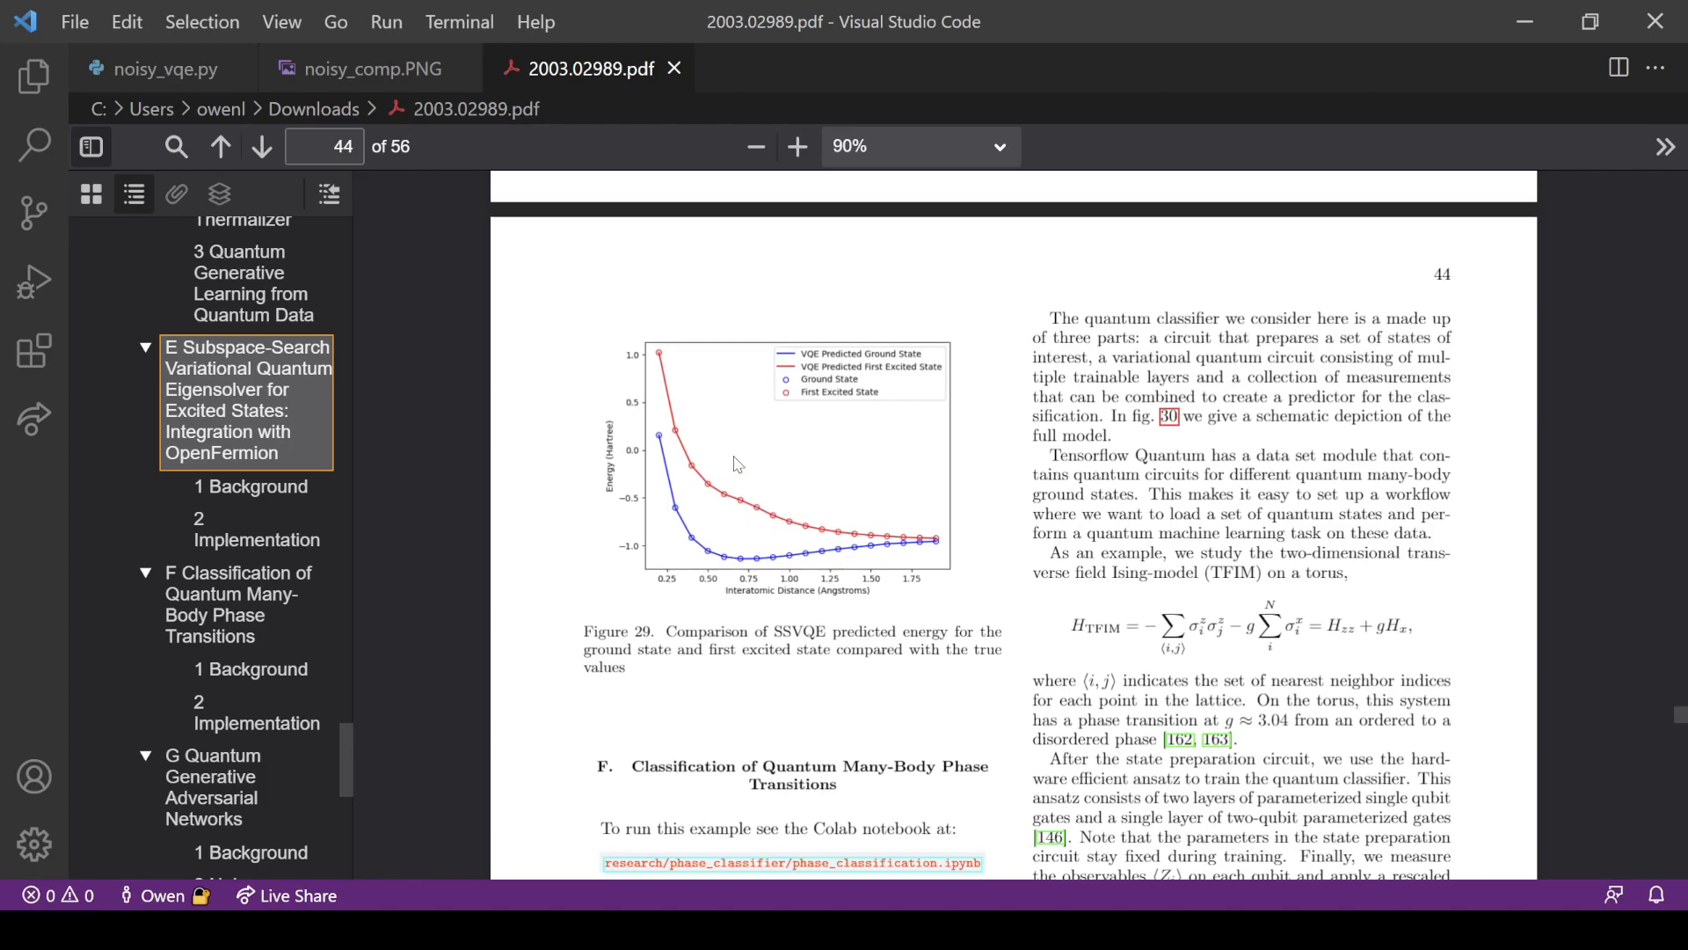
{"action": "scroll", "scroll_direction": "up", "scroll_amount": 3}
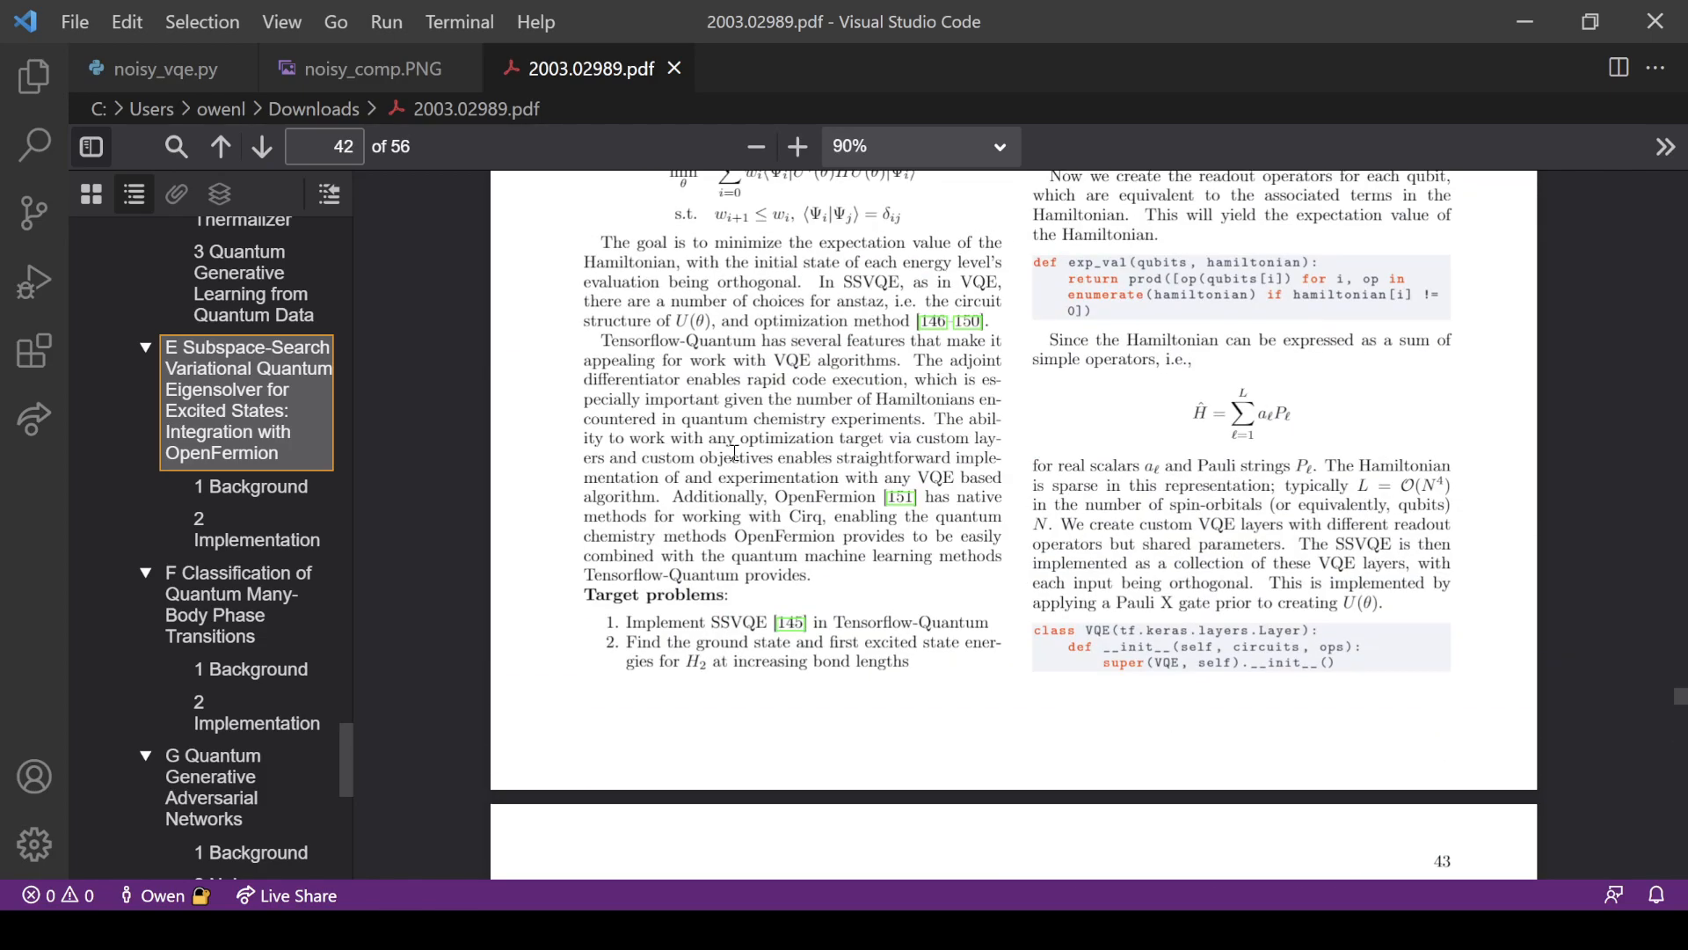
{"action": "scroll", "scroll_direction": "up", "scroll_amount": 3}
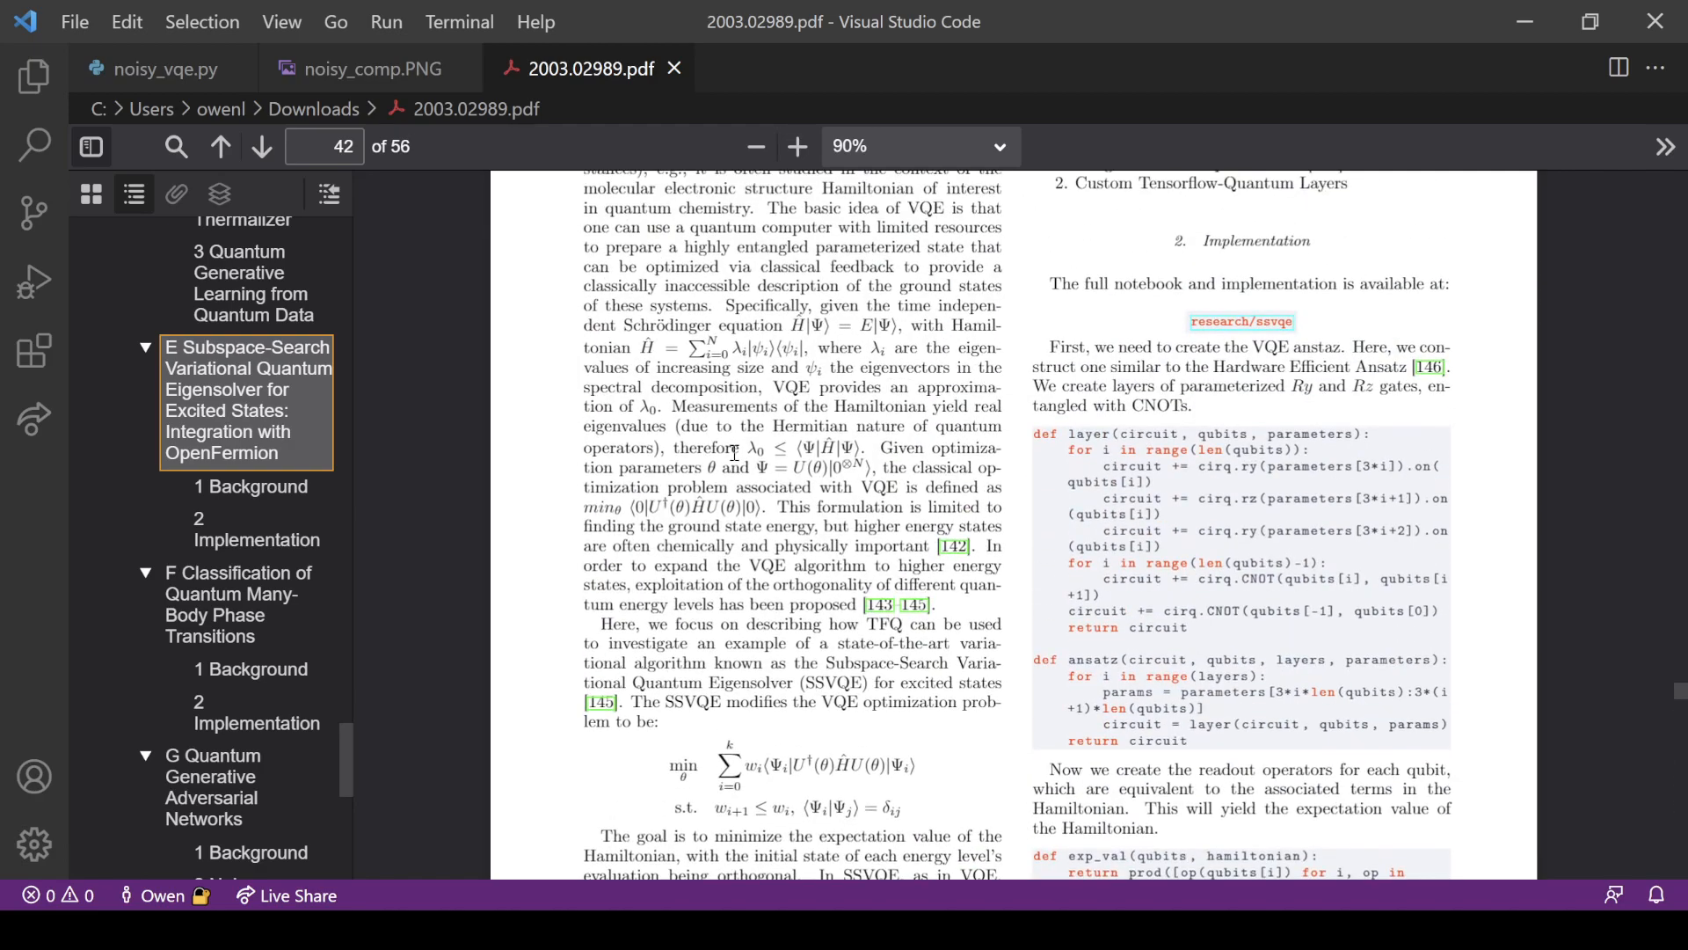
{"action": "scroll", "scroll_direction": "up", "scroll_amount": 3}
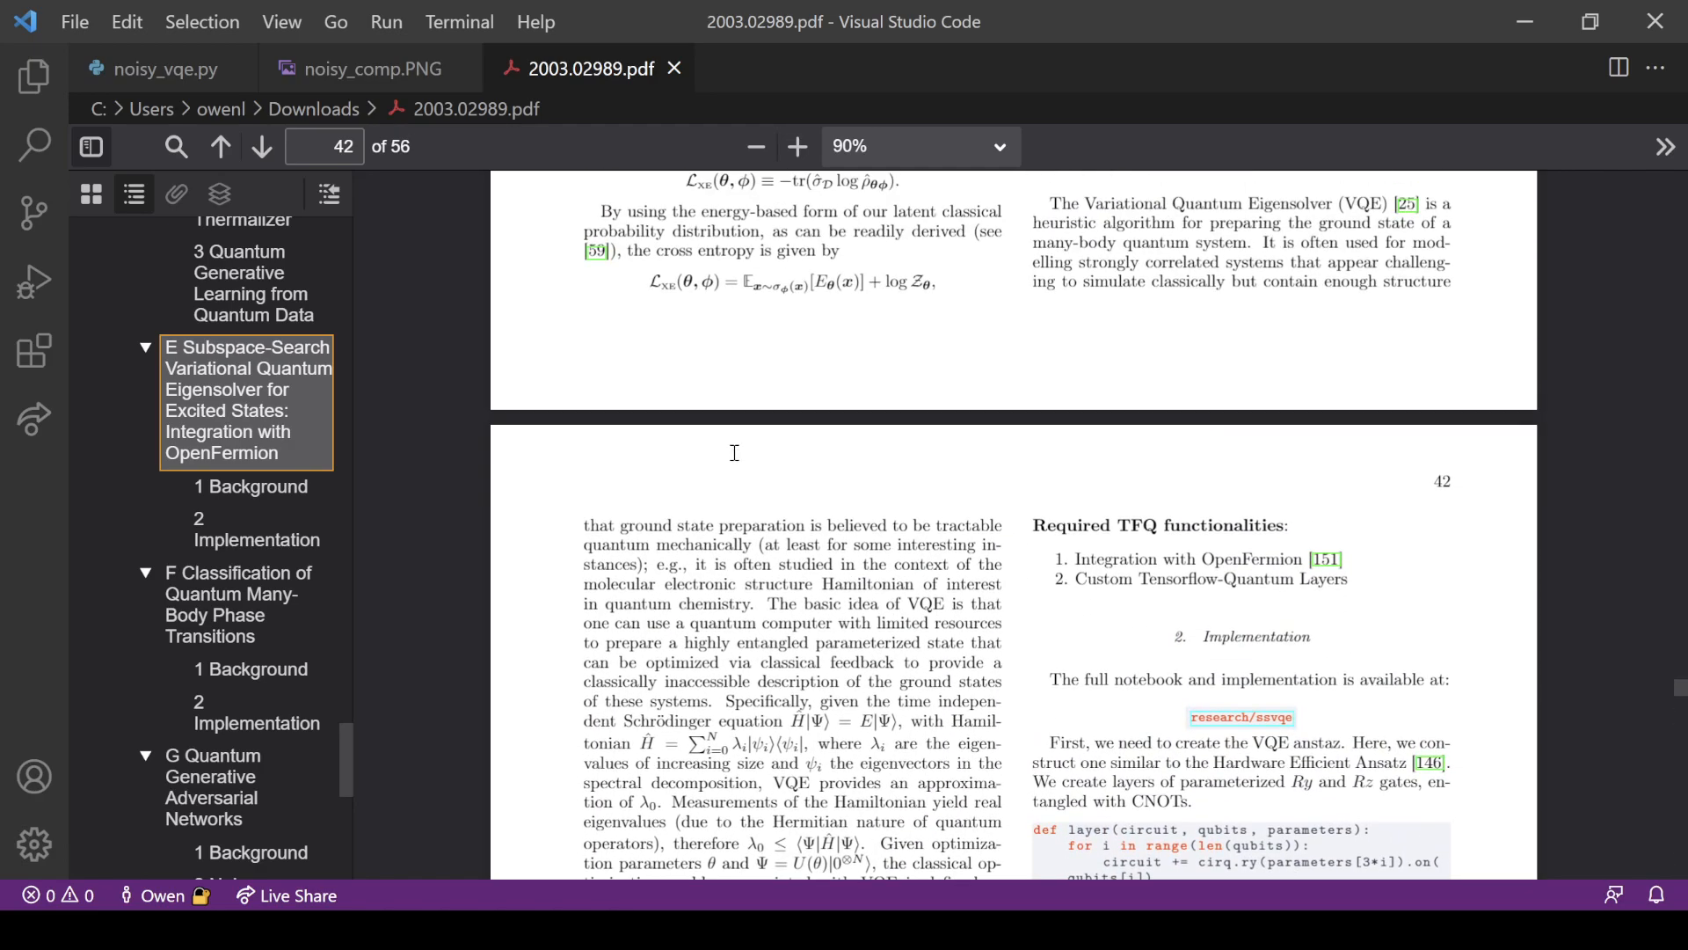
{"action": "scroll", "scroll_direction": "down", "scroll_amount": 3}
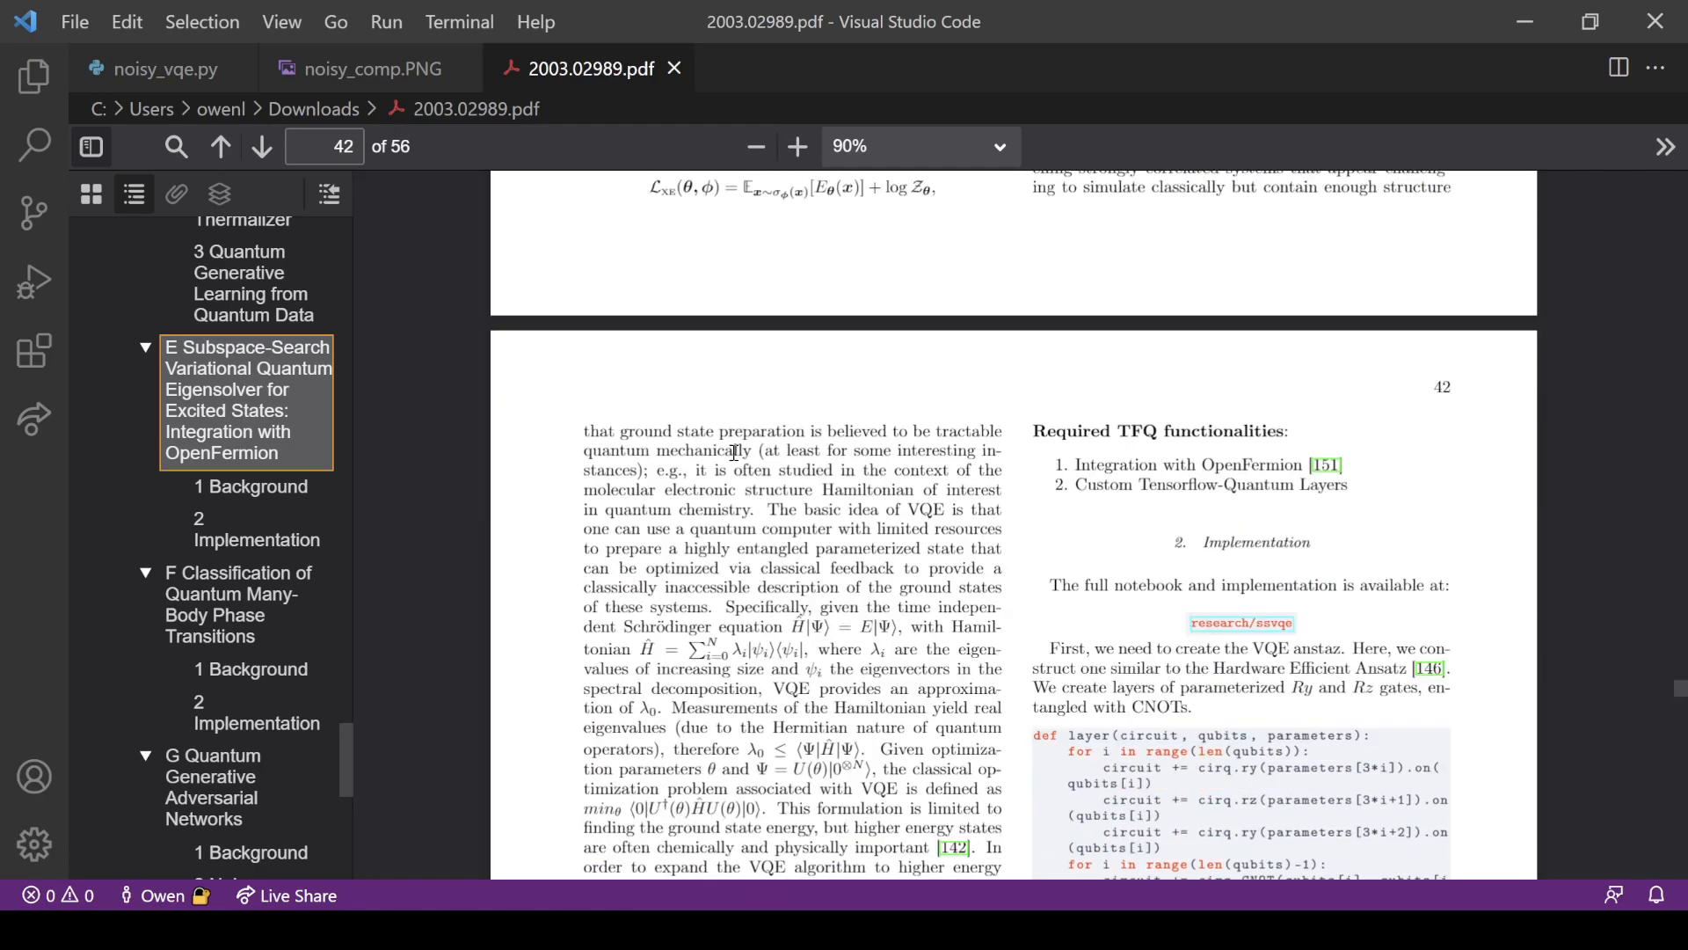
{"action": "scroll", "scroll_direction": "down", "scroll_amount": 3}
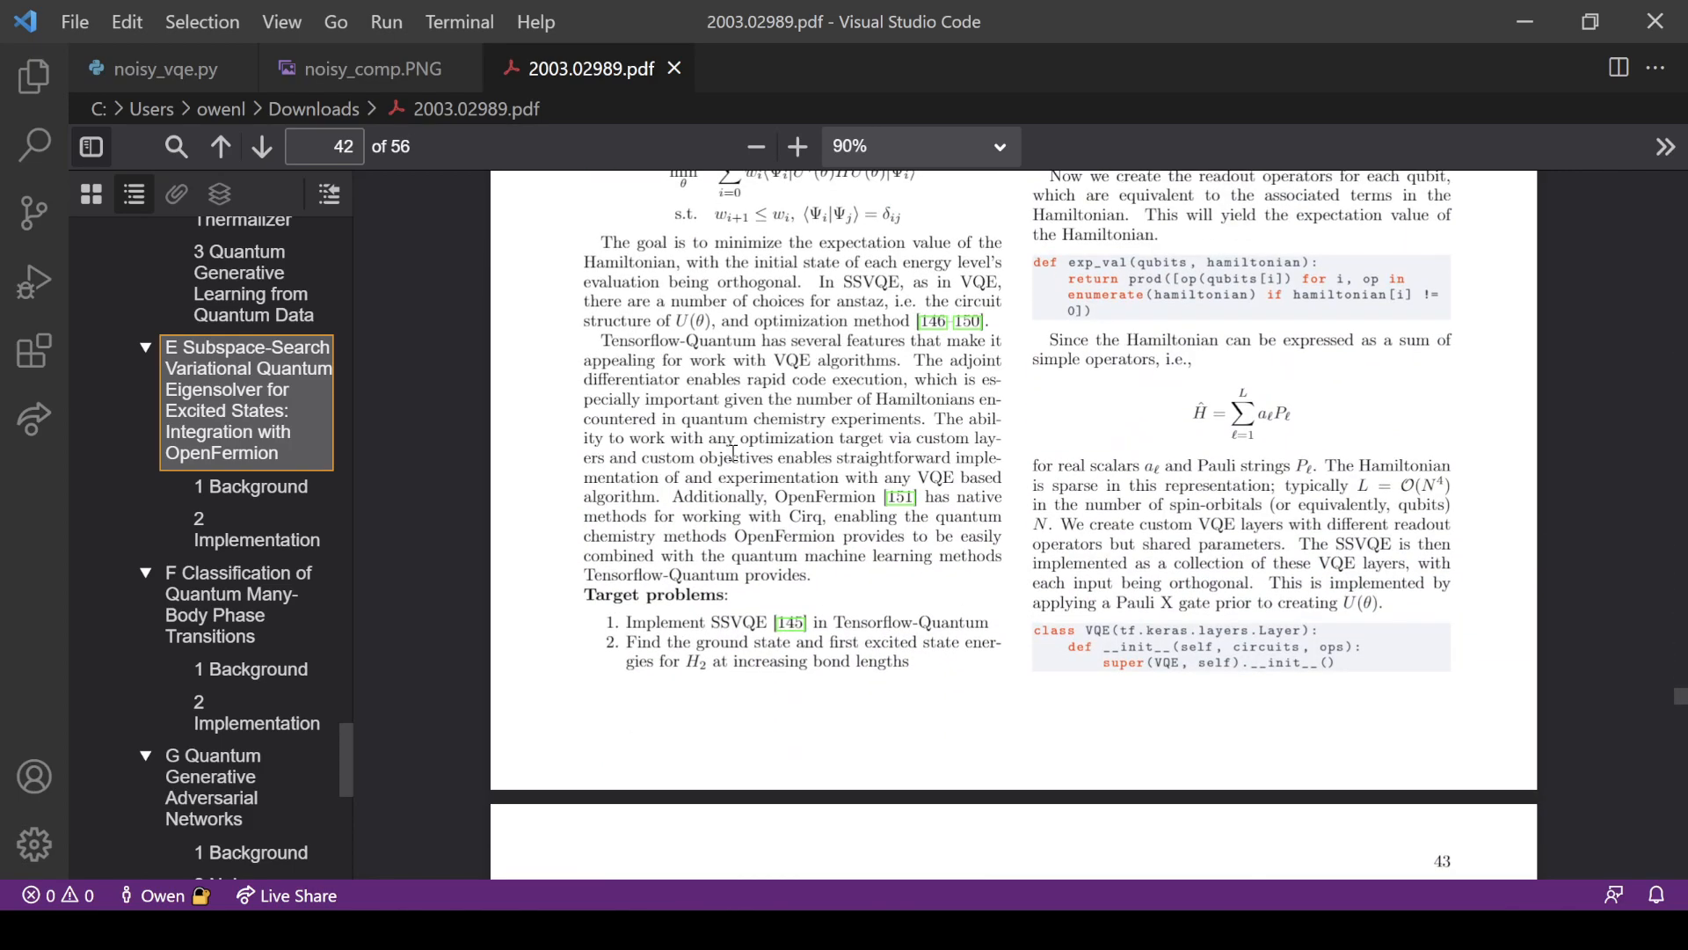
{"action": "scroll", "scroll_direction": "down", "scroll_amount": 3}
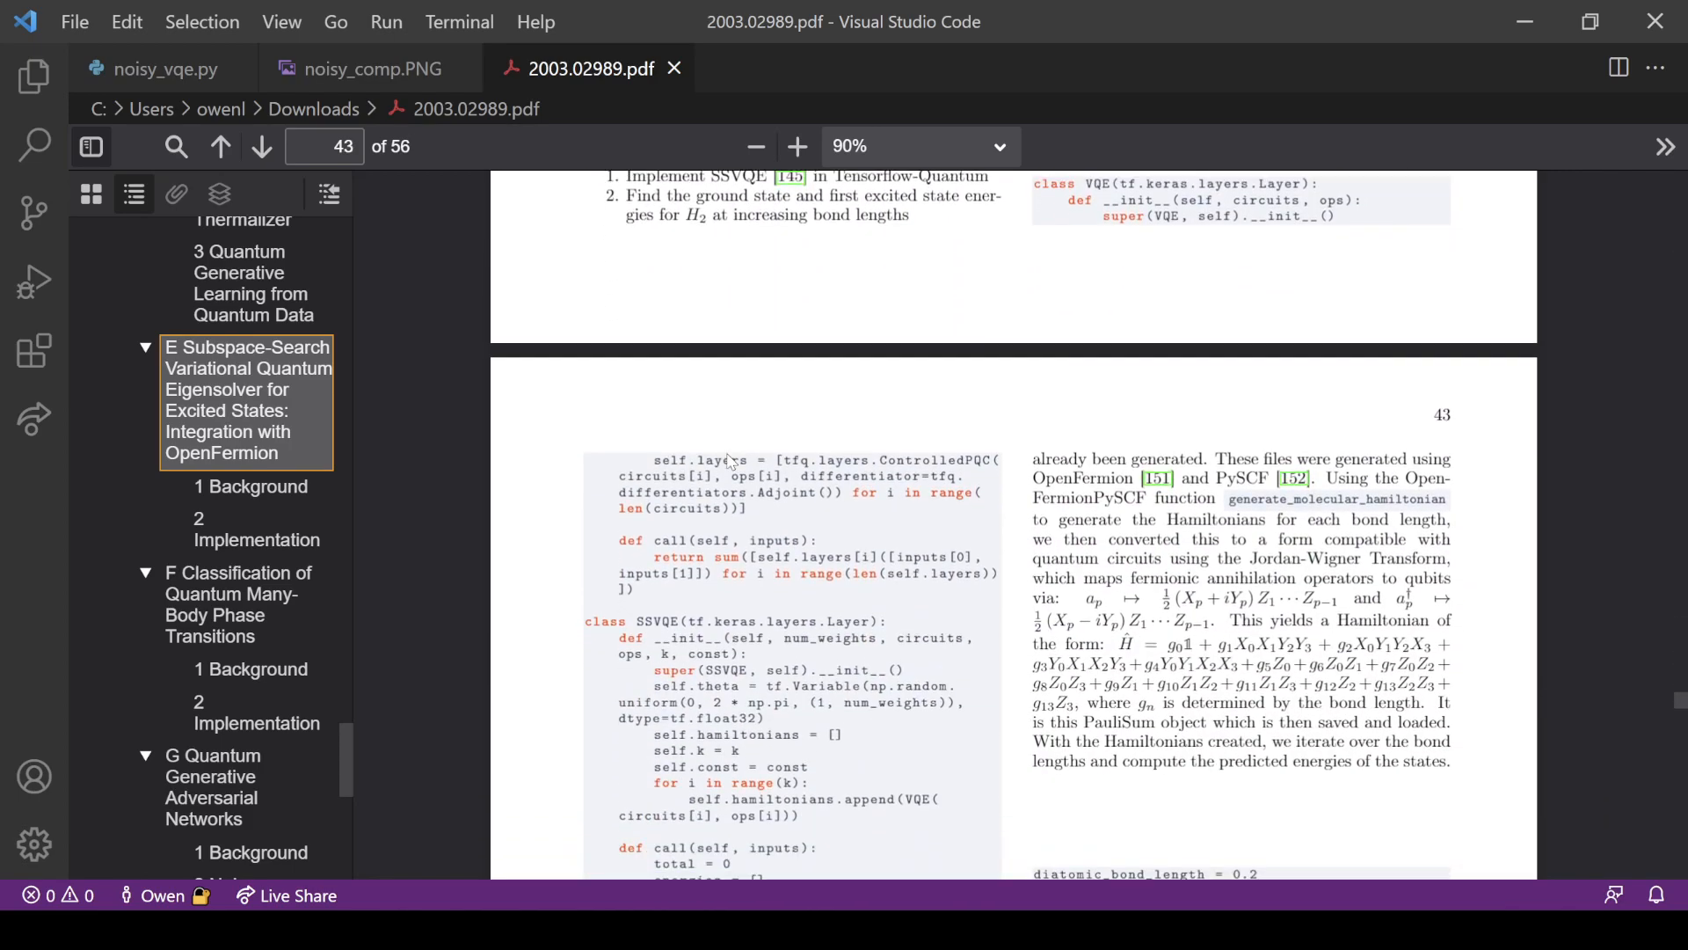
{"action": "scroll", "scroll_direction": "down", "scroll_amount": 3}
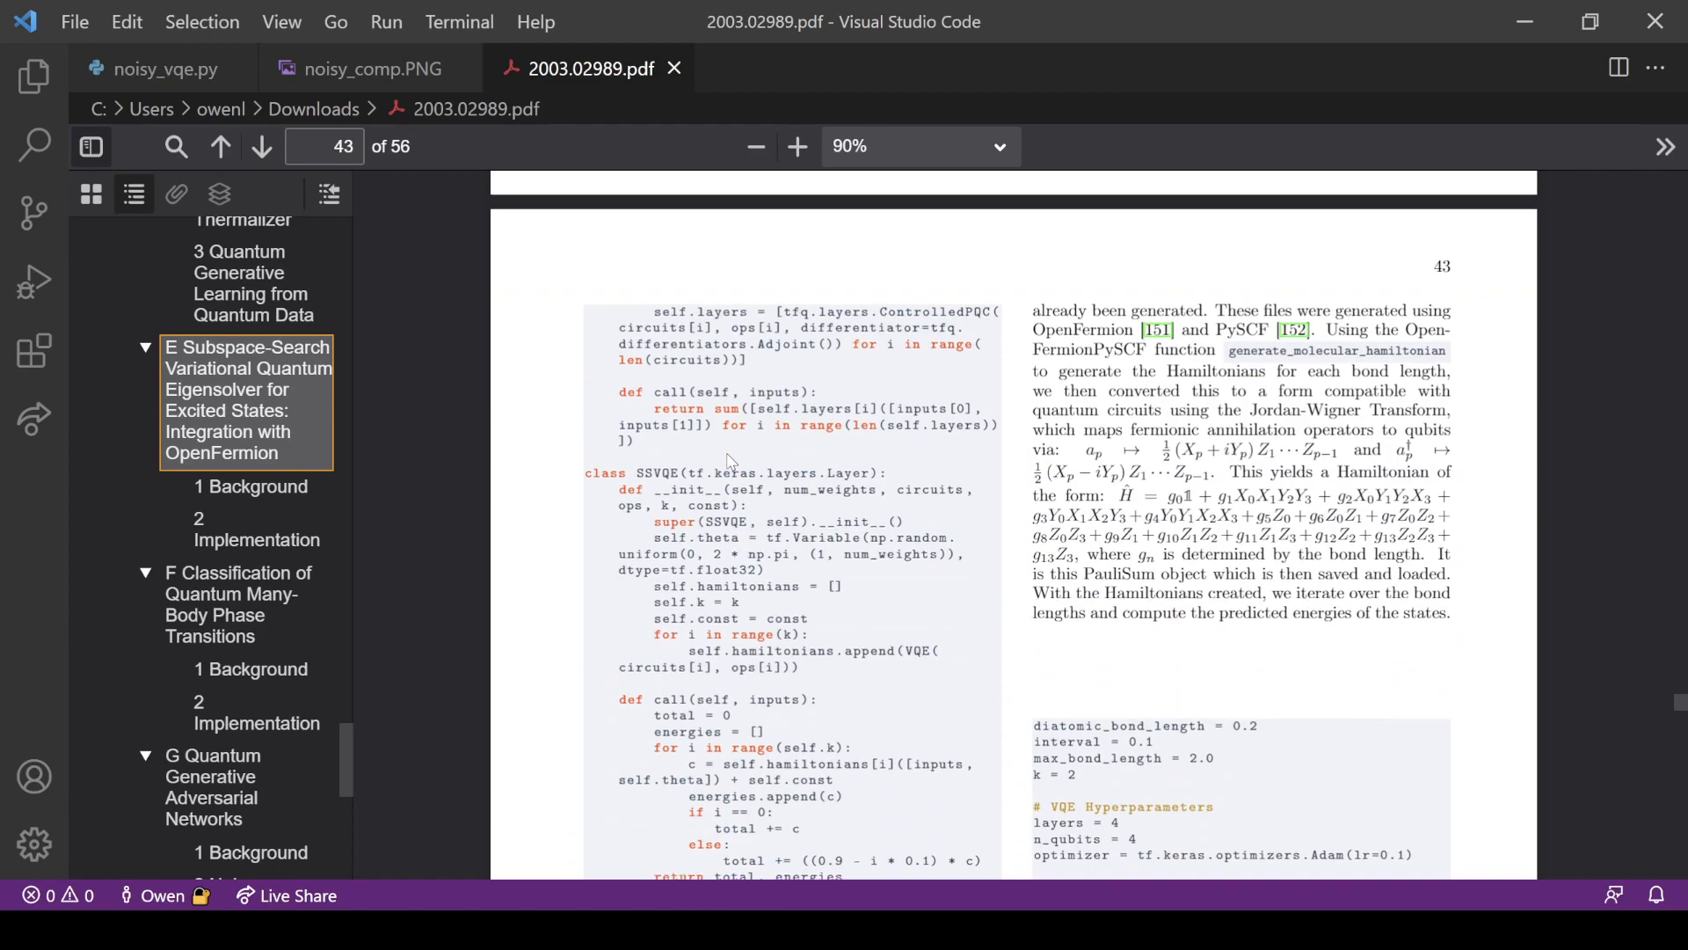
{"action": "scroll", "scroll_direction": "down", "scroll_amount": 3}
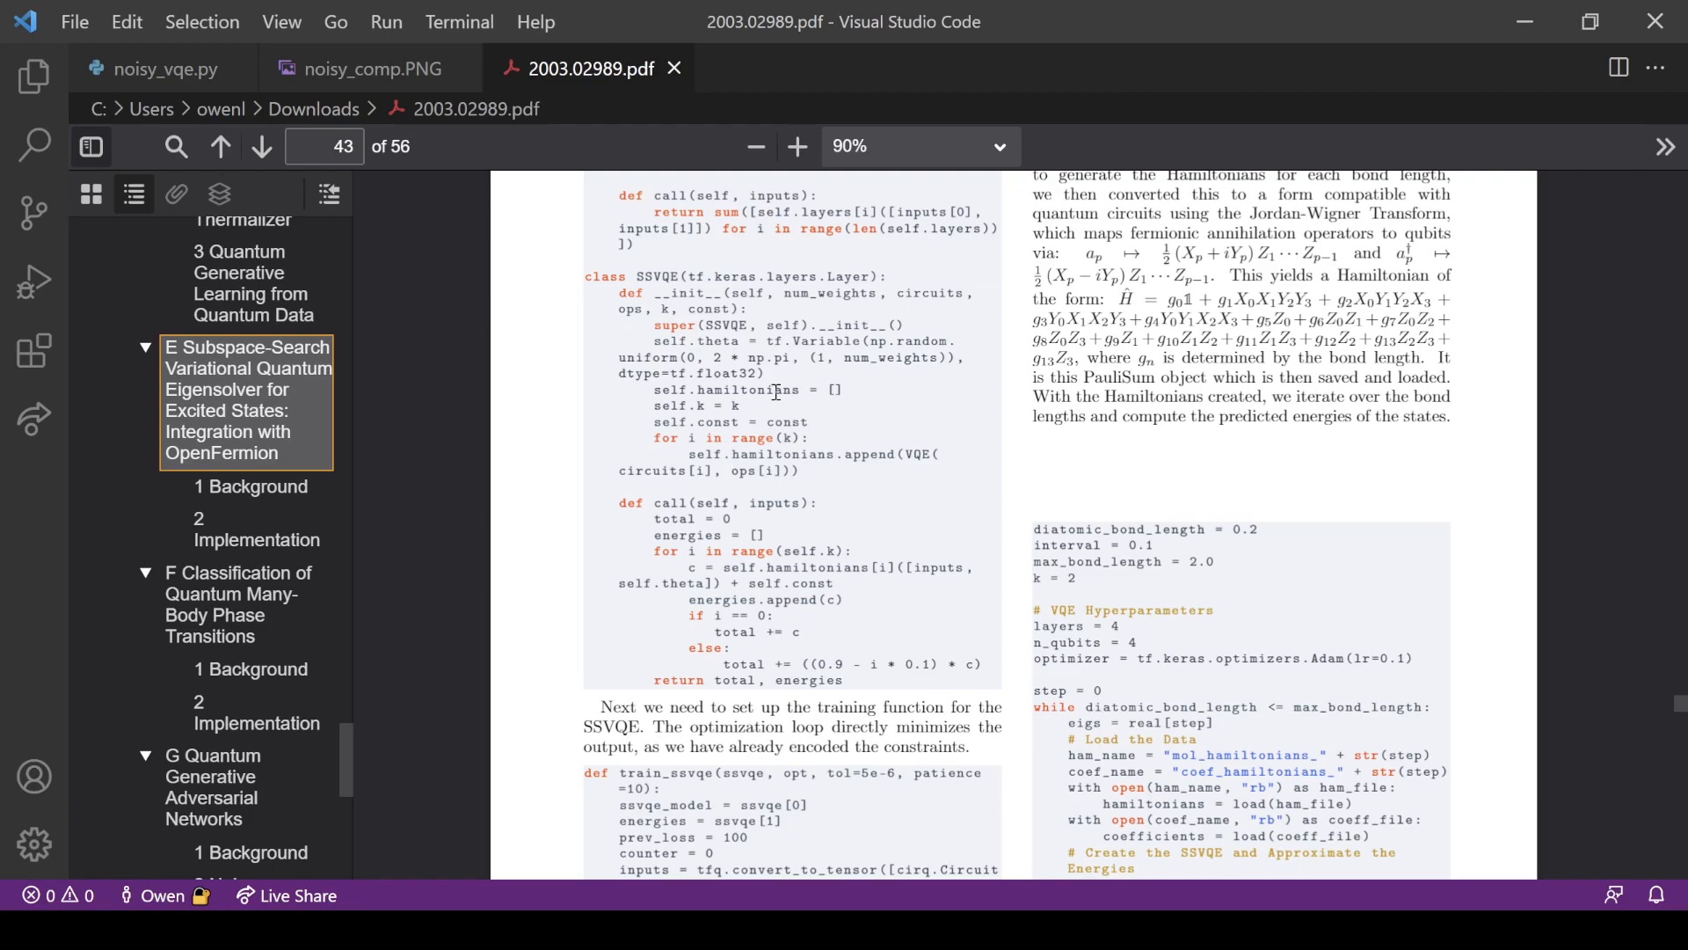
{"action": "scroll", "scroll_direction": "up", "scroll_amount": 3}
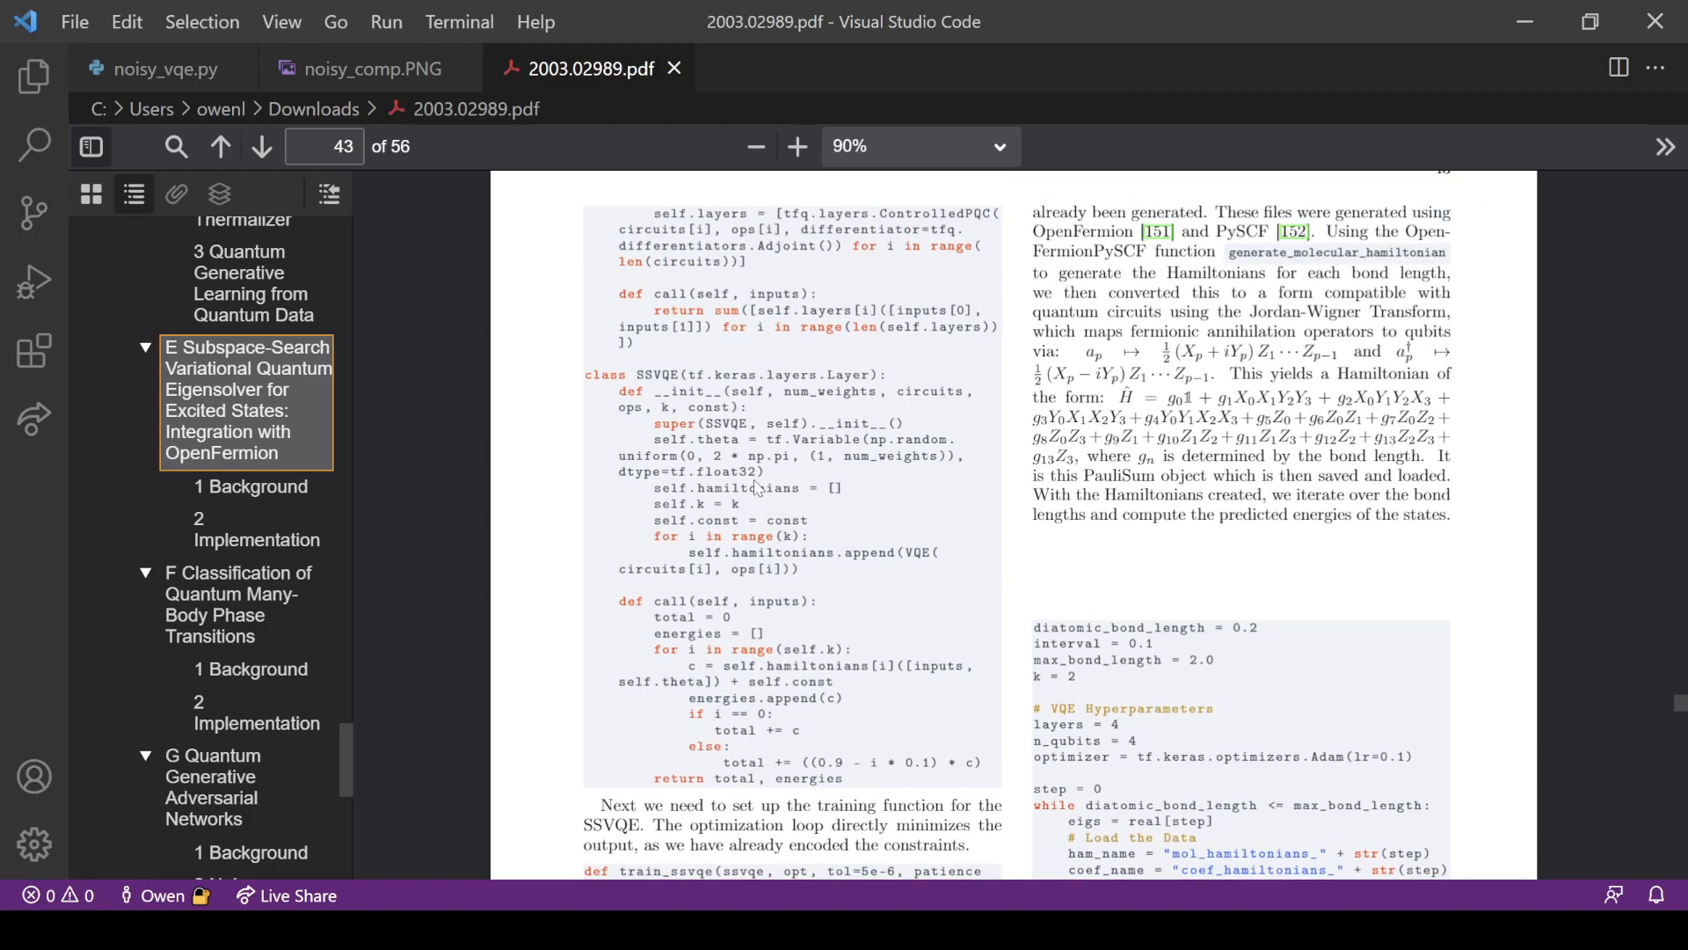
{"action": "scroll", "scroll_direction": "up", "scroll_amount": 3}
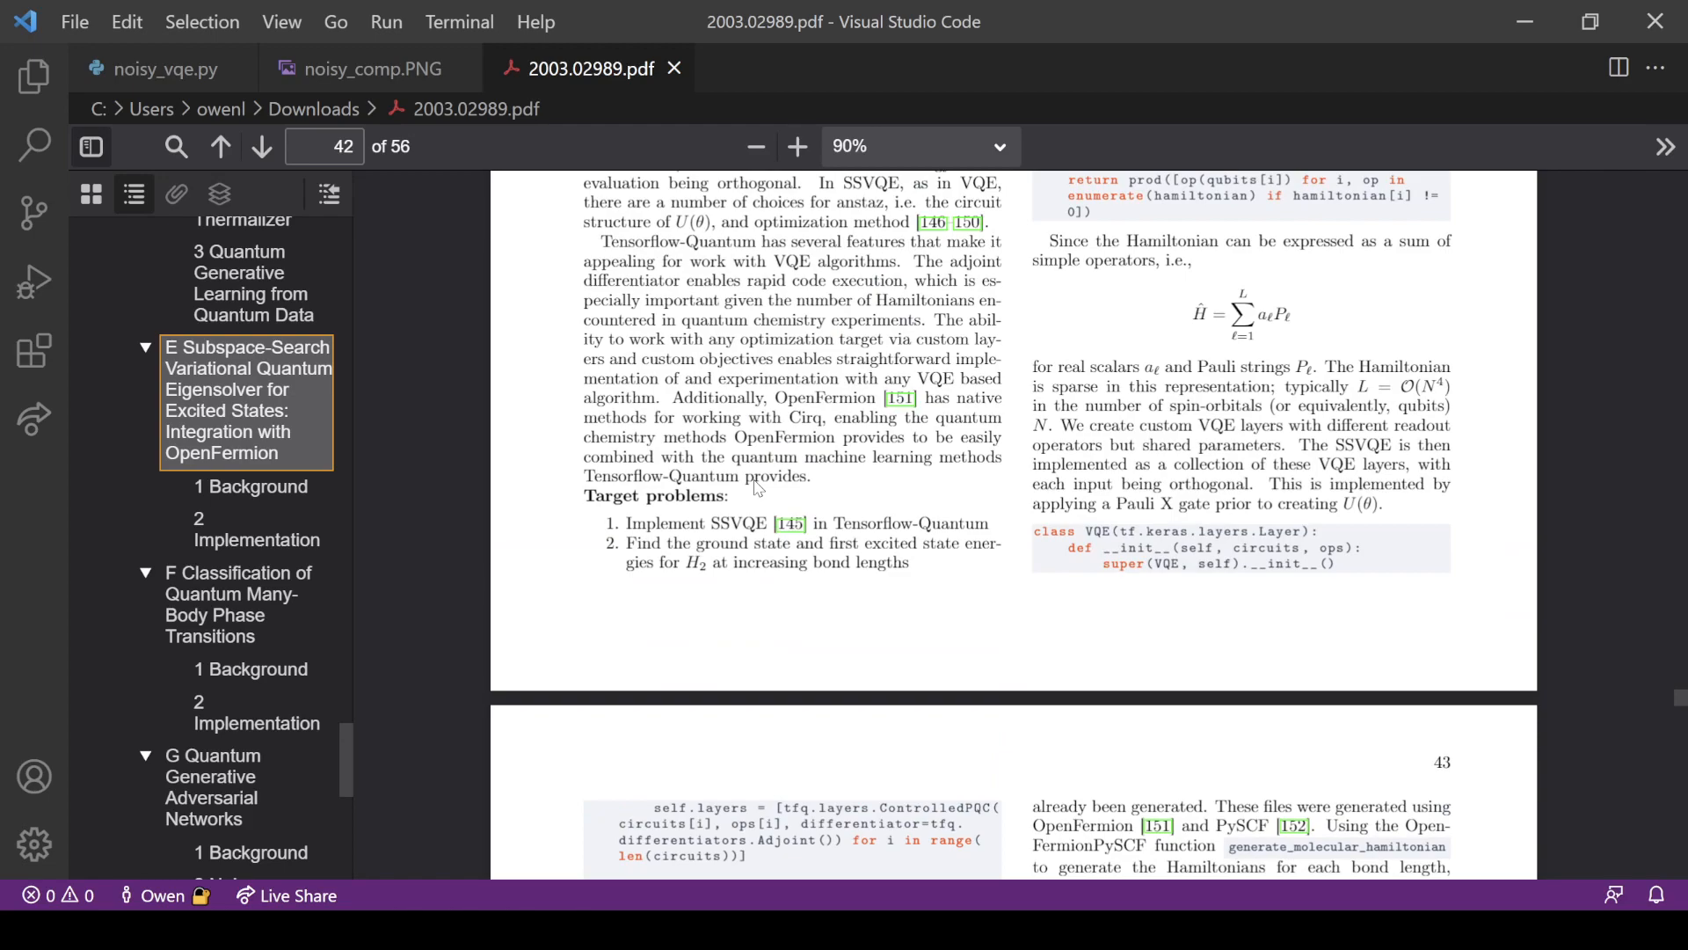
{"action": "mouse_move", "coordinate": [245, 92]}
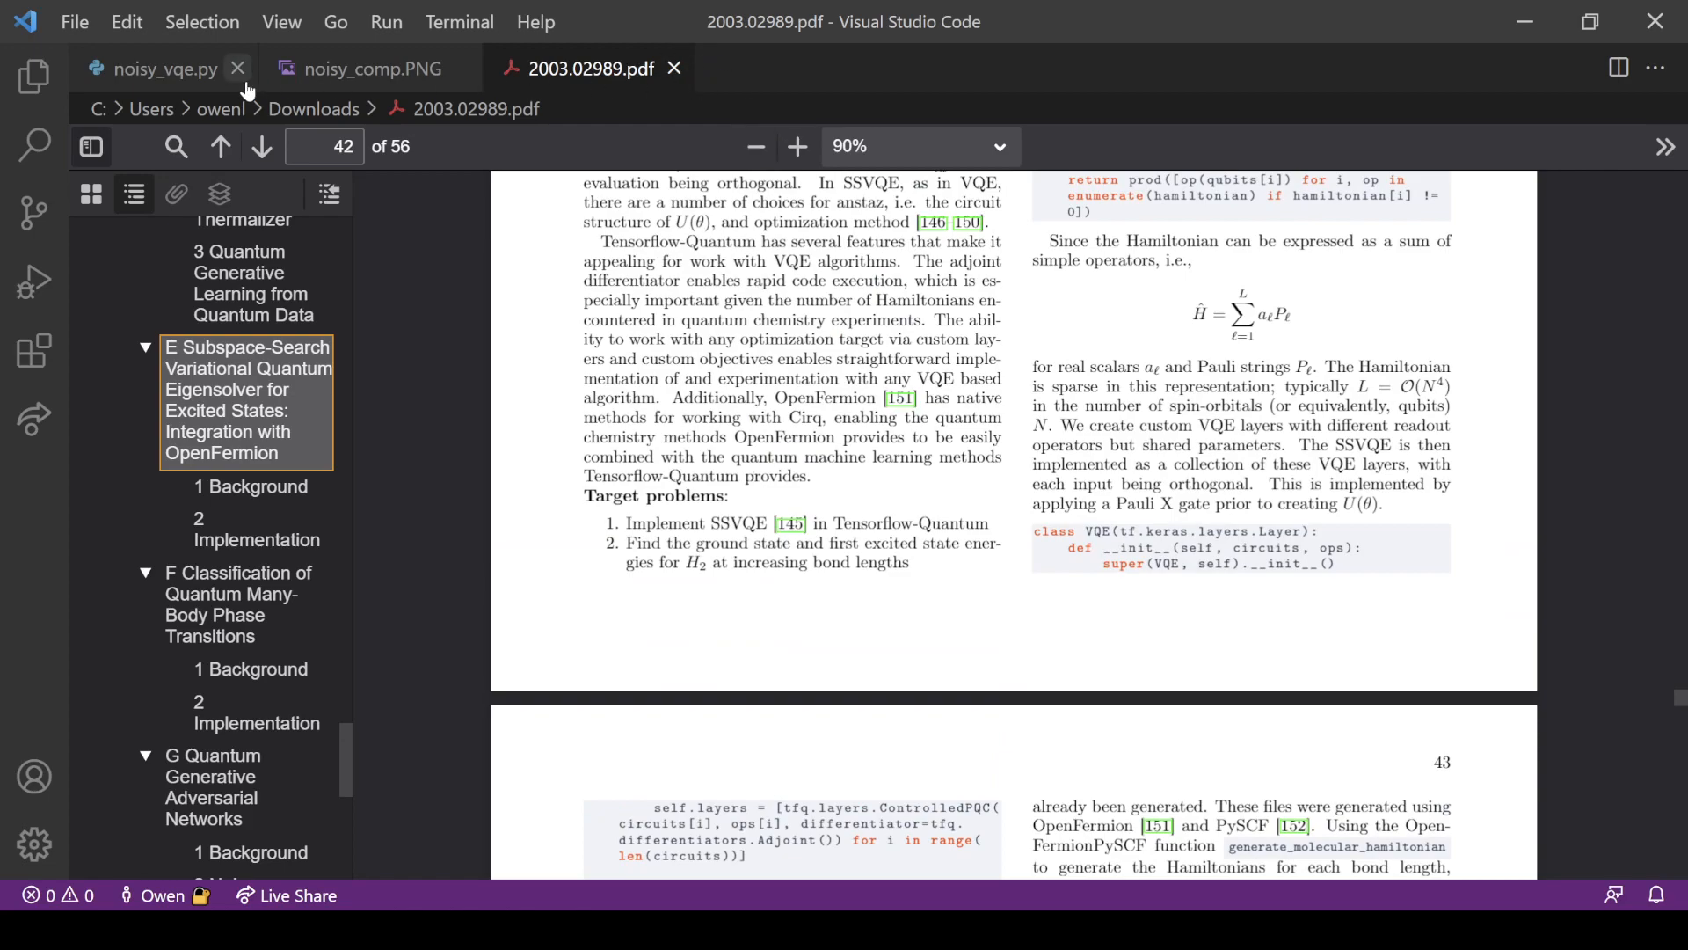
Return to noisy_vqe.py and highlight the generate_molecular_hamiltonian import
{"action": "left_click", "coordinate": [157, 68]}
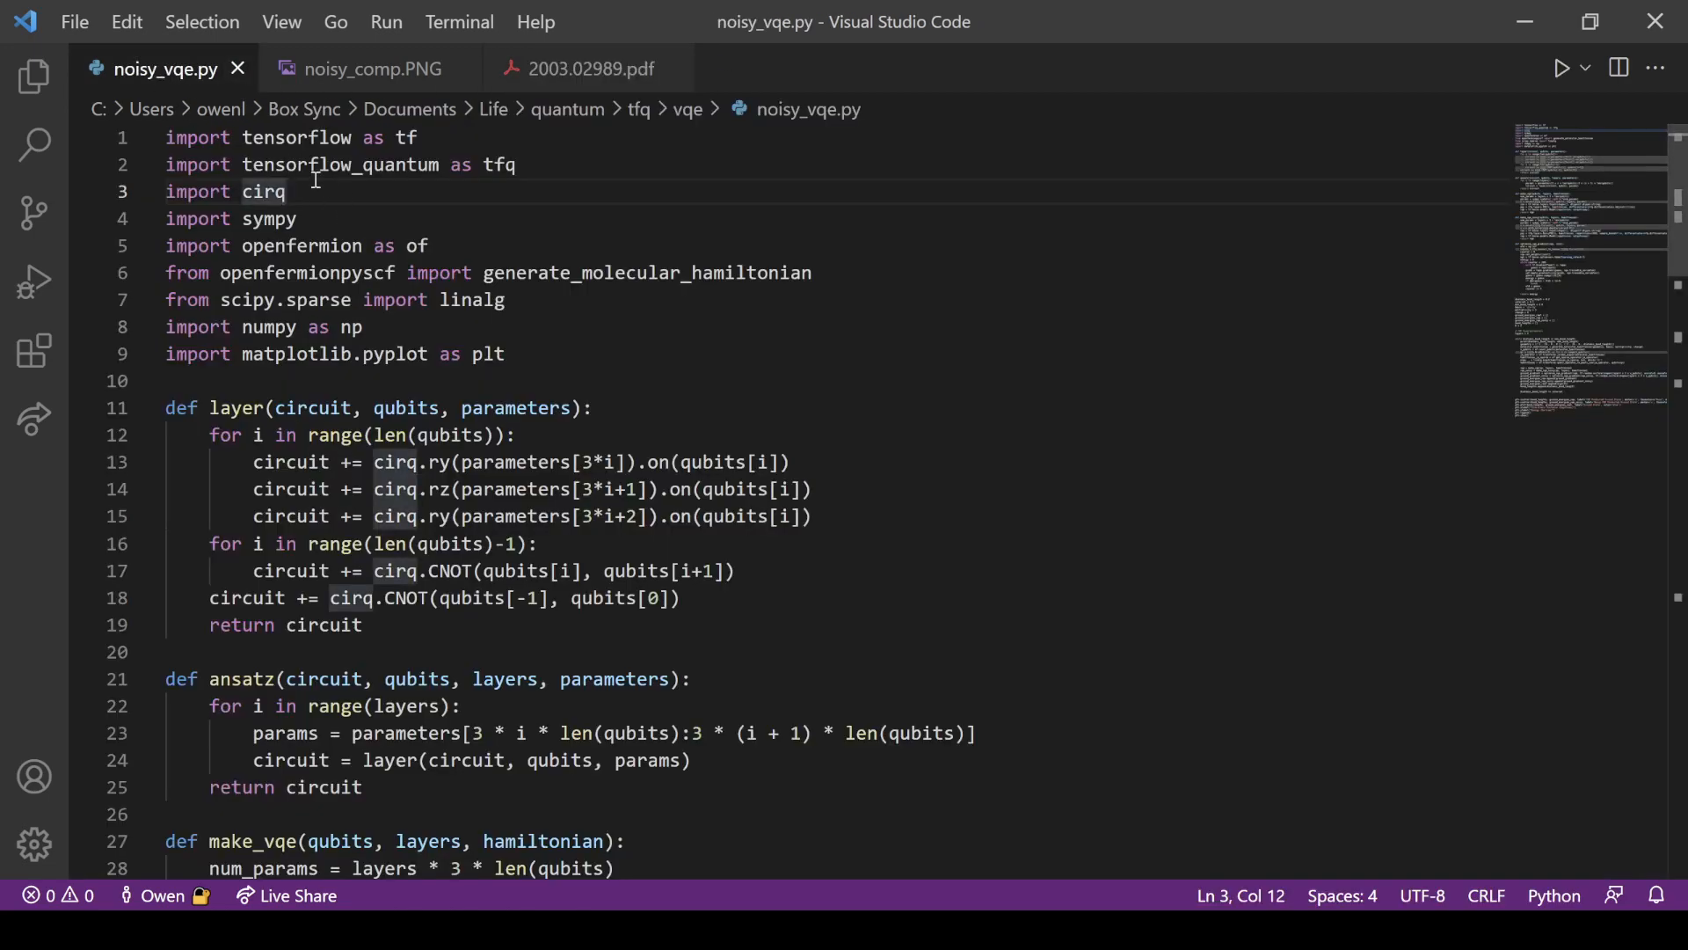
{"action": "mouse_move", "coordinate": [374, 223]}
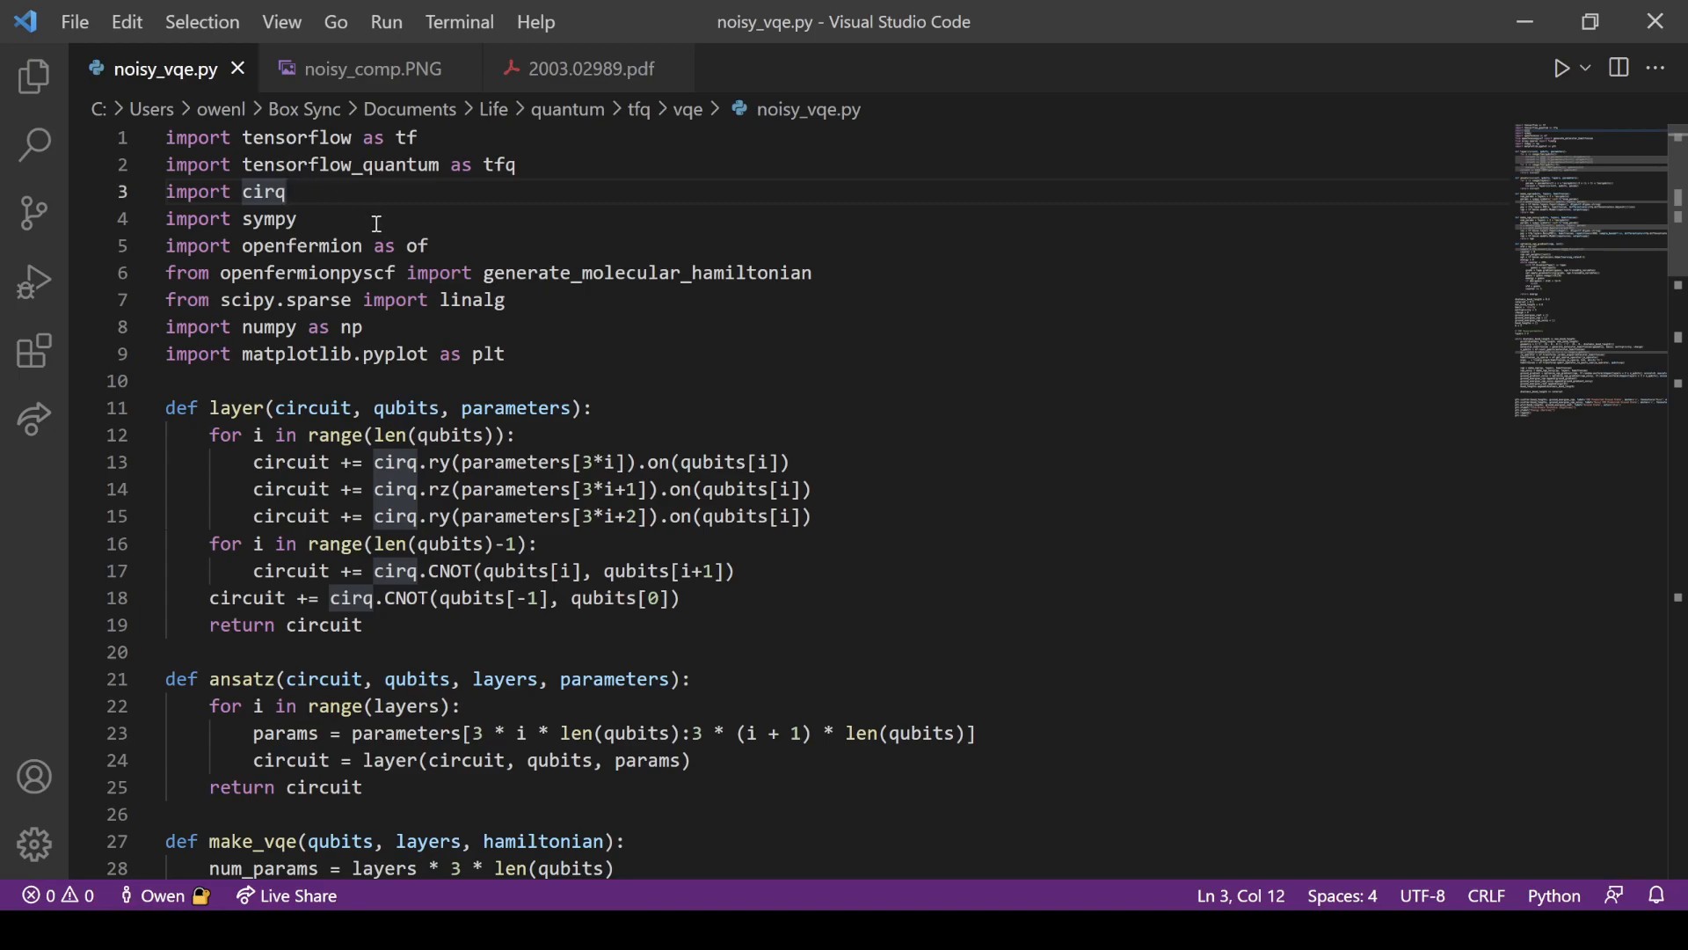
{"action": "double_click", "coordinate": [302, 245]}
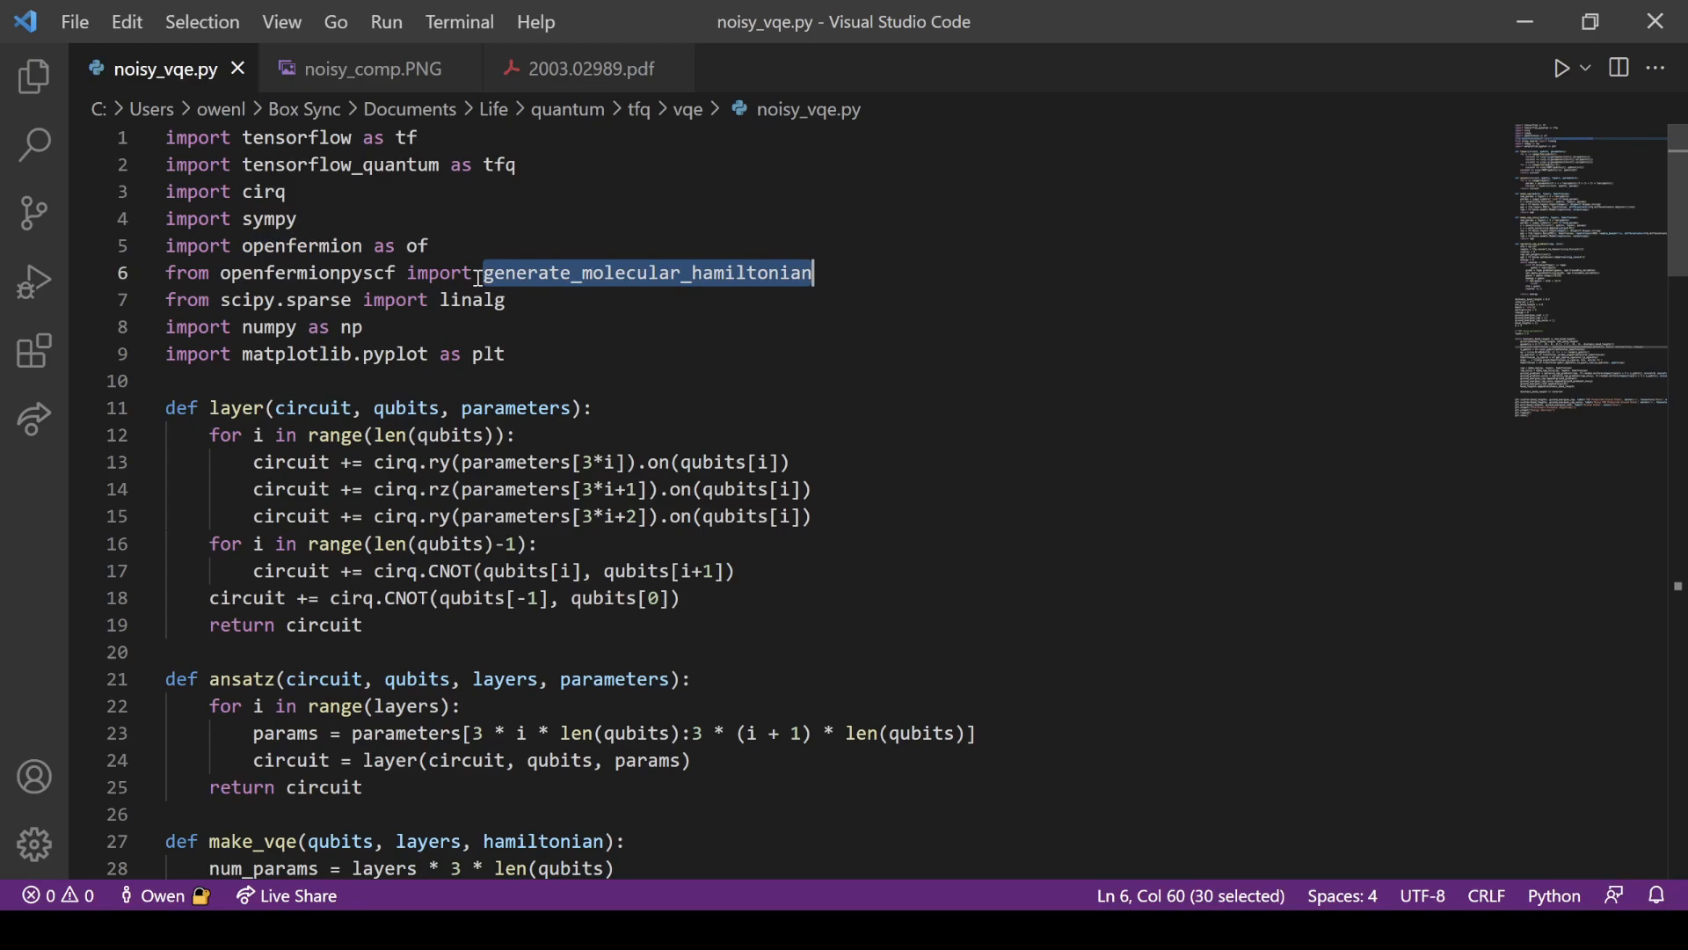
{"action": "mouse_move", "coordinate": [546, 313]}
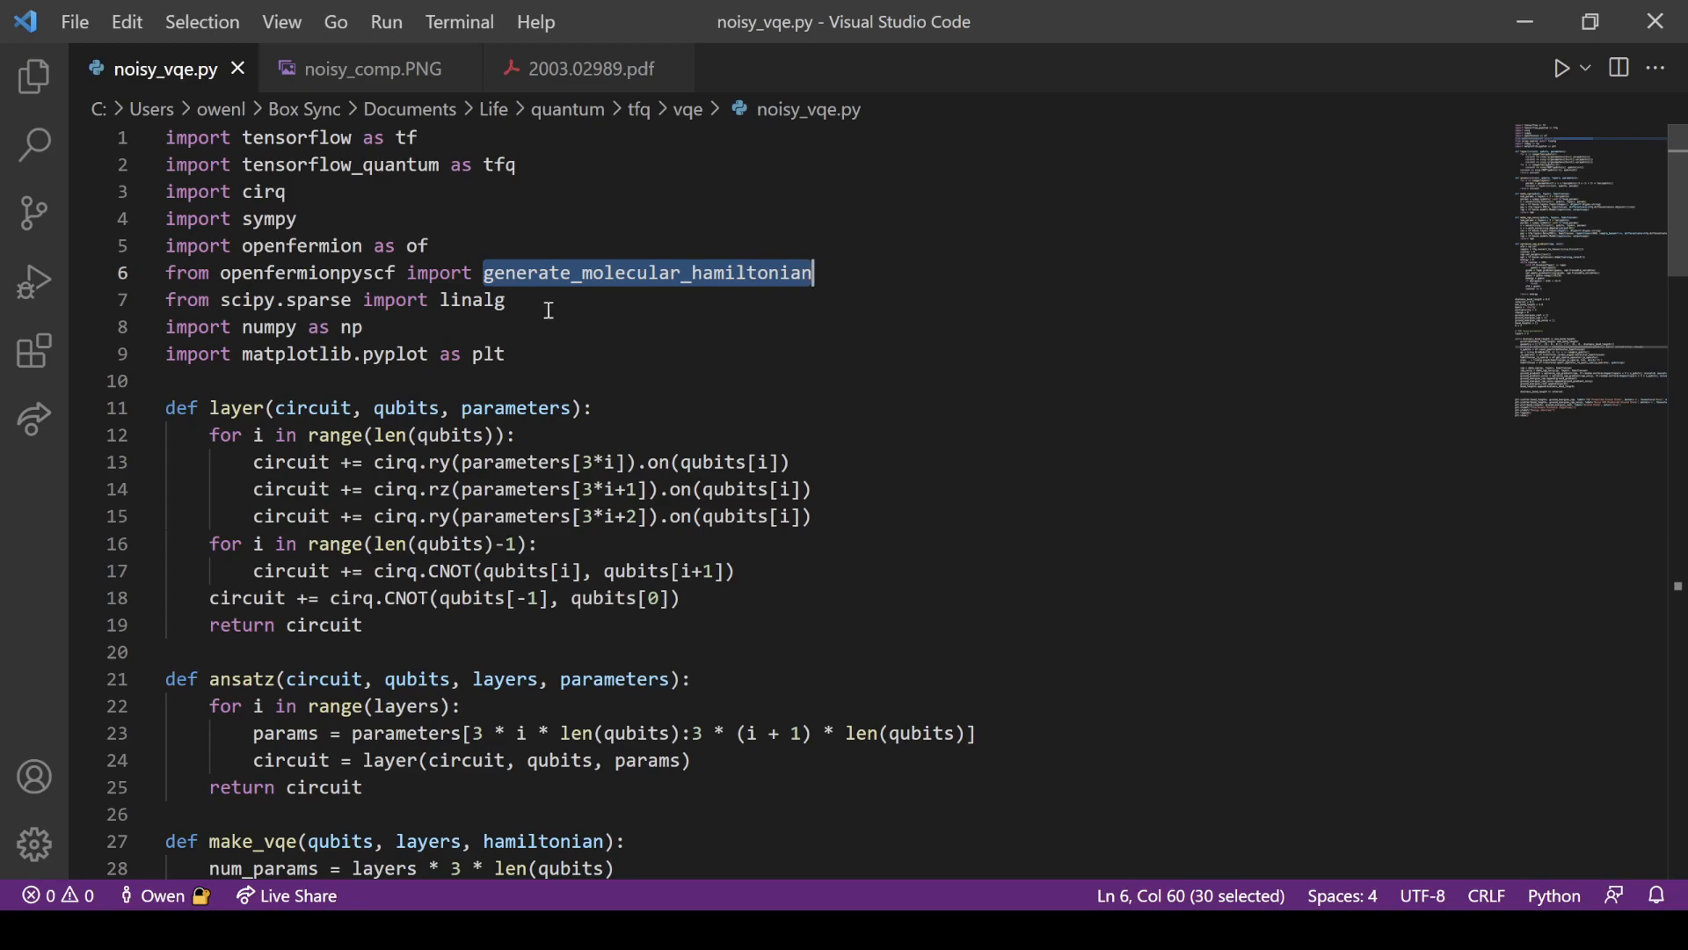
{"action": "mouse_move", "coordinate": [451, 409]}
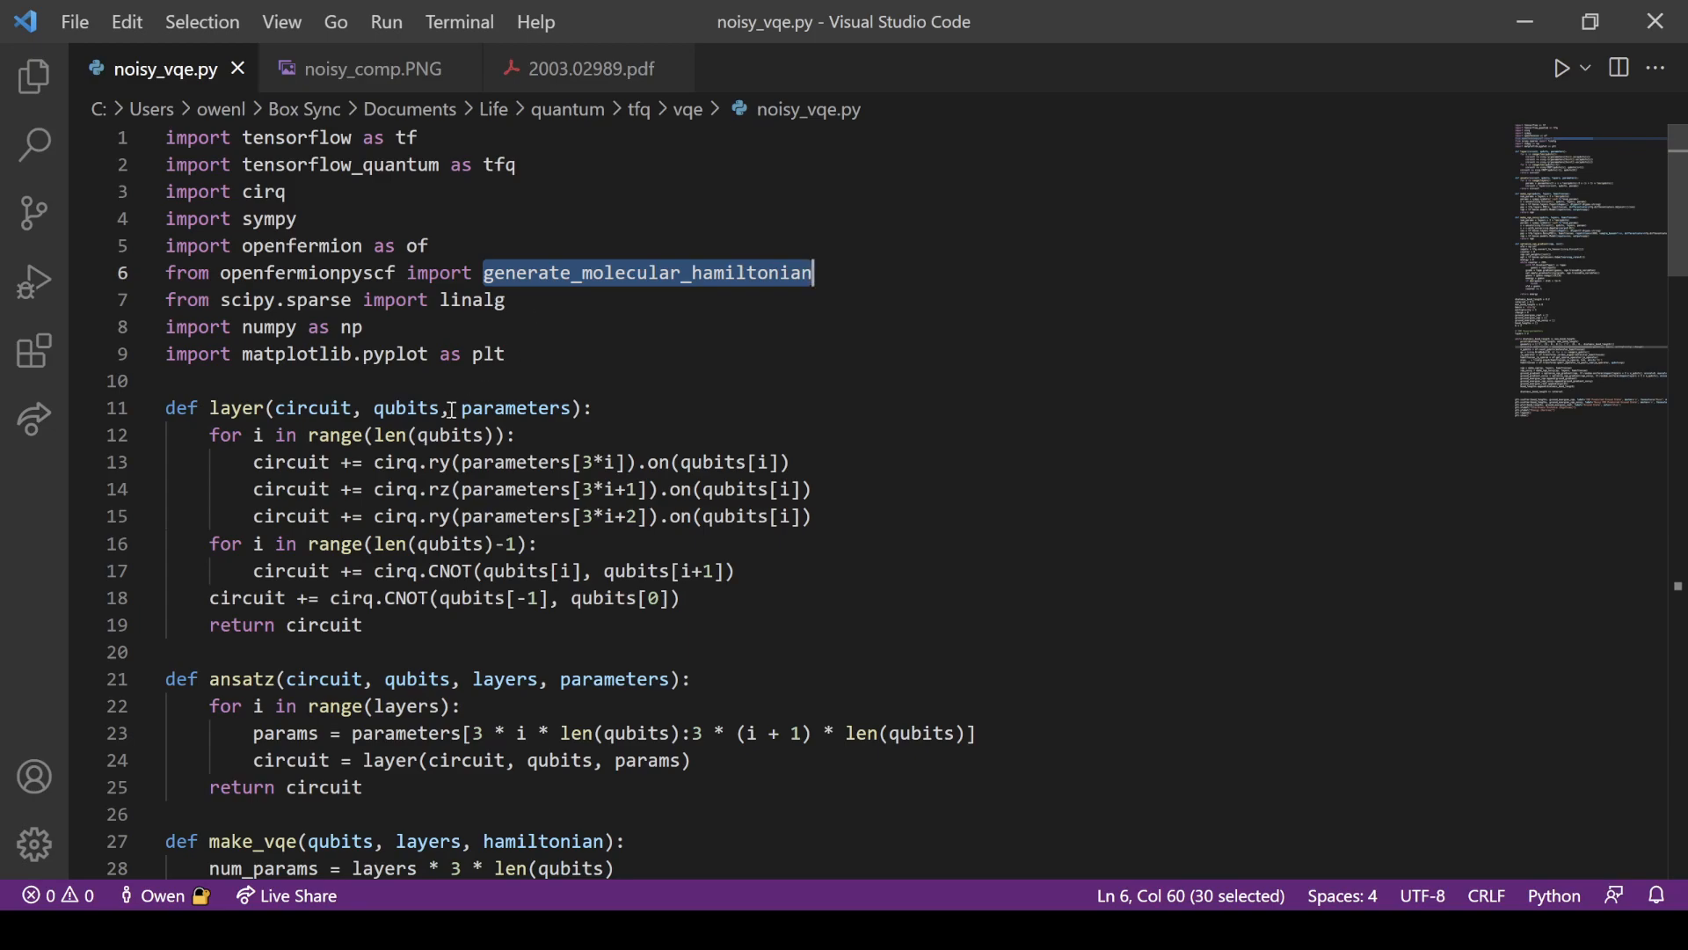
{"action": "scroll", "scroll_direction": "down", "scroll_amount": 3}
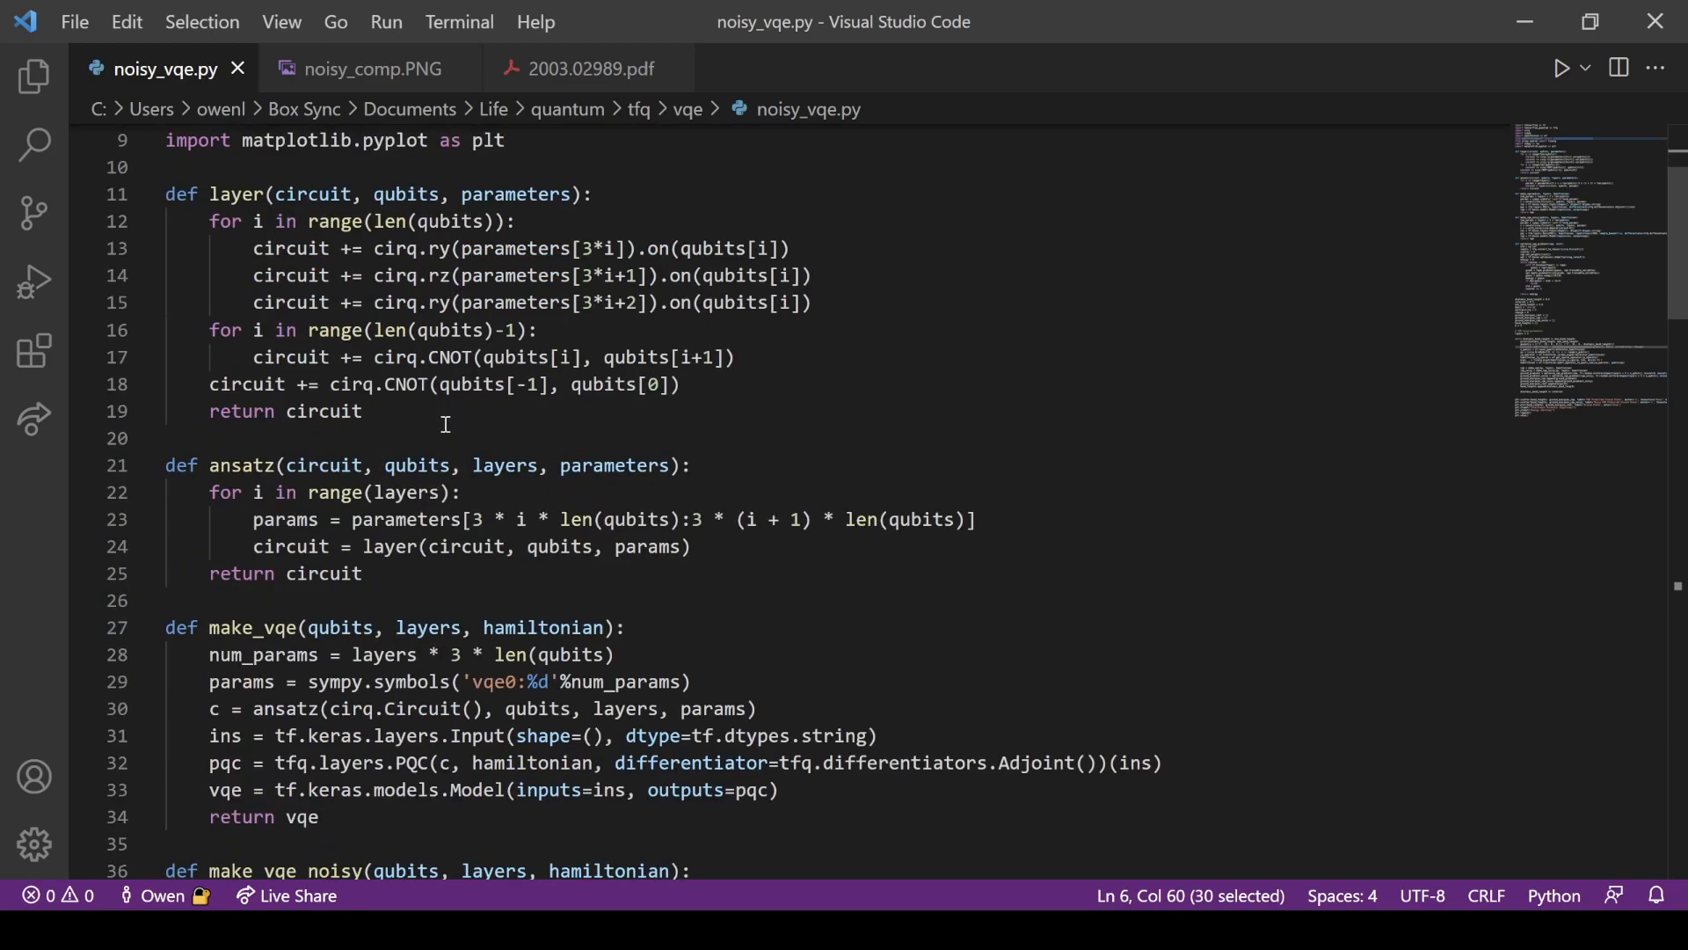
Walk through layer(): CNOT entangling line, return, cirq rotation gates and qubits uses
{"action": "left_click", "coordinate": [379, 383]}
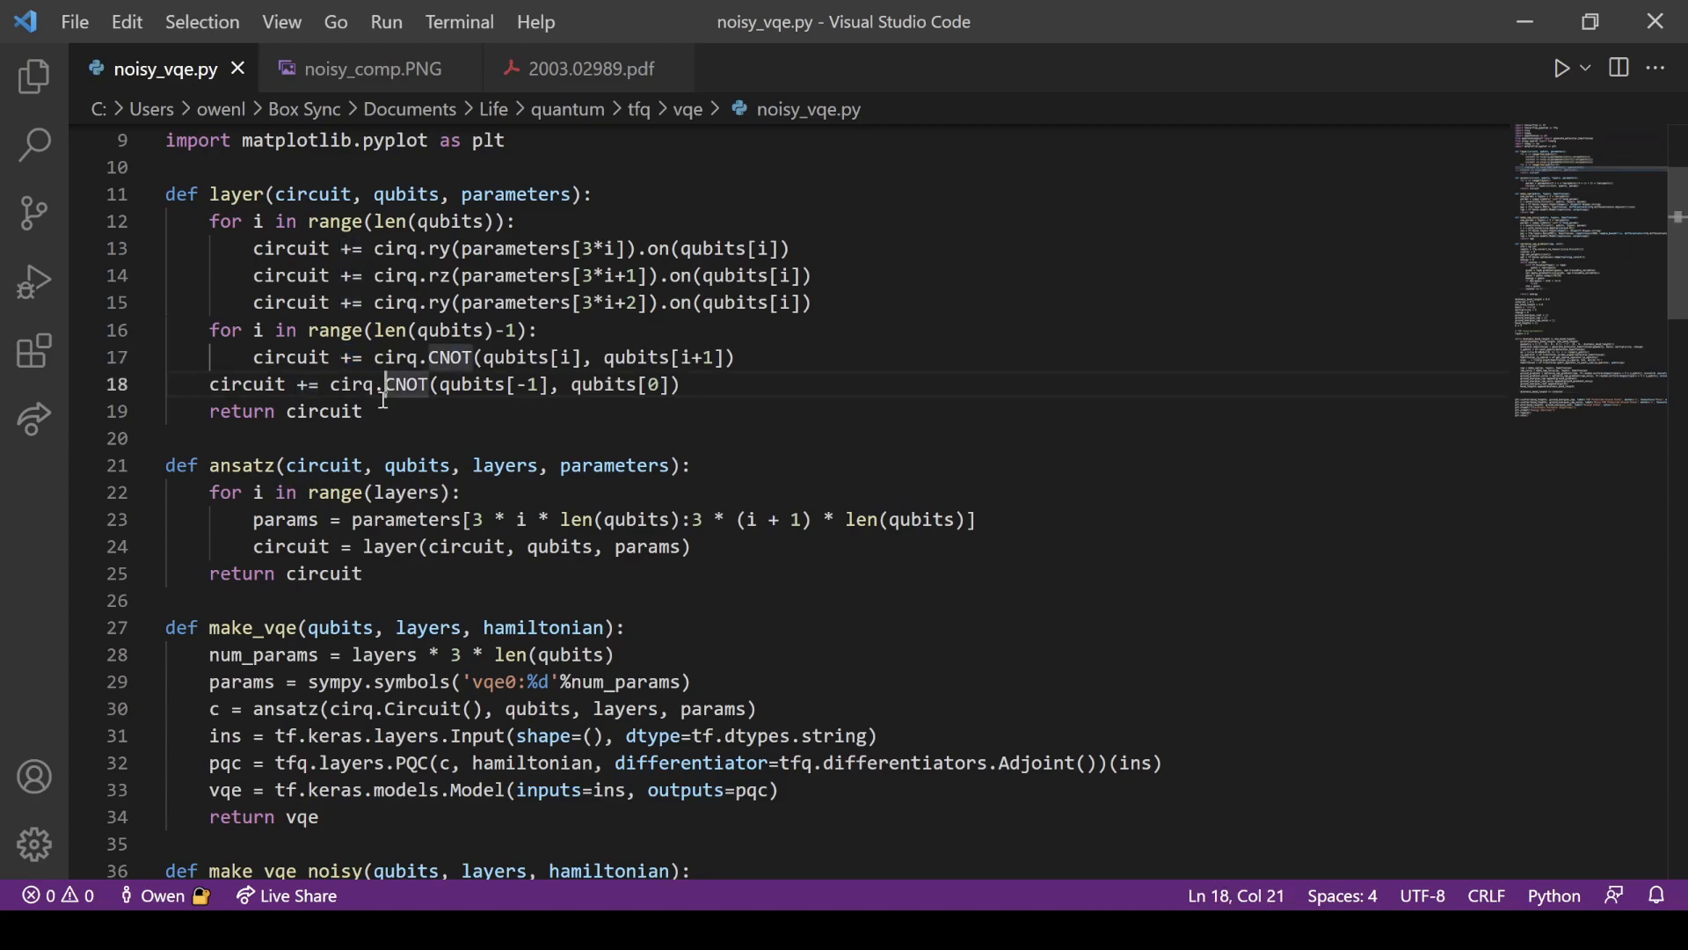
{"action": "left_click", "coordinate": [285, 410]}
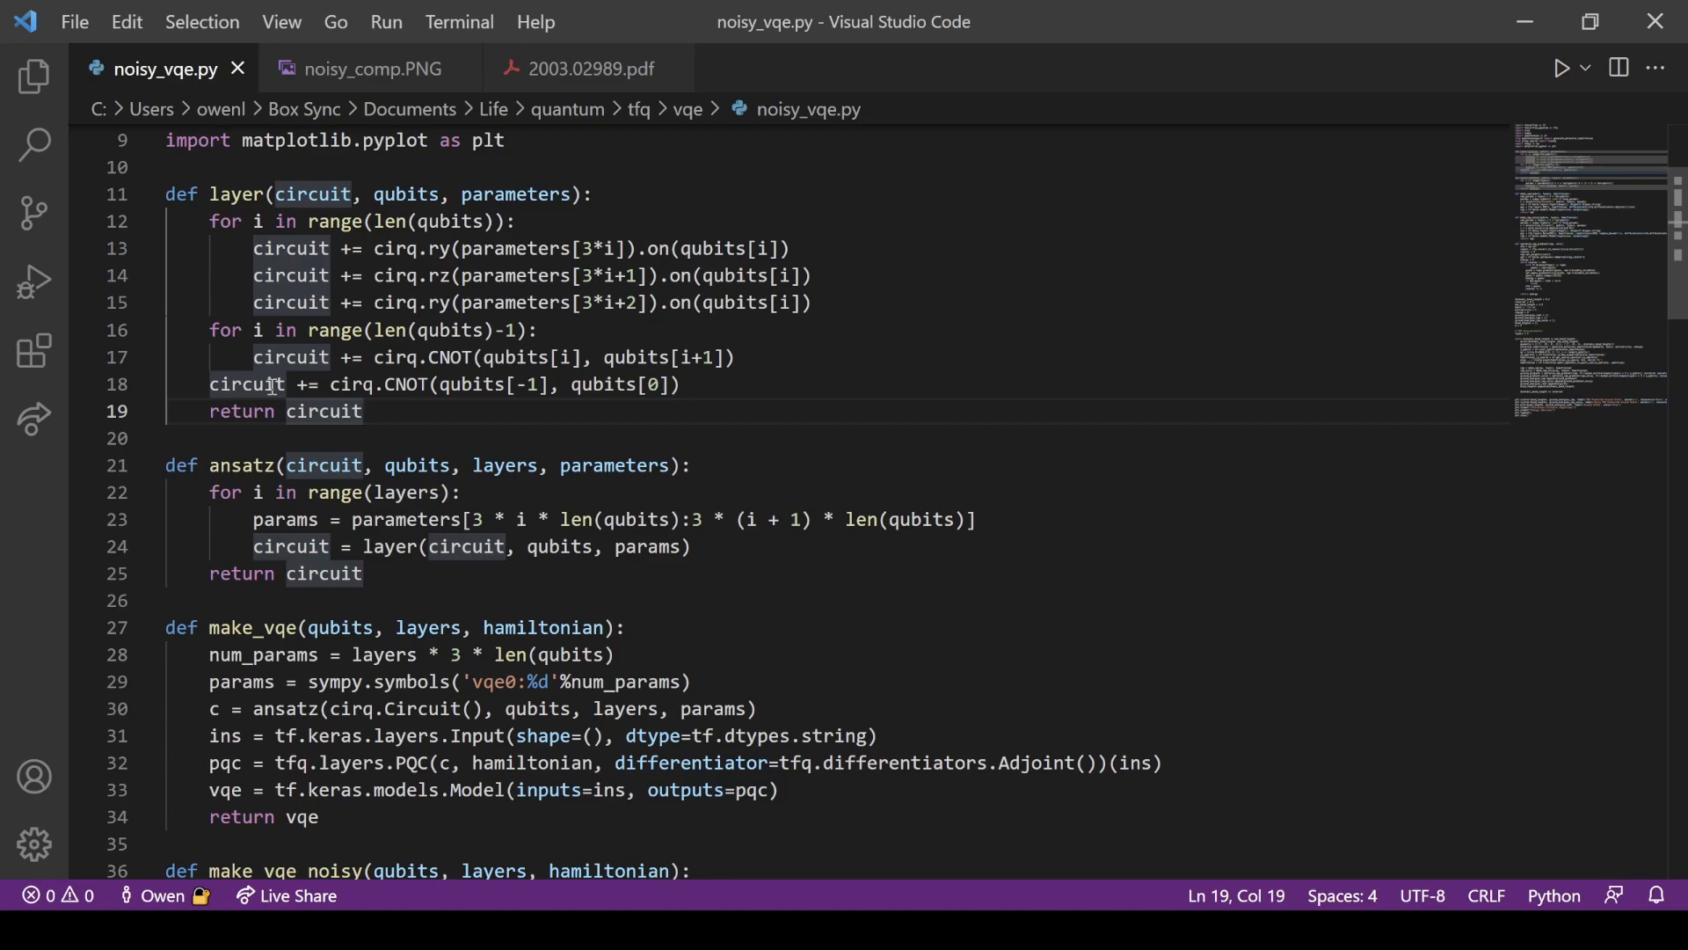
{"action": "scroll", "scroll_direction": "down", "scroll_amount": 3}
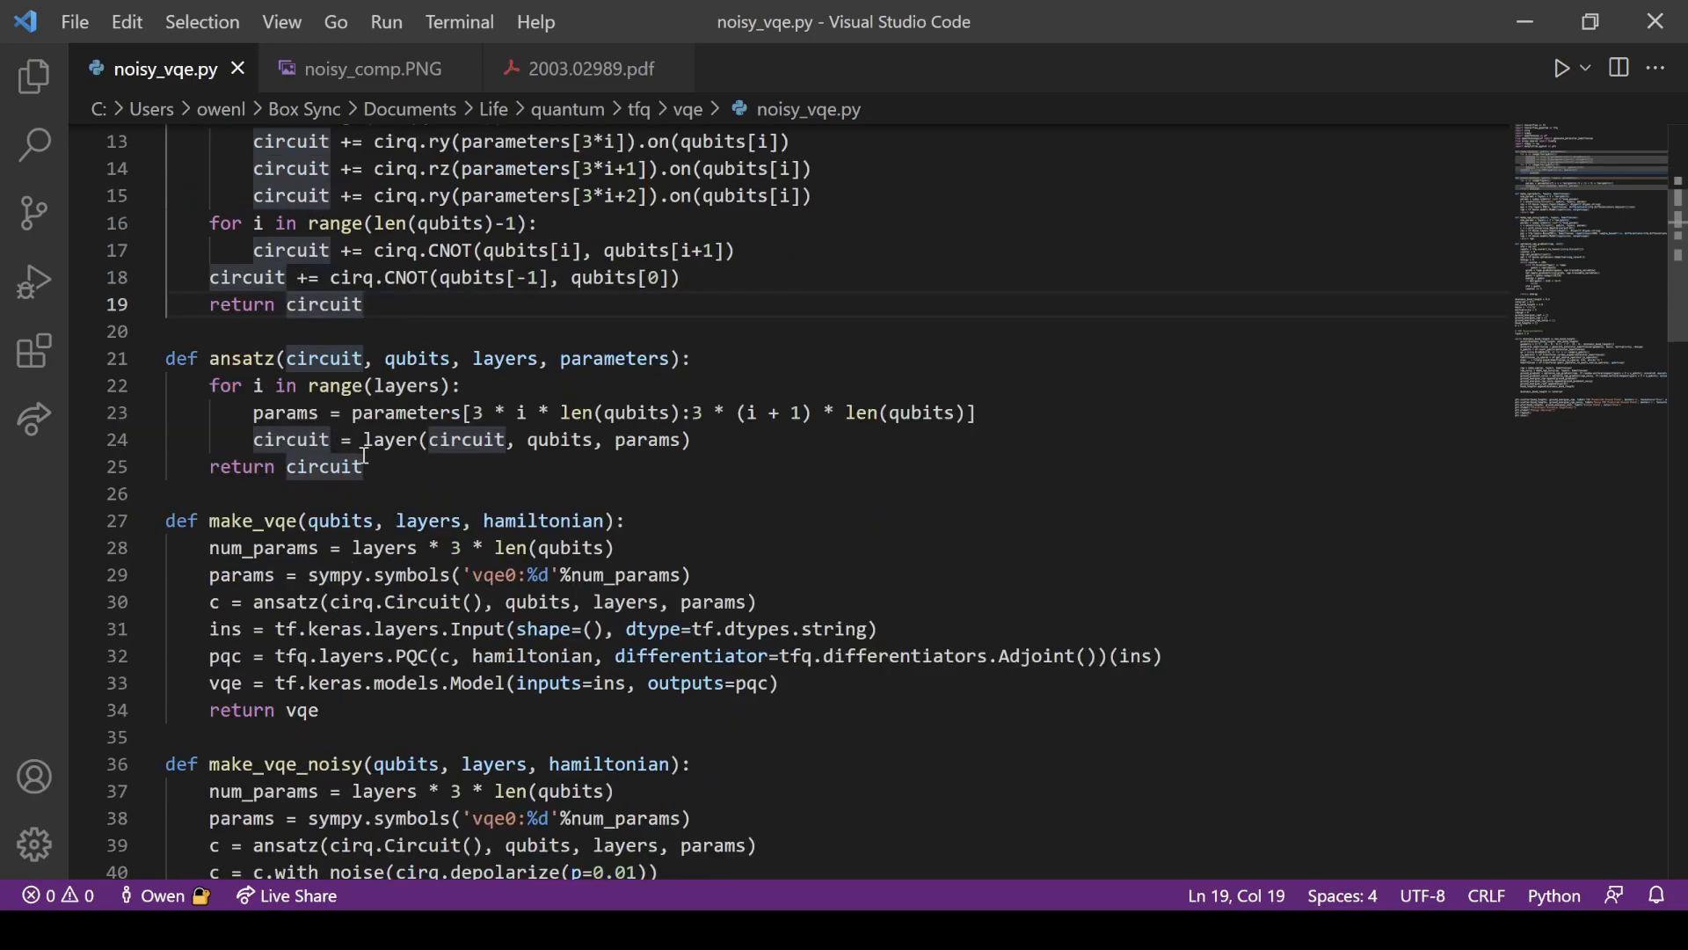
{"action": "scroll", "scroll_direction": "up", "scroll_amount": 3}
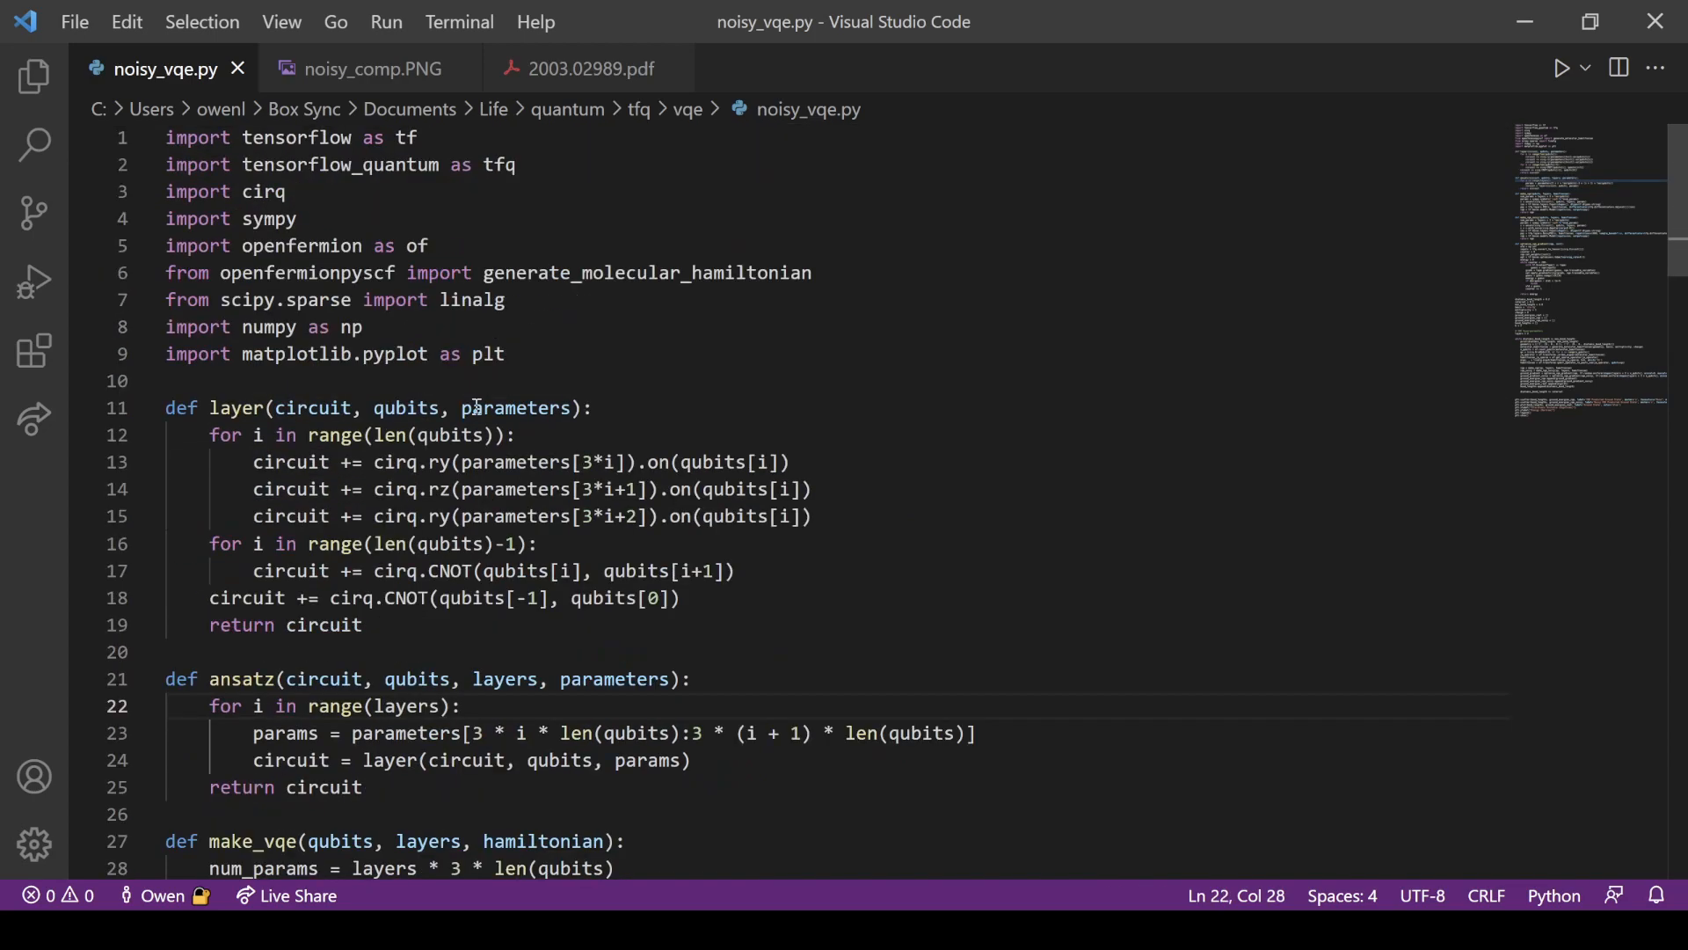
{"action": "scroll", "scroll_direction": "down", "scroll_amount": 3}
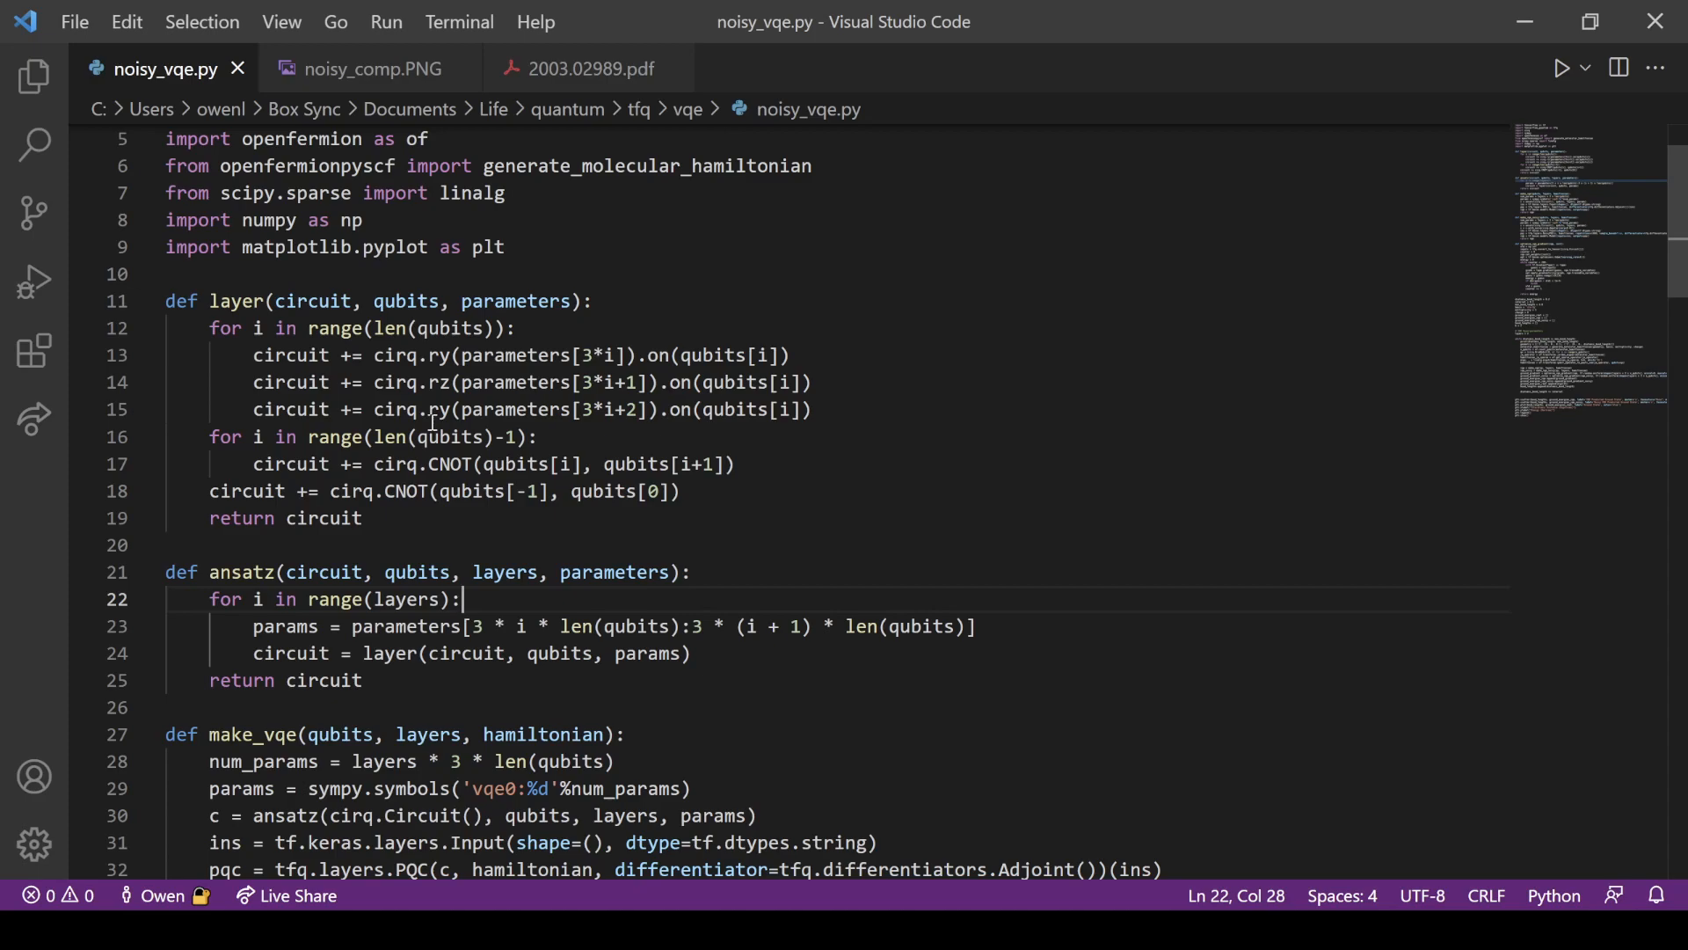
{"action": "left_click", "coordinate": [397, 355]}
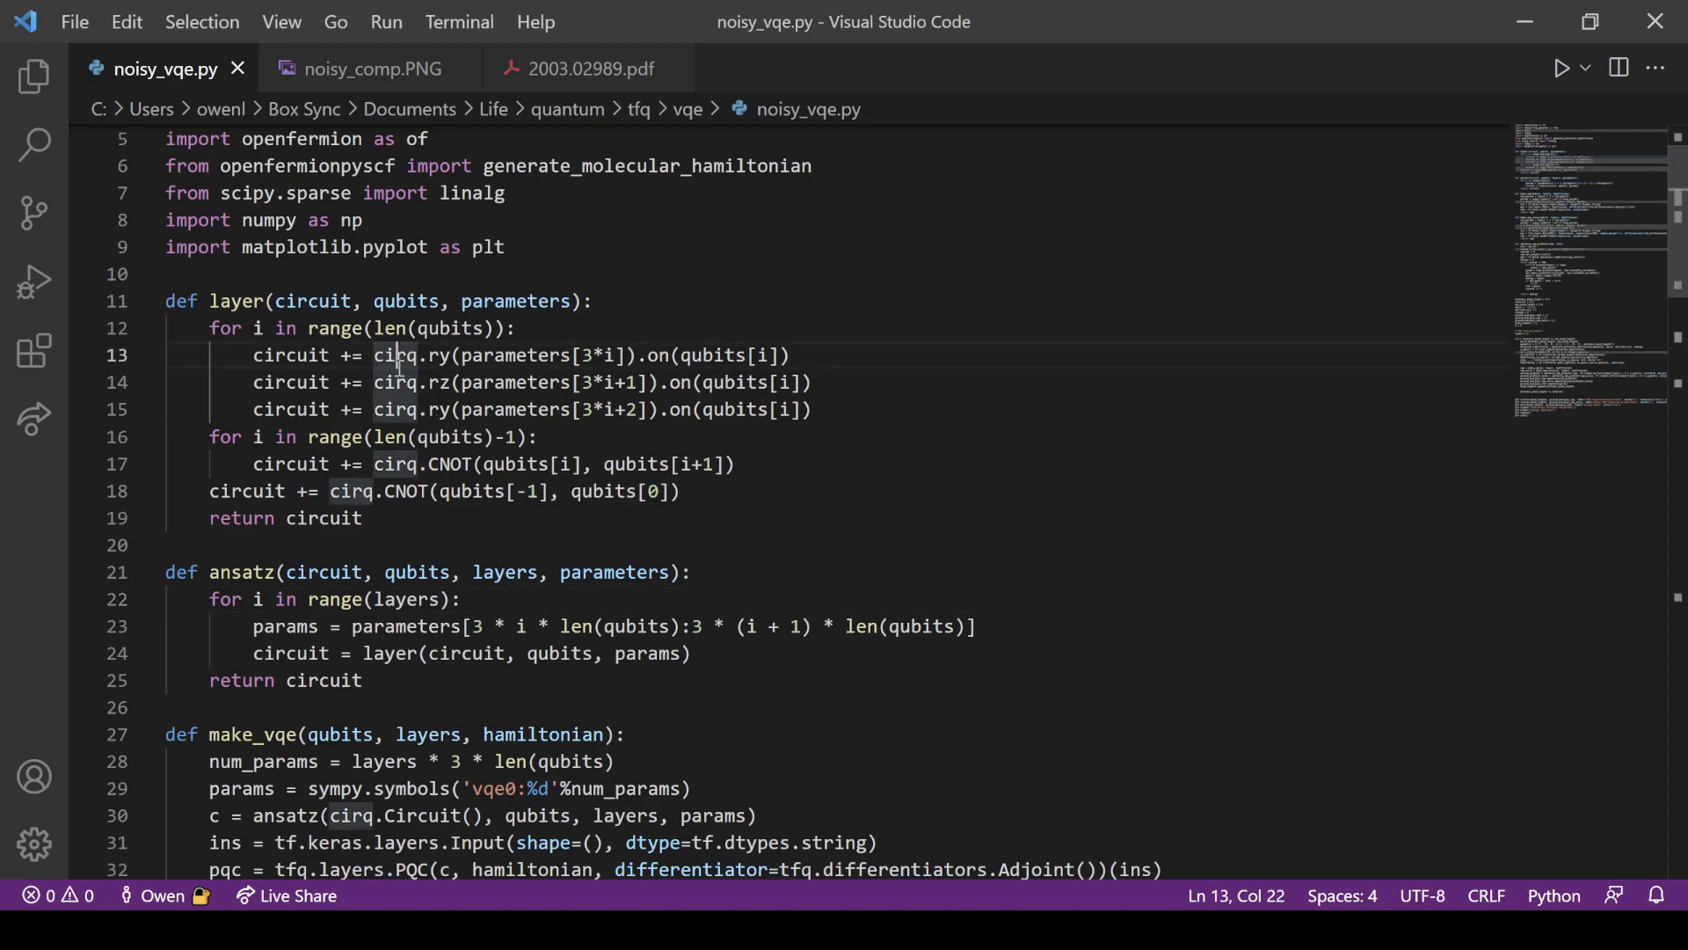
{"action": "double_click", "coordinate": [395, 464]}
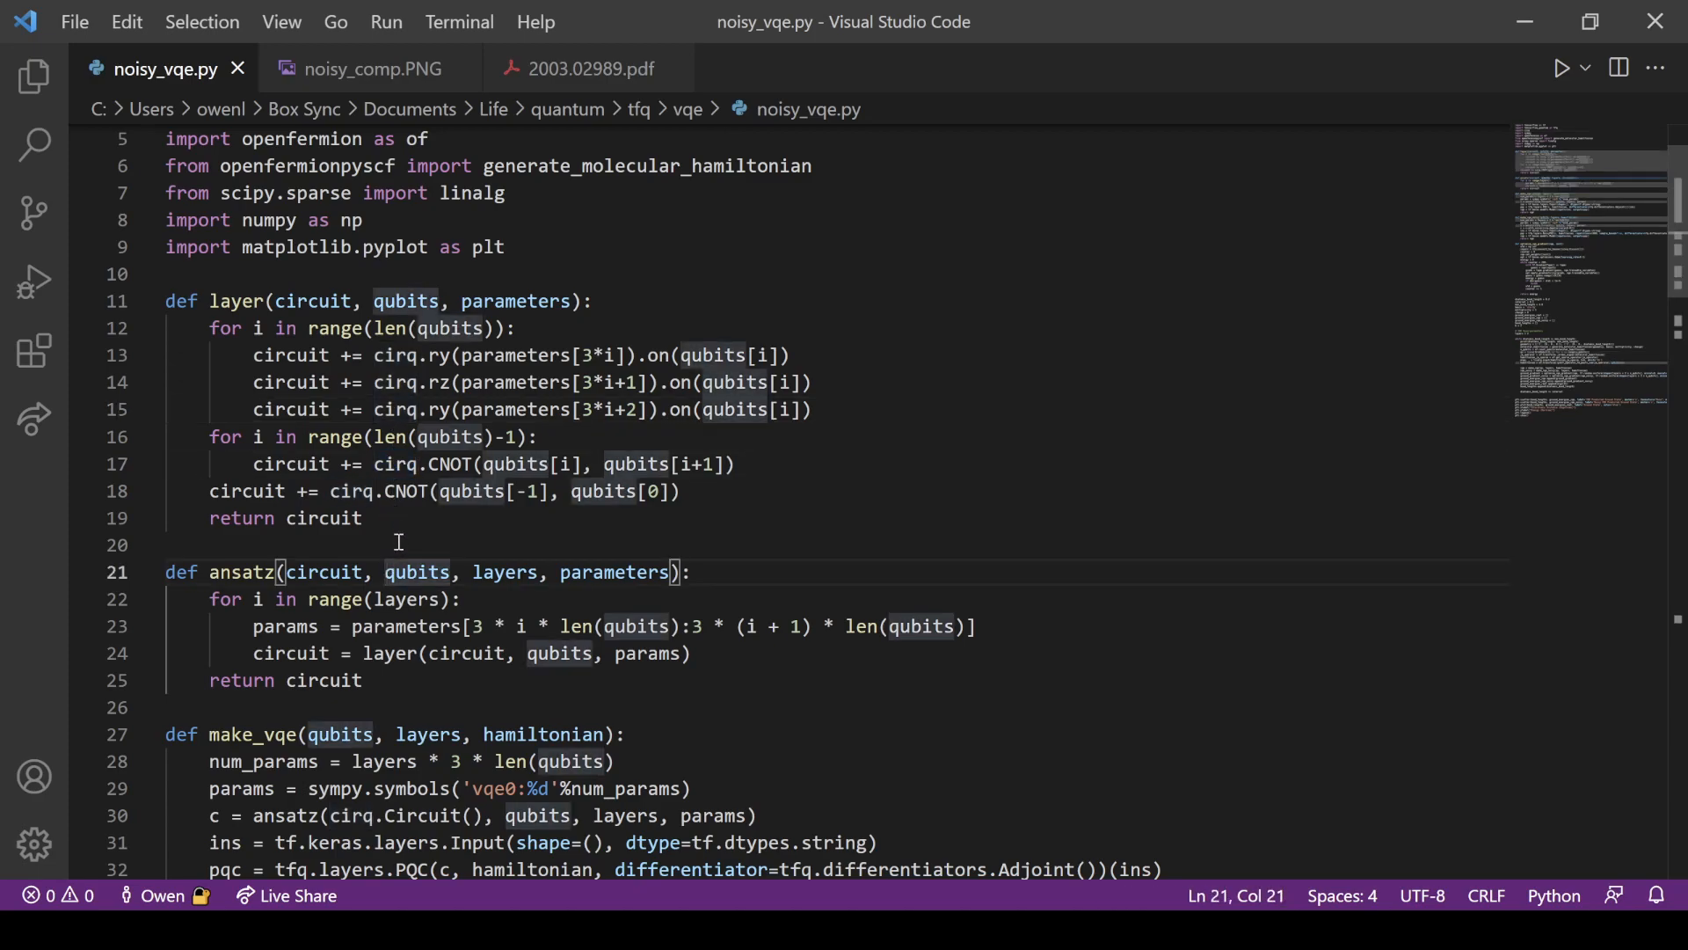
{"action": "scroll", "scroll_direction": "down", "scroll_amount": 3}
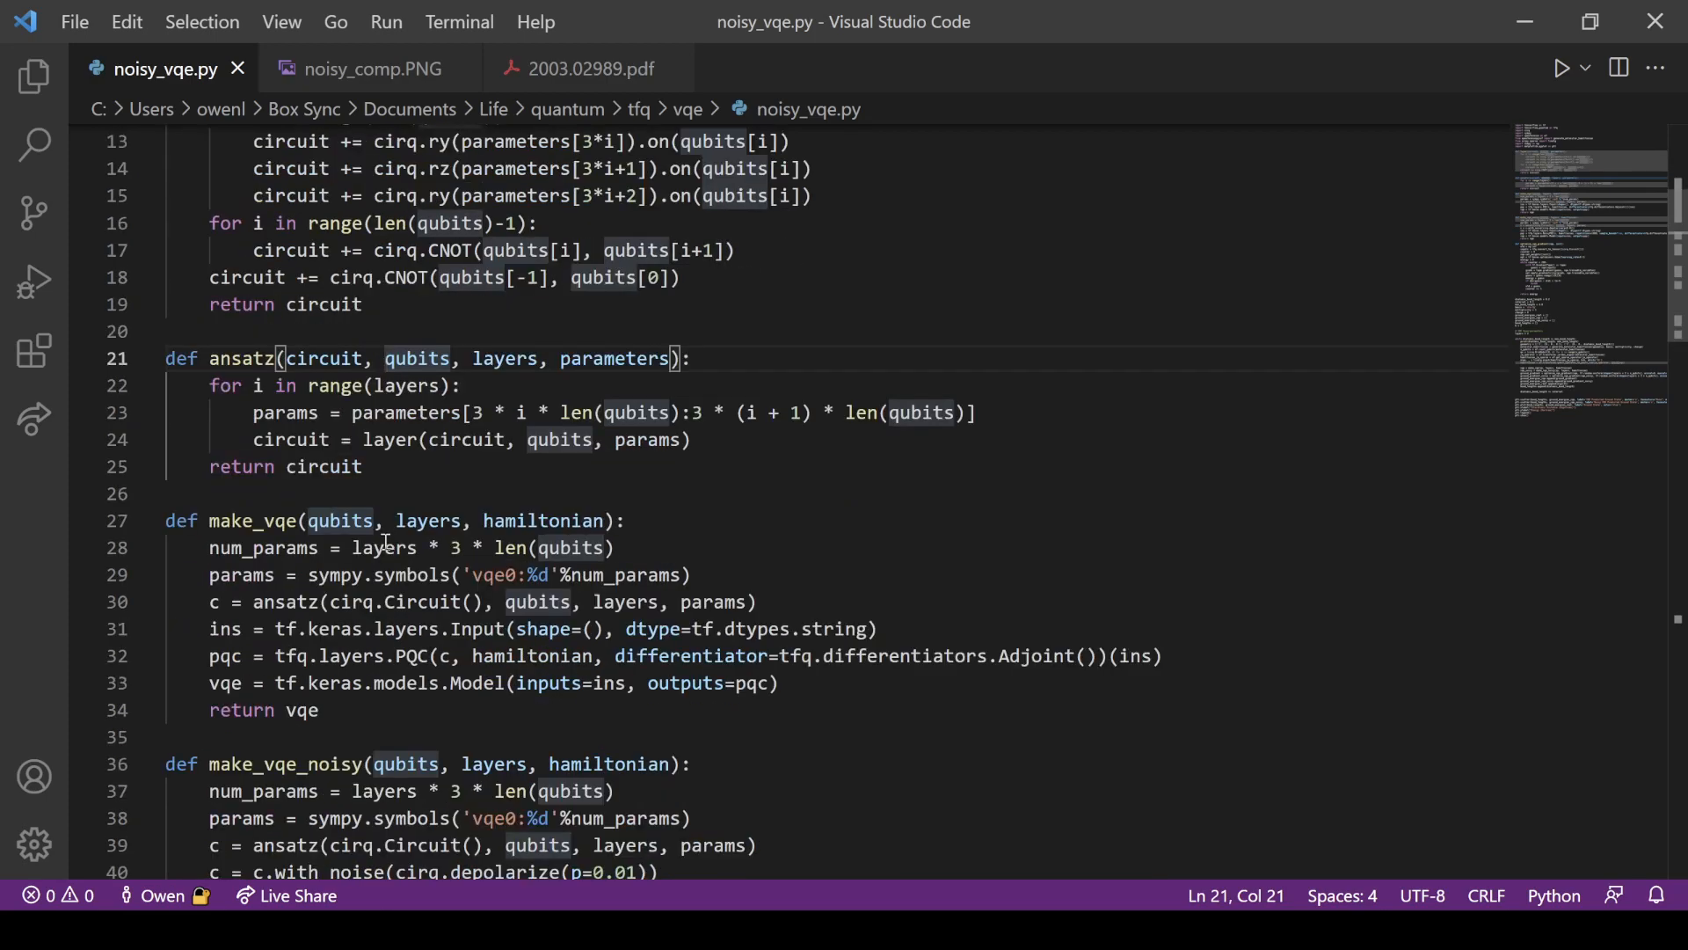
{"action": "scroll", "scroll_direction": "down", "scroll_amount": 3}
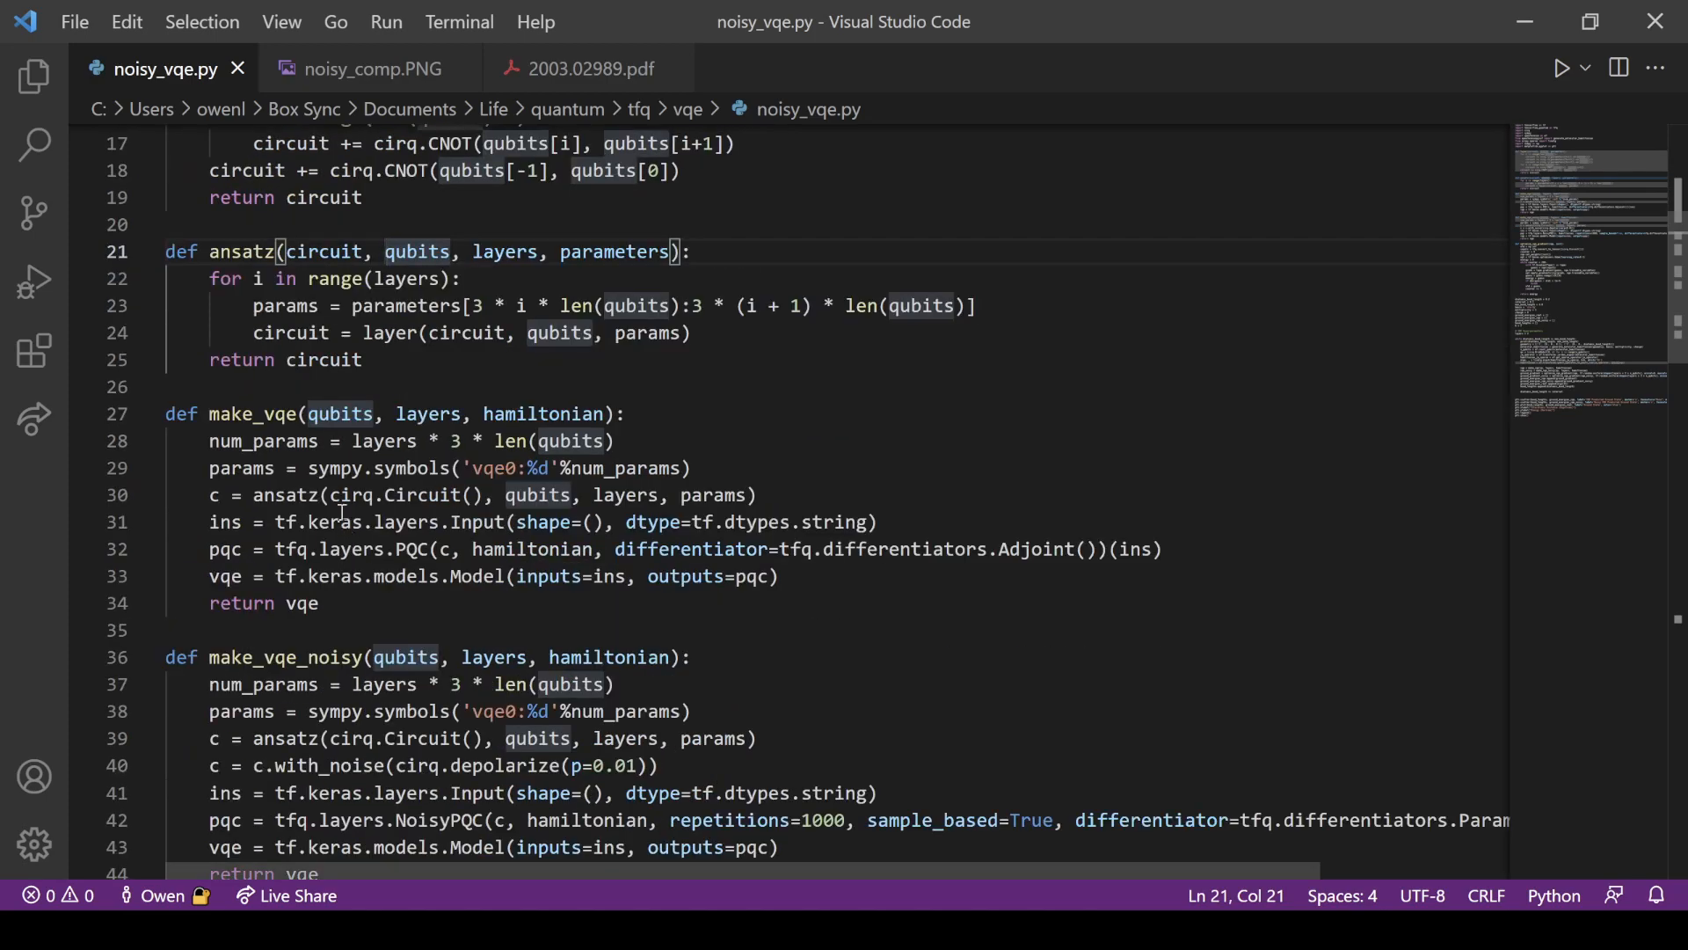
{"action": "mouse_move", "coordinate": [397, 472]}
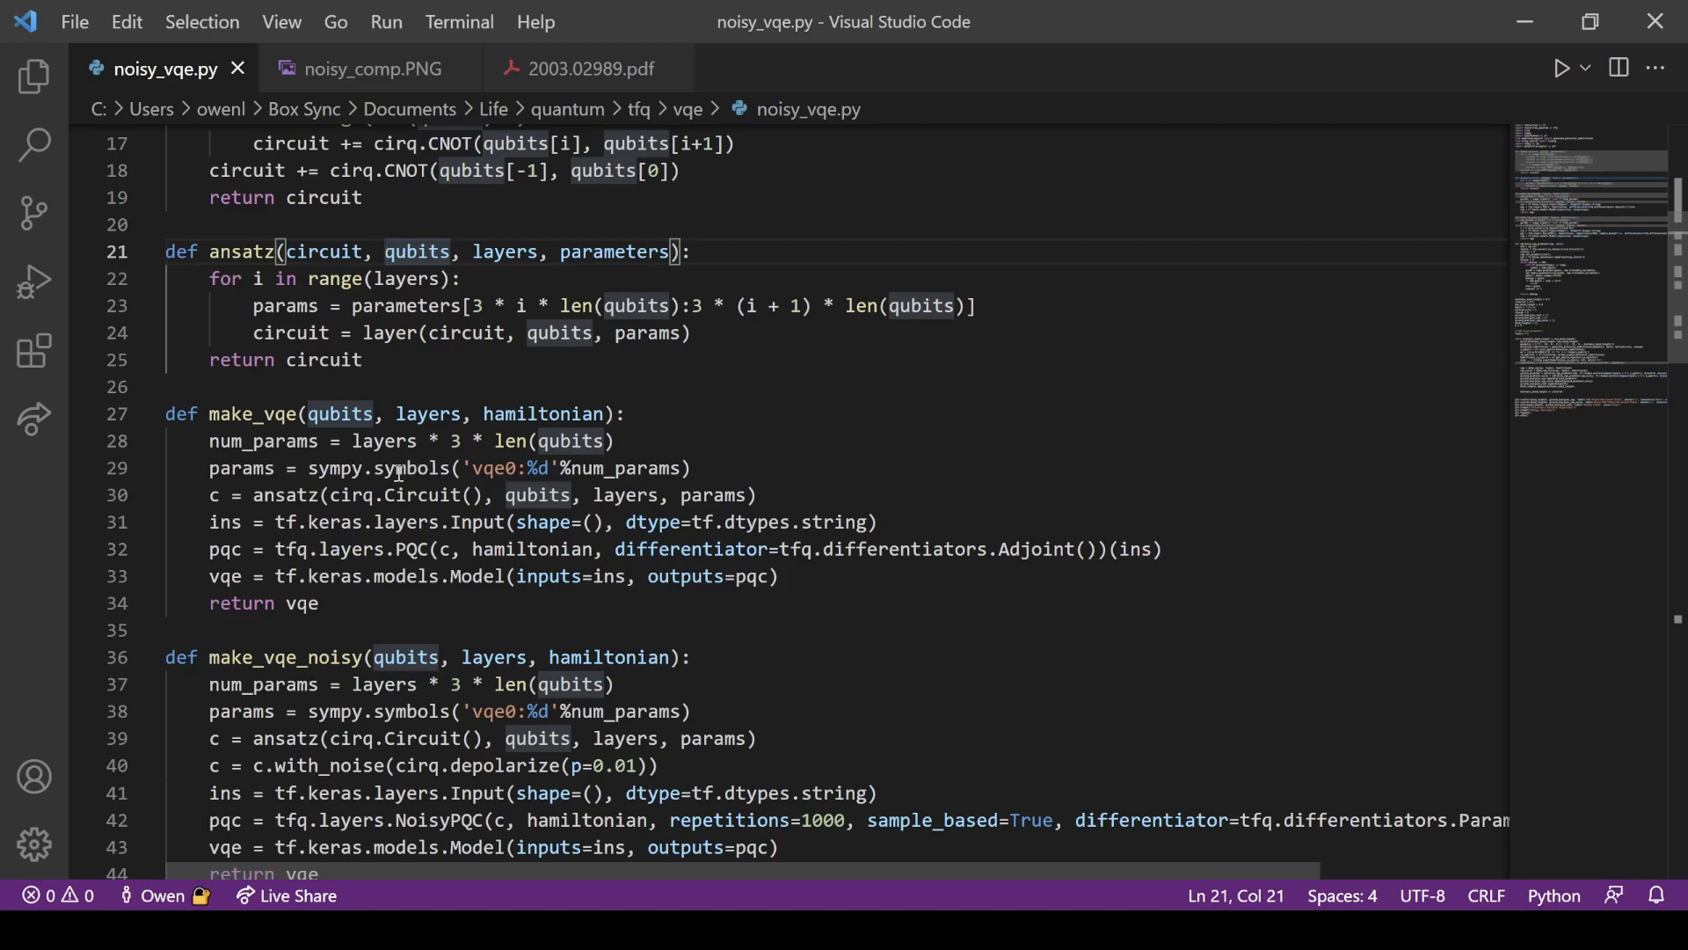
{"action": "mouse_move", "coordinate": [371, 450]}
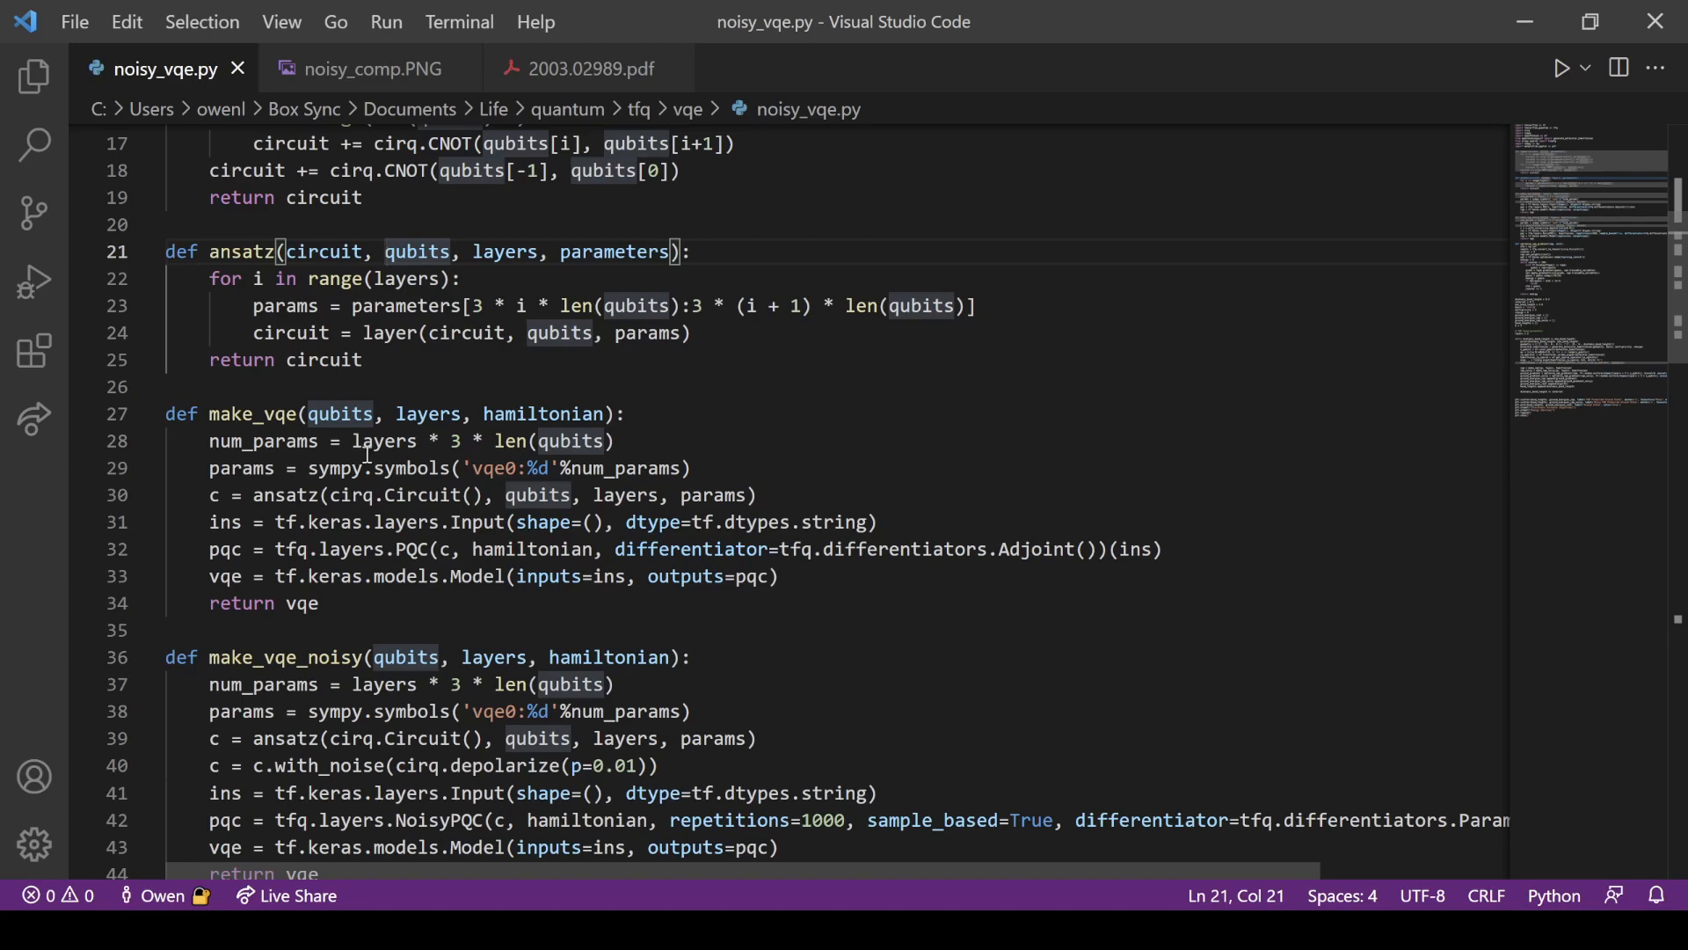
{"action": "left_click", "coordinate": [624, 414]}
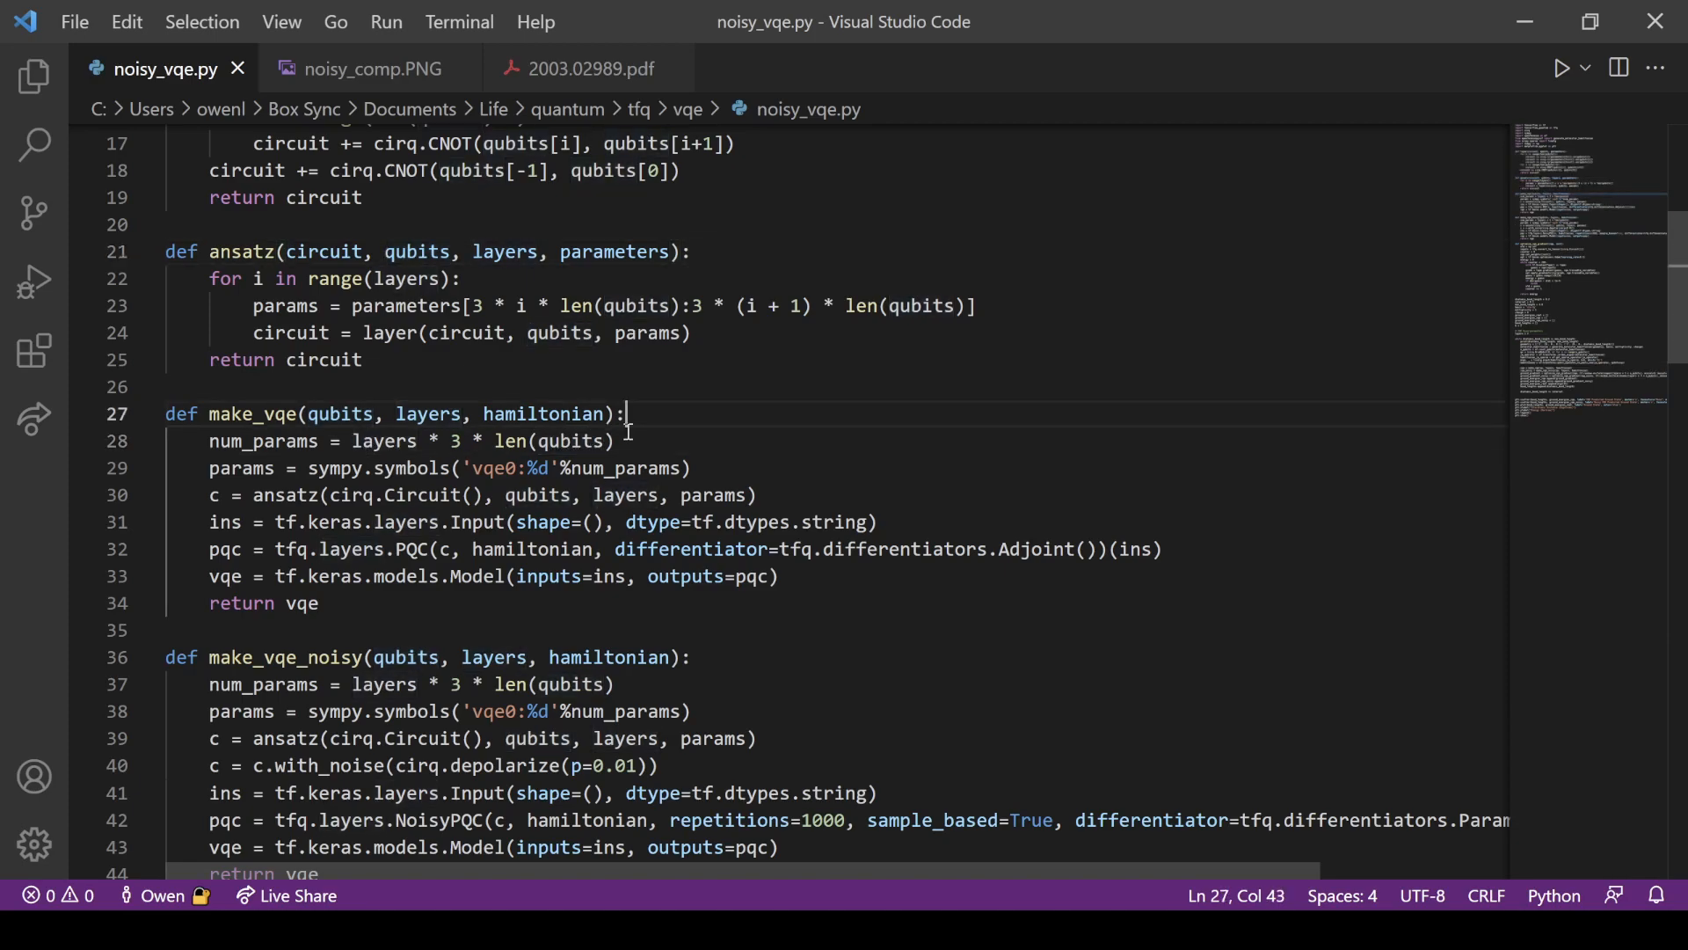
{"action": "left_click", "coordinate": [609, 440]}
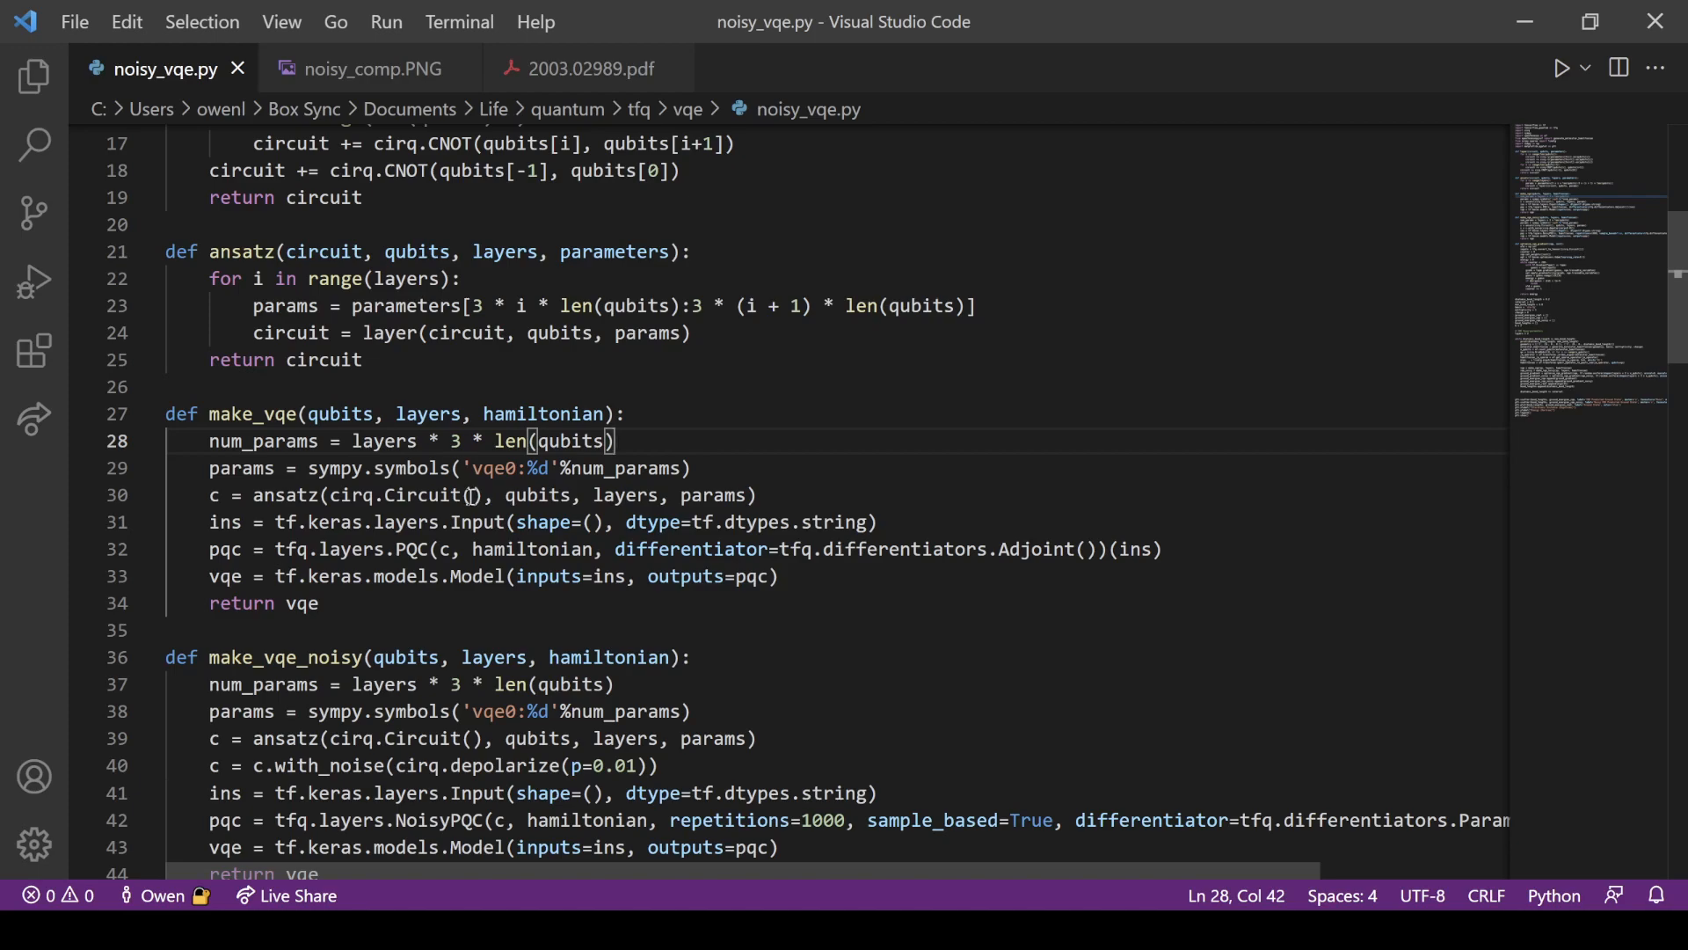
{"action": "mouse_move", "coordinate": [461, 500]}
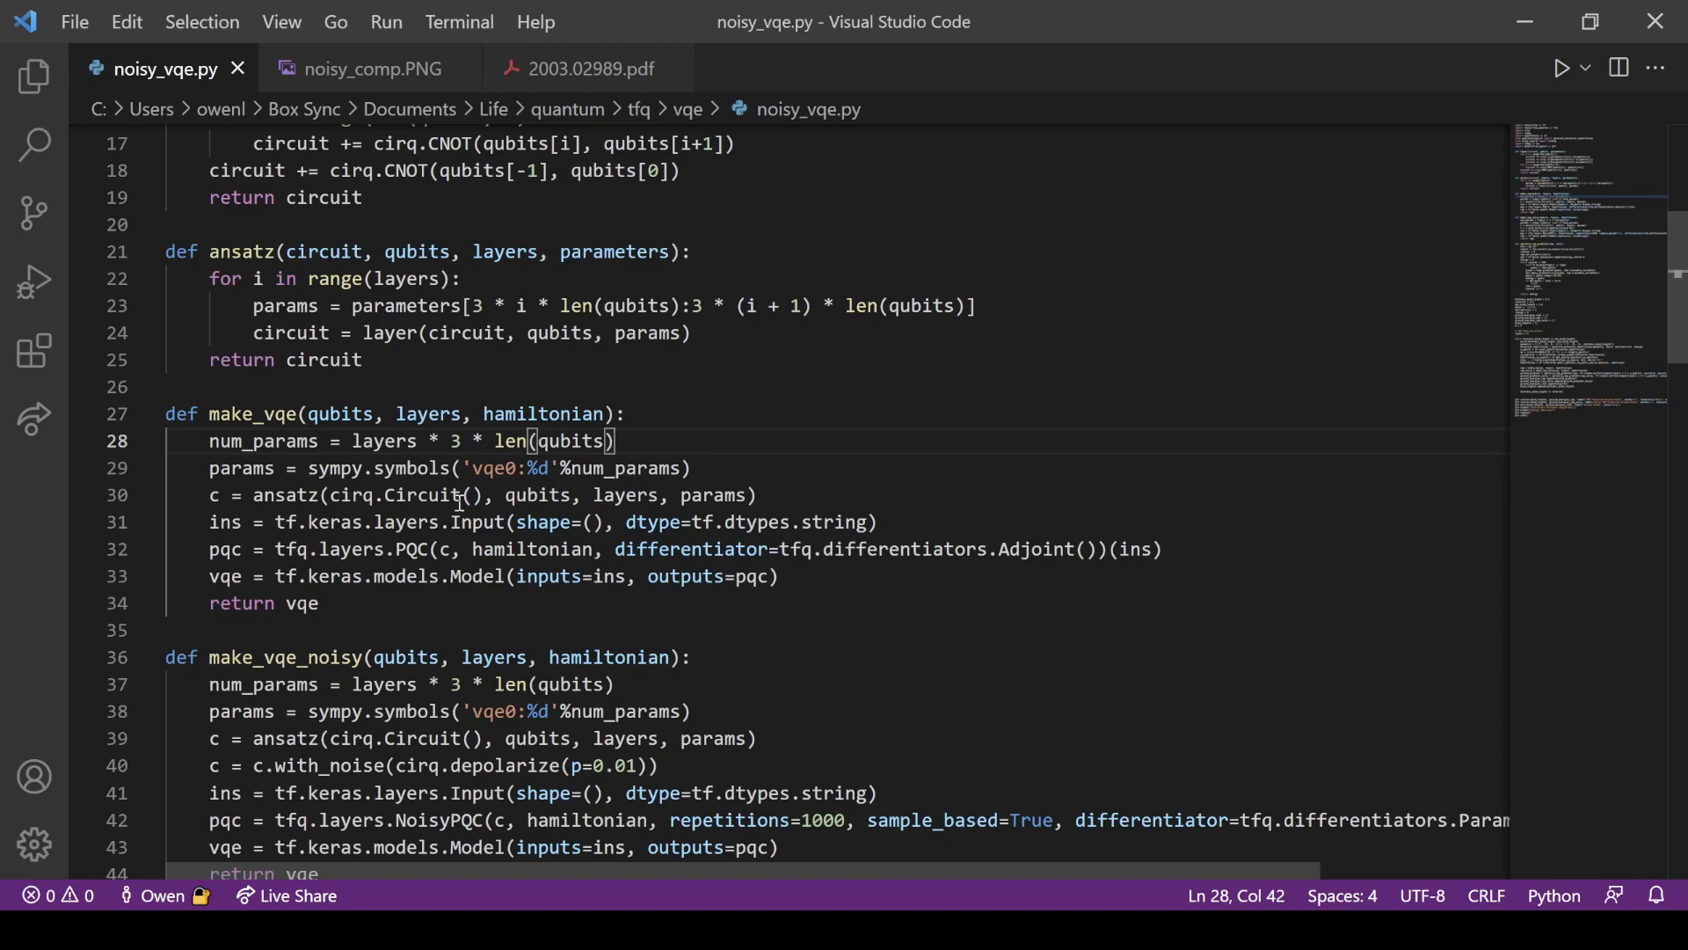
{"action": "mouse_move", "coordinate": [490, 500]}
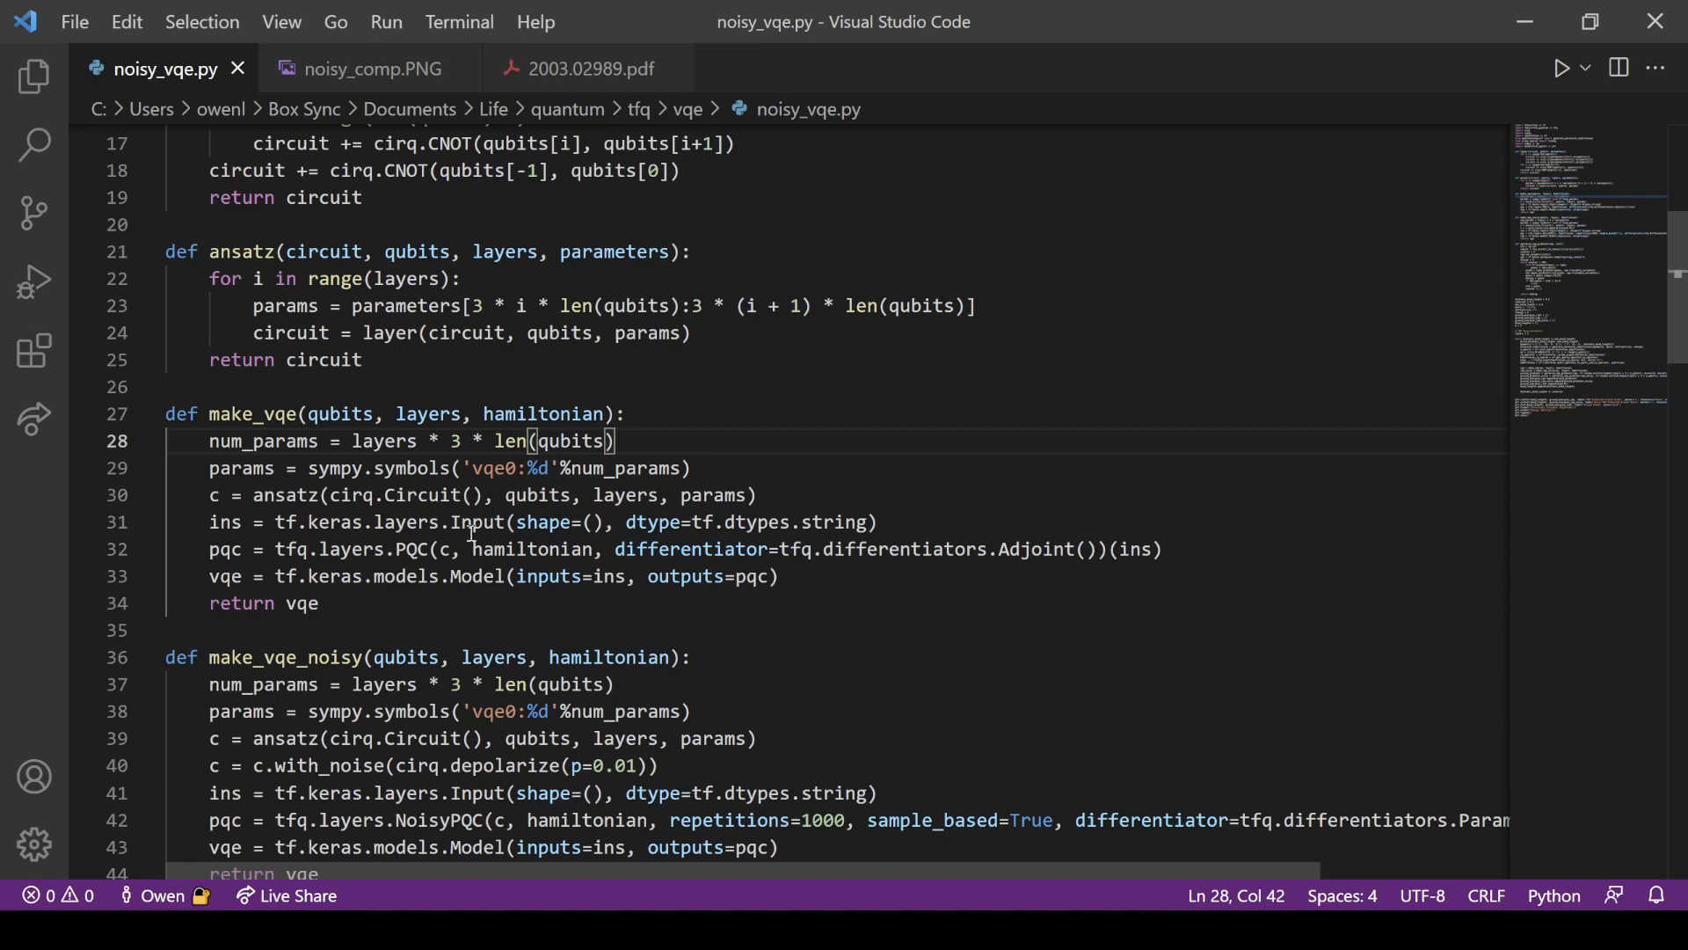
{"action": "double_click", "coordinate": [412, 549]}
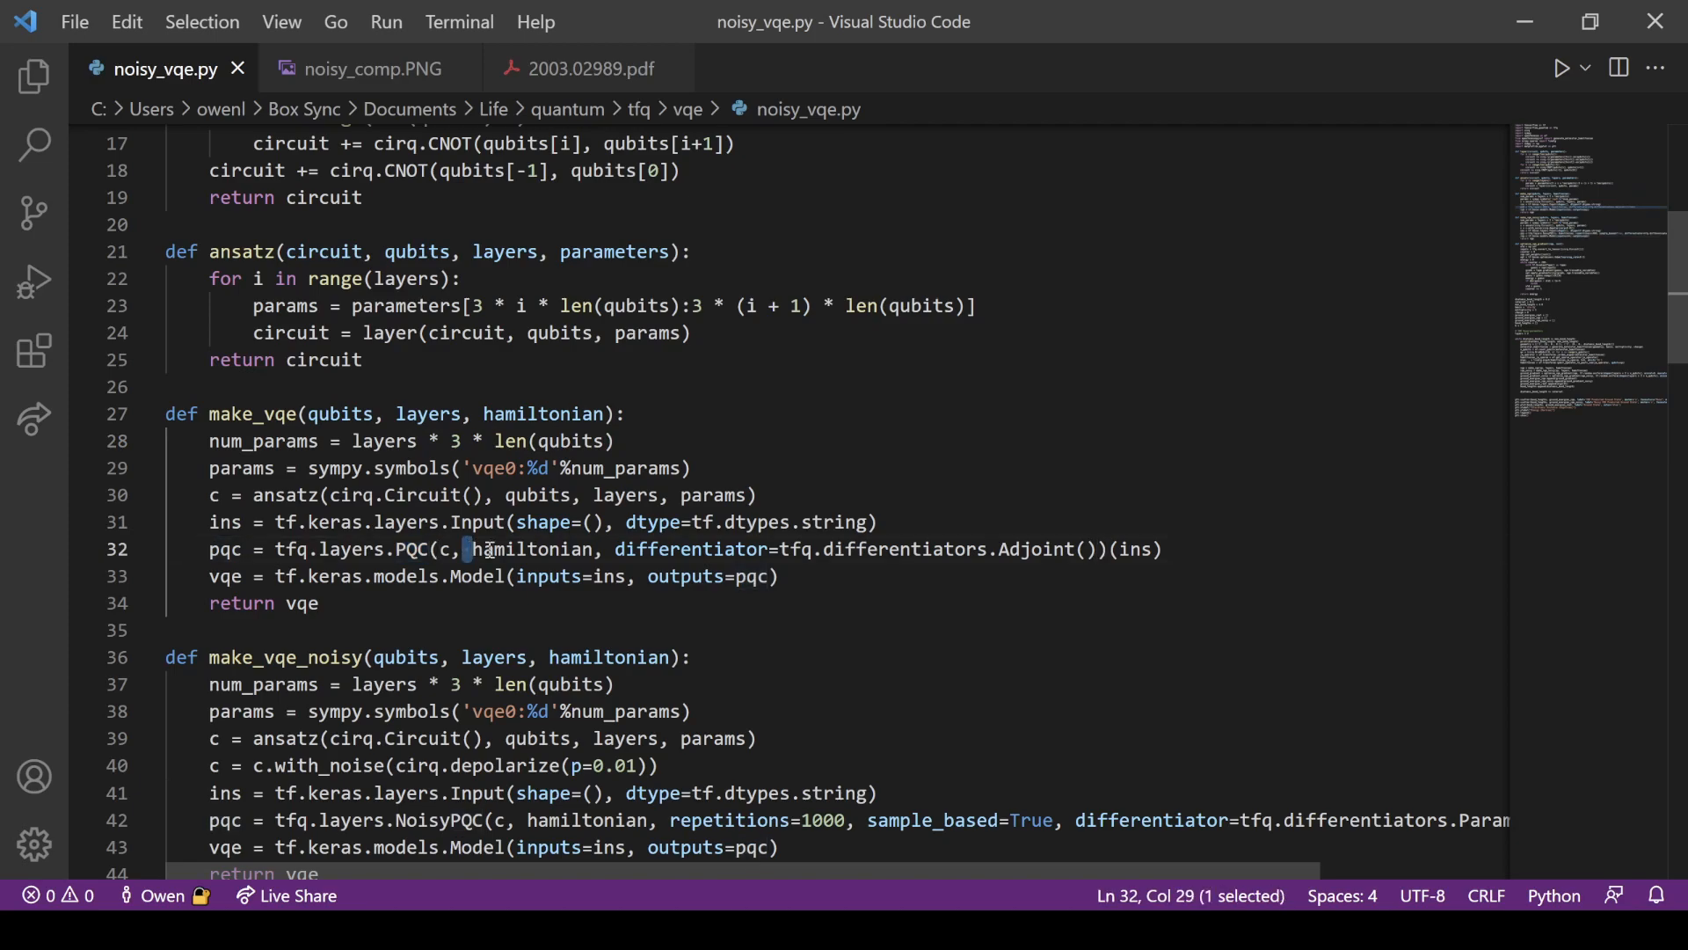
{"action": "double_click", "coordinate": [528, 549]}
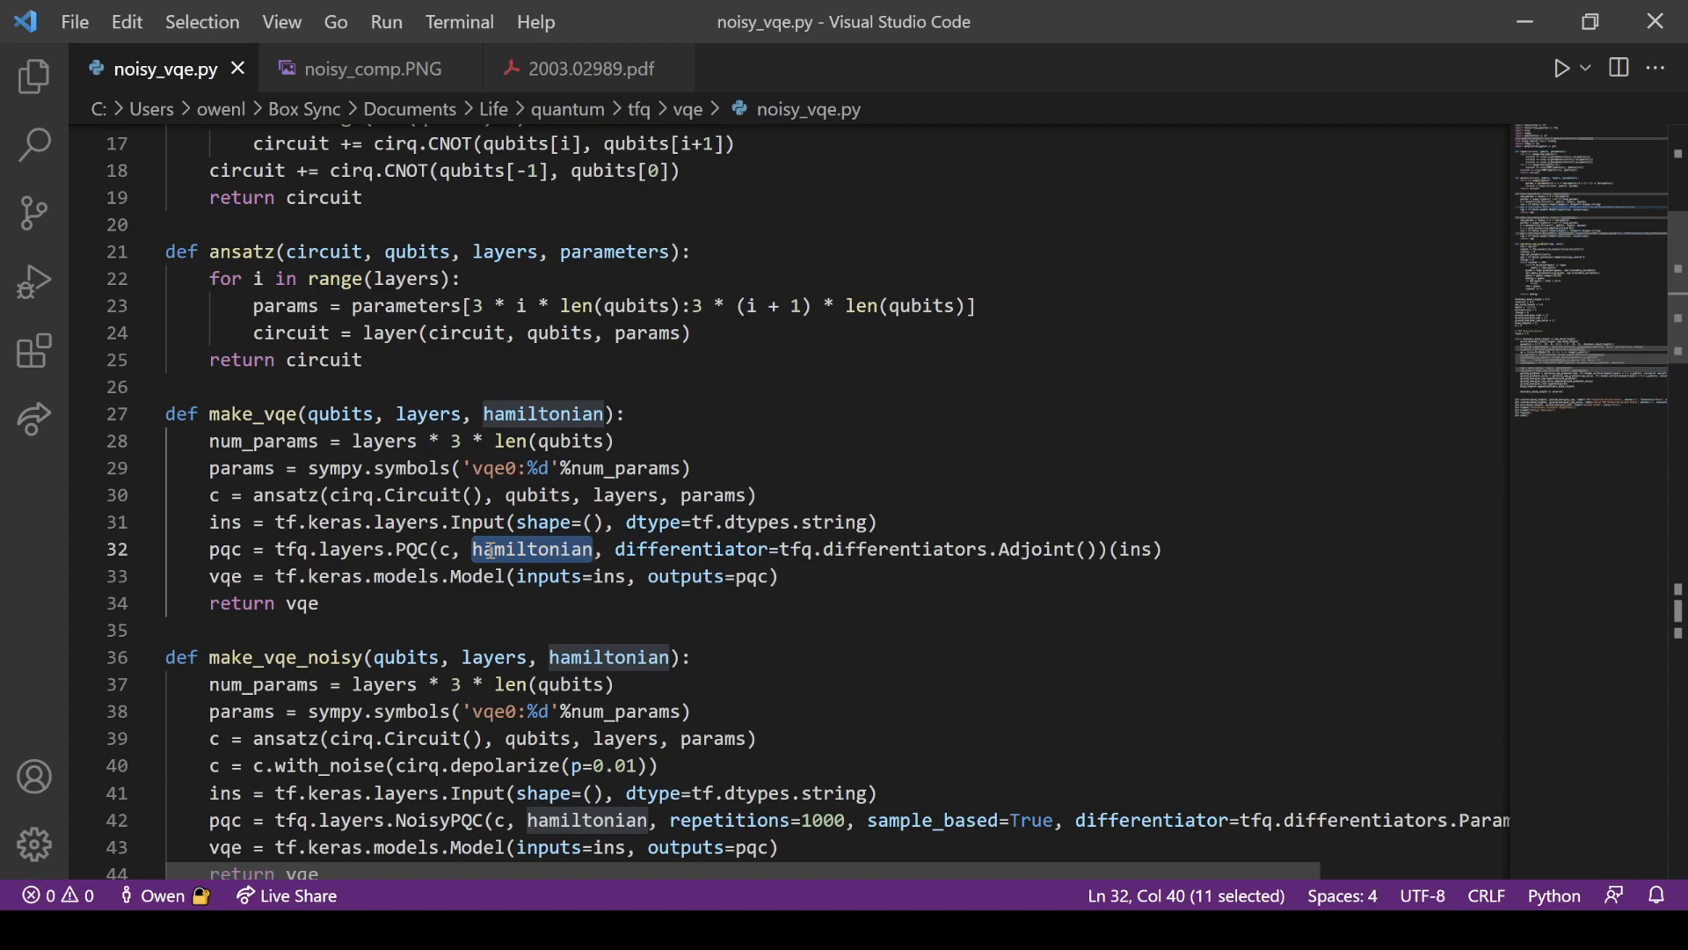
{"action": "mouse_move", "coordinate": [716, 532]}
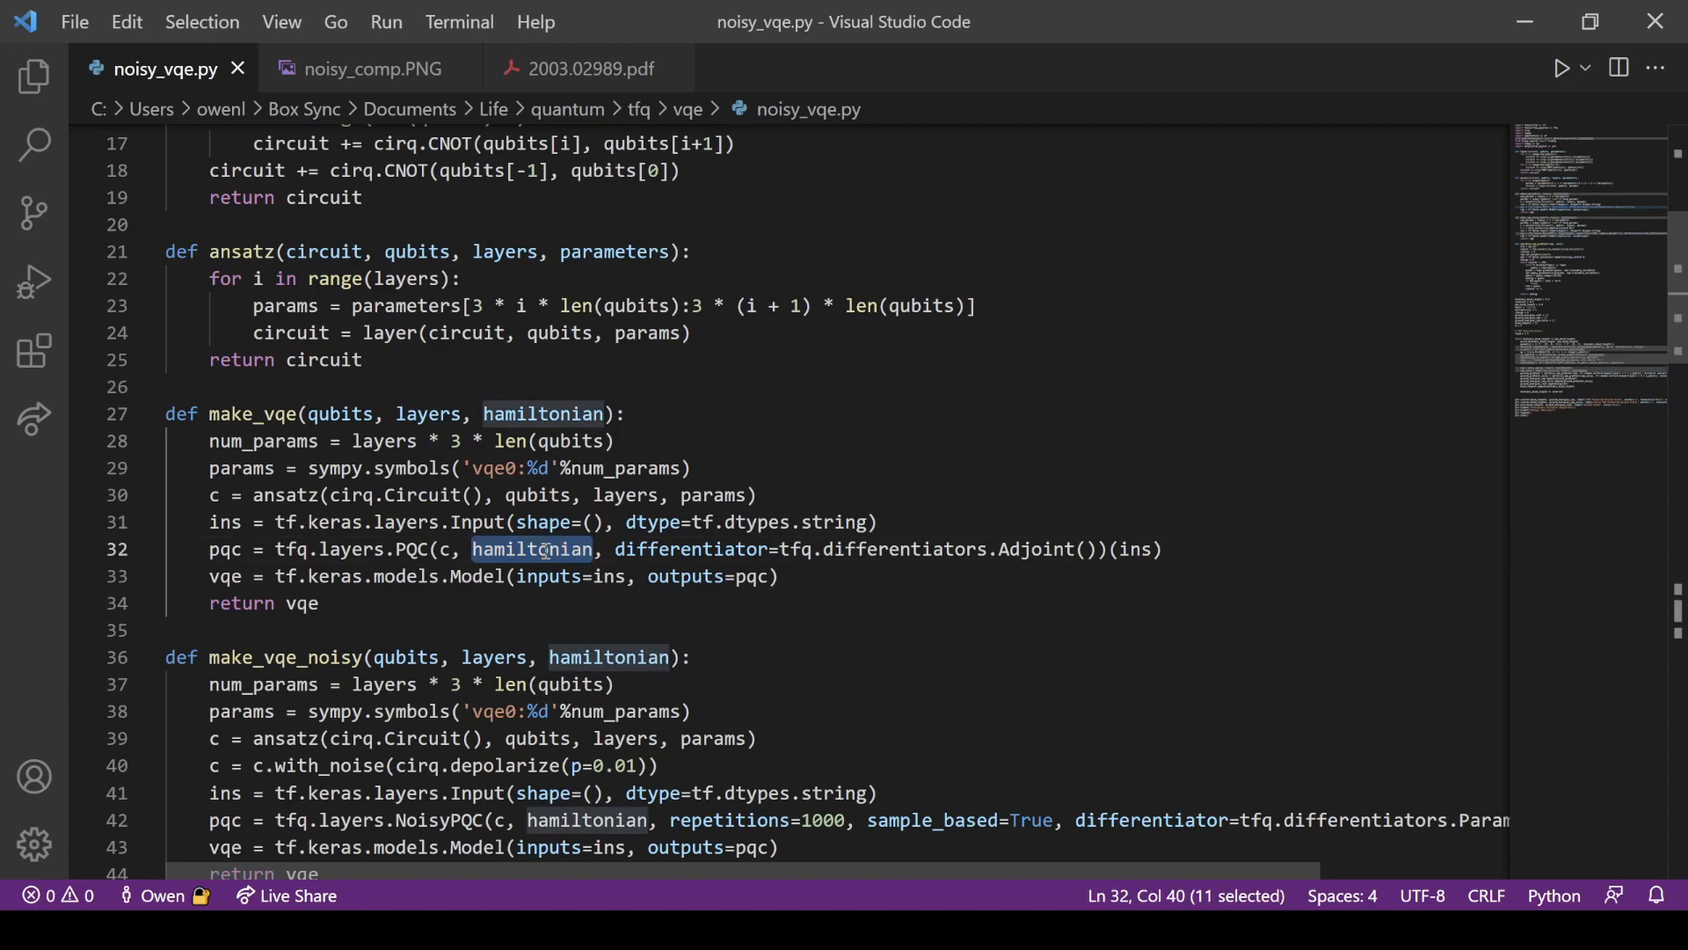
{"action": "mouse_move", "coordinate": [485, 575]}
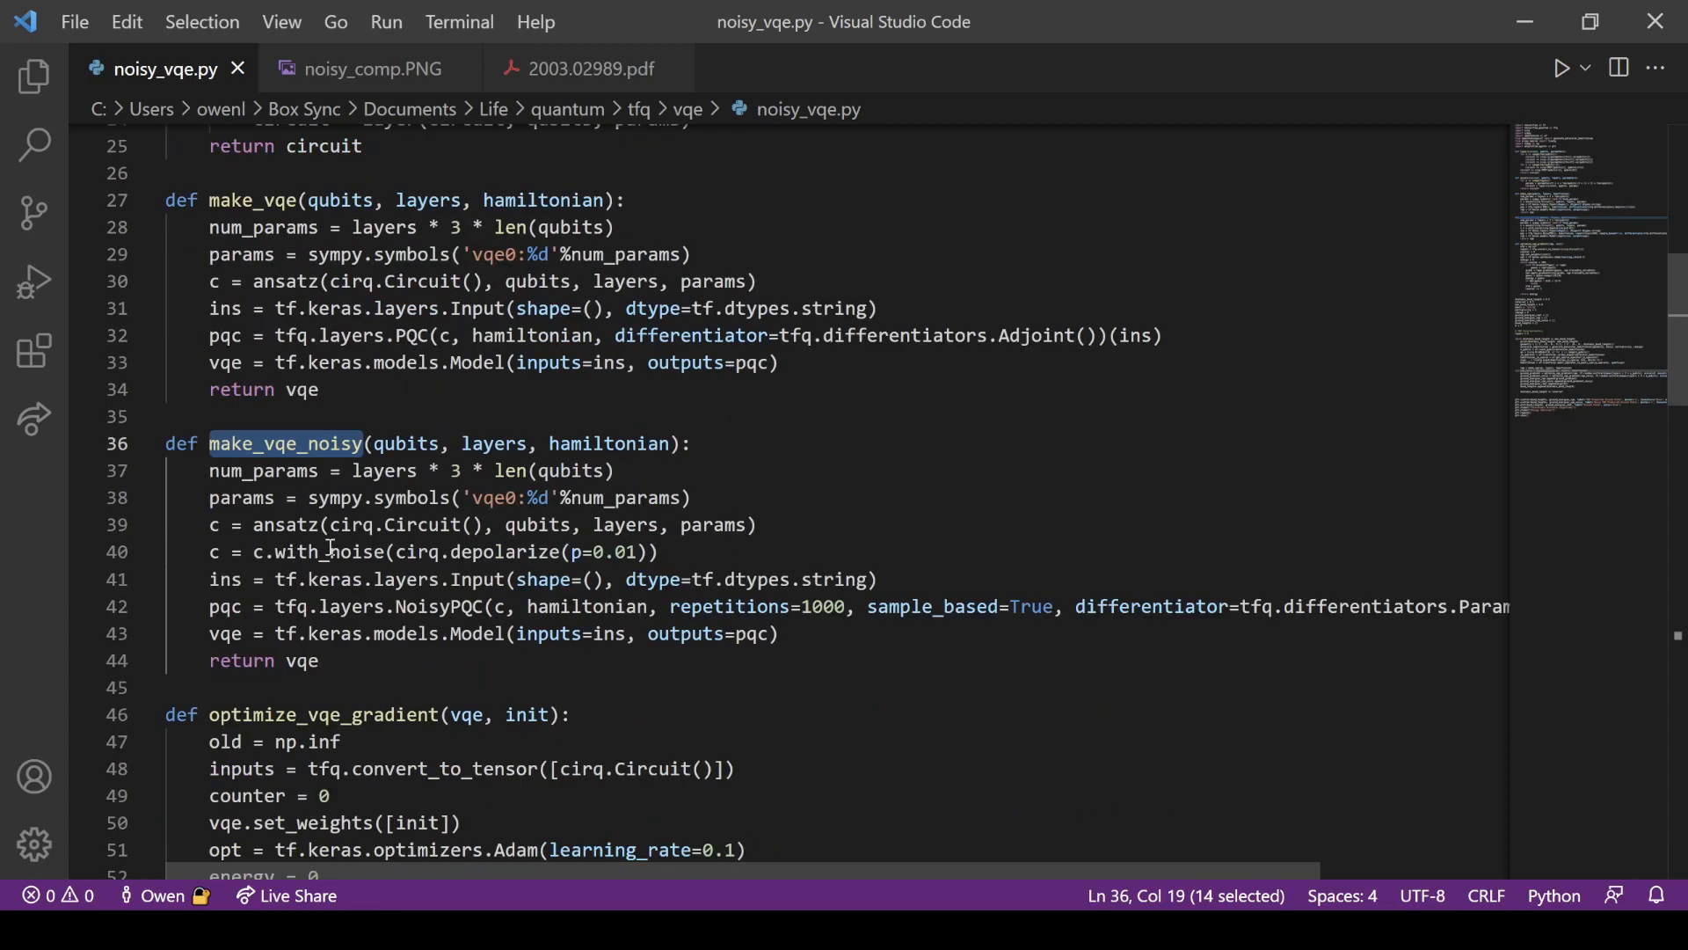
{"action": "scroll", "scroll_direction": "up", "scroll_amount": 3}
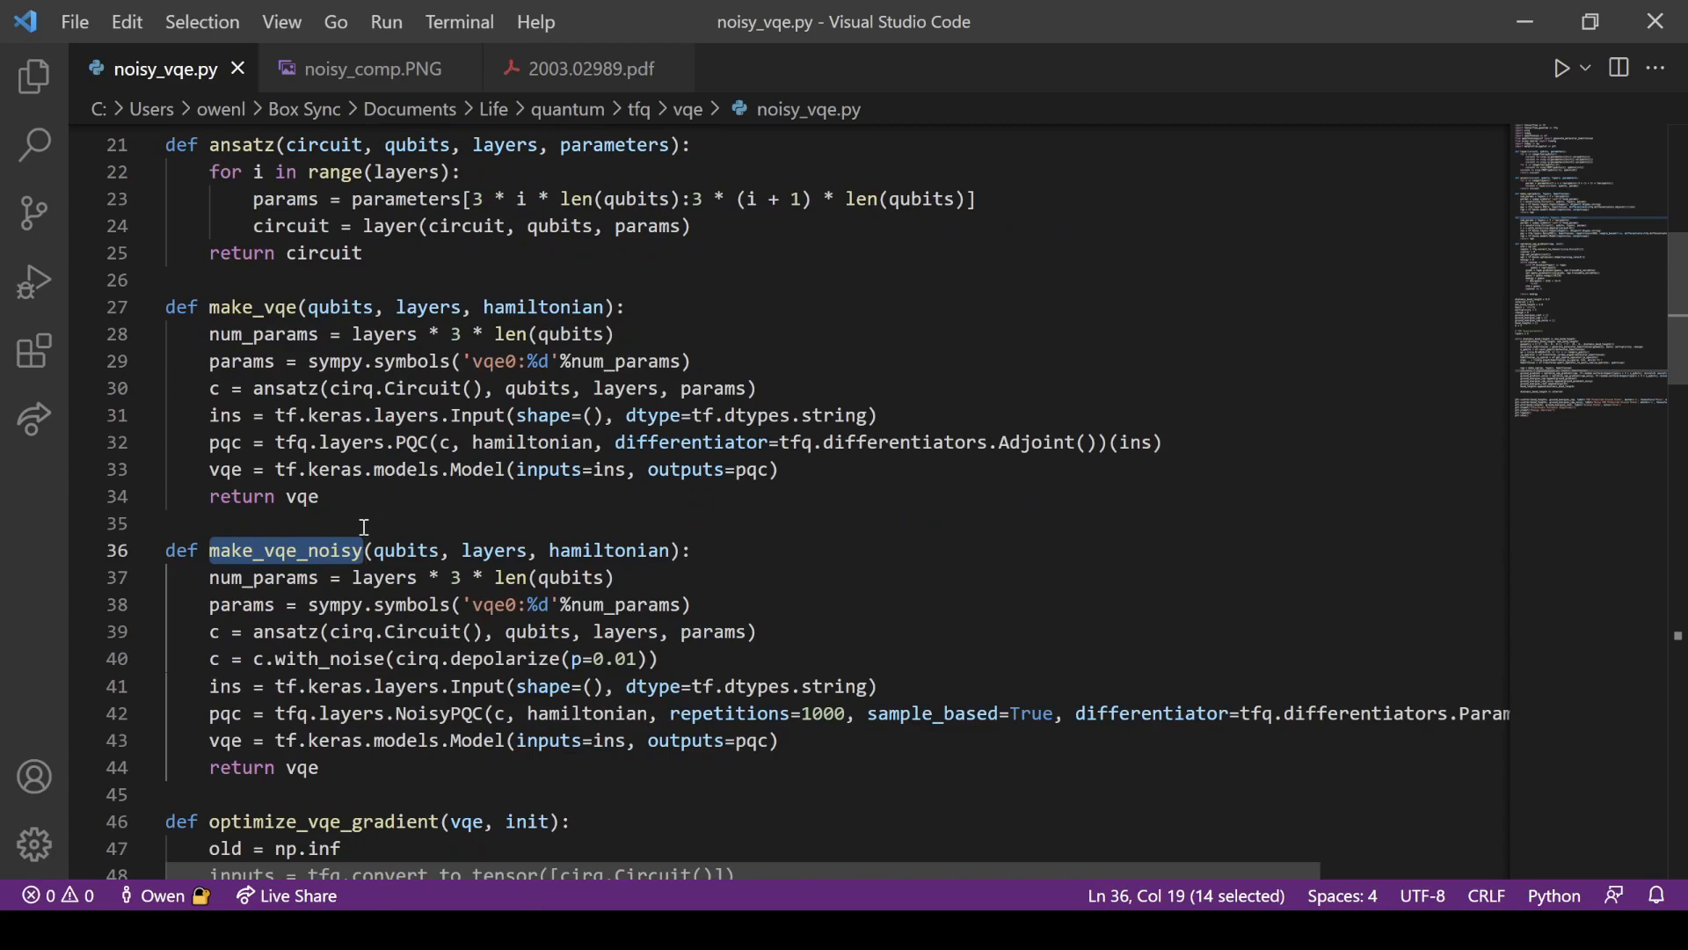
{"action": "left_click", "coordinate": [166, 522]}
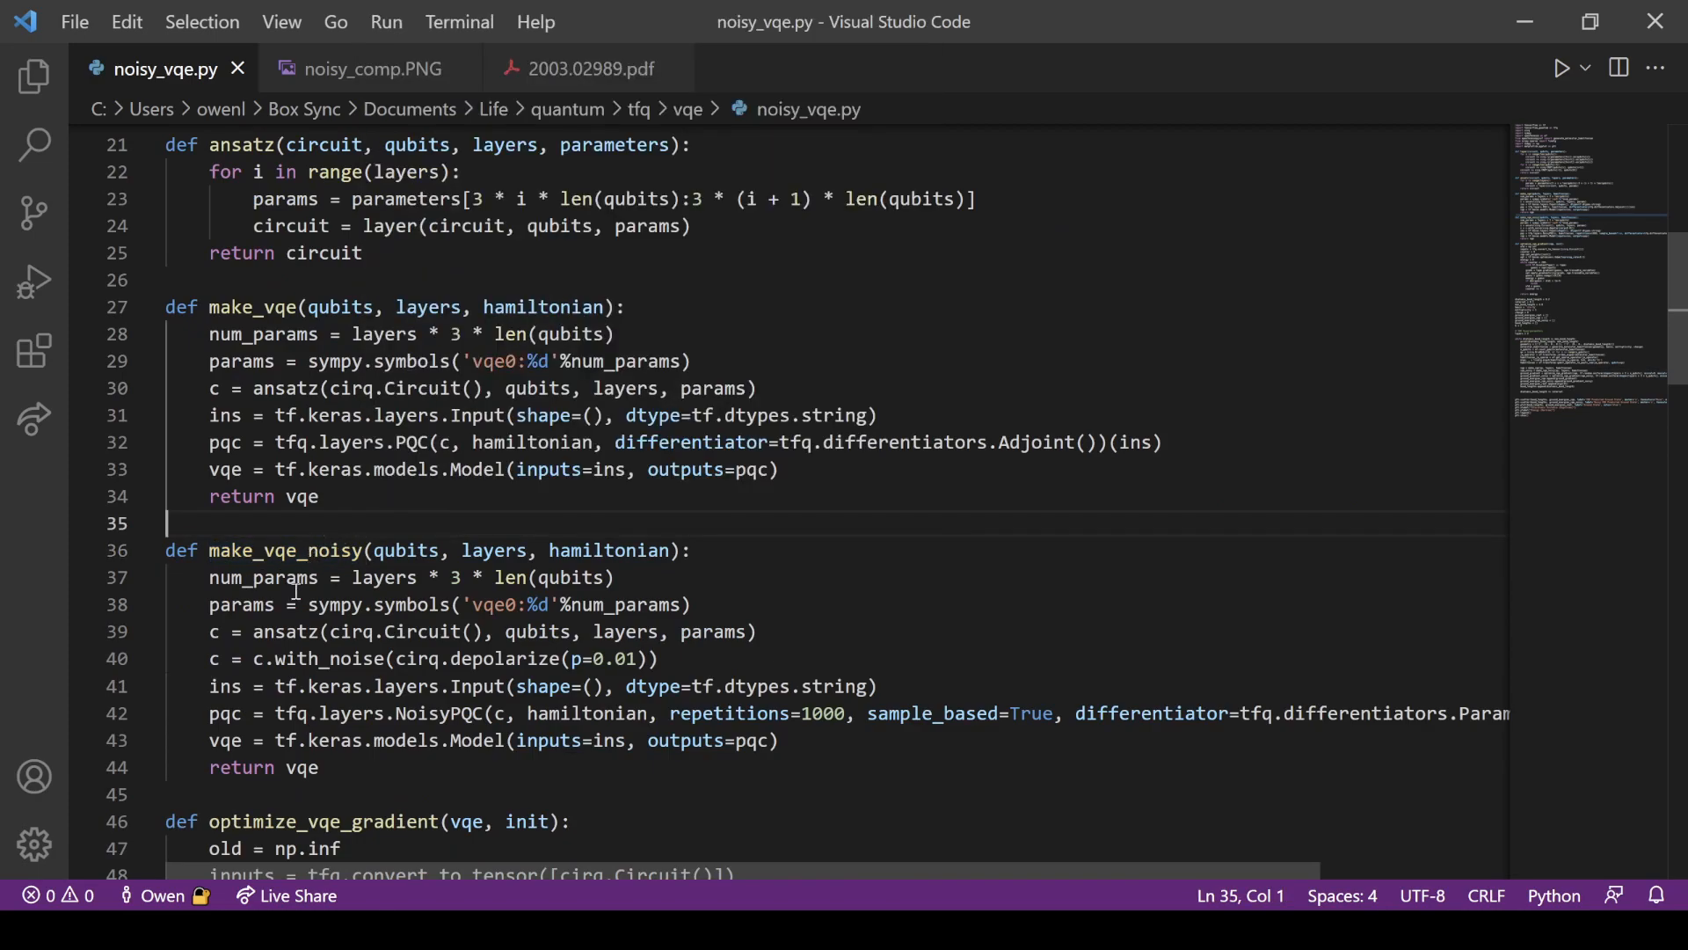
{"action": "double_click", "coordinate": [285, 631]}
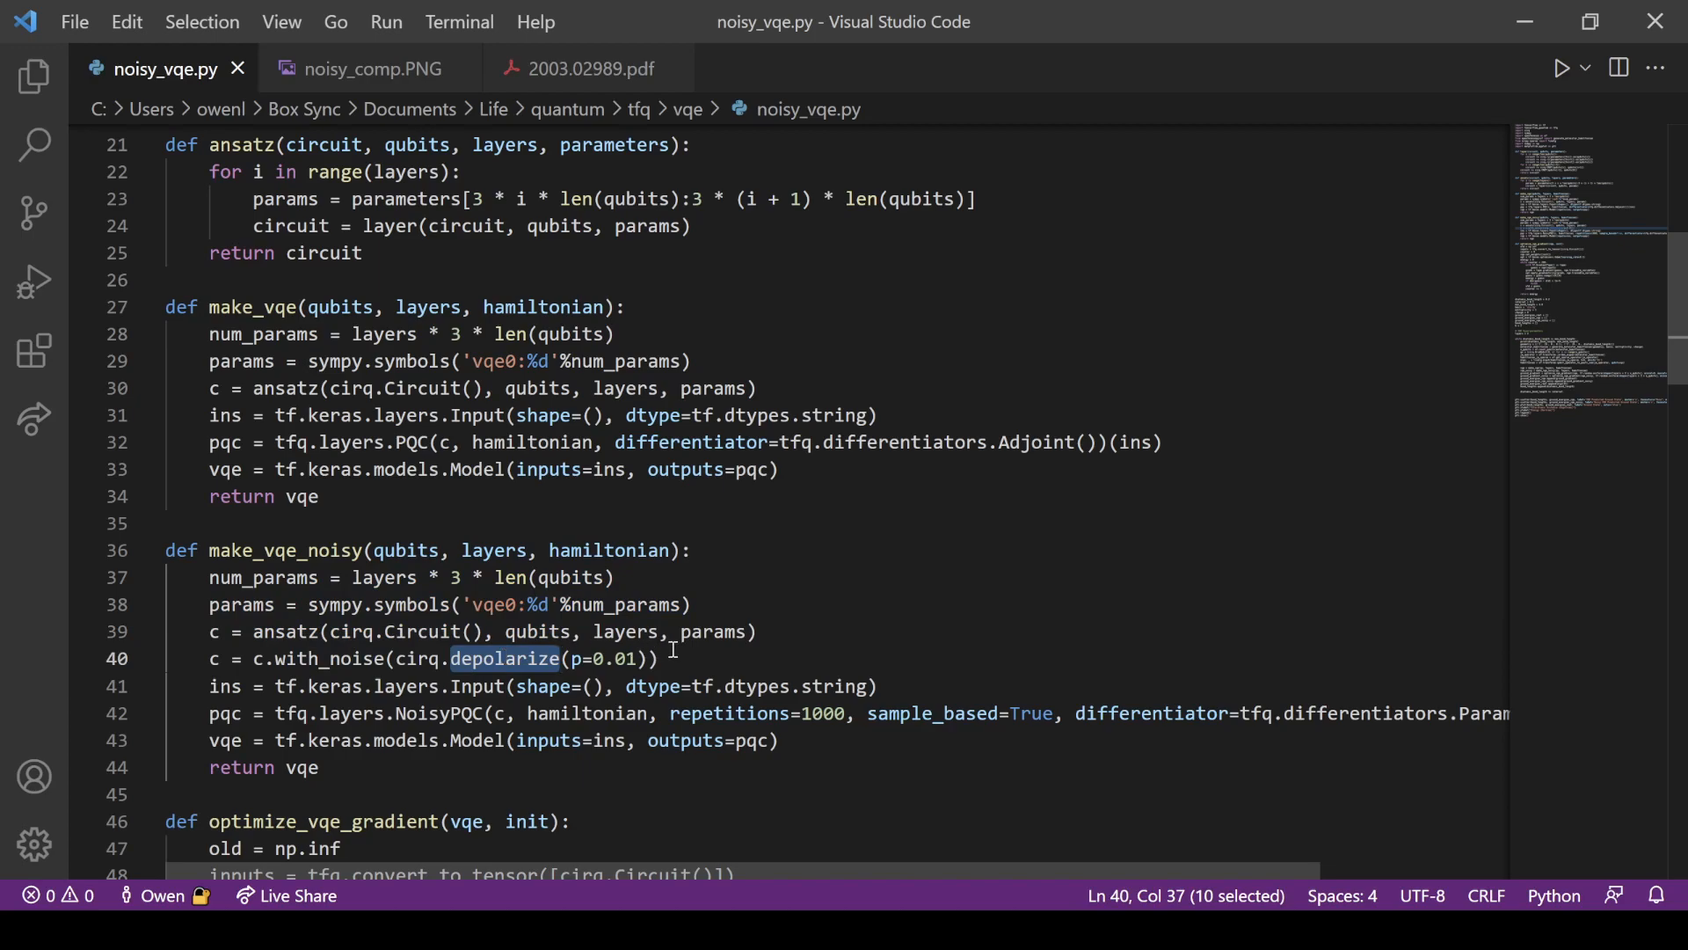
{"action": "mouse_move", "coordinate": [408, 707]}
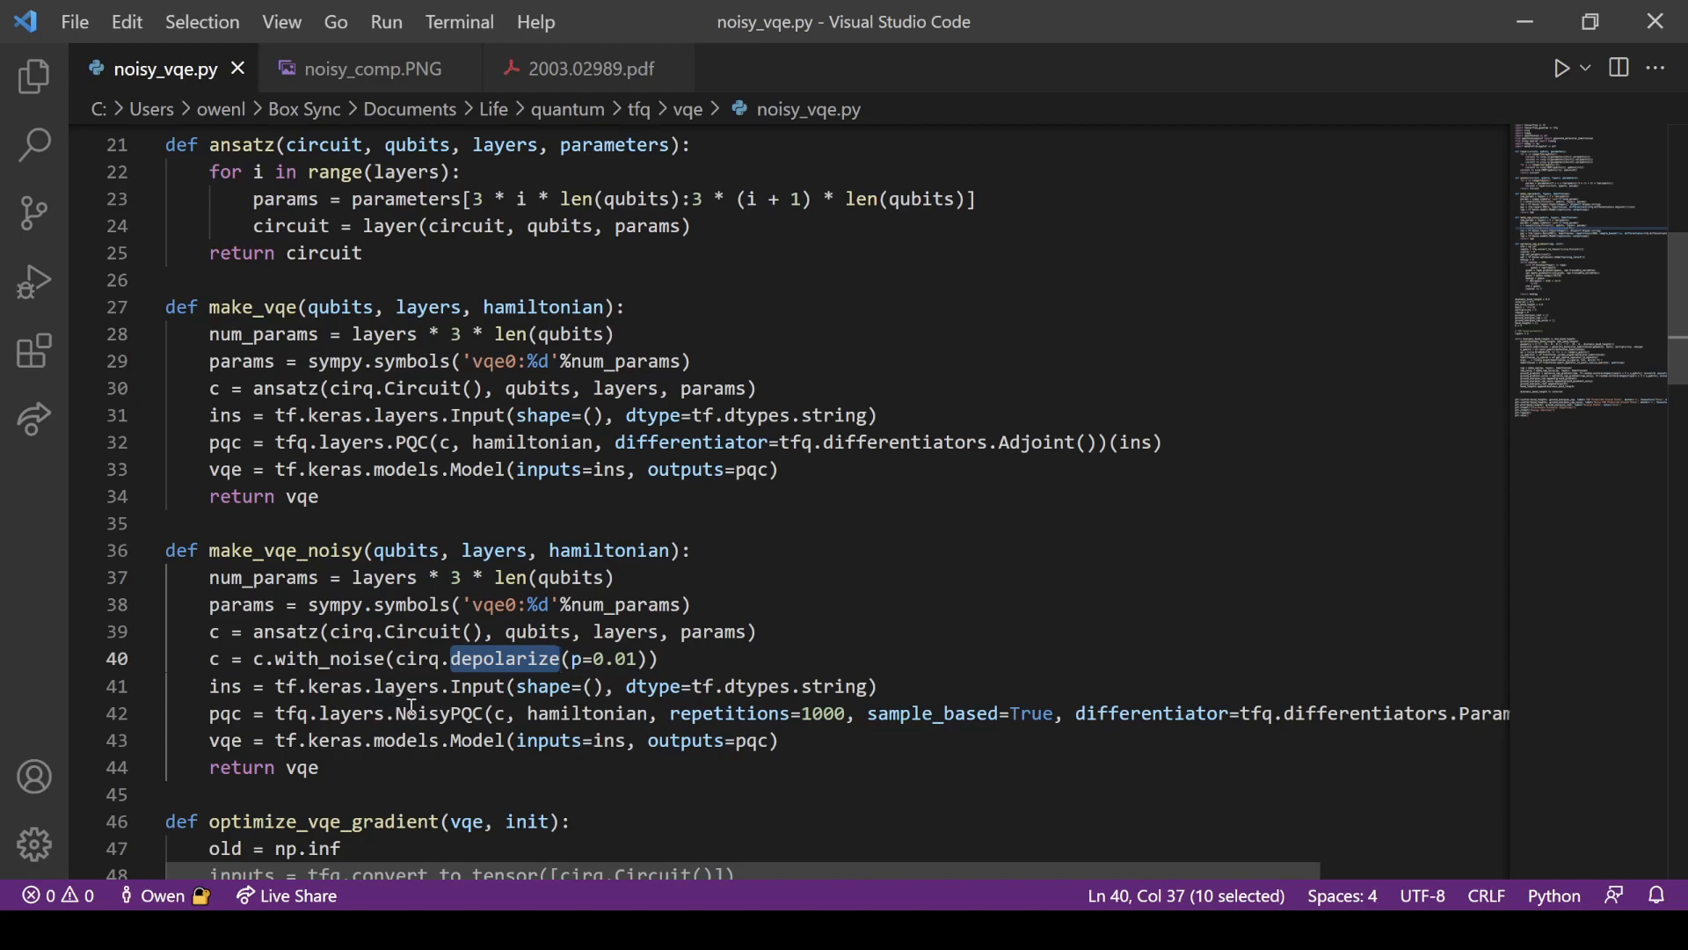
{"action": "double_click", "coordinate": [438, 713]}
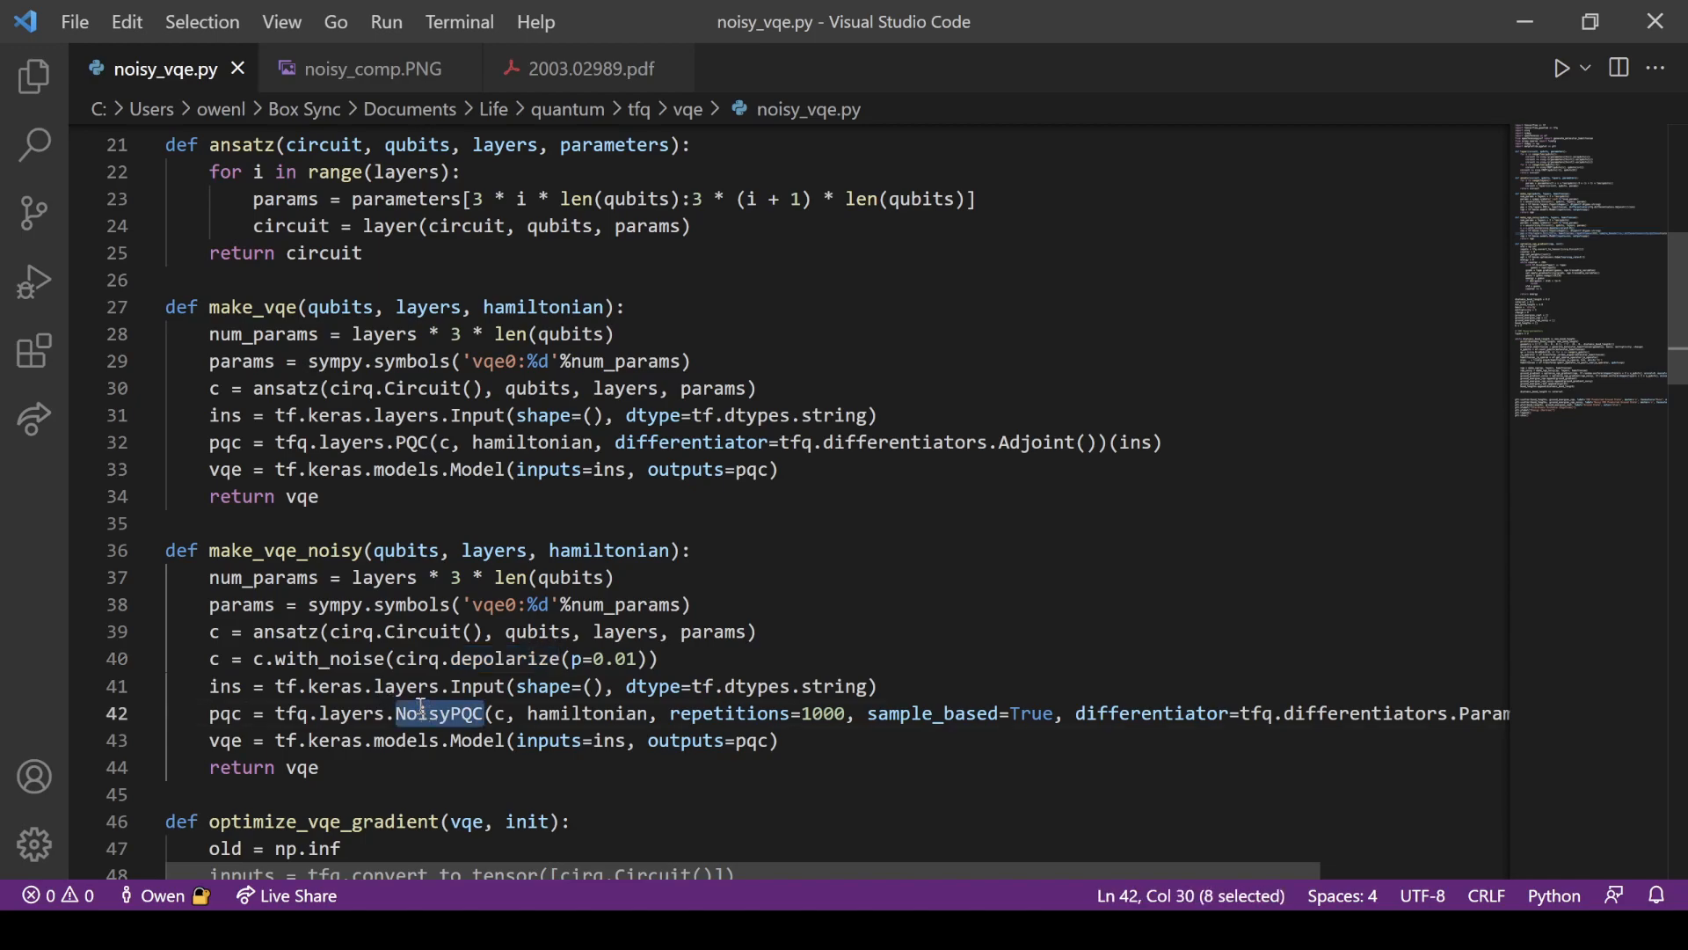
{"action": "double_click", "coordinate": [729, 713]}
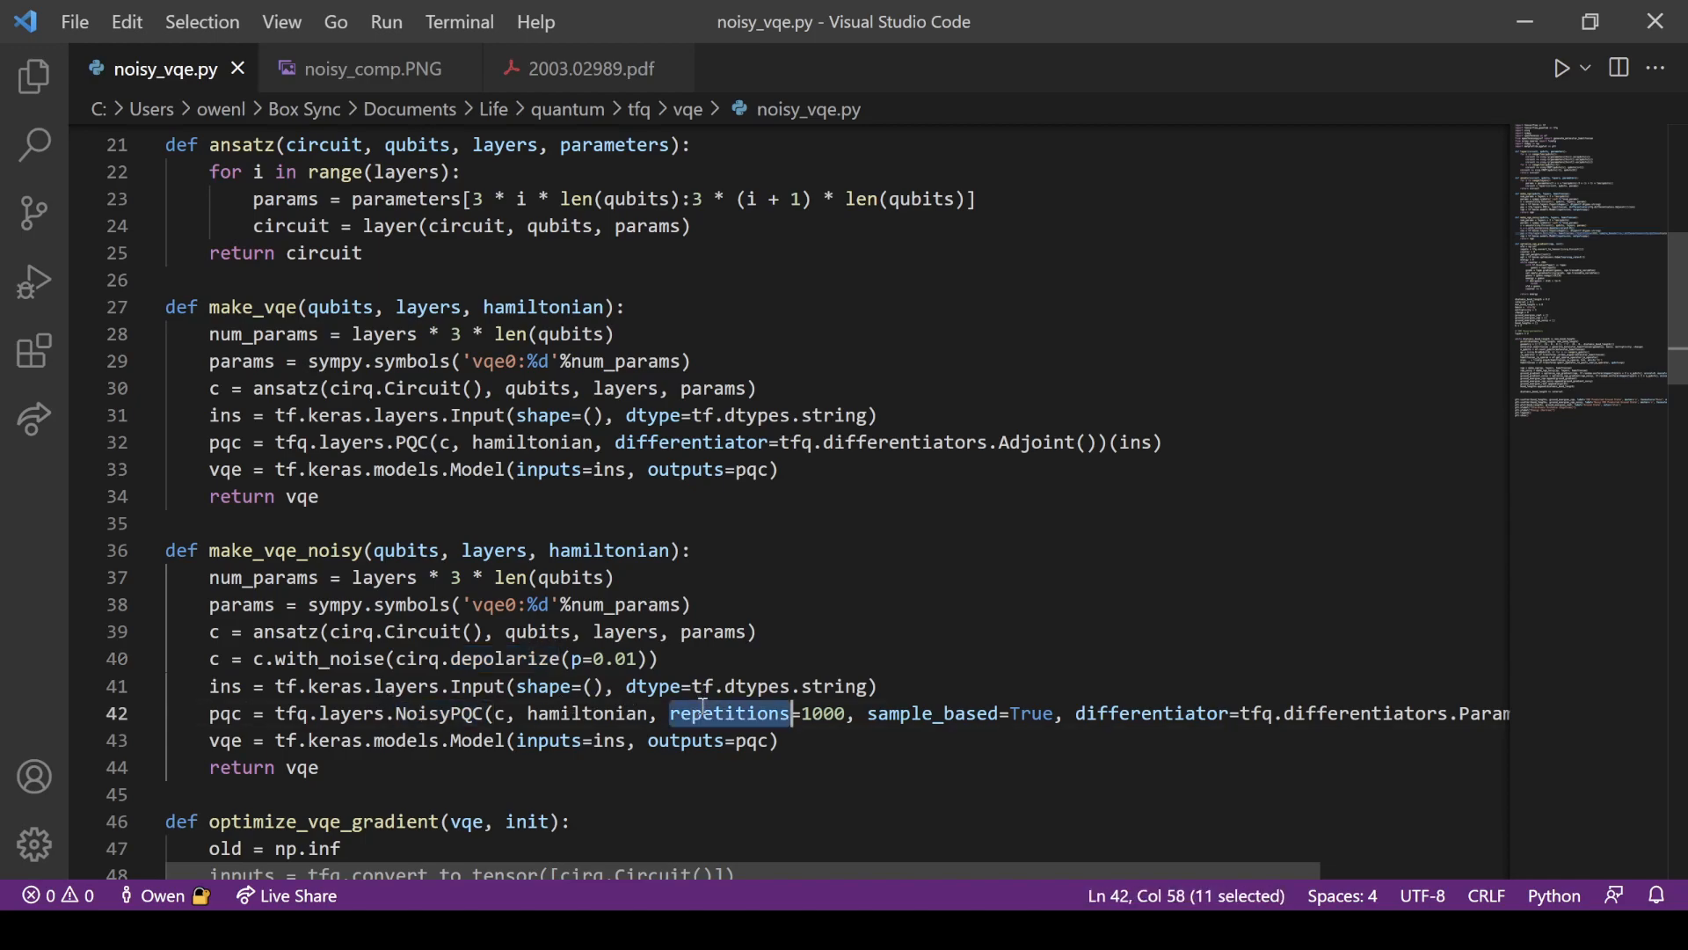
{"action": "mouse_move", "coordinate": [912, 653]}
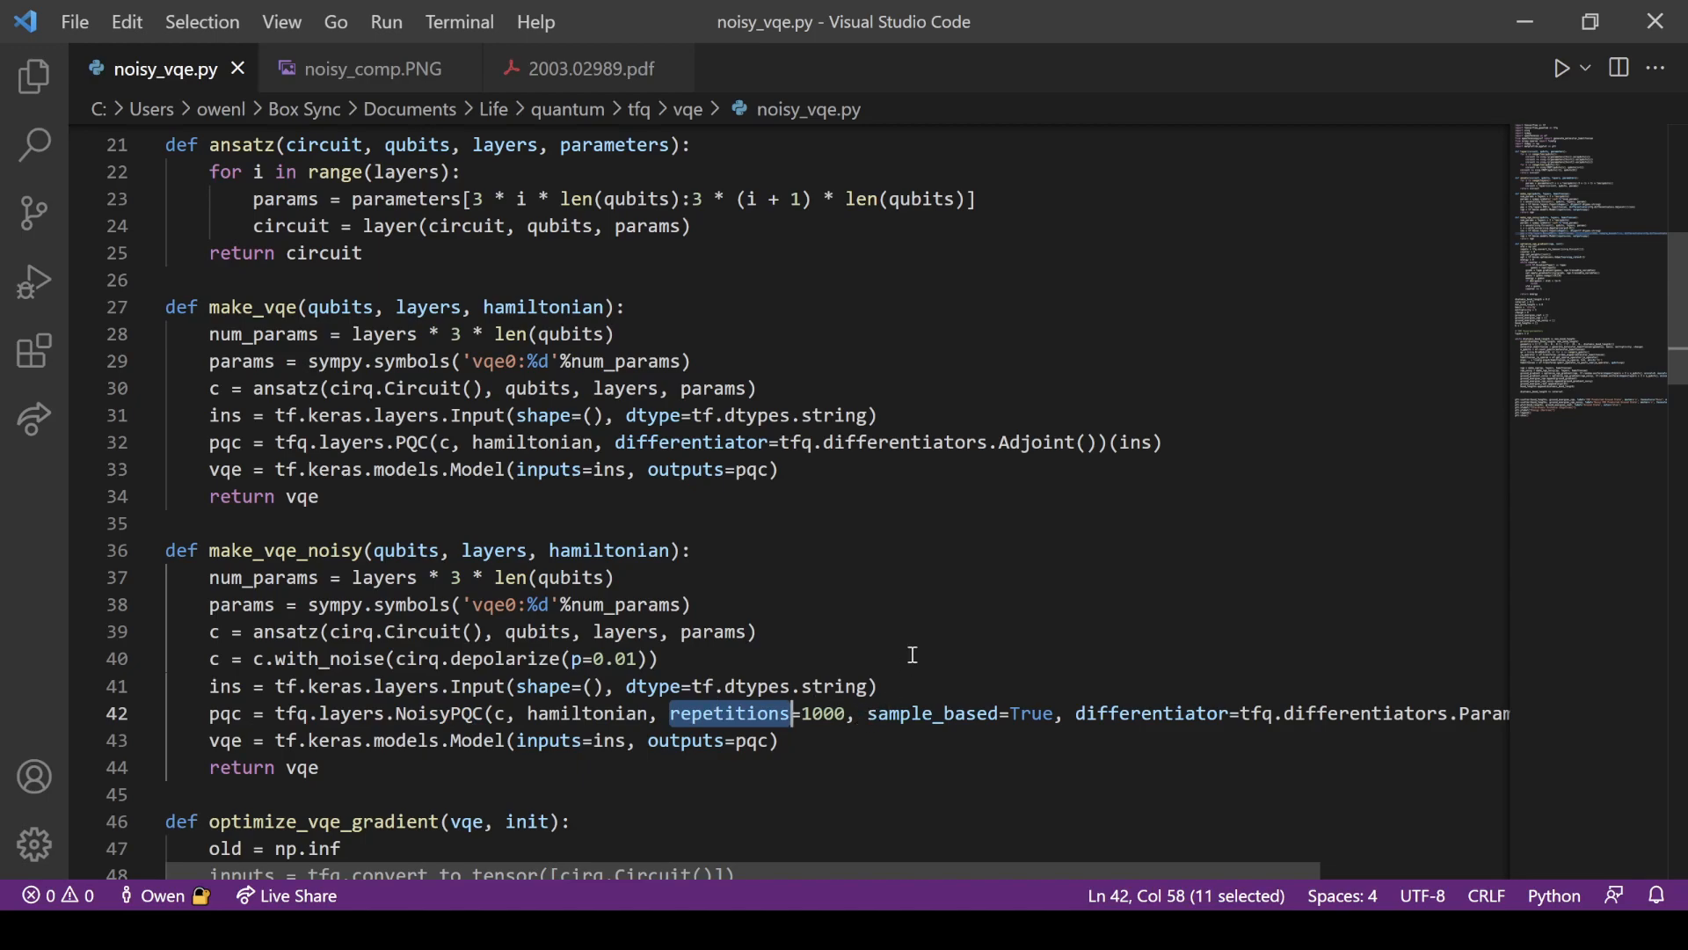
{"action": "left_click", "coordinate": [1481, 713]}
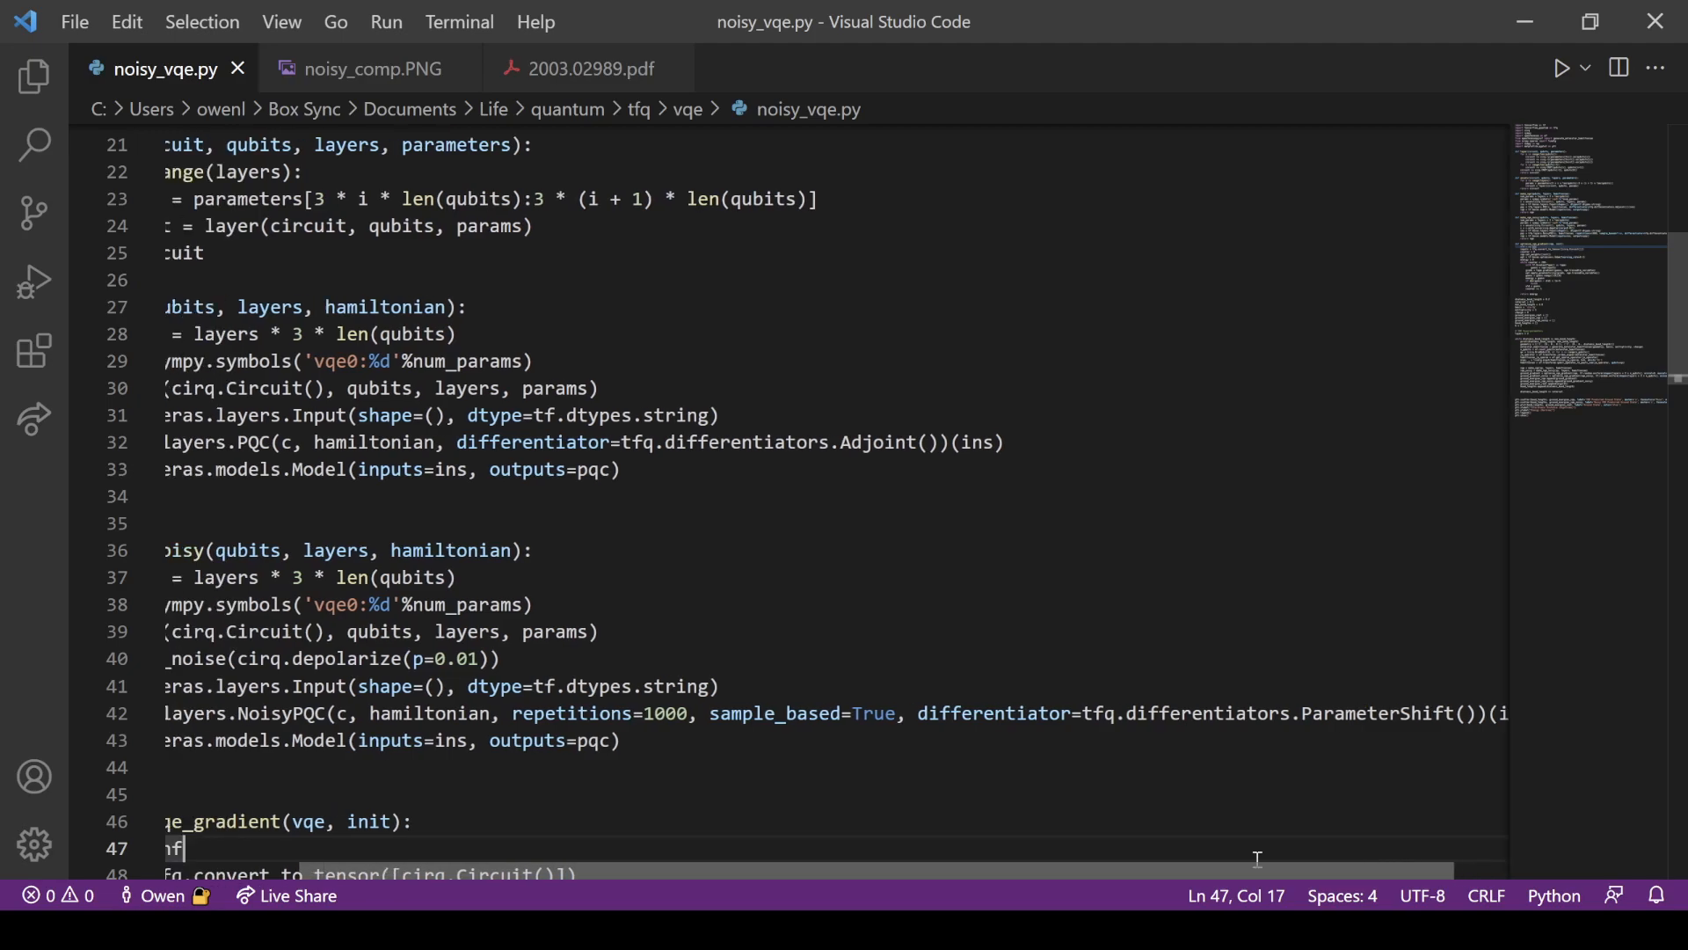
{"action": "left_click", "coordinate": [938, 757]}
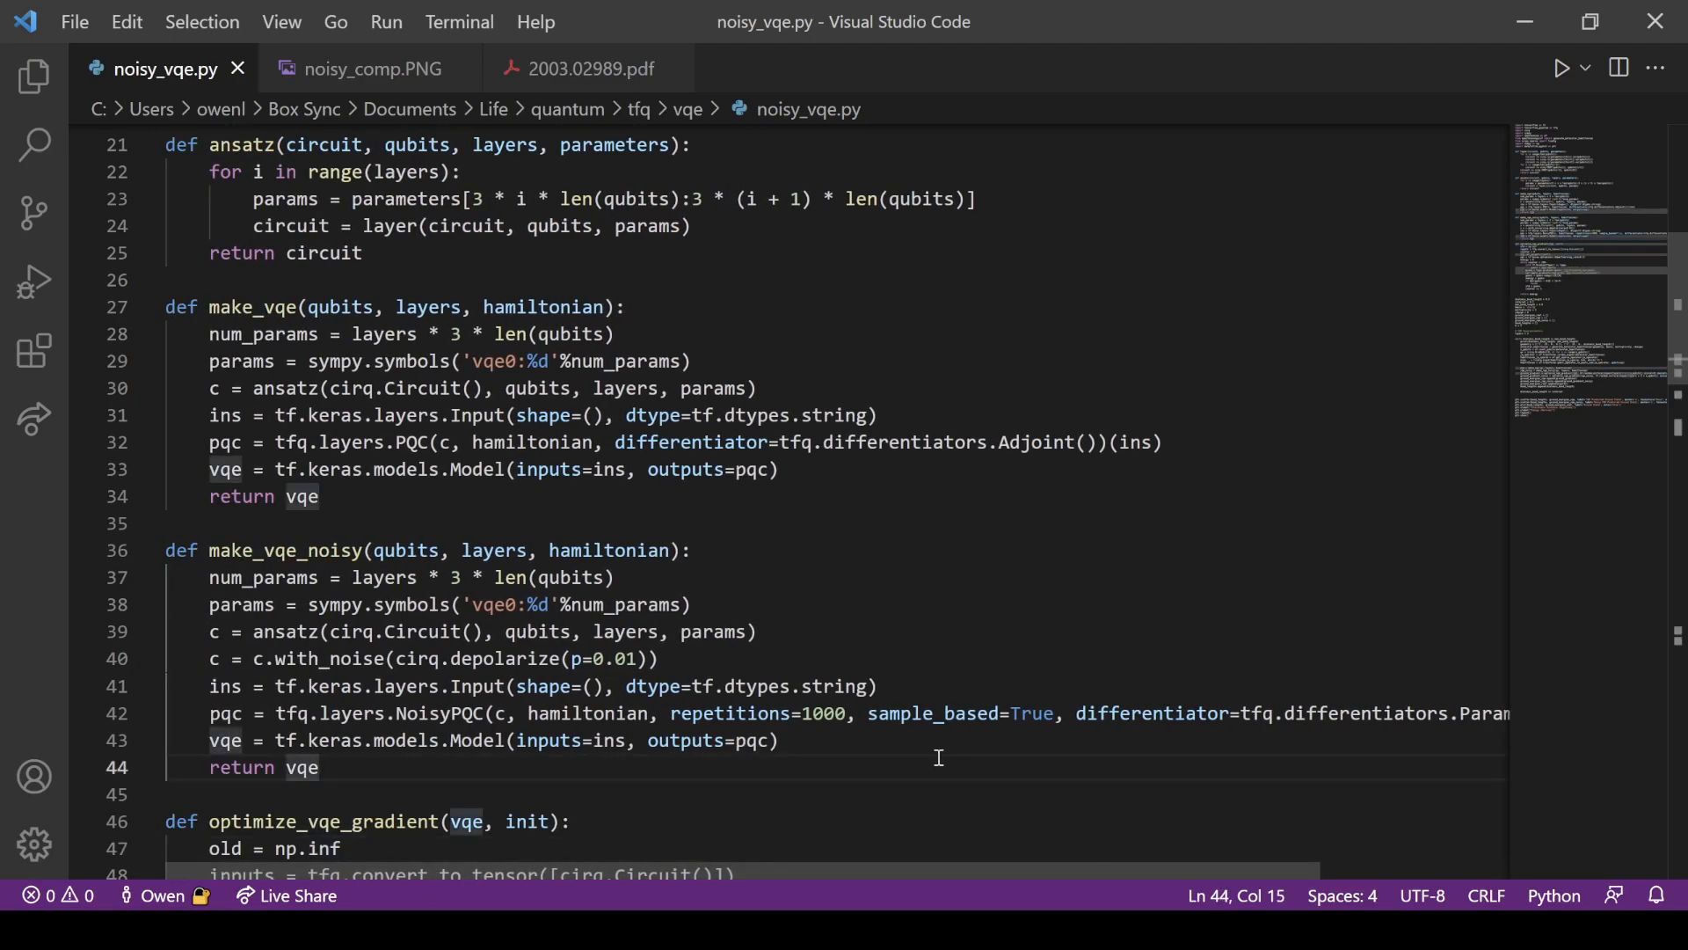
{"action": "mouse_move", "coordinate": [930, 752]}
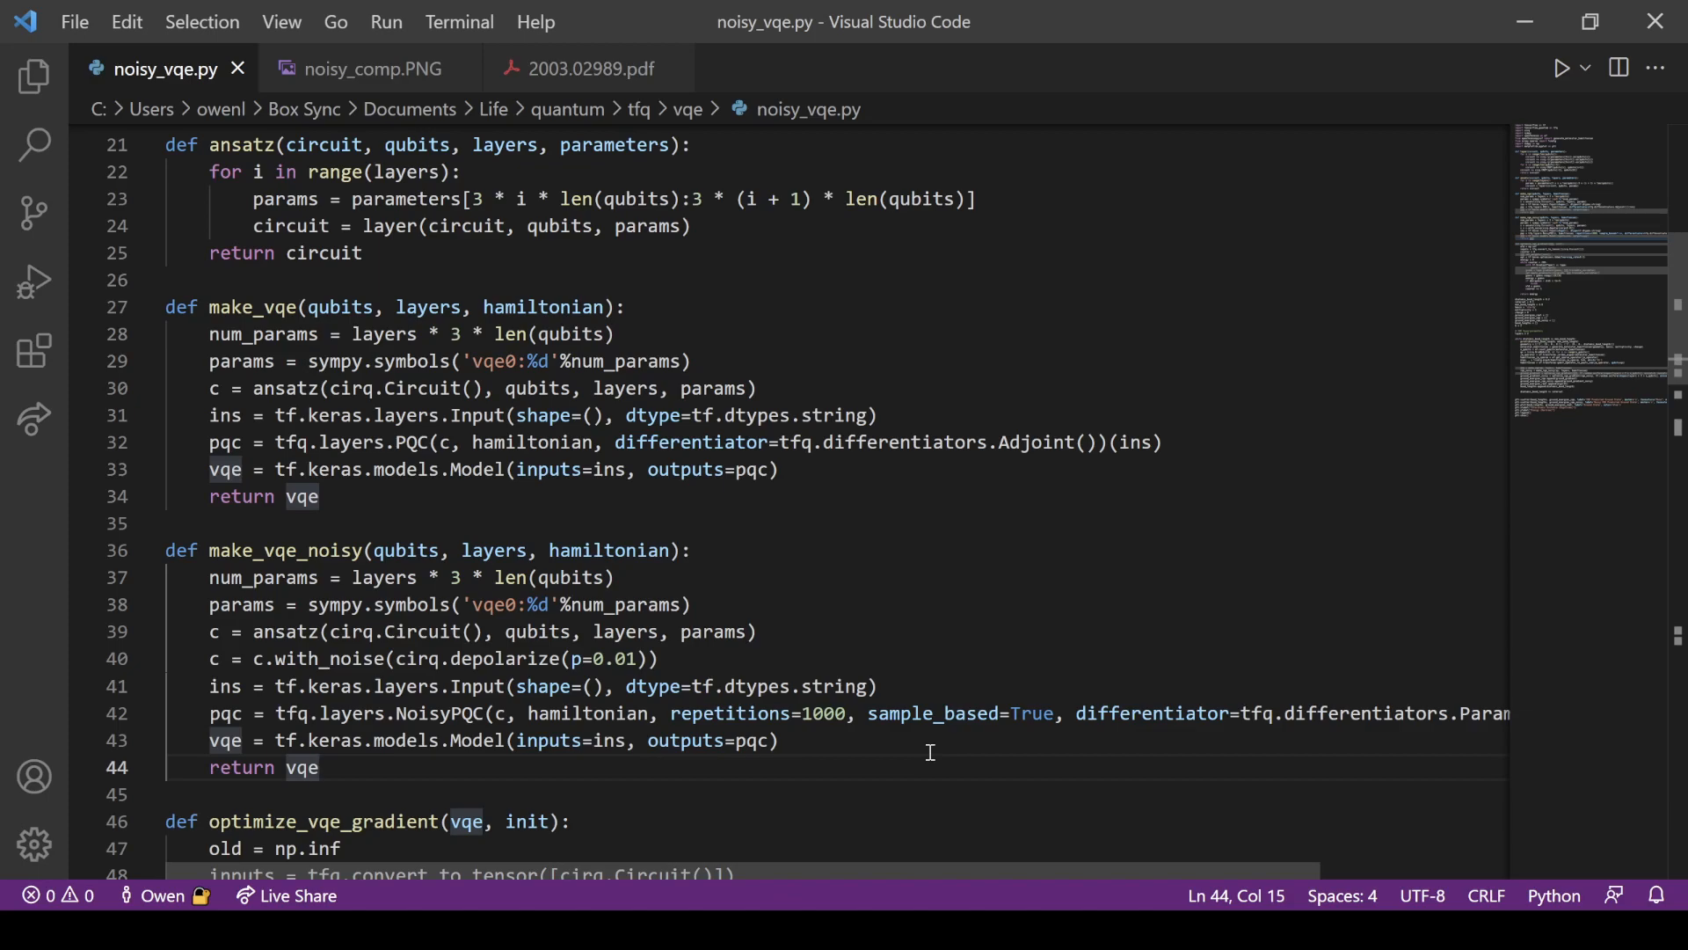
{"action": "mouse_move", "coordinate": [859, 747]}
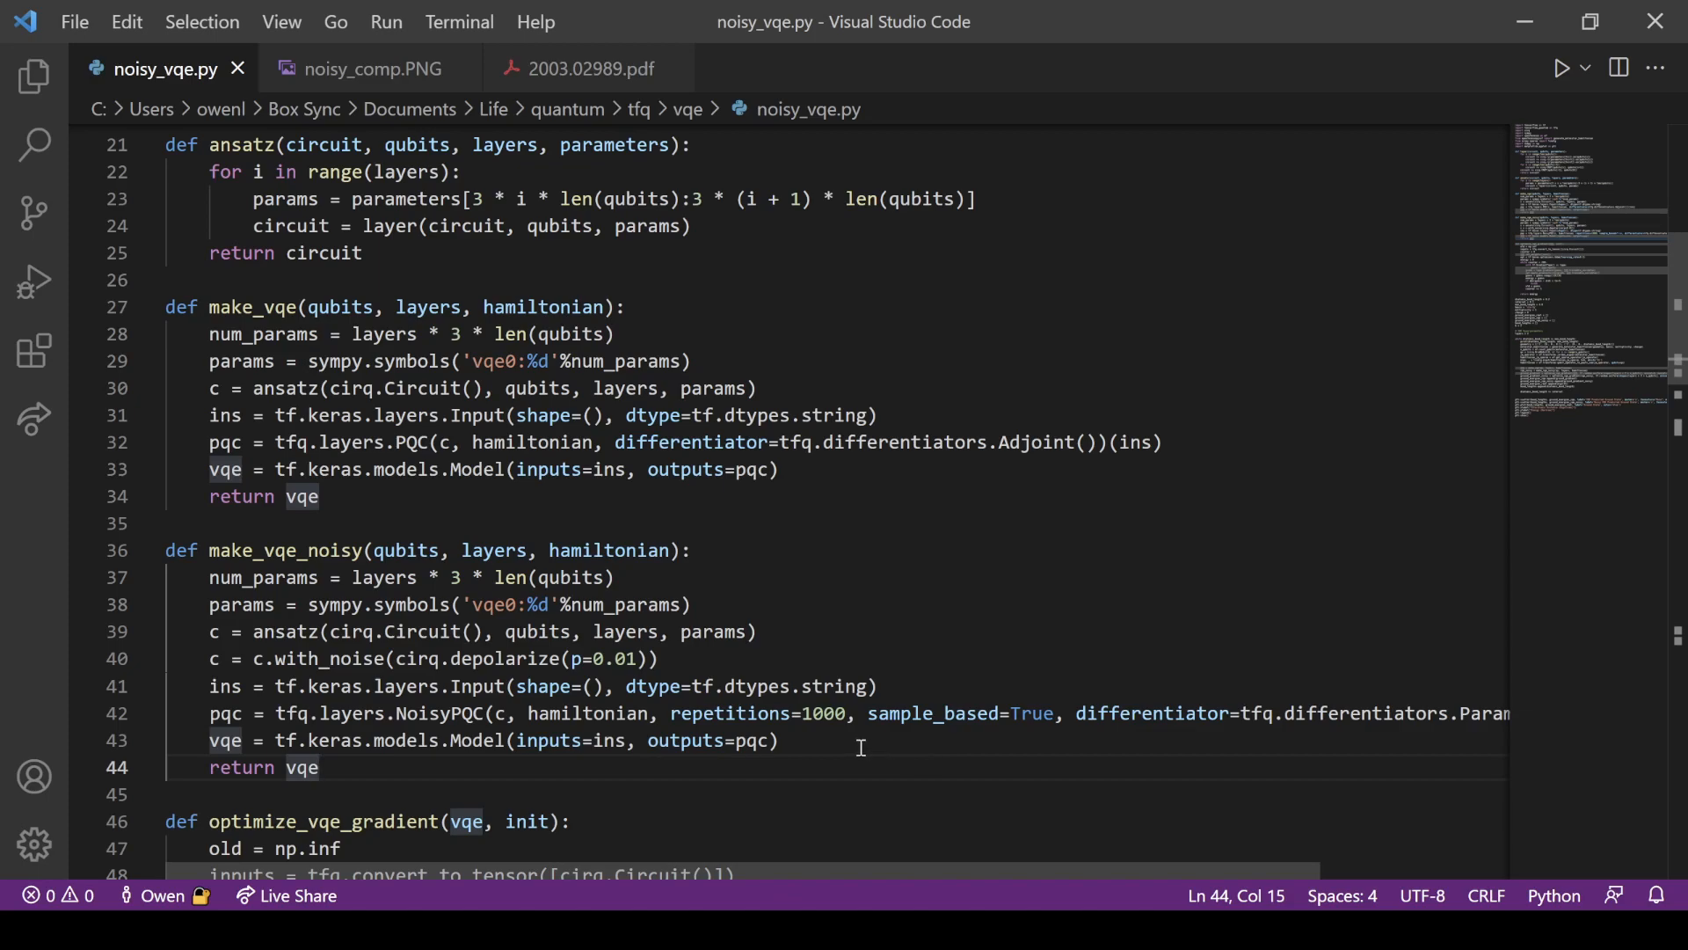
{"action": "double_click", "coordinate": [730, 713]}
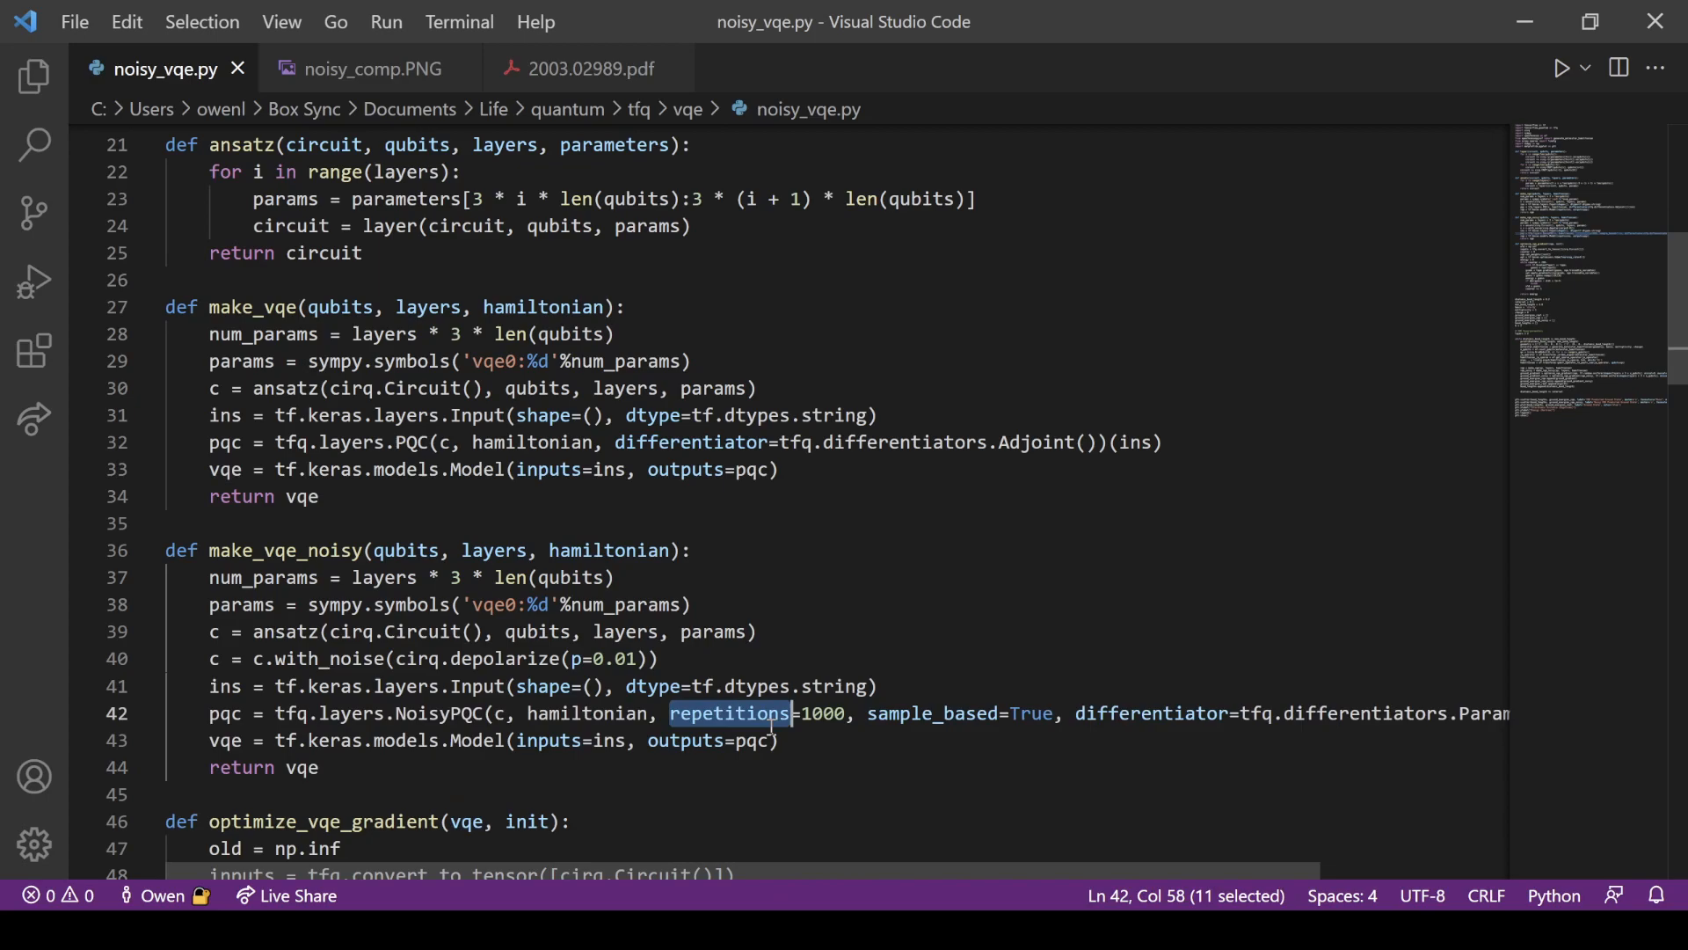
{"action": "double_click", "coordinate": [932, 713]}
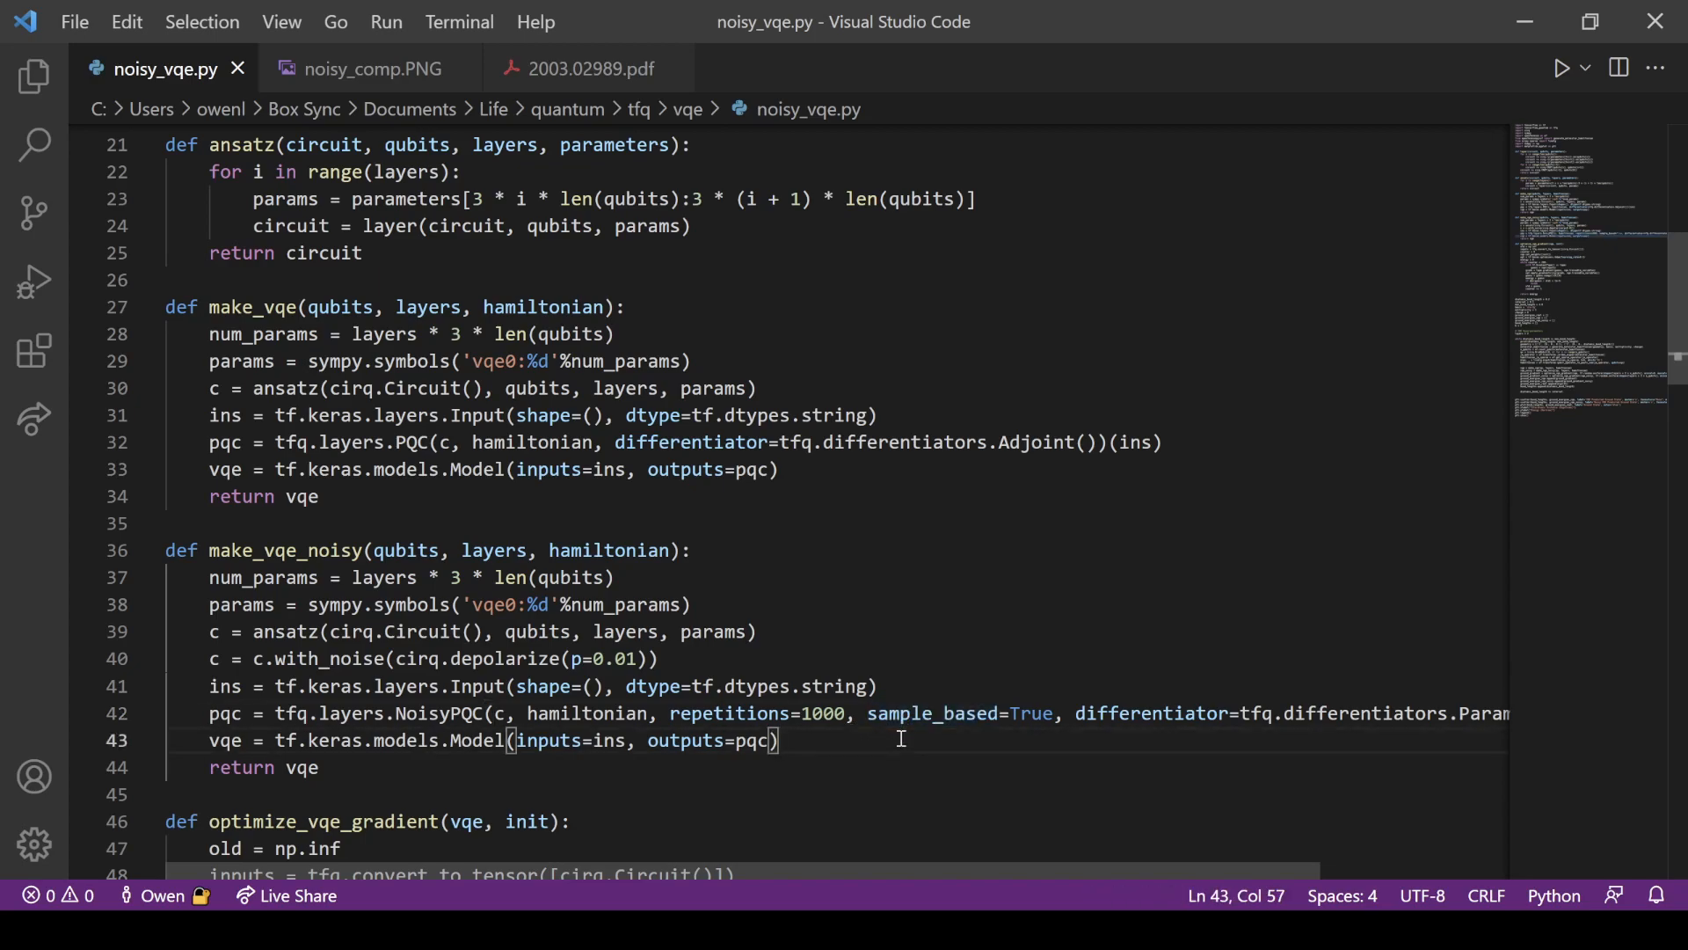
{"action": "scroll", "scroll_direction": "down", "scroll_amount": 3}
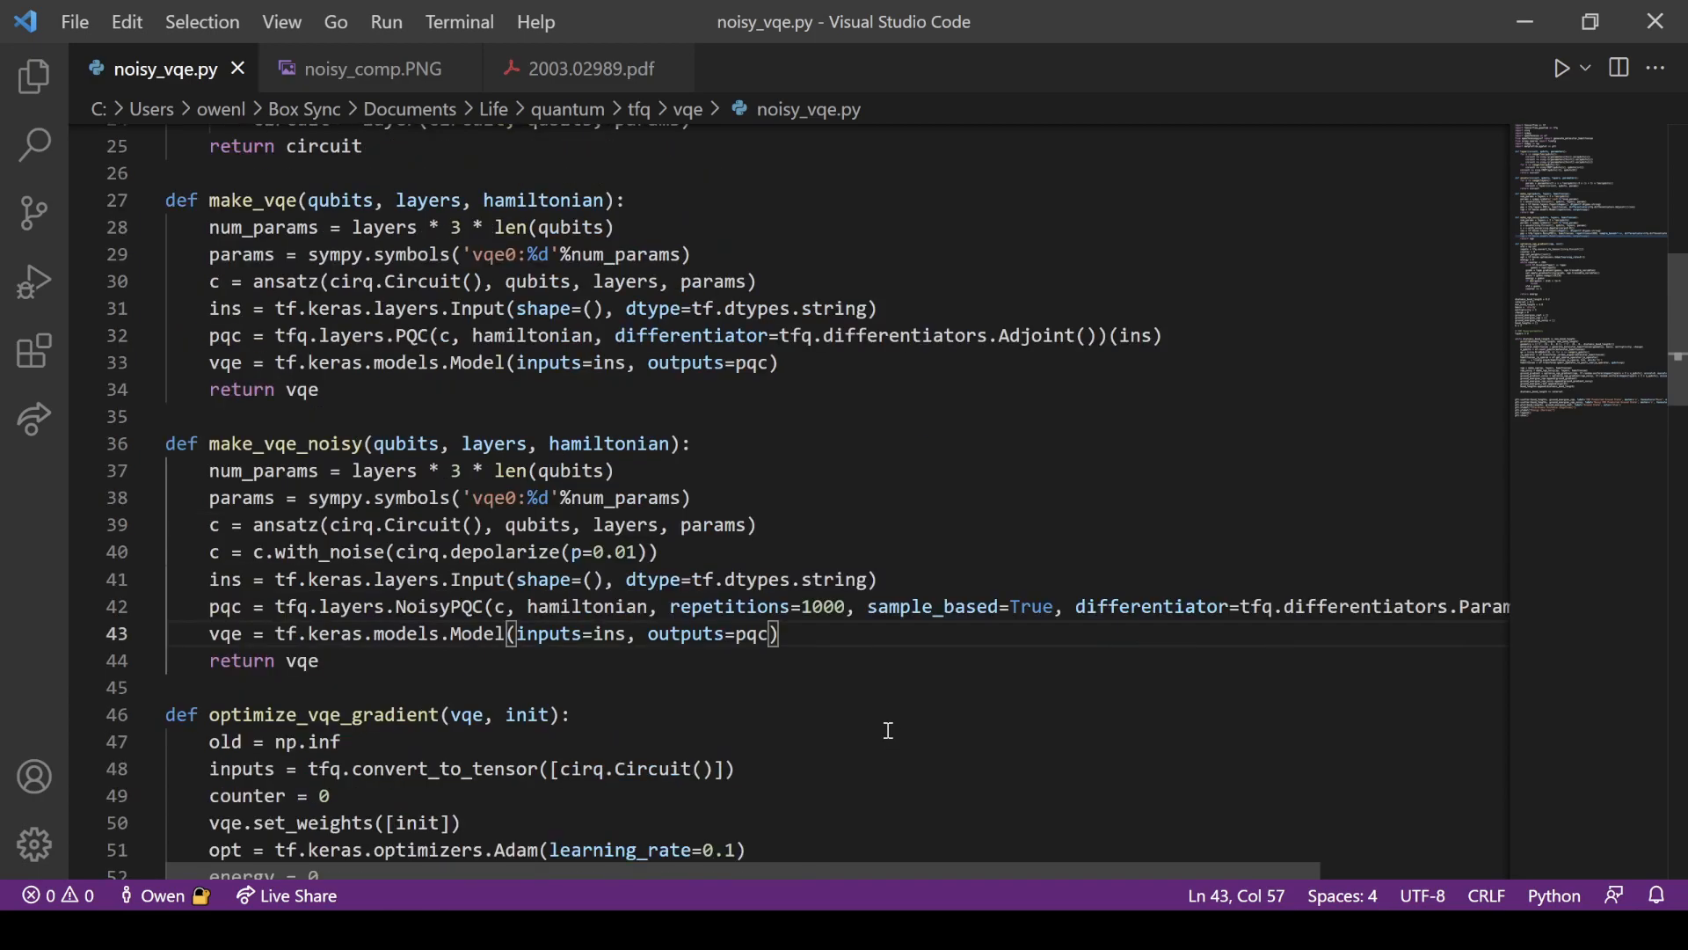
{"action": "scroll", "scroll_direction": "up", "scroll_amount": 3}
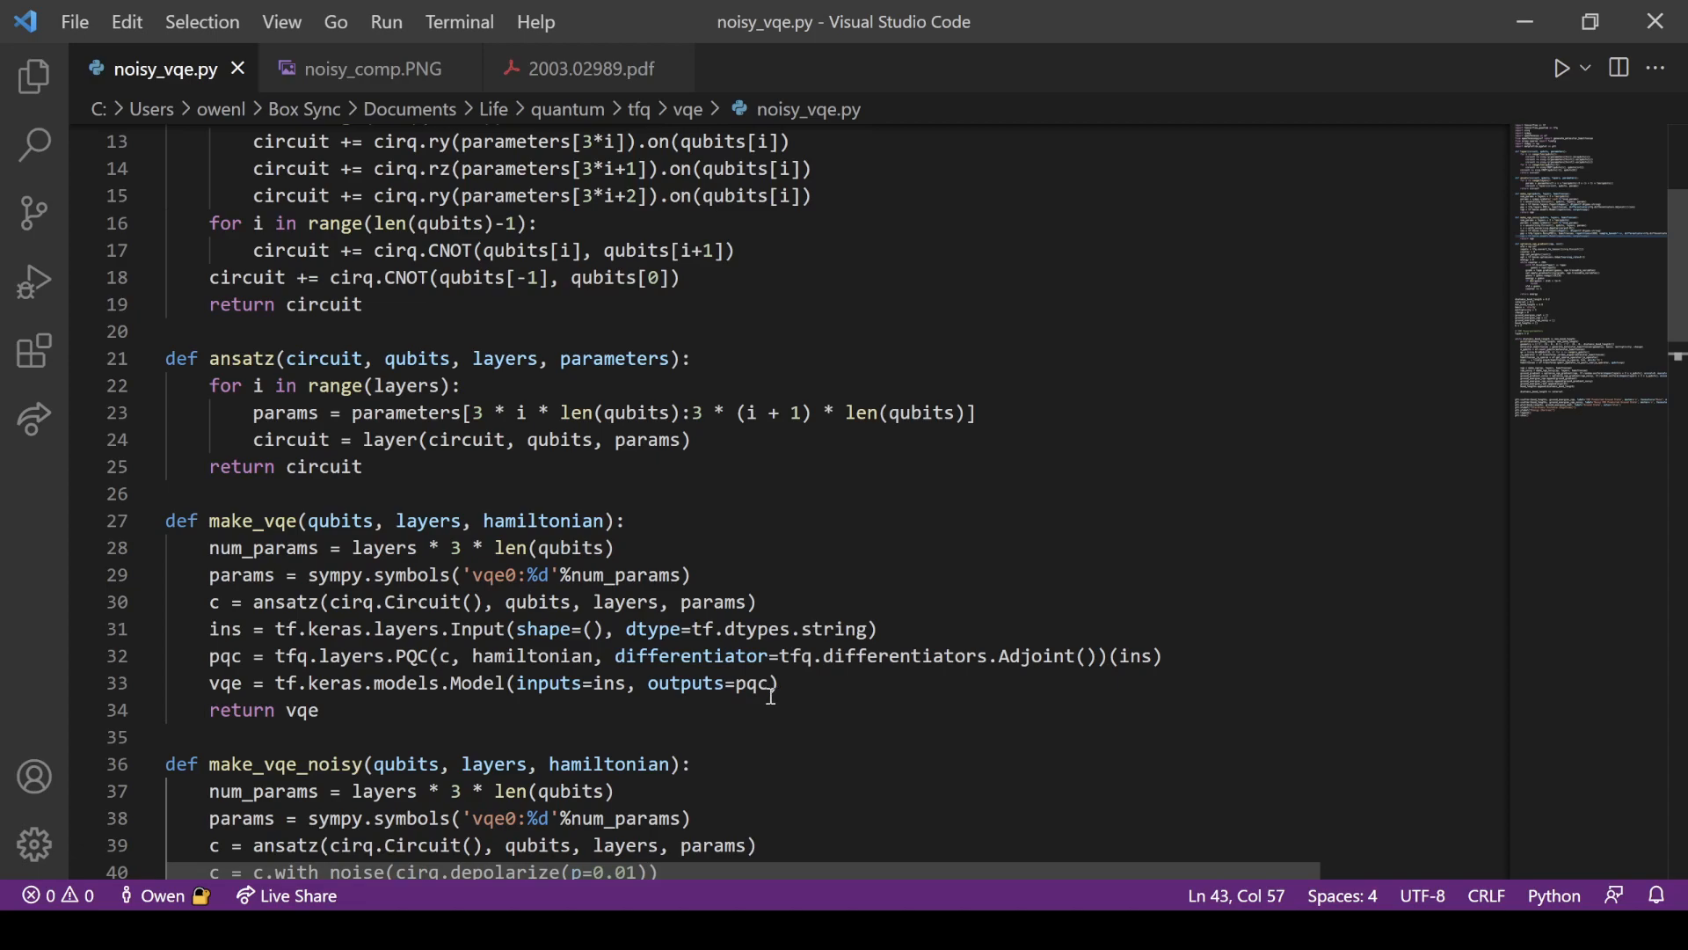
{"action": "mouse_move", "coordinate": [738, 703]}
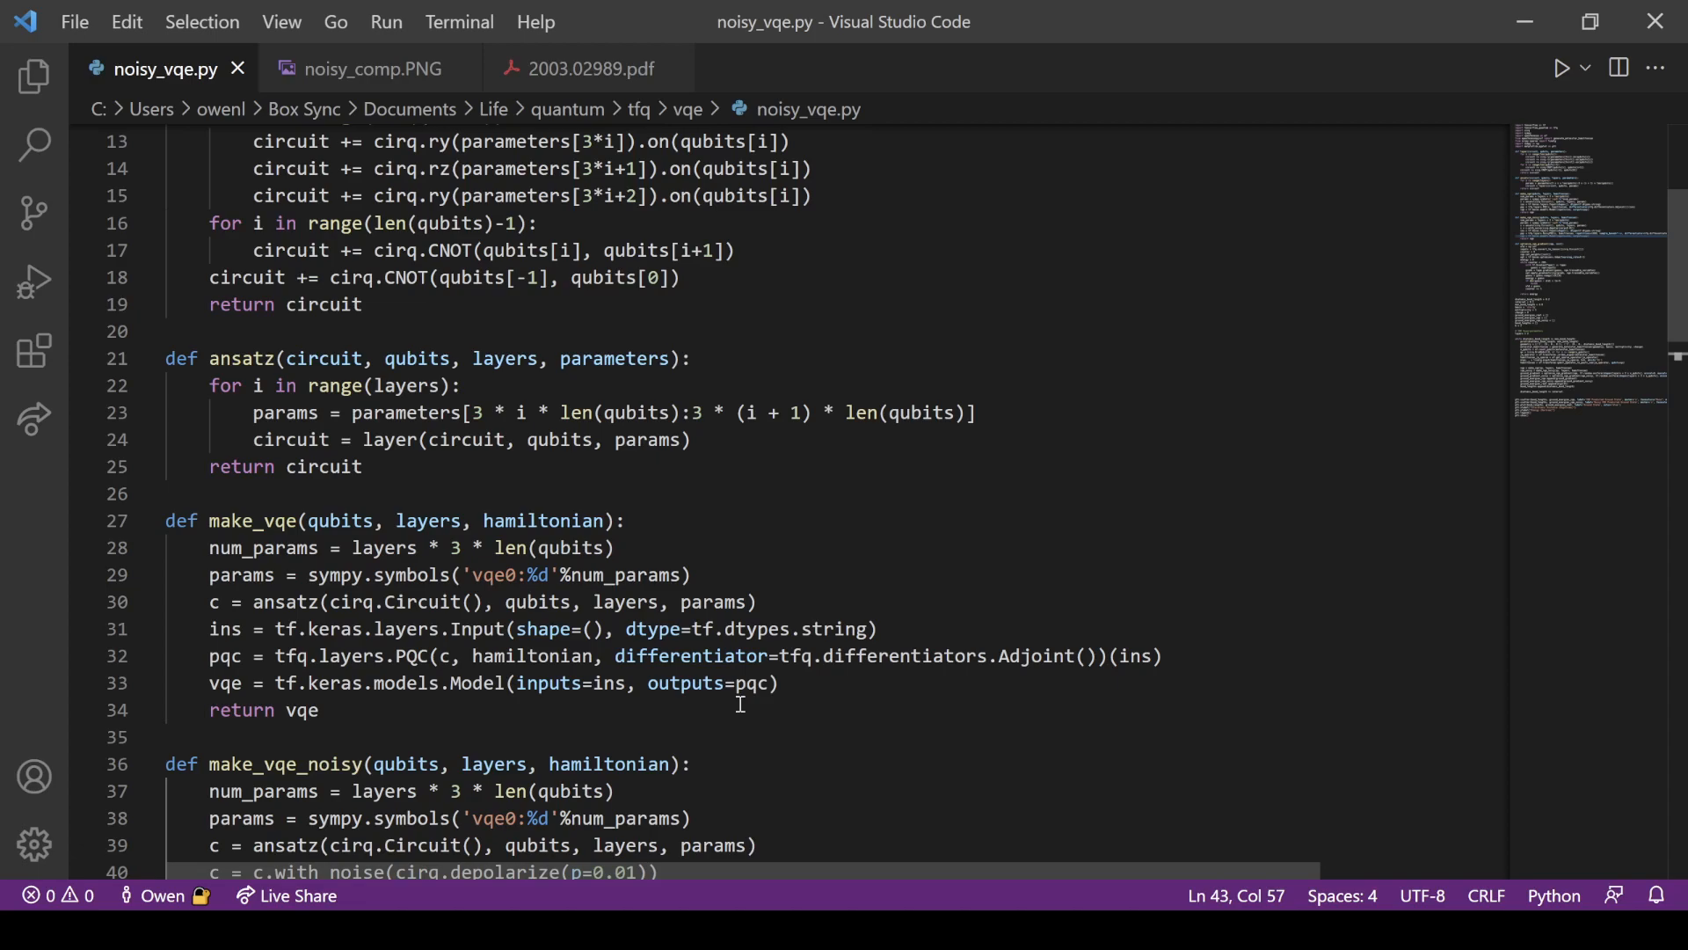
{"action": "scroll", "scroll_direction": "up", "scroll_amount": 3}
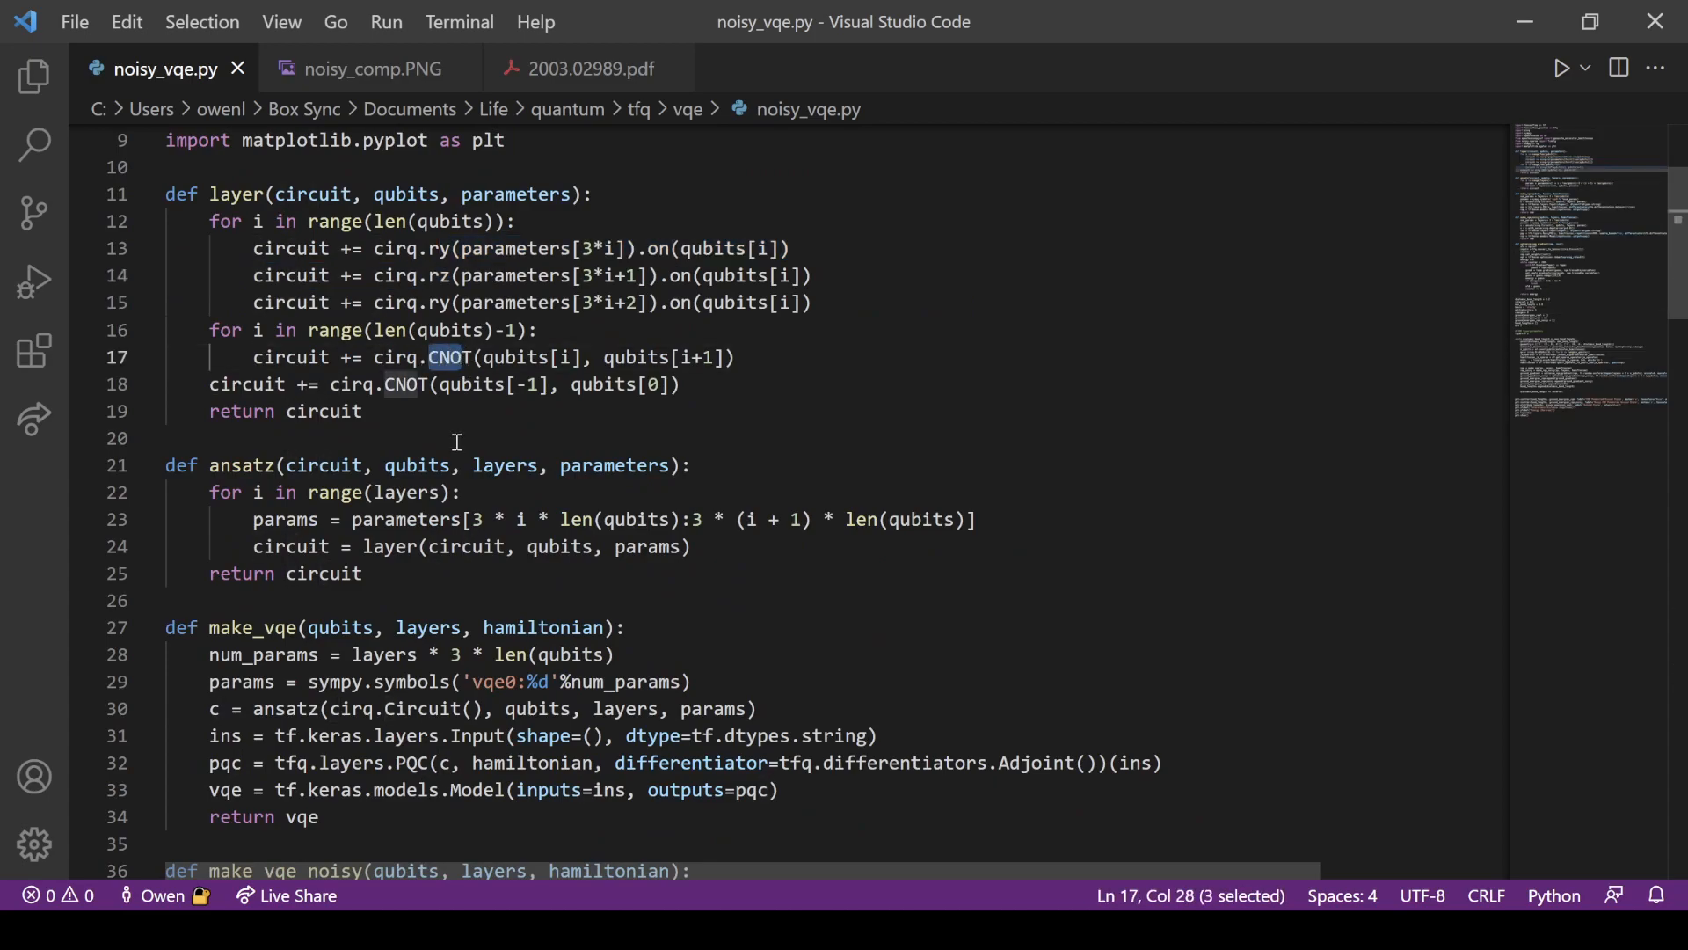
{"action": "scroll", "scroll_direction": "down", "scroll_amount": 3}
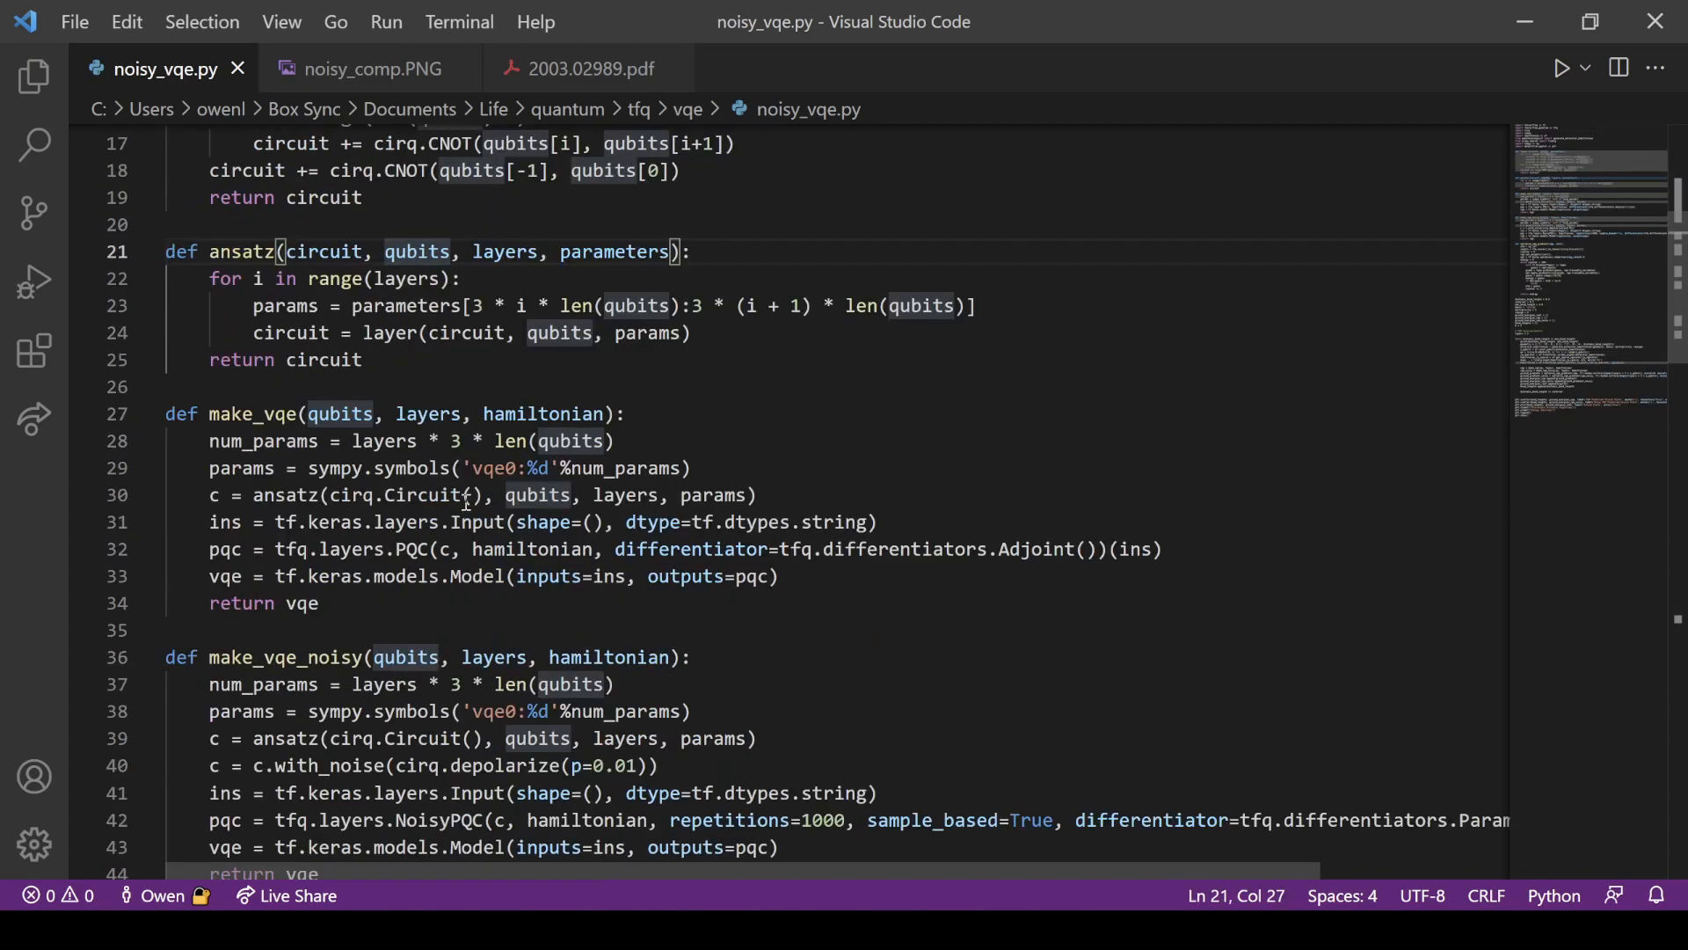
{"action": "left_click", "coordinate": [508, 522]}
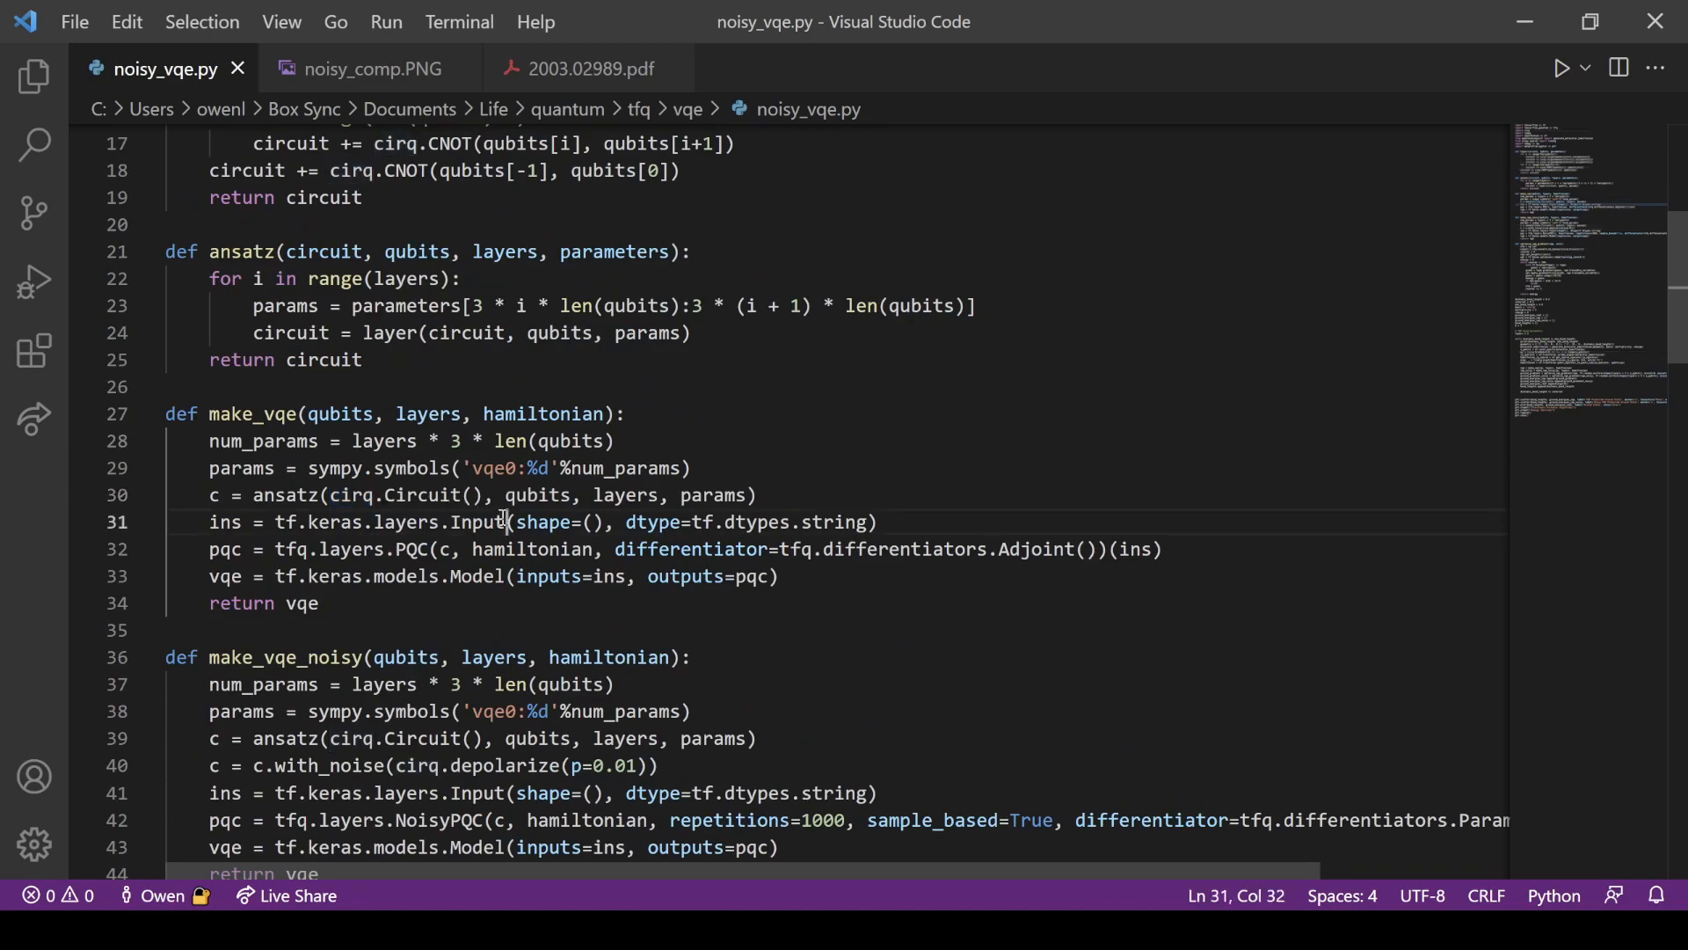
{"action": "double_click", "coordinate": [529, 549]}
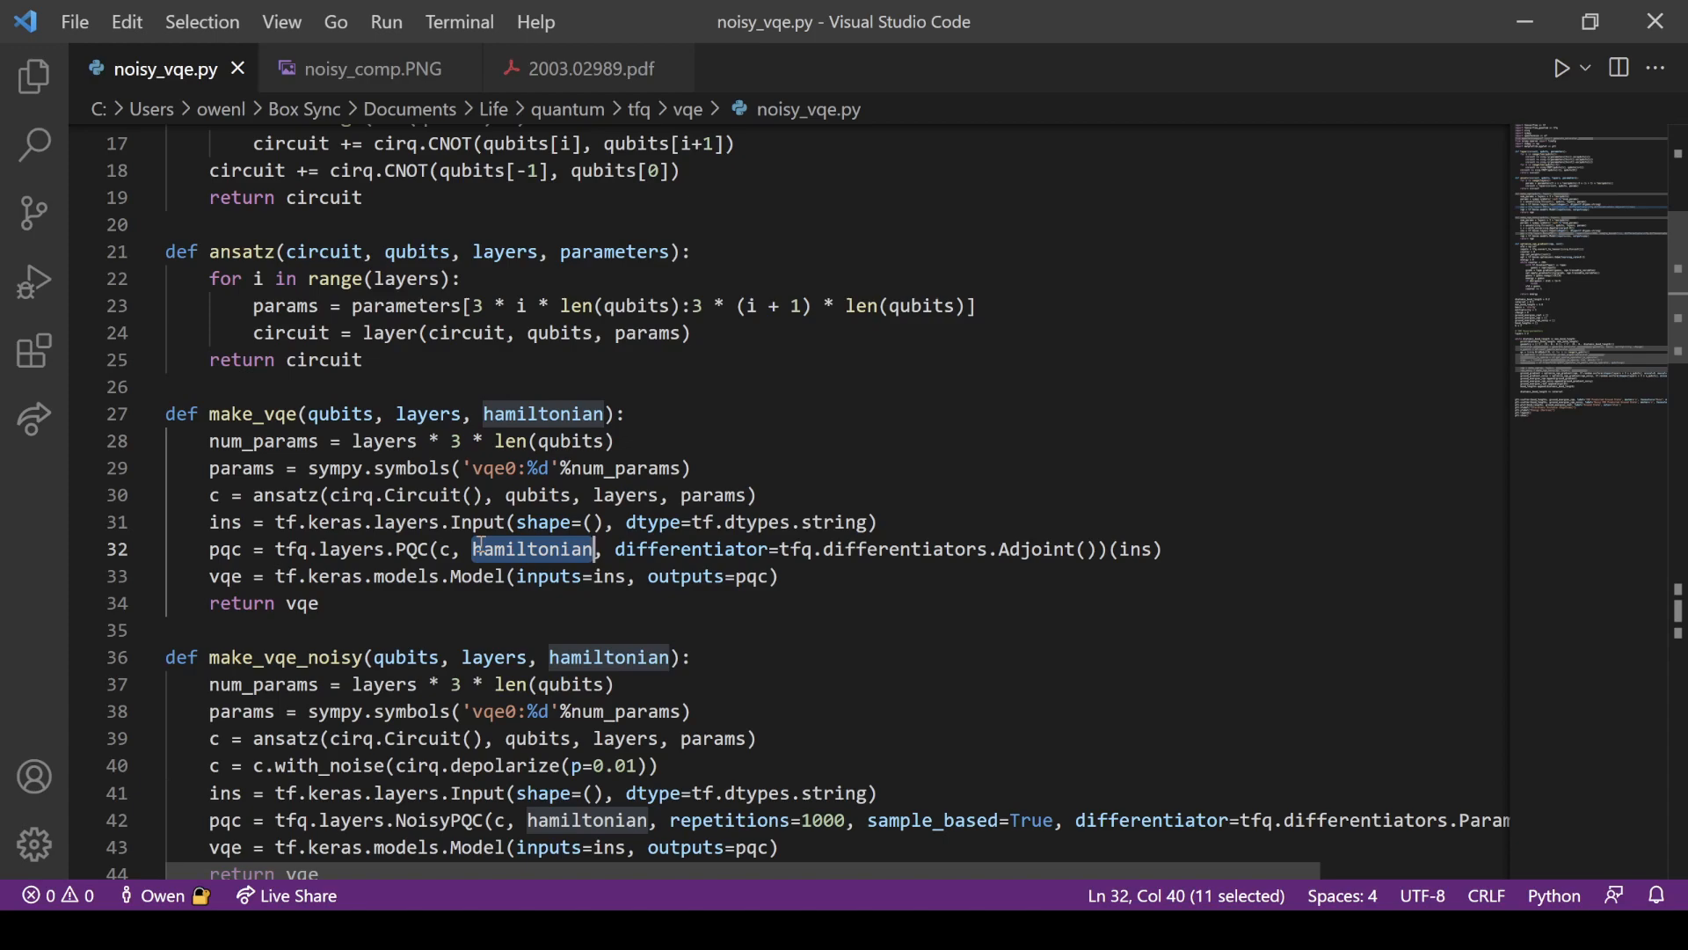
{"action": "scroll", "scroll_direction": "down", "scroll_amount": 3}
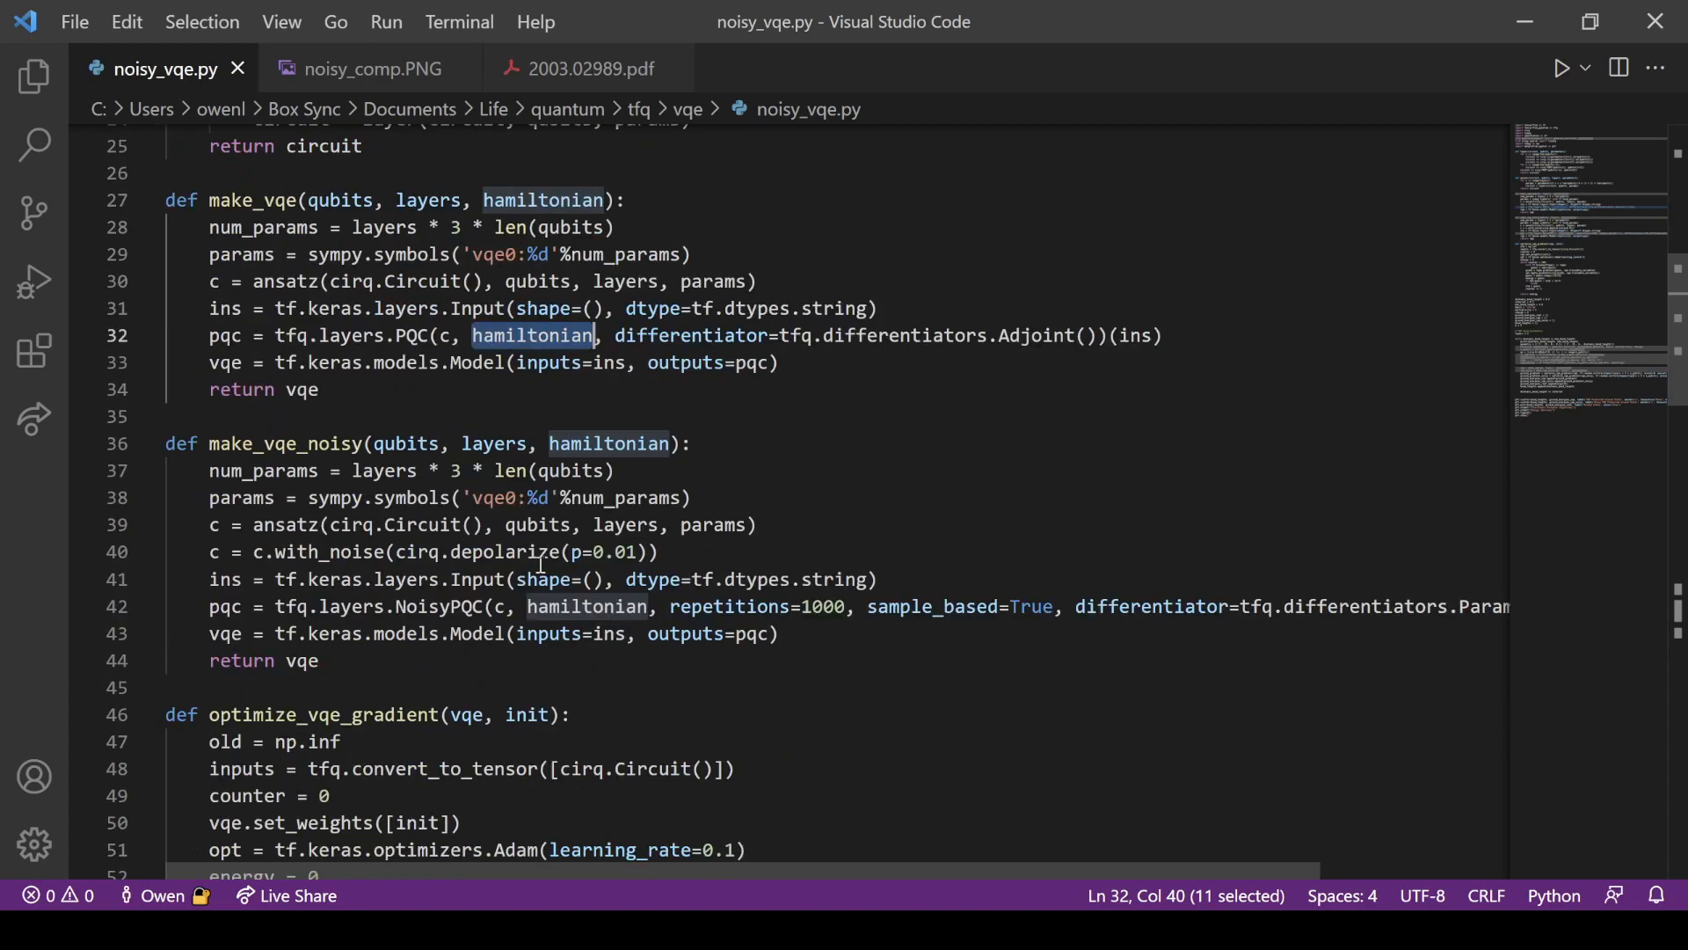
{"action": "double_click", "coordinate": [440, 606]}
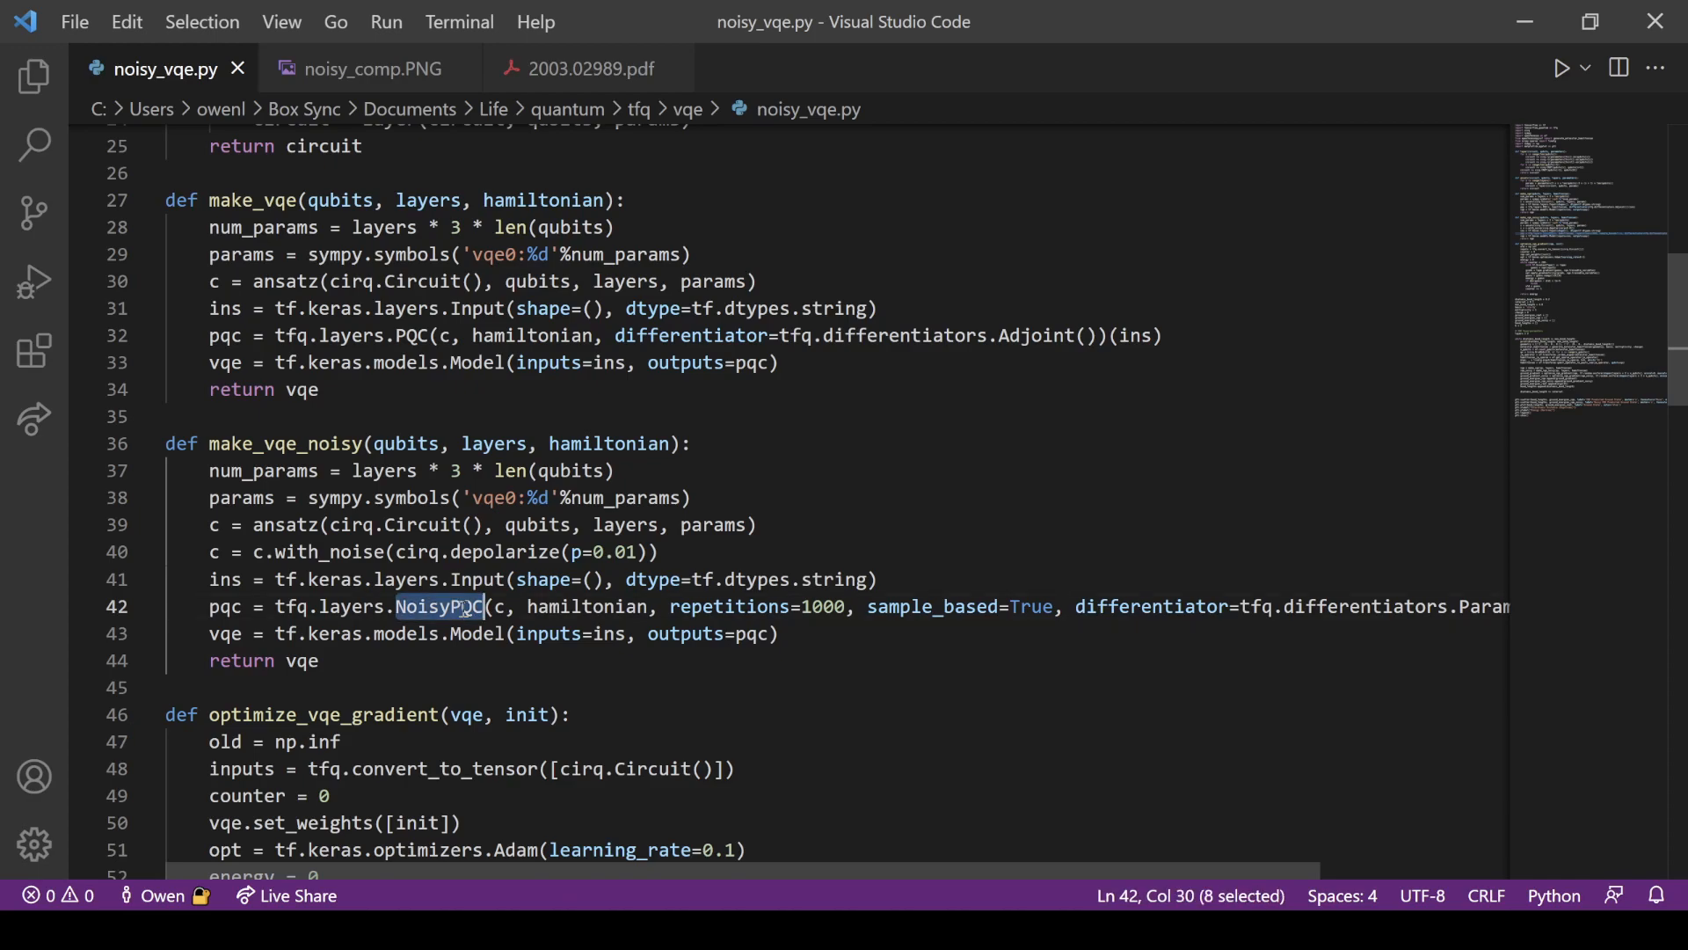
{"action": "scroll", "scroll_direction": "down", "scroll_amount": 3}
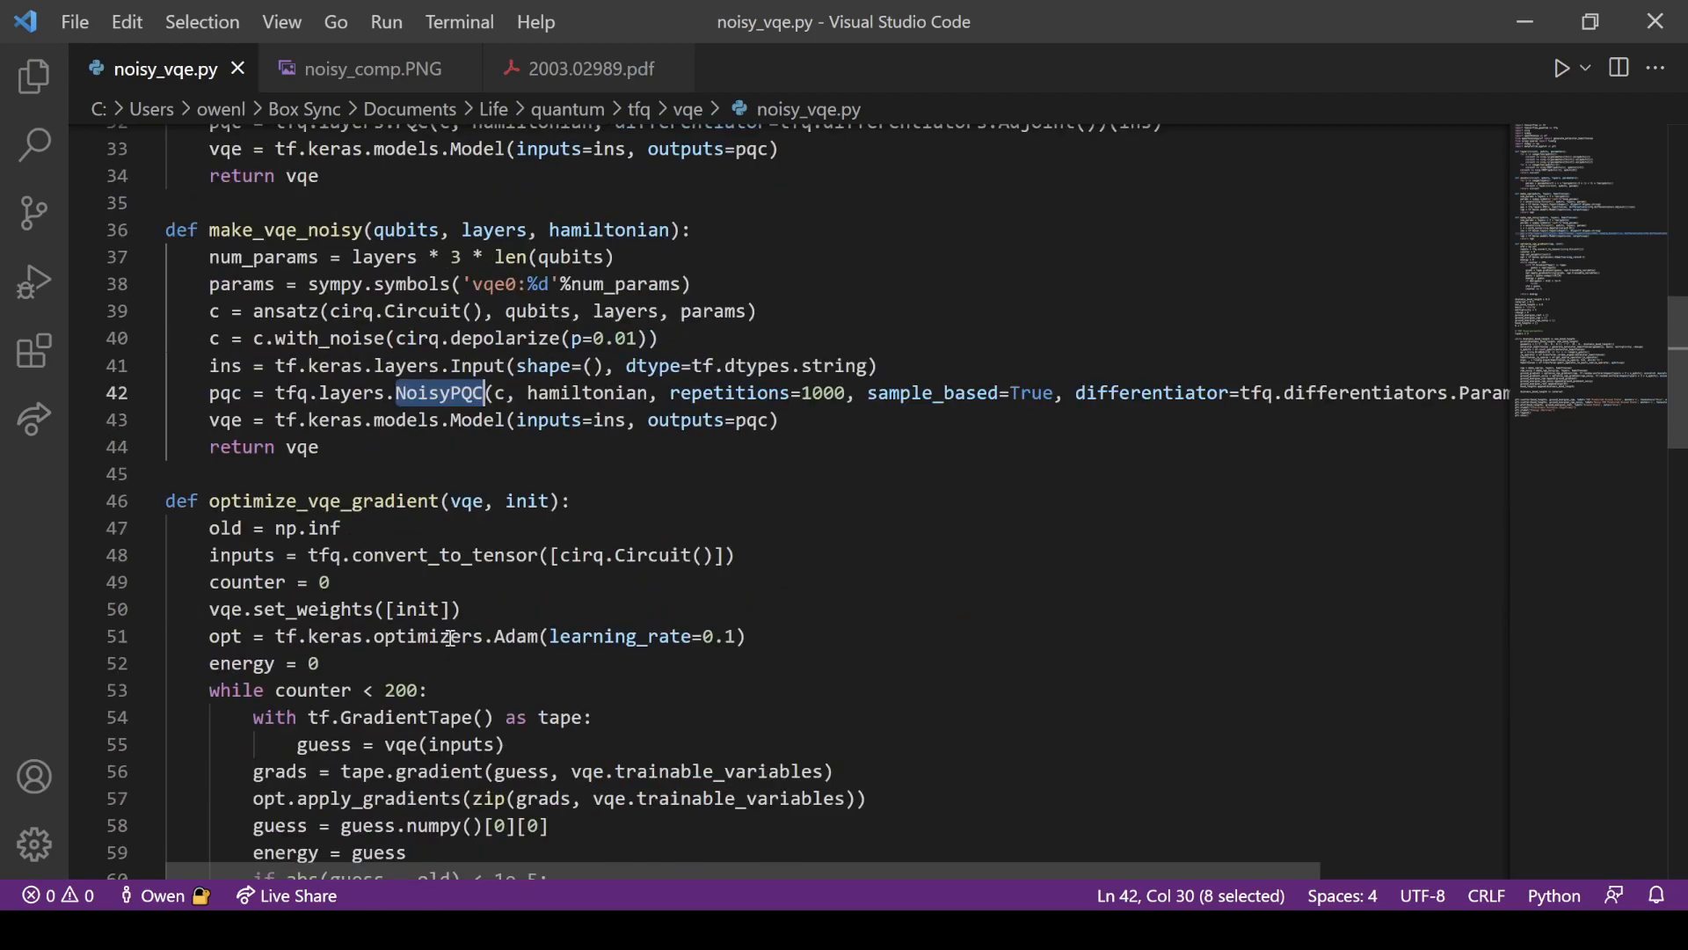
{"action": "scroll", "scroll_direction": "down", "scroll_amount": 3}
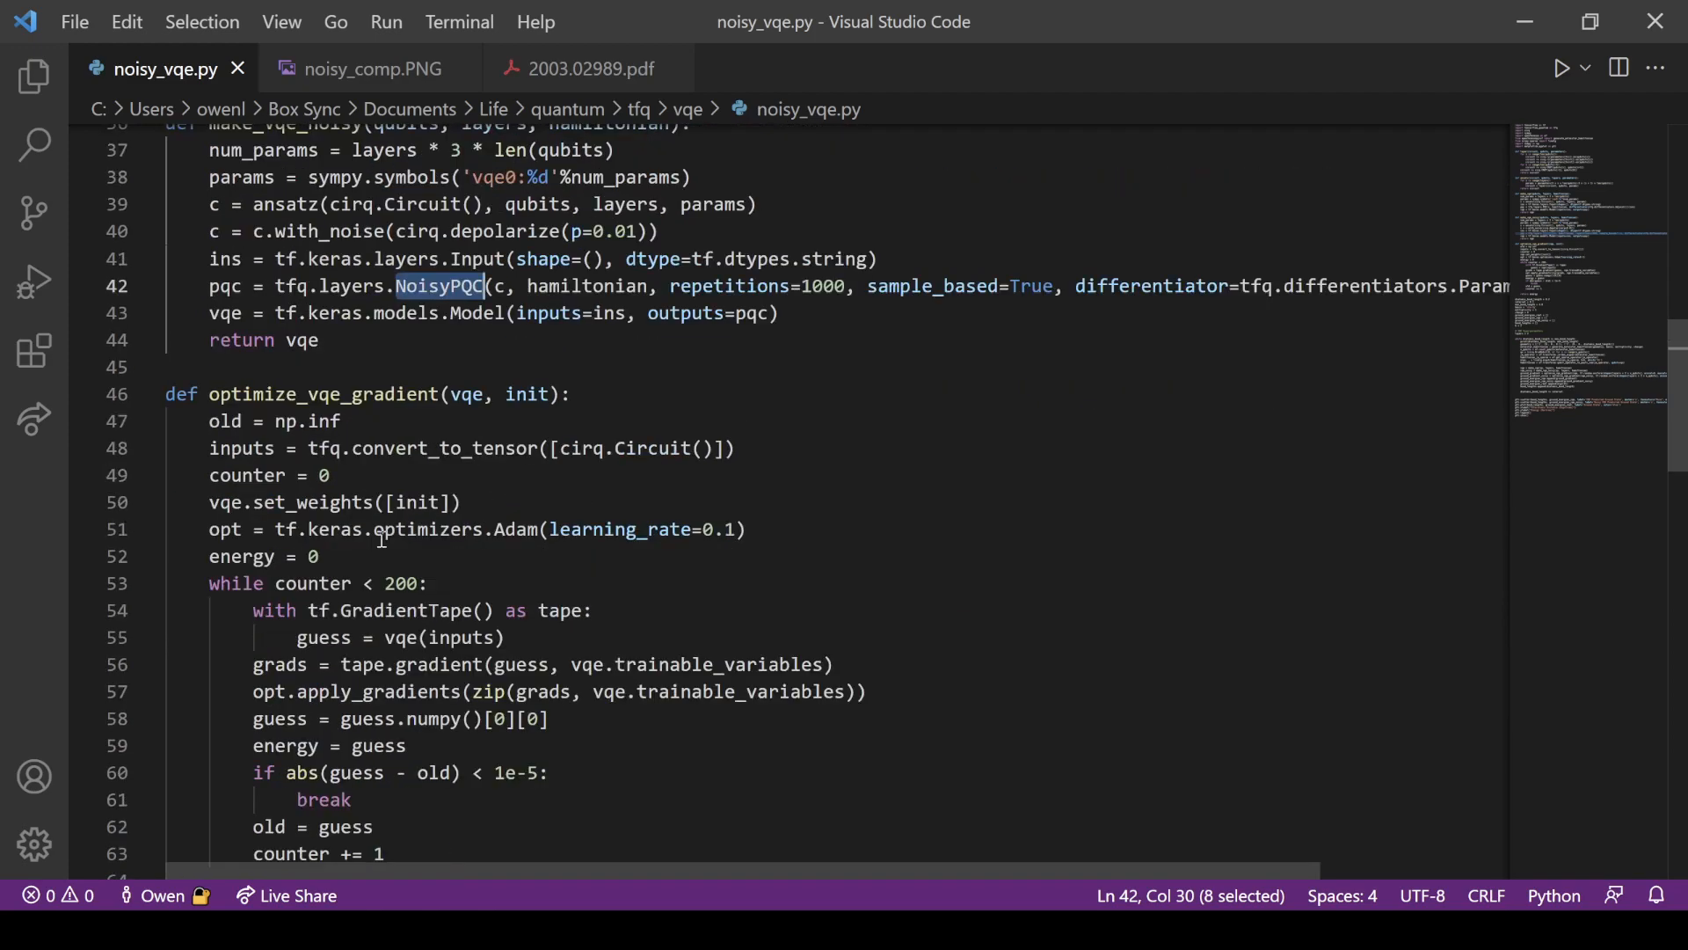
{"action": "double_click", "coordinate": [322, 393]}
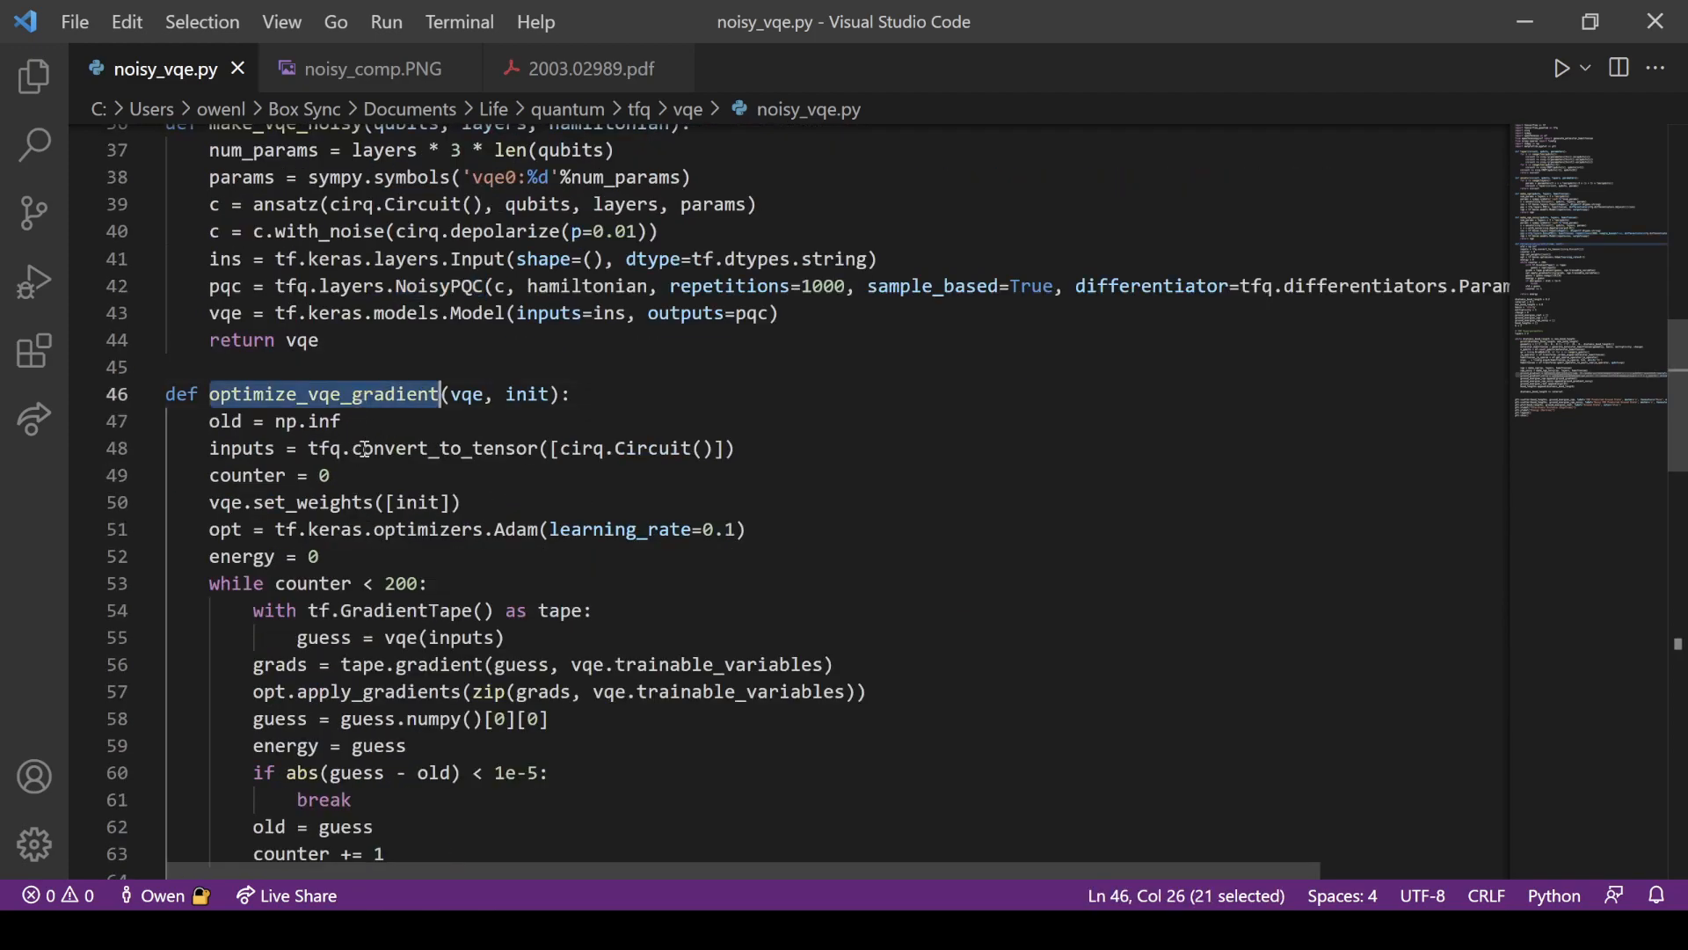
{"action": "scroll", "scroll_direction": "down", "scroll_amount": 3}
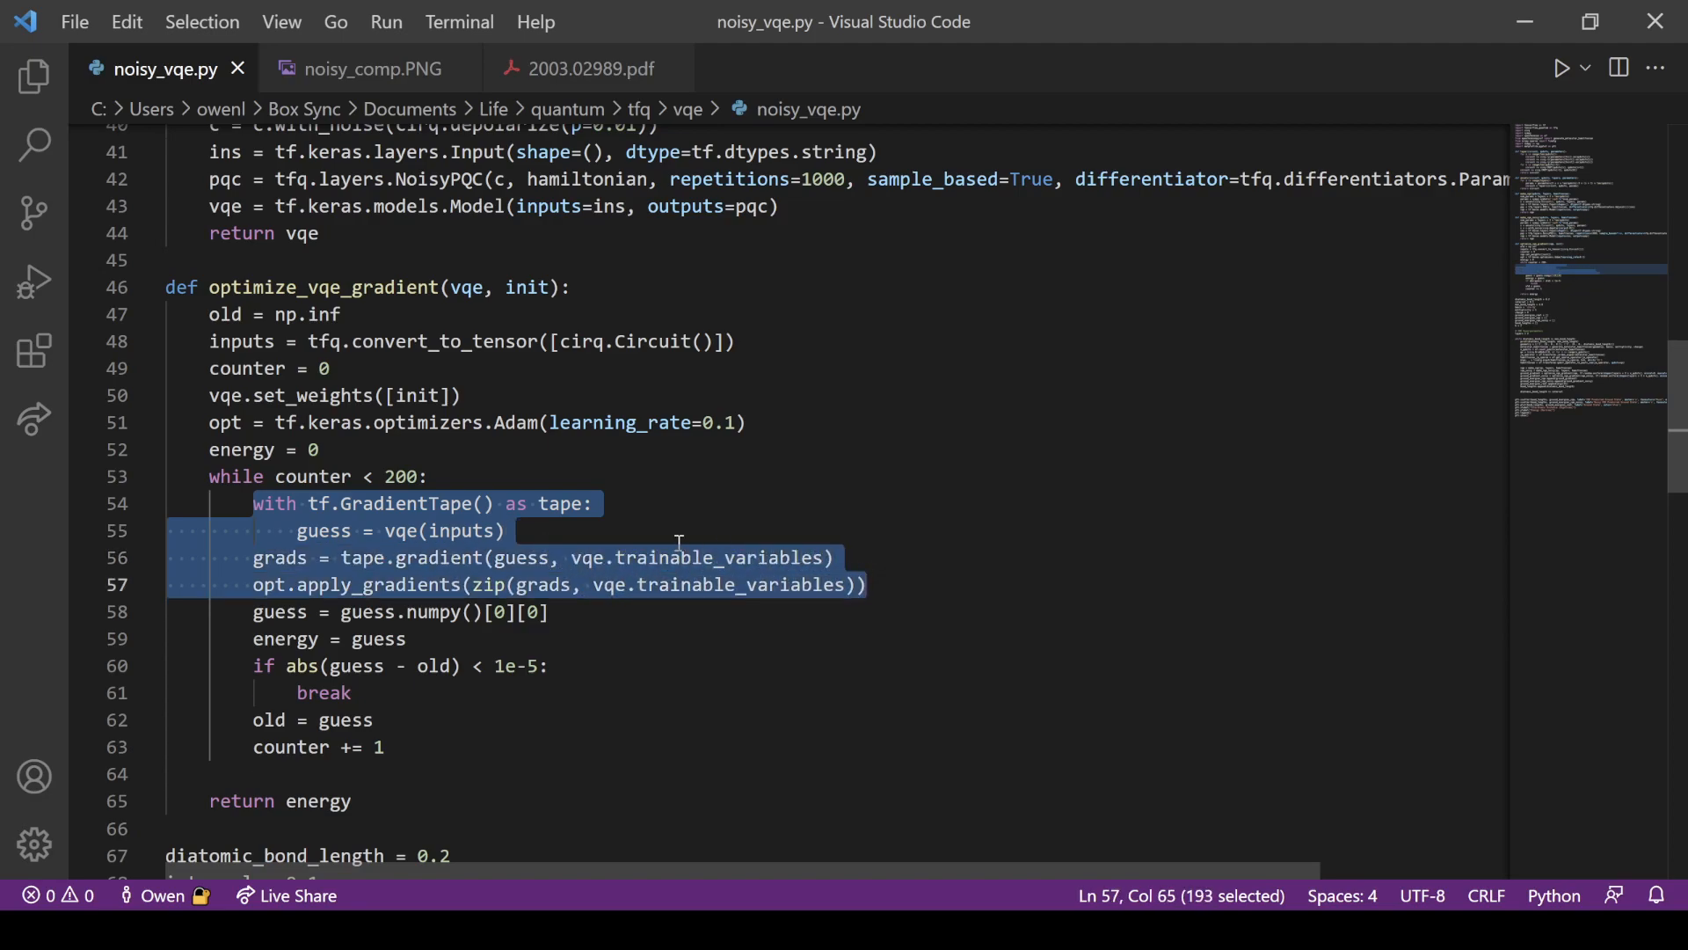
{"action": "left_click", "coordinate": [507, 529]}
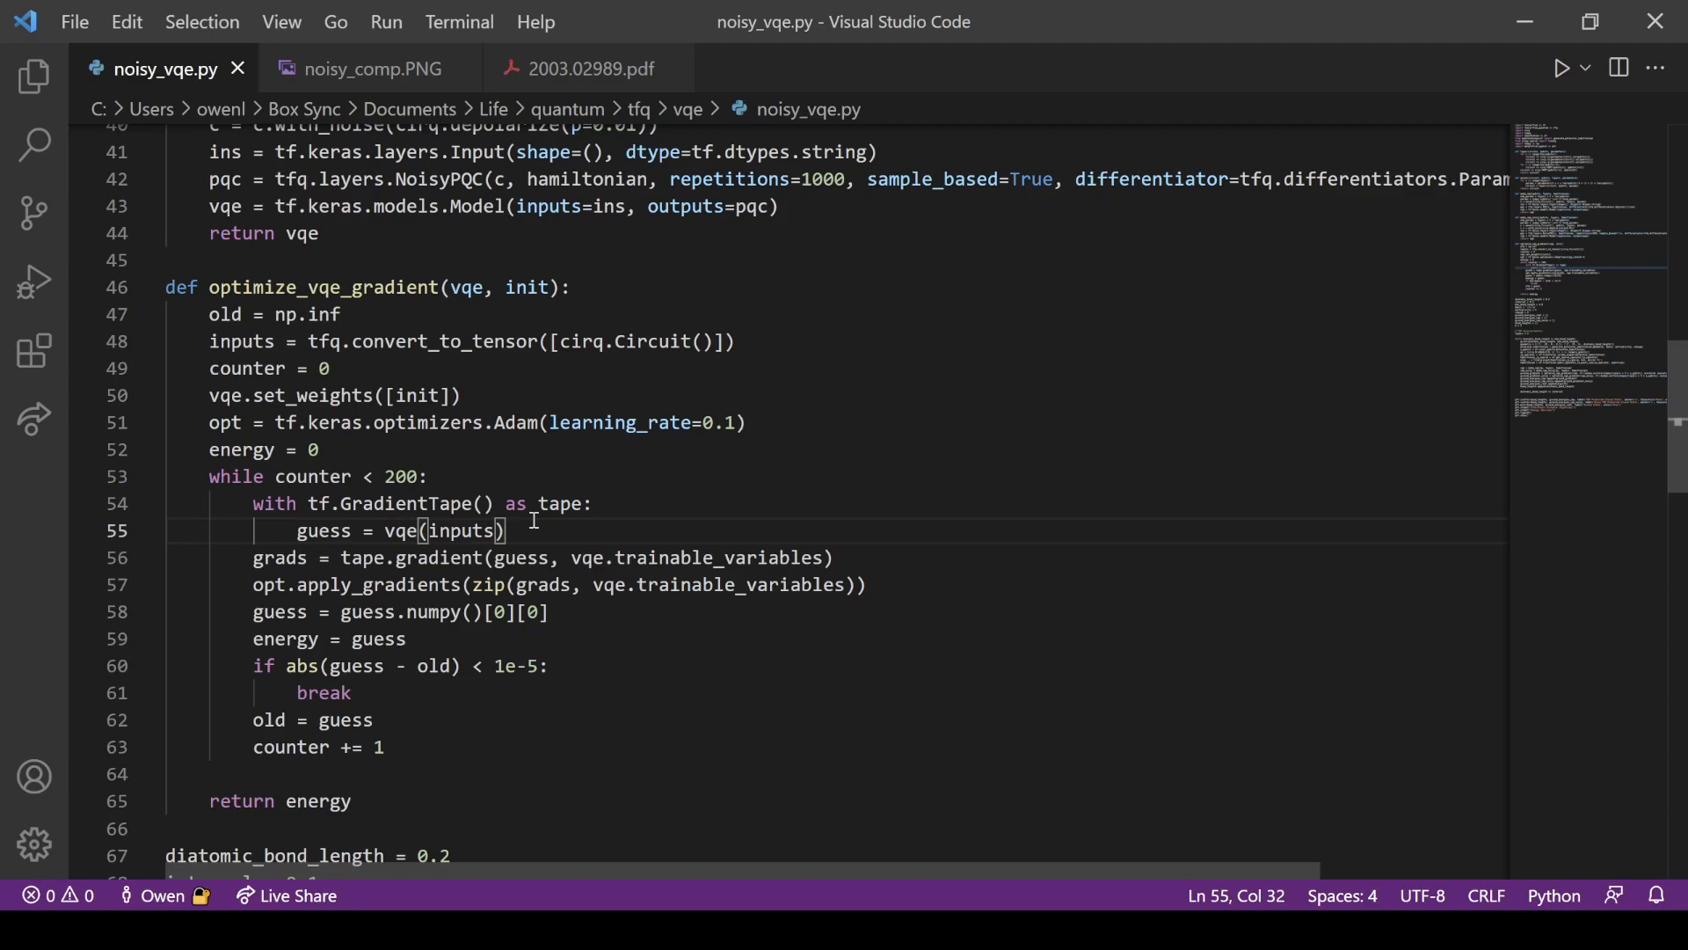
{"action": "mouse_move", "coordinate": [435, 502]}
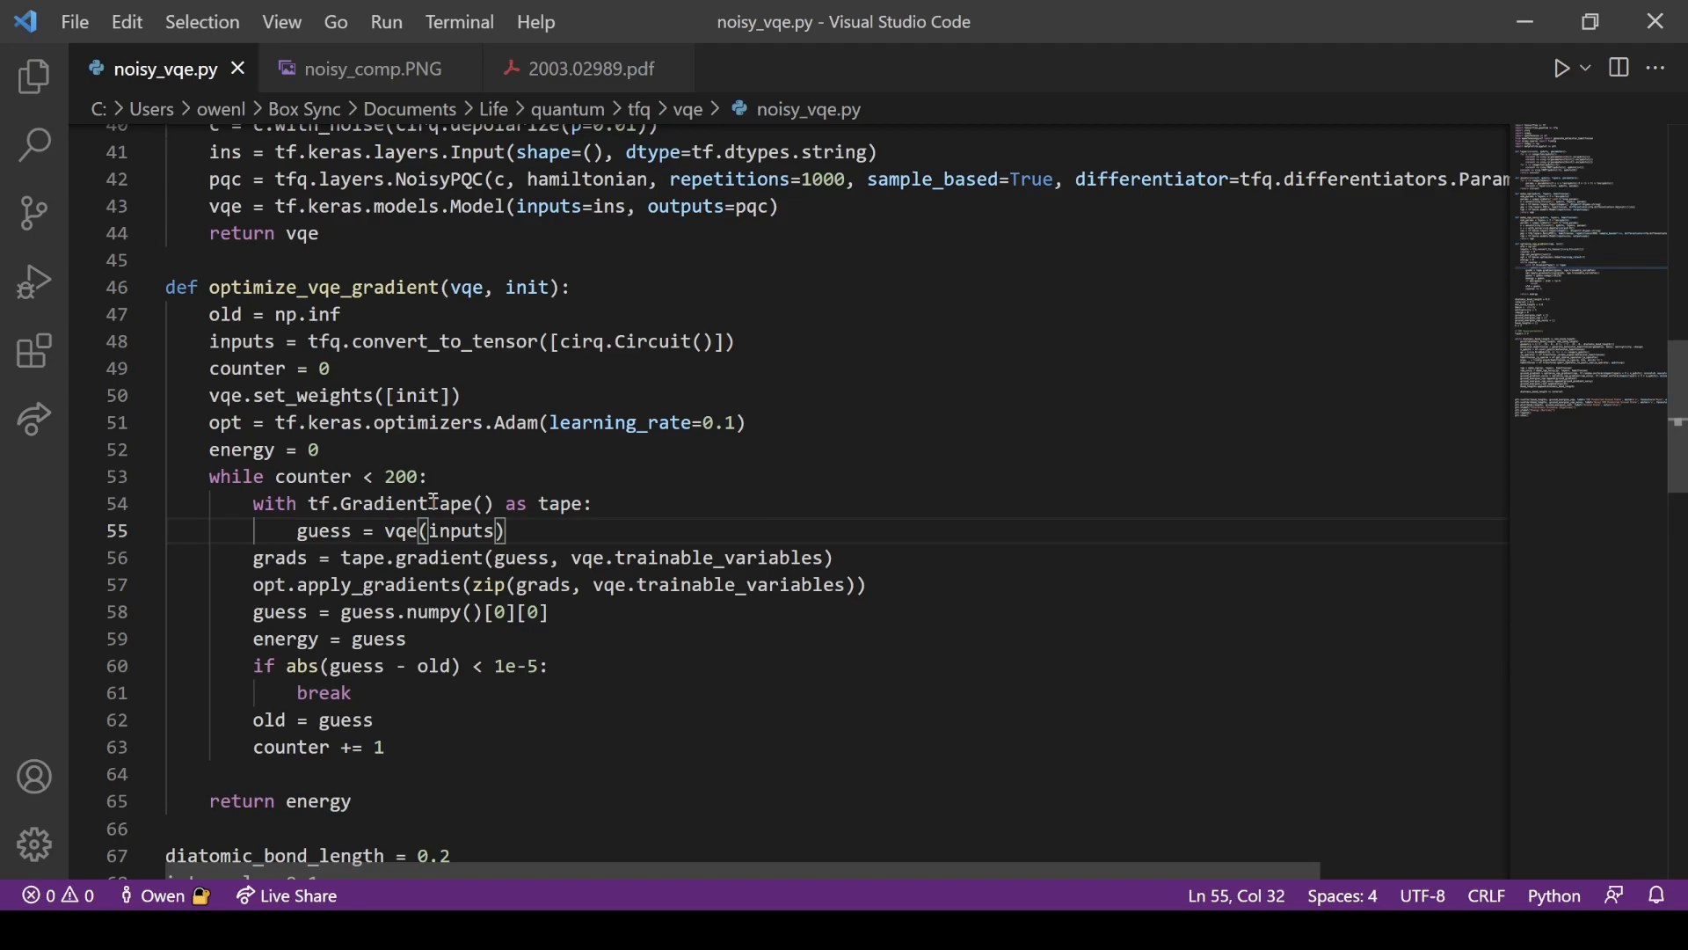
{"action": "mouse_move", "coordinate": [353, 488]}
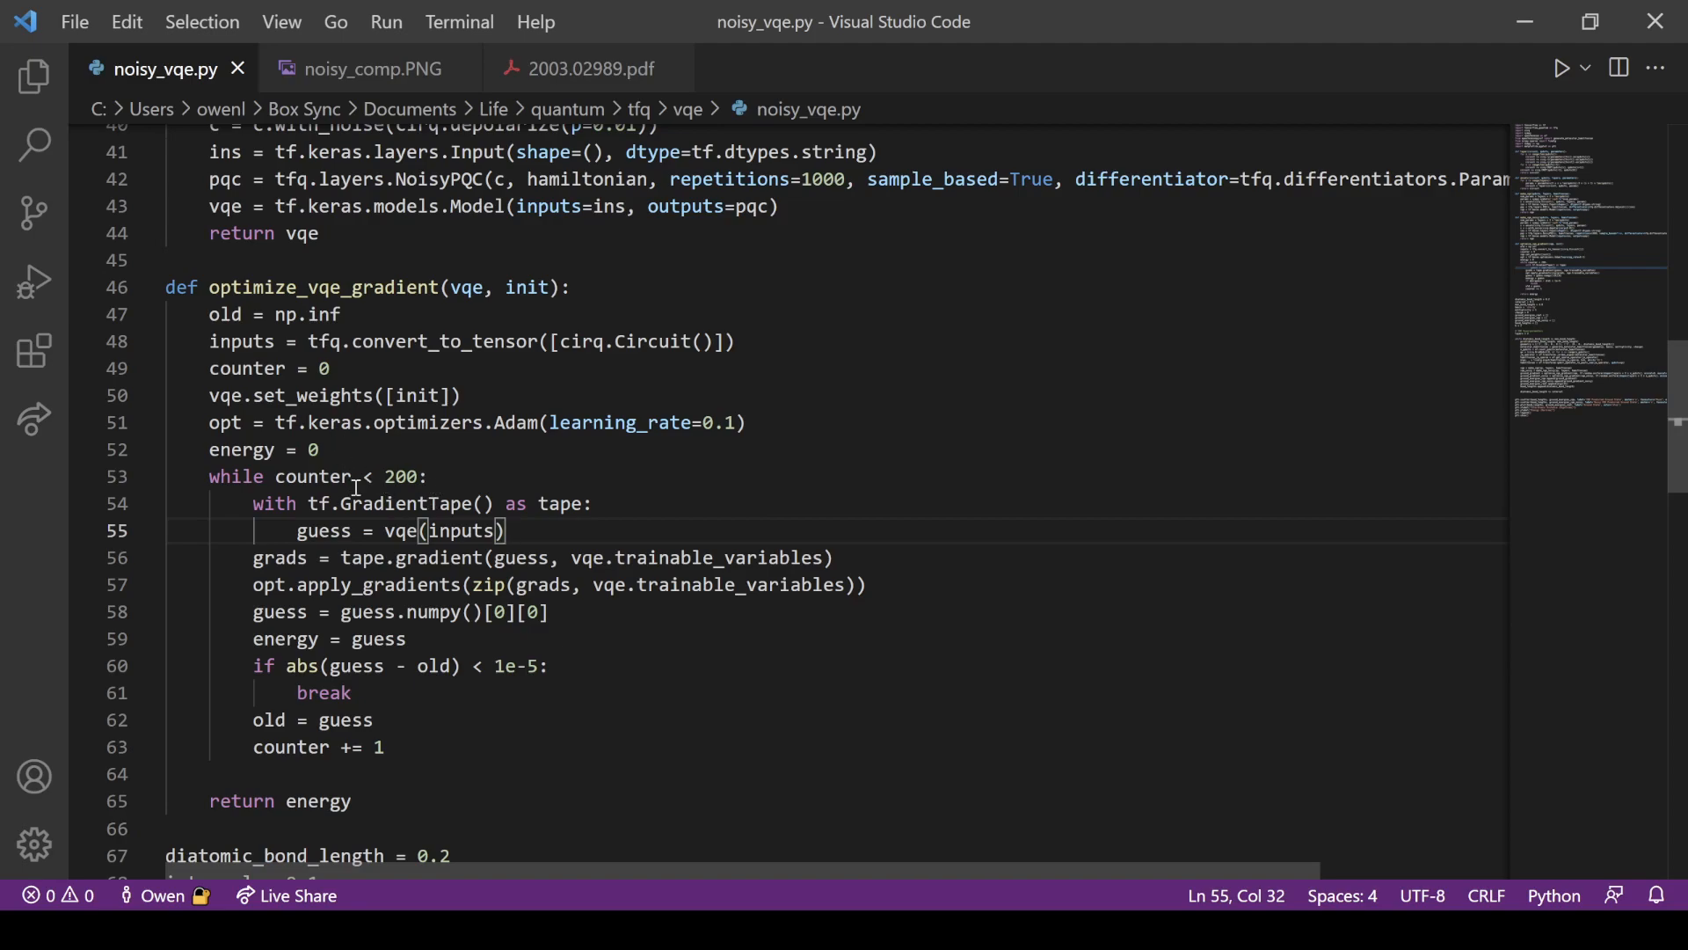
{"action": "left_click", "coordinate": [450, 556]}
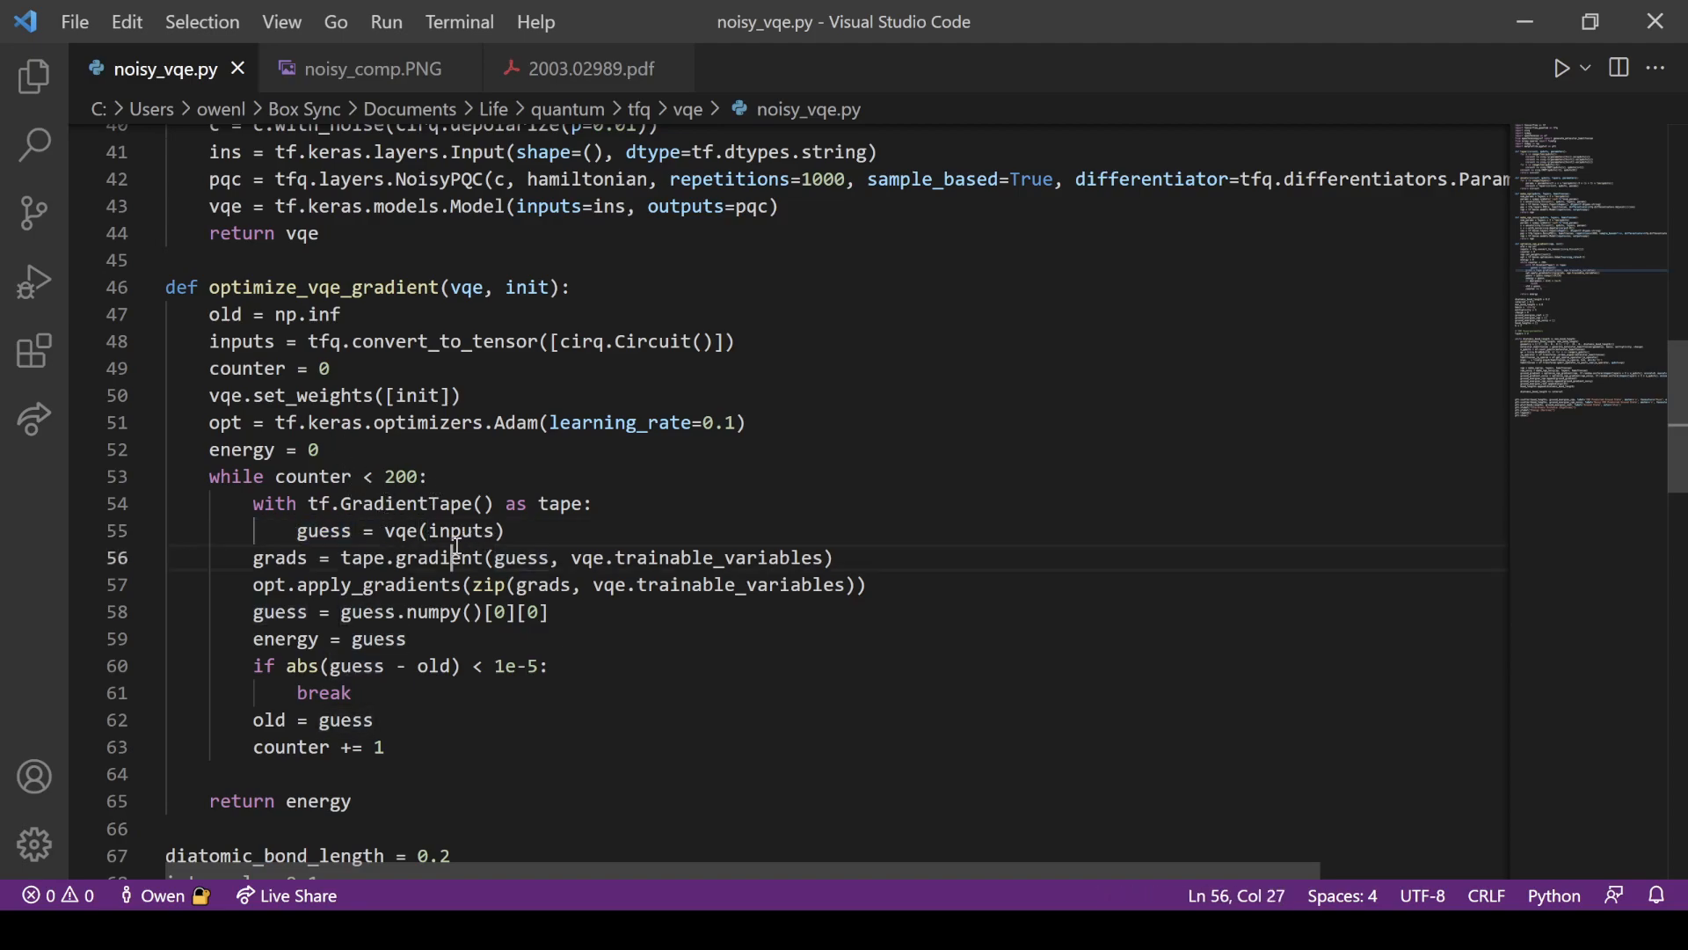
{"action": "double_click", "coordinate": [378, 584]}
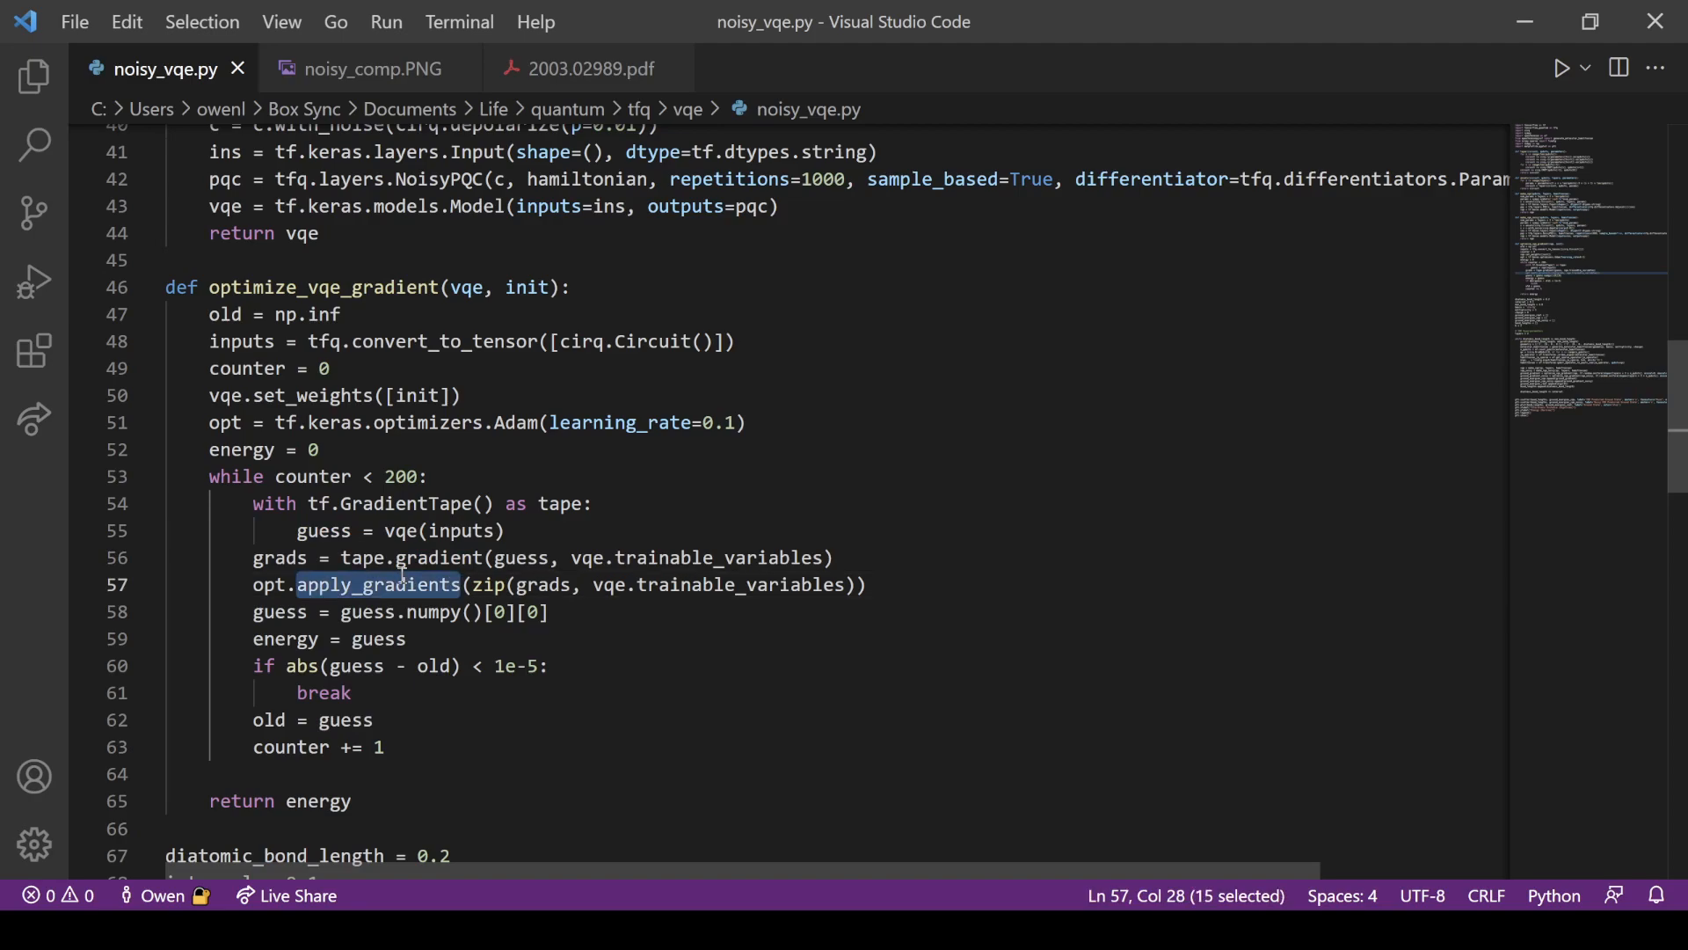
{"action": "mouse_move", "coordinate": [375, 639]}
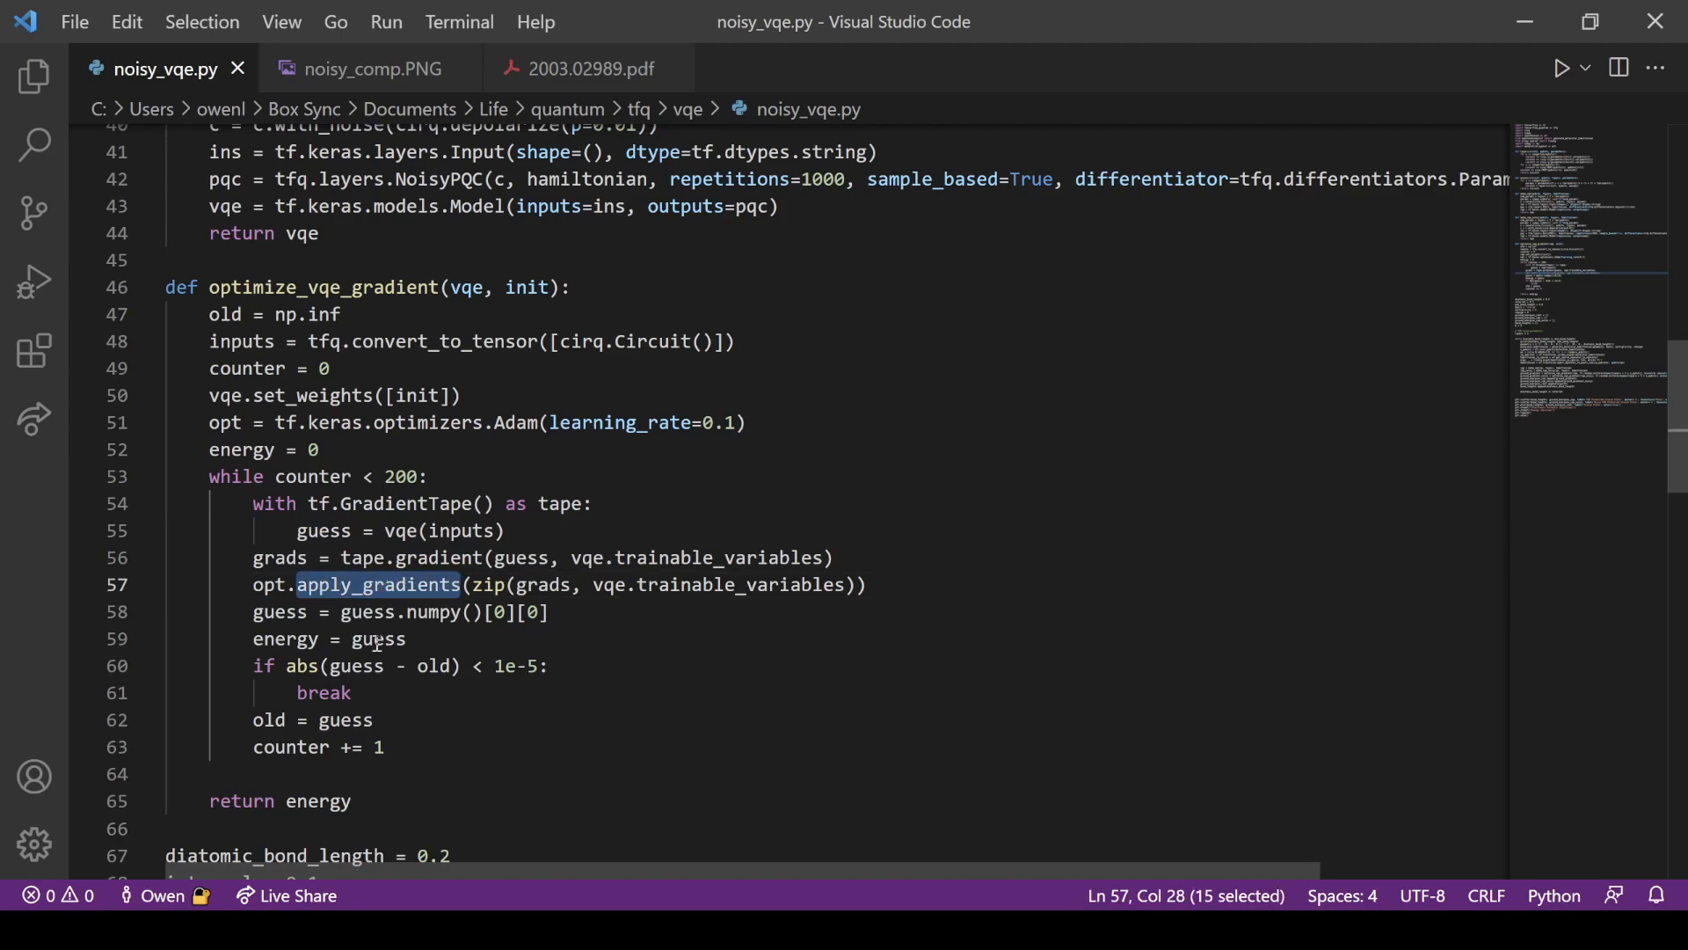
{"action": "mouse_move", "coordinate": [369, 506]}
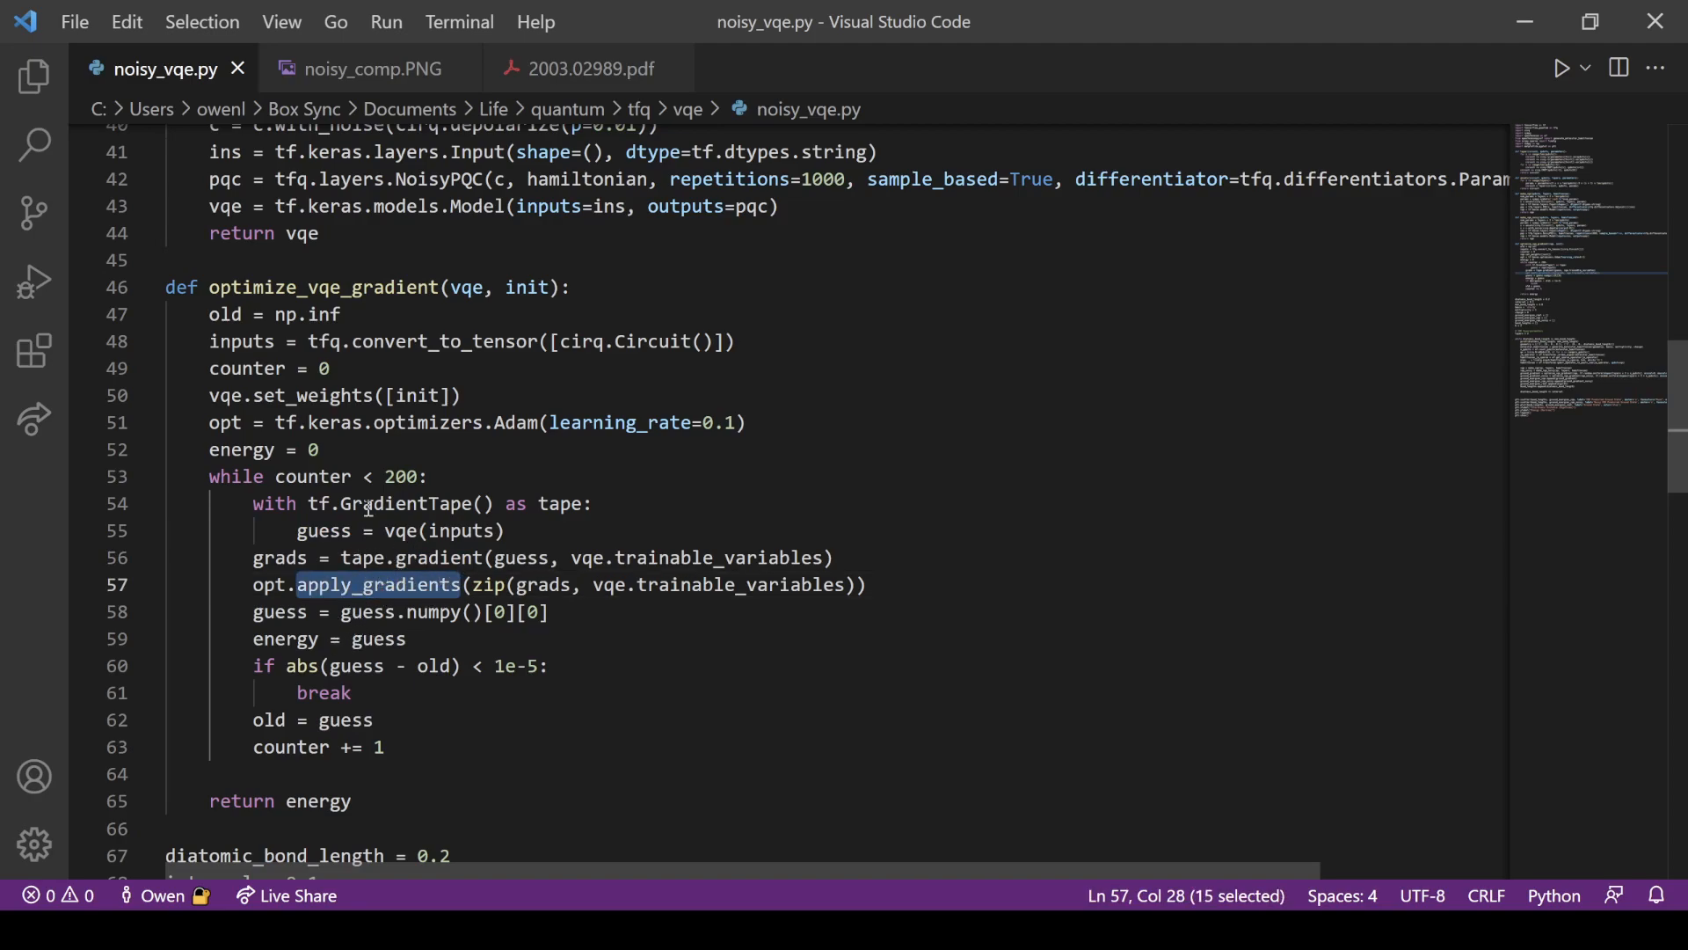
{"action": "left_click", "coordinate": [496, 666]}
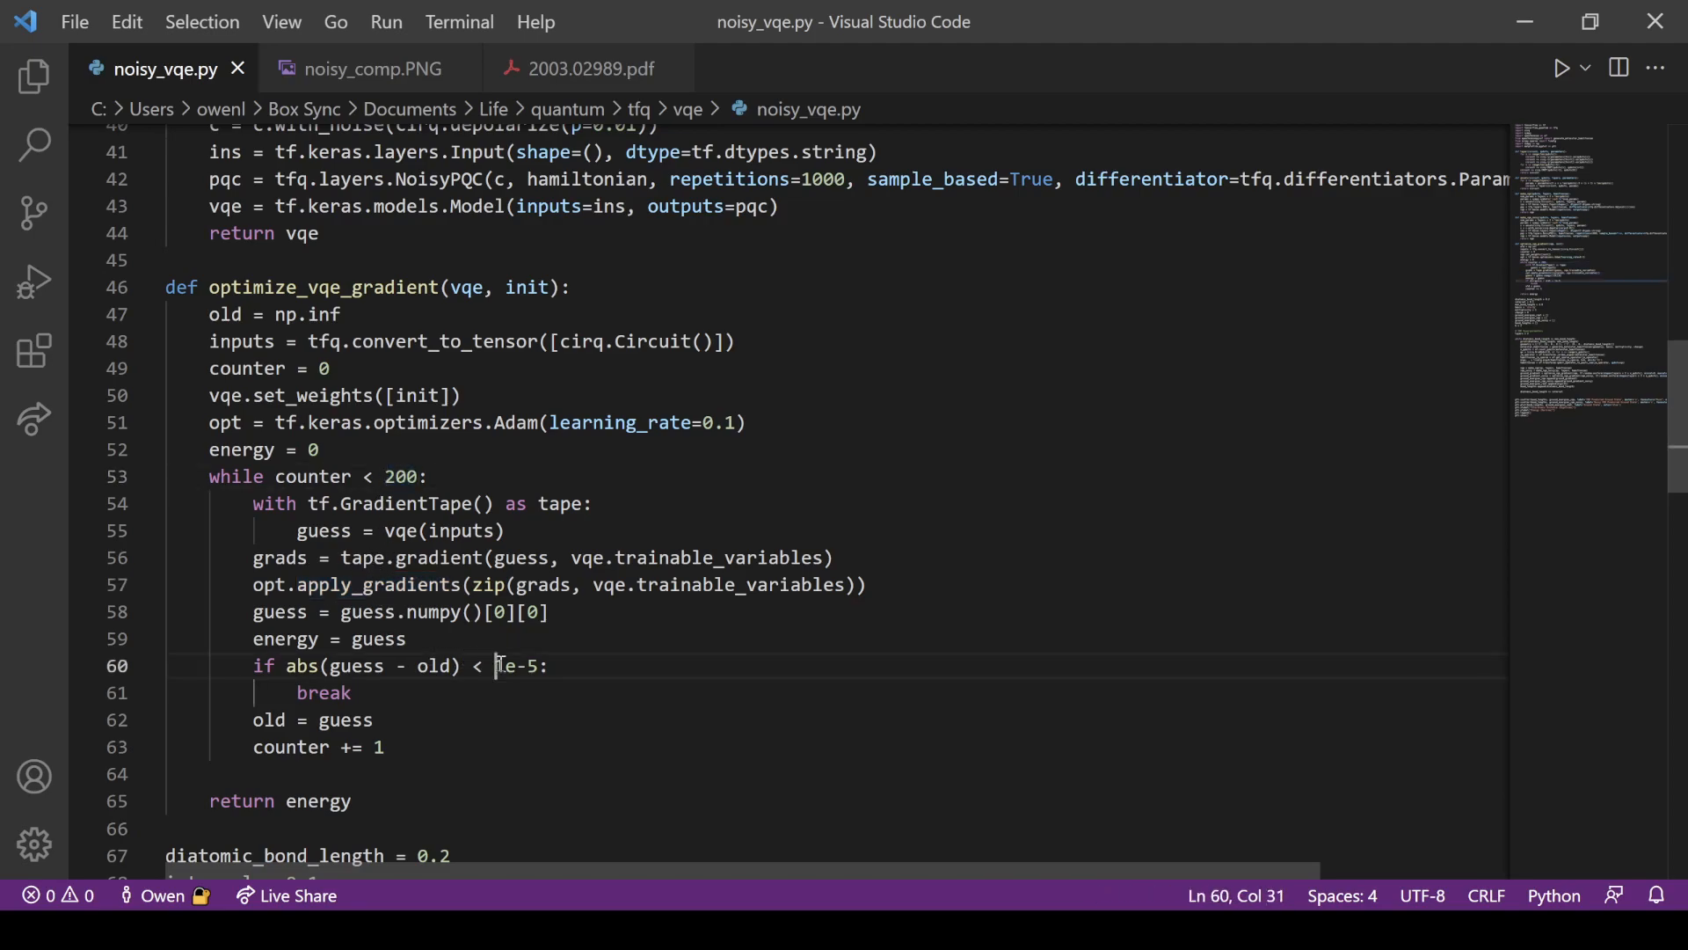
{"action": "double_click", "coordinate": [501, 666]}
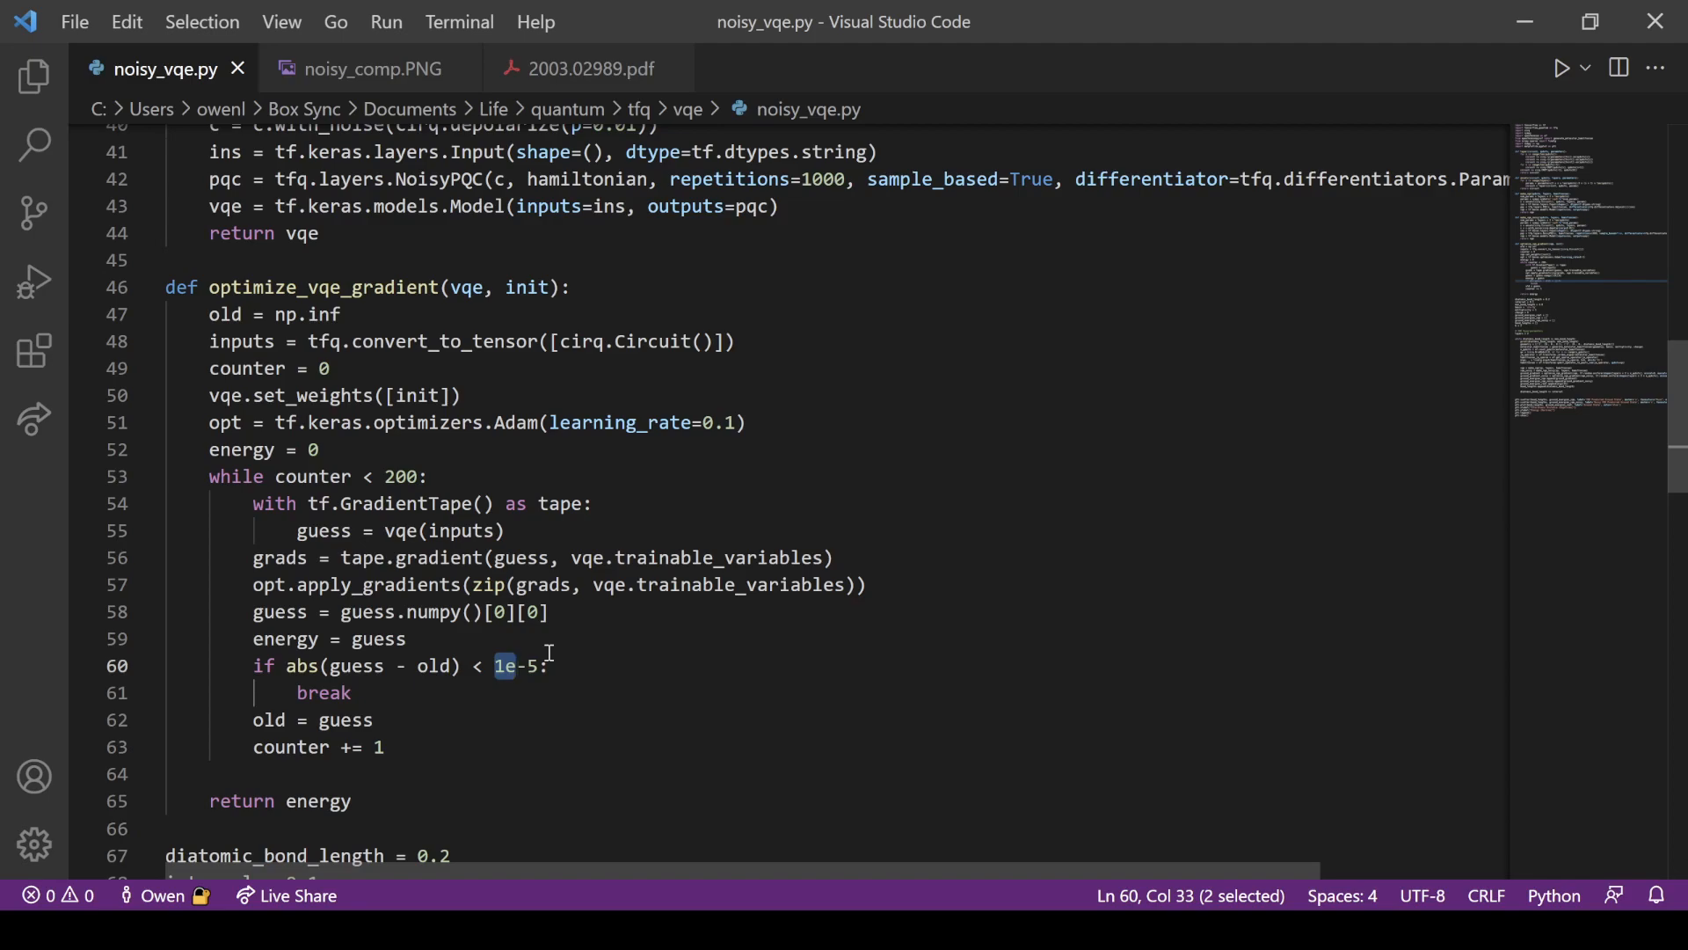
{"action": "mouse_move", "coordinate": [496, 503]}
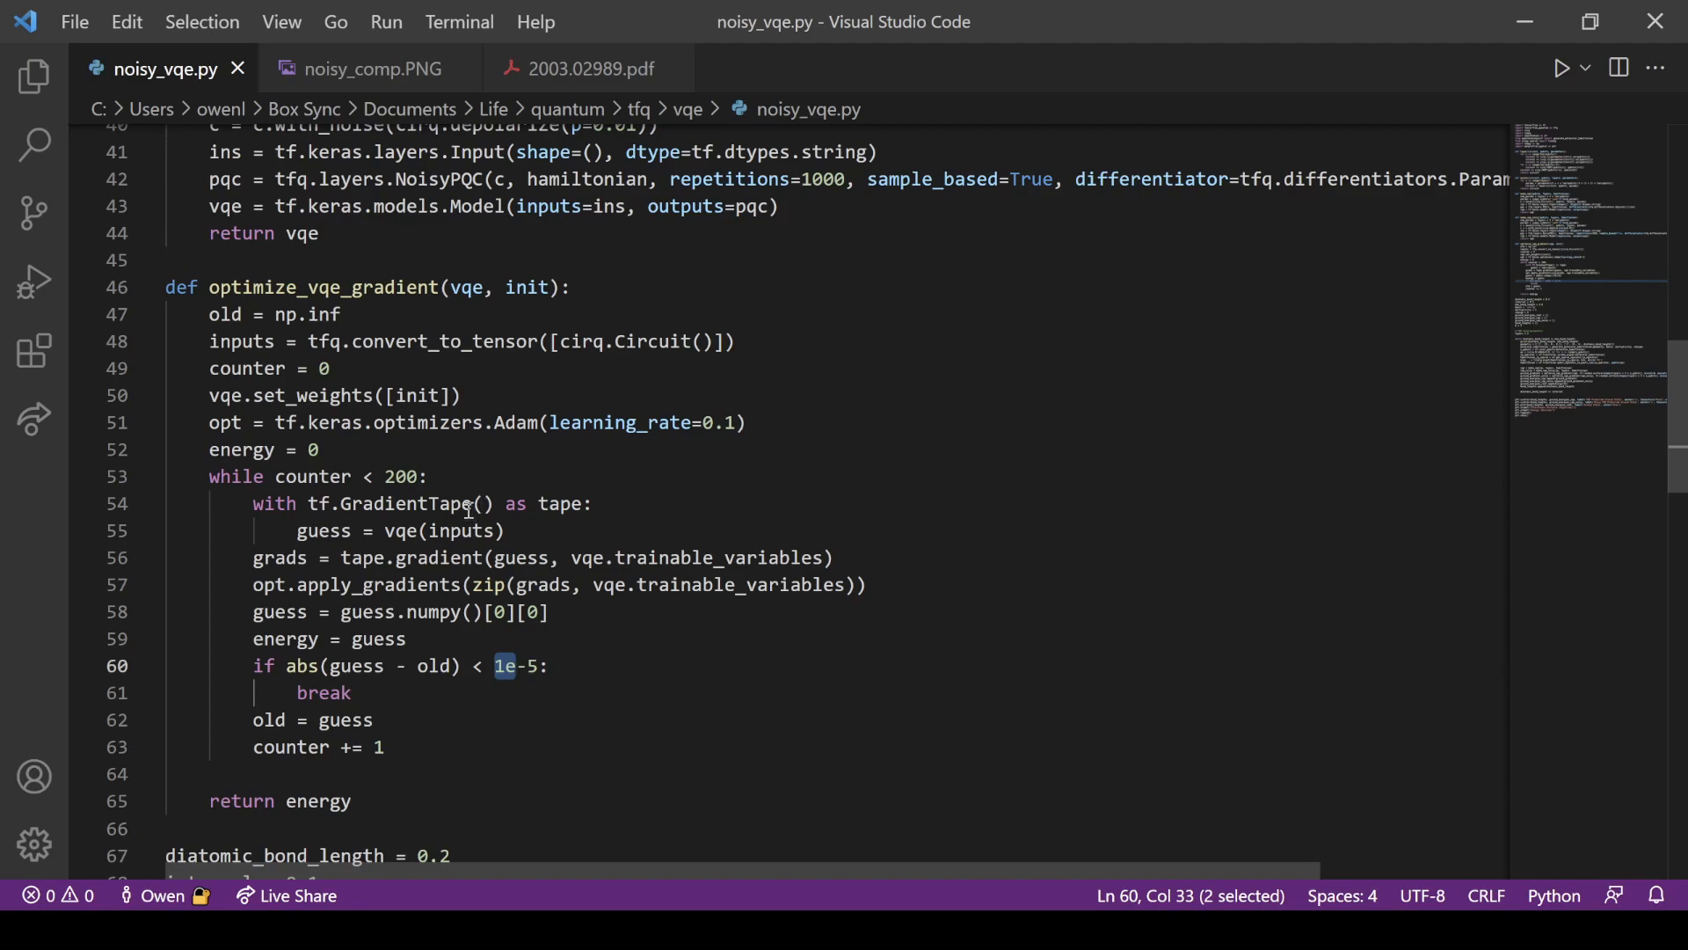
{"action": "left_click", "coordinate": [747, 422]}
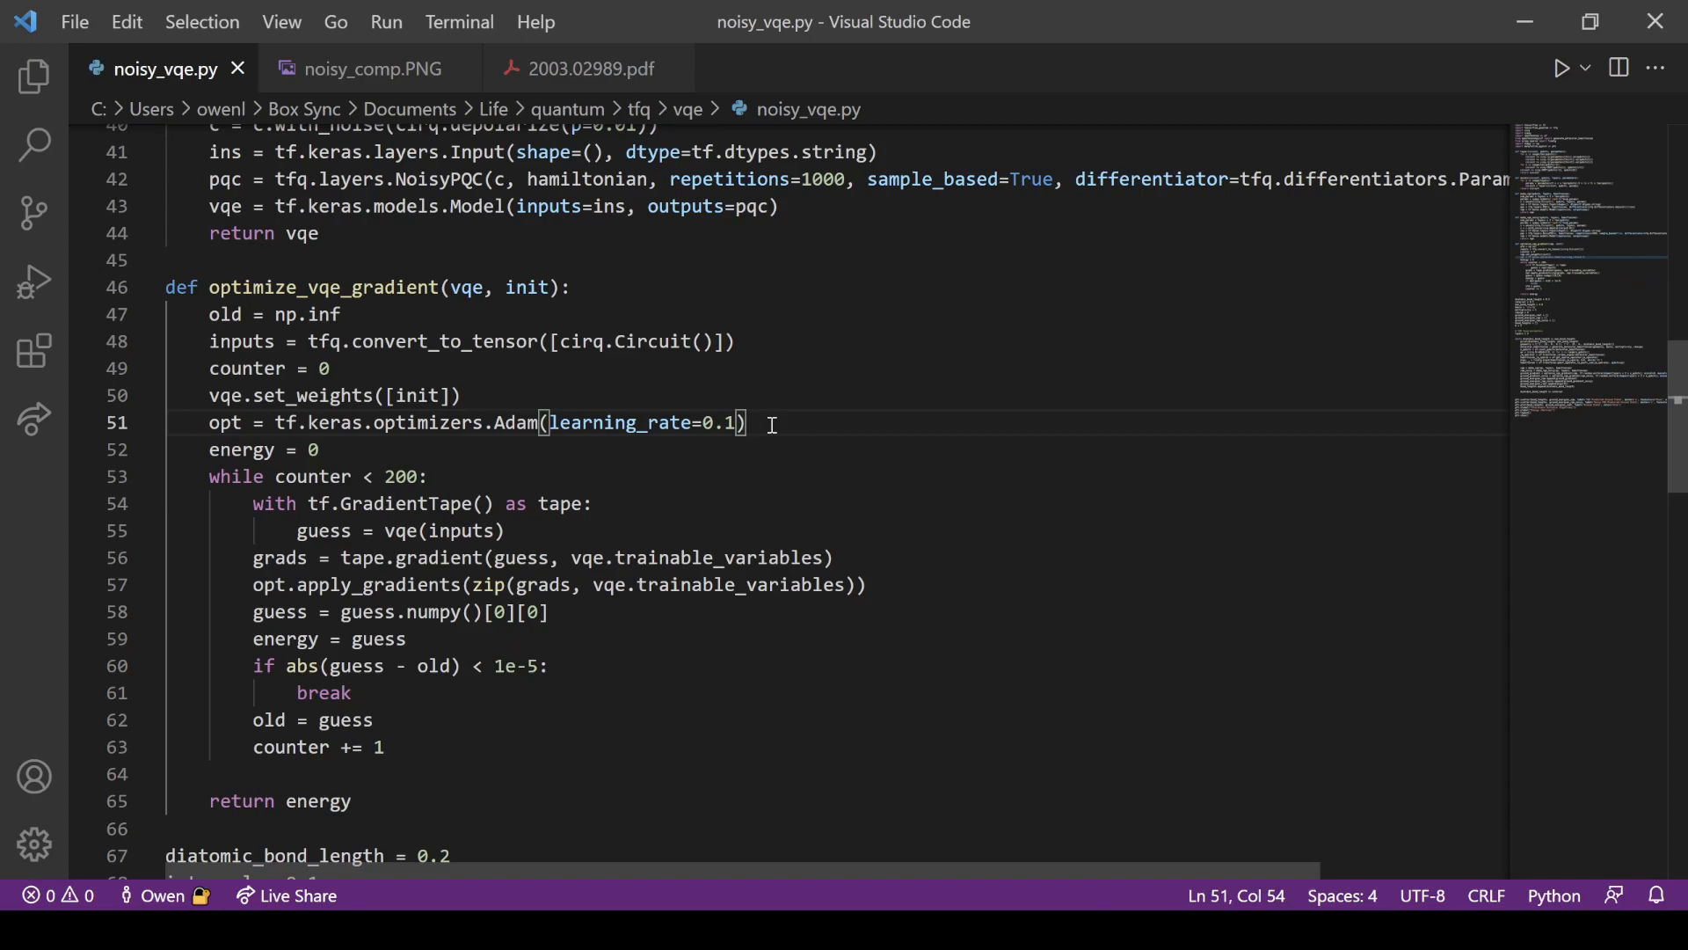
Comment the Adam line '# Empirically justified (Lockwood, 2022)' and save
{"action": "type", "text": "#Empri"}
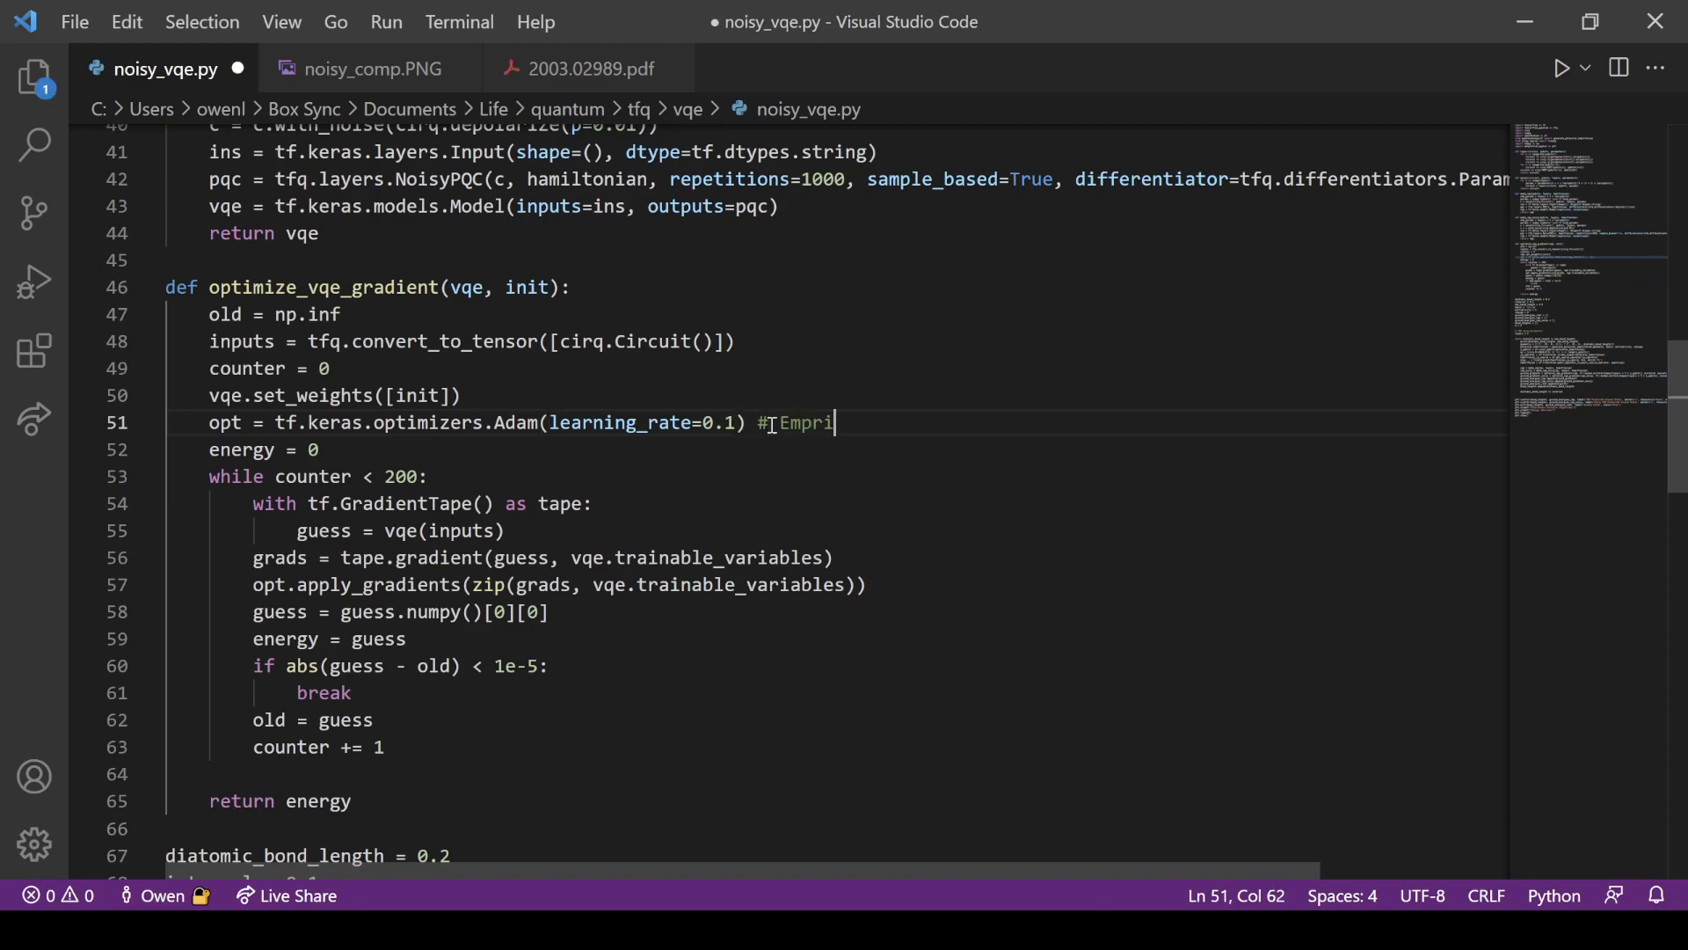
{"action": "type", "text": "c"}
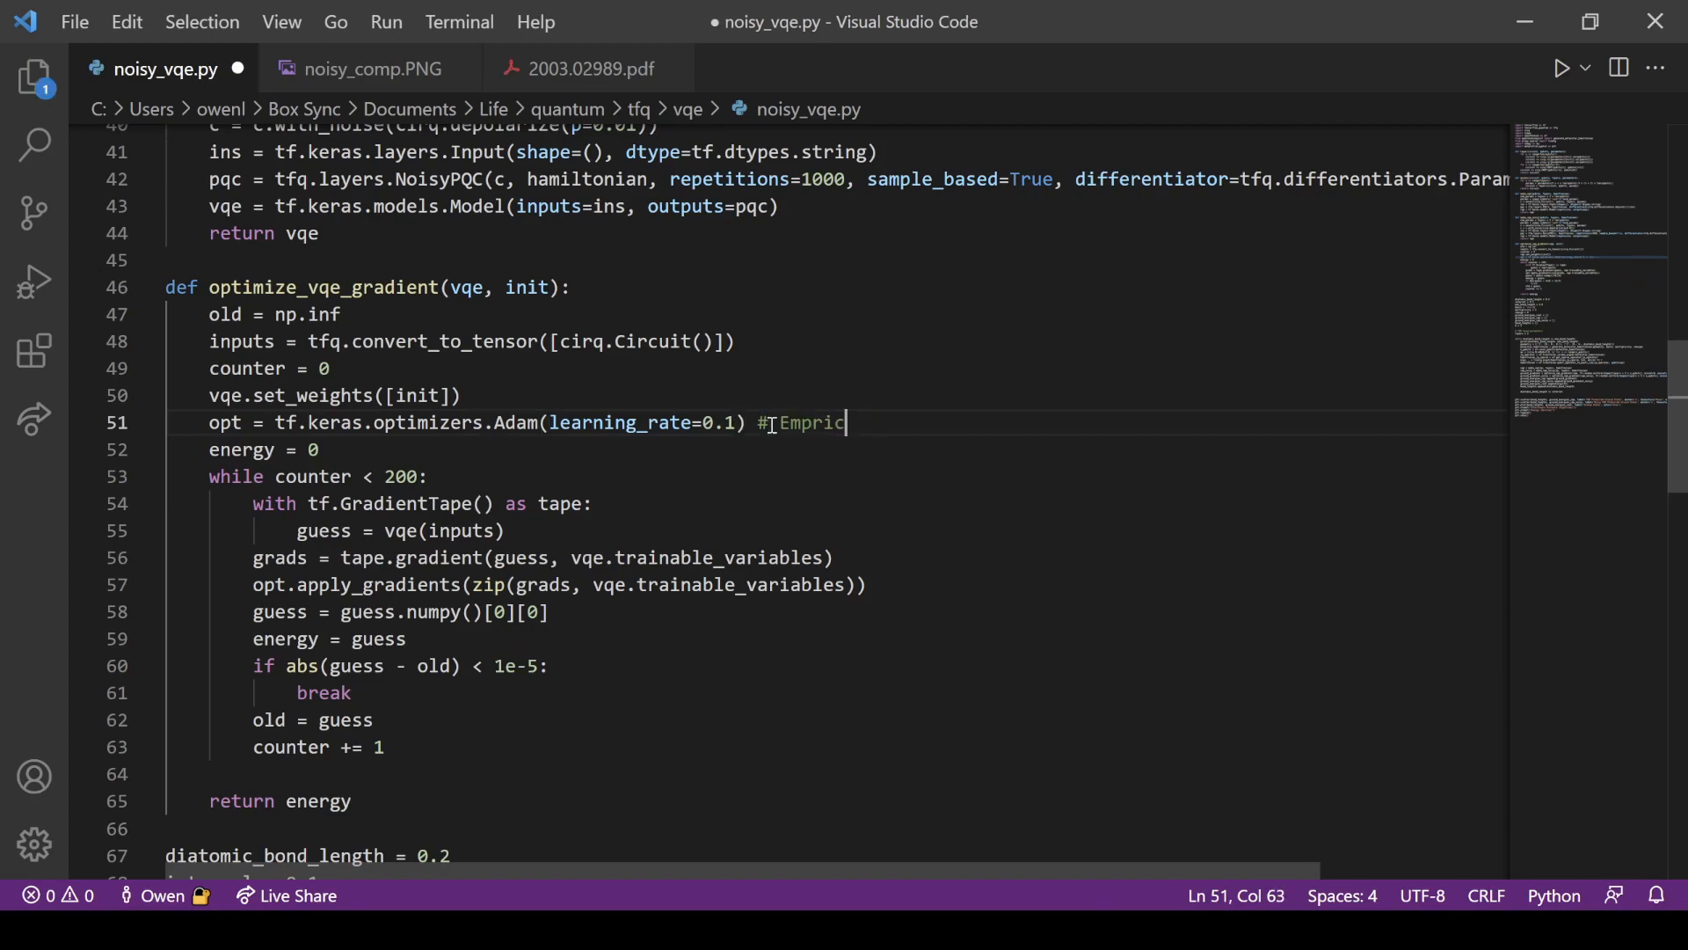
{"action": "key", "text": "Backspace"}
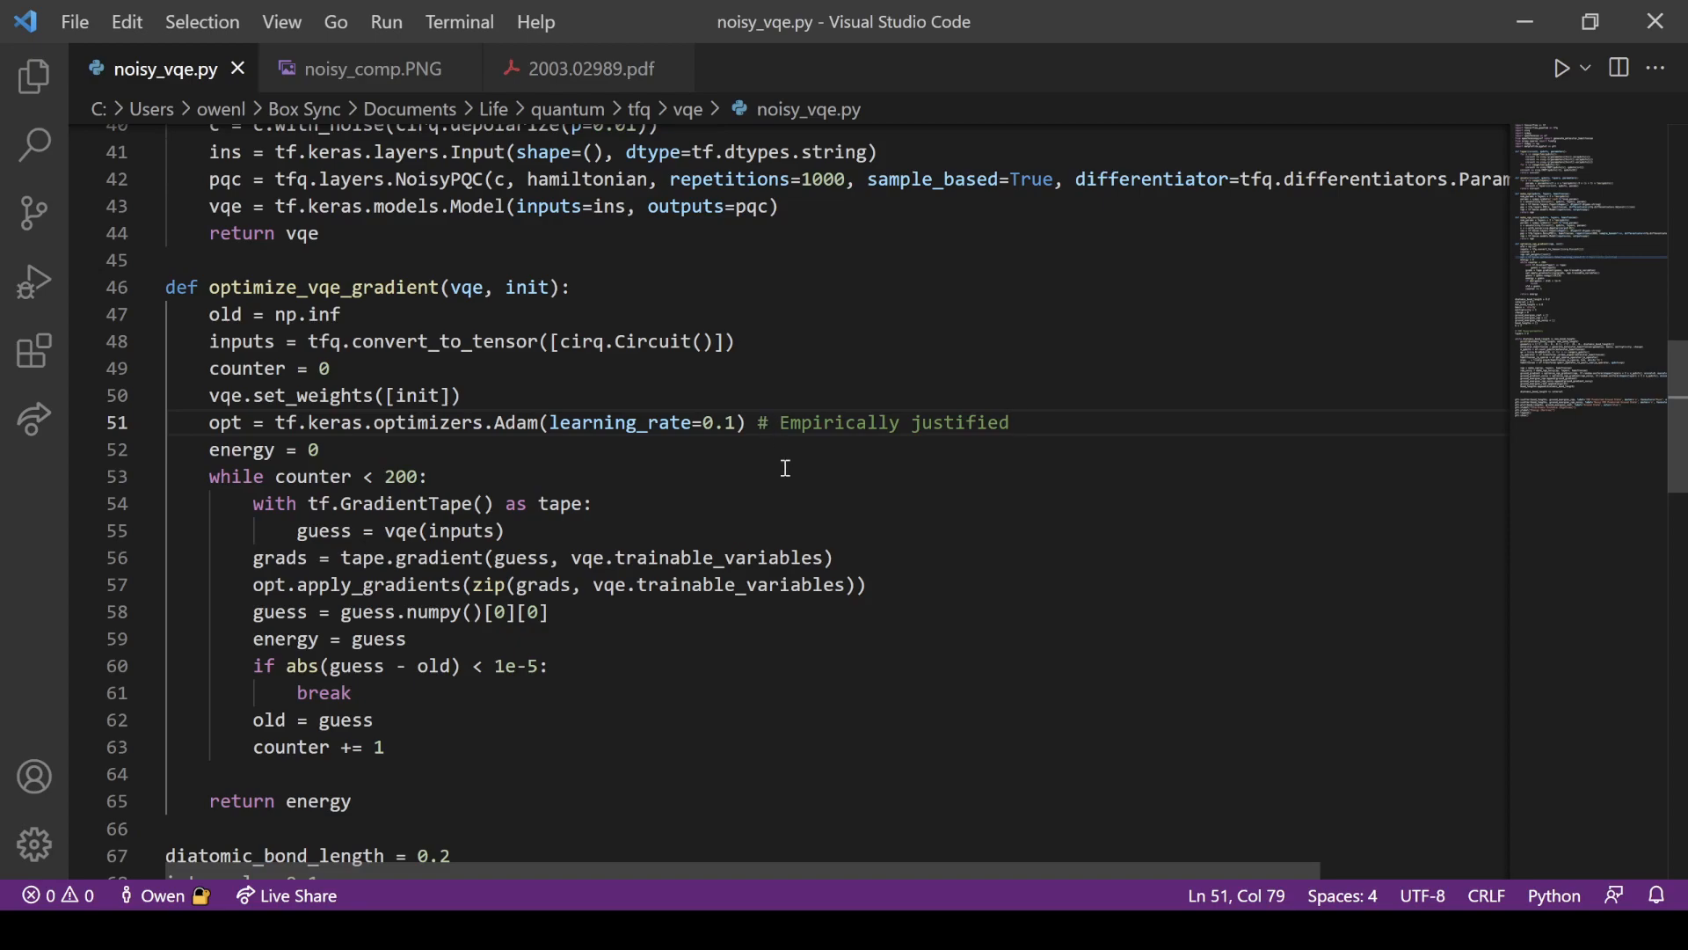
{"action": "left_click", "coordinate": [309, 476]}
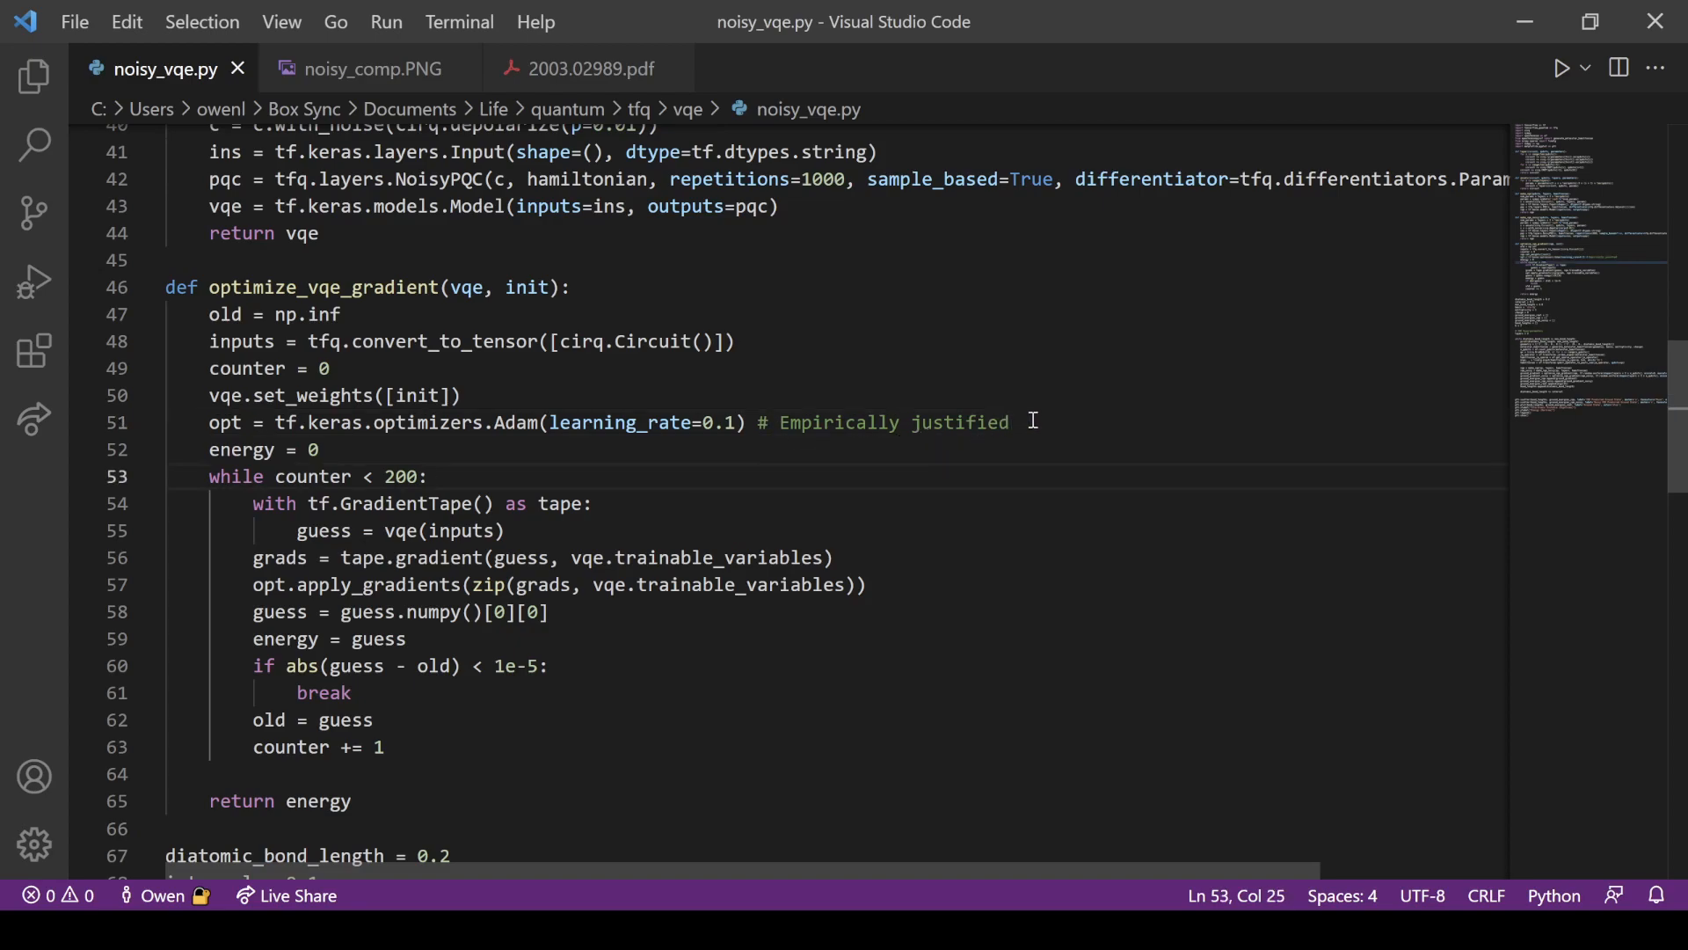
{"action": "type", "text": "(loc"}
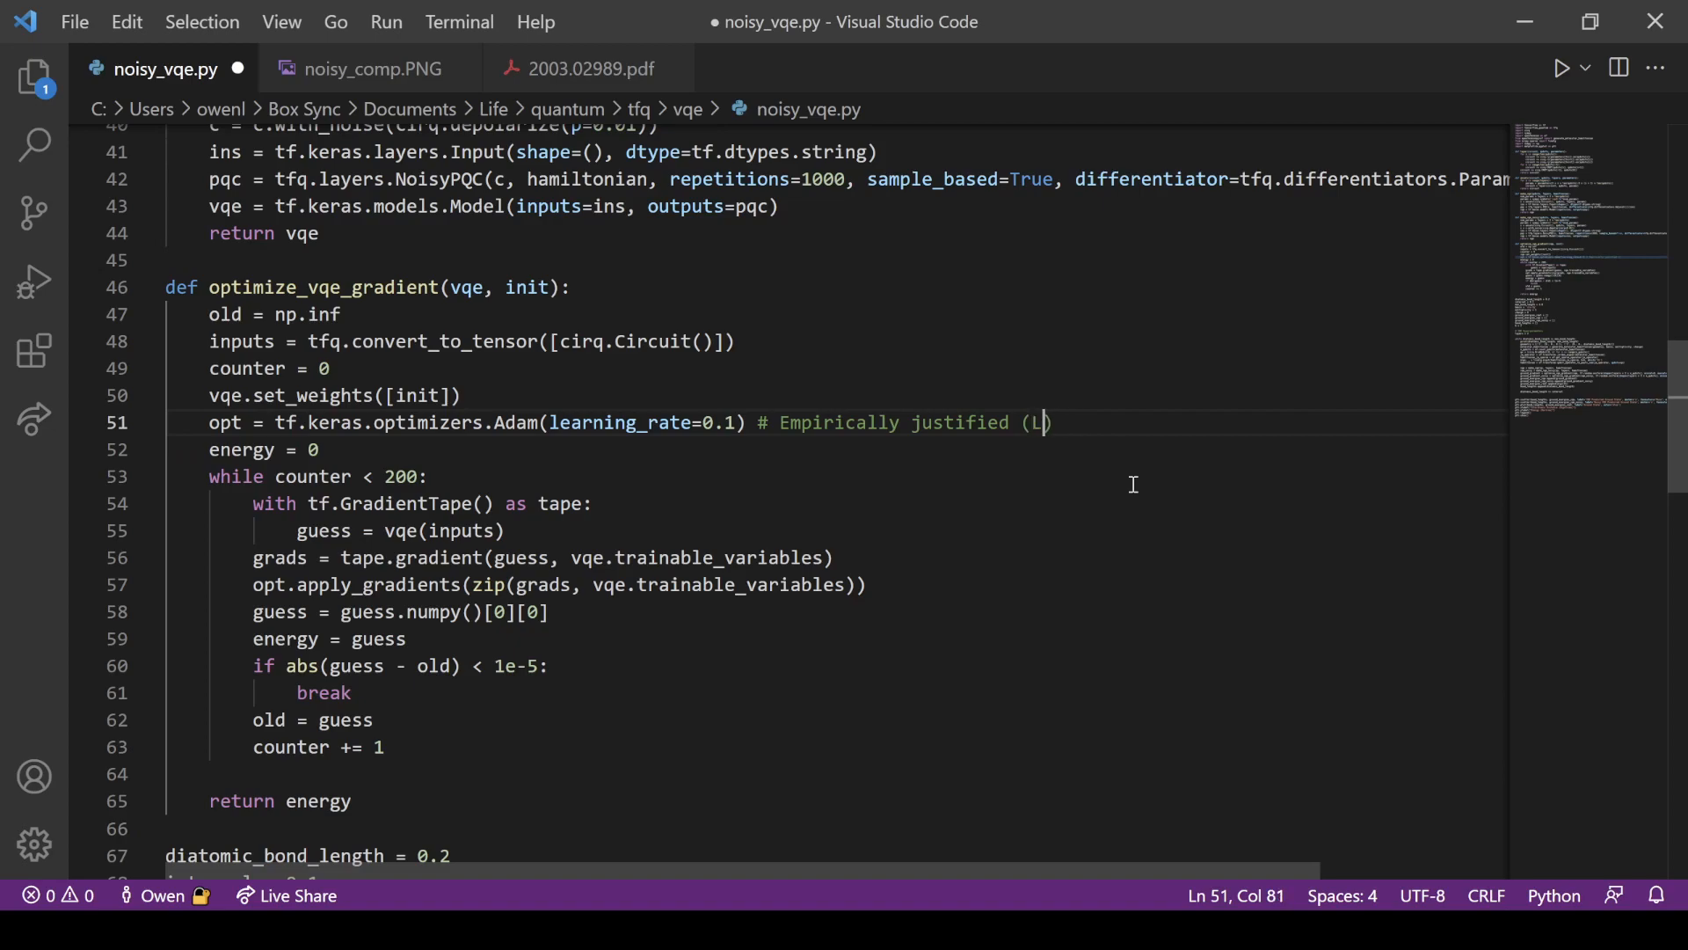
{"action": "type", "text": "ockwood, 2022"}
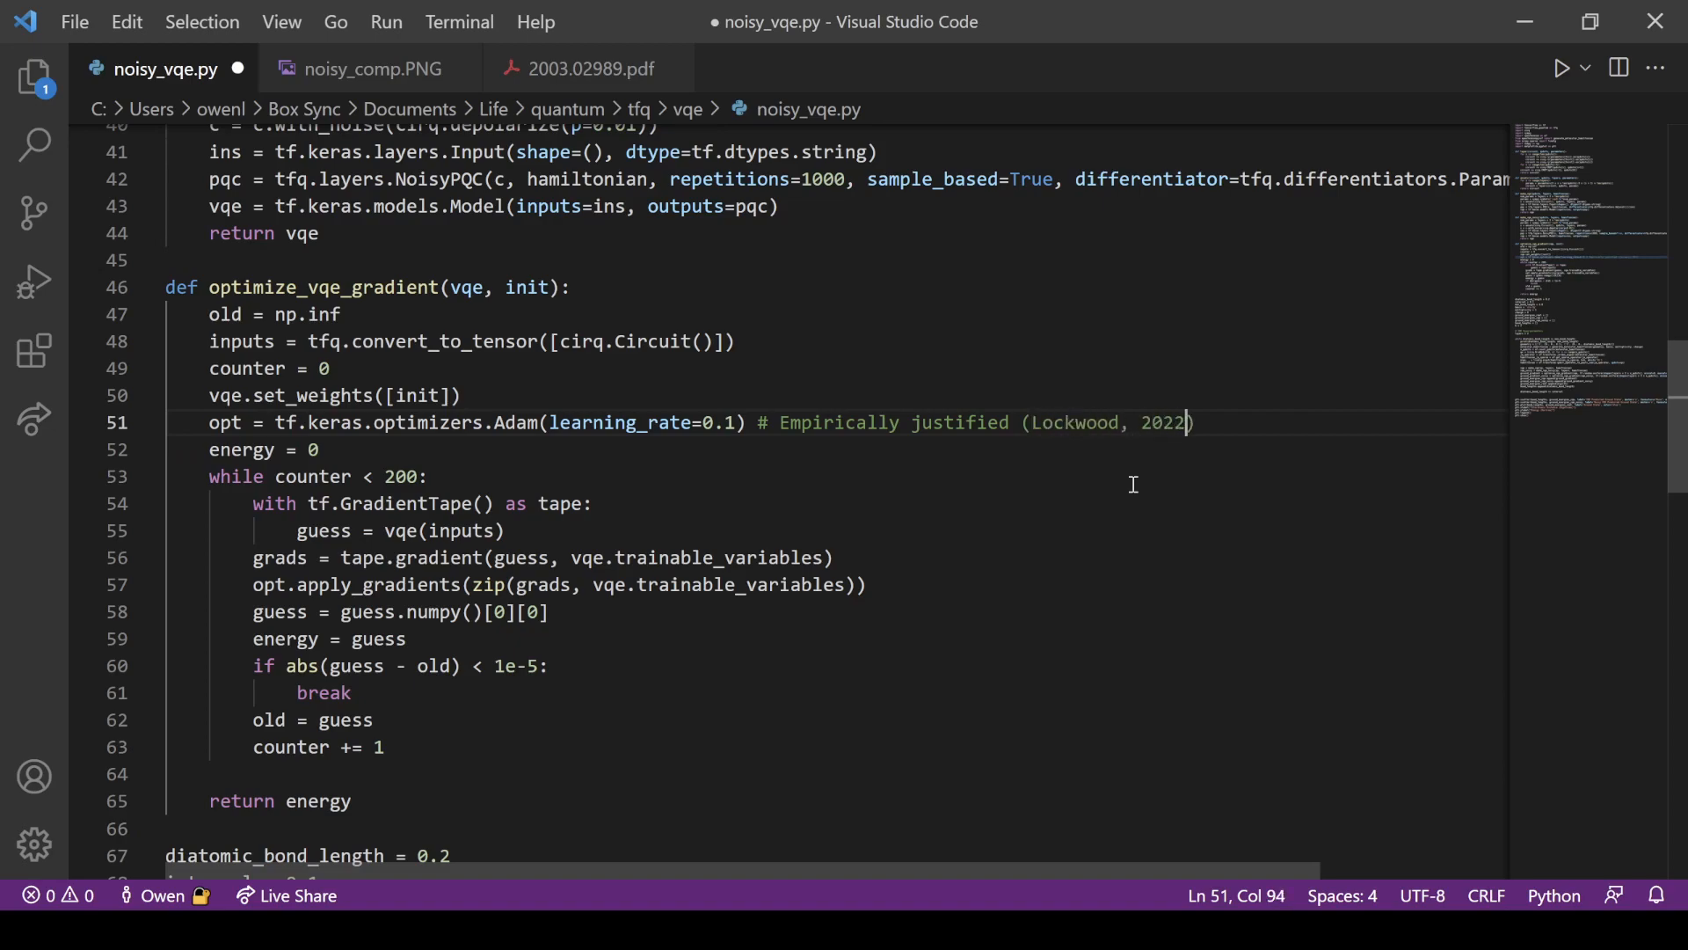
{"action": "key", "text": "ctrl+s"}
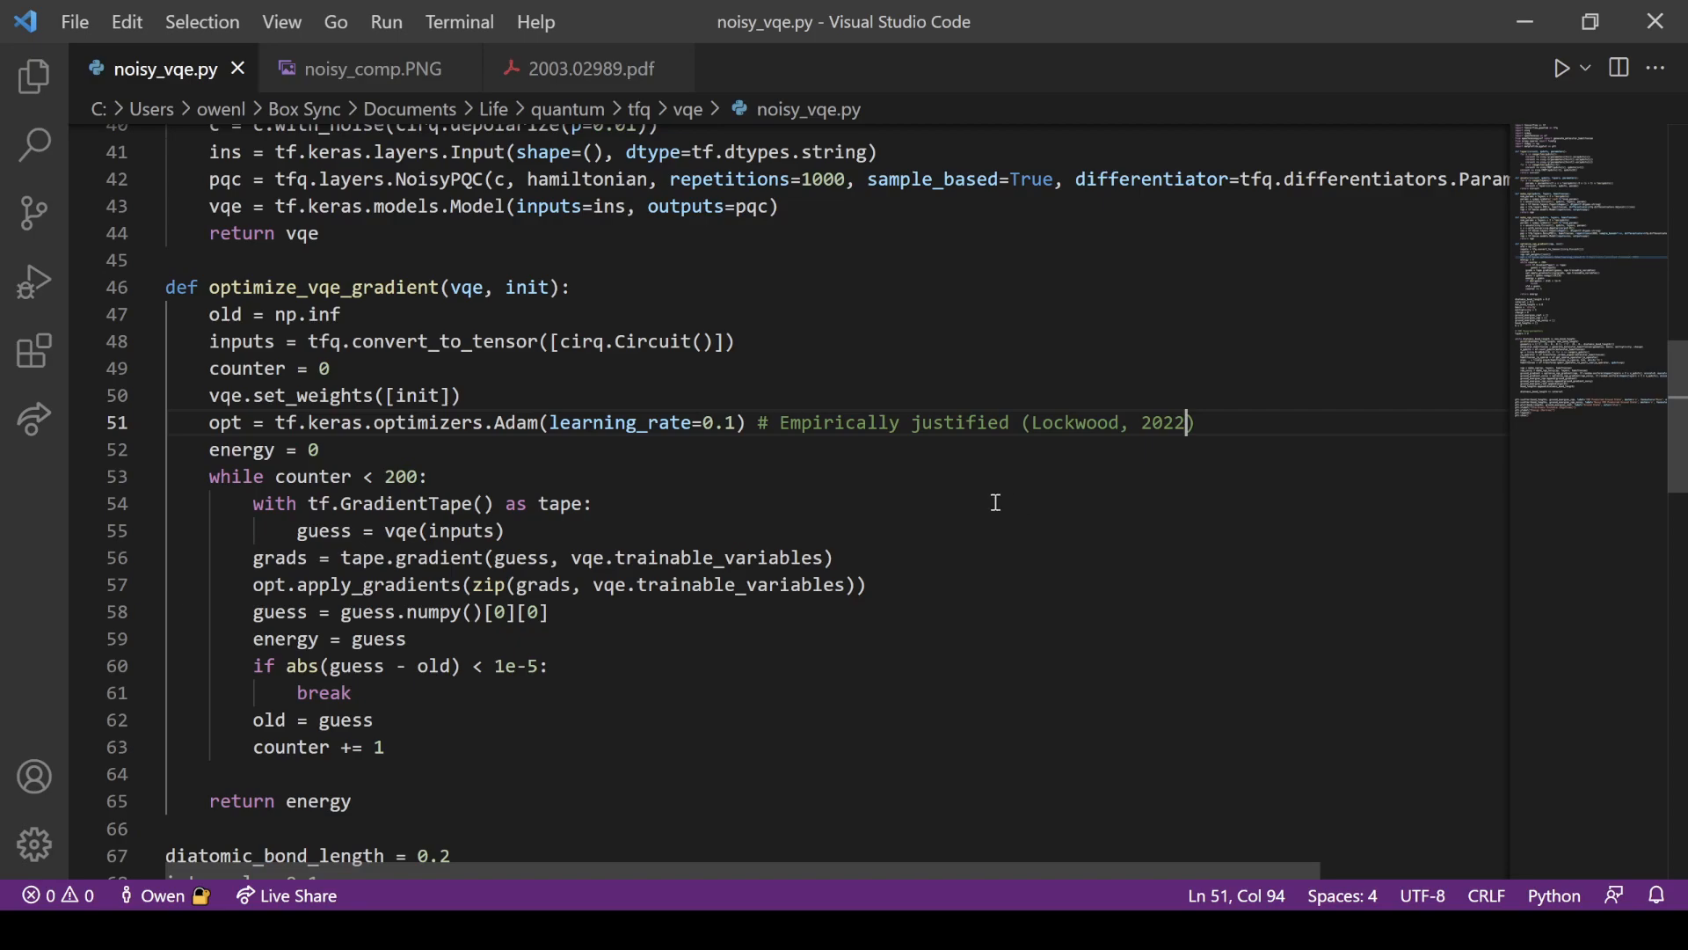
{"action": "mouse_move", "coordinate": [952, 507]}
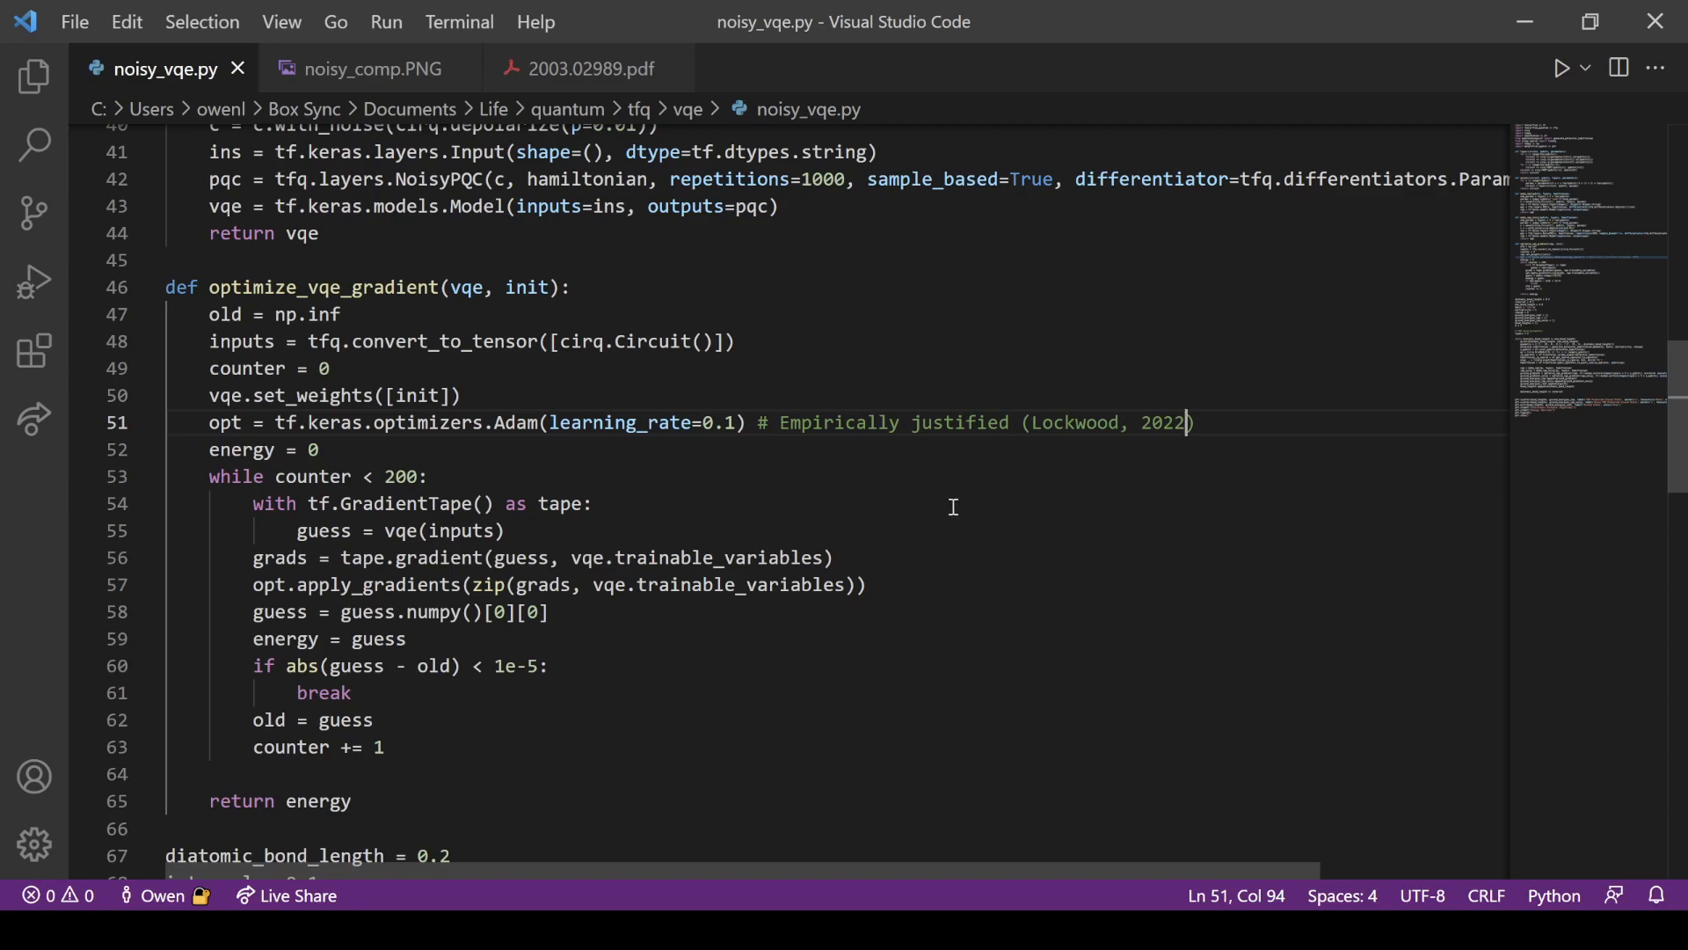
Highlight the guess variable and its use inside the gradient call
{"action": "left_click", "coordinate": [617, 503]}
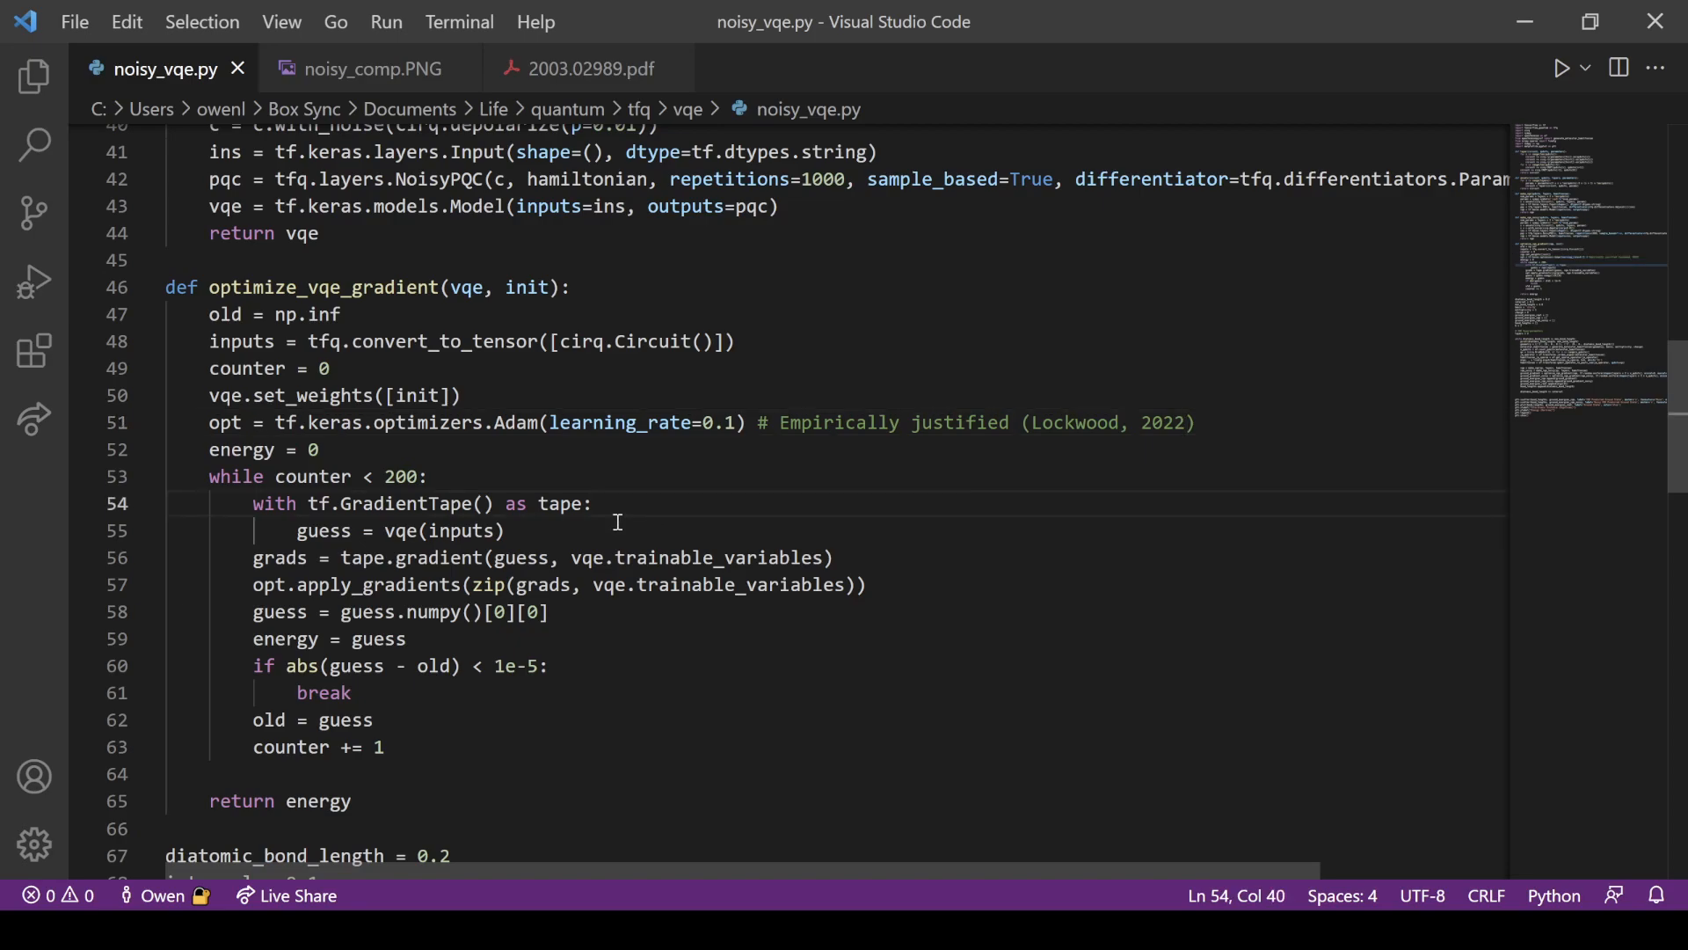
{"action": "double_click", "coordinate": [323, 530]}
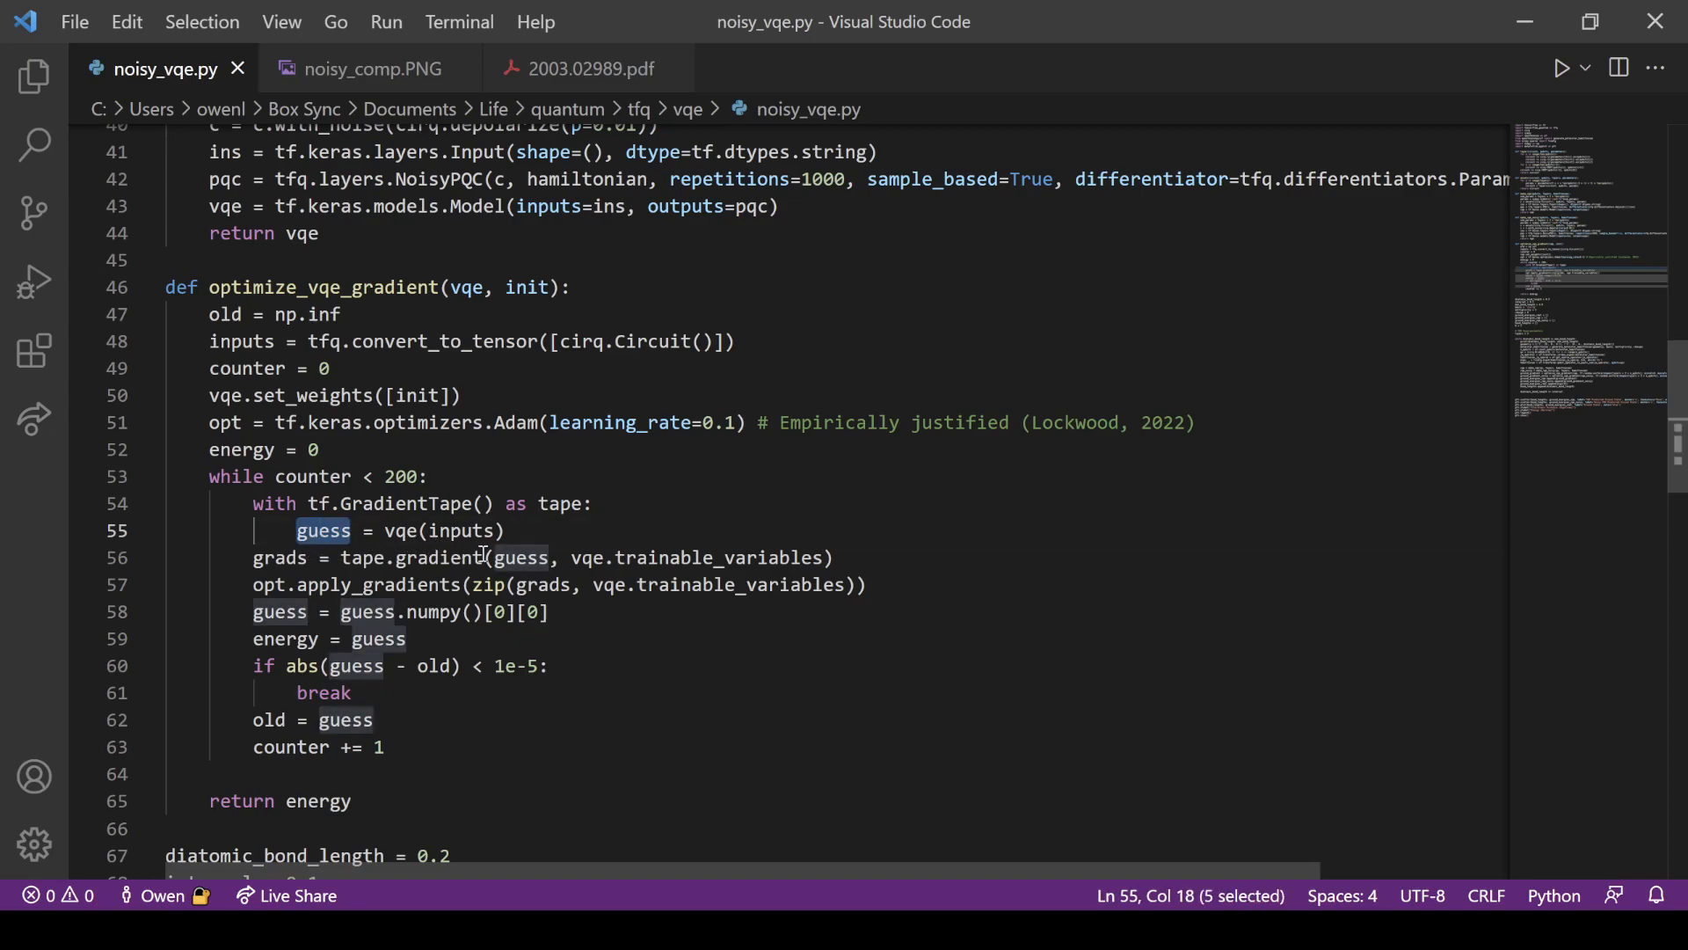
{"action": "double_click", "coordinate": [521, 558]}
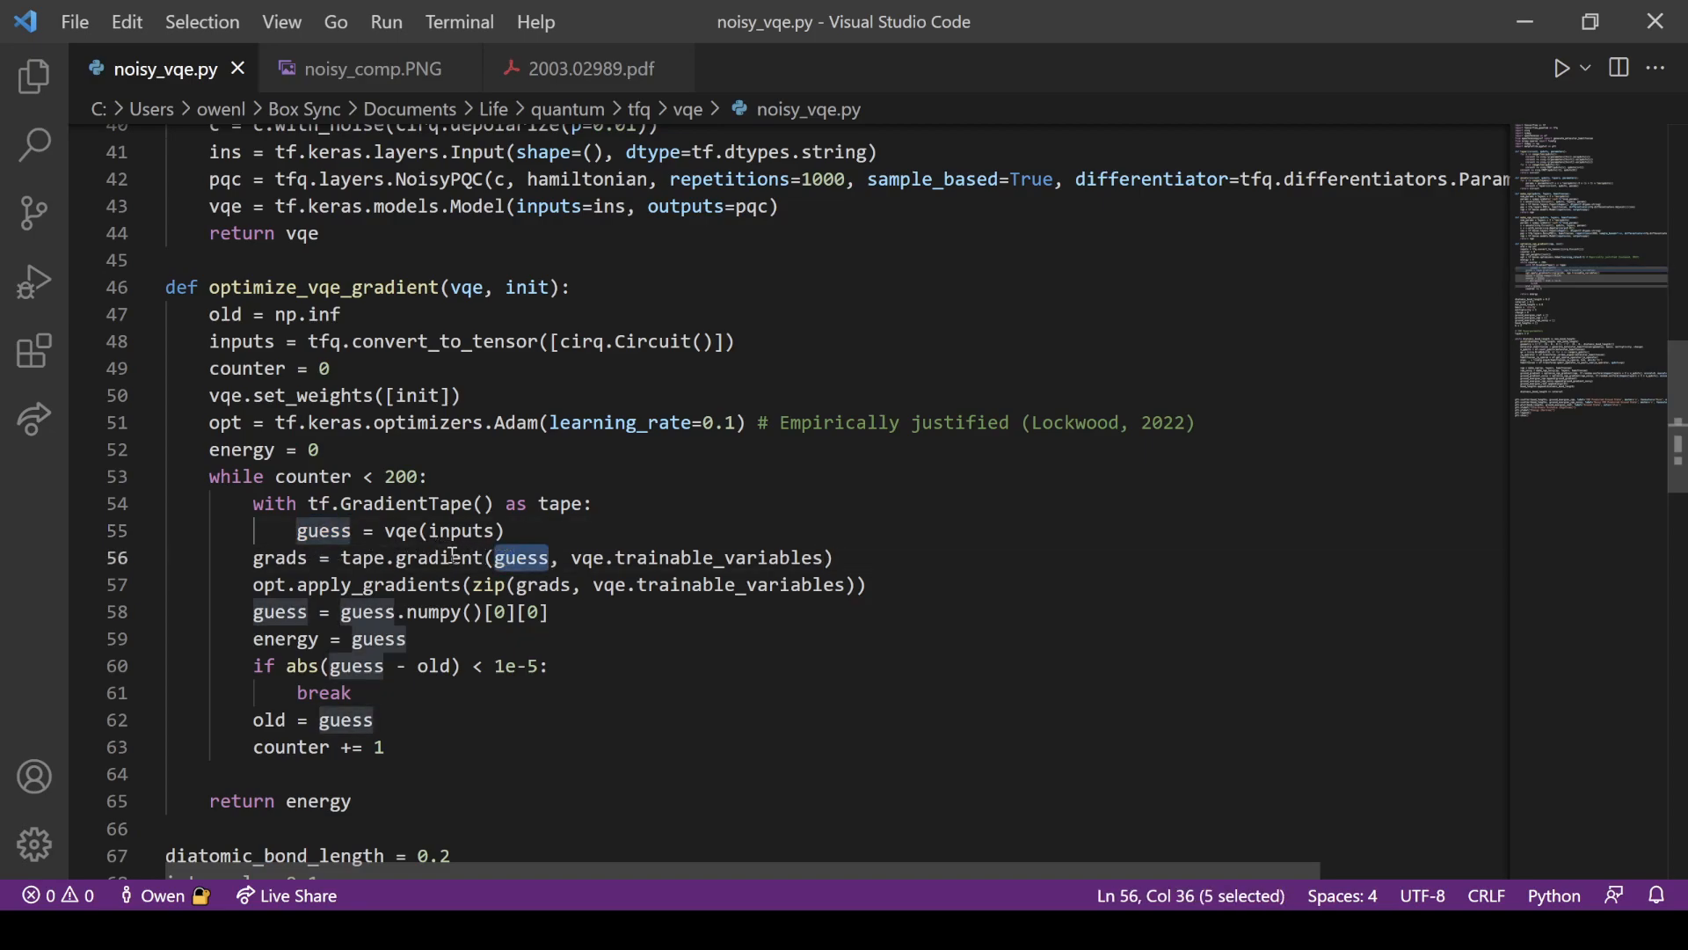
{"action": "scroll", "scroll_direction": "down", "scroll_amount": 3}
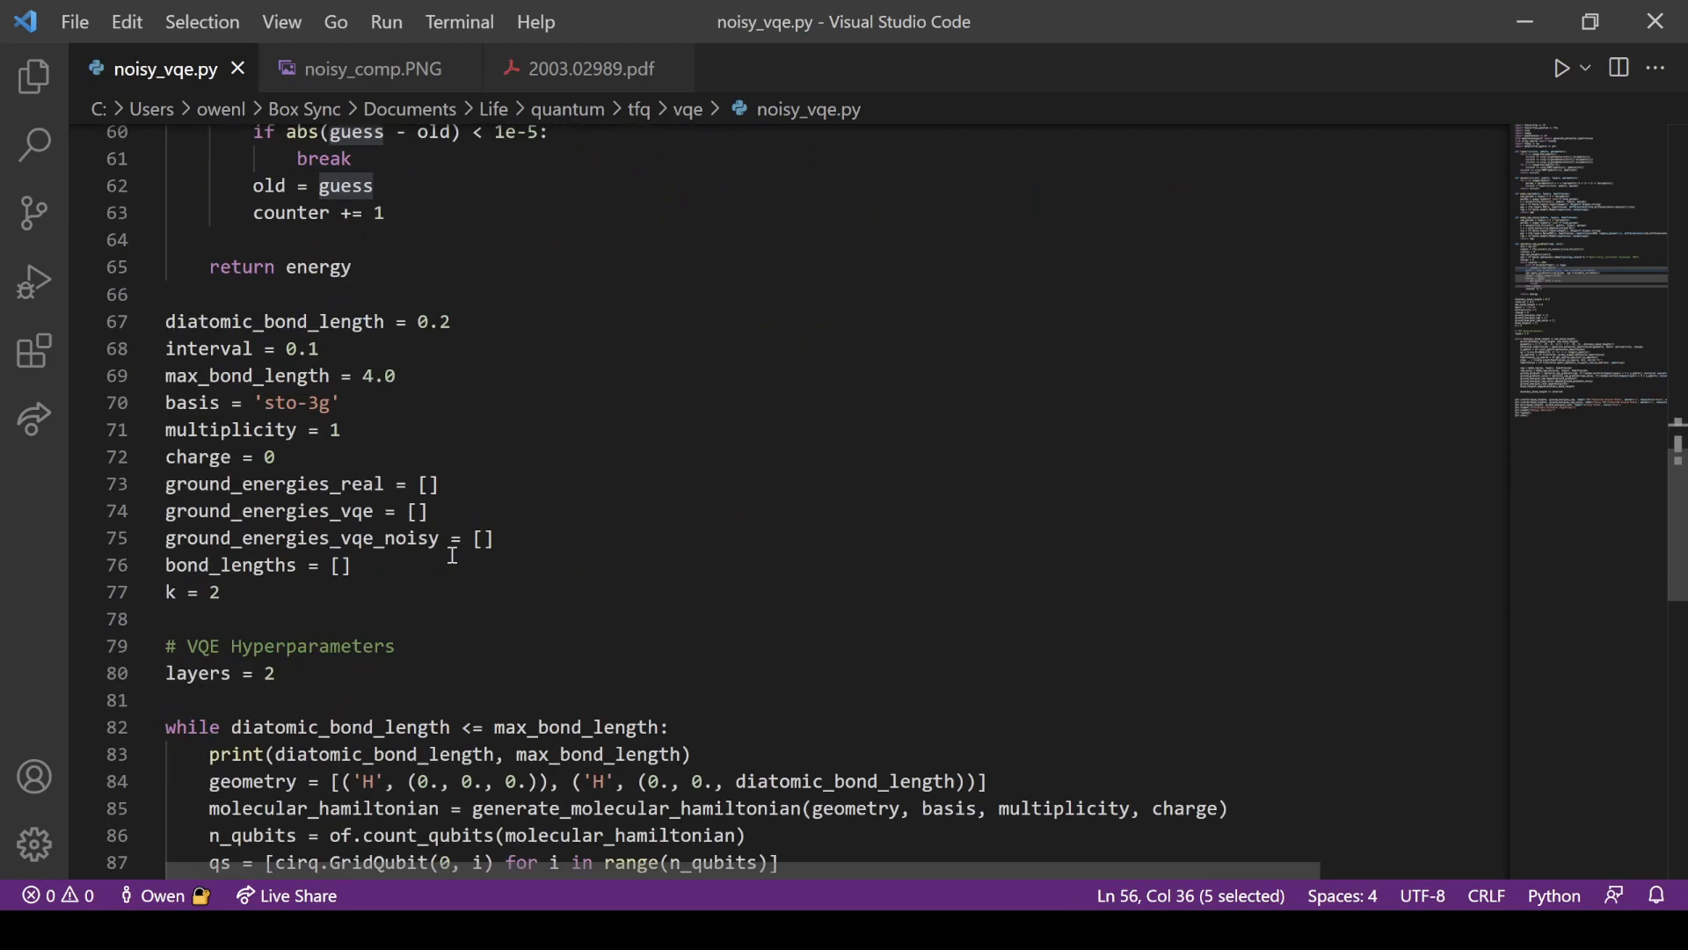
{"action": "left_click", "coordinate": [344, 565]}
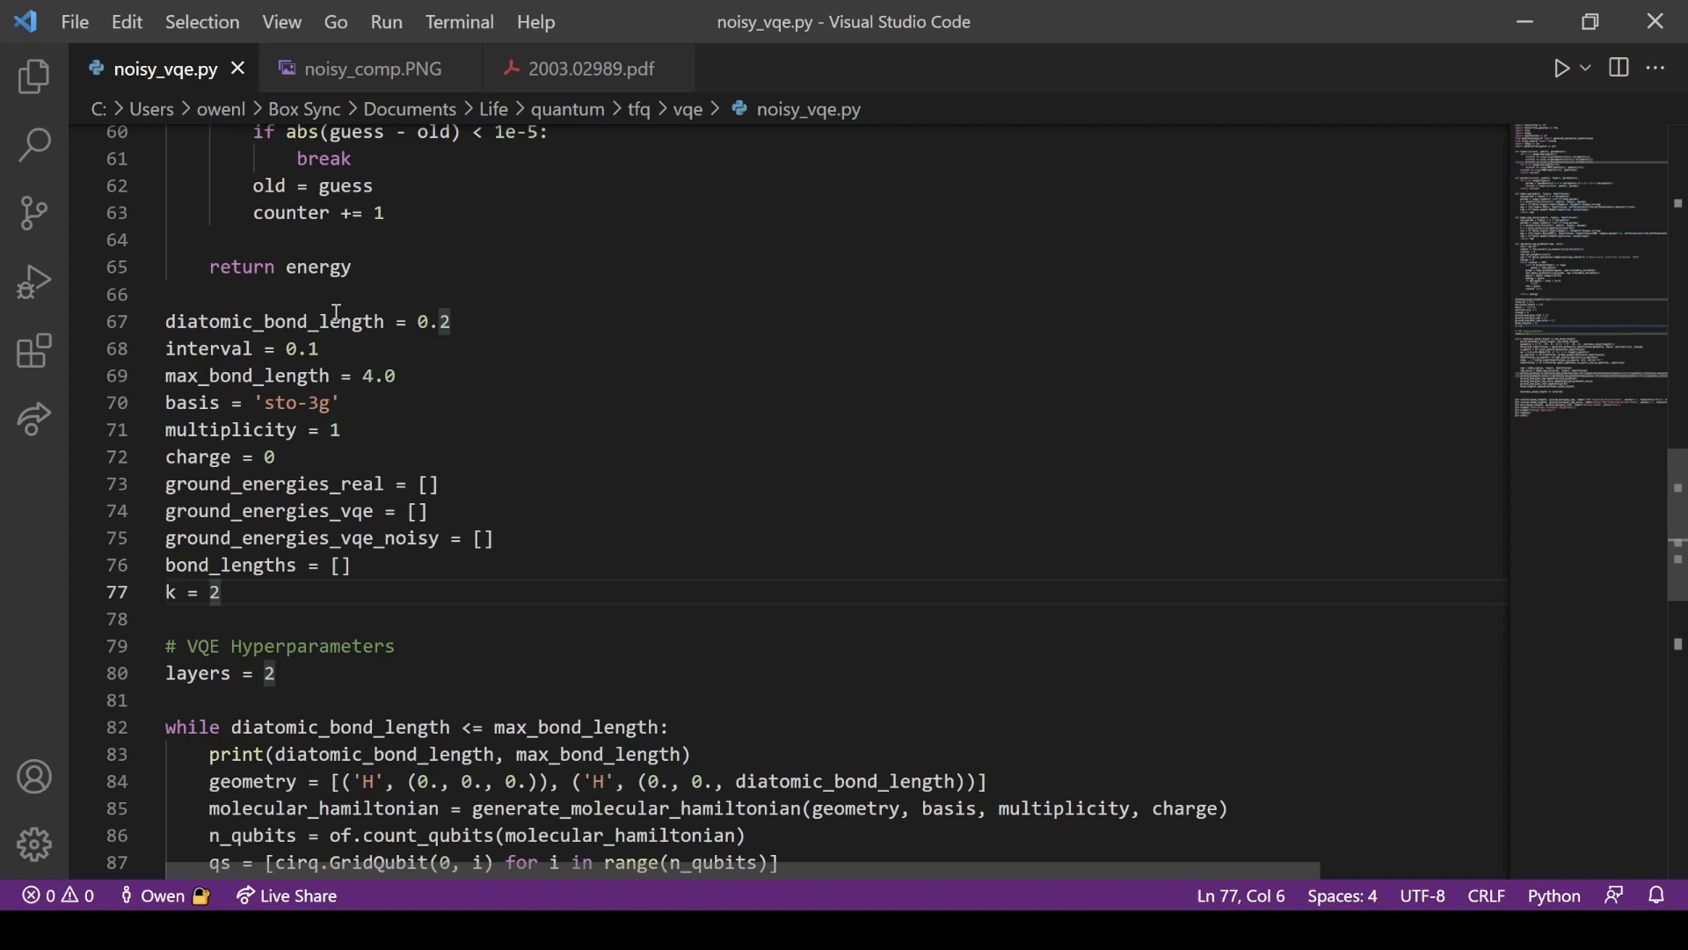
{"action": "double_click", "coordinate": [274, 321]}
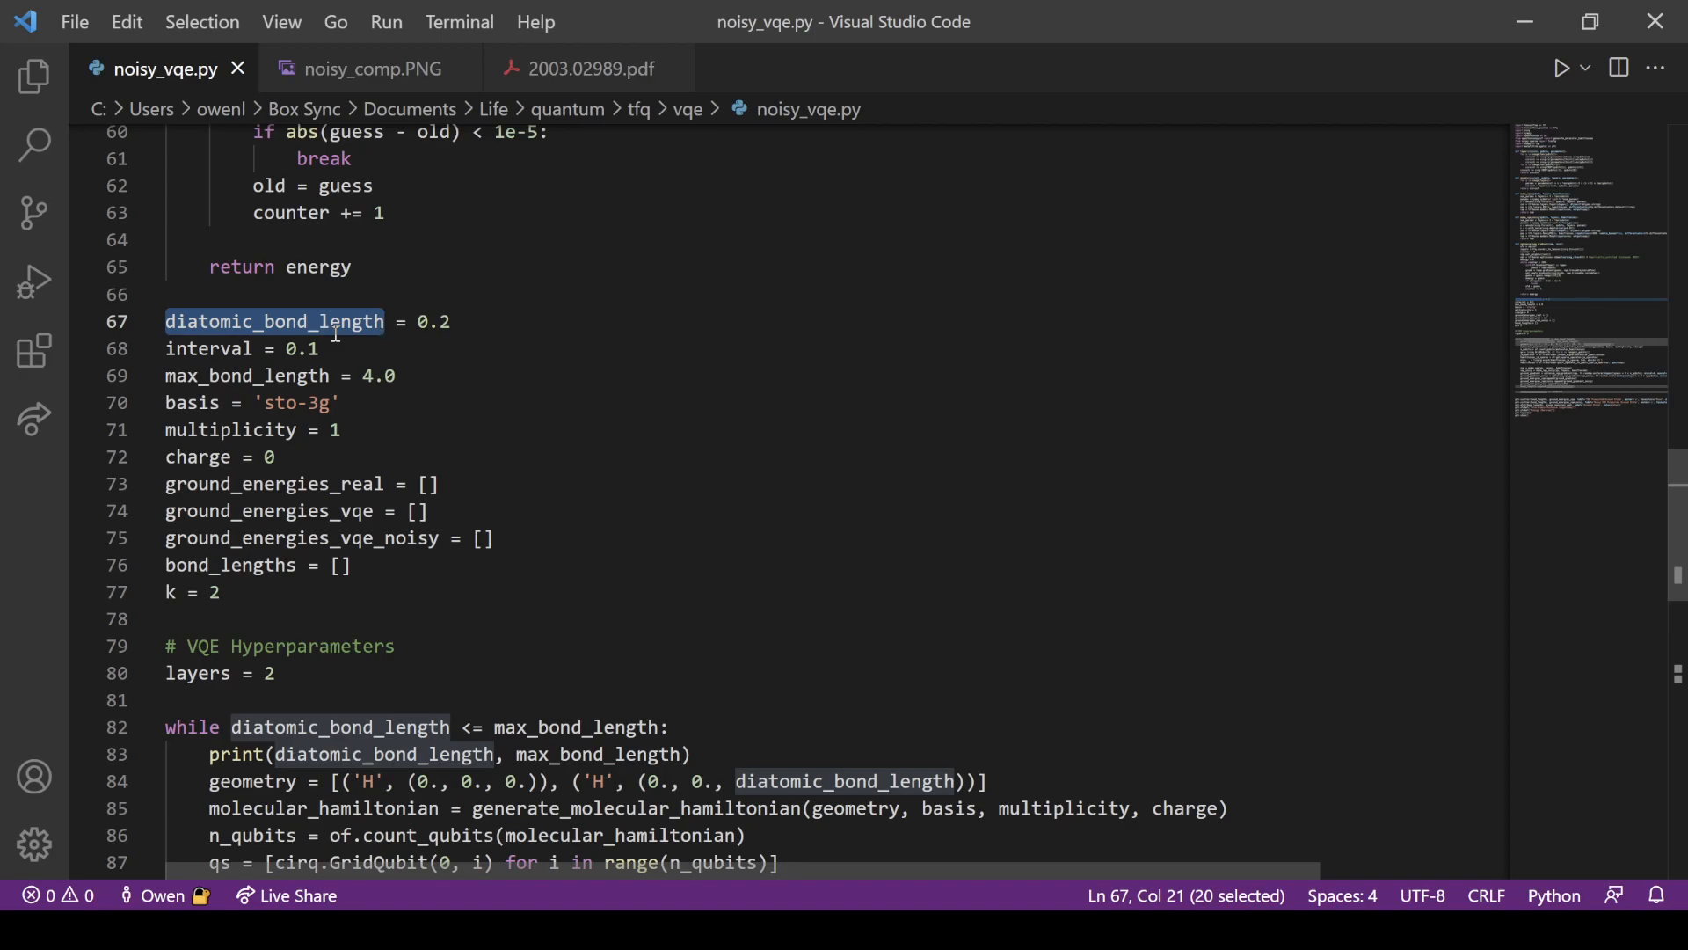
{"action": "mouse_move", "coordinate": [334, 350]}
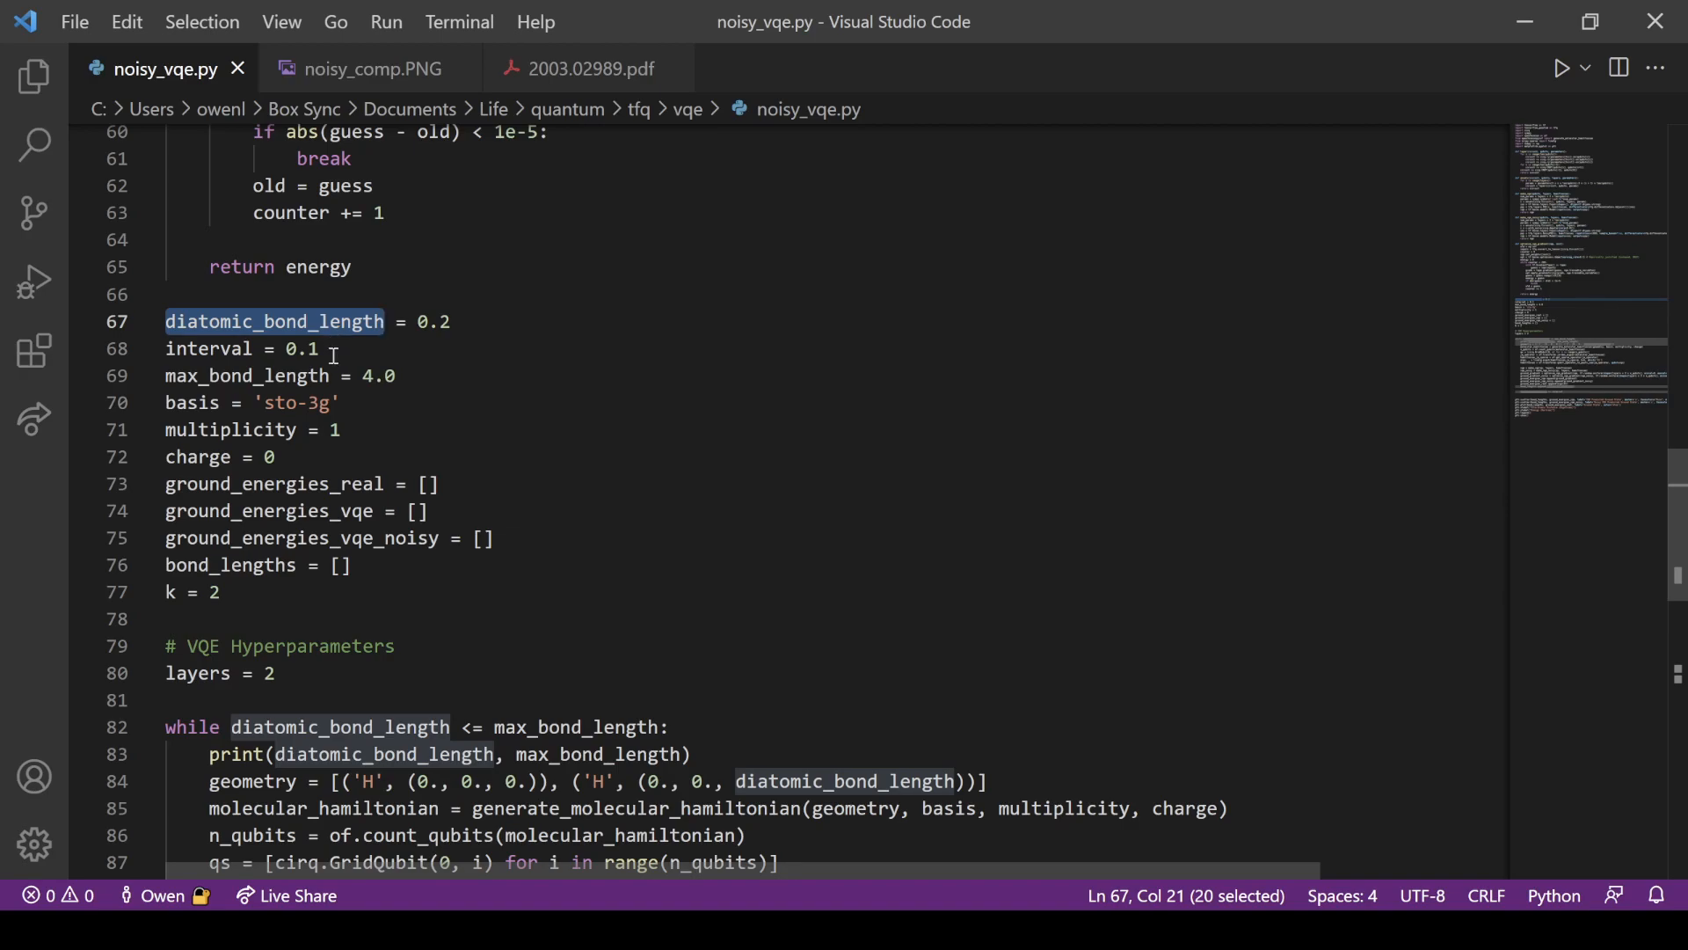
{"action": "left_click", "coordinate": [322, 348]}
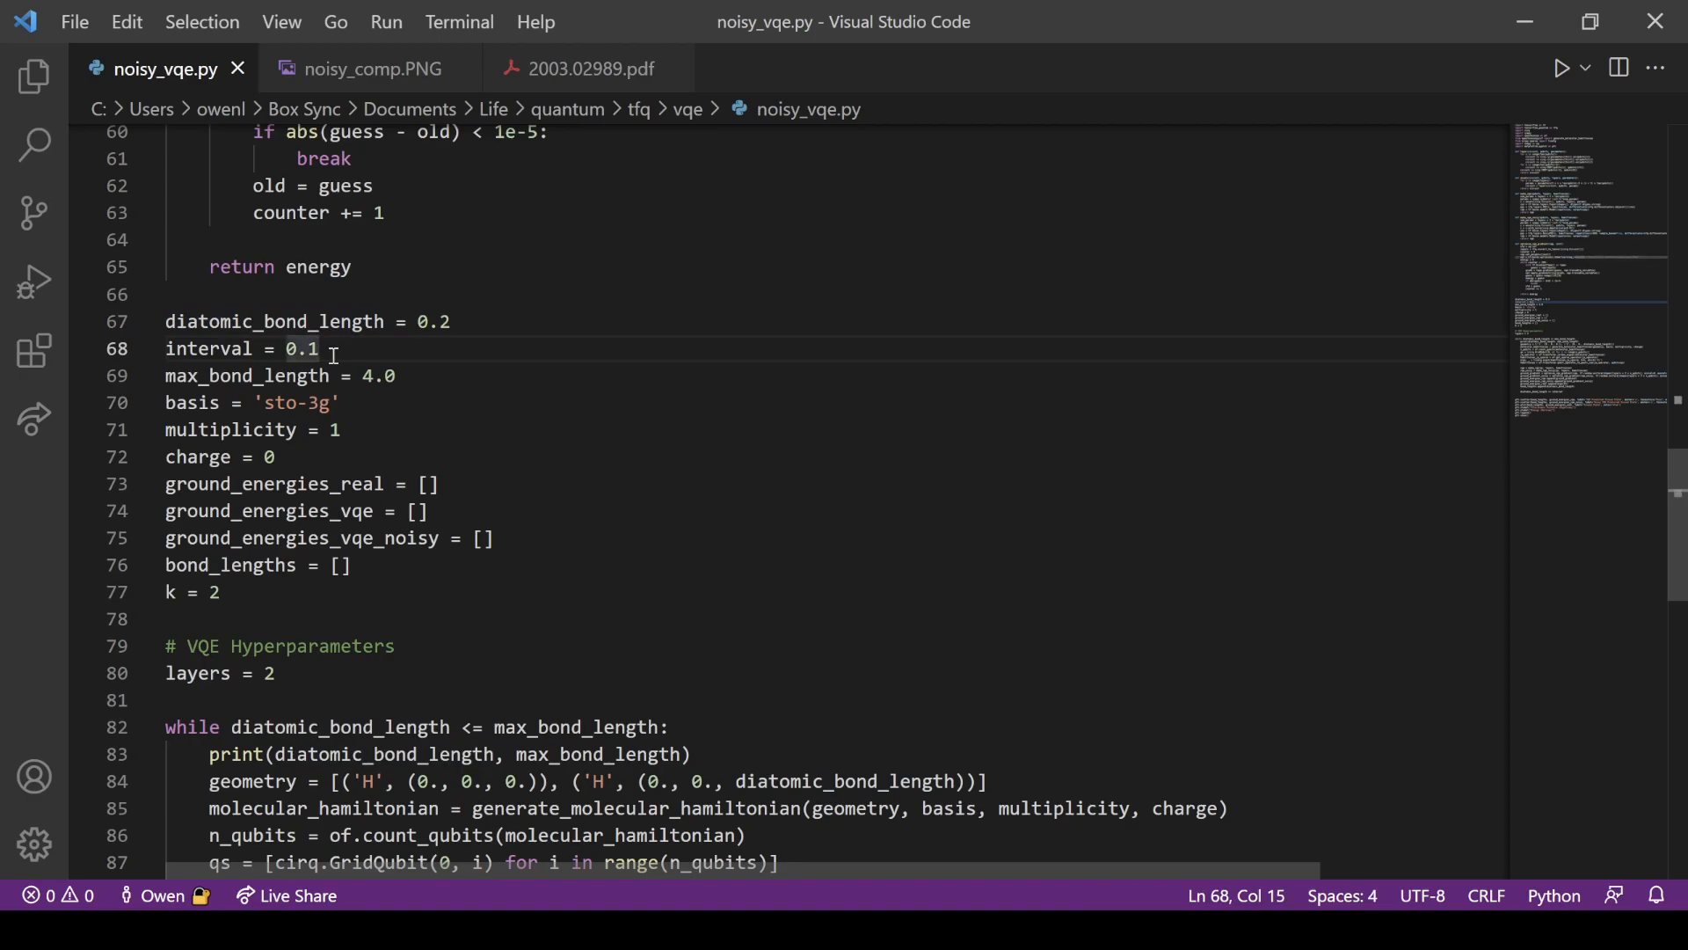
{"action": "mouse_move", "coordinate": [409, 376]}
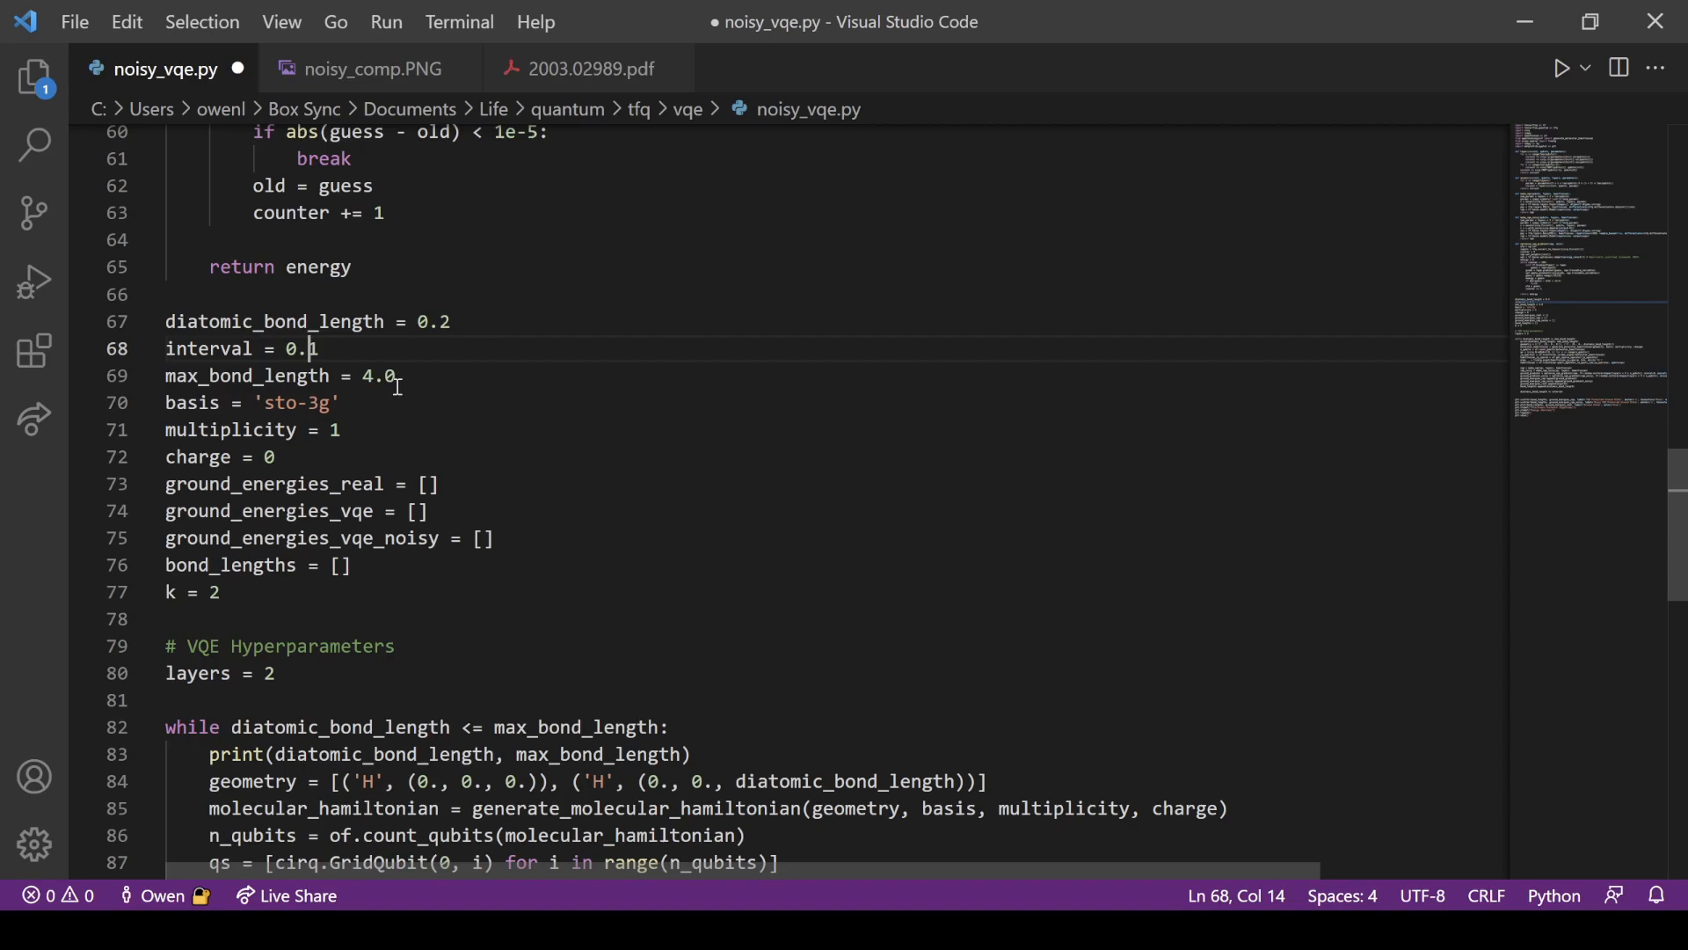
{"action": "mouse_move", "coordinate": [278, 403]}
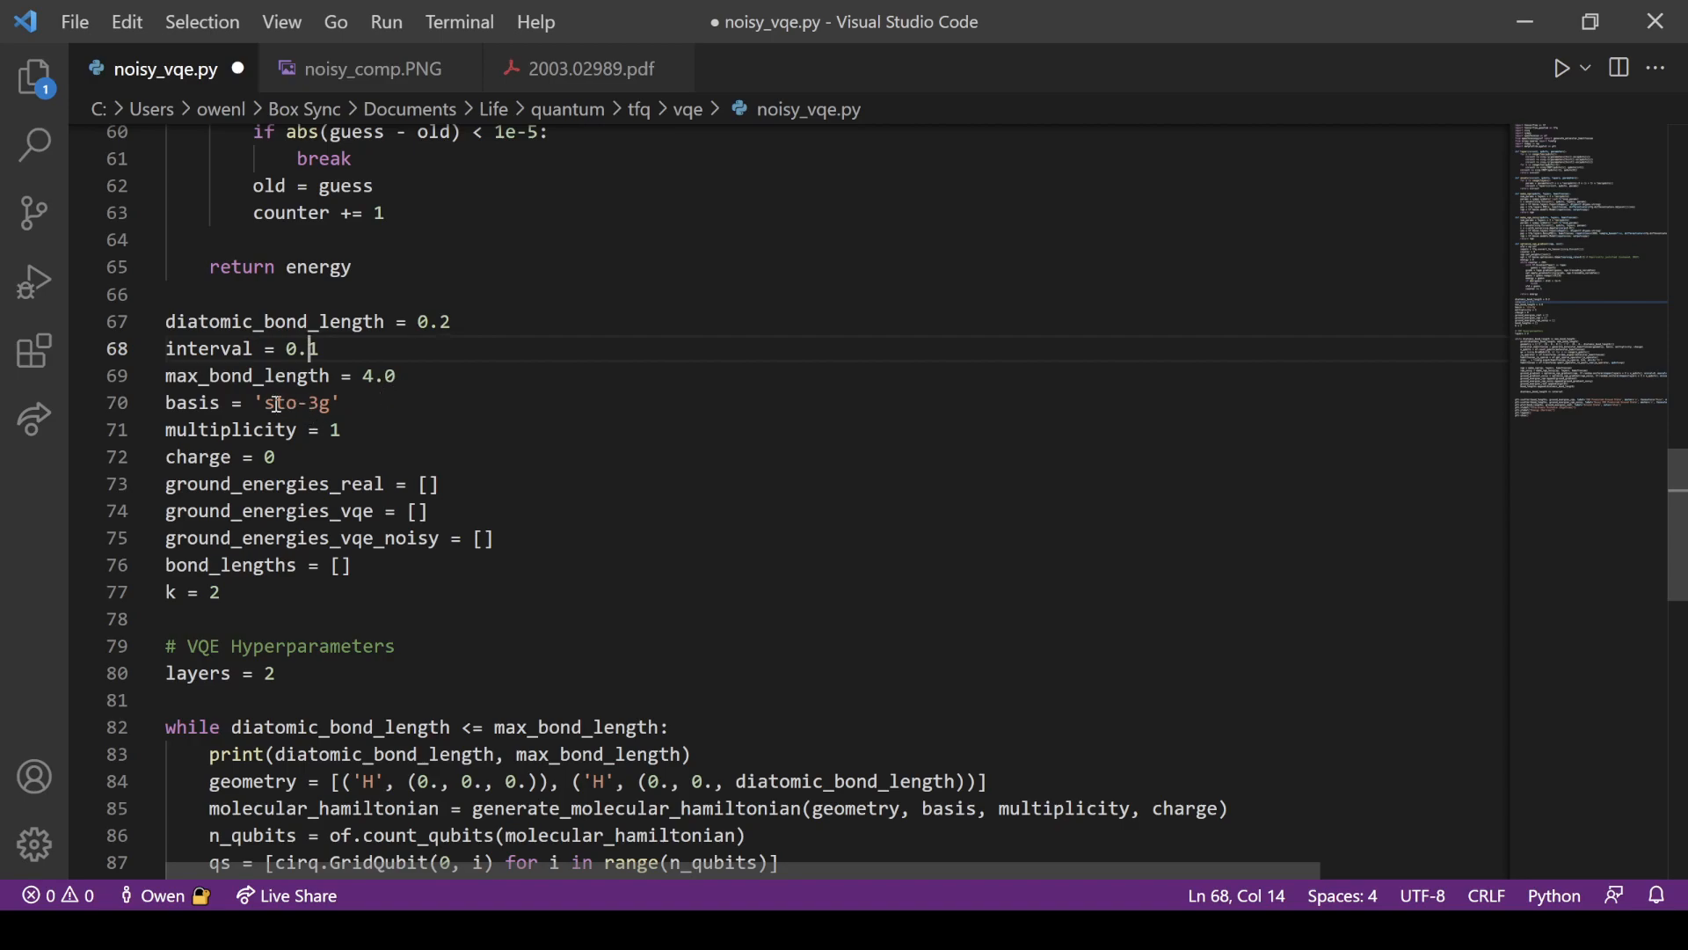
{"action": "left_click", "coordinate": [355, 402]}
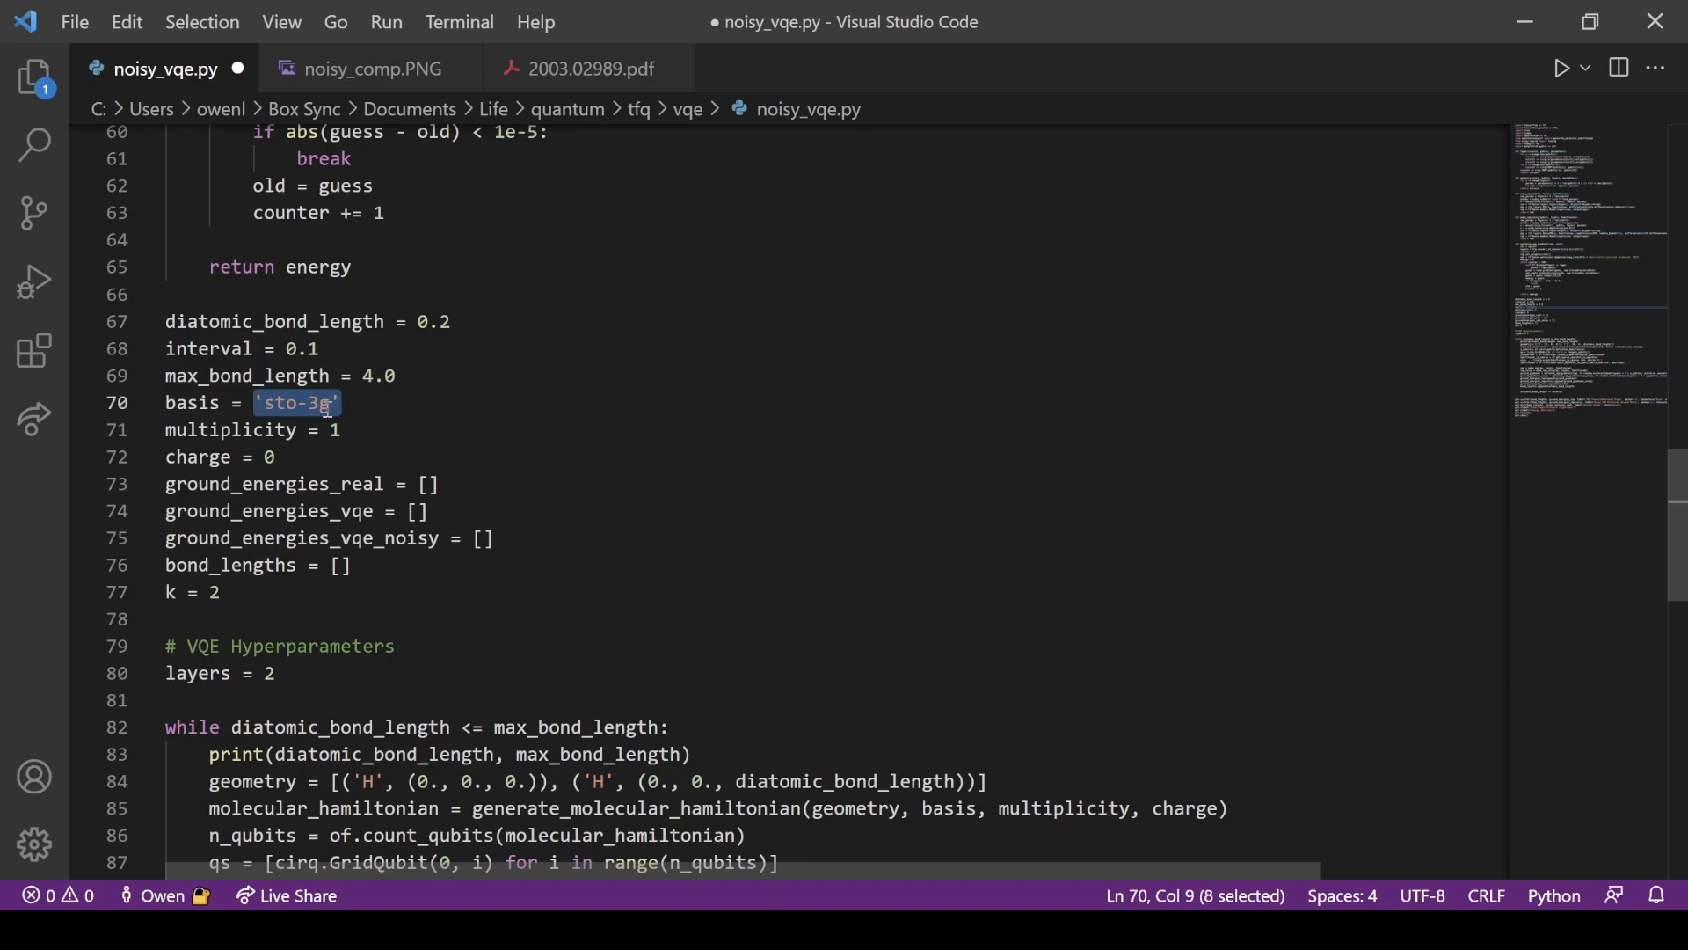
{"action": "left_click", "coordinate": [394, 403]}
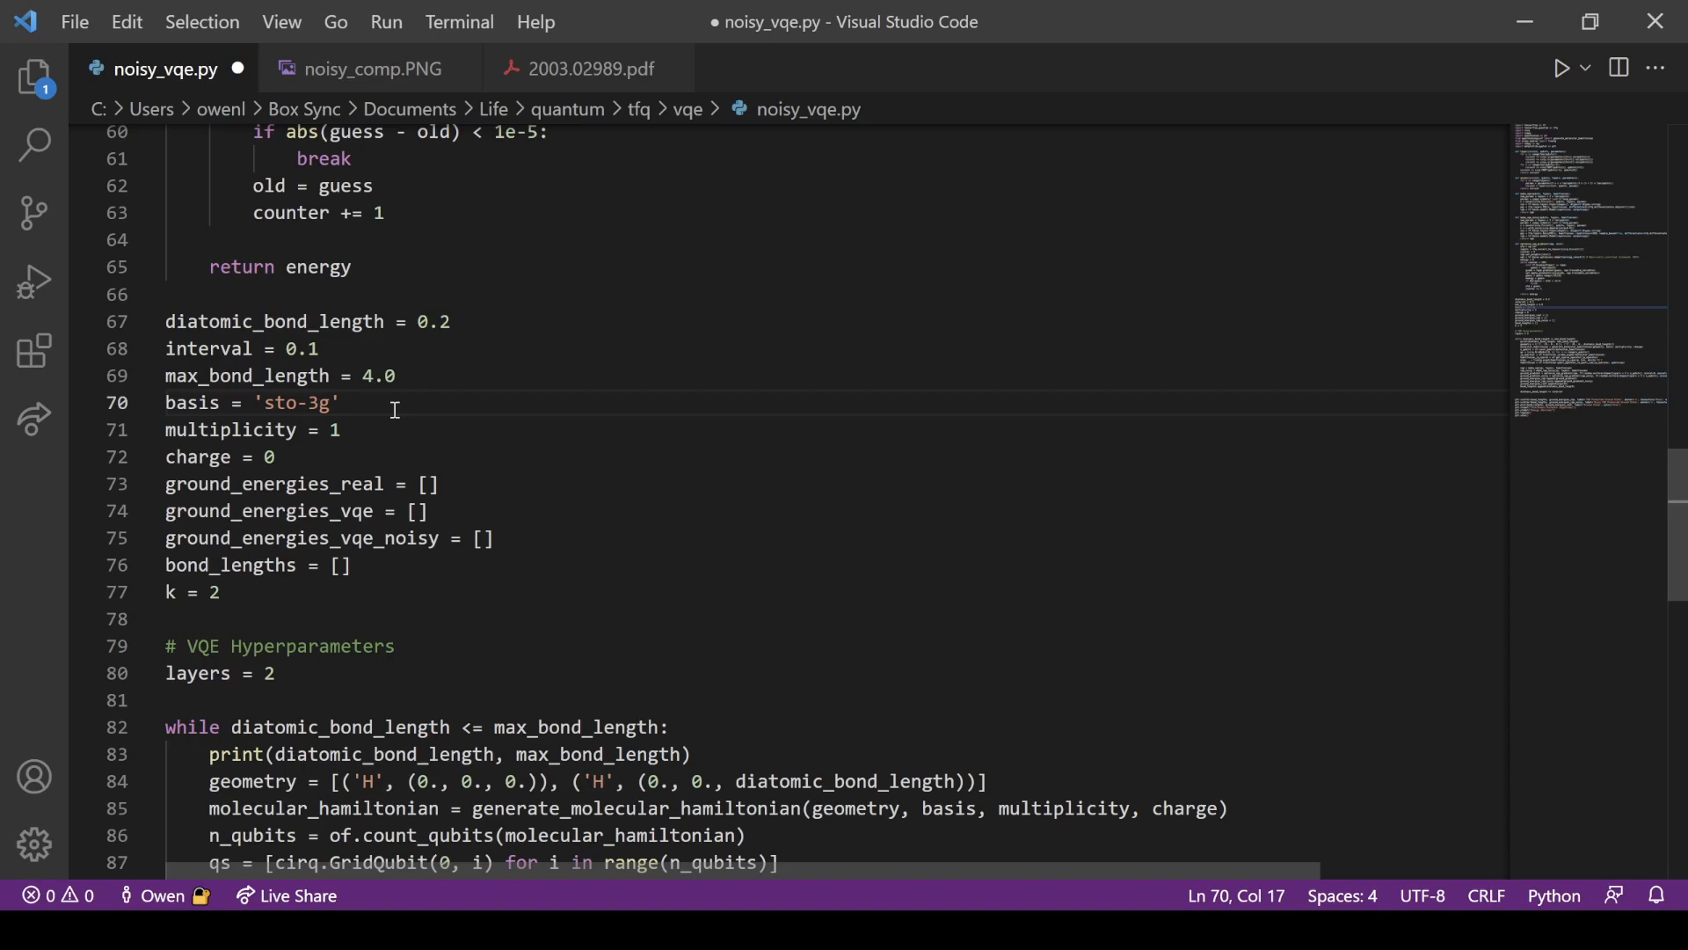
{"action": "mouse_move", "coordinate": [354, 428]}
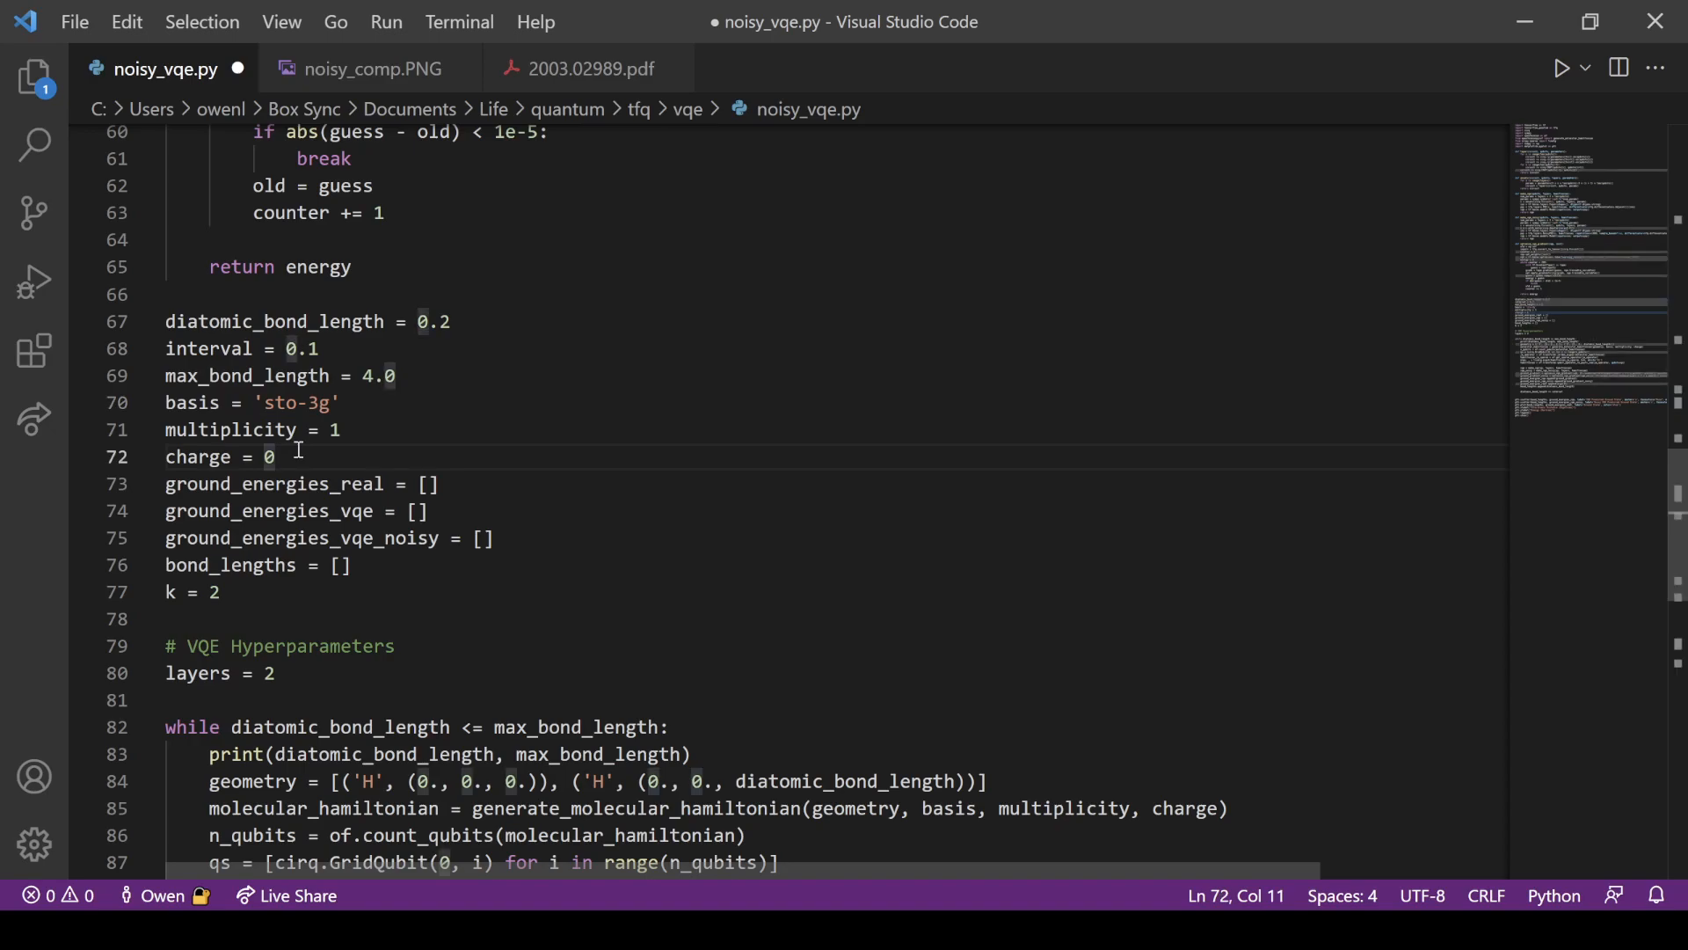
{"action": "left_click", "coordinate": [341, 430]}
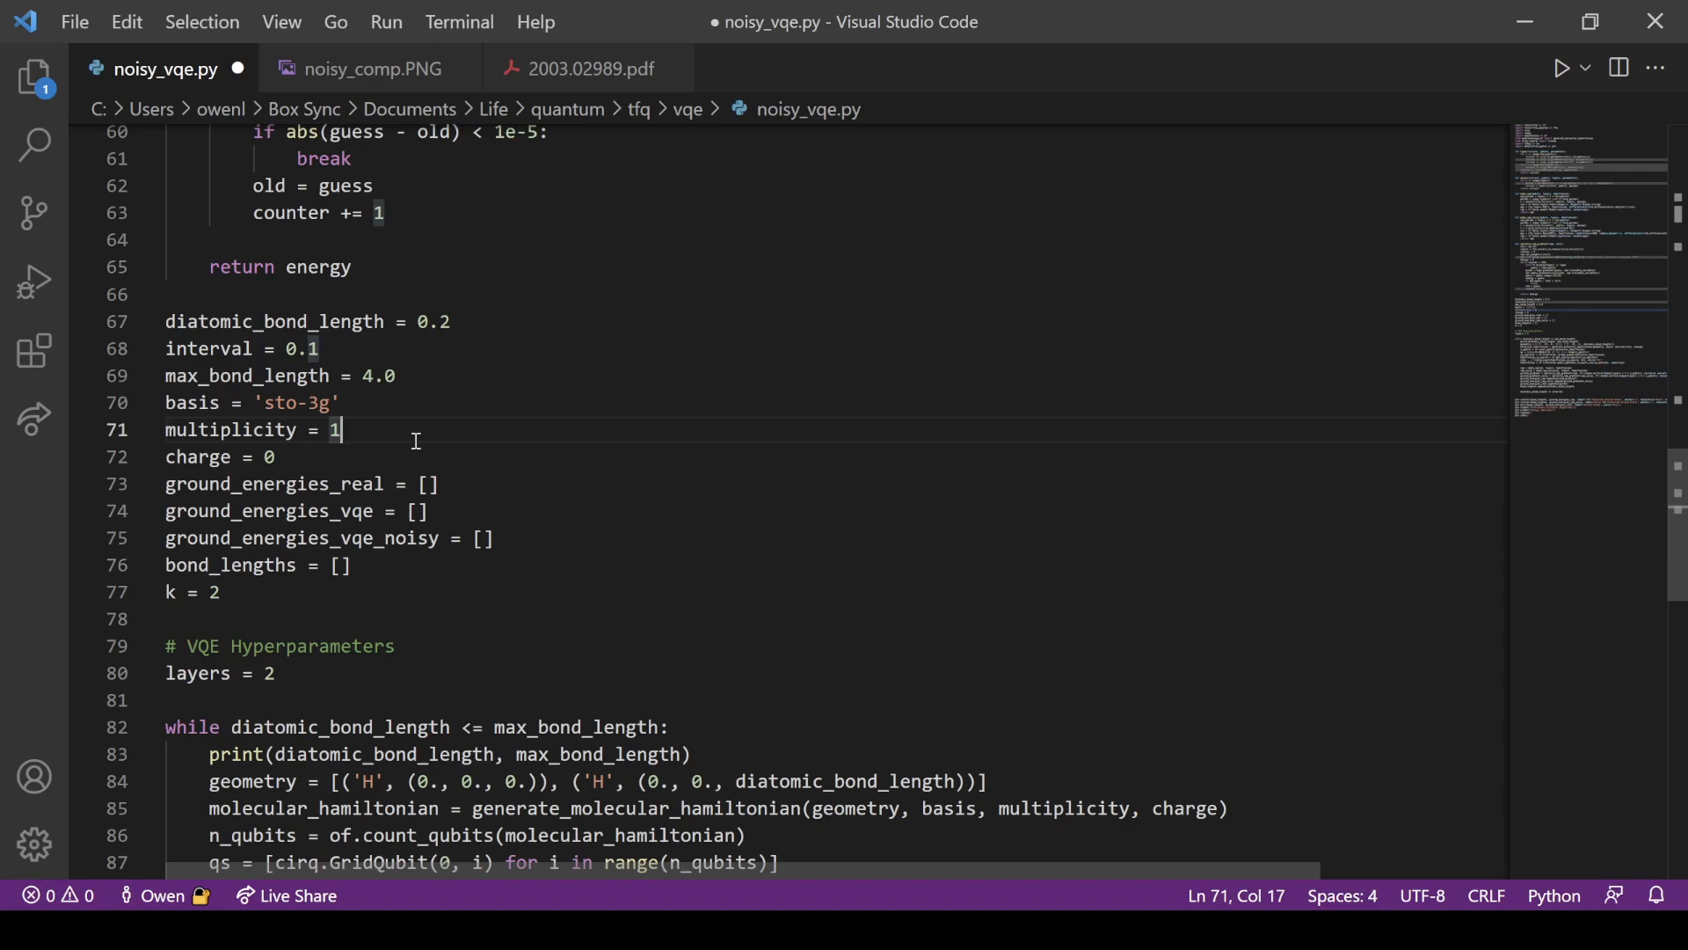
Highlight ground_energies_vqe and diatomic_bond_length in the loop's geometry list
{"action": "scroll", "scroll_direction": "down", "scroll_amount": 3}
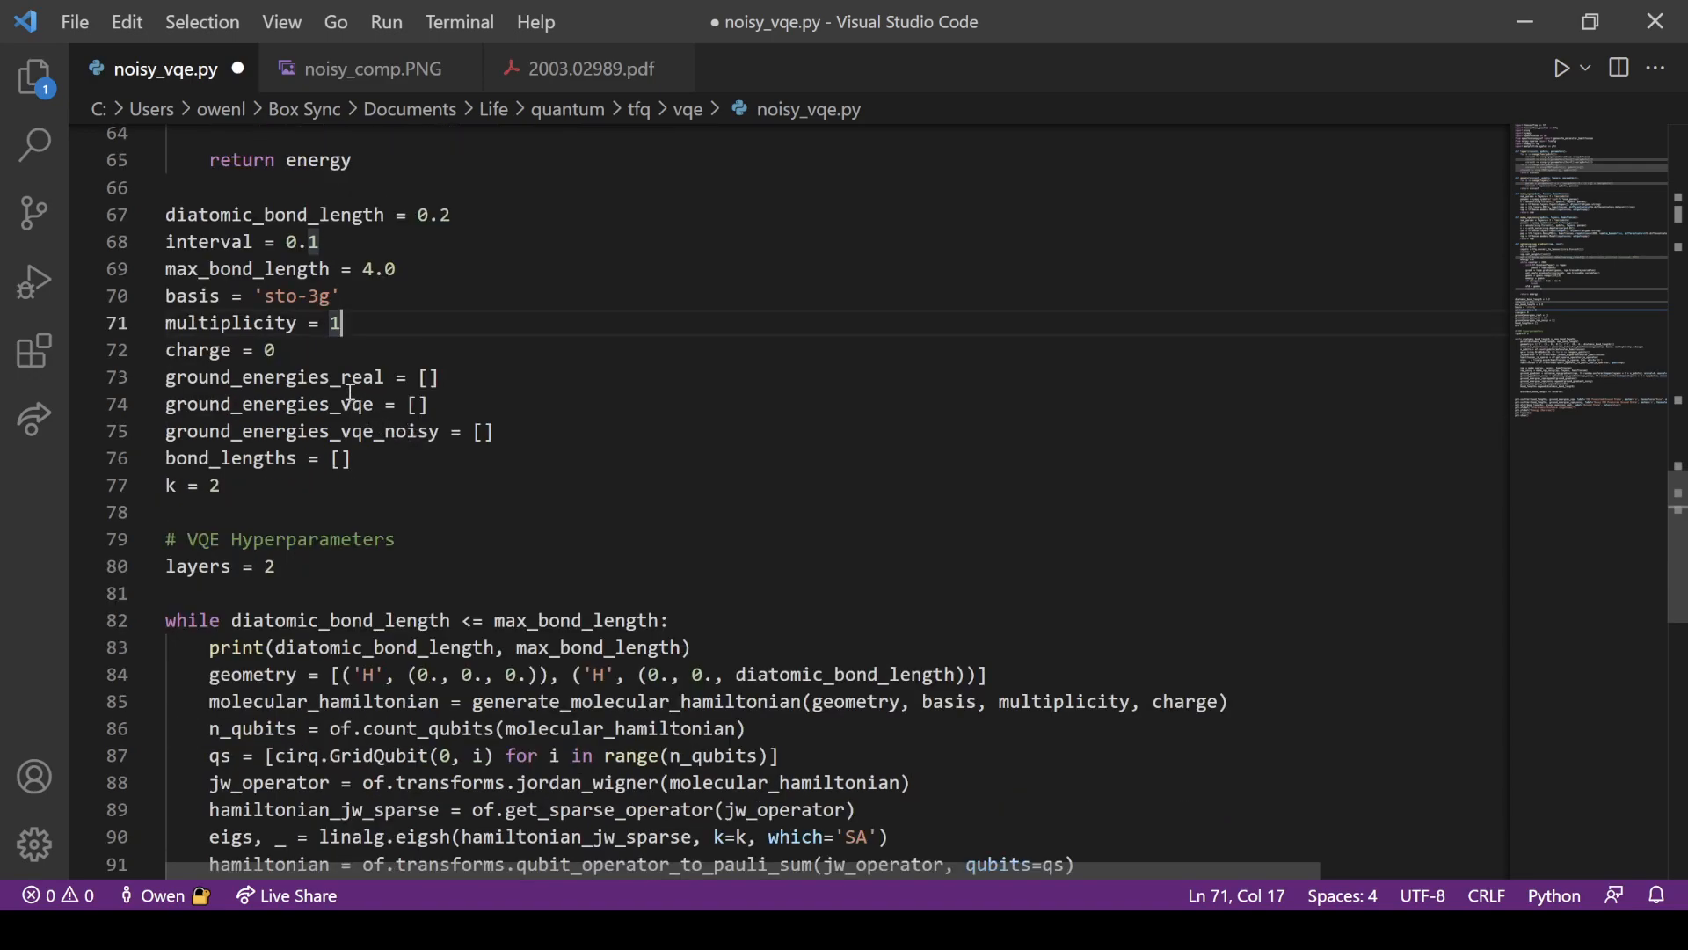
{"action": "double_click", "coordinate": [301, 431]}
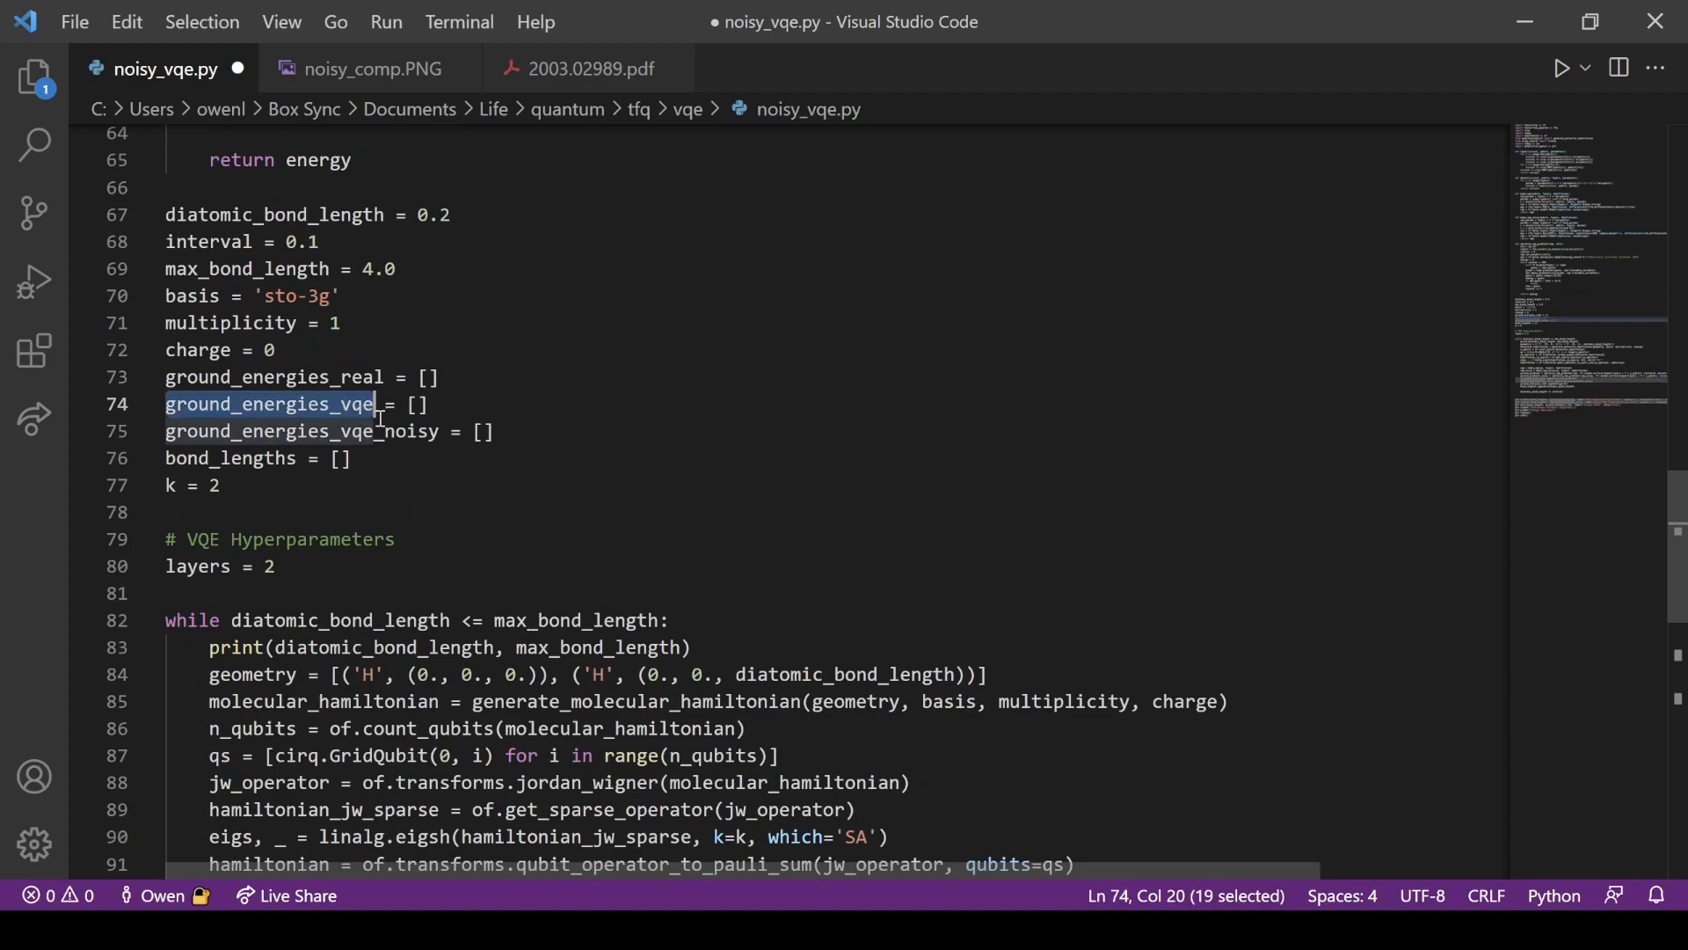
{"action": "scroll", "scroll_direction": "down", "scroll_amount": 3}
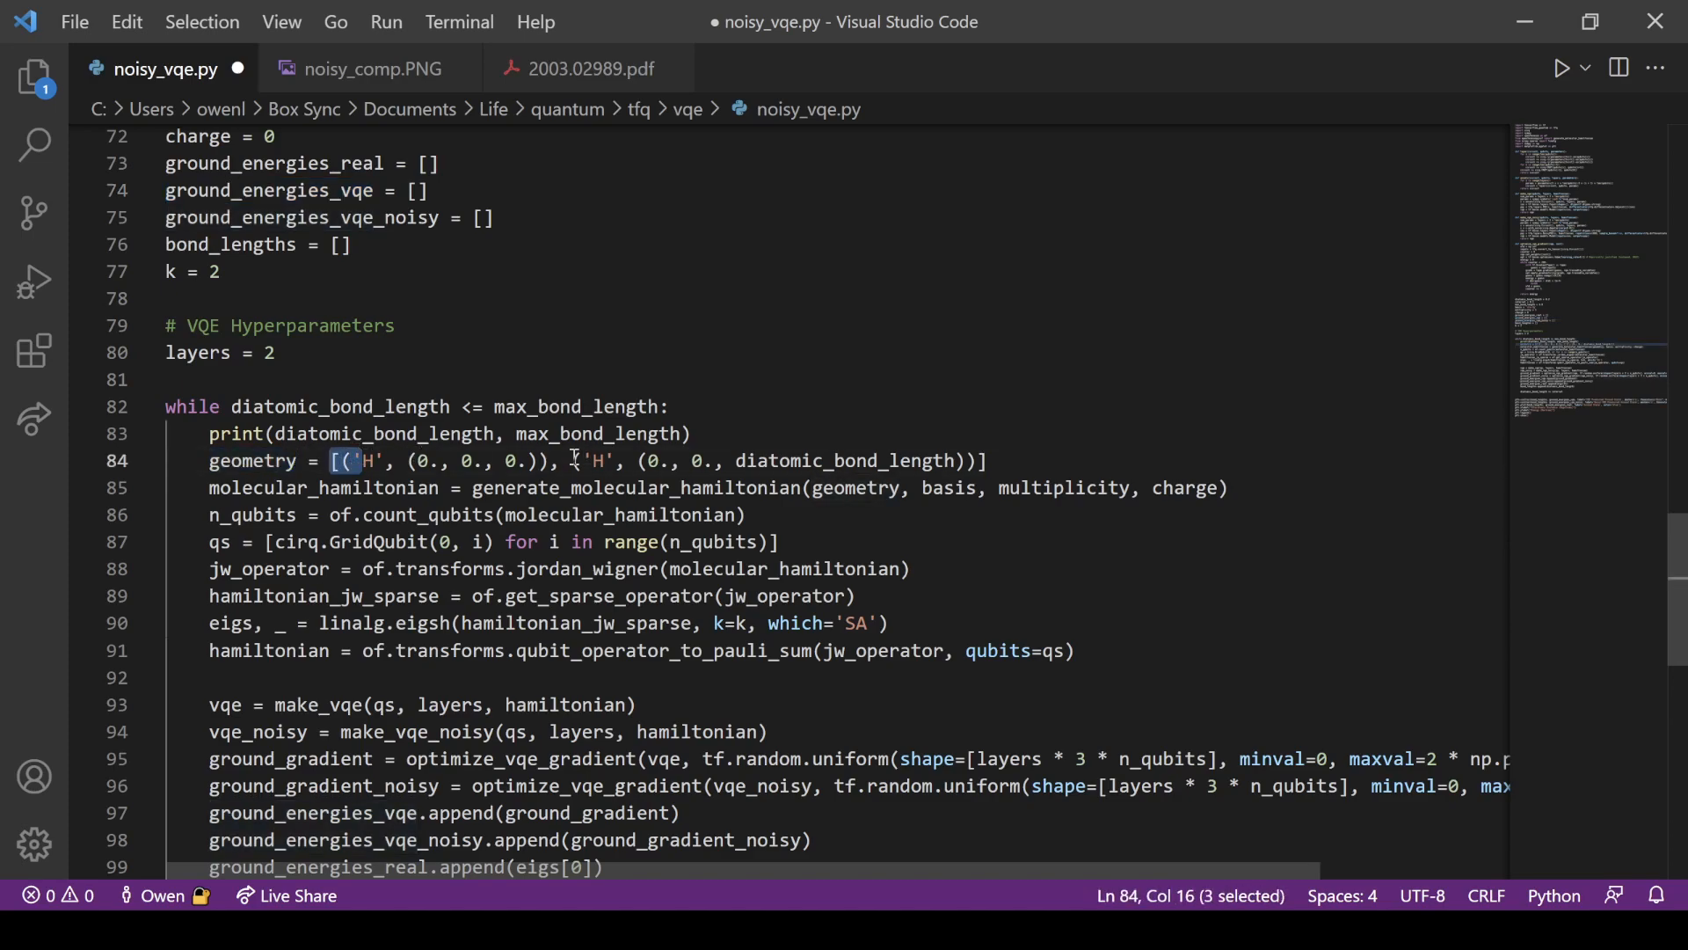
{"action": "double_click", "coordinate": [845, 461]}
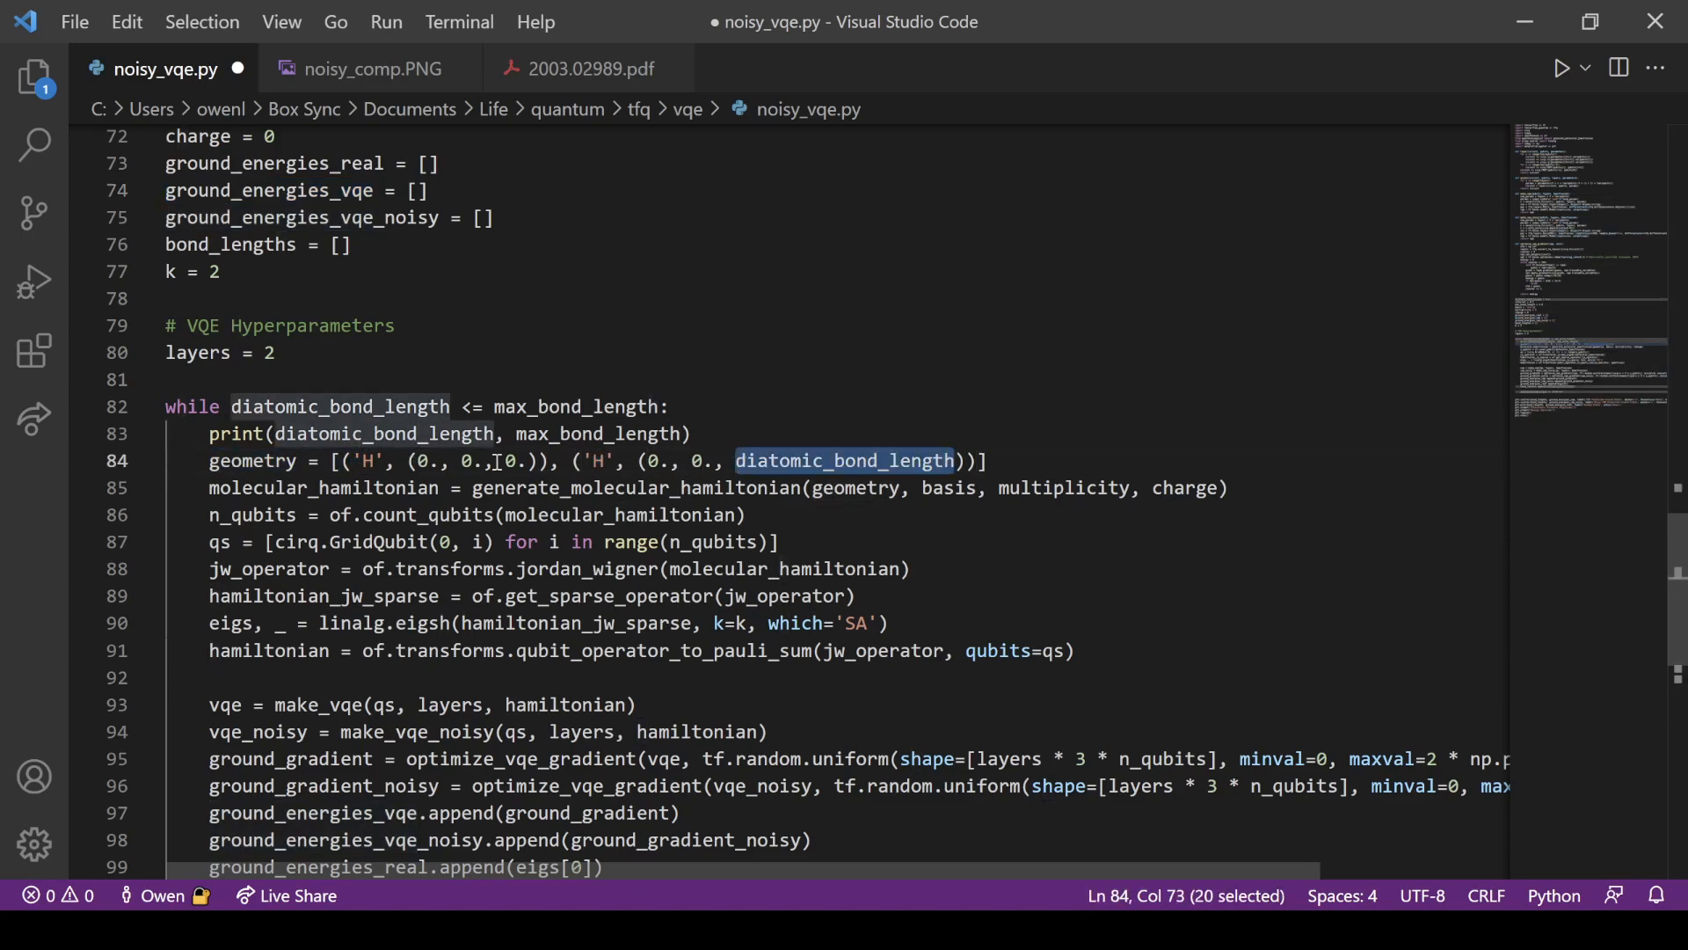
{"action": "left_click", "coordinate": [465, 461]}
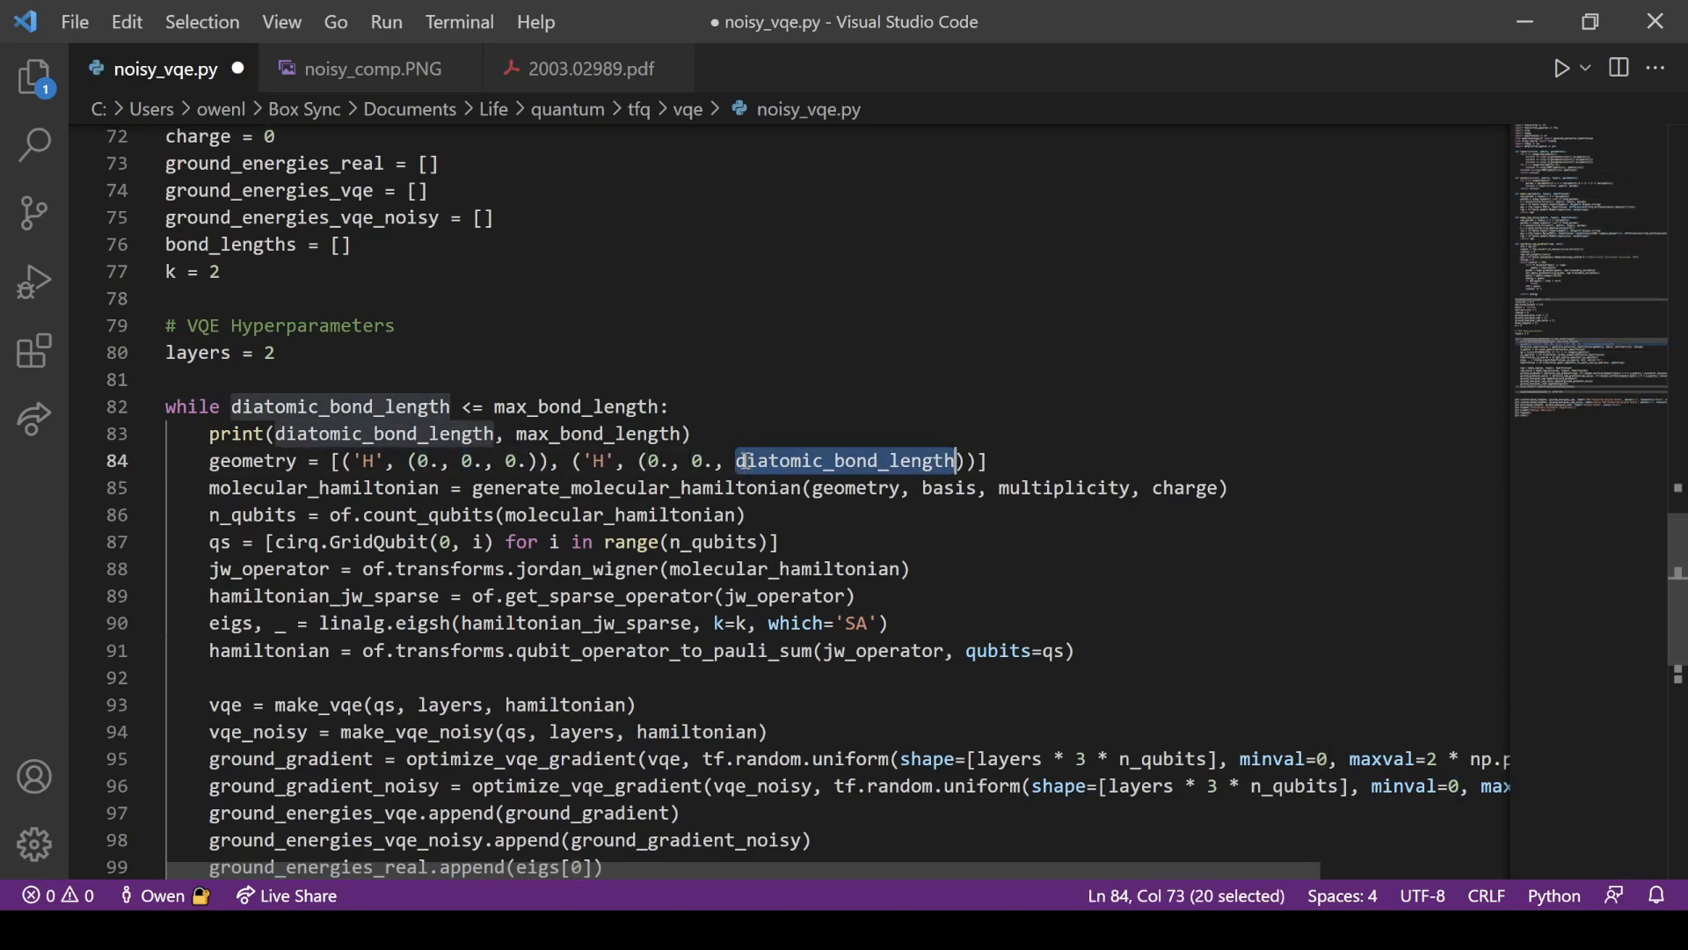
{"action": "left_click", "coordinate": [727, 461]}
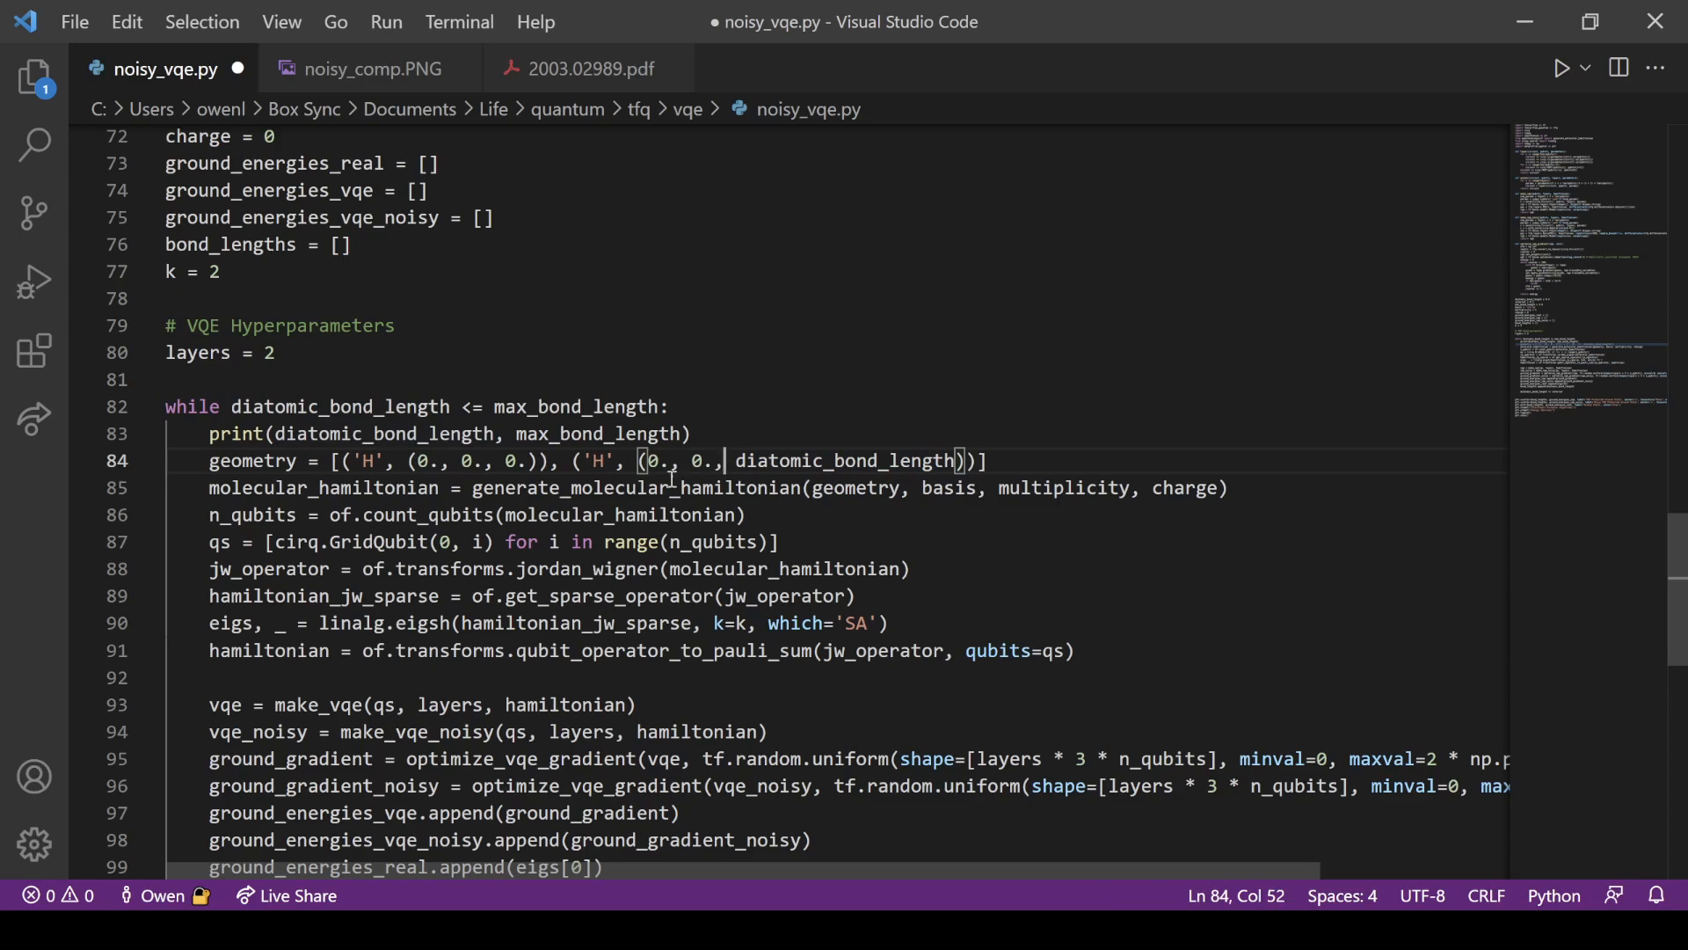
Trace generate_molecular_hamiltonian, molecular_hamiltonian, jw_operator and hamiltonian_jw_sparse uses
{"action": "double_click", "coordinate": [635, 488]}
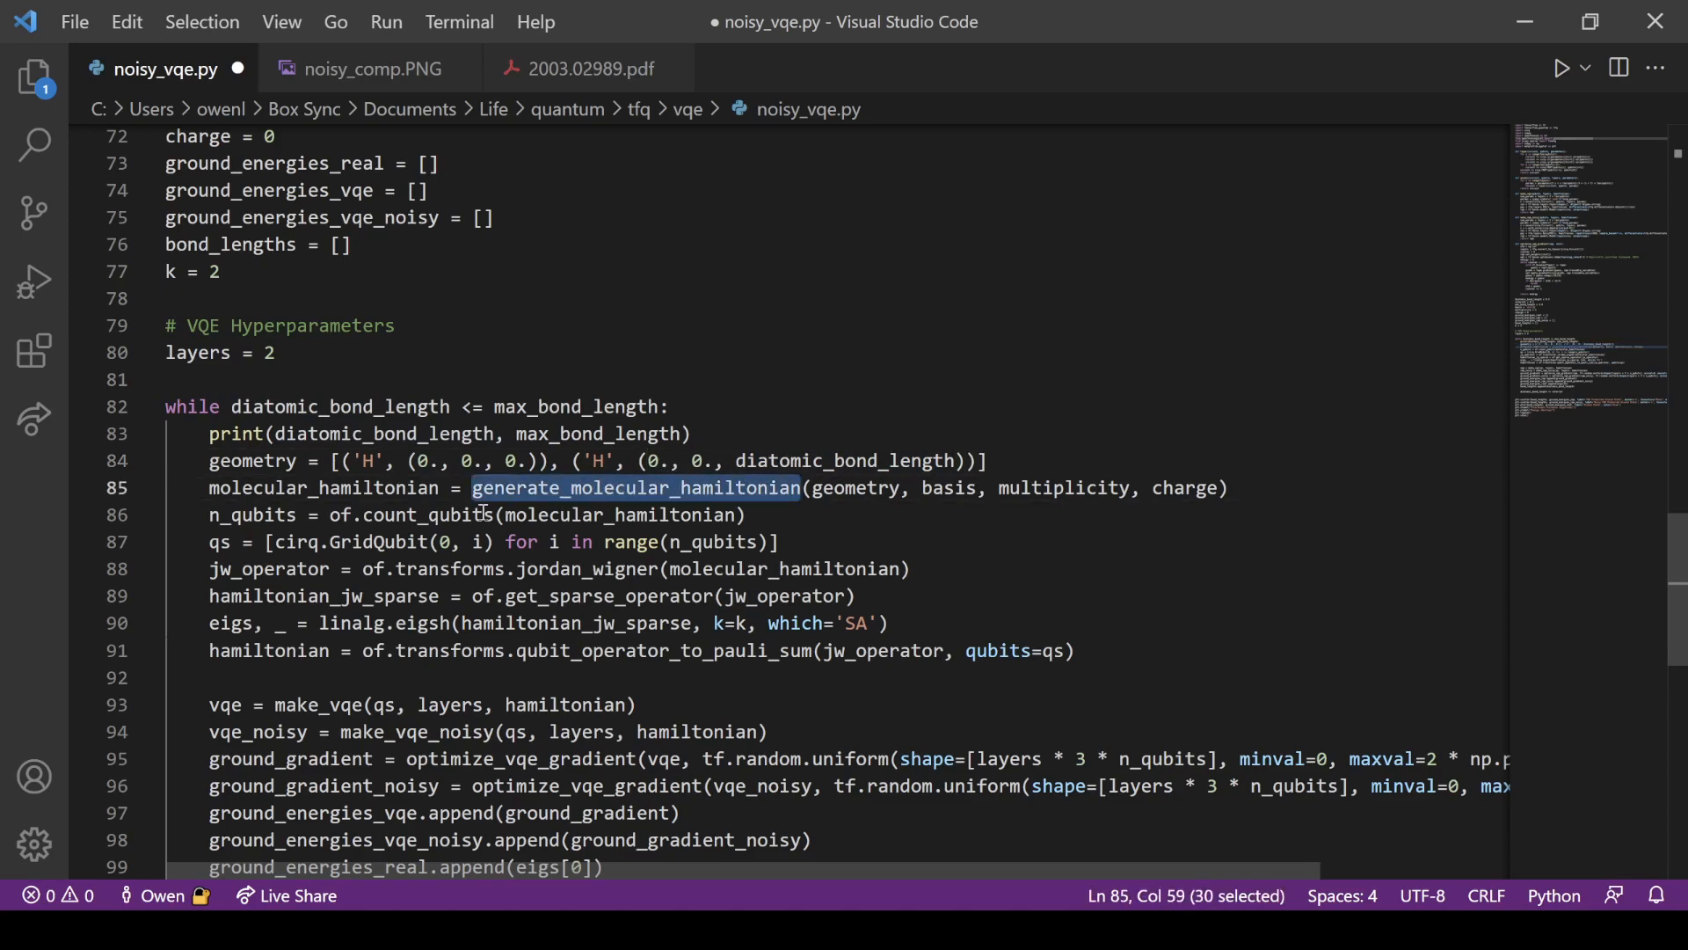
{"action": "double_click", "coordinate": [252, 514]}
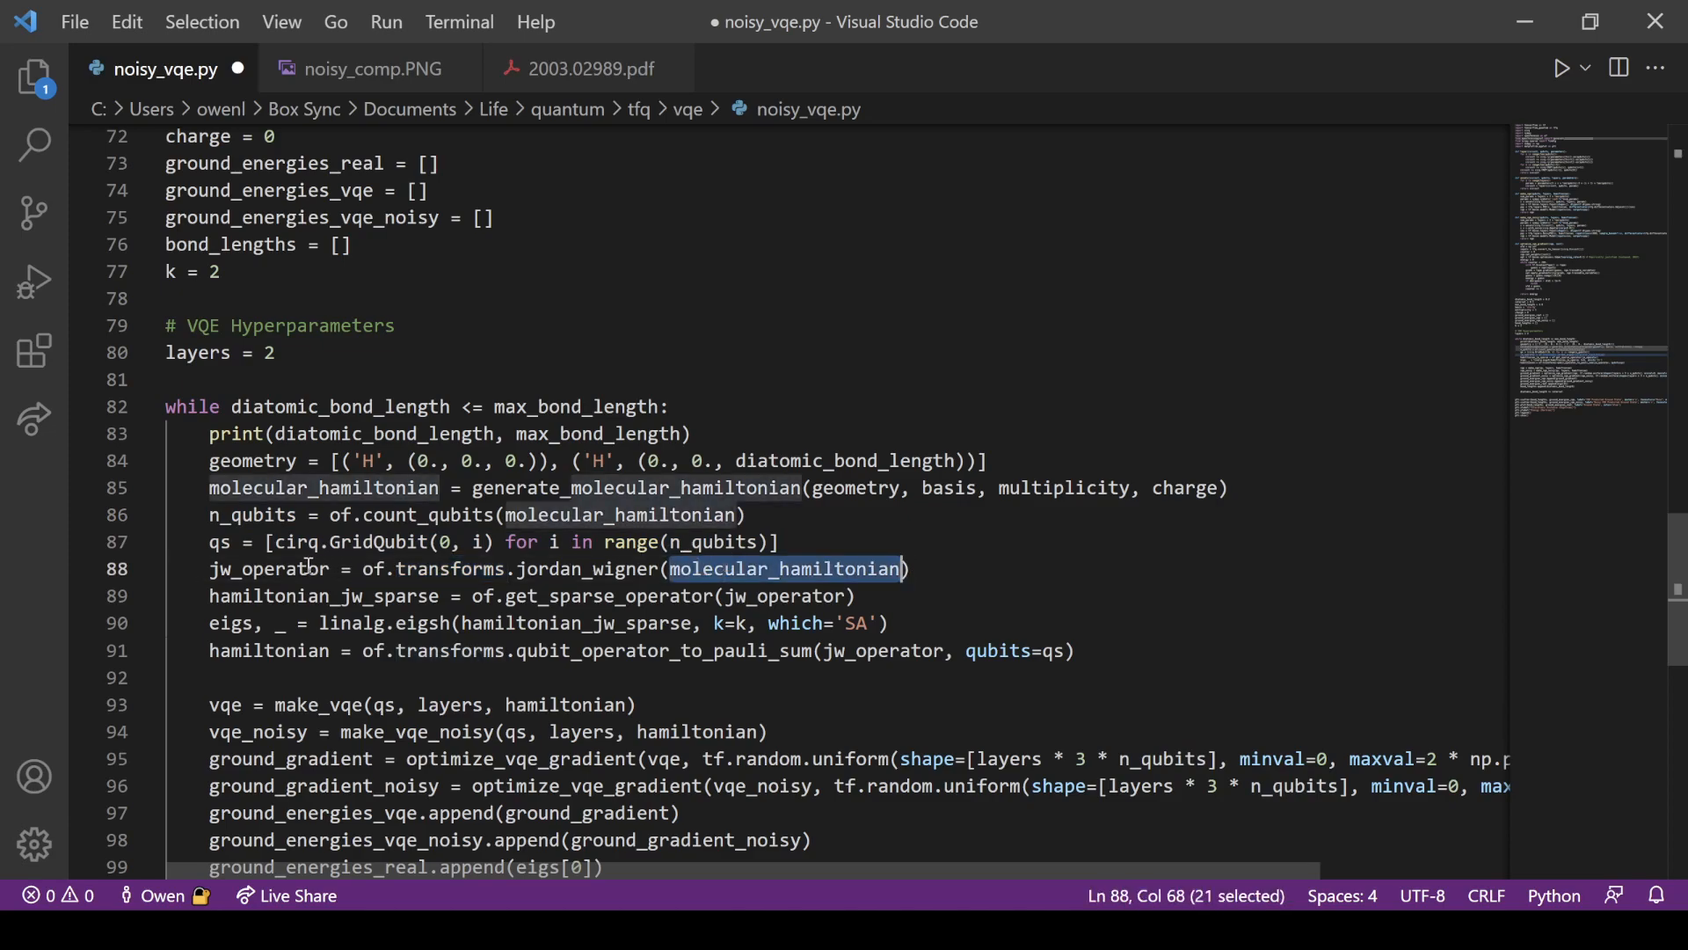
{"action": "double_click", "coordinate": [269, 569]}
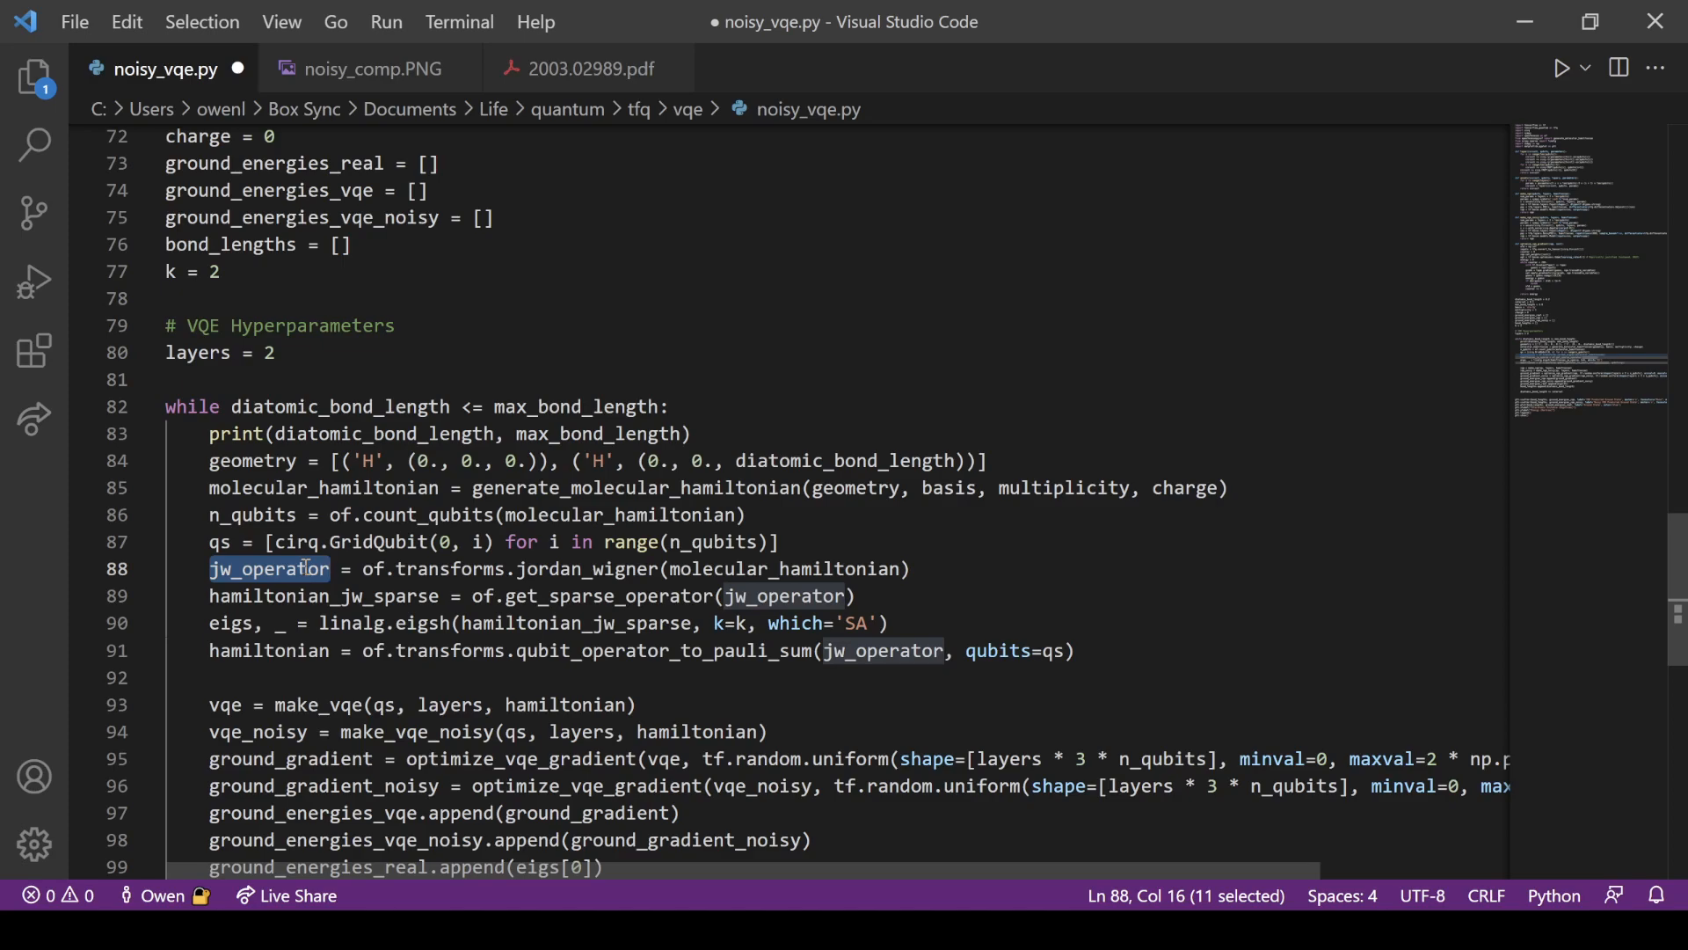
{"action": "double_click", "coordinate": [784, 569]}
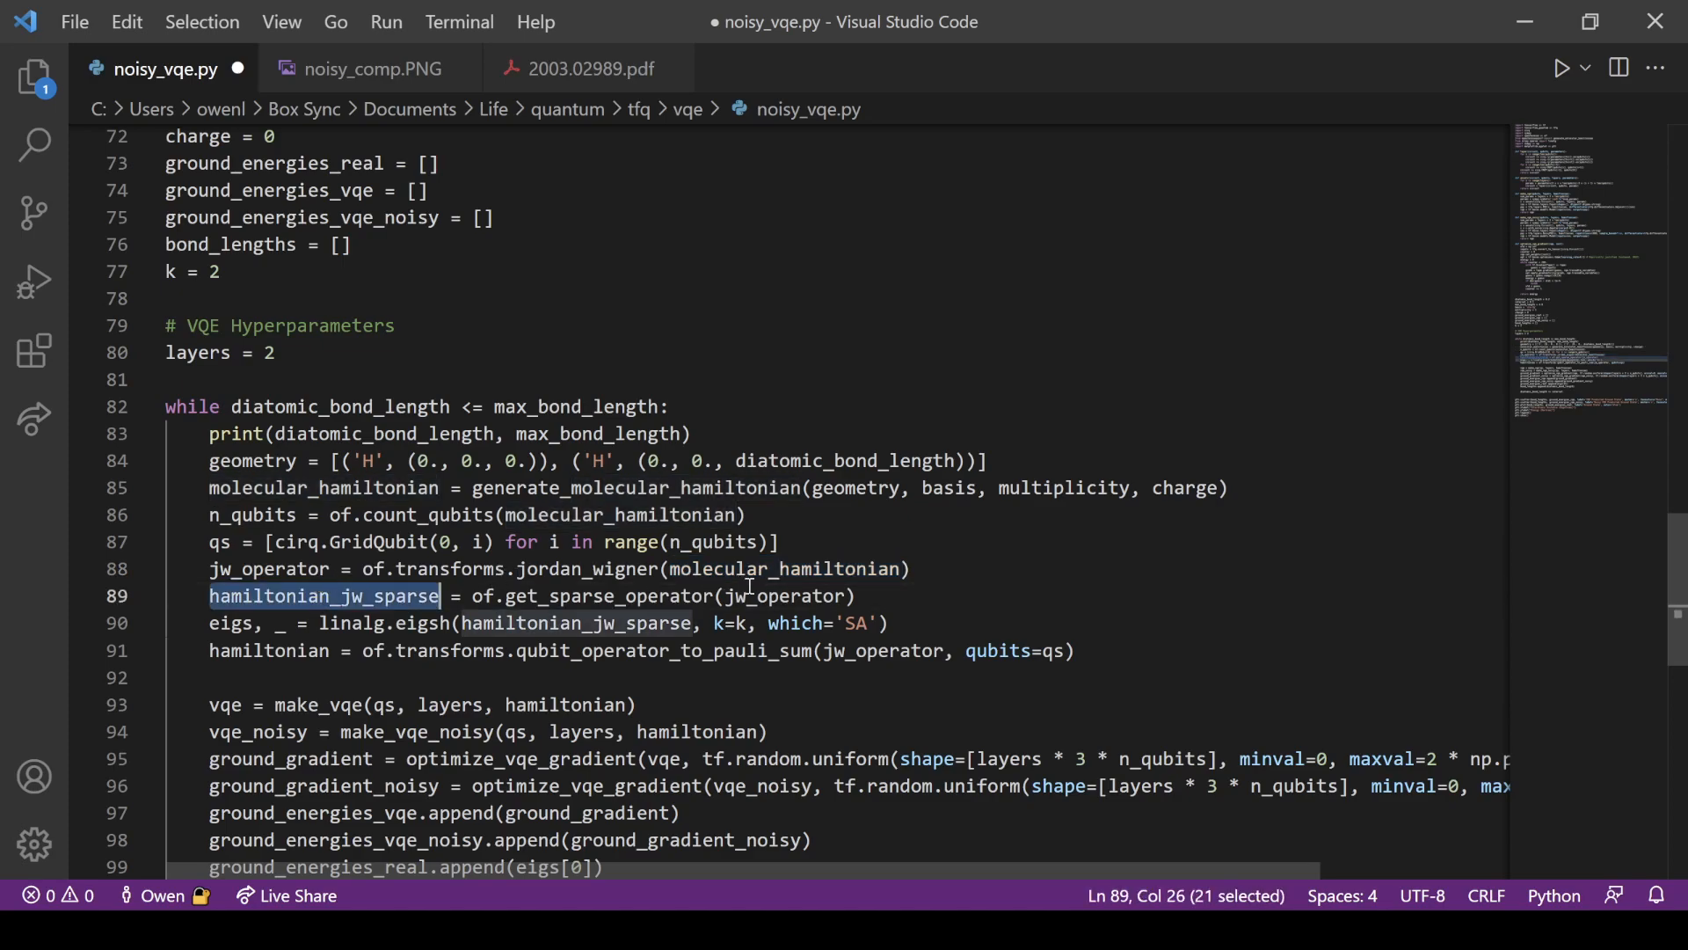
Re-check the eigenvalue and Jordan-Wigner variables, then save noisy_vqe.py
{"action": "double_click", "coordinate": [577, 623]}
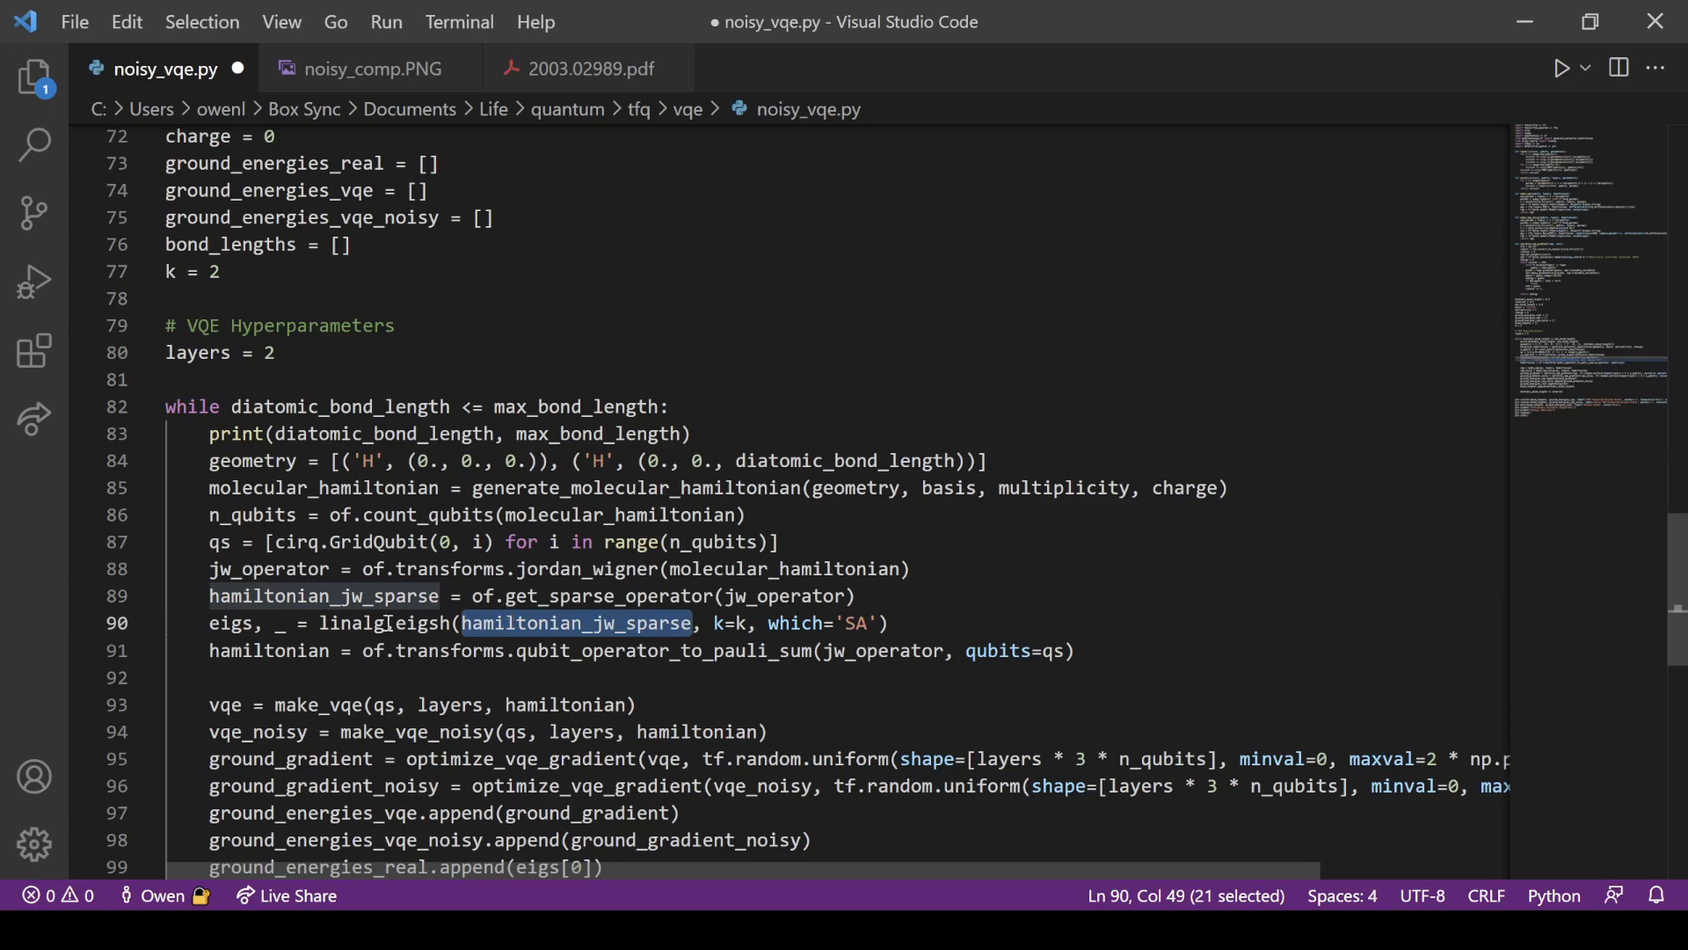
{"action": "double_click", "coordinate": [230, 622]}
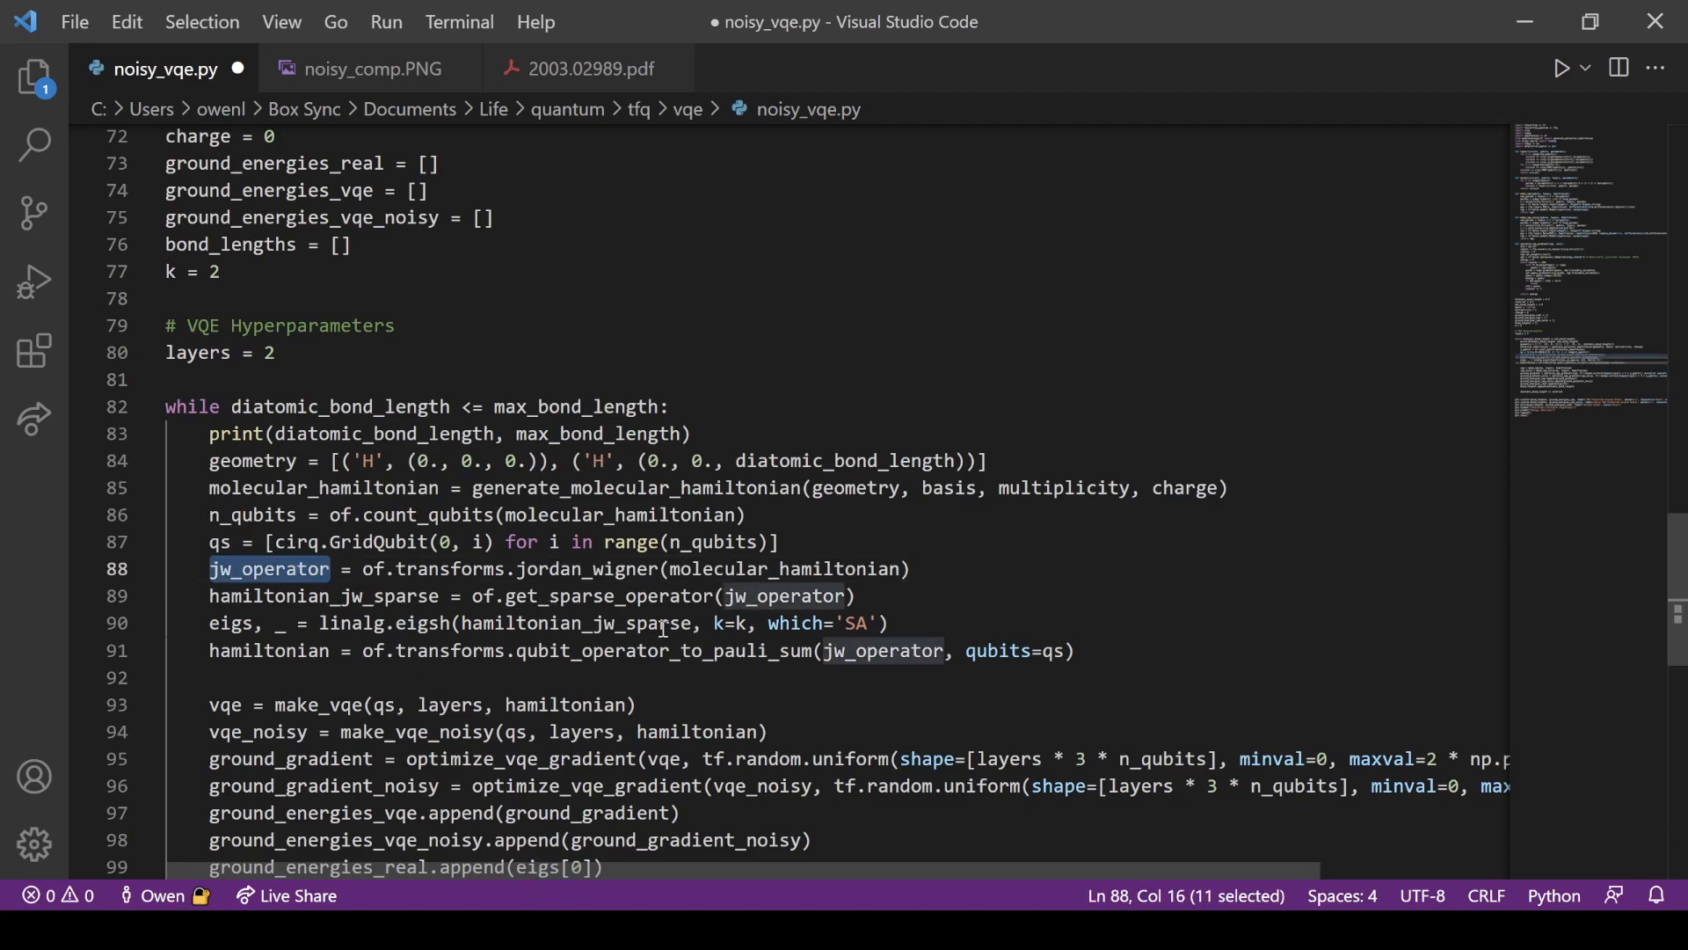
{"action": "double_click", "coordinate": [783, 569]}
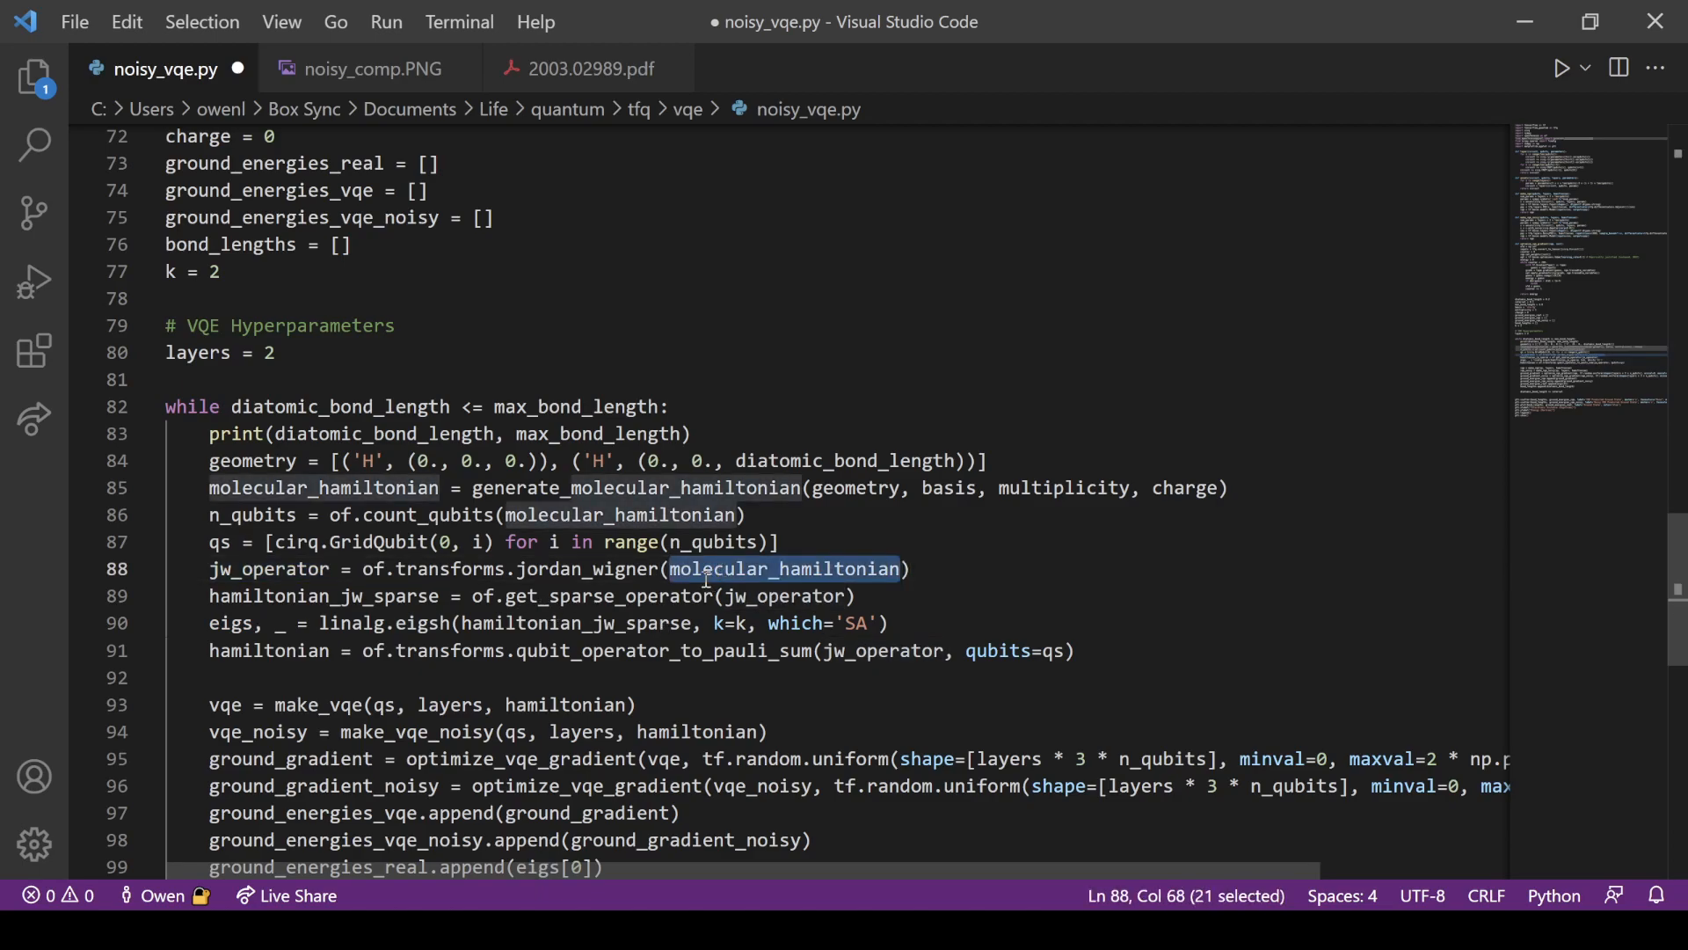
{"action": "left_click", "coordinate": [288, 569]}
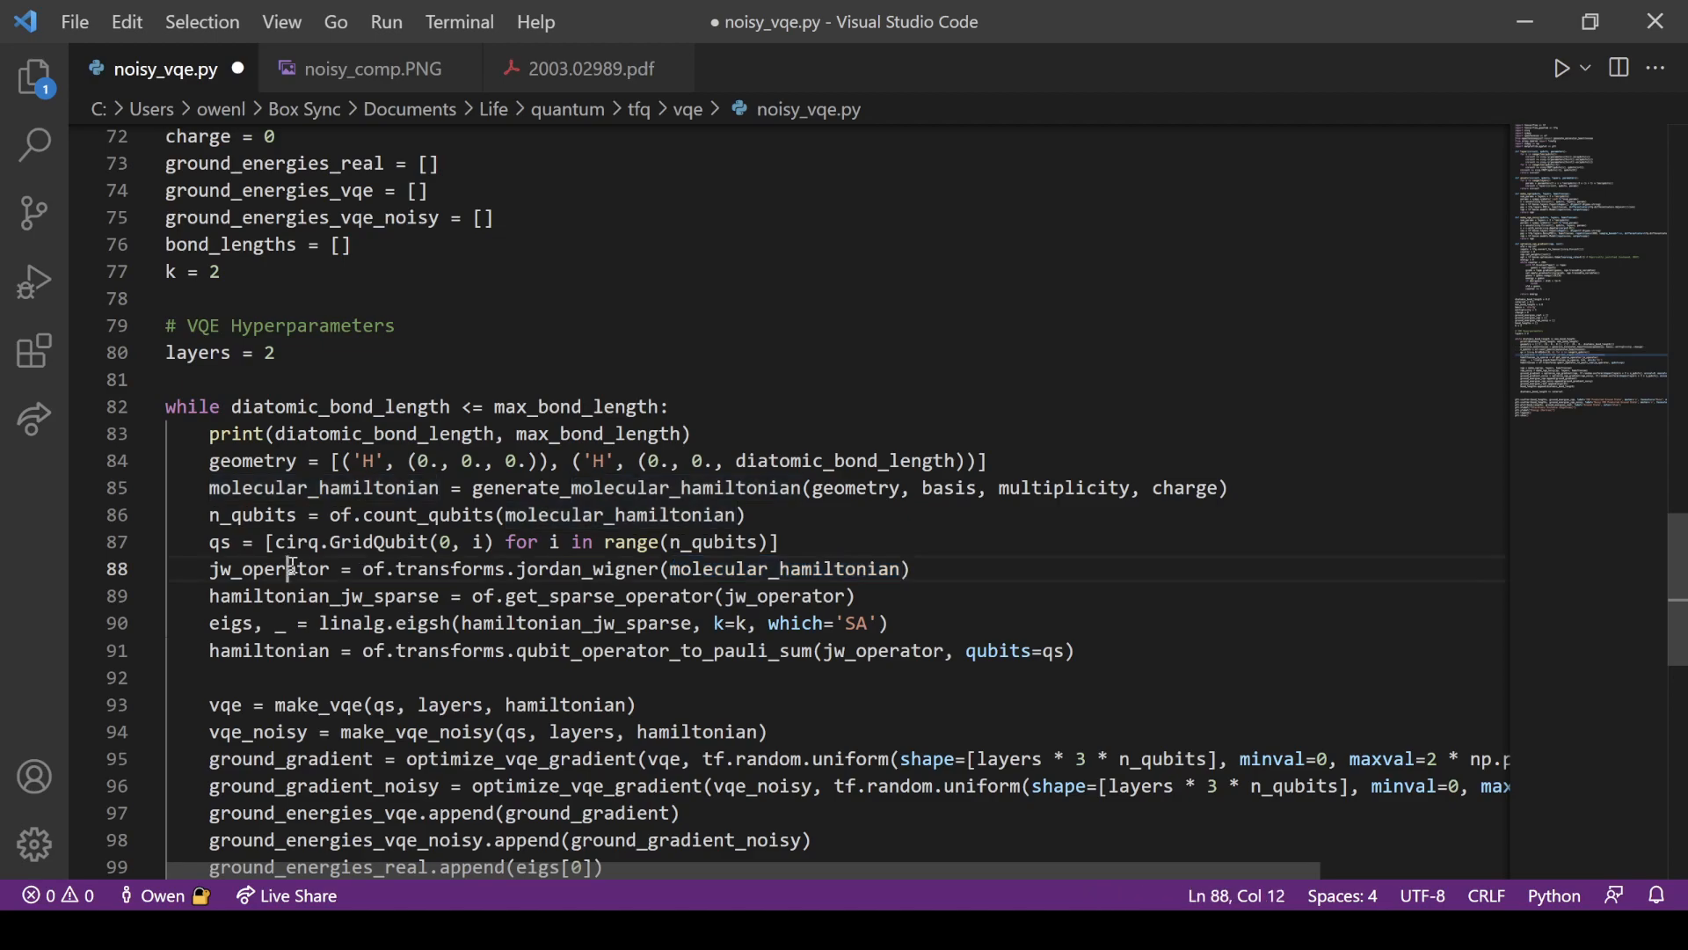
{"action": "double_click", "coordinate": [269, 569]}
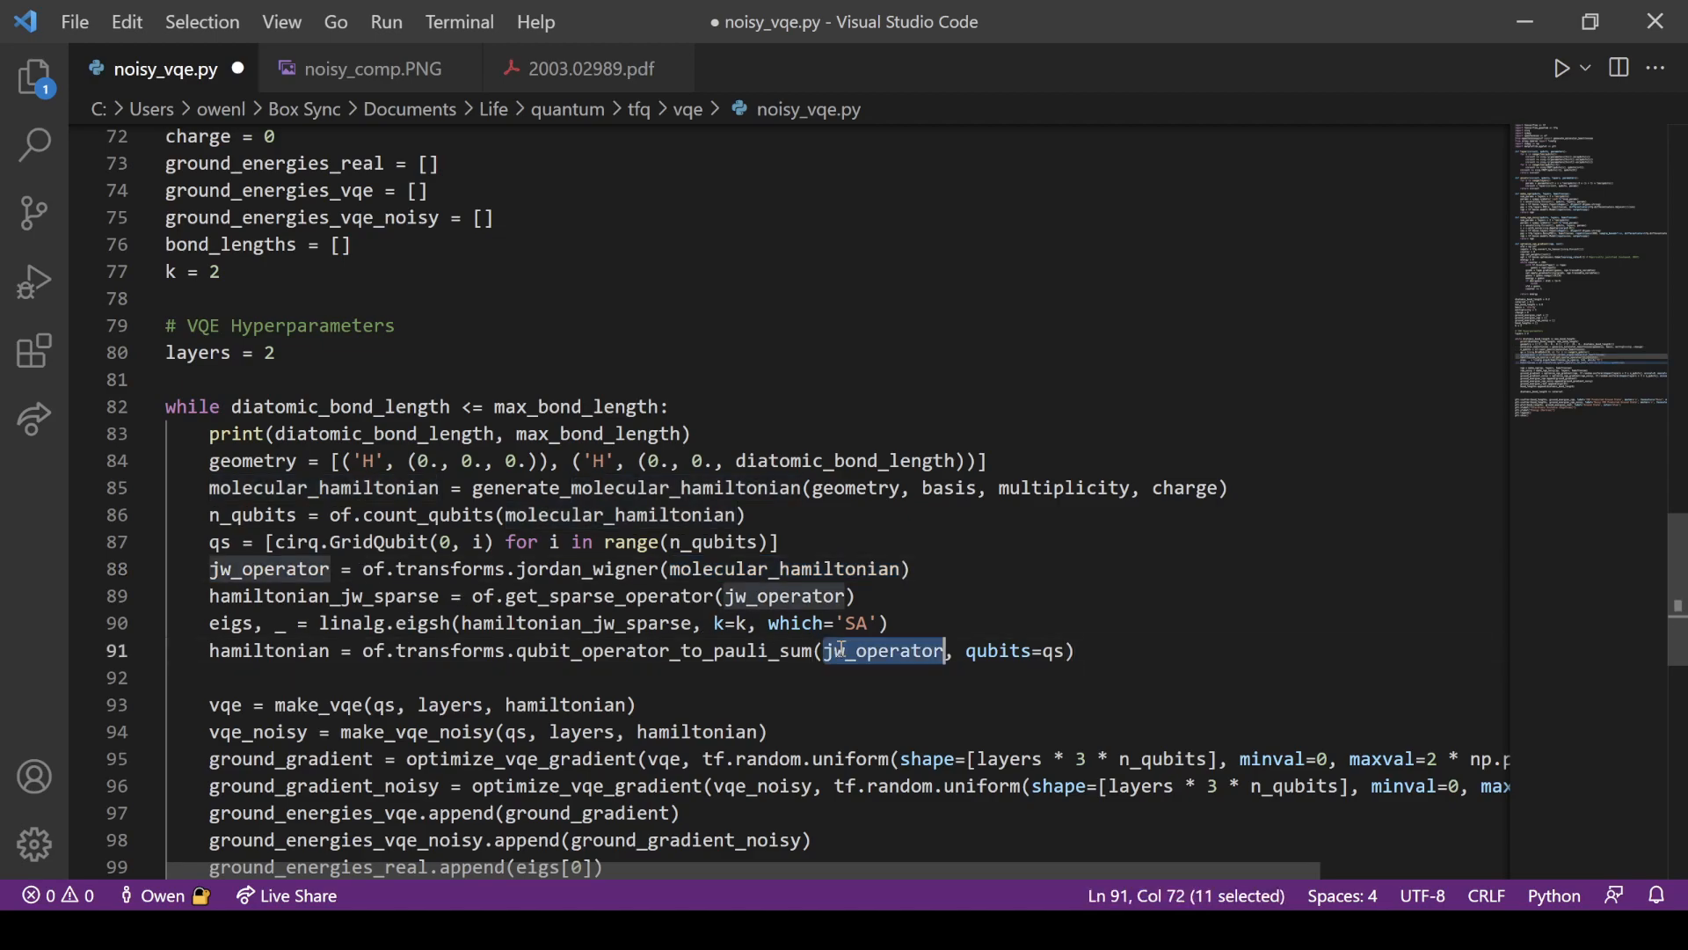
{"action": "key", "text": "ctrl+s"}
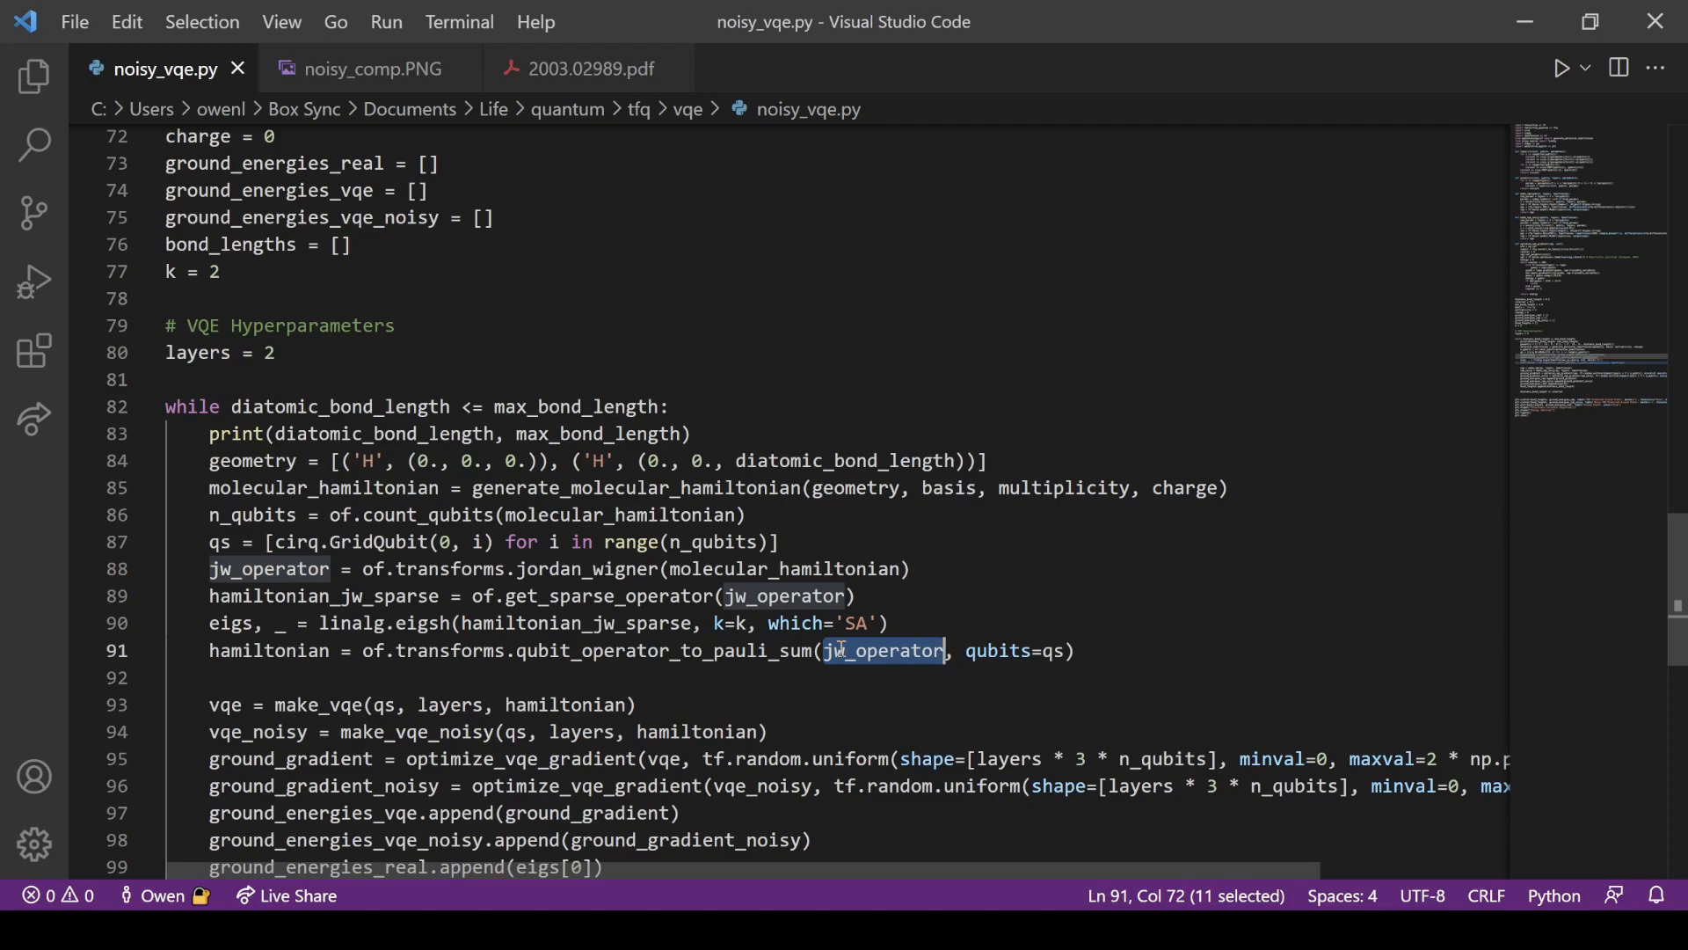
{"action": "scroll", "scroll_direction": "down", "scroll_amount": 3}
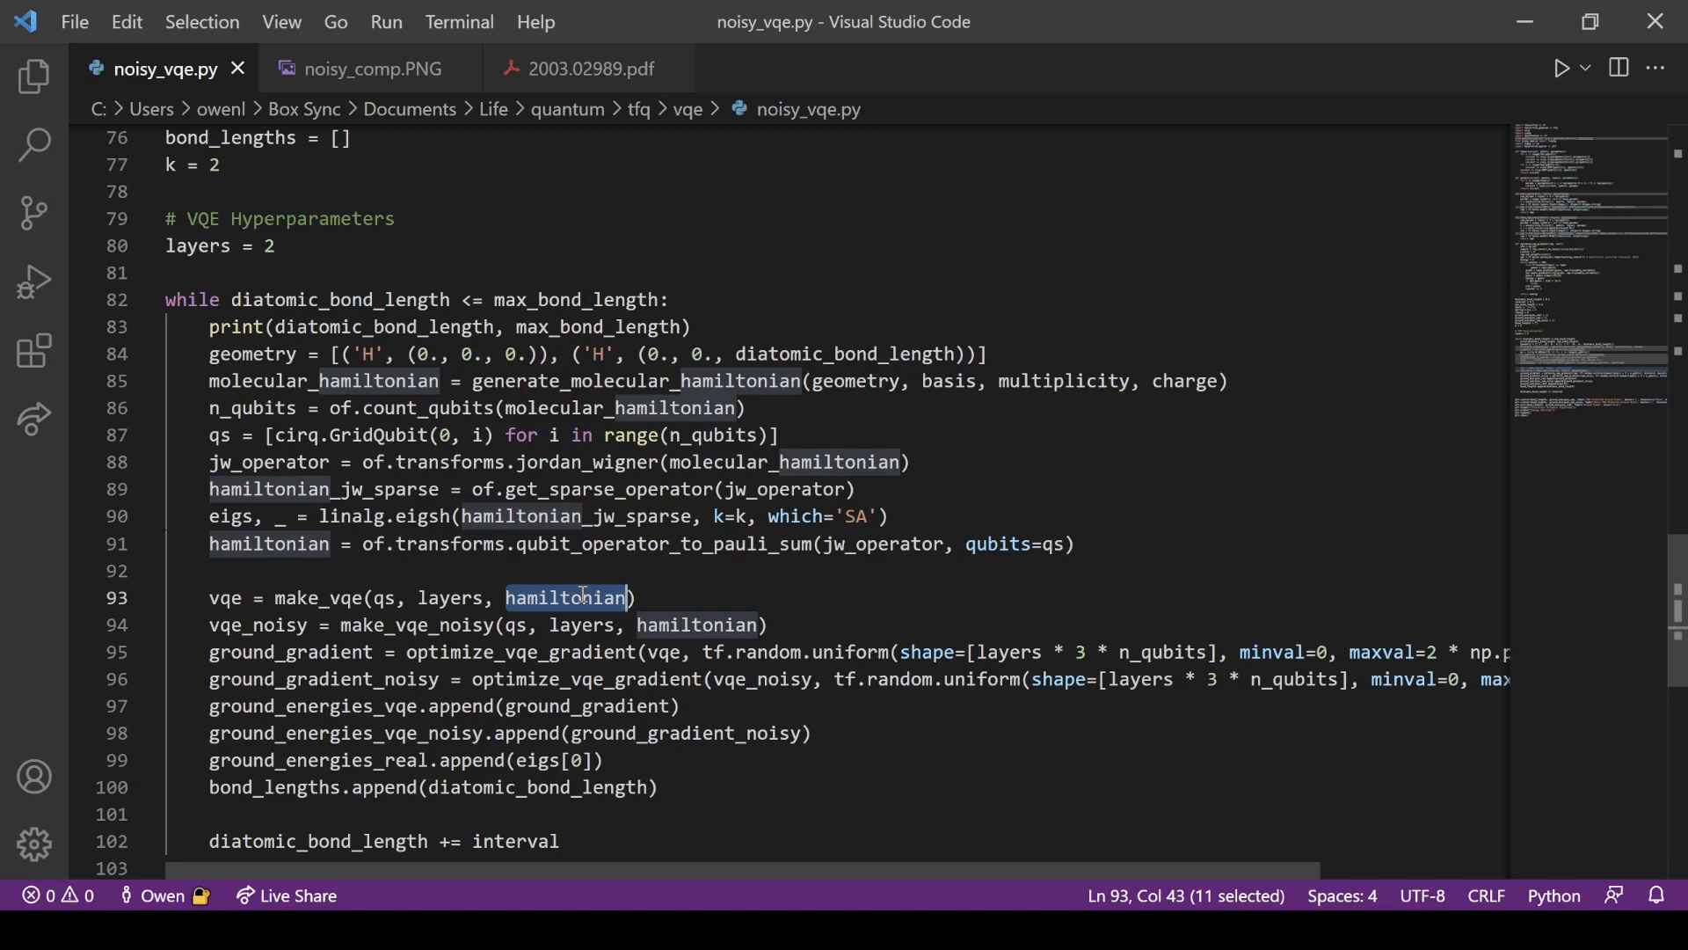
{"action": "mouse_move", "coordinate": [536, 620]}
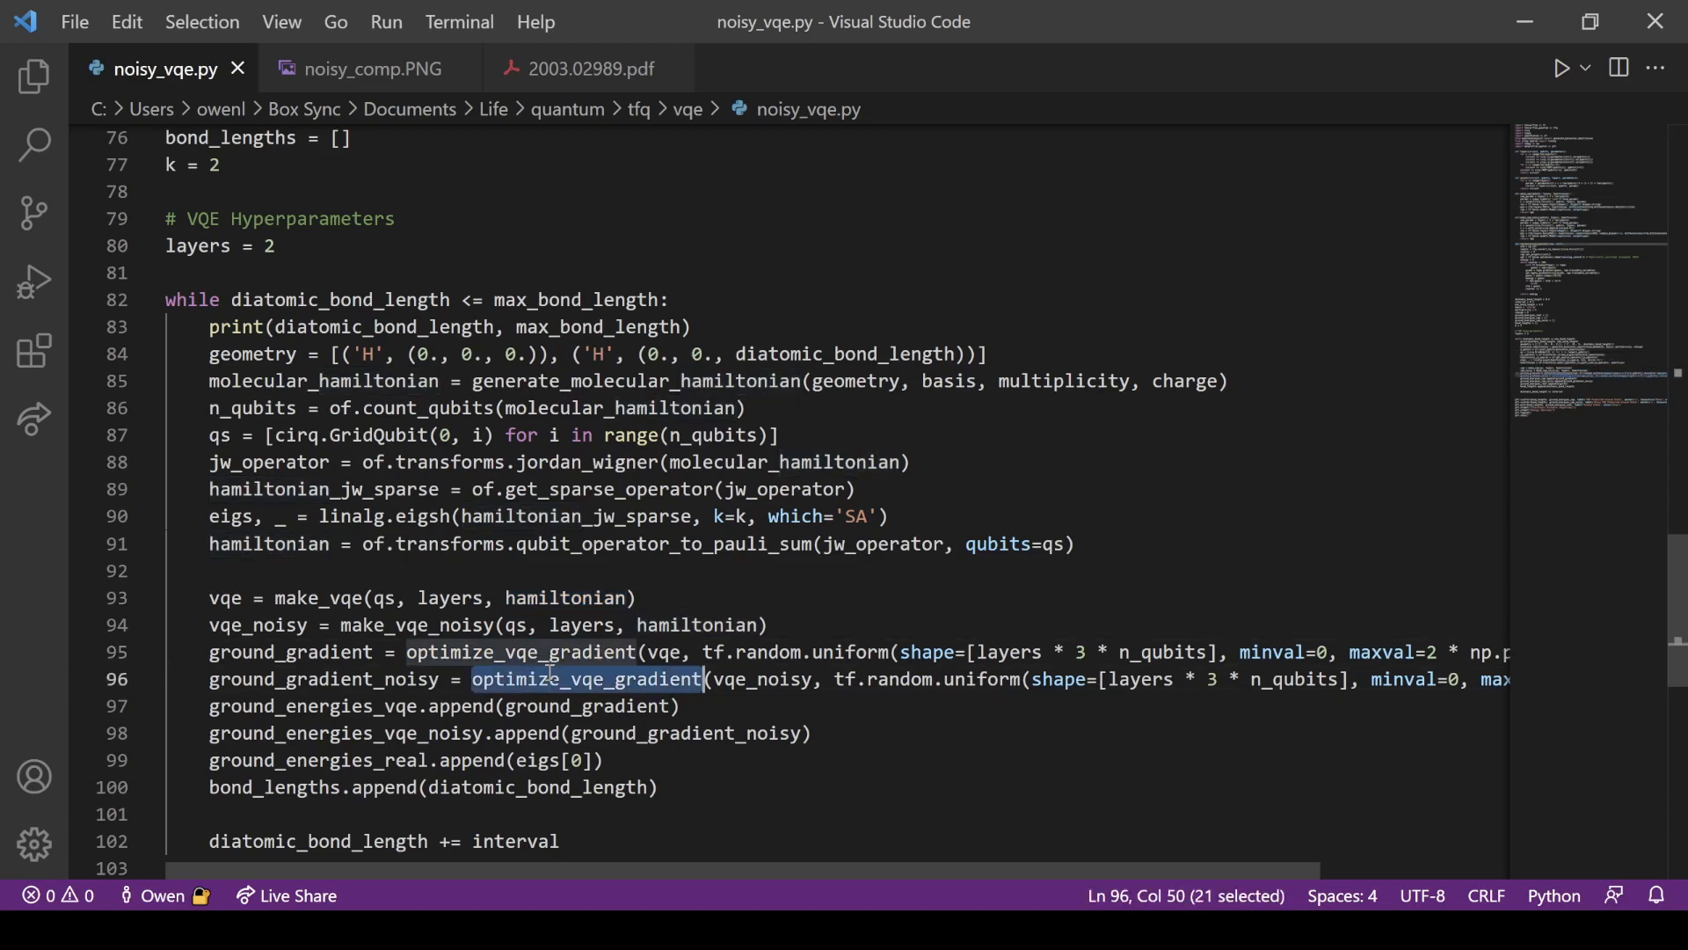
Add initial_value = tf.random.uniform(shape=[layers*3*n_qubits], minval=0, maxval=2π)
{"action": "scroll", "scroll_direction": "right", "scroll_amount": 3}
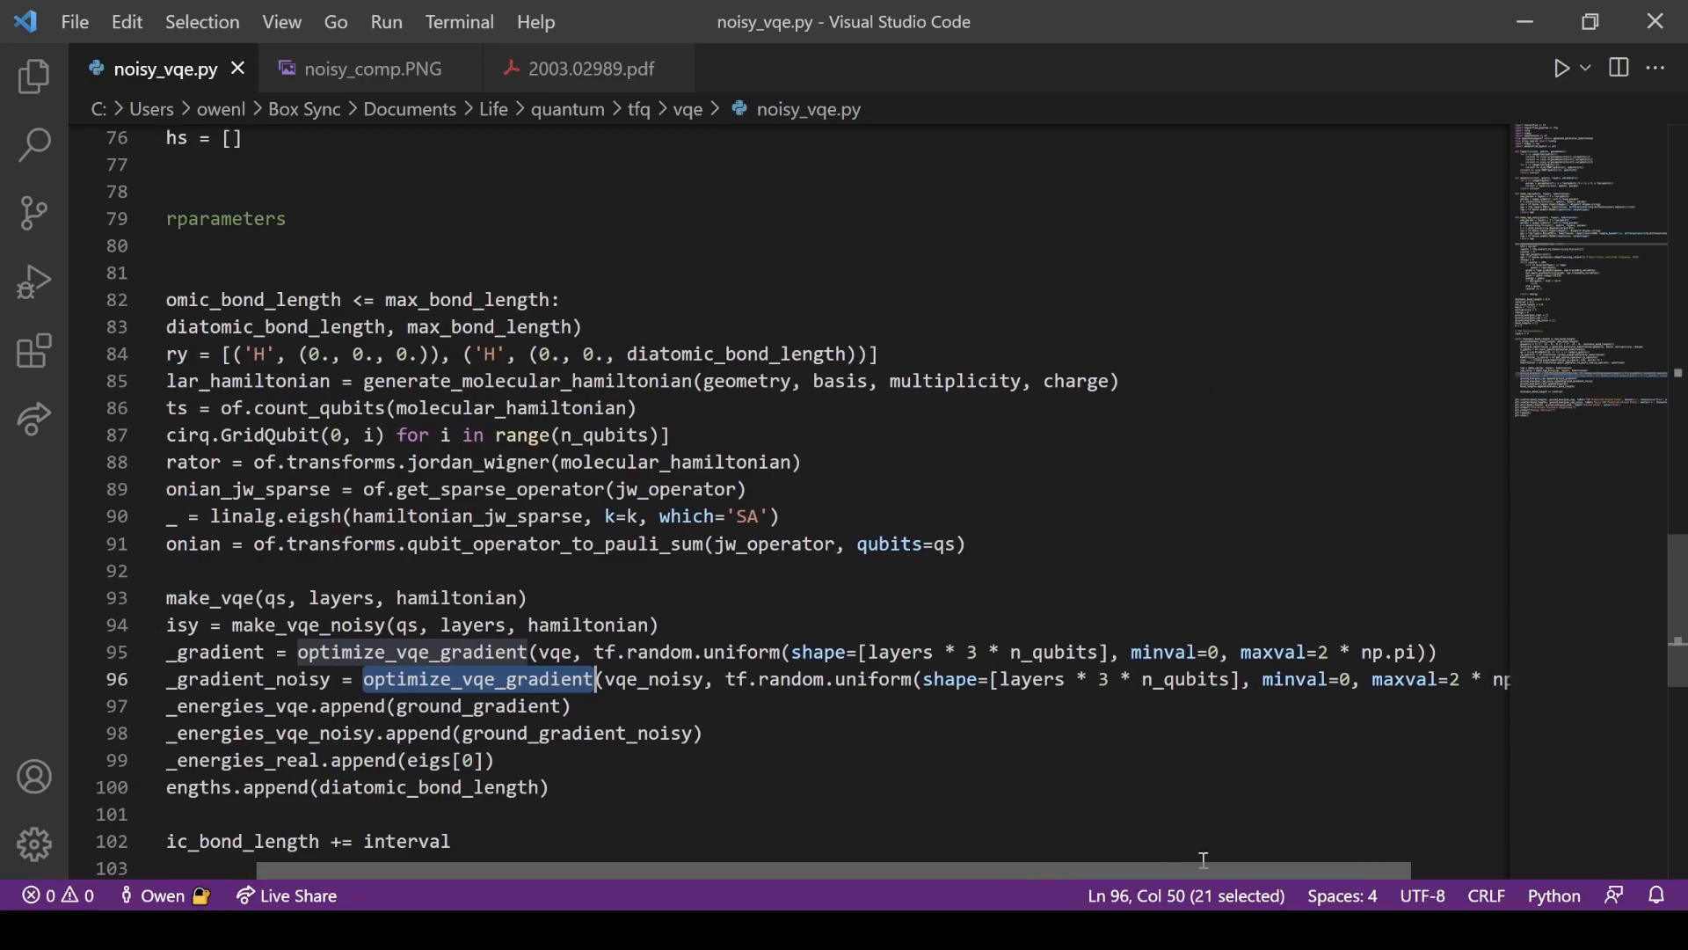
{"action": "scroll", "scroll_direction": "right", "scroll_amount": 3}
{"action": "type", "text": "initia"}
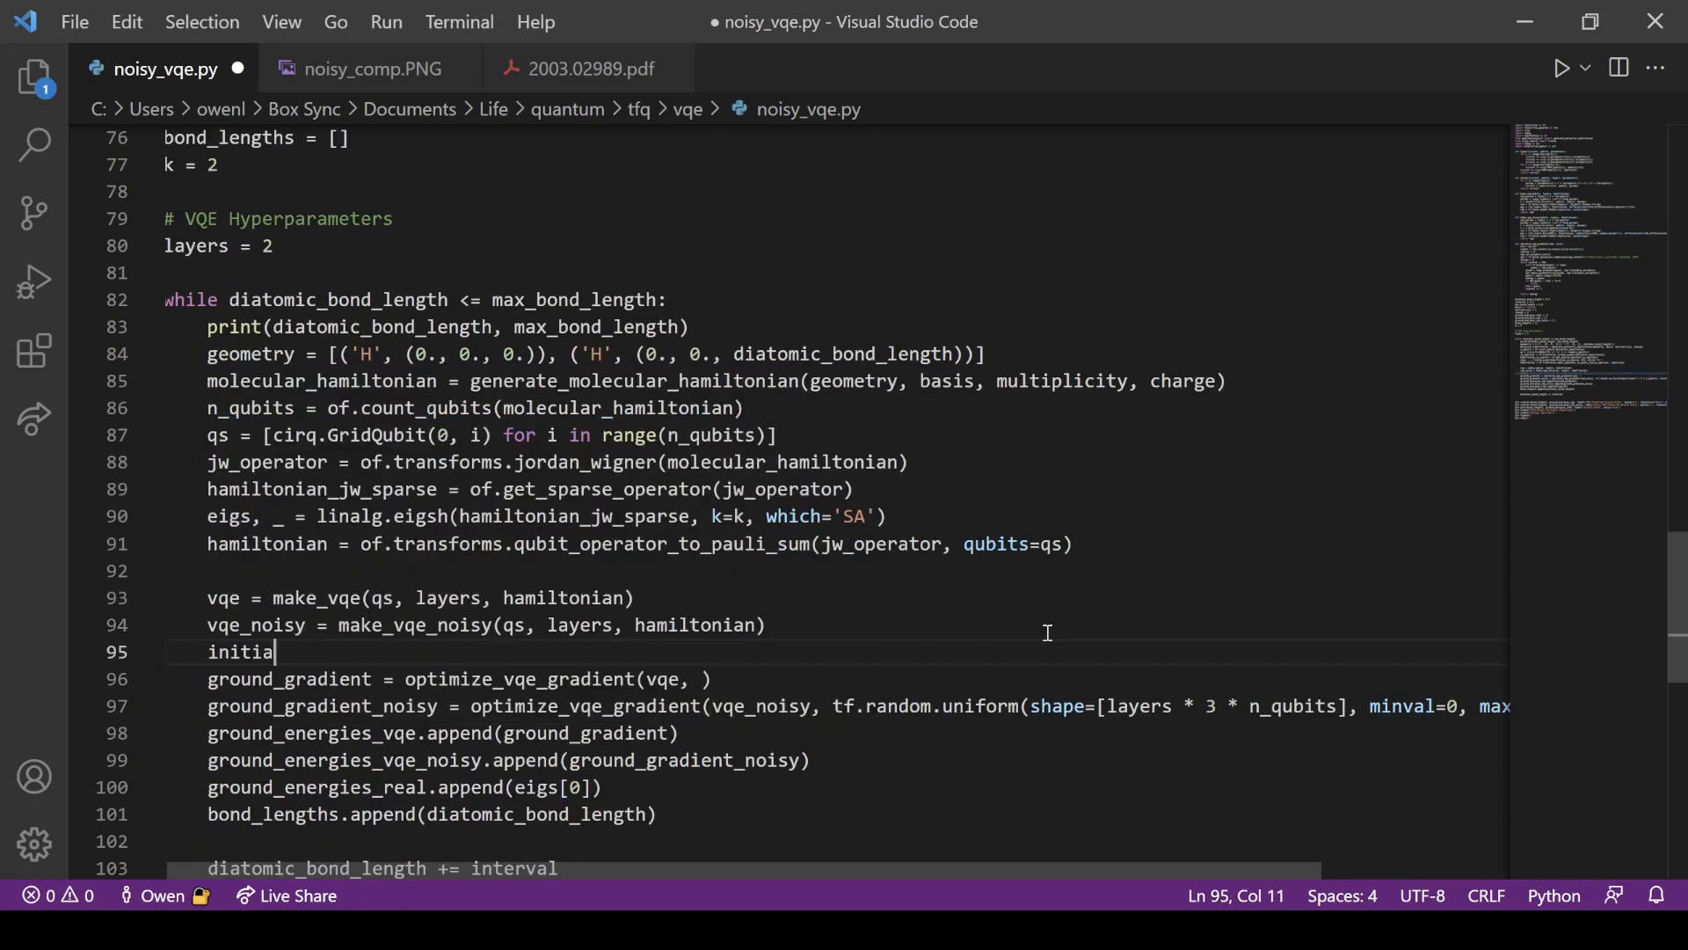
{"action": "type", "text": "l_value = tf.random.uniform(shape=[layers * 3 * n_qubits], minval=0, maxval=2 * np.pi)"}
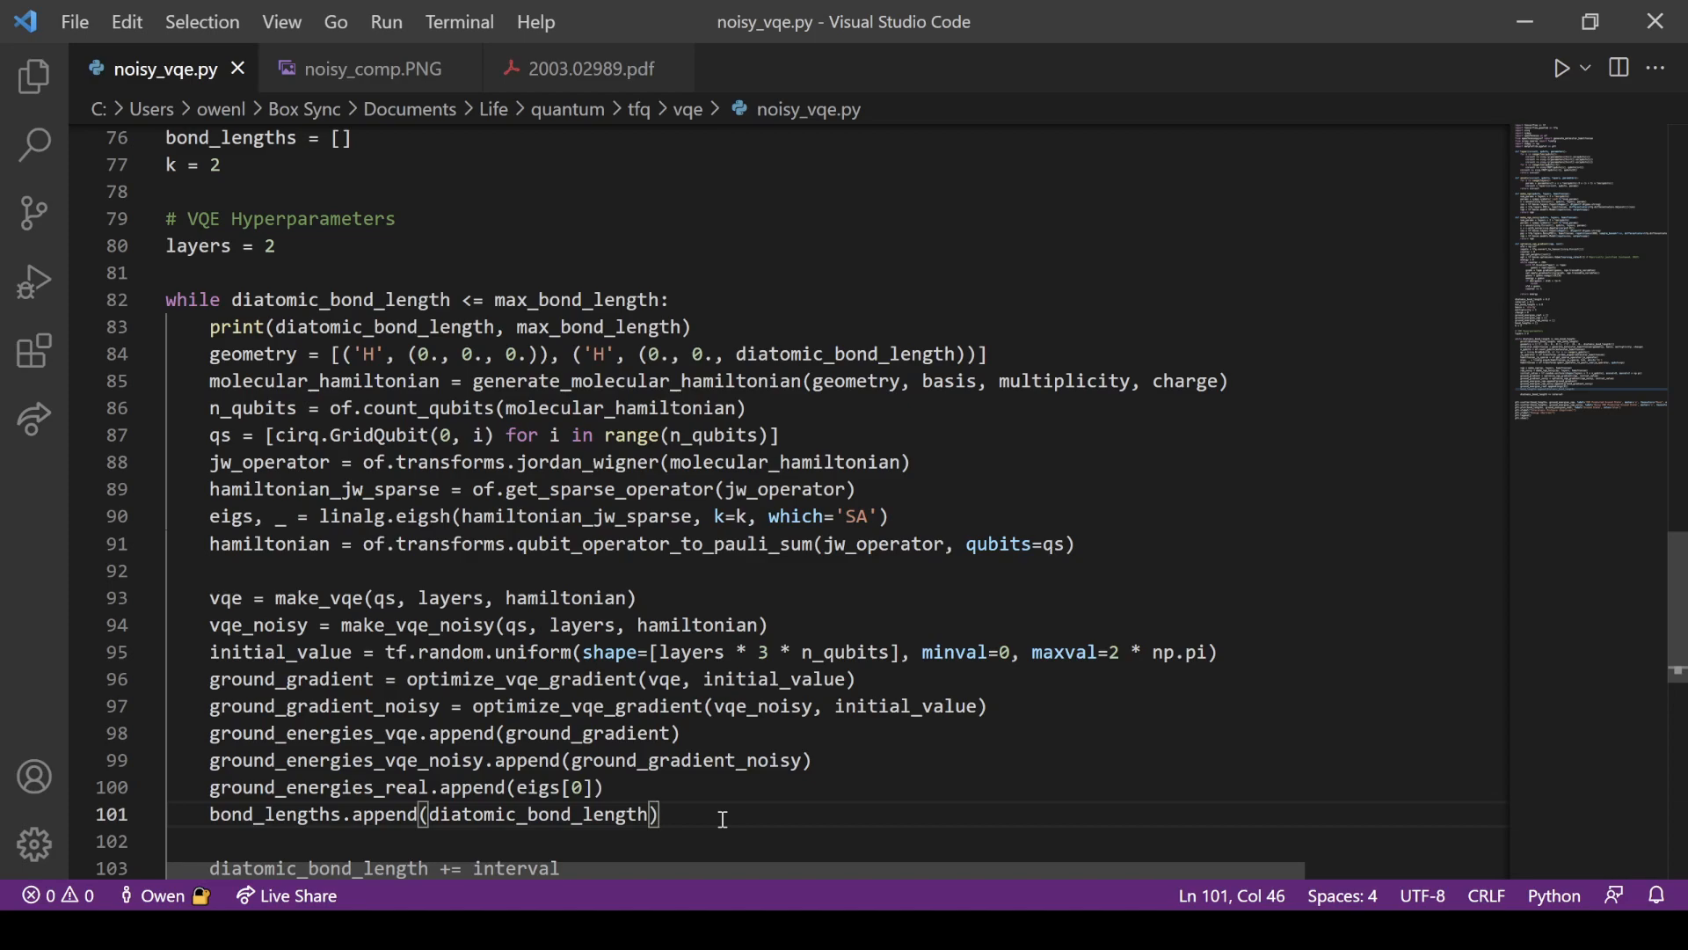
{"action": "scroll", "scroll_direction": "down", "scroll_amount": 3}
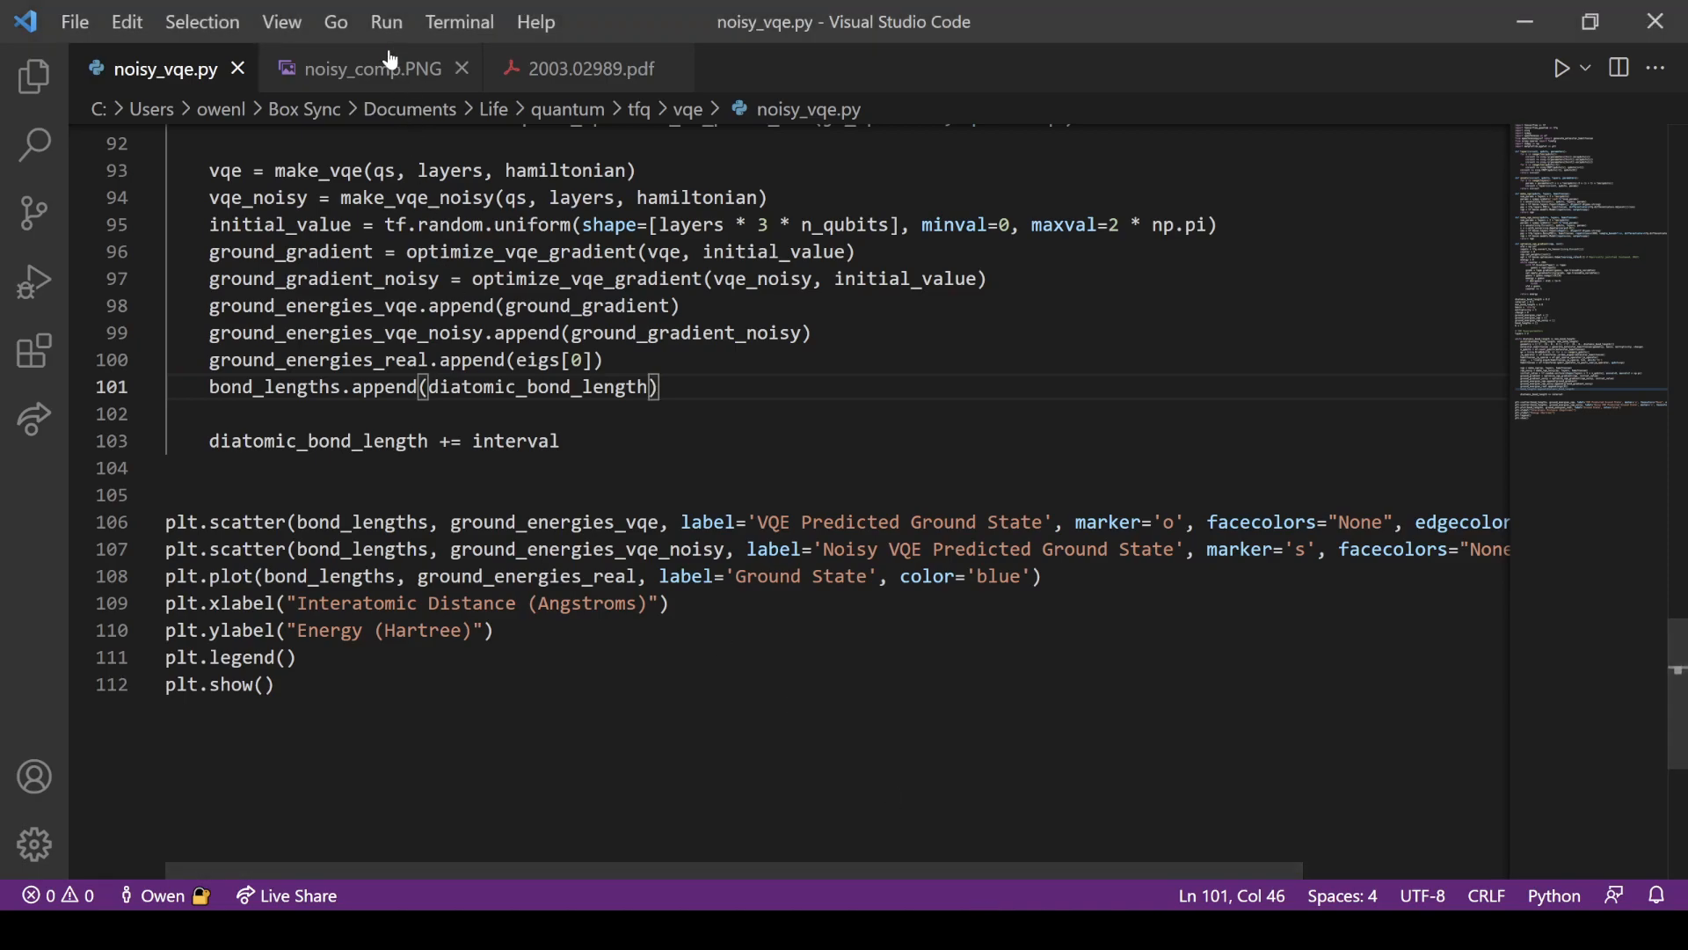
{"action": "left_click", "coordinate": [366, 68]}
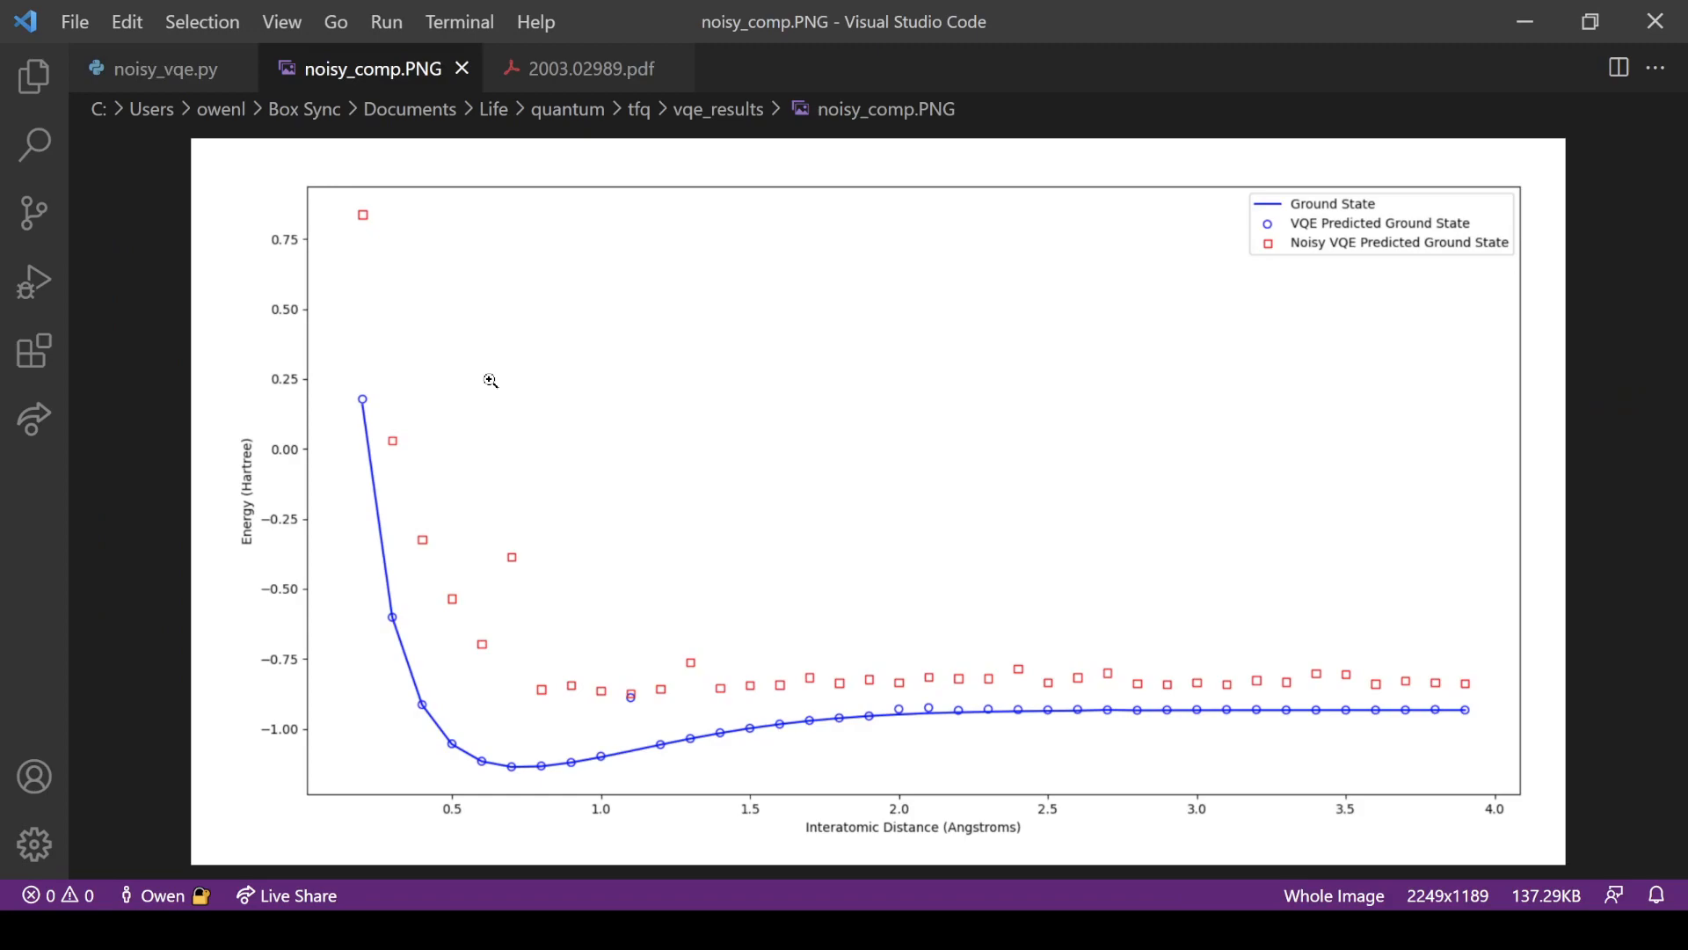
{"action": "mouse_move", "coordinate": [479, 457]}
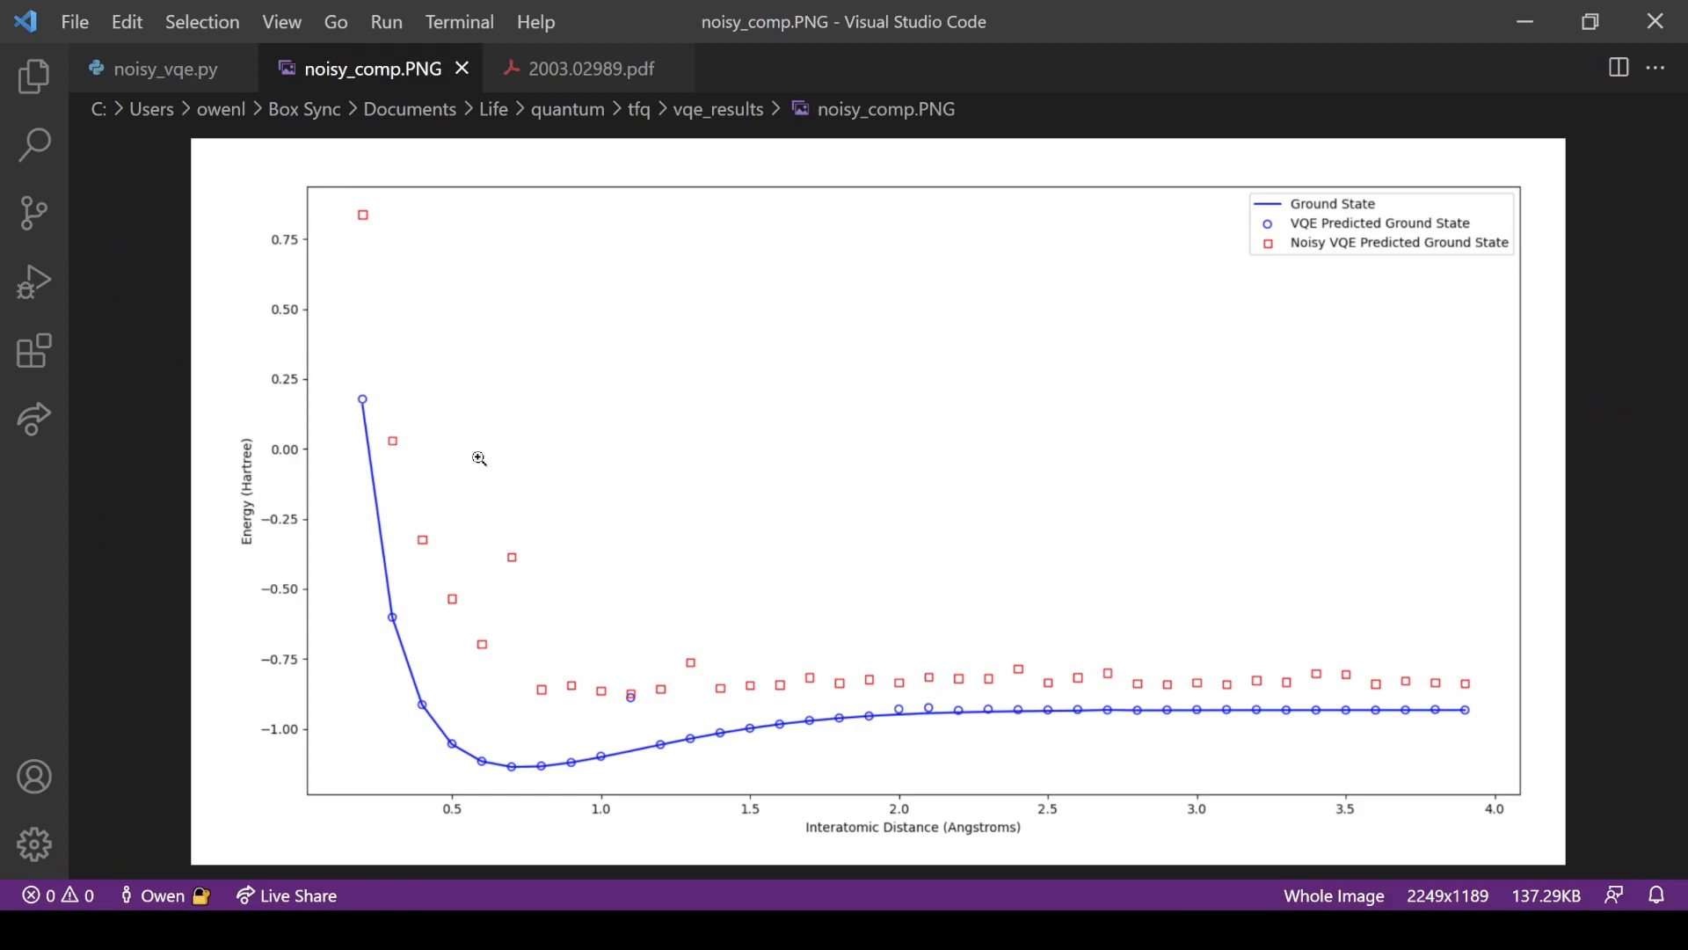
{"action": "mouse_move", "coordinate": [430, 471]}
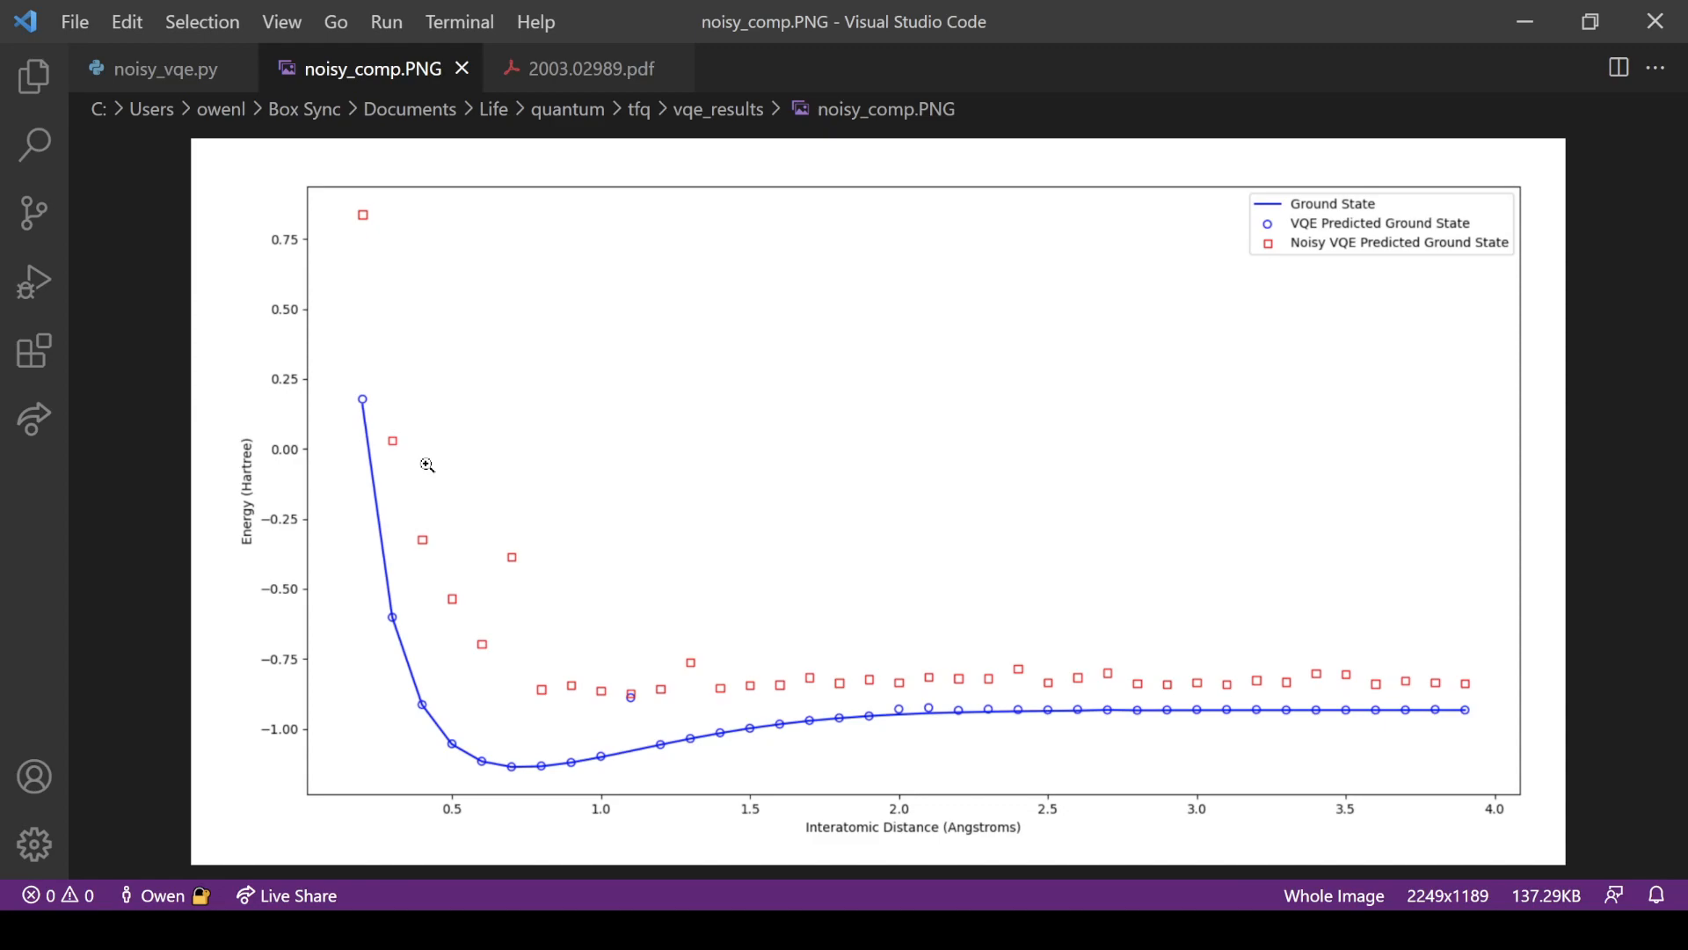
{"action": "mouse_move", "coordinate": [374, 417]}
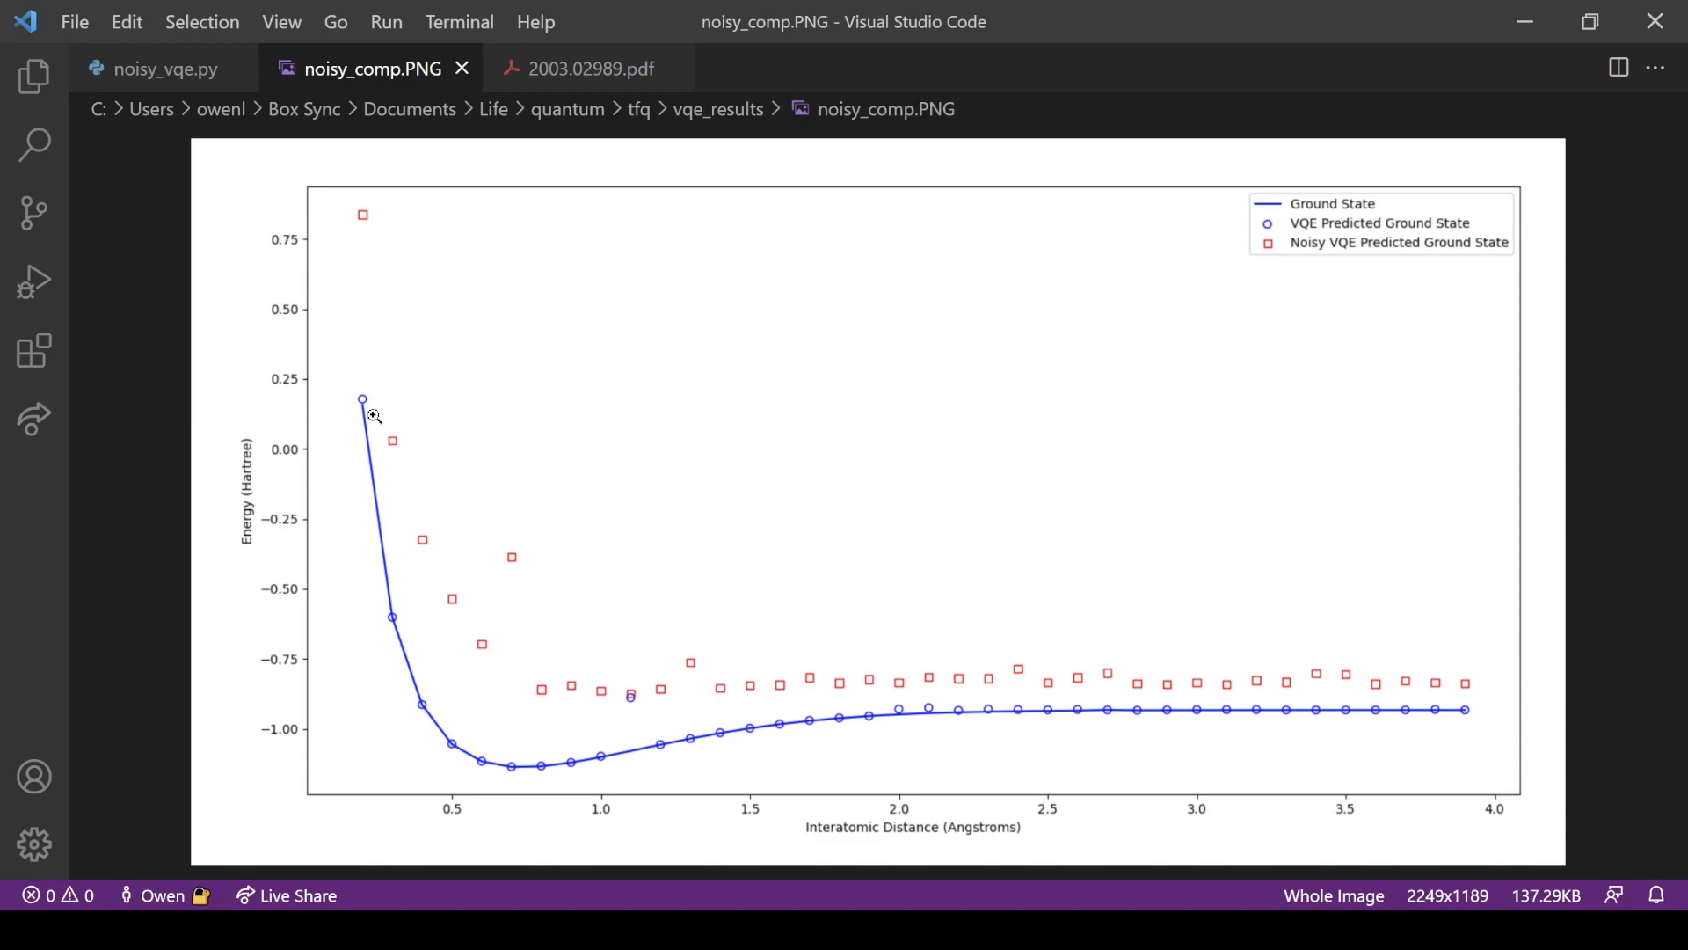
{"action": "mouse_move", "coordinate": [547, 745]}
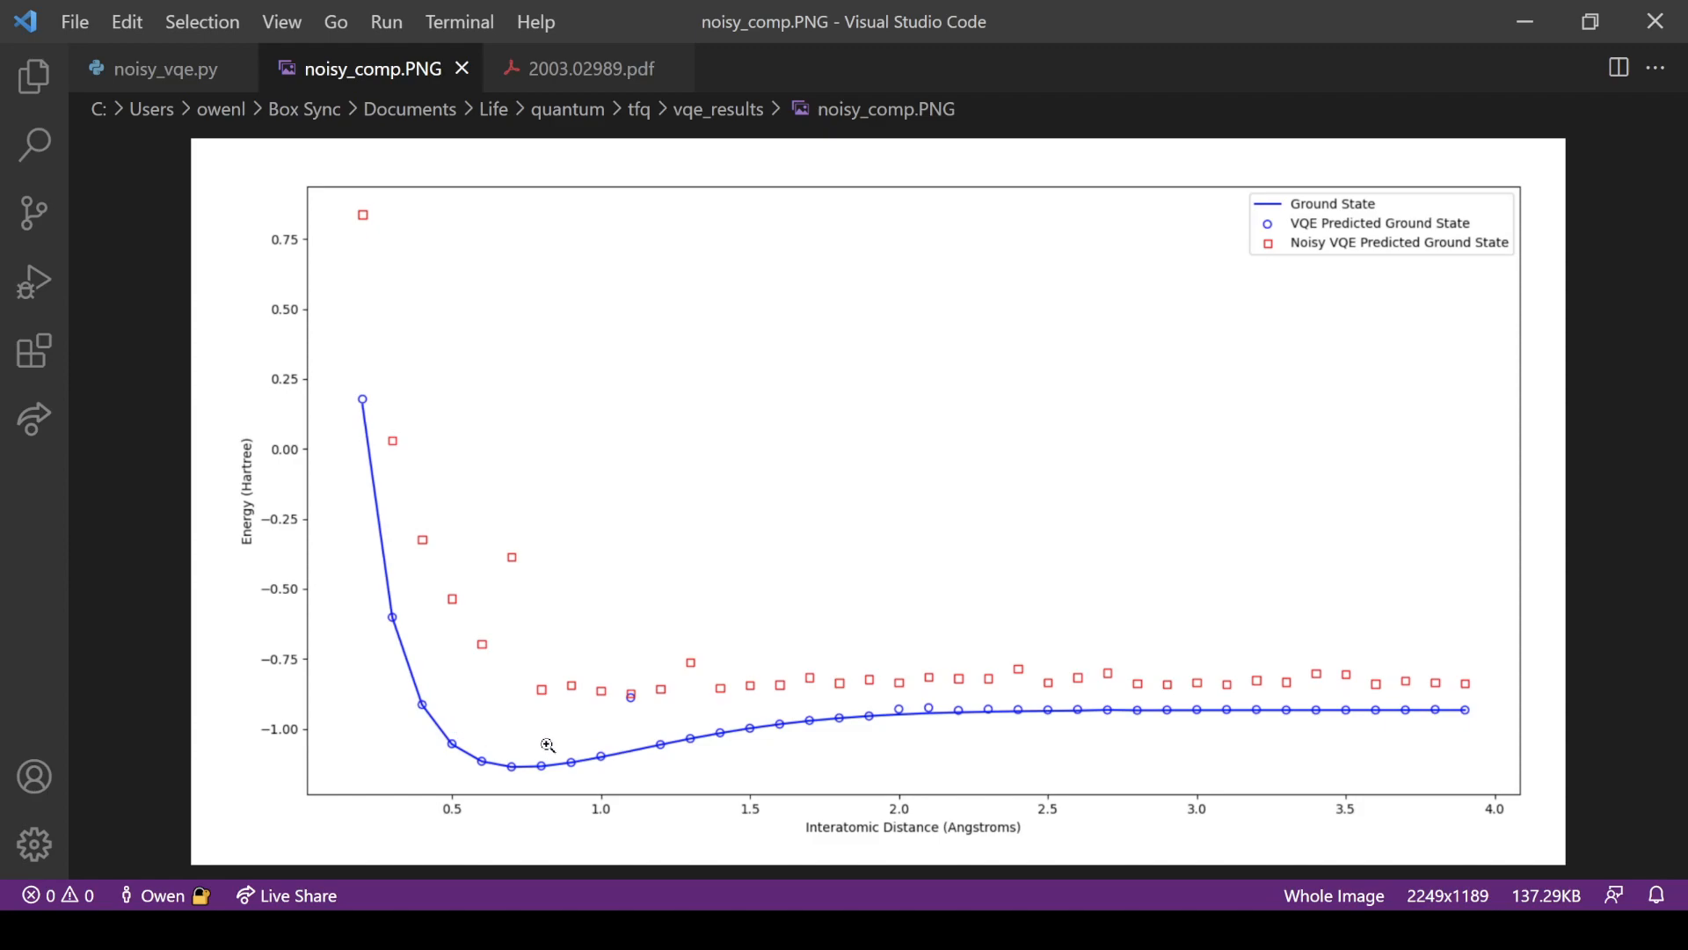
{"action": "mouse_move", "coordinate": [931, 720]}
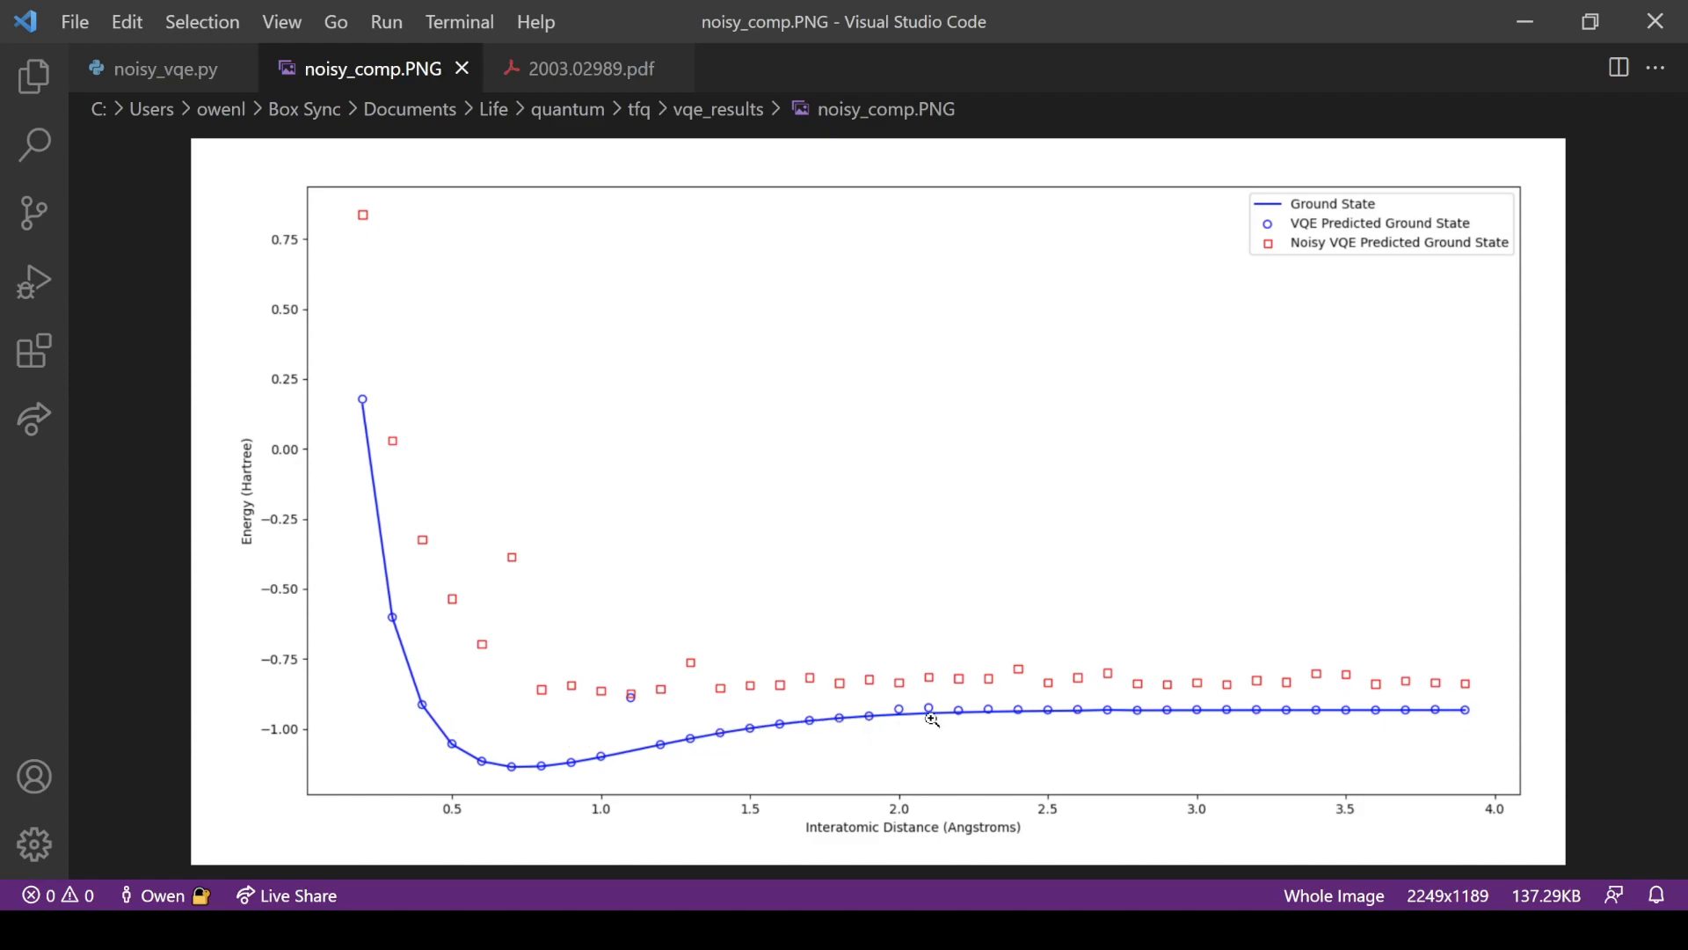
{"action": "mouse_move", "coordinate": [1020, 715]}
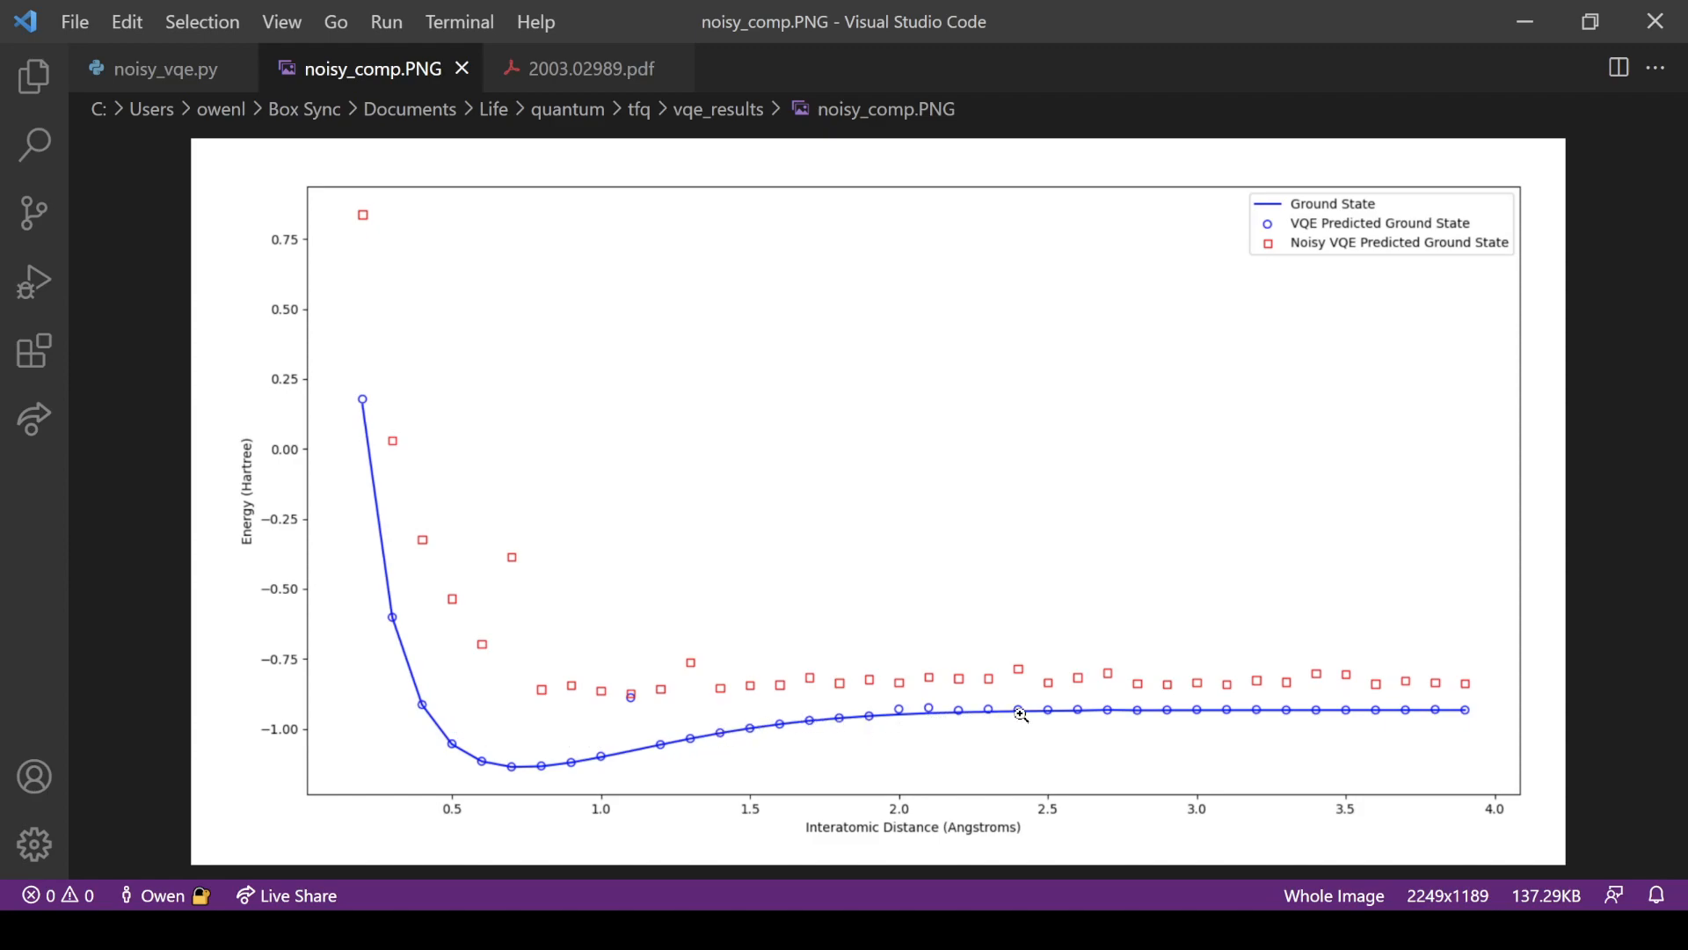
{"action": "mouse_move", "coordinate": [1018, 718]}
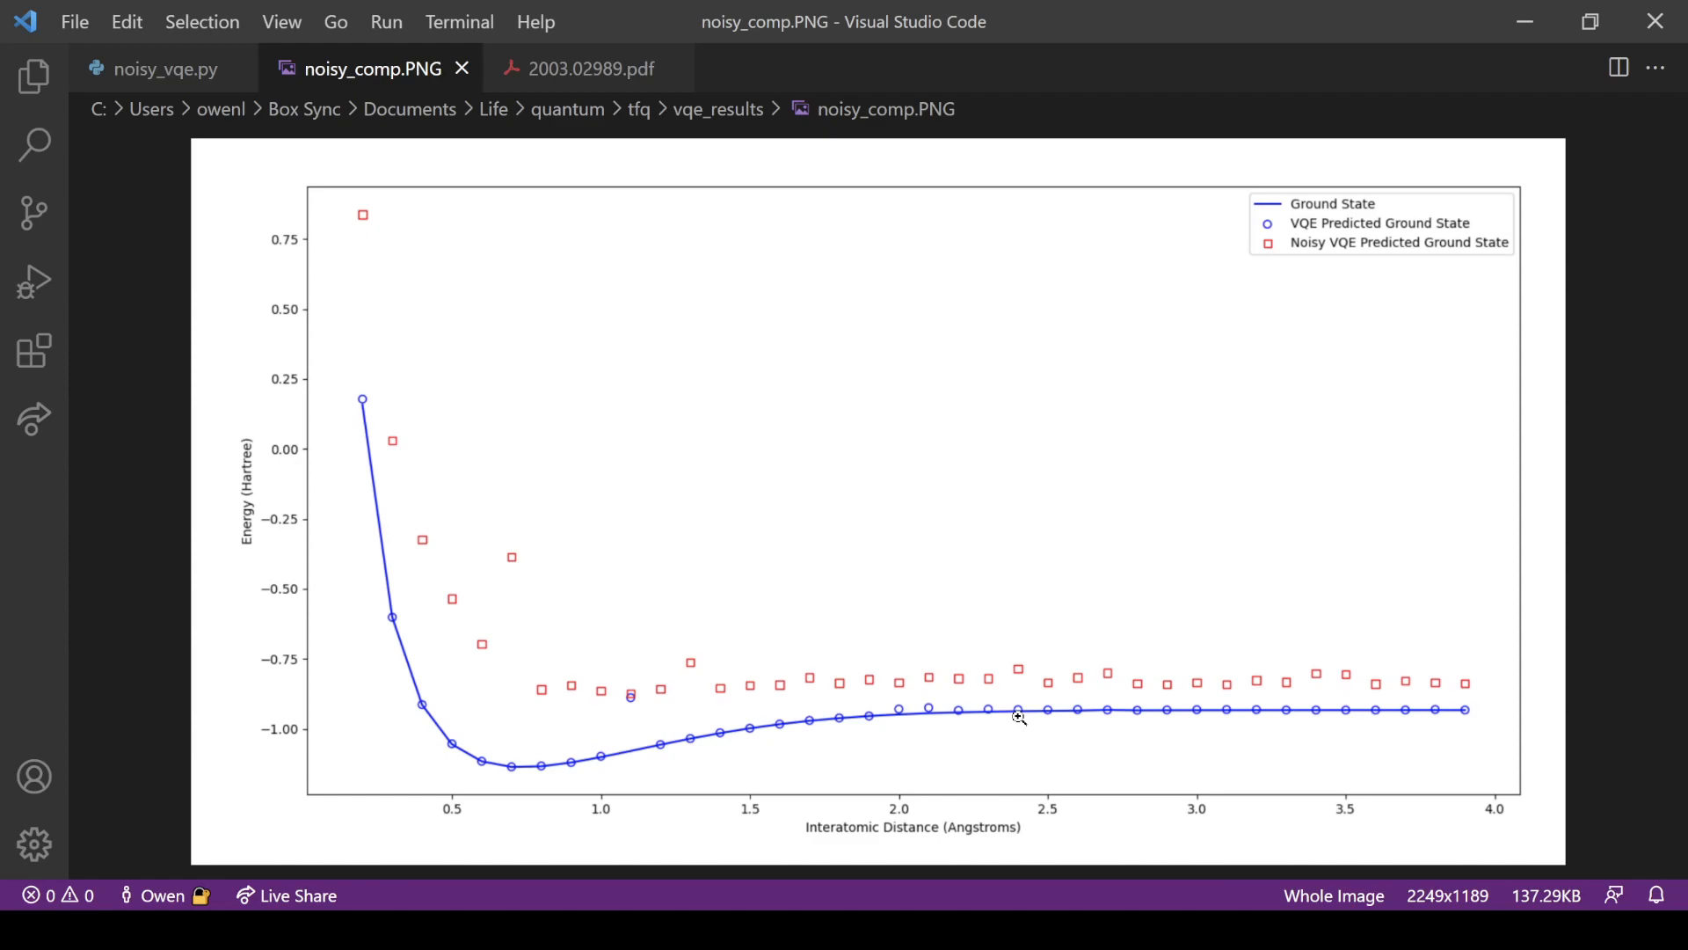
{"action": "mouse_move", "coordinate": [635, 700]}
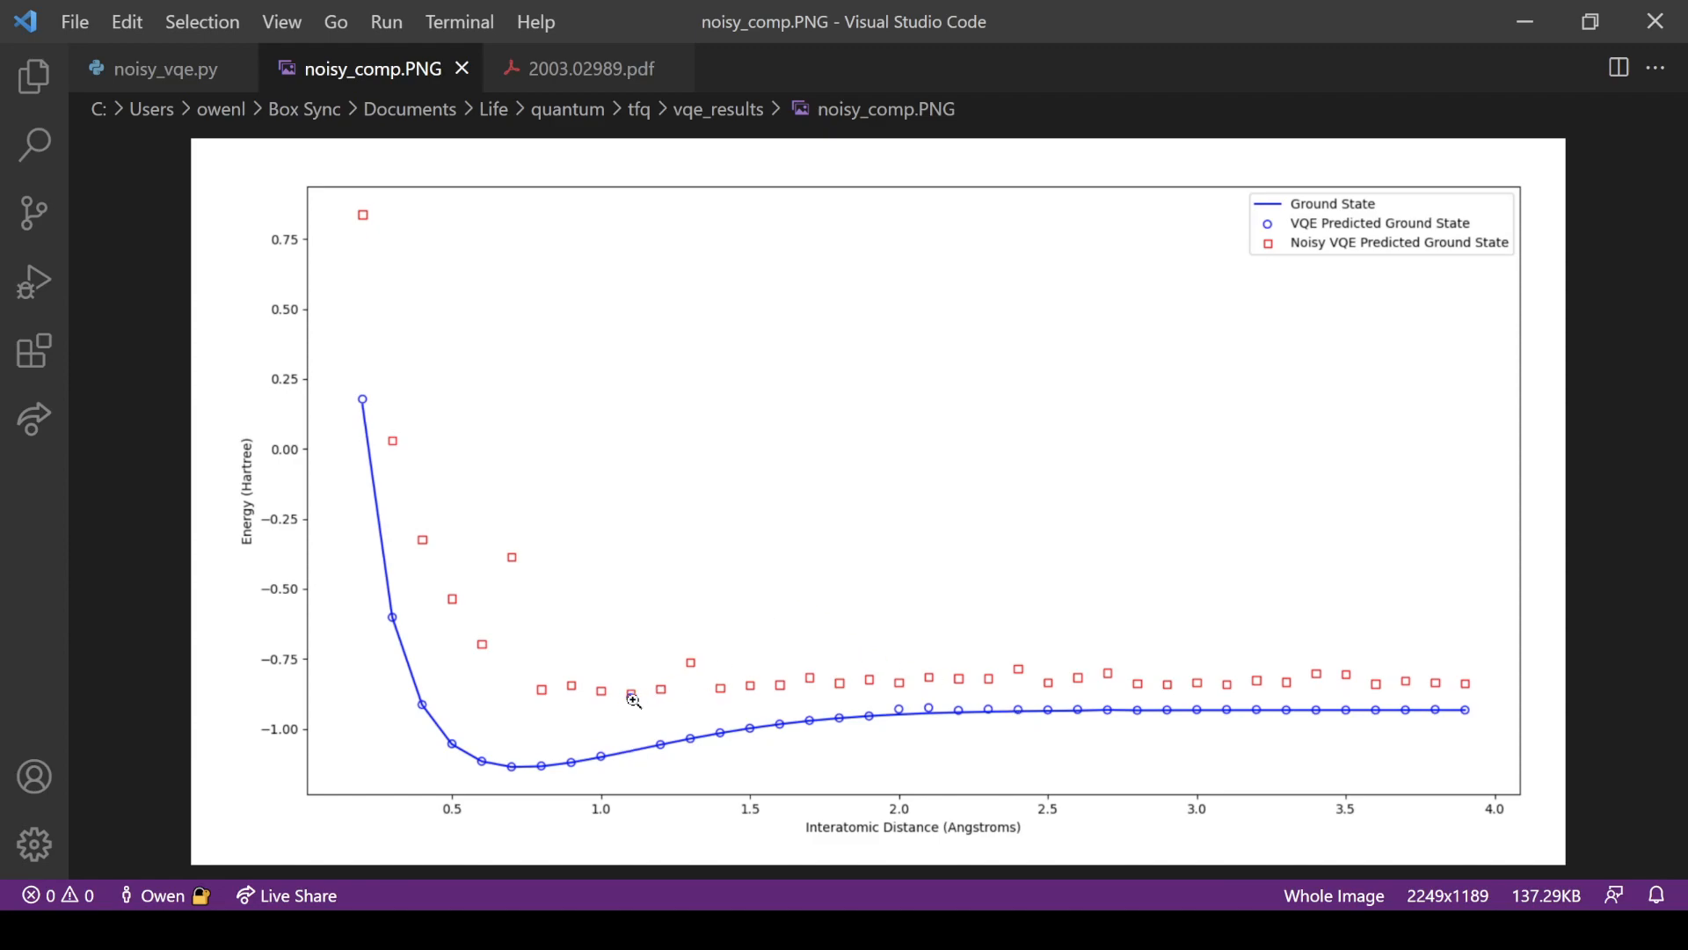
{"action": "mouse_move", "coordinate": [635, 729]}
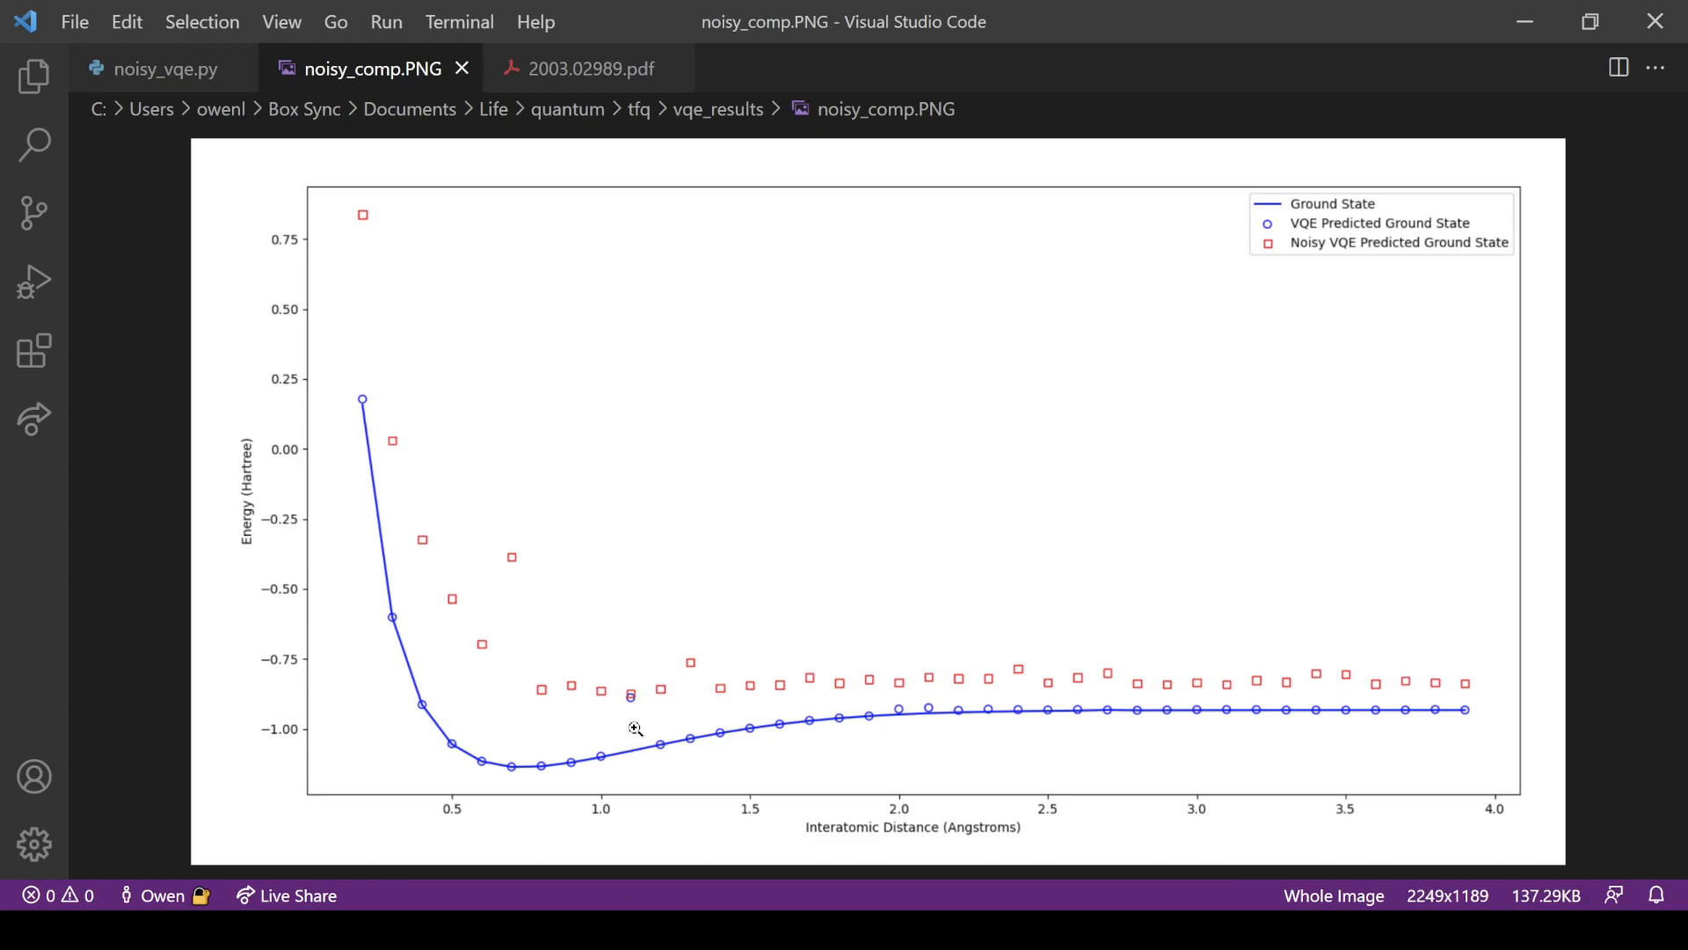
{"action": "mouse_move", "coordinate": [633, 695]}
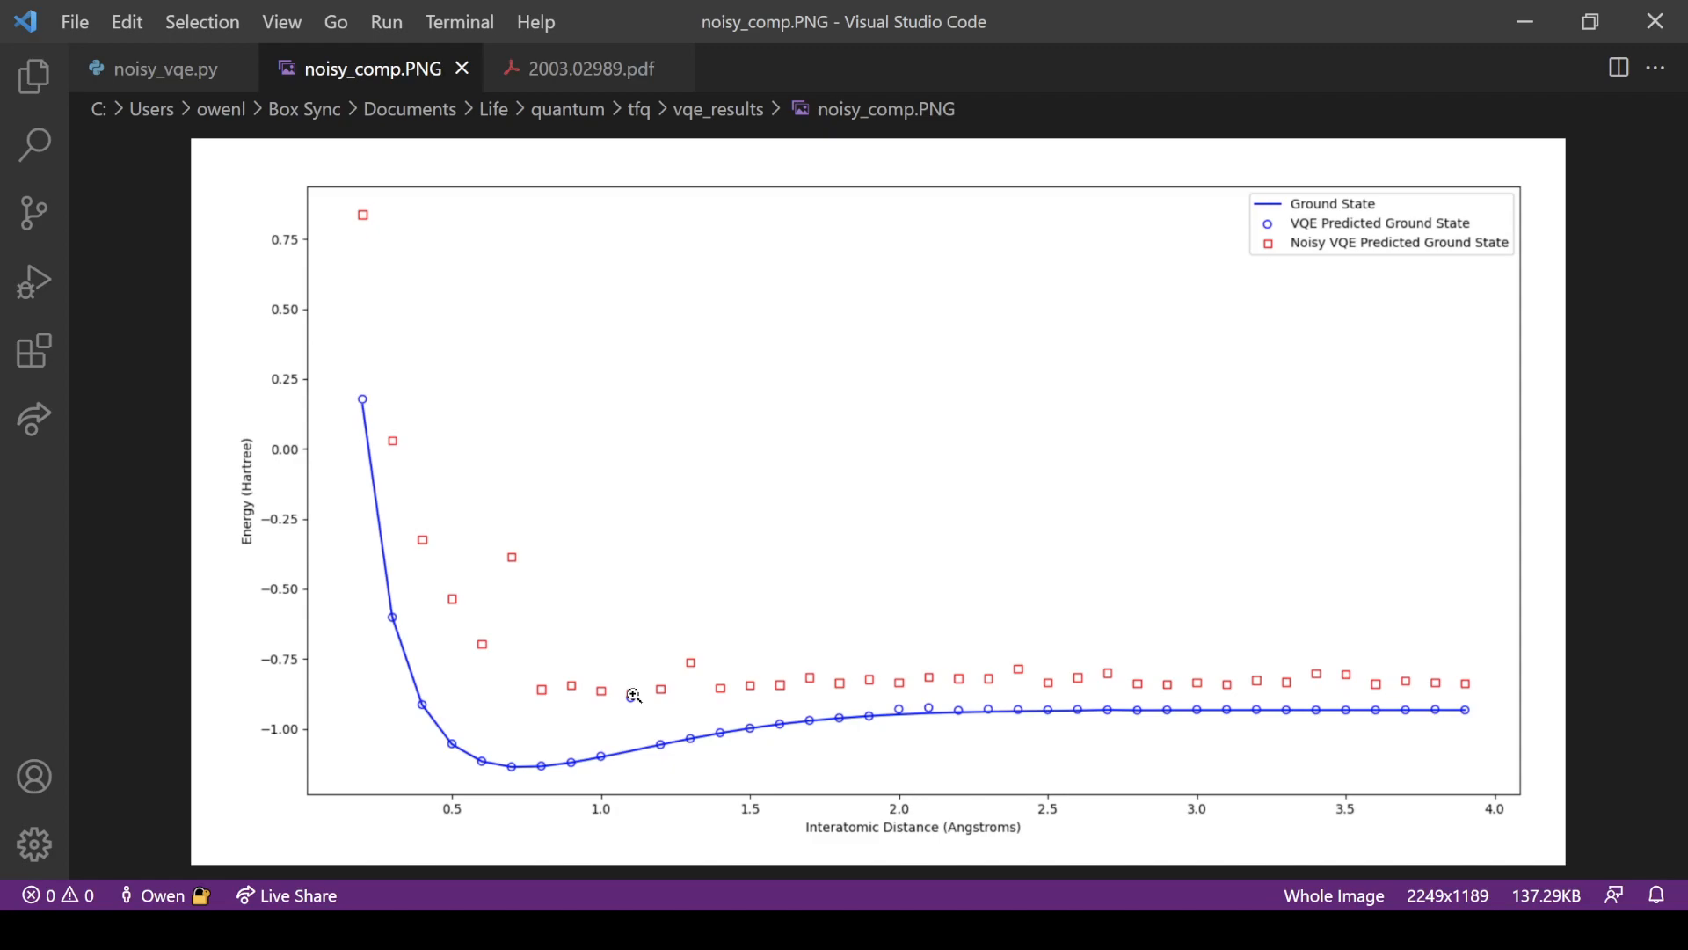
{"action": "mouse_move", "coordinate": [608, 474]}
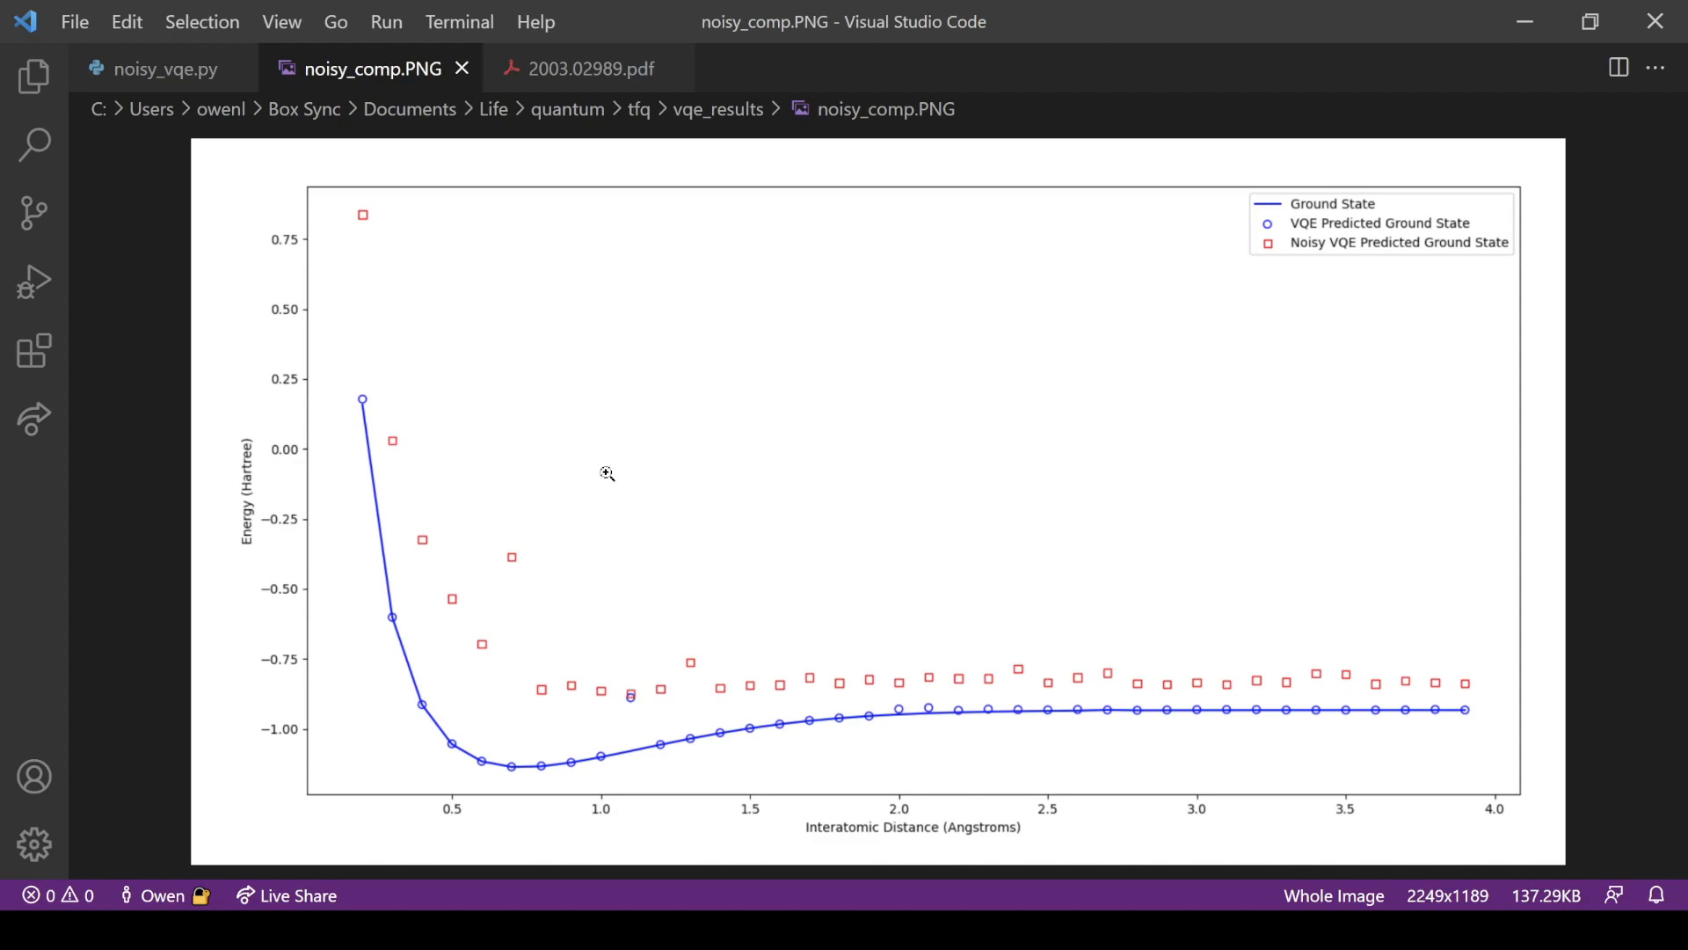
{"action": "mouse_move", "coordinate": [598, 723]}
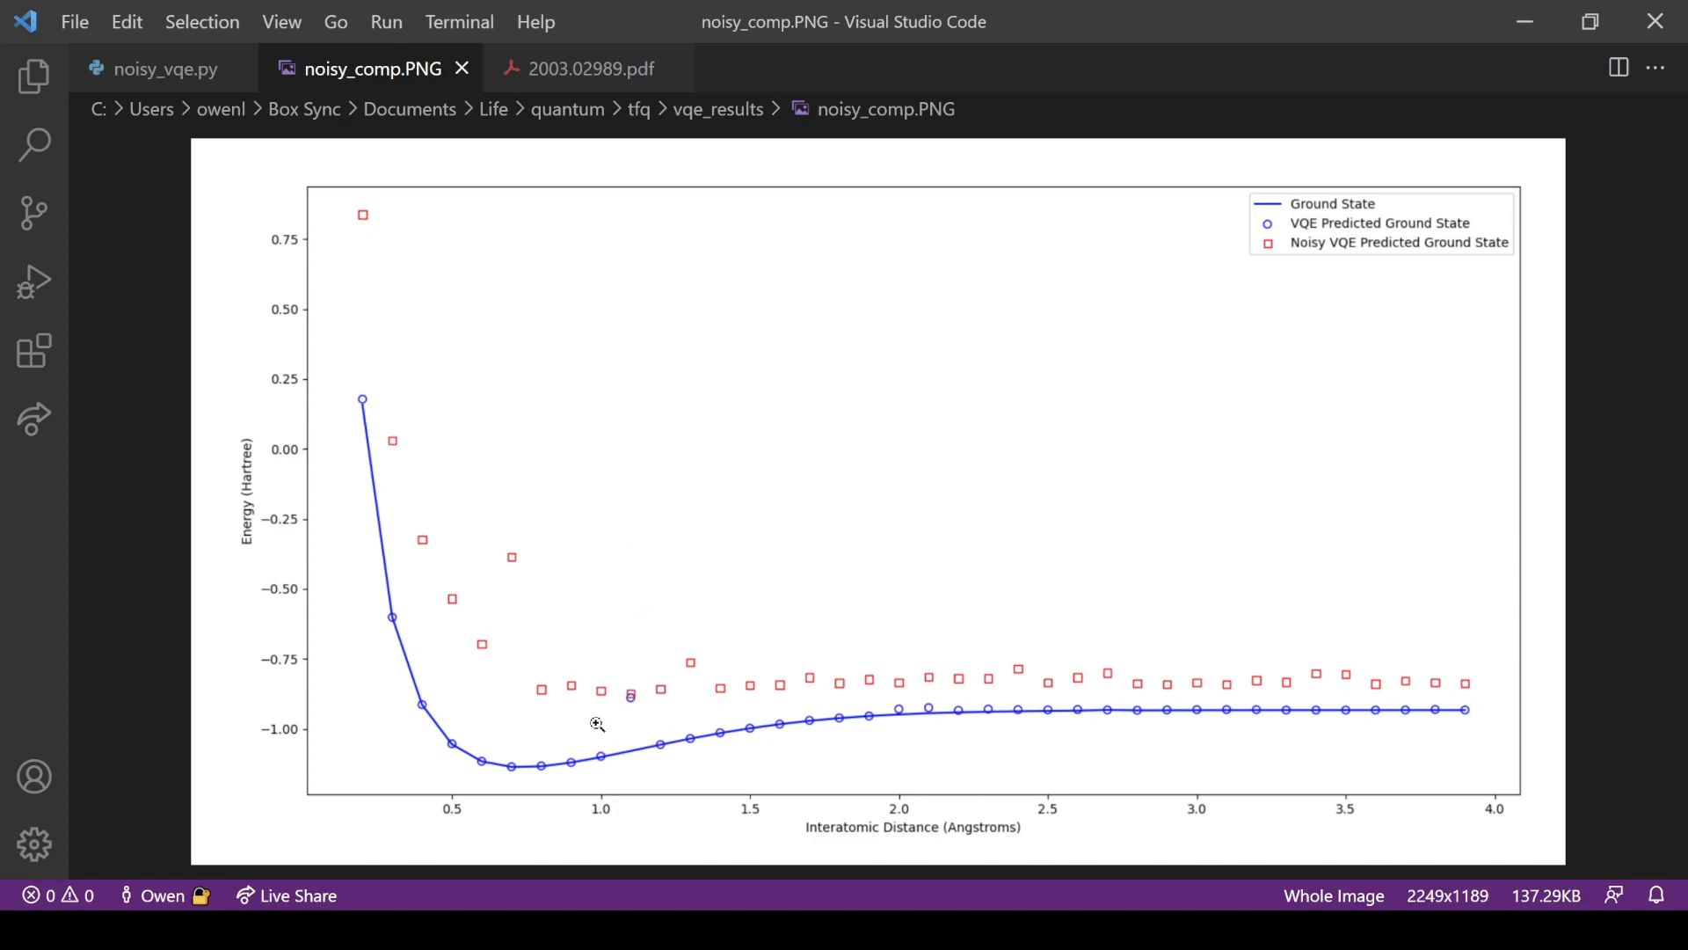
{"action": "mouse_move", "coordinate": [581, 696]}
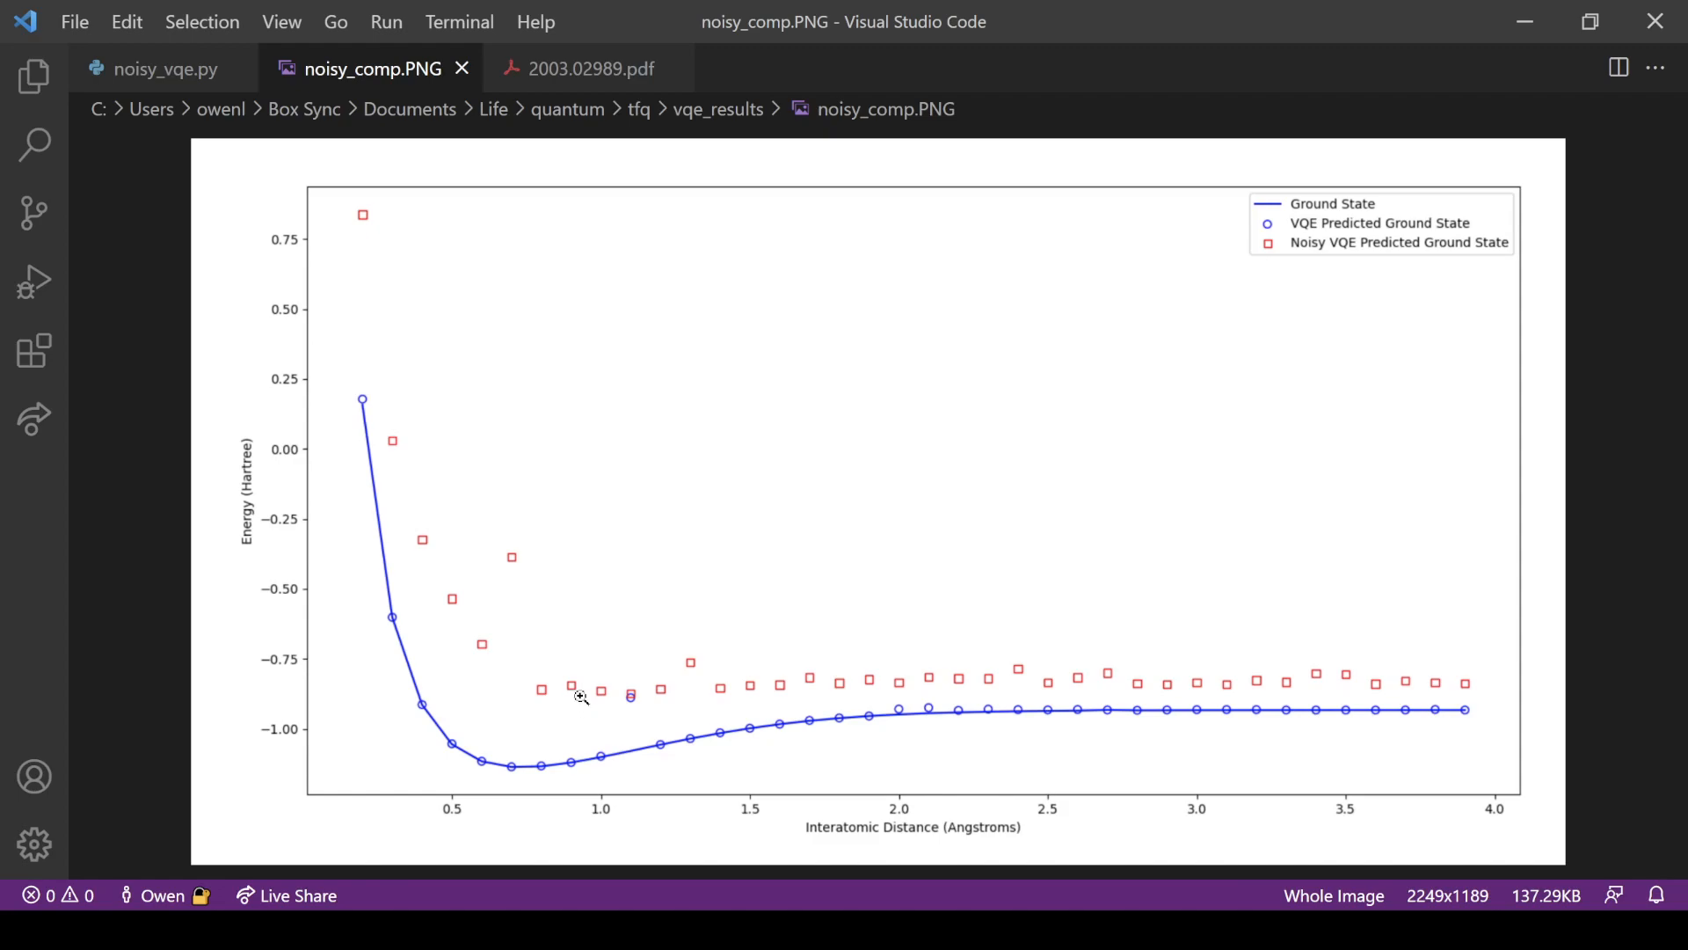
{"action": "mouse_move", "coordinate": [476, 561]}
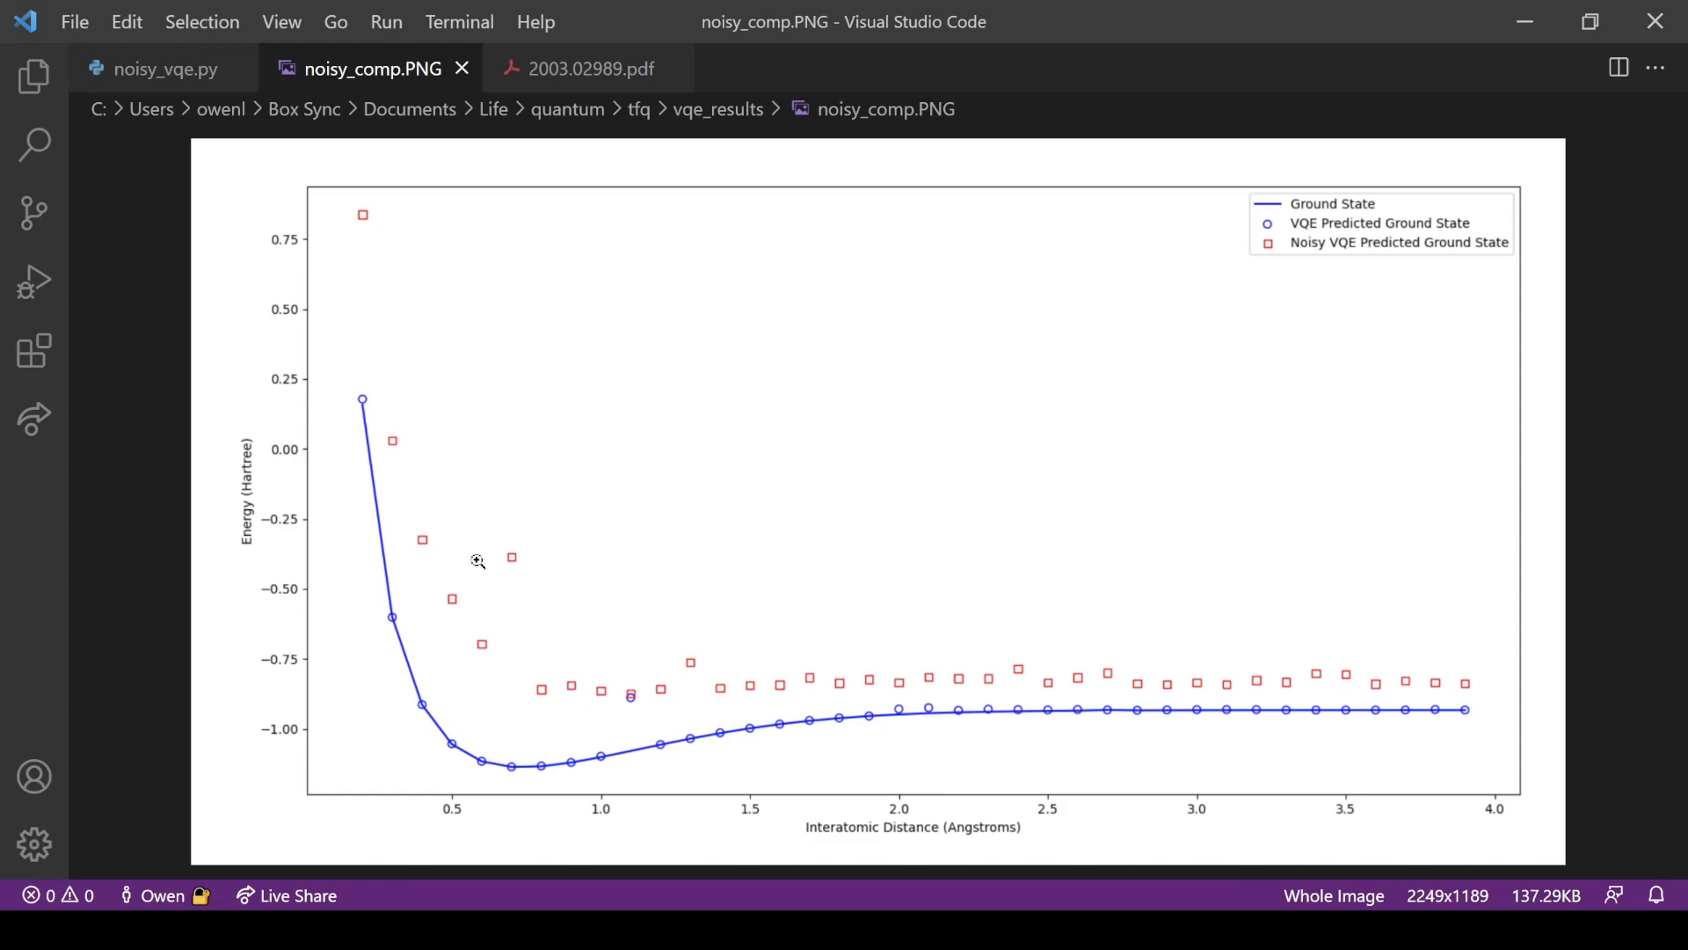
{"action": "mouse_move", "coordinate": [495, 653]}
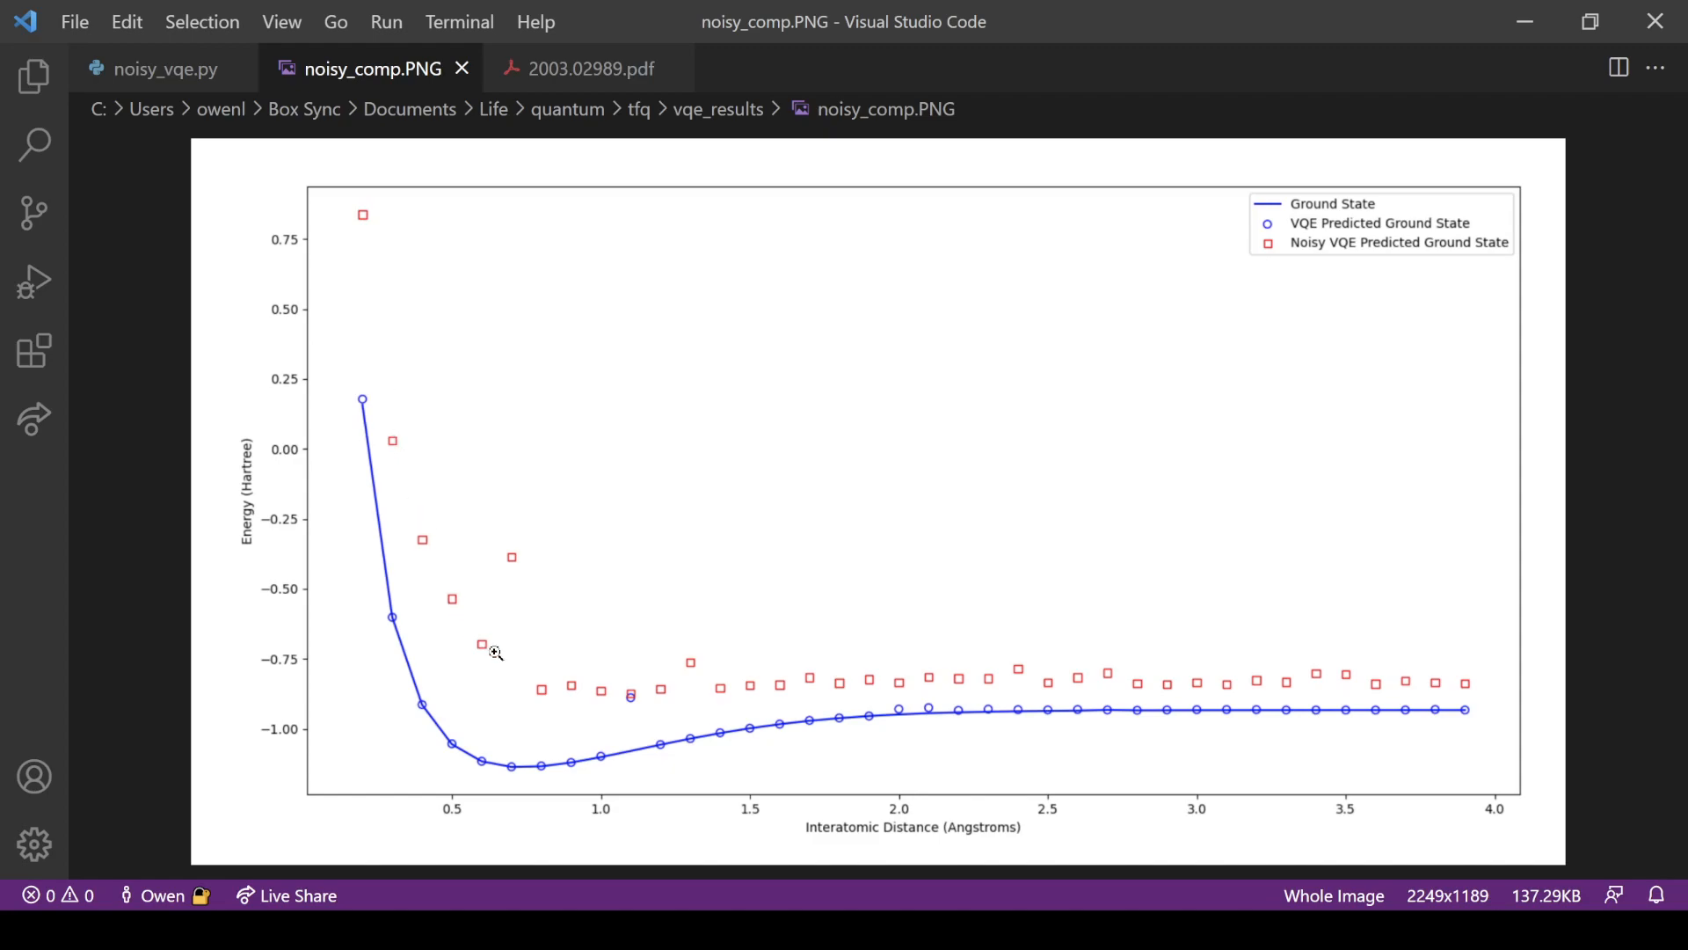
{"action": "mouse_move", "coordinate": [670, 687]}
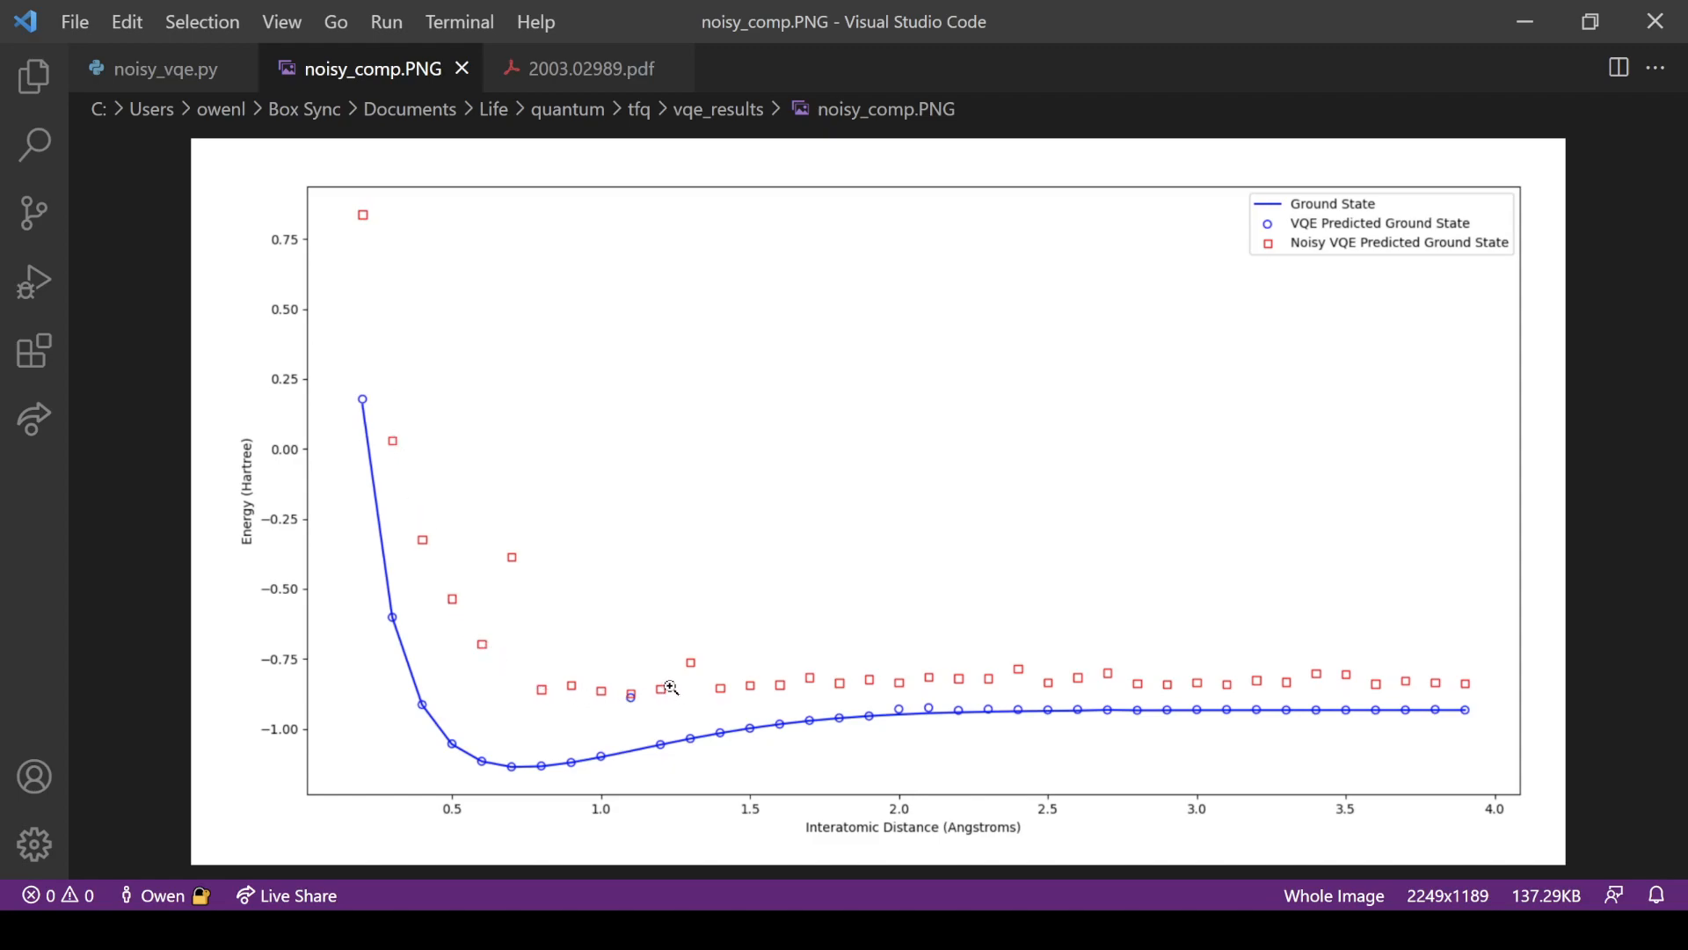
{"action": "mouse_move", "coordinate": [456, 569]}
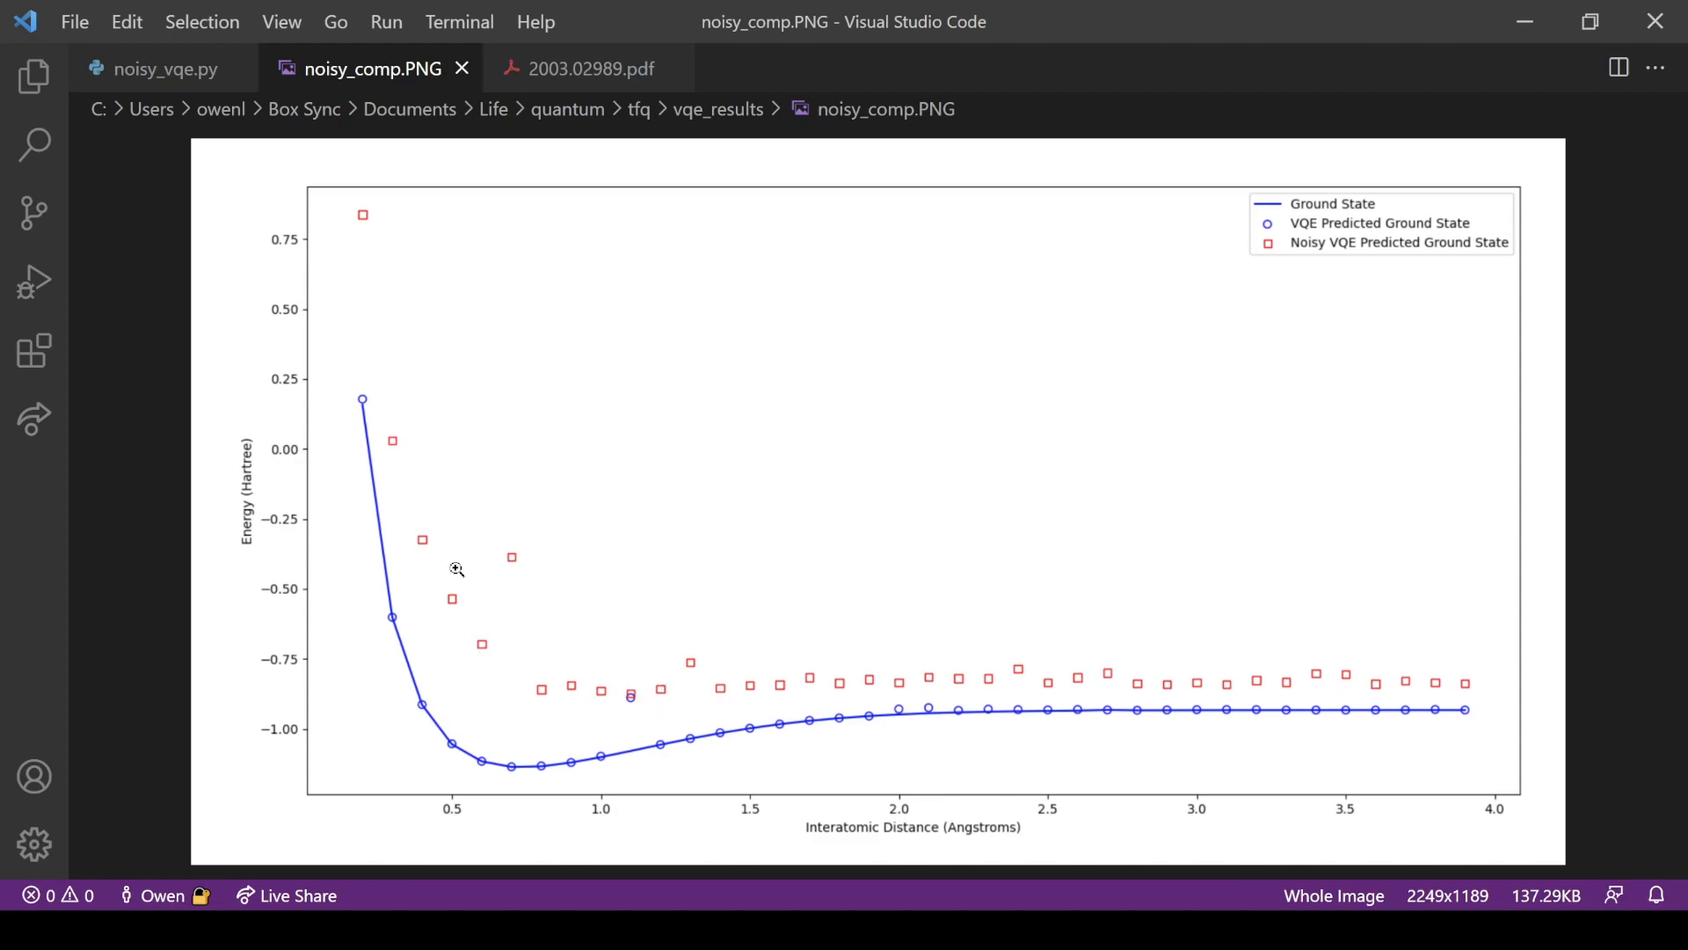
{"action": "mouse_move", "coordinate": [853, 781]}
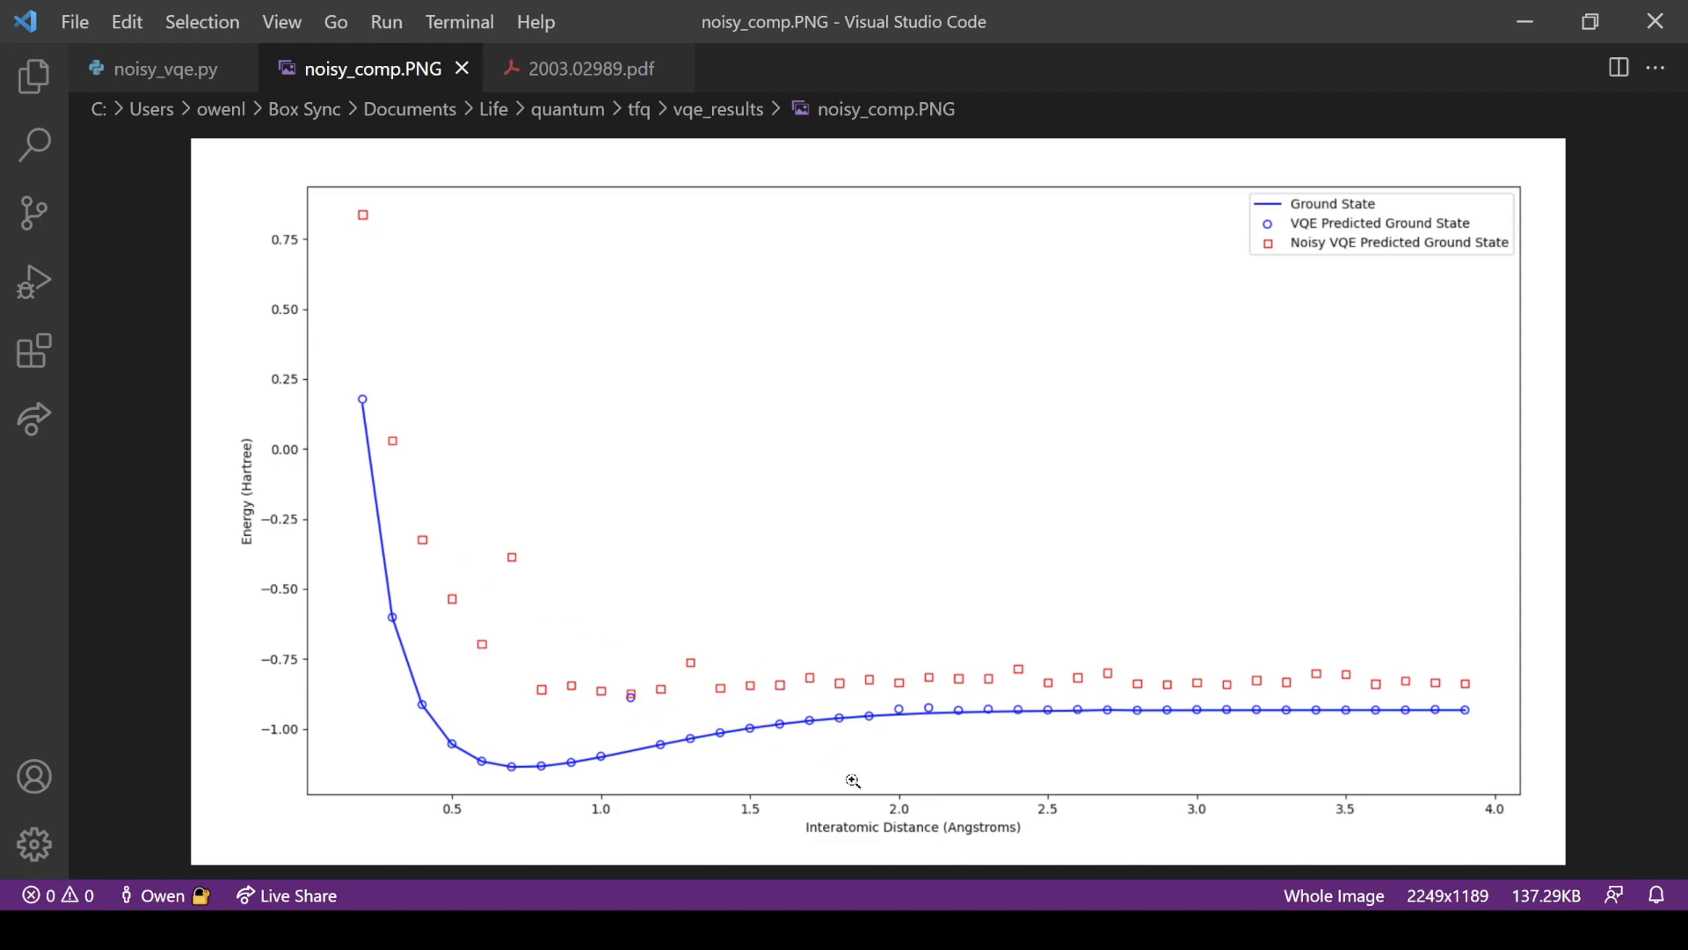
{"action": "mouse_move", "coordinate": [1202, 695]}
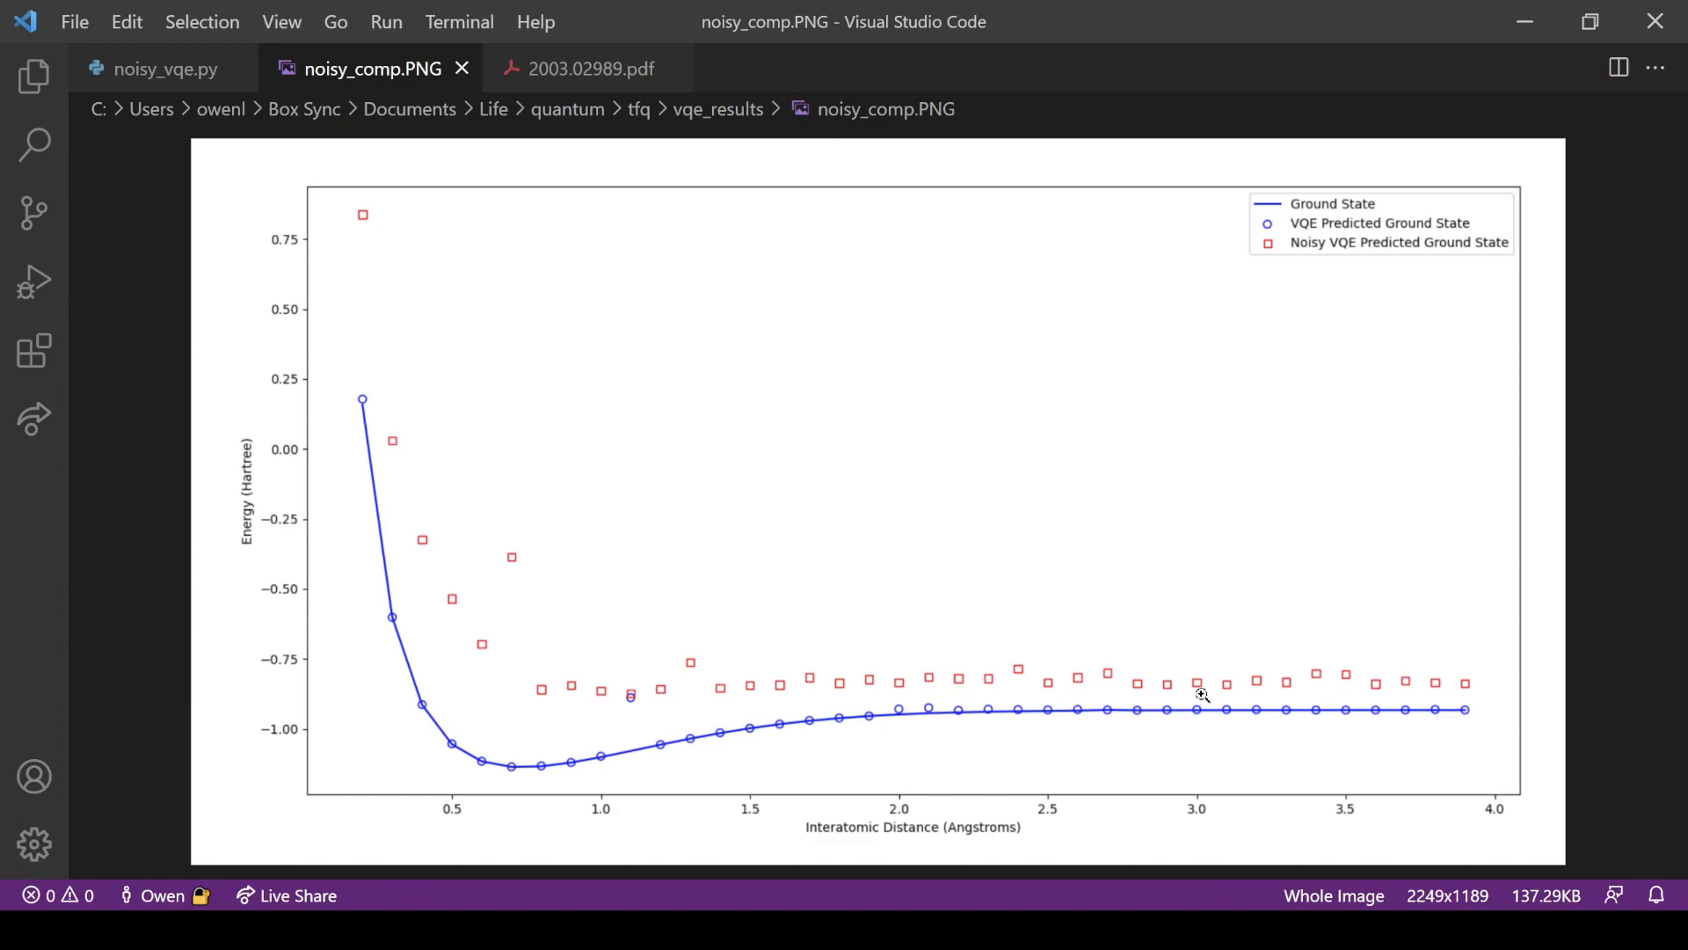
{"action": "mouse_move", "coordinate": [1009, 696]}
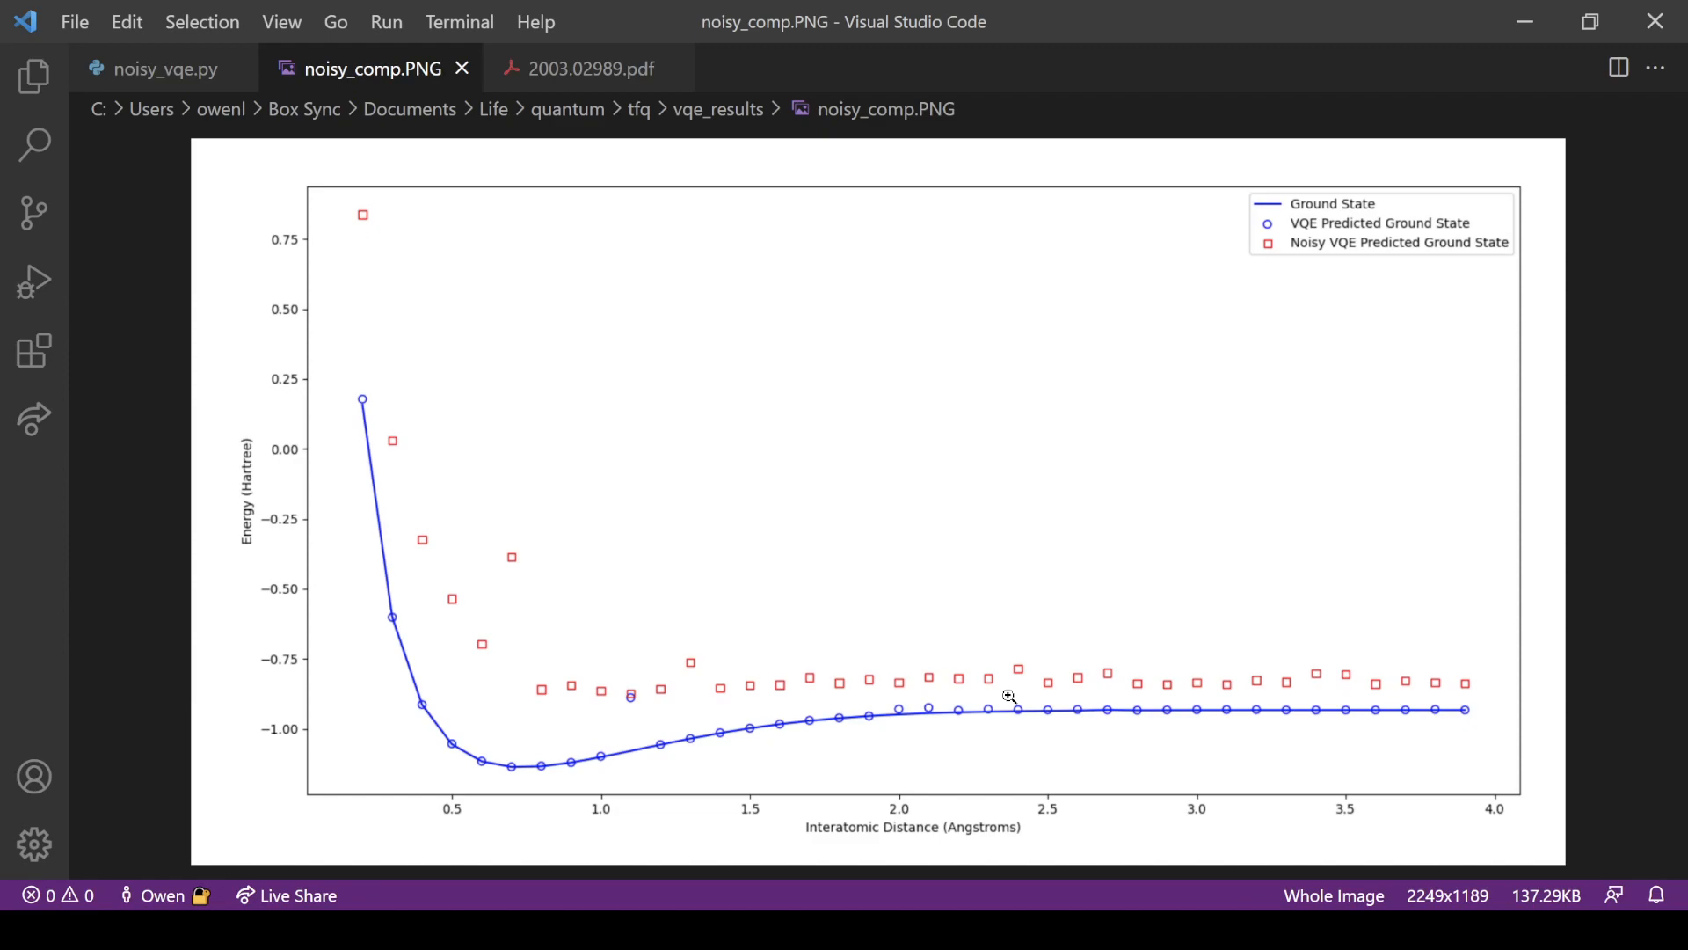
{"action": "mouse_move", "coordinate": [1021, 739]}
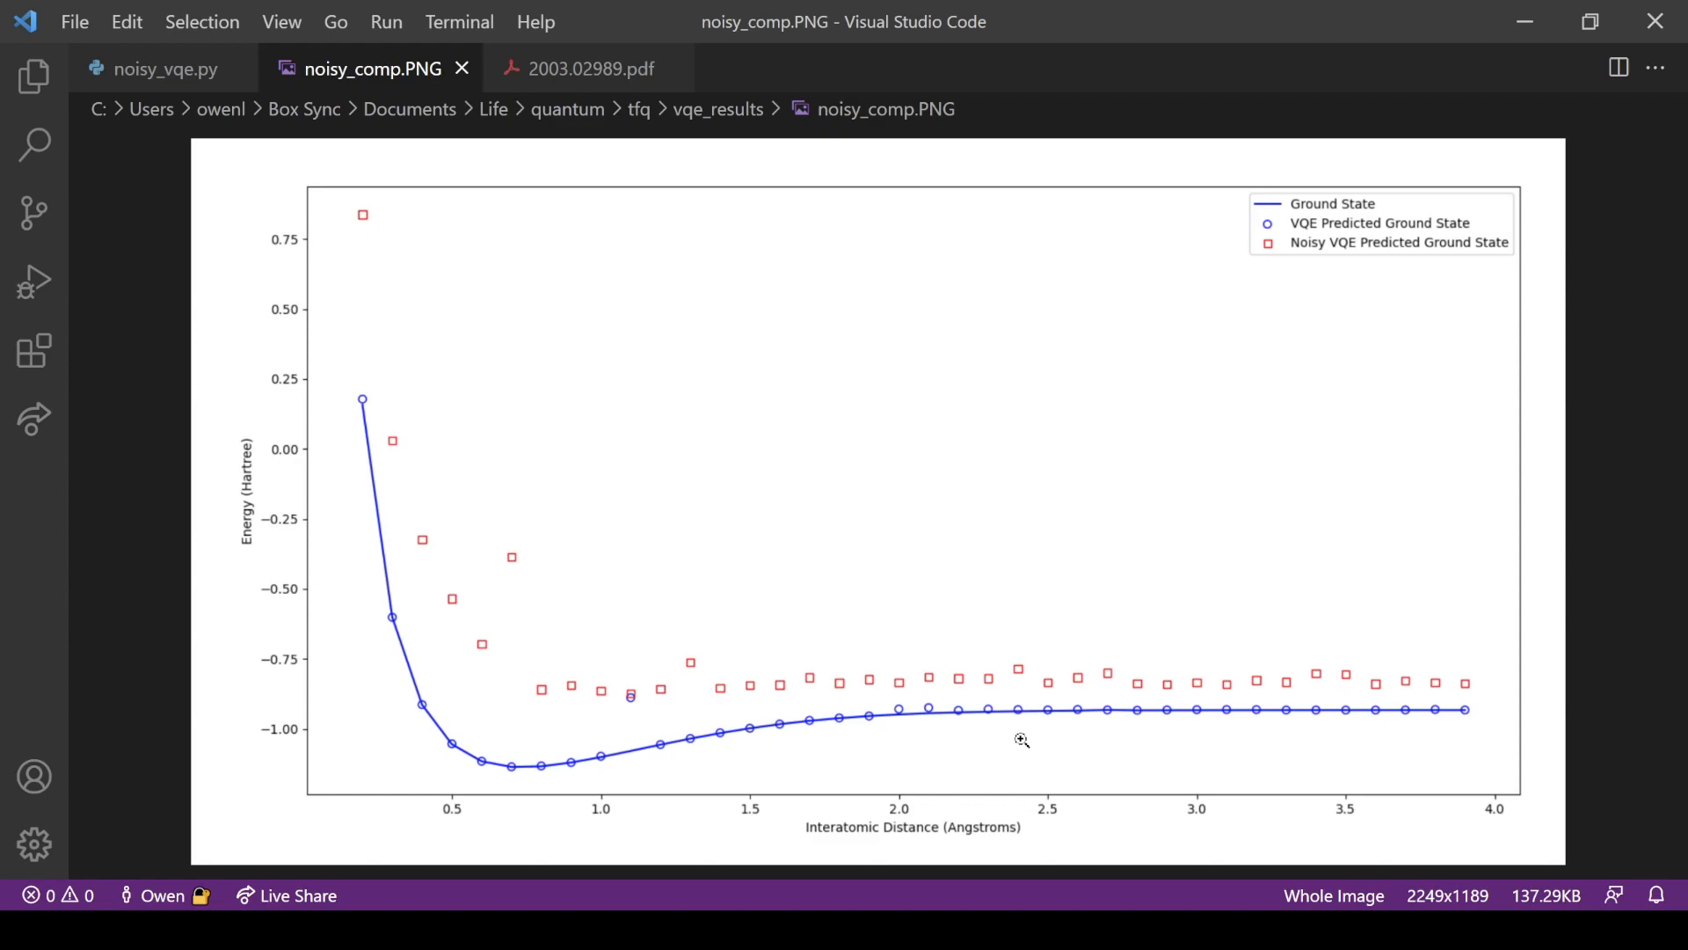
{"action": "mouse_move", "coordinate": [404, 273]}
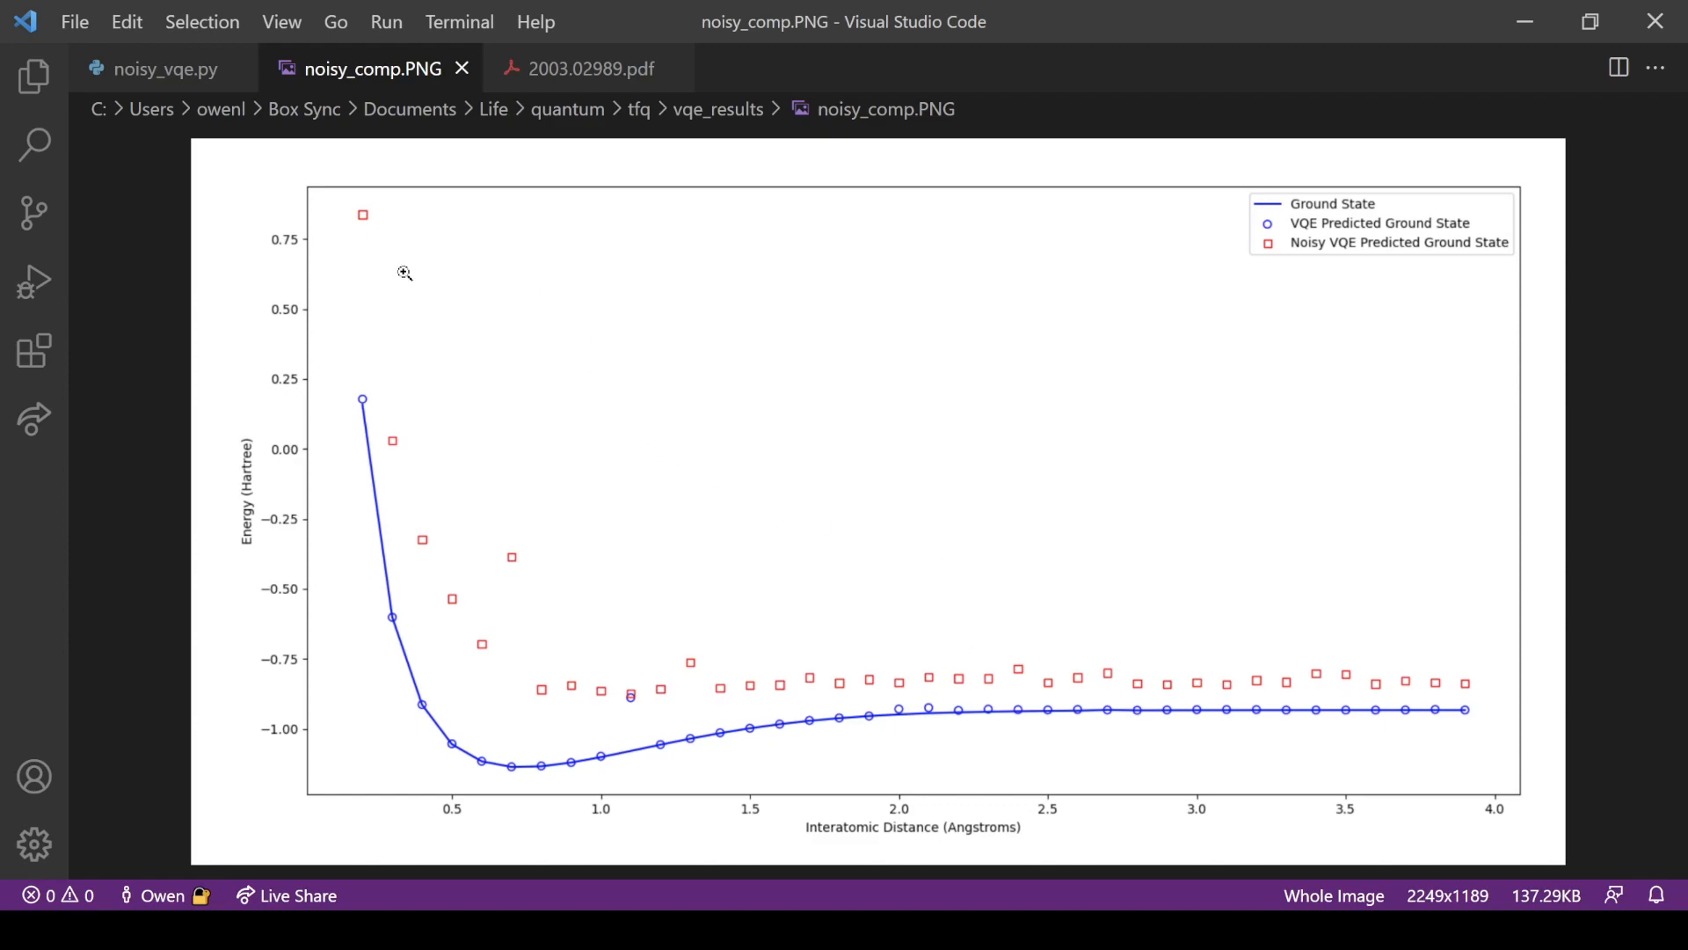
{"action": "mouse_move", "coordinate": [754, 686]}
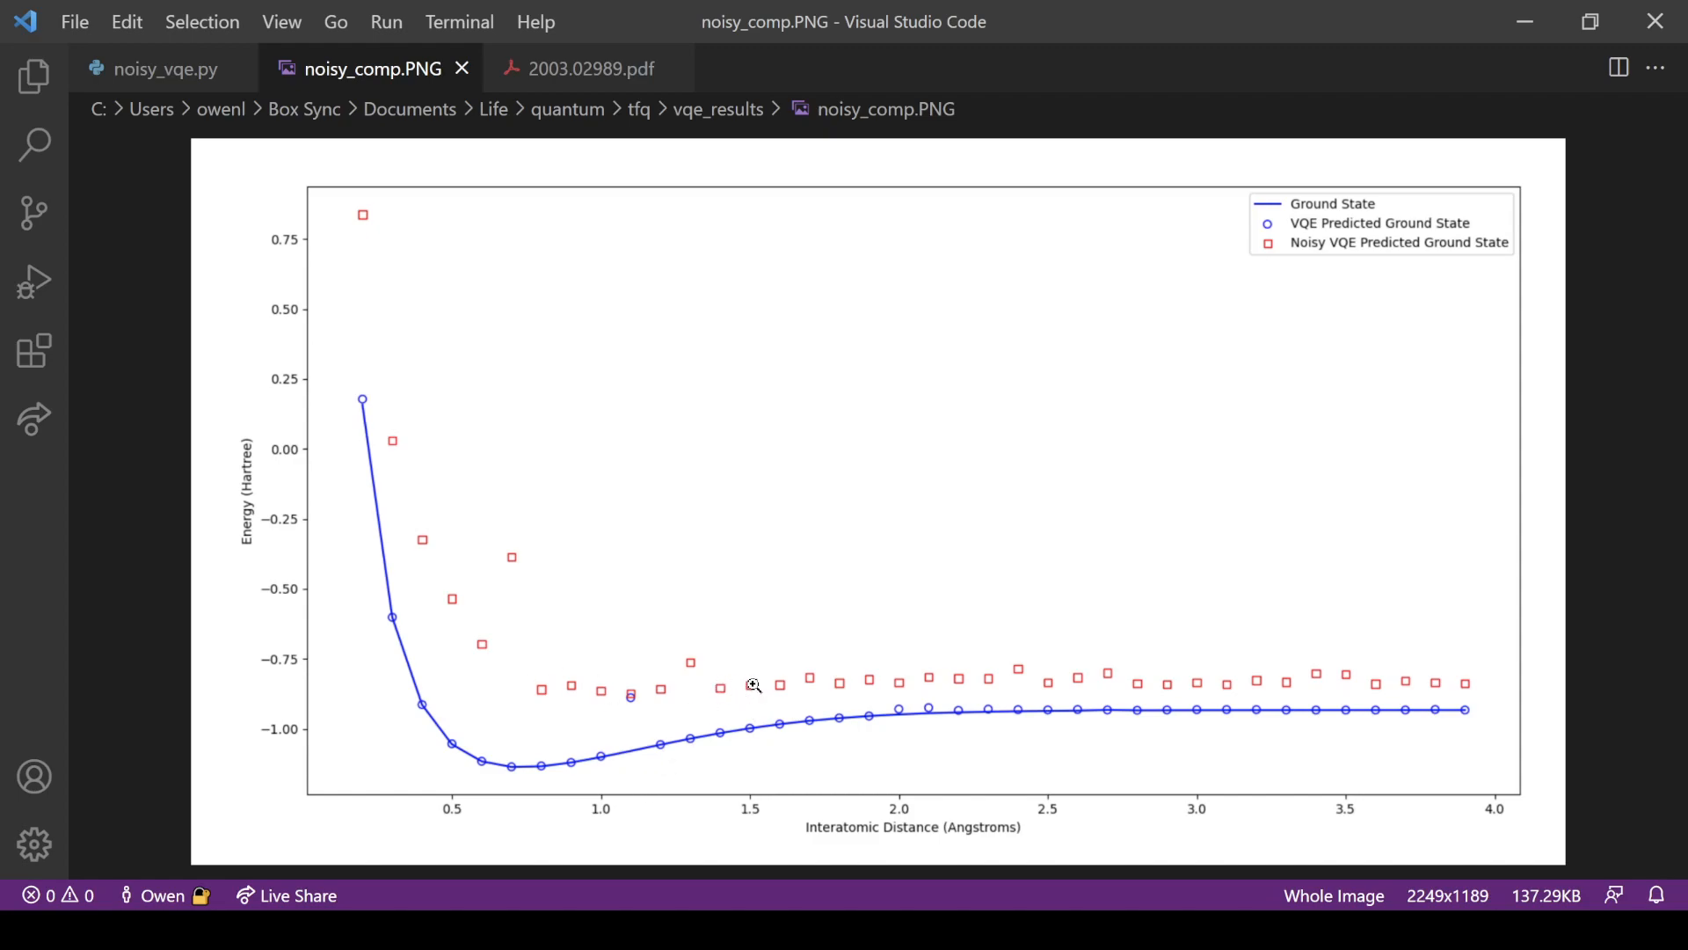
{"action": "mouse_move", "coordinate": [784, 707]}
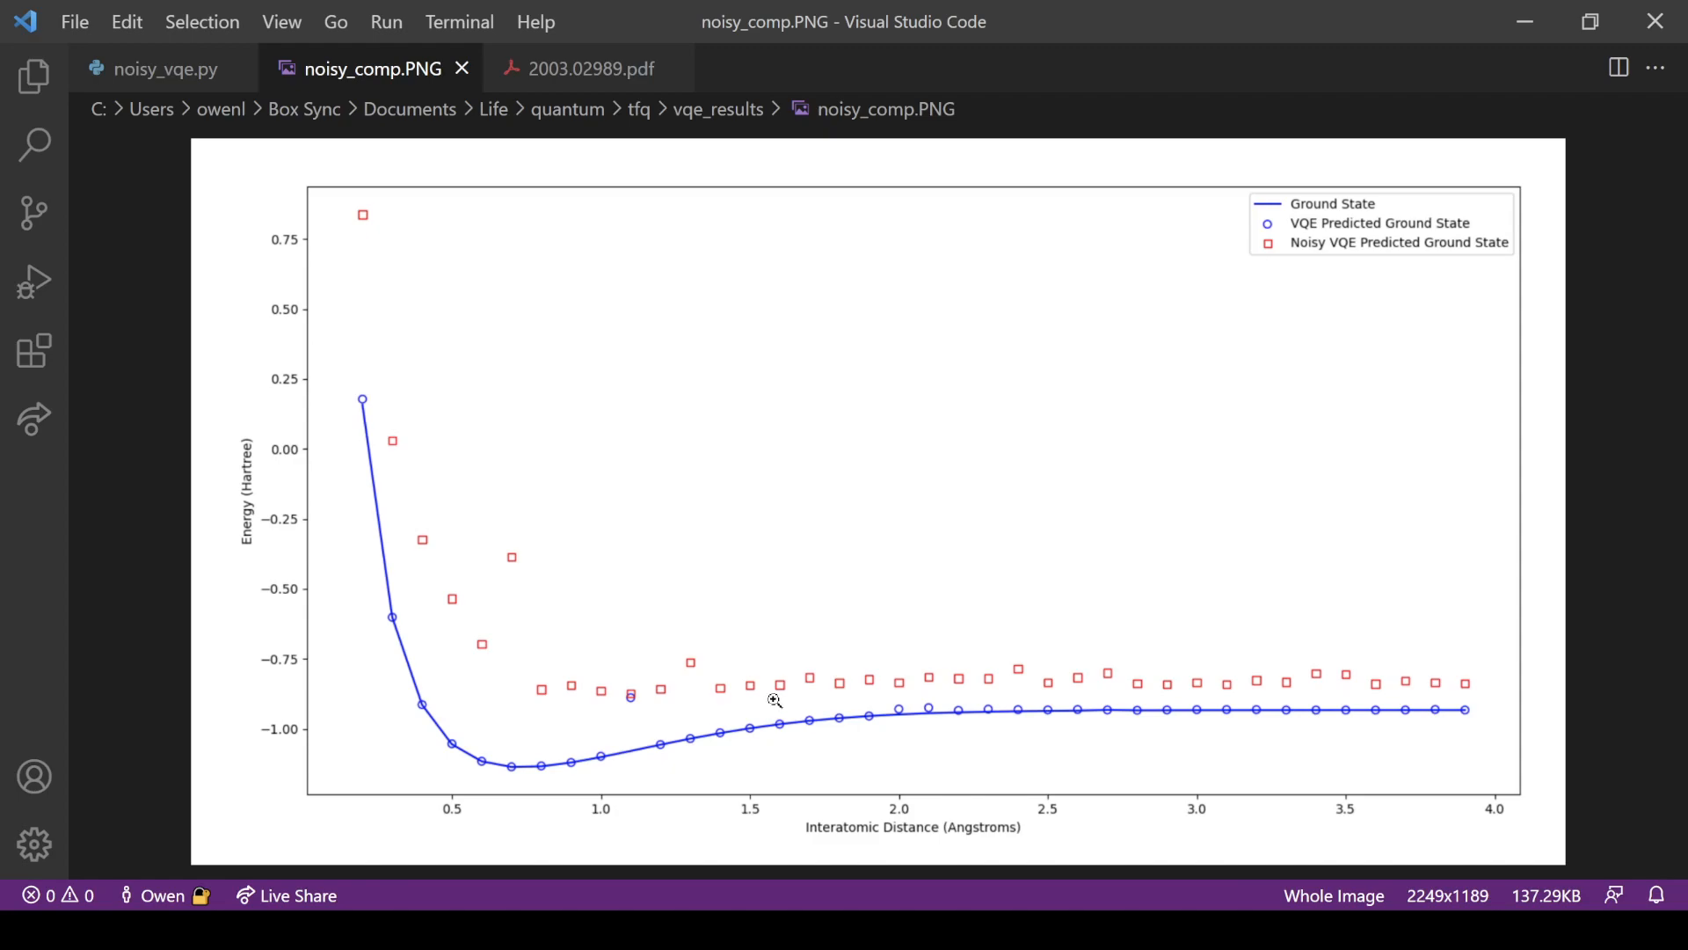
{"action": "mouse_move", "coordinate": [846, 667]}
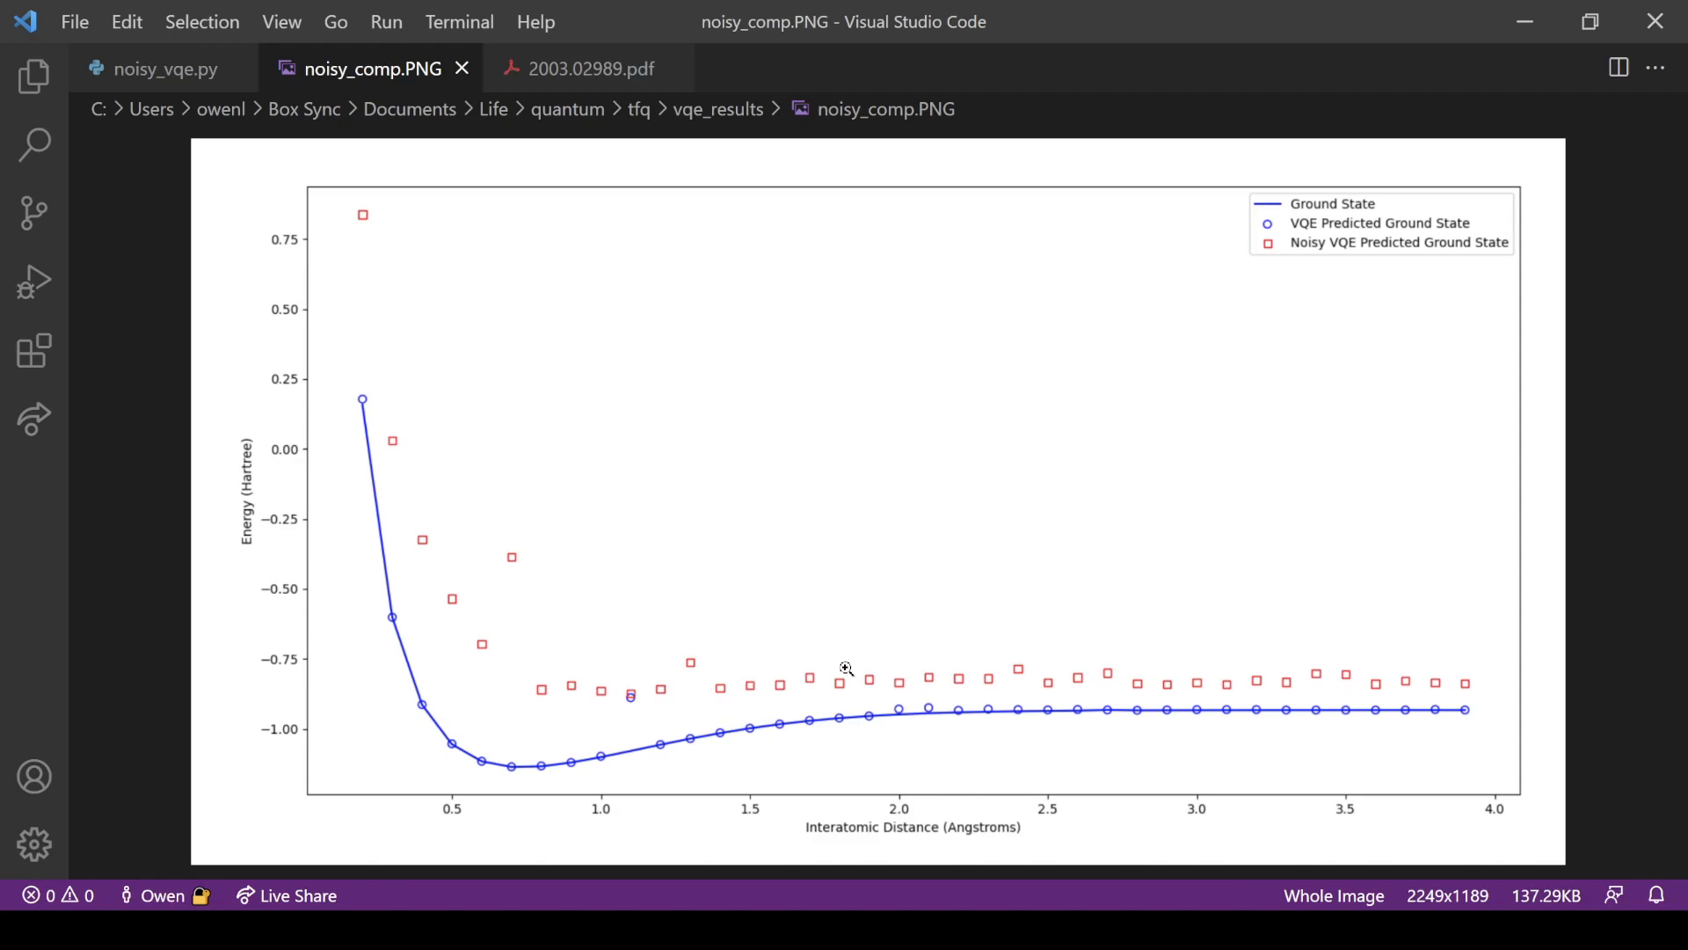
{"action": "mouse_move", "coordinate": [1170, 705]}
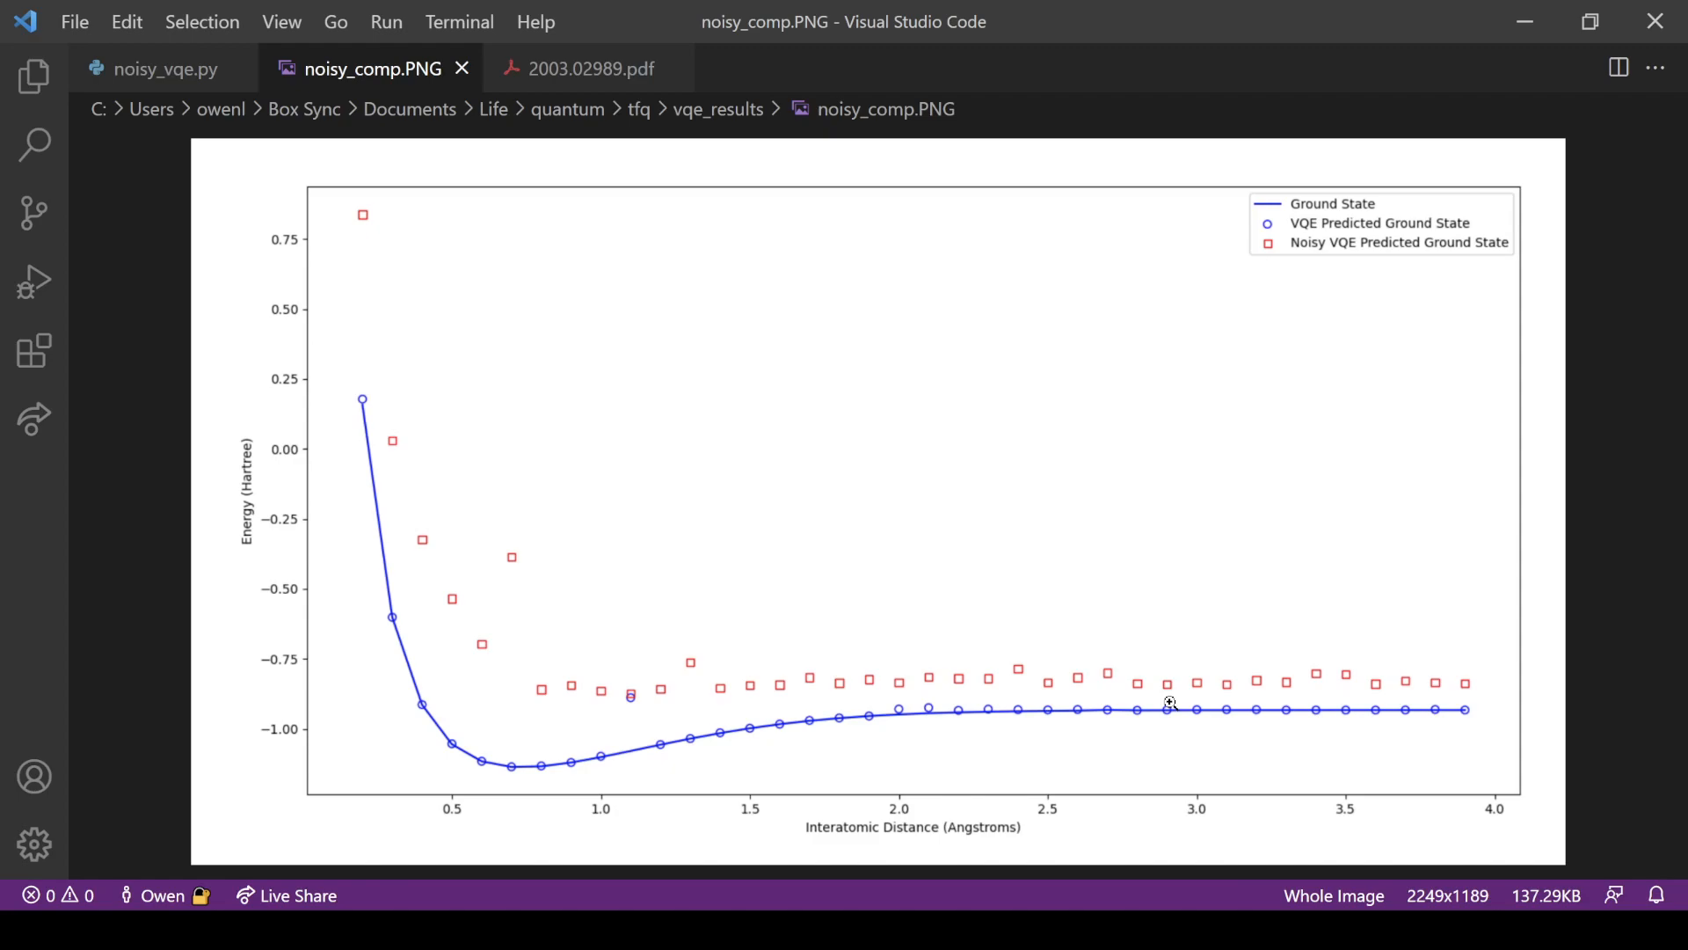
{"action": "mouse_move", "coordinate": [543, 397]}
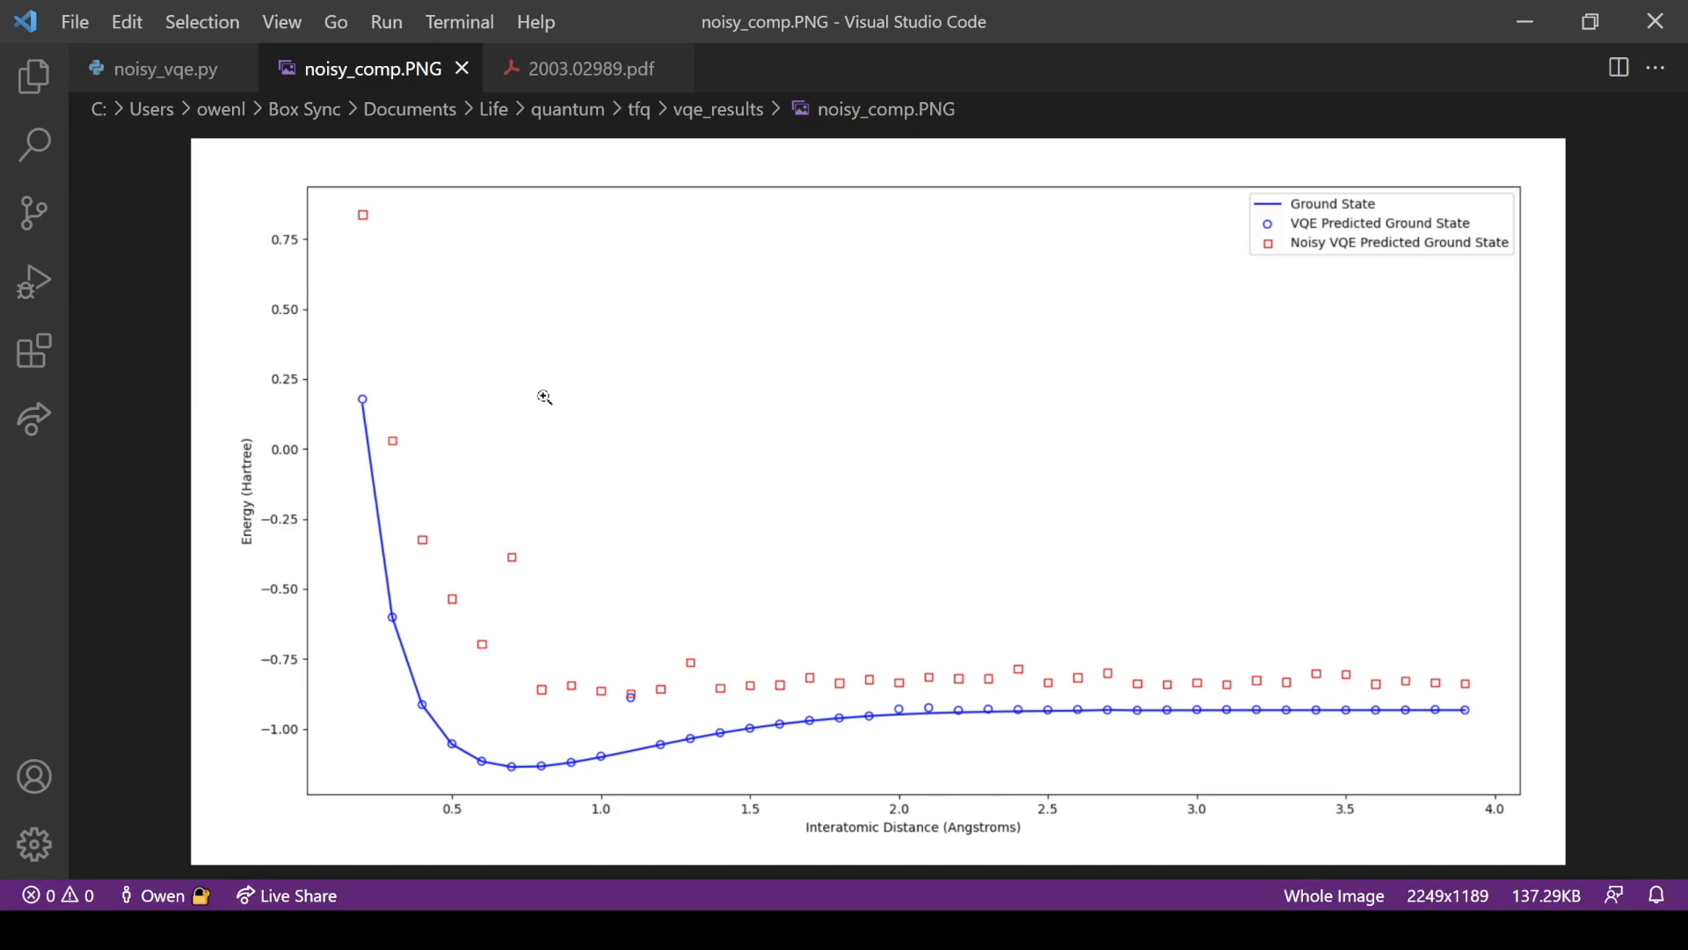
Switch back to noisy_vqe.py and scroll through the circuit and make_vqe_noisy code
{"action": "left_click", "coordinate": [164, 69]}
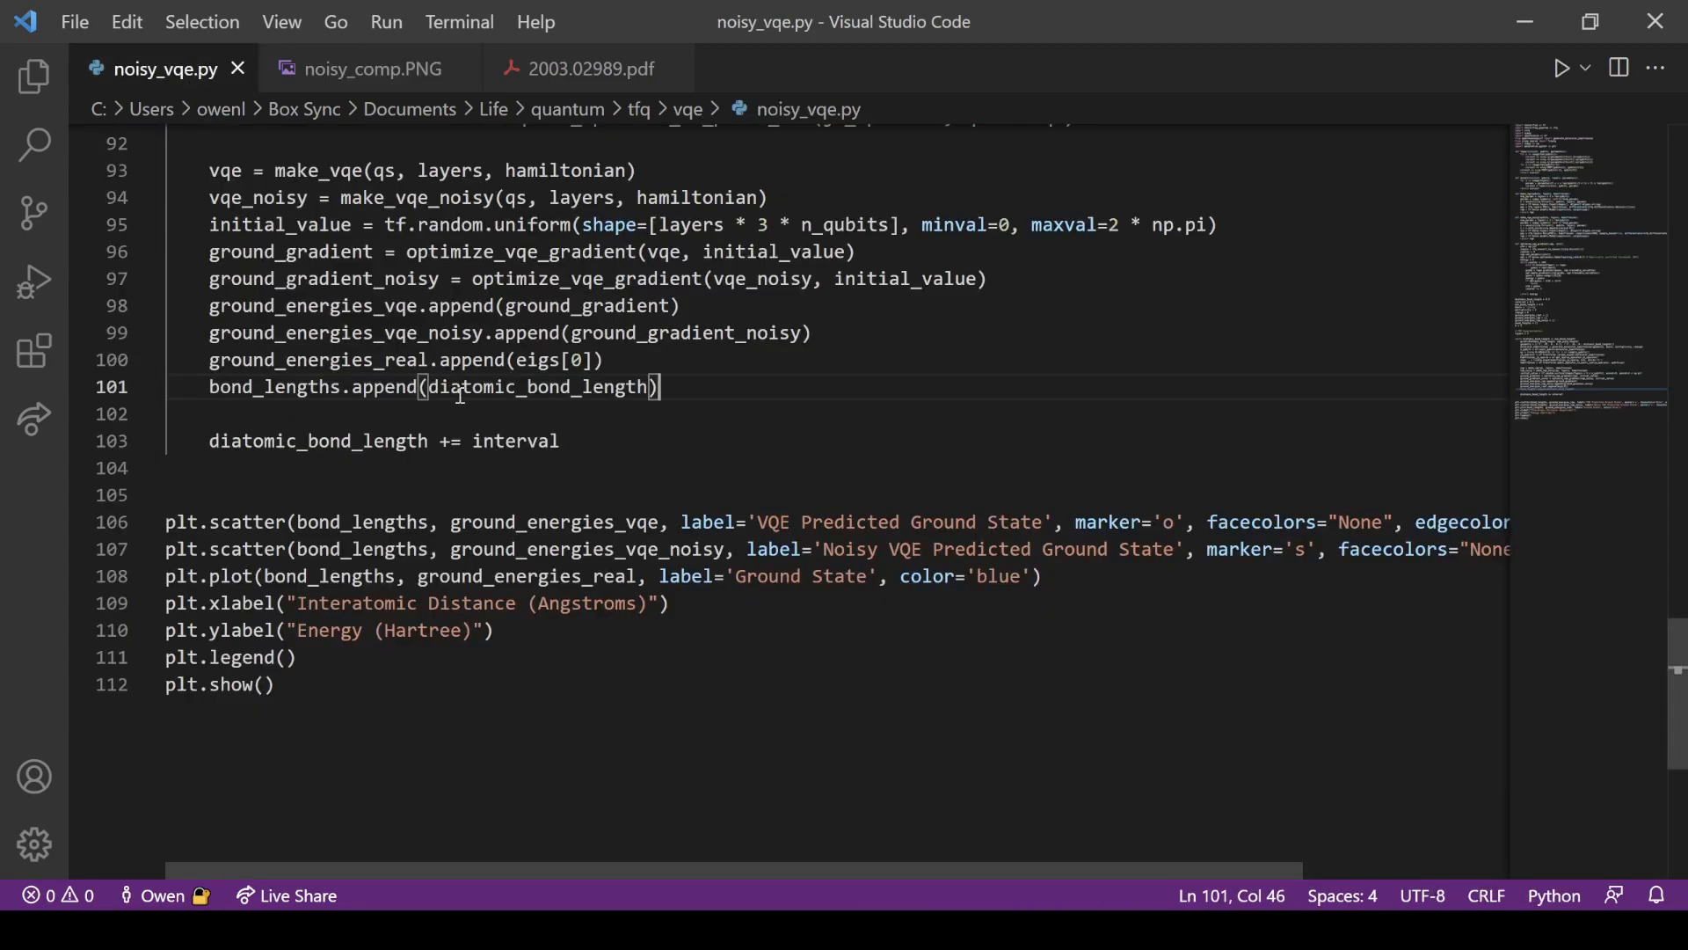
{"action": "scroll", "scroll_direction": "up", "scroll_amount": 3}
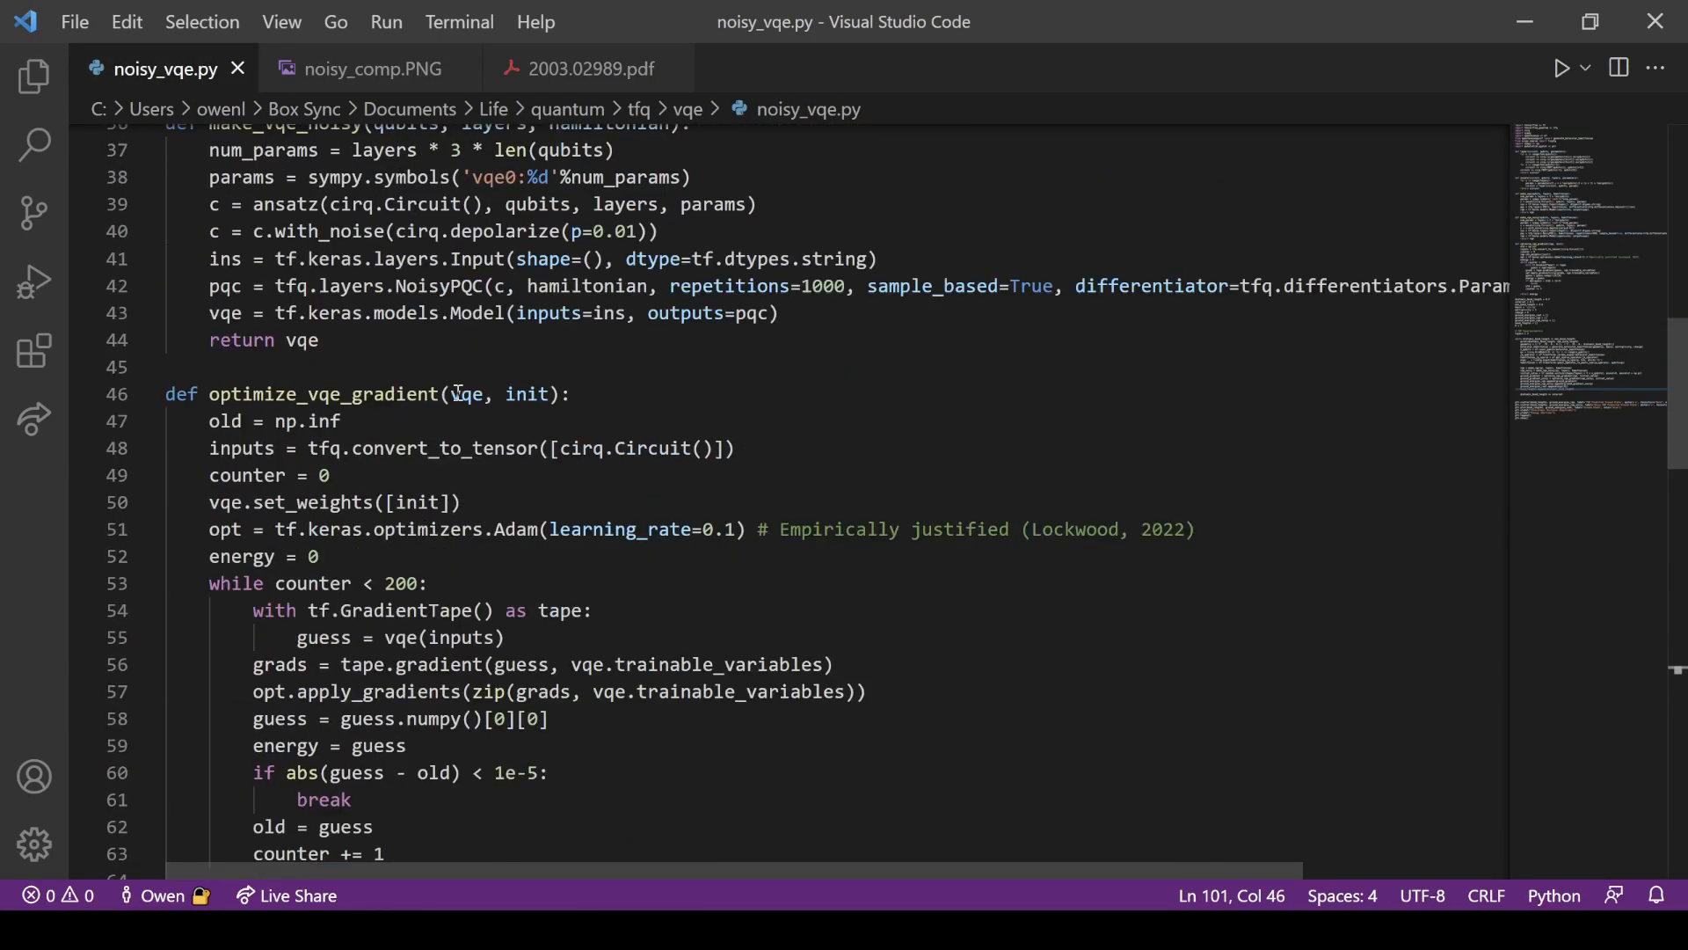
{"action": "scroll", "scroll_direction": "up", "scroll_amount": 3}
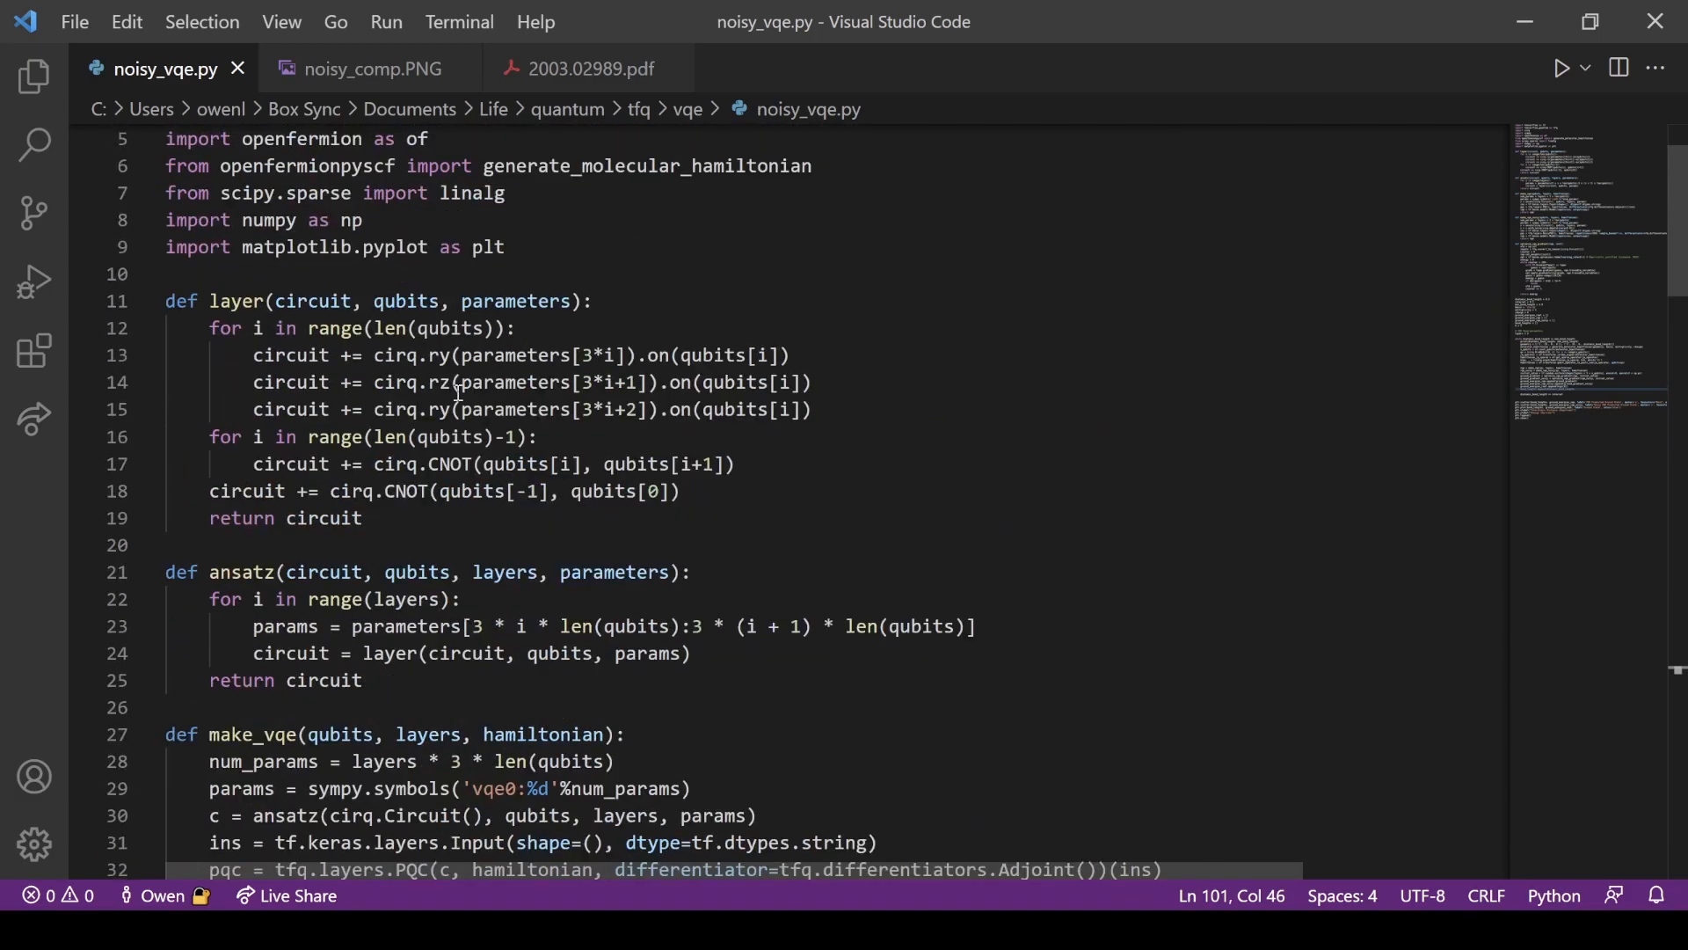
{"action": "scroll", "scroll_direction": "down", "scroll_amount": 3}
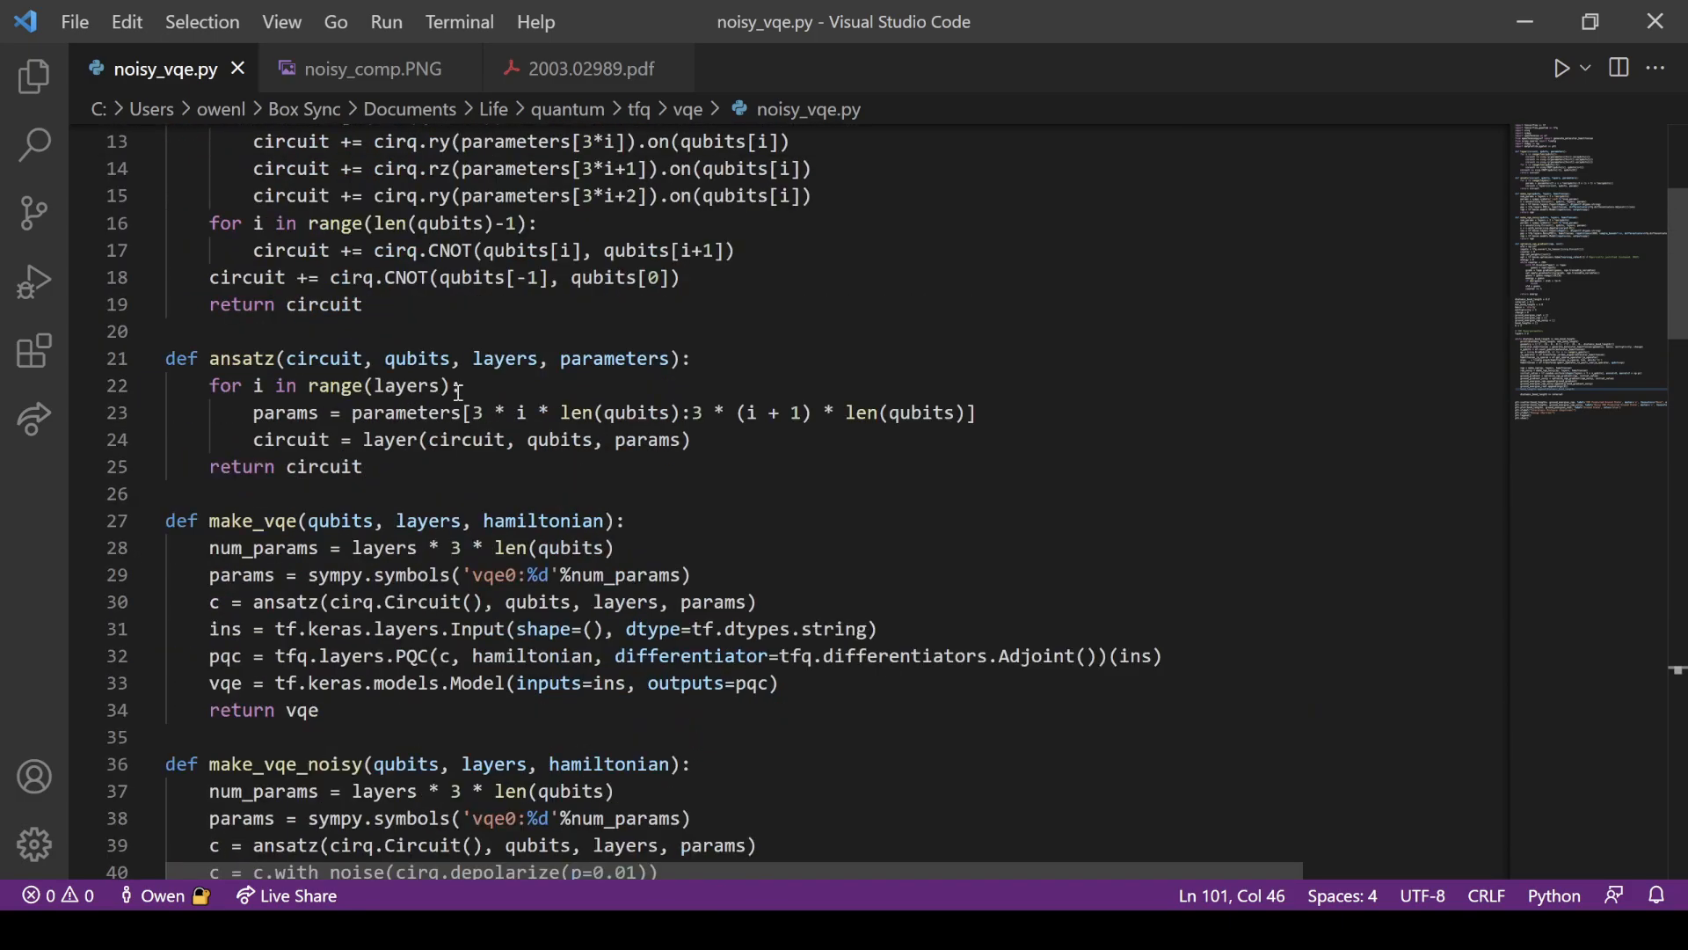
{"action": "scroll", "scroll_direction": "down", "scroll_amount": 3}
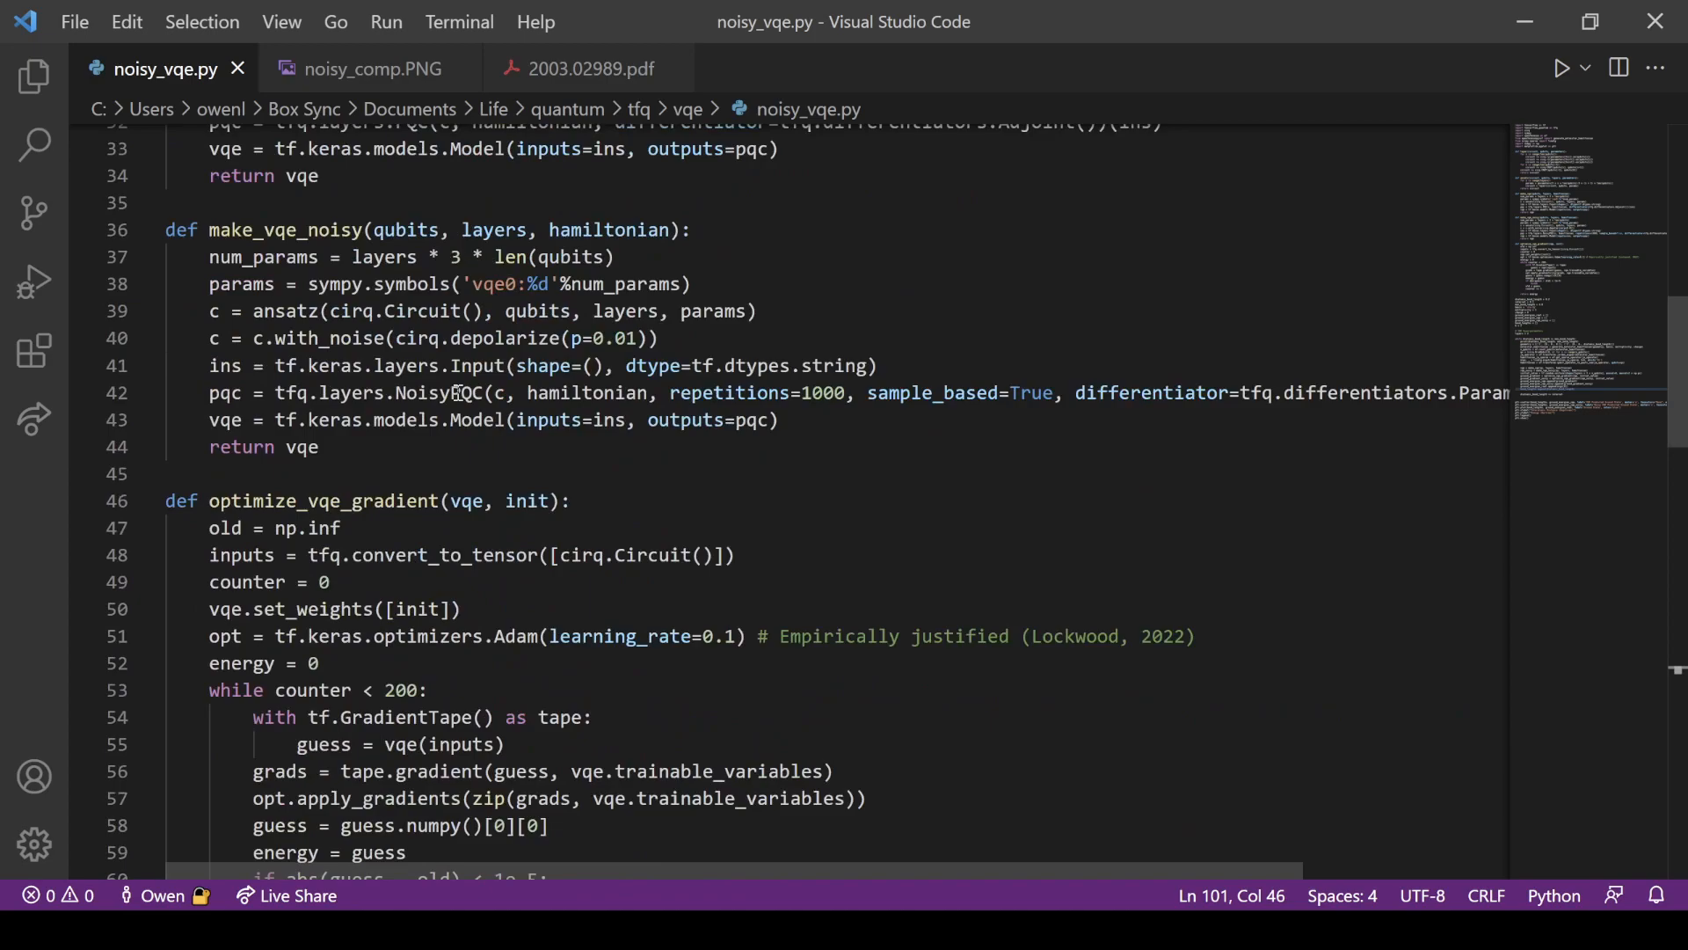